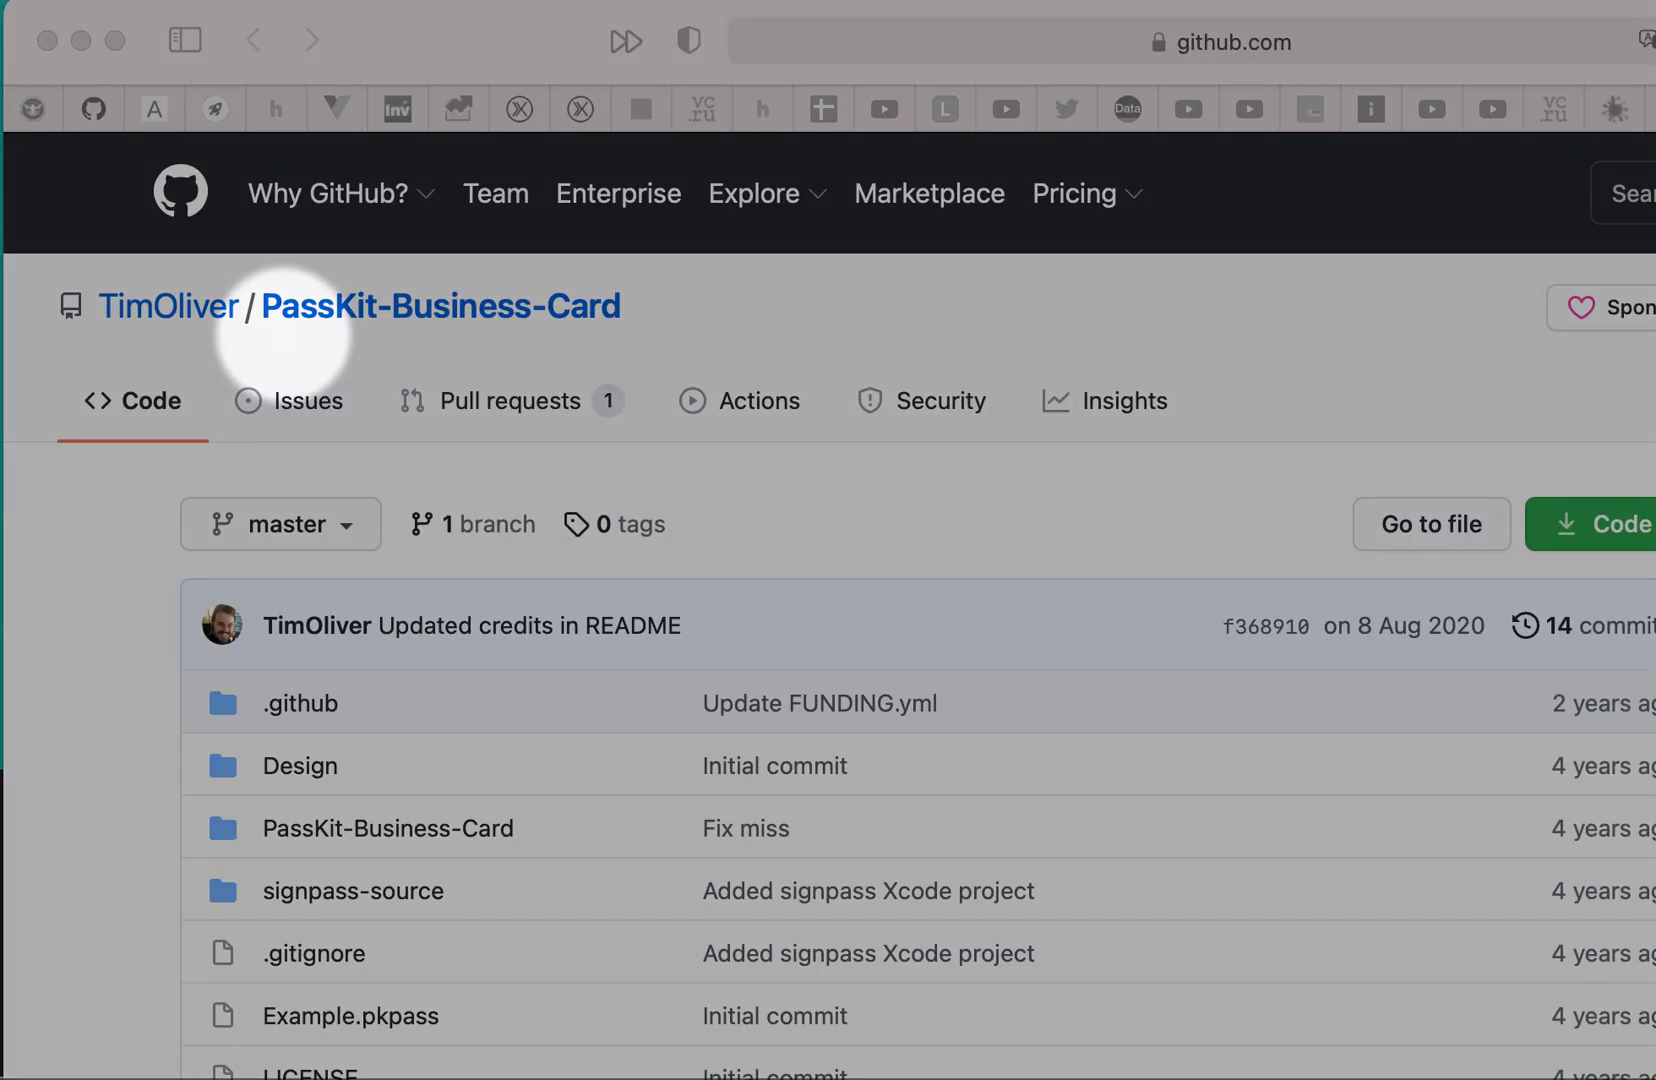
mouse_move(440, 306)
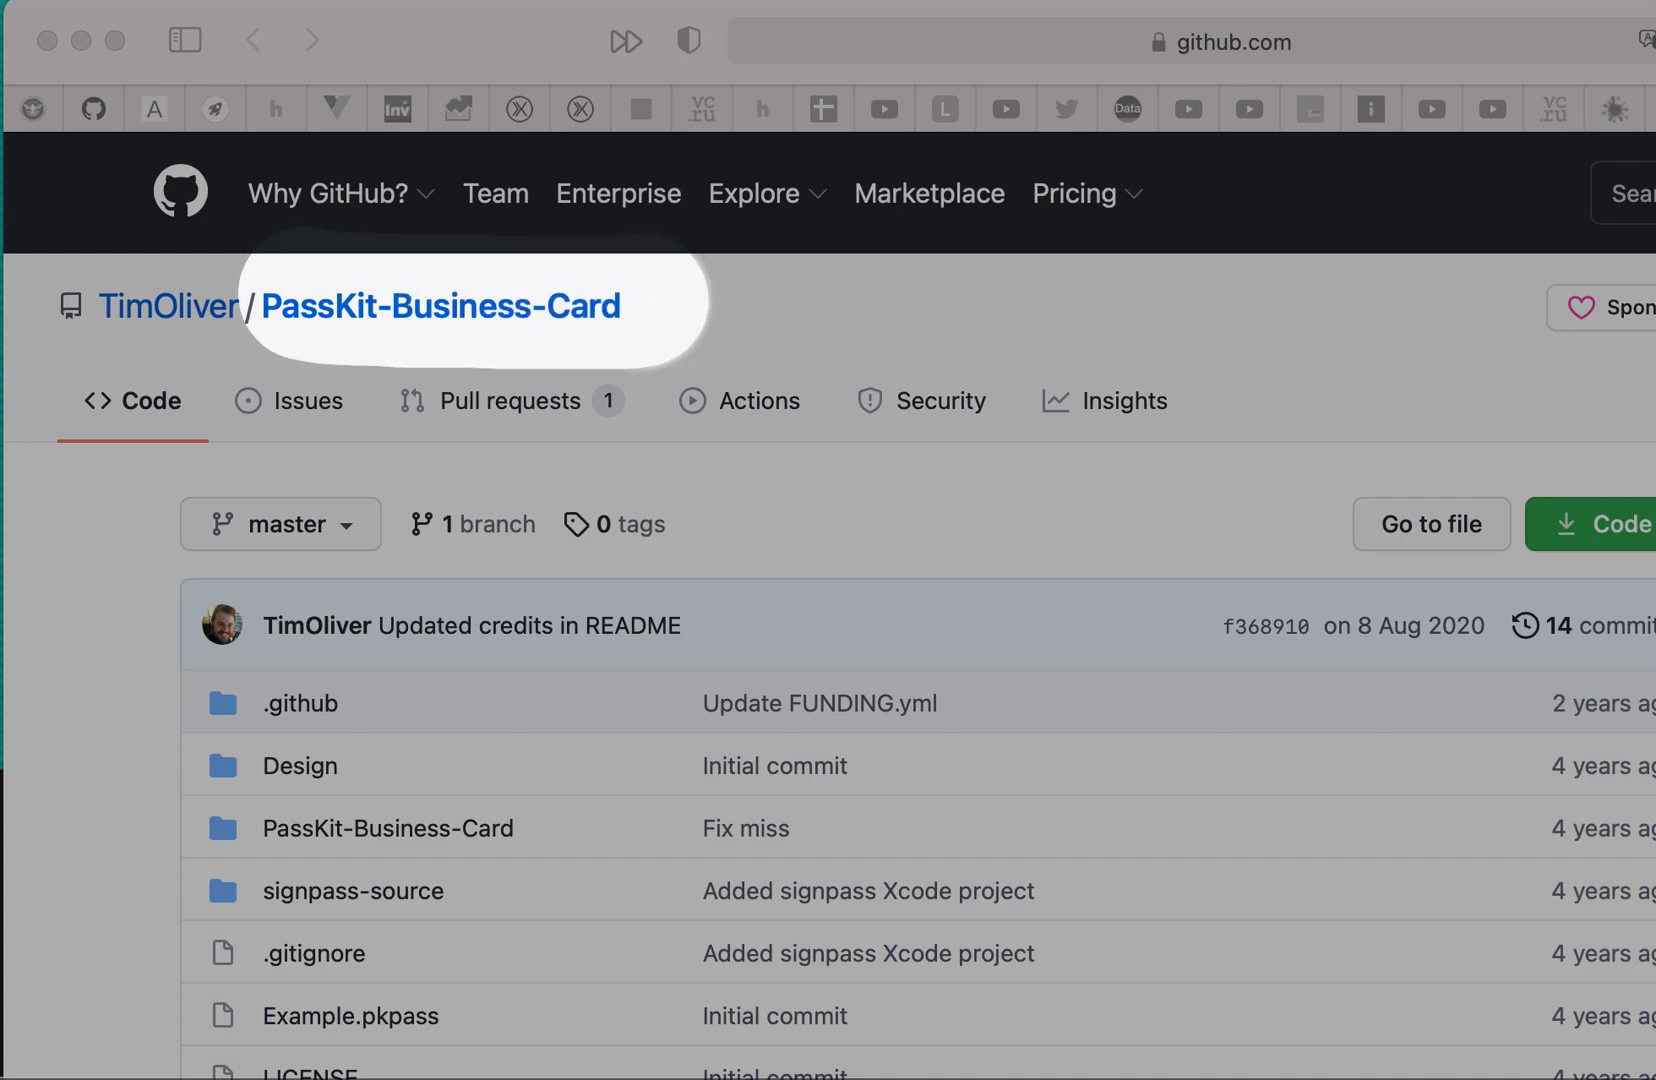
mouse_move(618, 194)
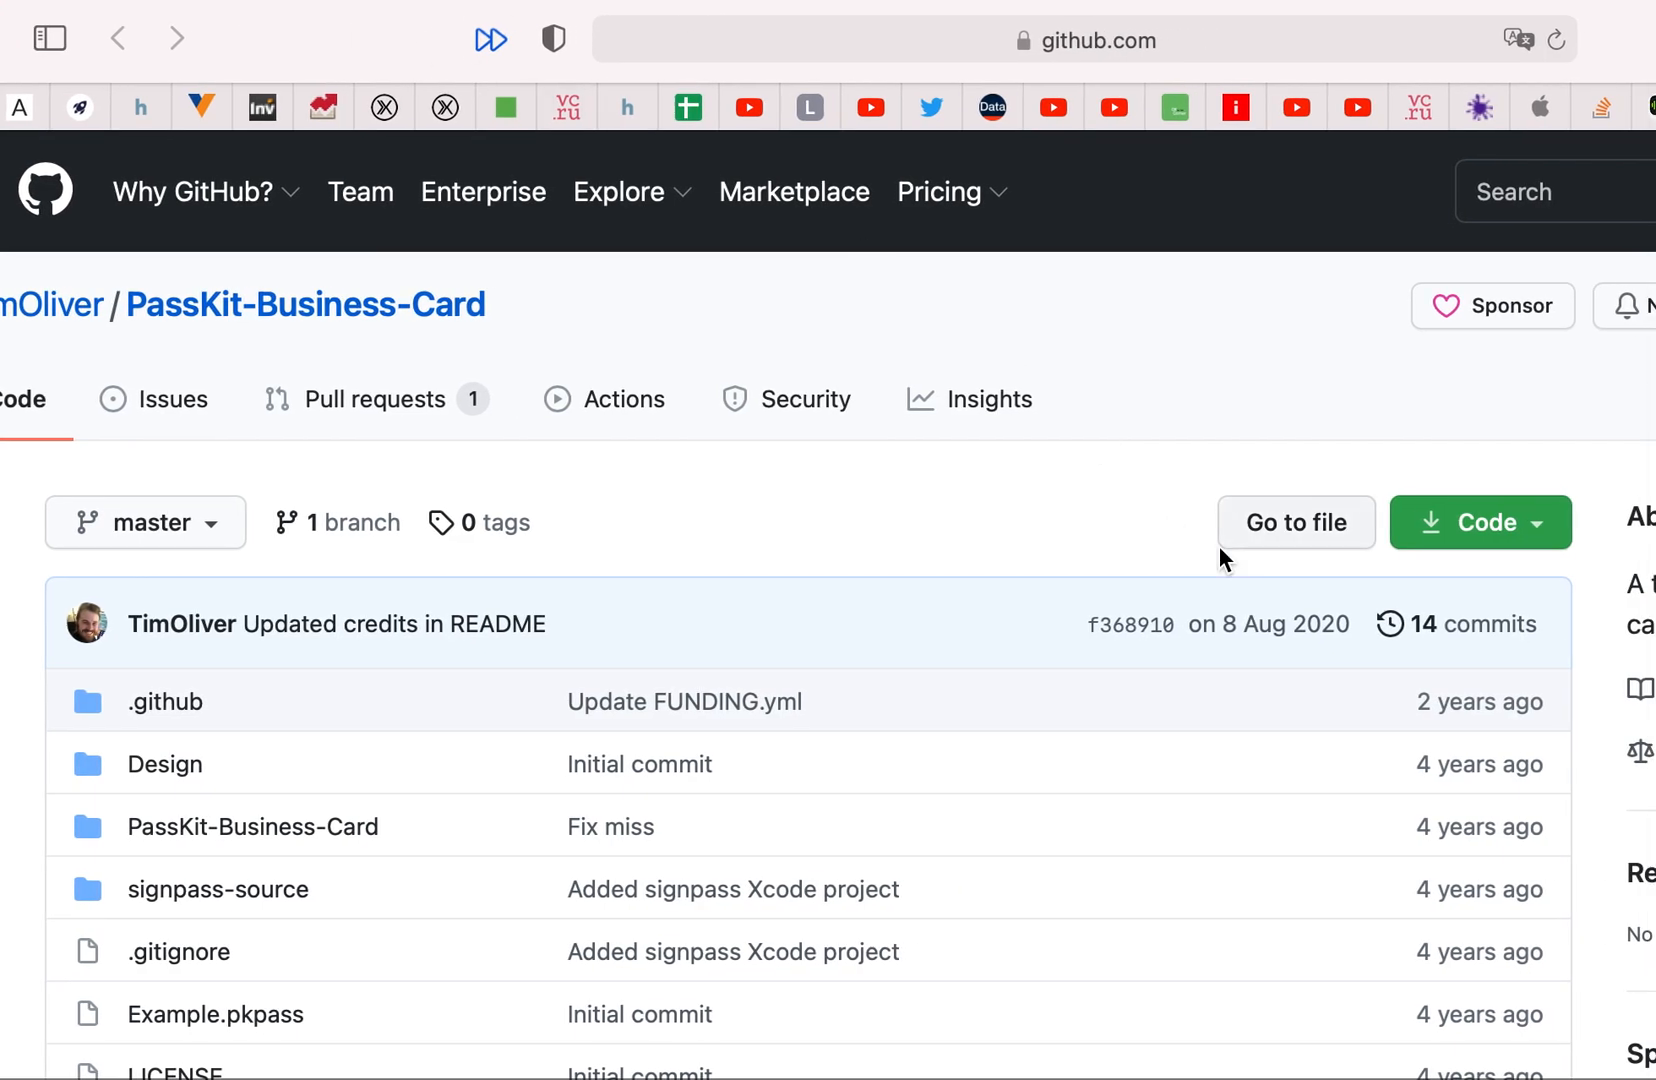
In Finder Downloads, open PassKit-Business-Card-master and expand the PassKit-Business-Card subfolder showing pass.json and images.
click(1480, 522)
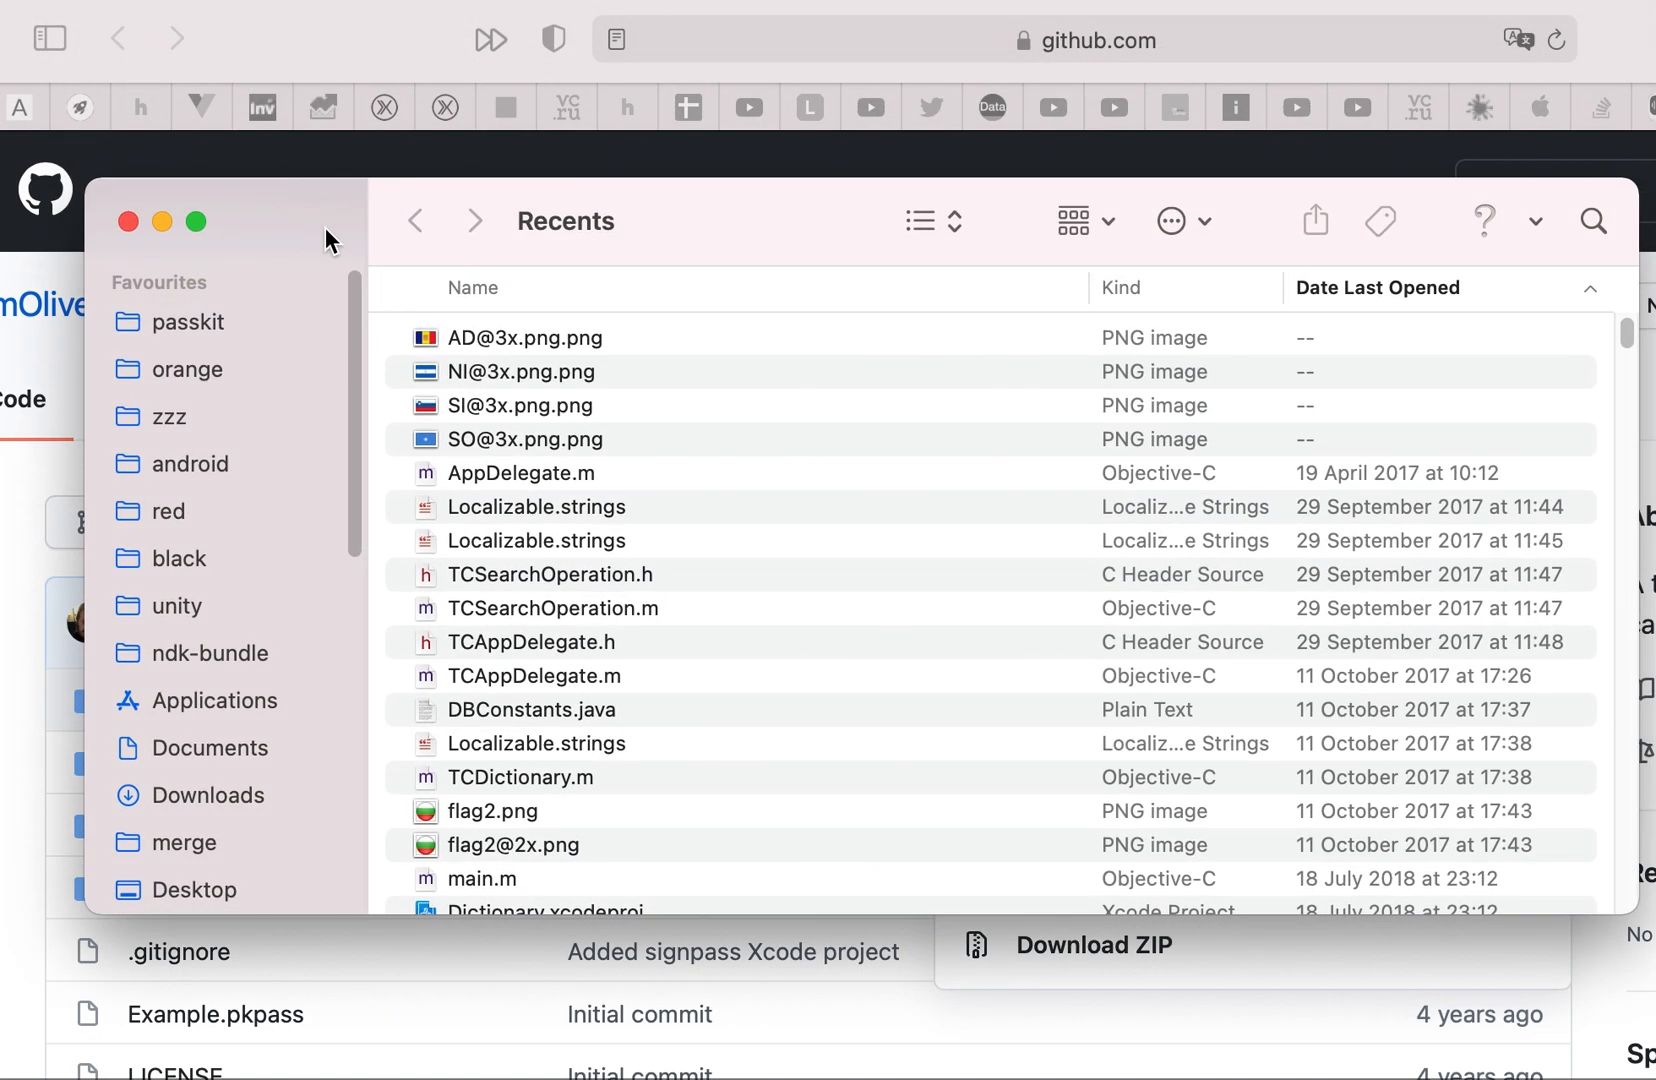
mouse_move(252, 762)
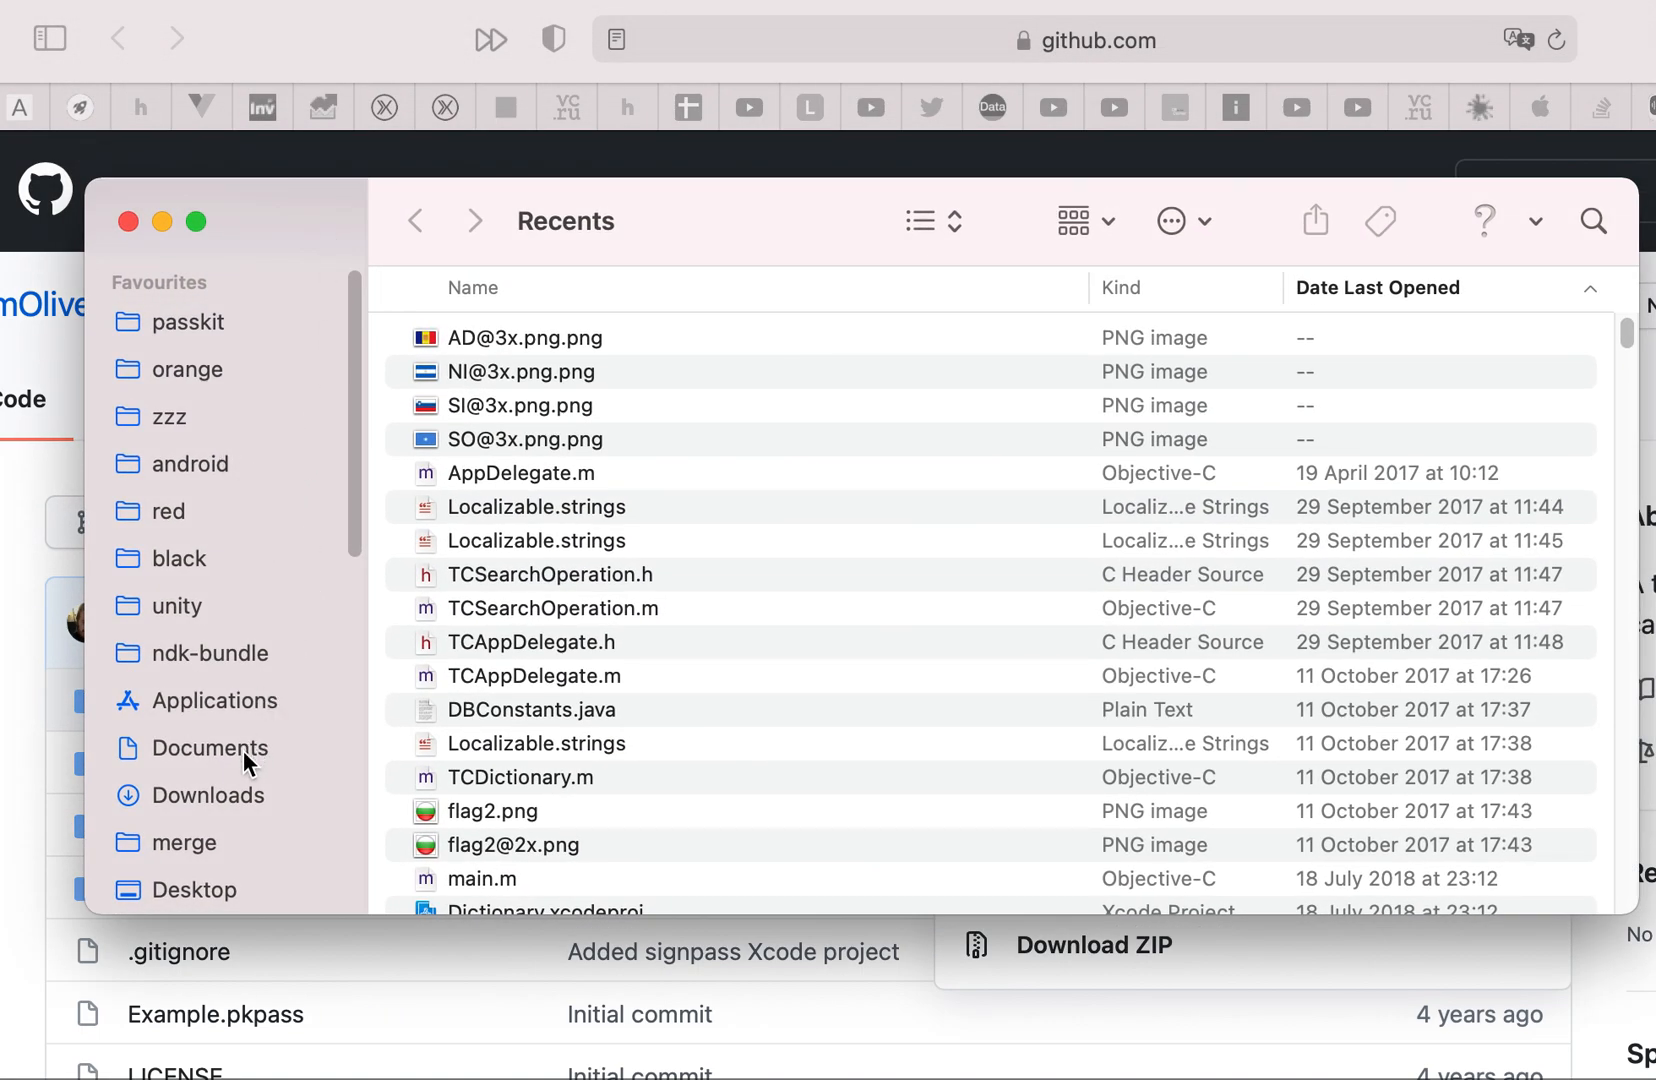
click(214, 794)
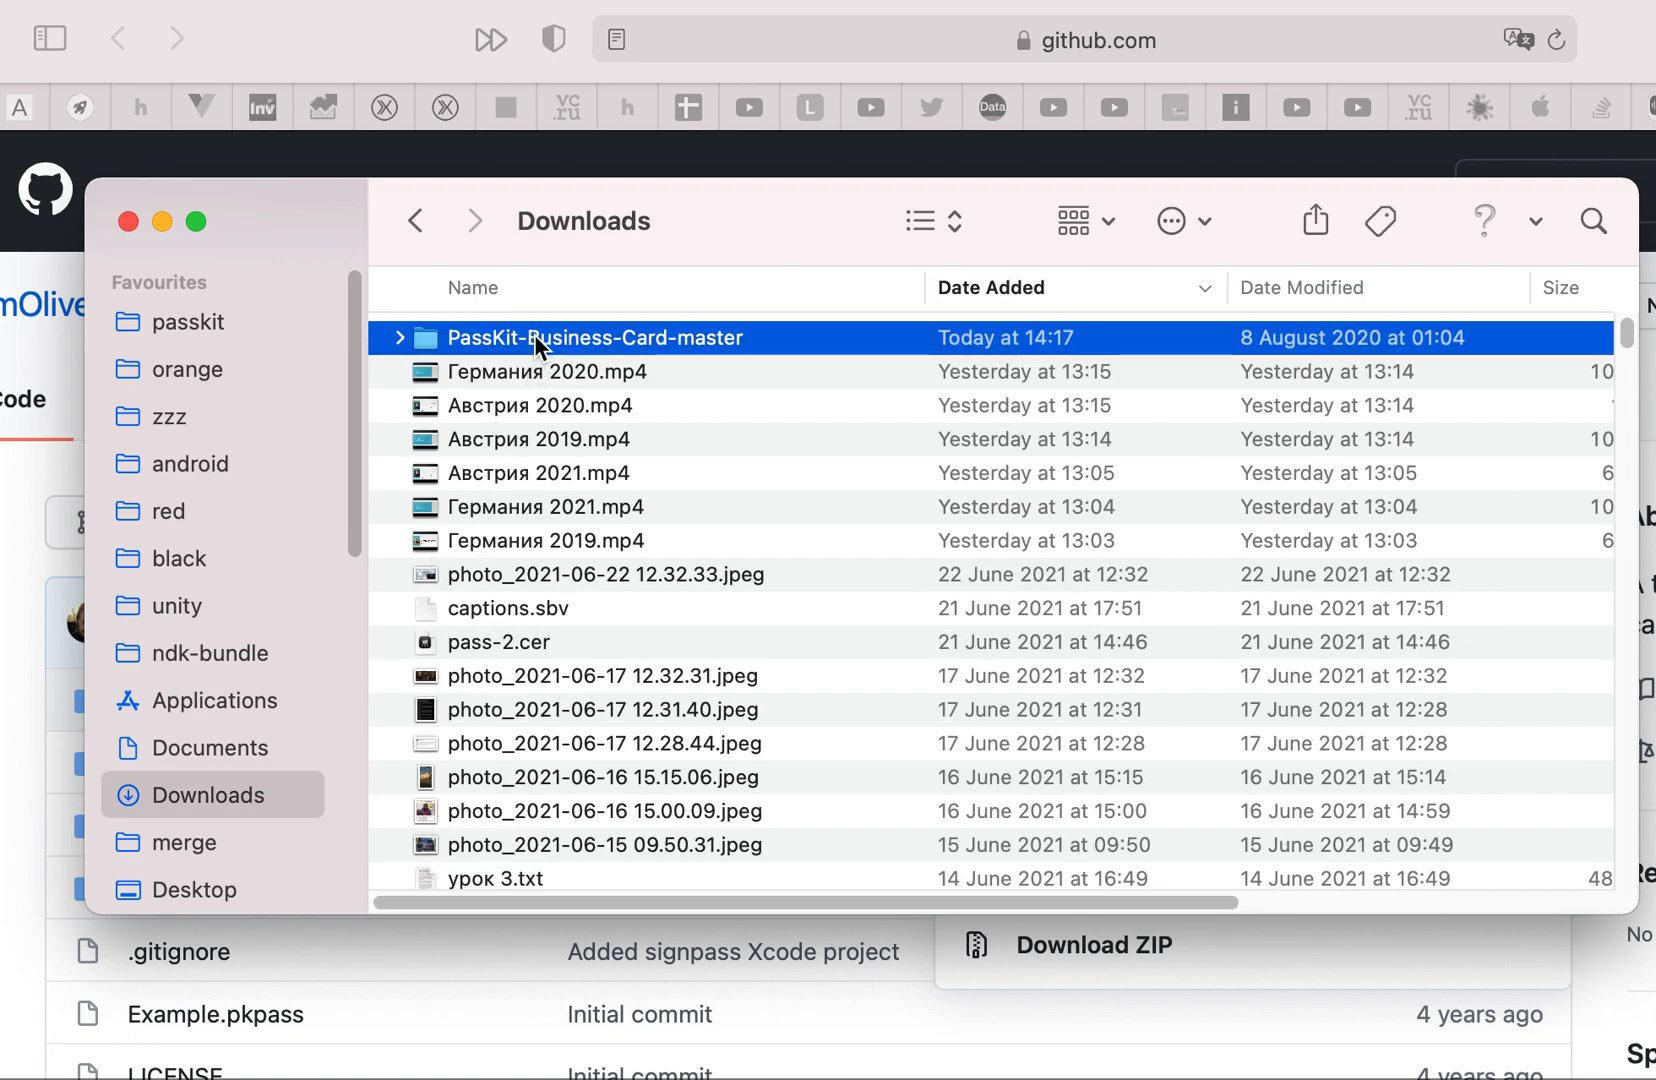
mouse_move(528, 364)
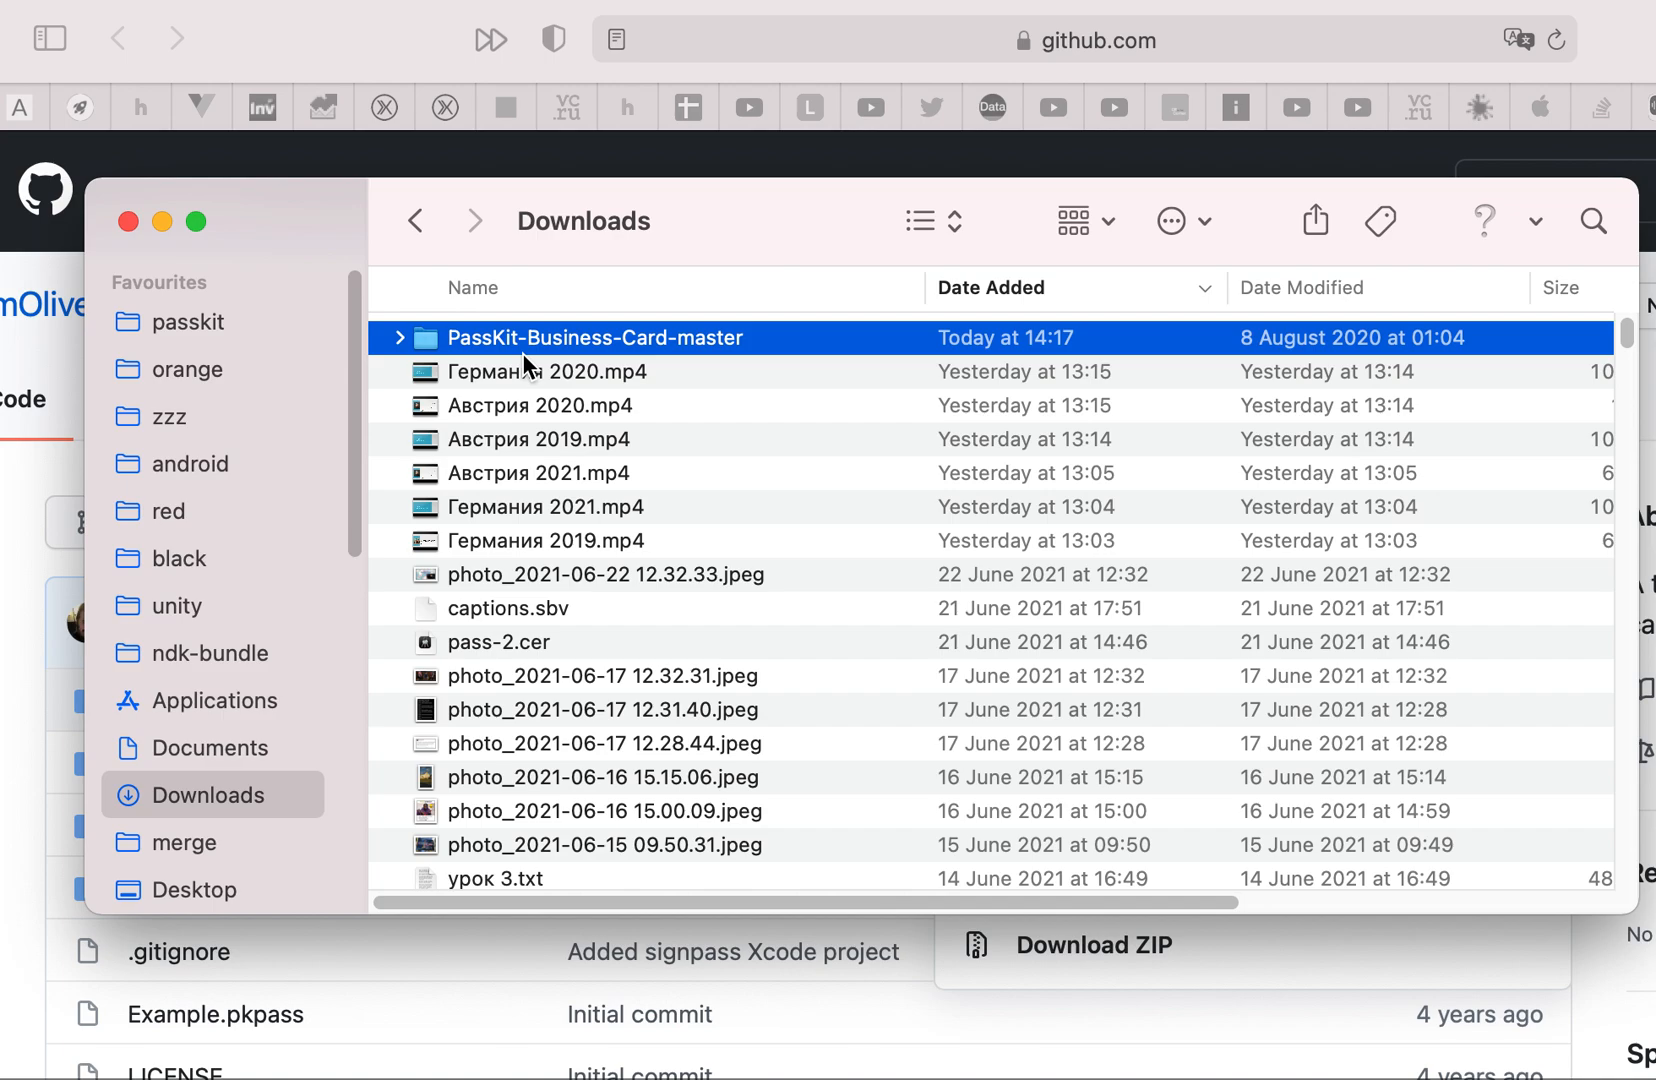
click(194, 322)
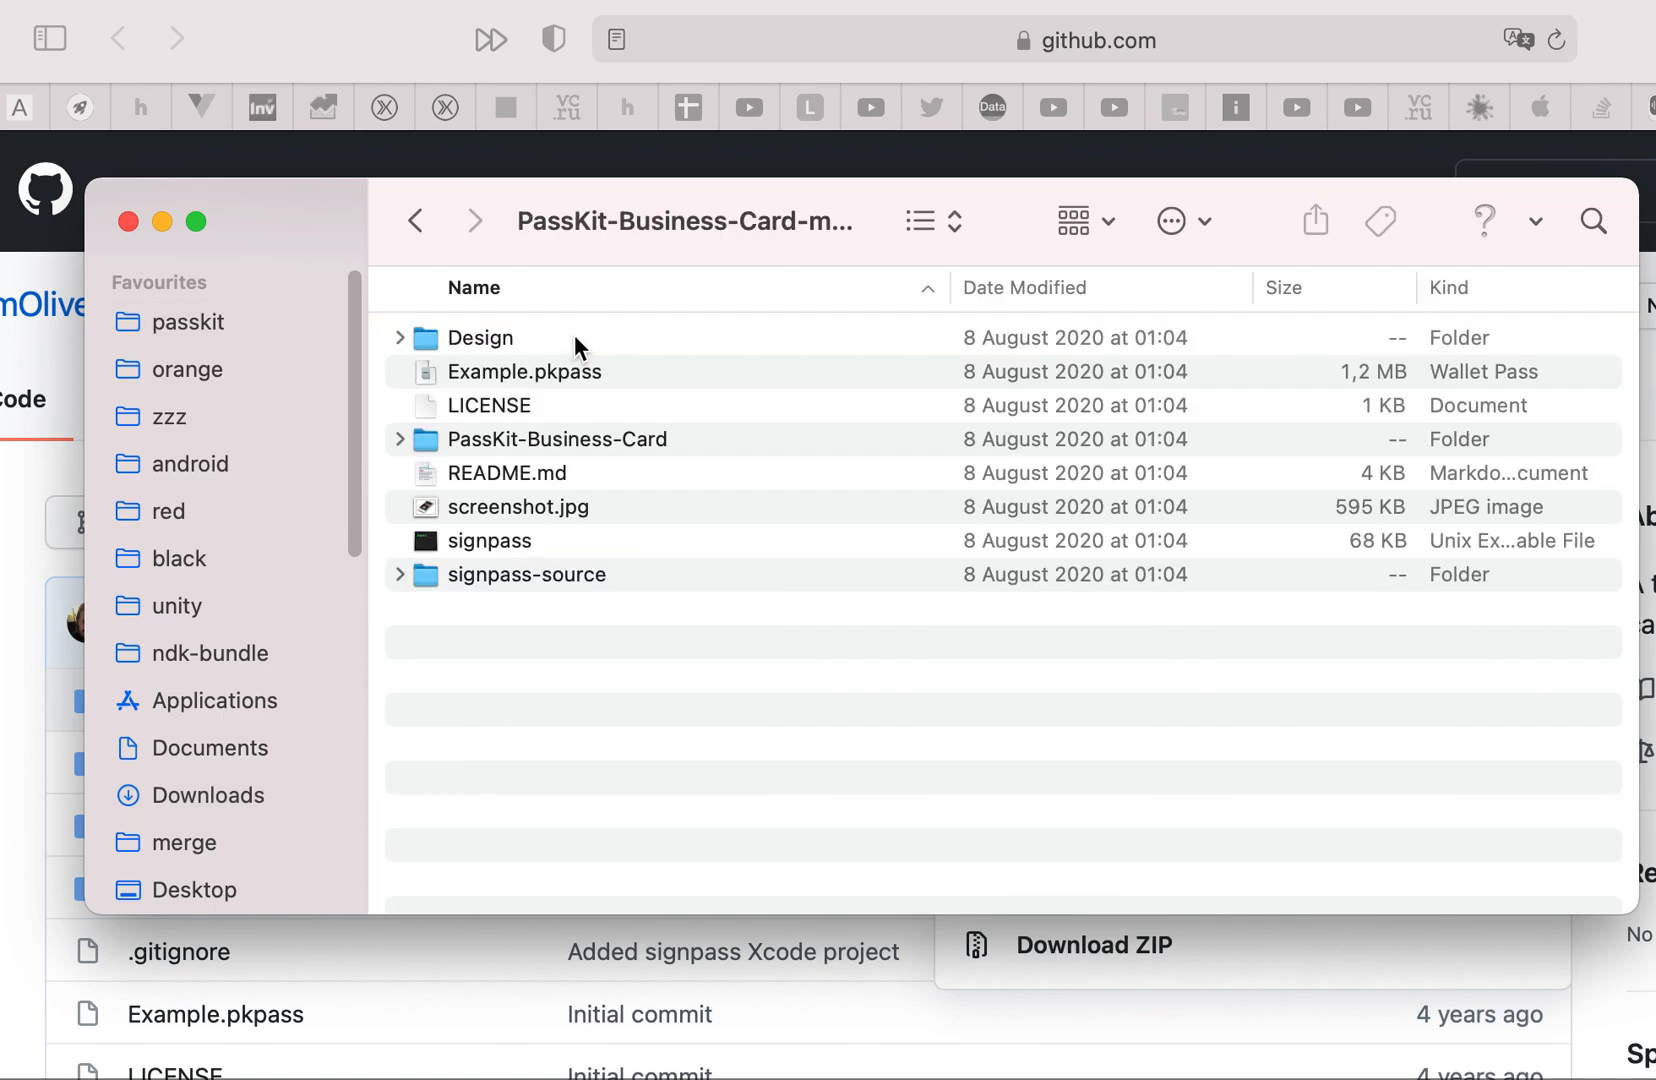
mouse_move(576, 478)
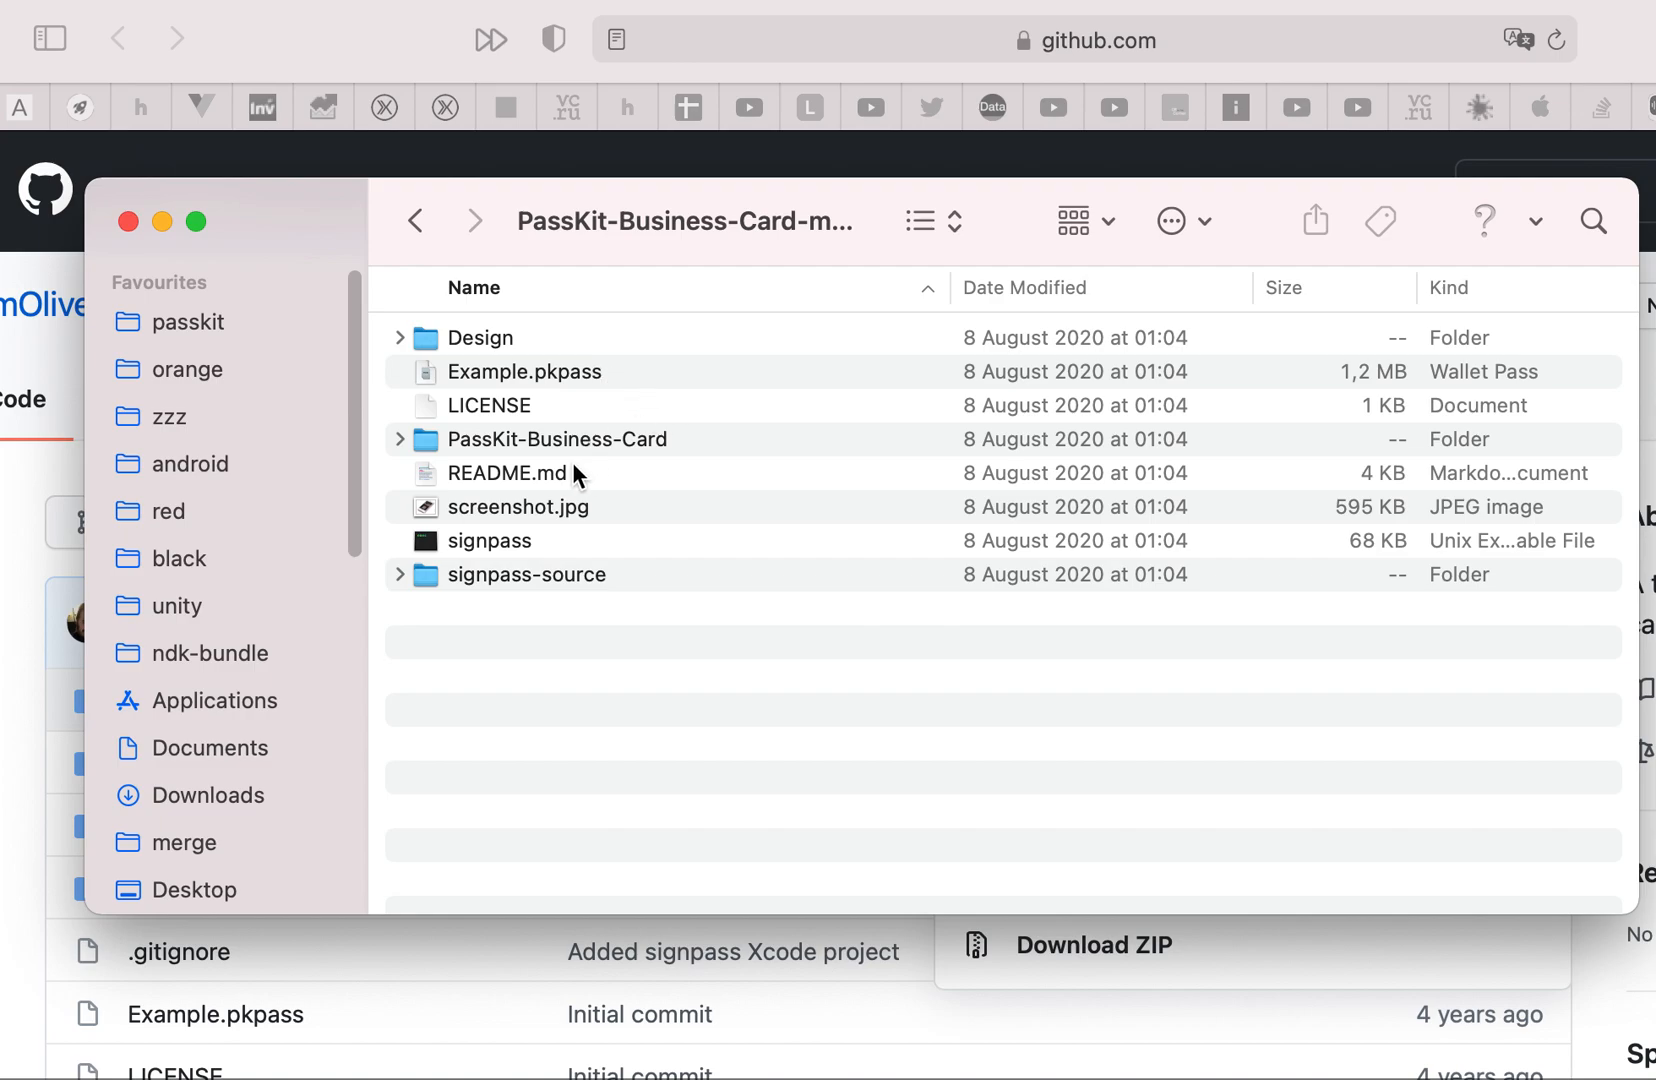
mouse_move(516, 400)
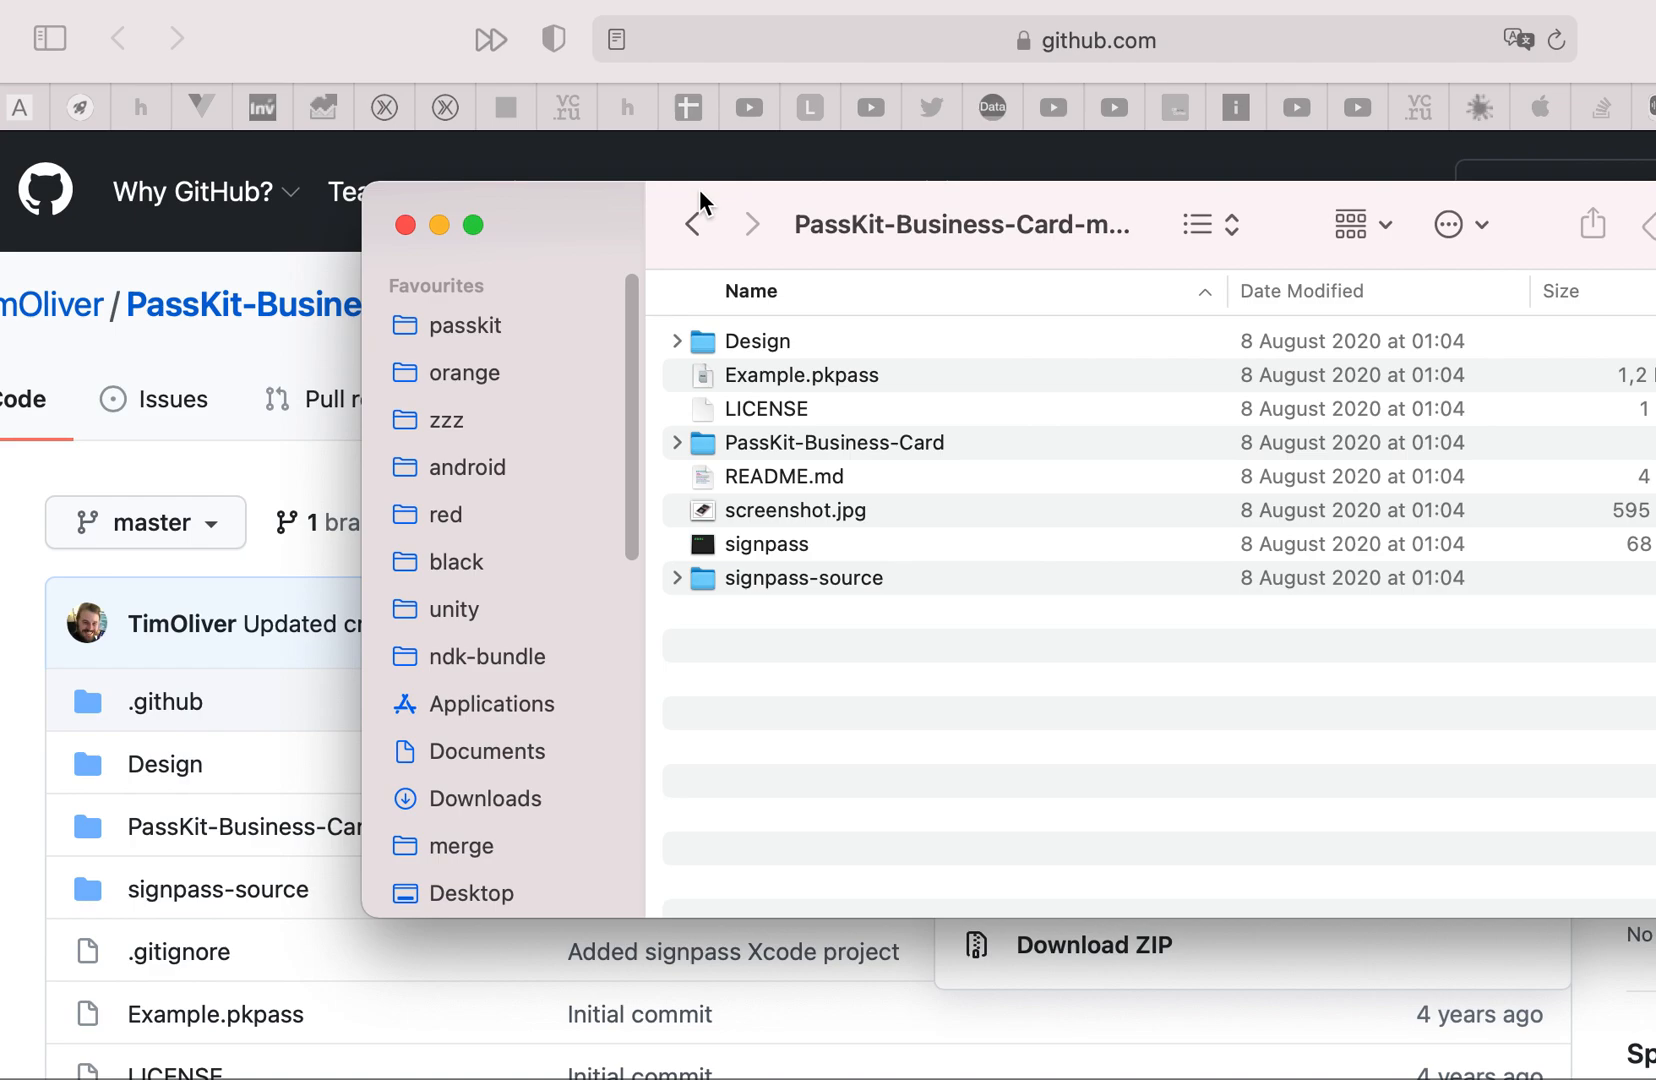
click(678, 442)
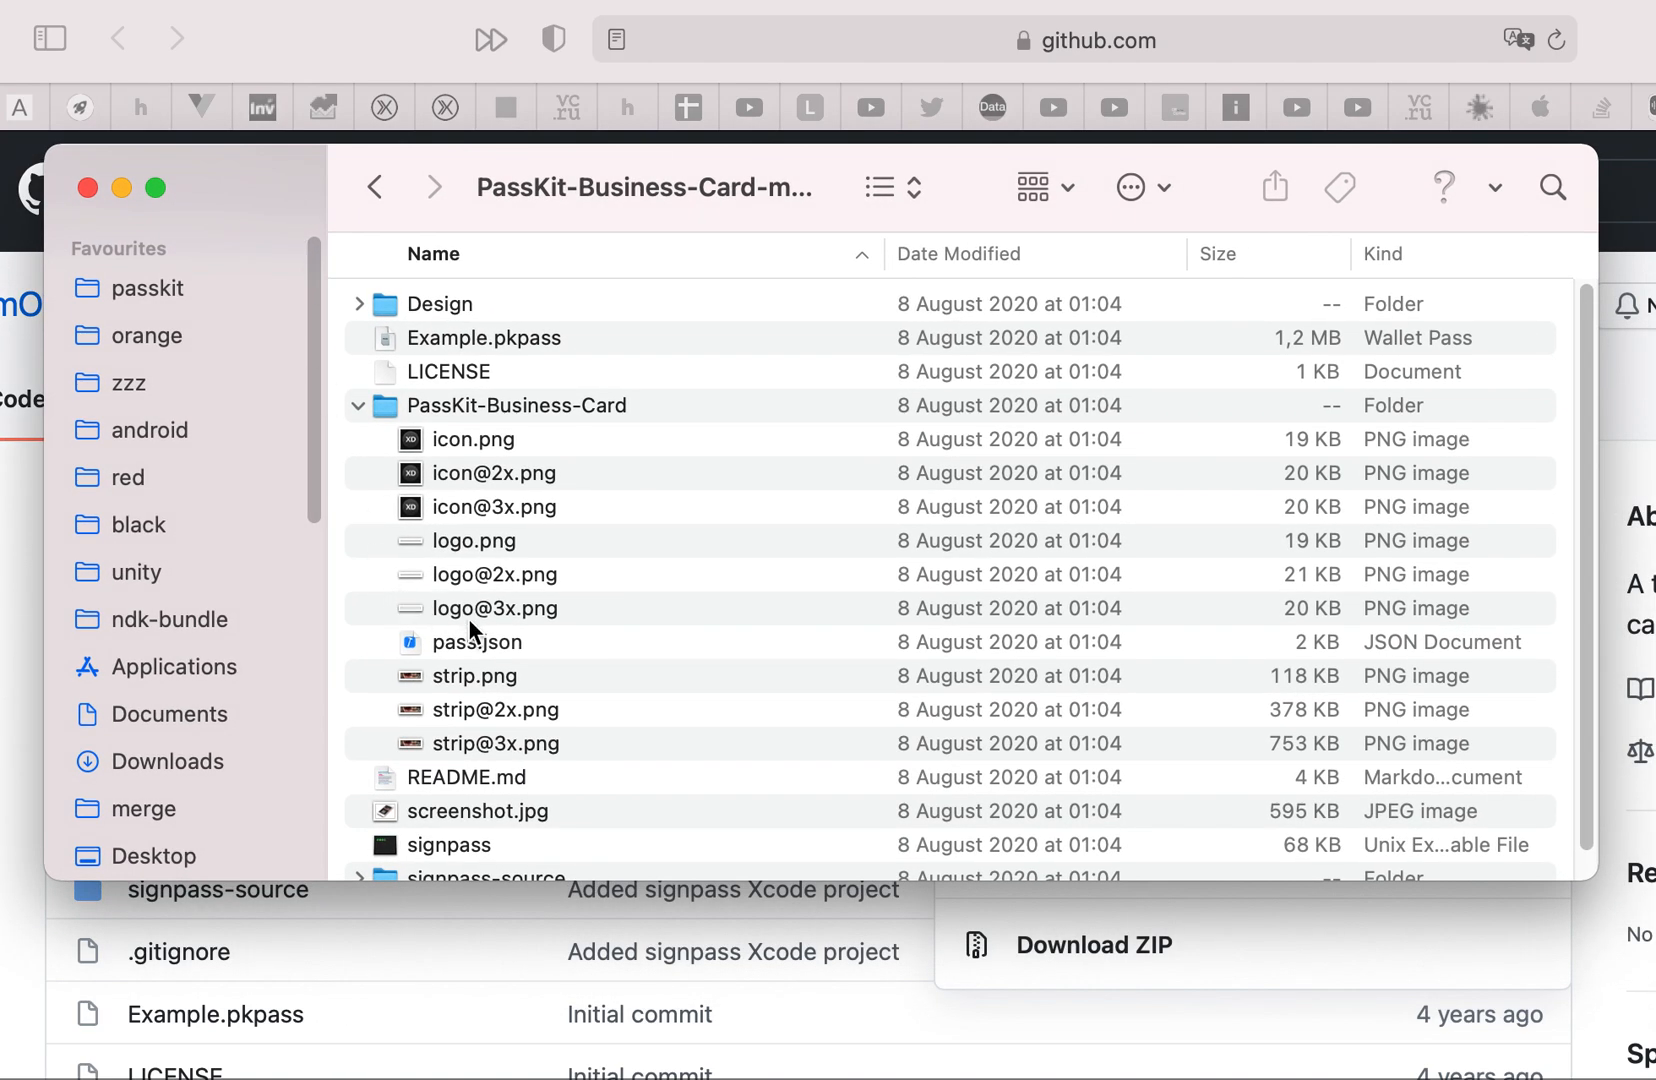
click(478, 642)
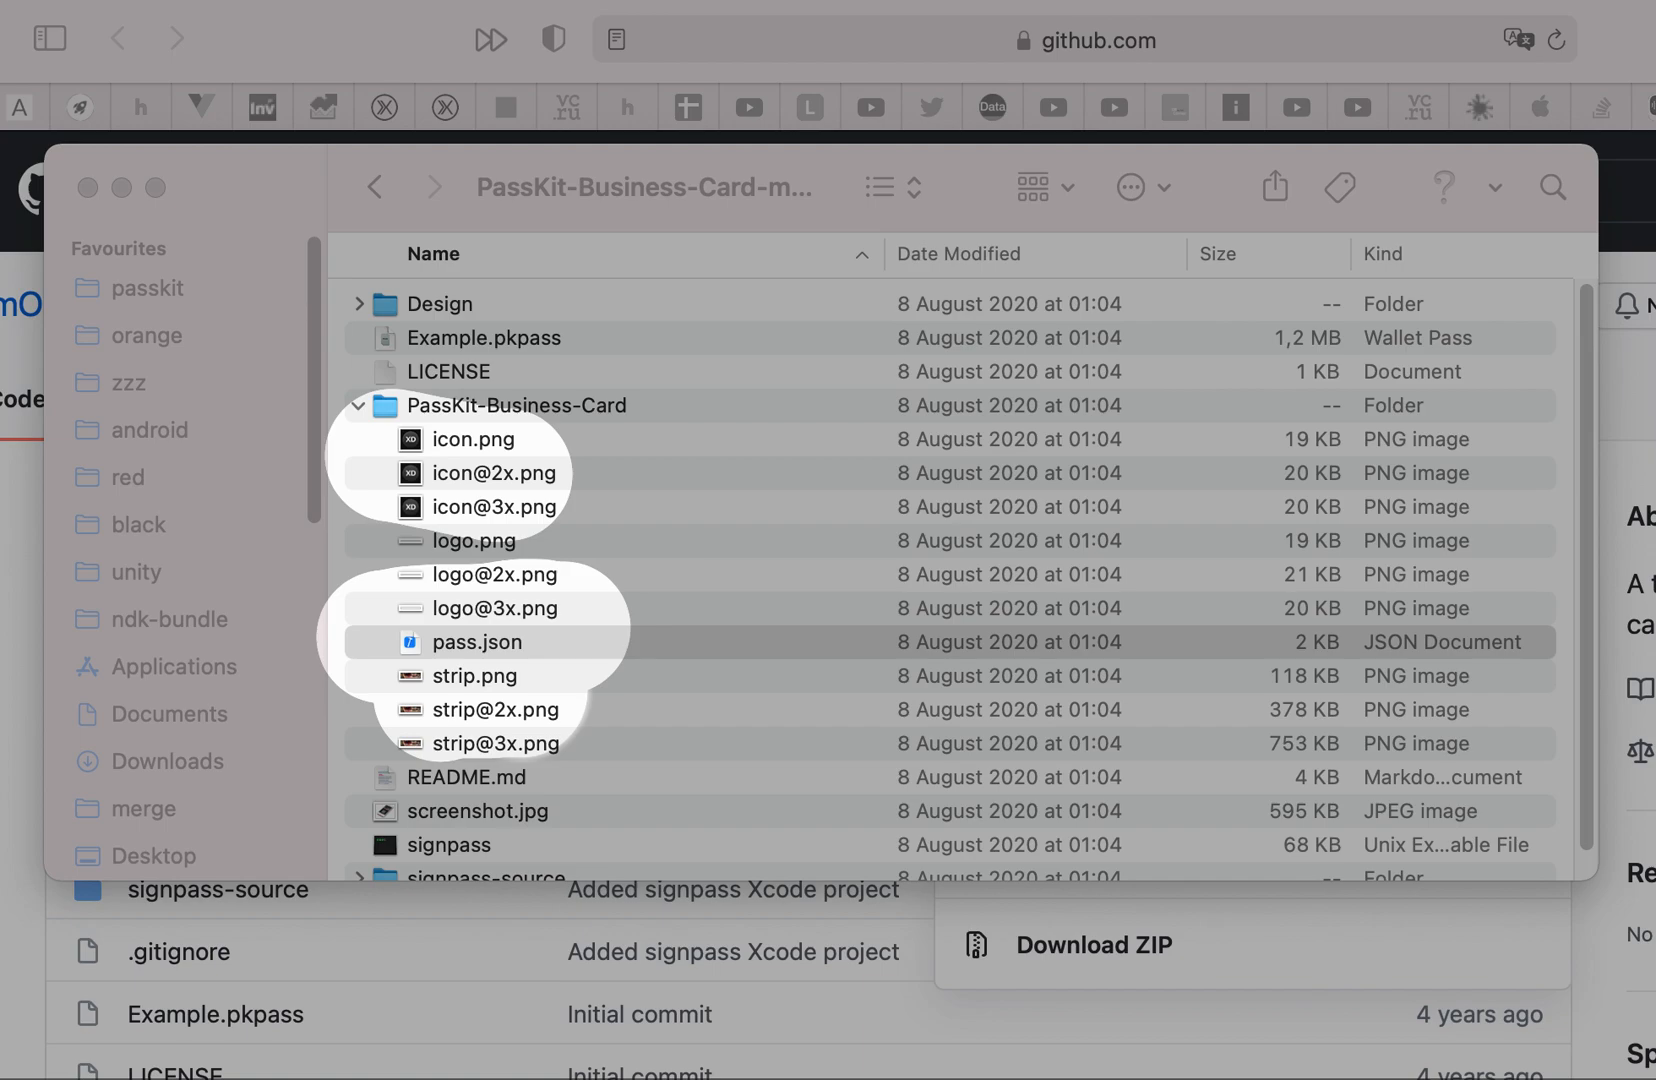
right_click(482, 640)
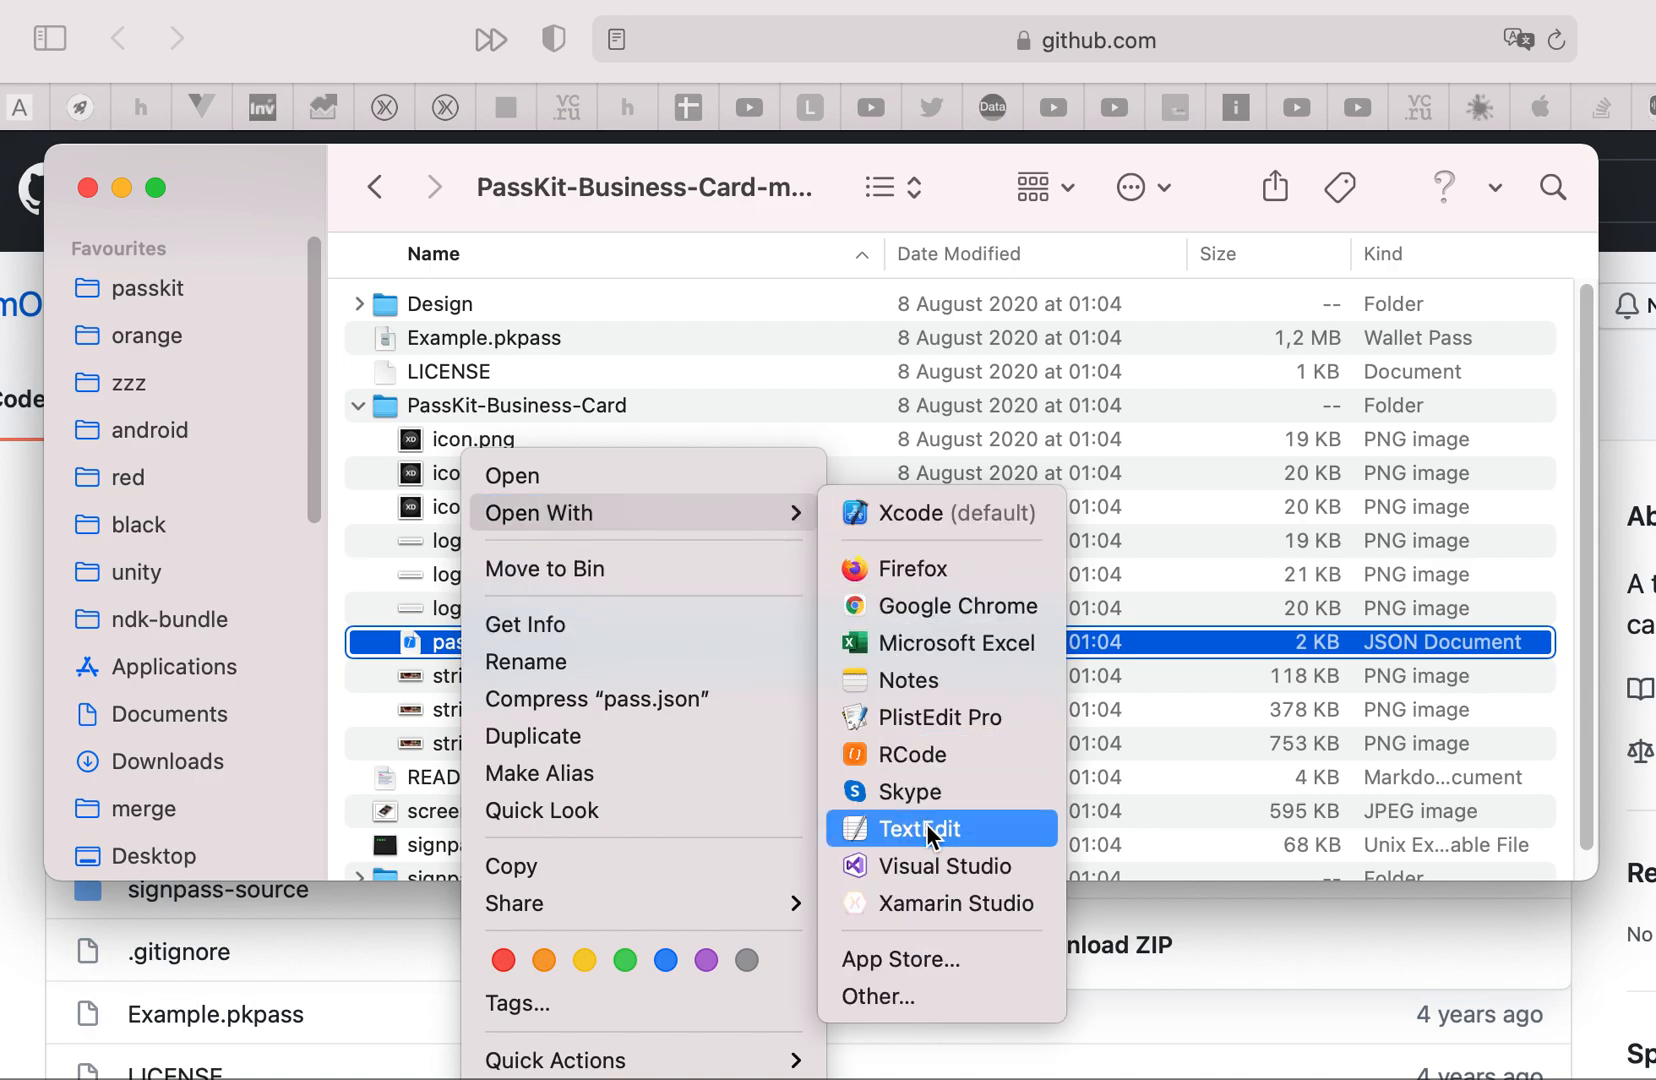
click(912, 828)
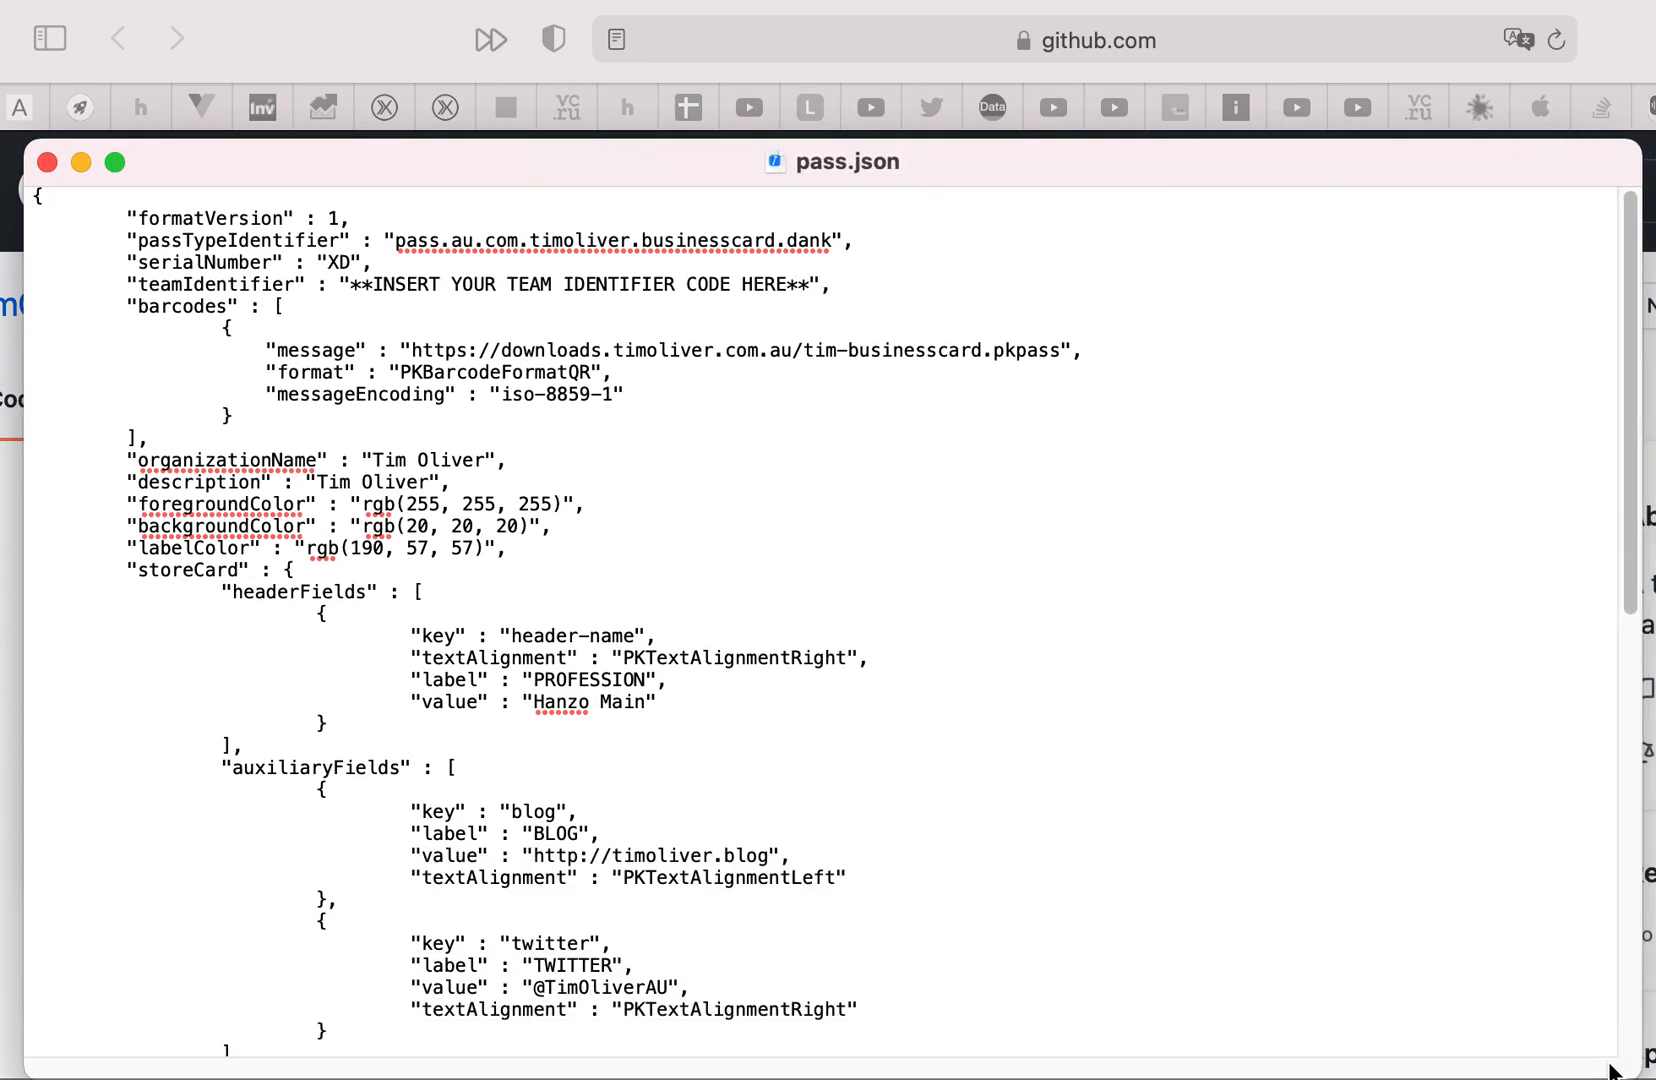
mouse_move(758, 638)
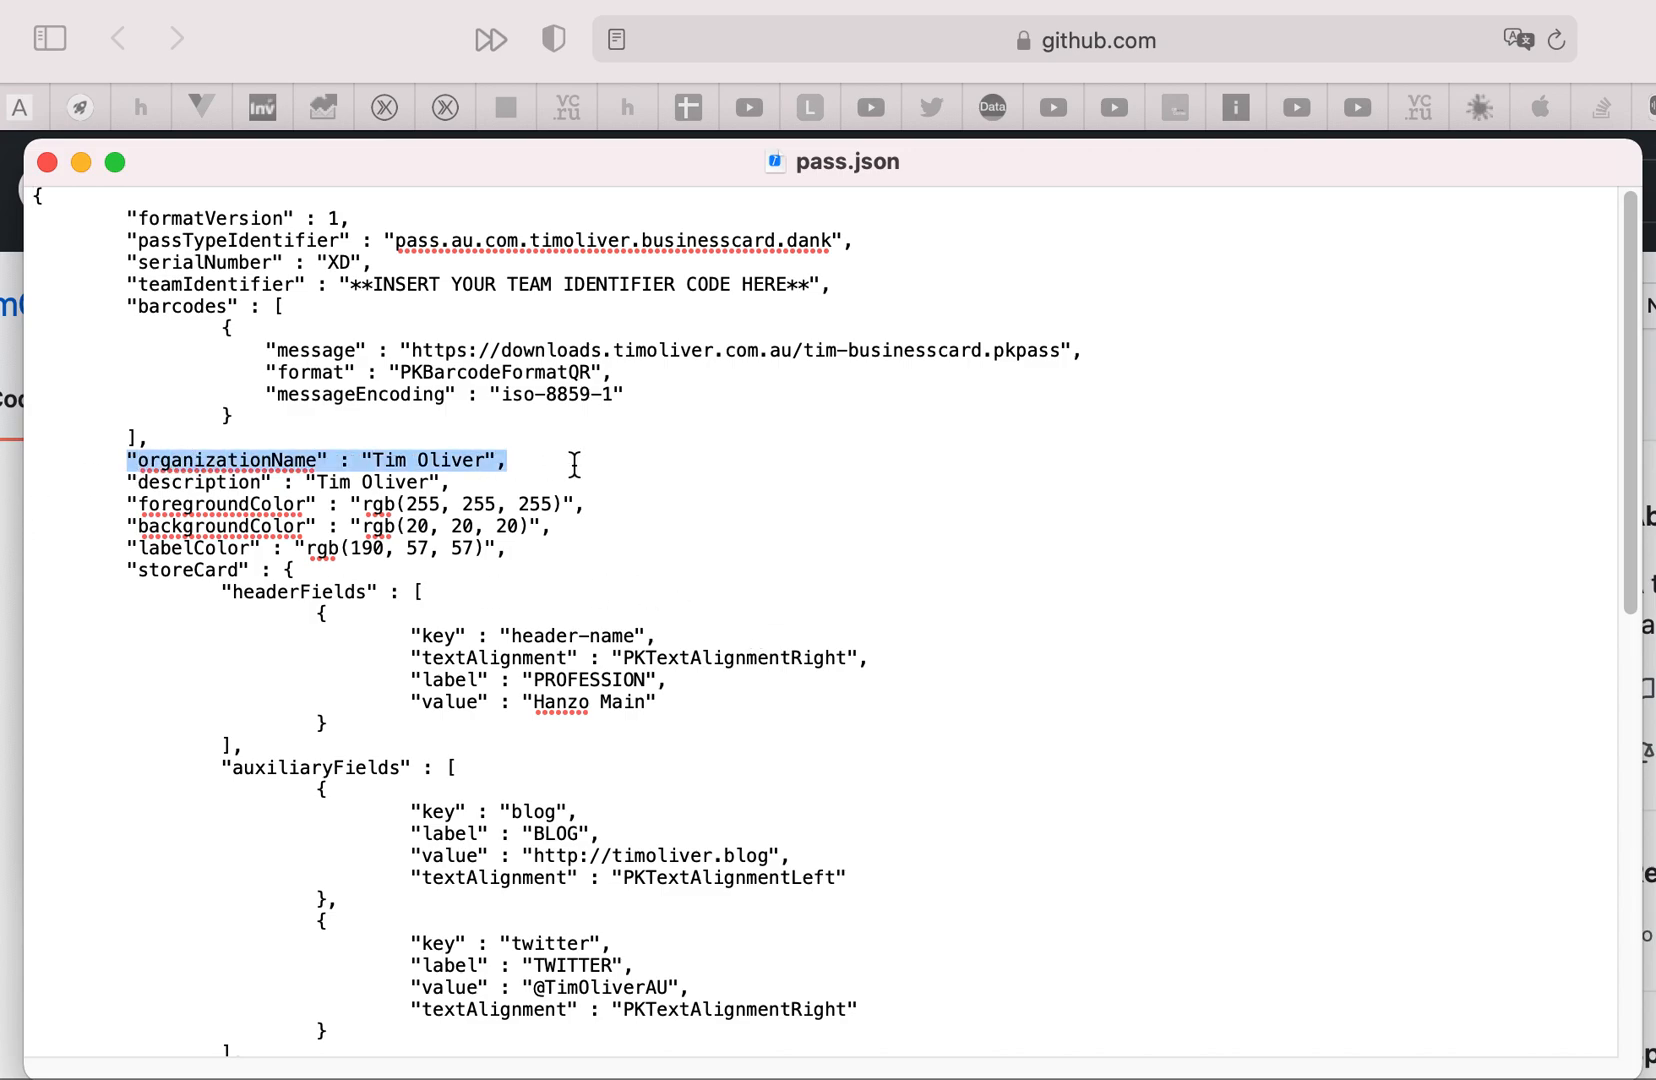
mouse_move(110, 476)
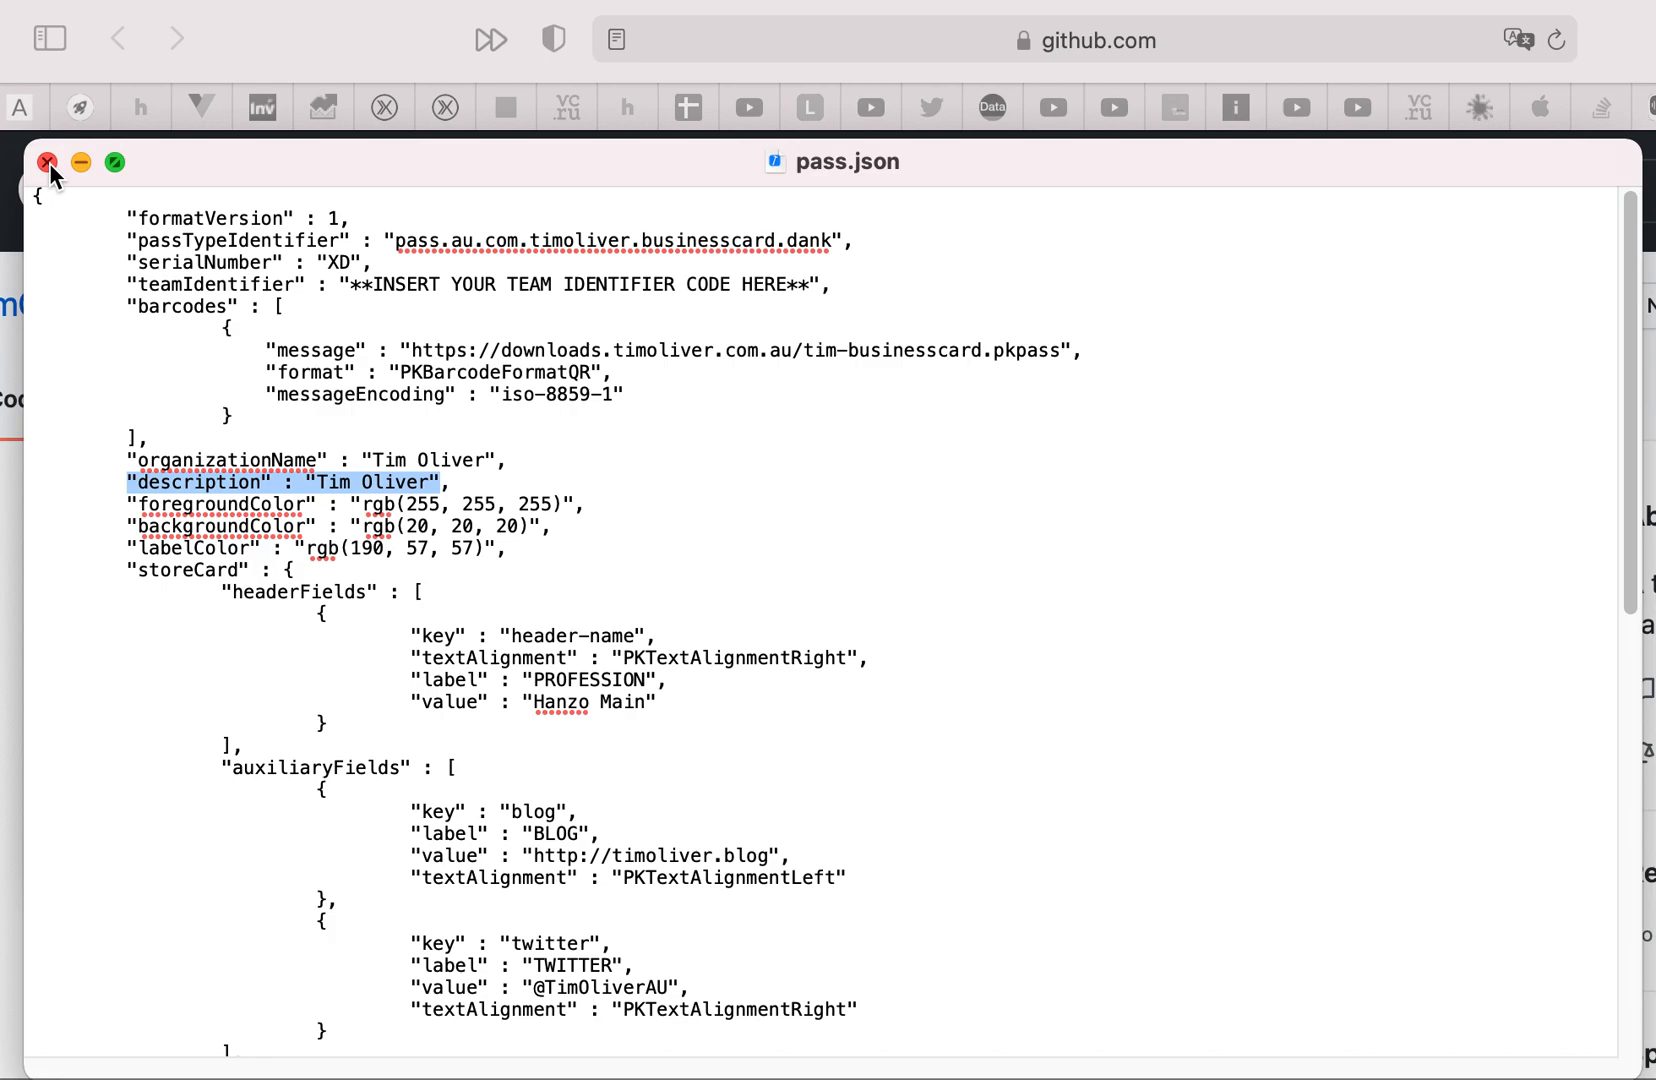
click(46, 162)
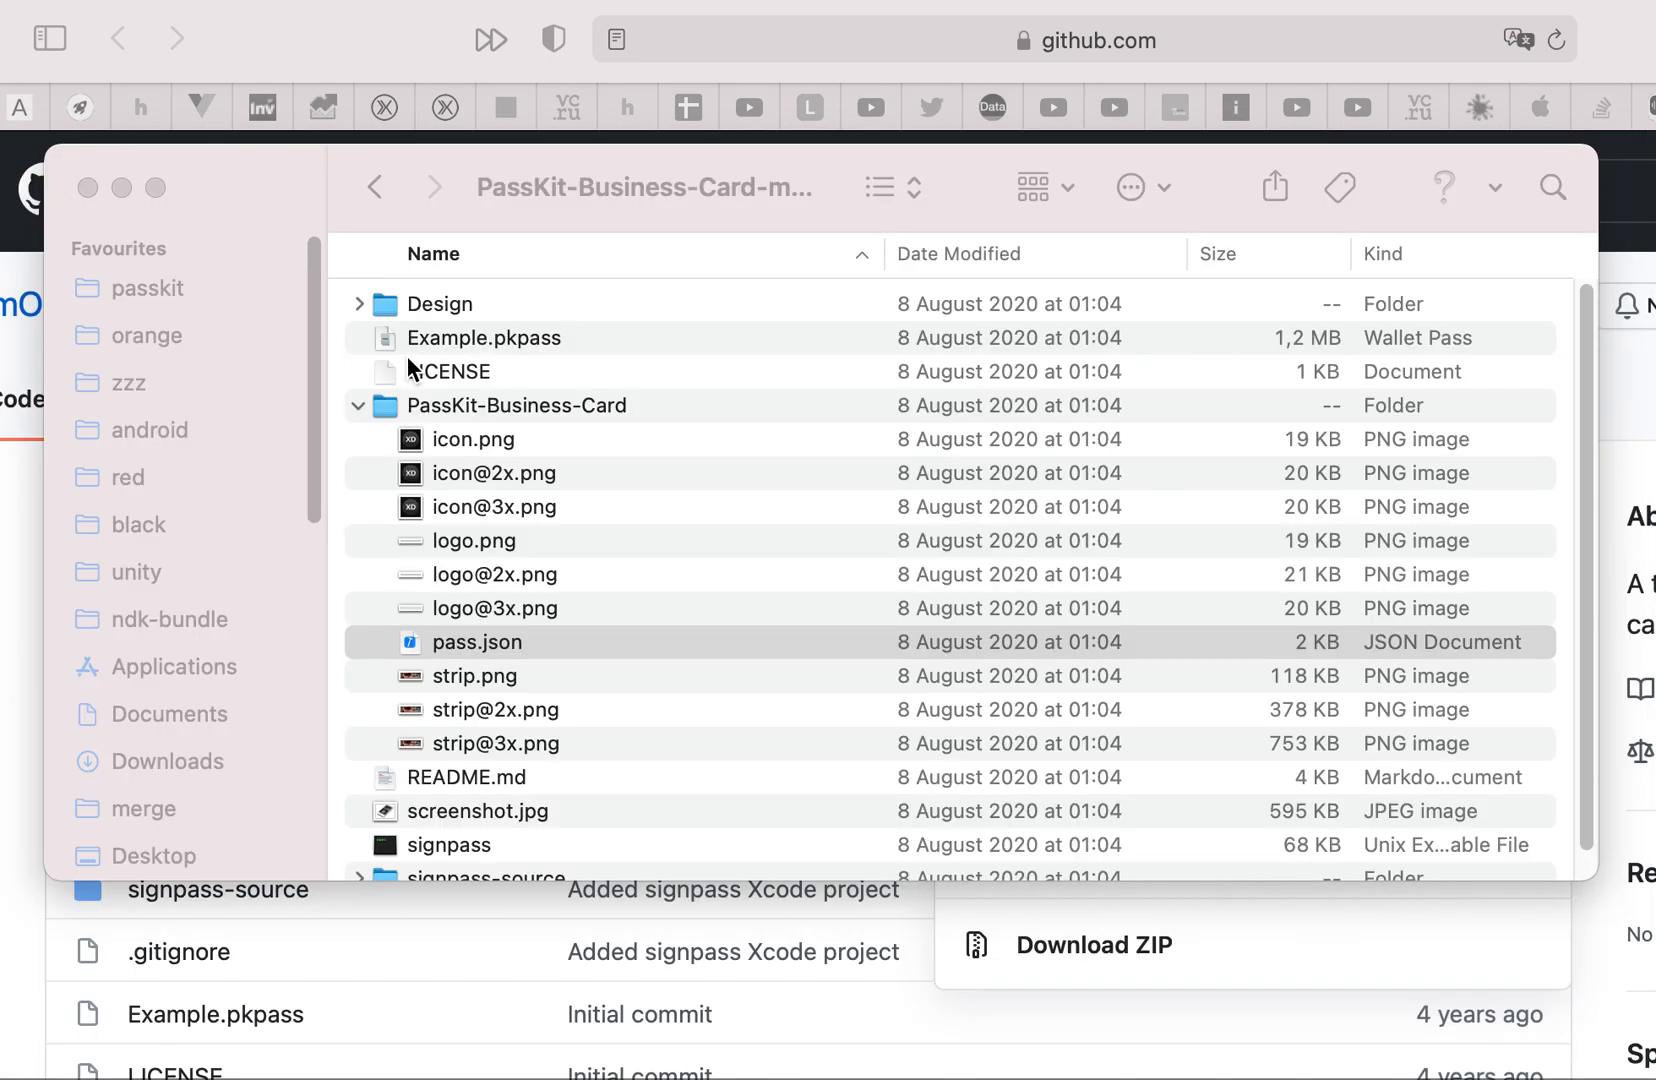
mouse_move(246, 160)
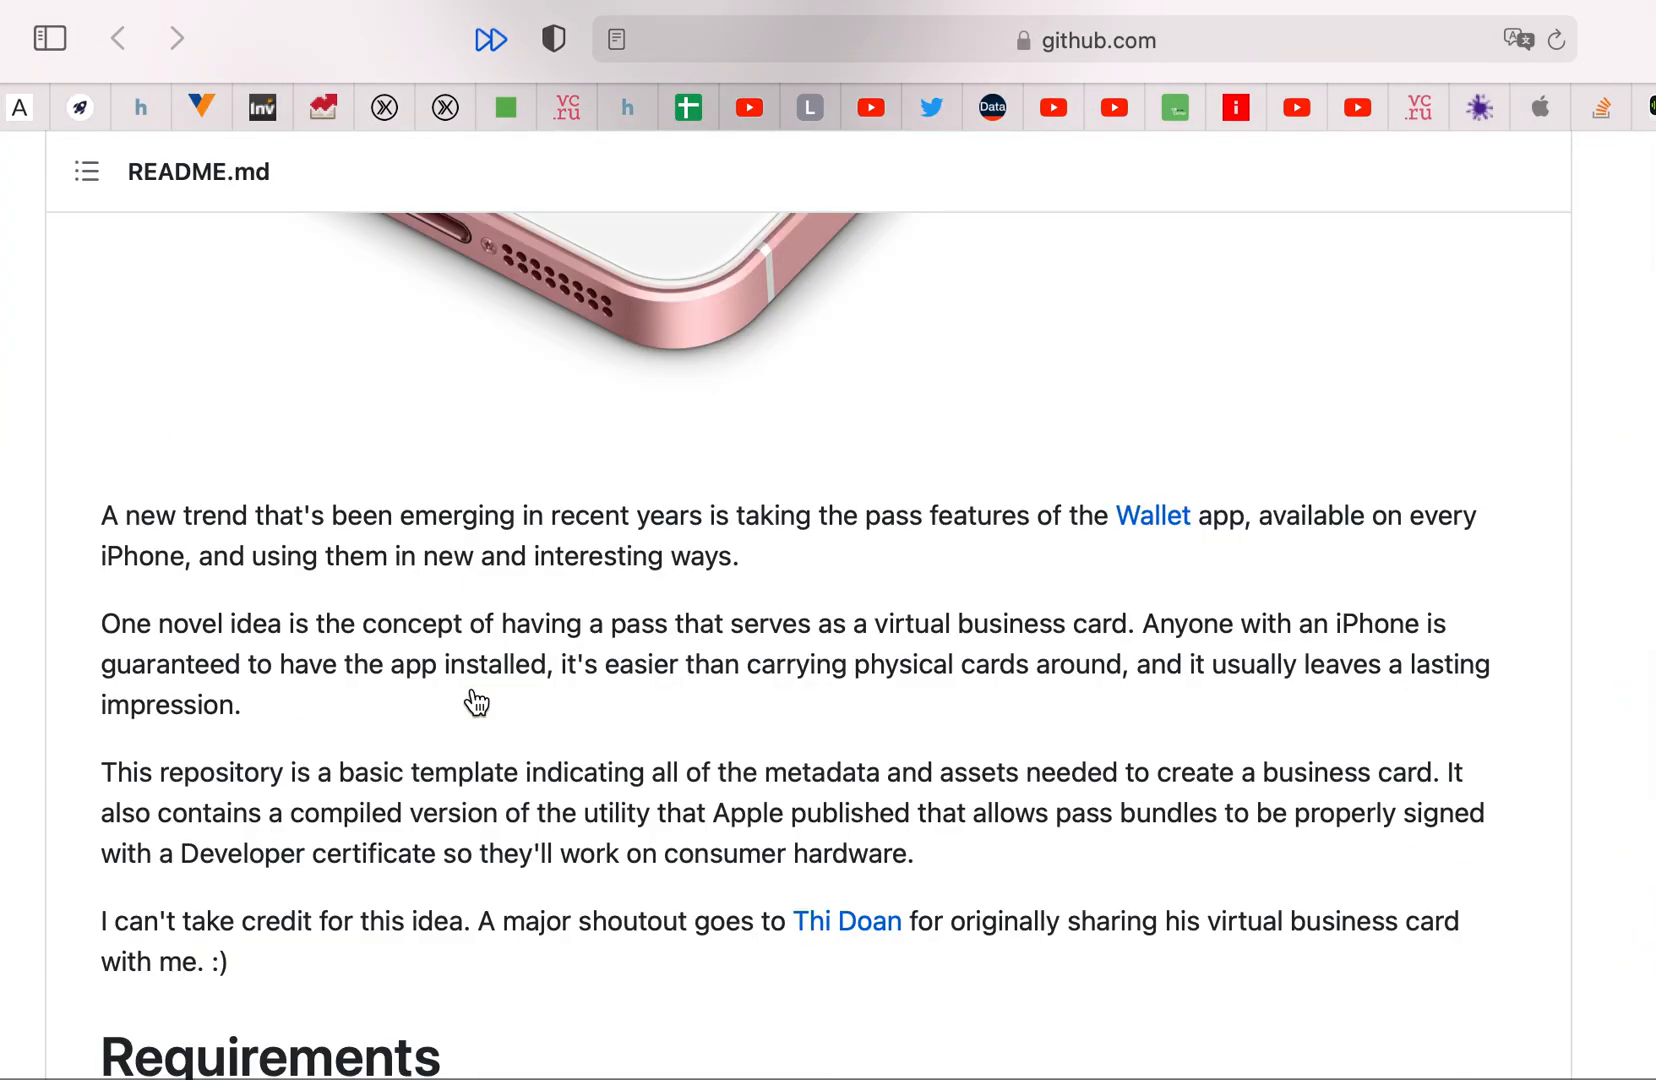
Read the README's Building Your Pass steps, then go to the Apple Developer certificates list.
scroll(down, 3)
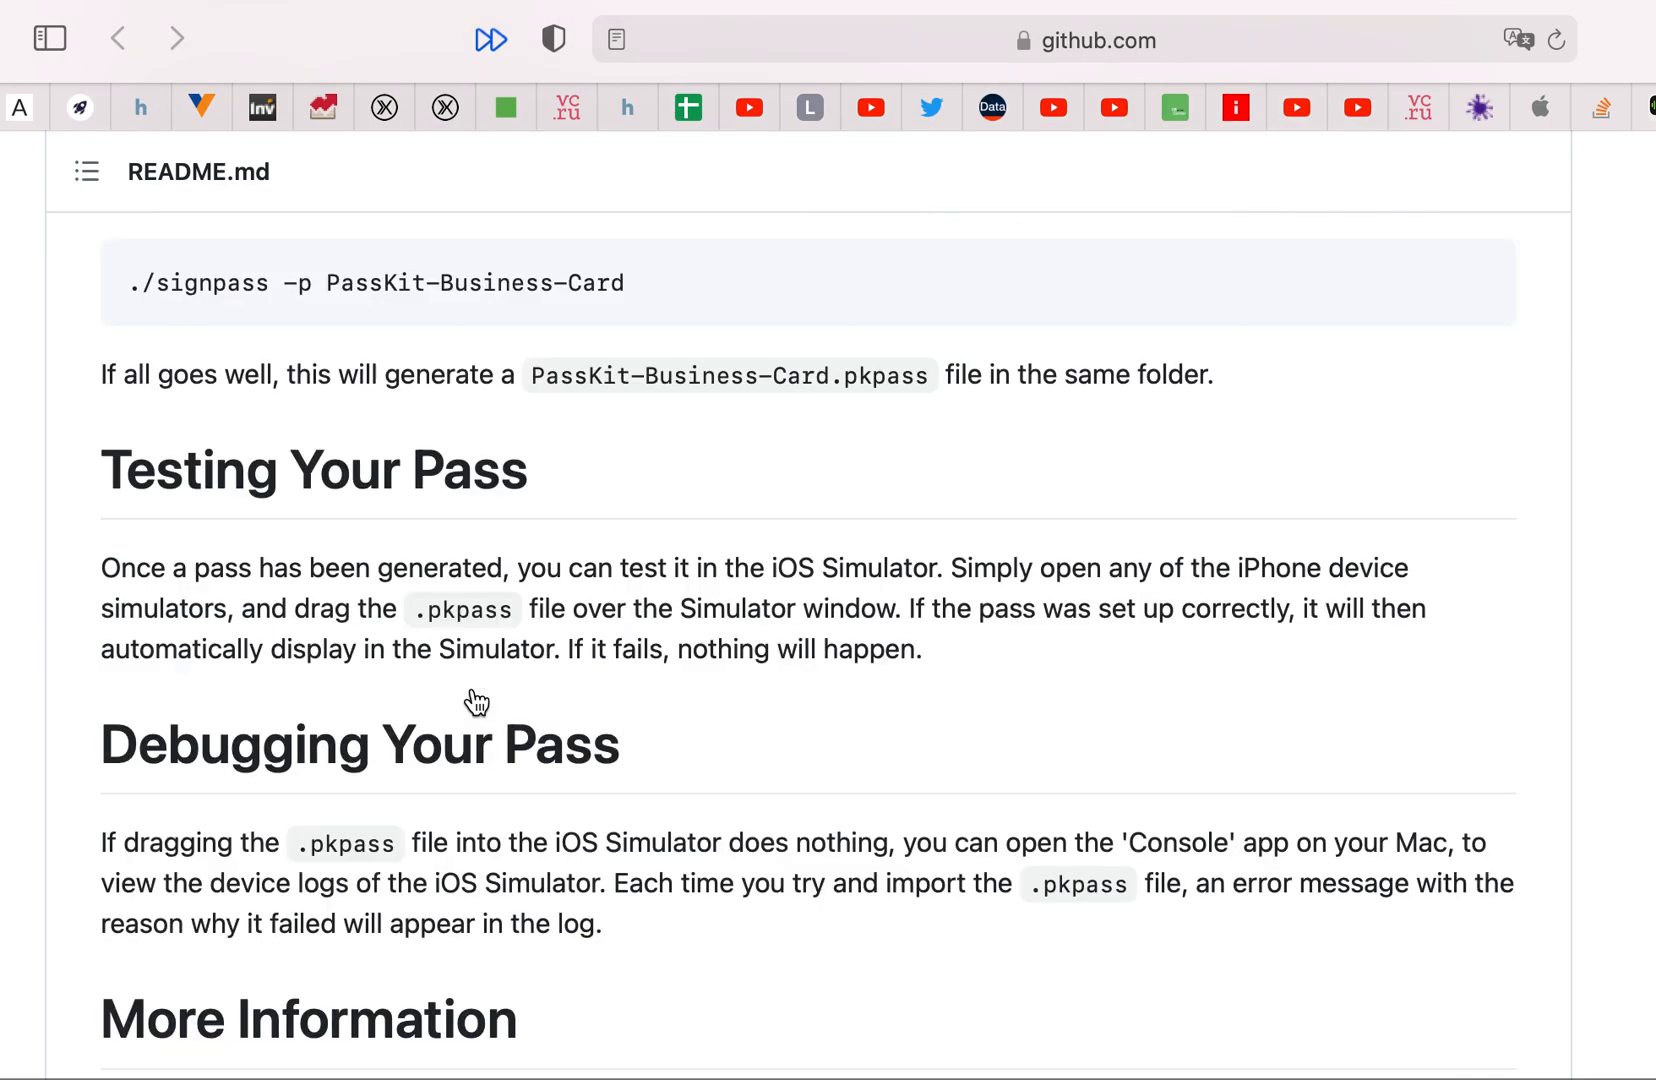
scroll(up, 3)
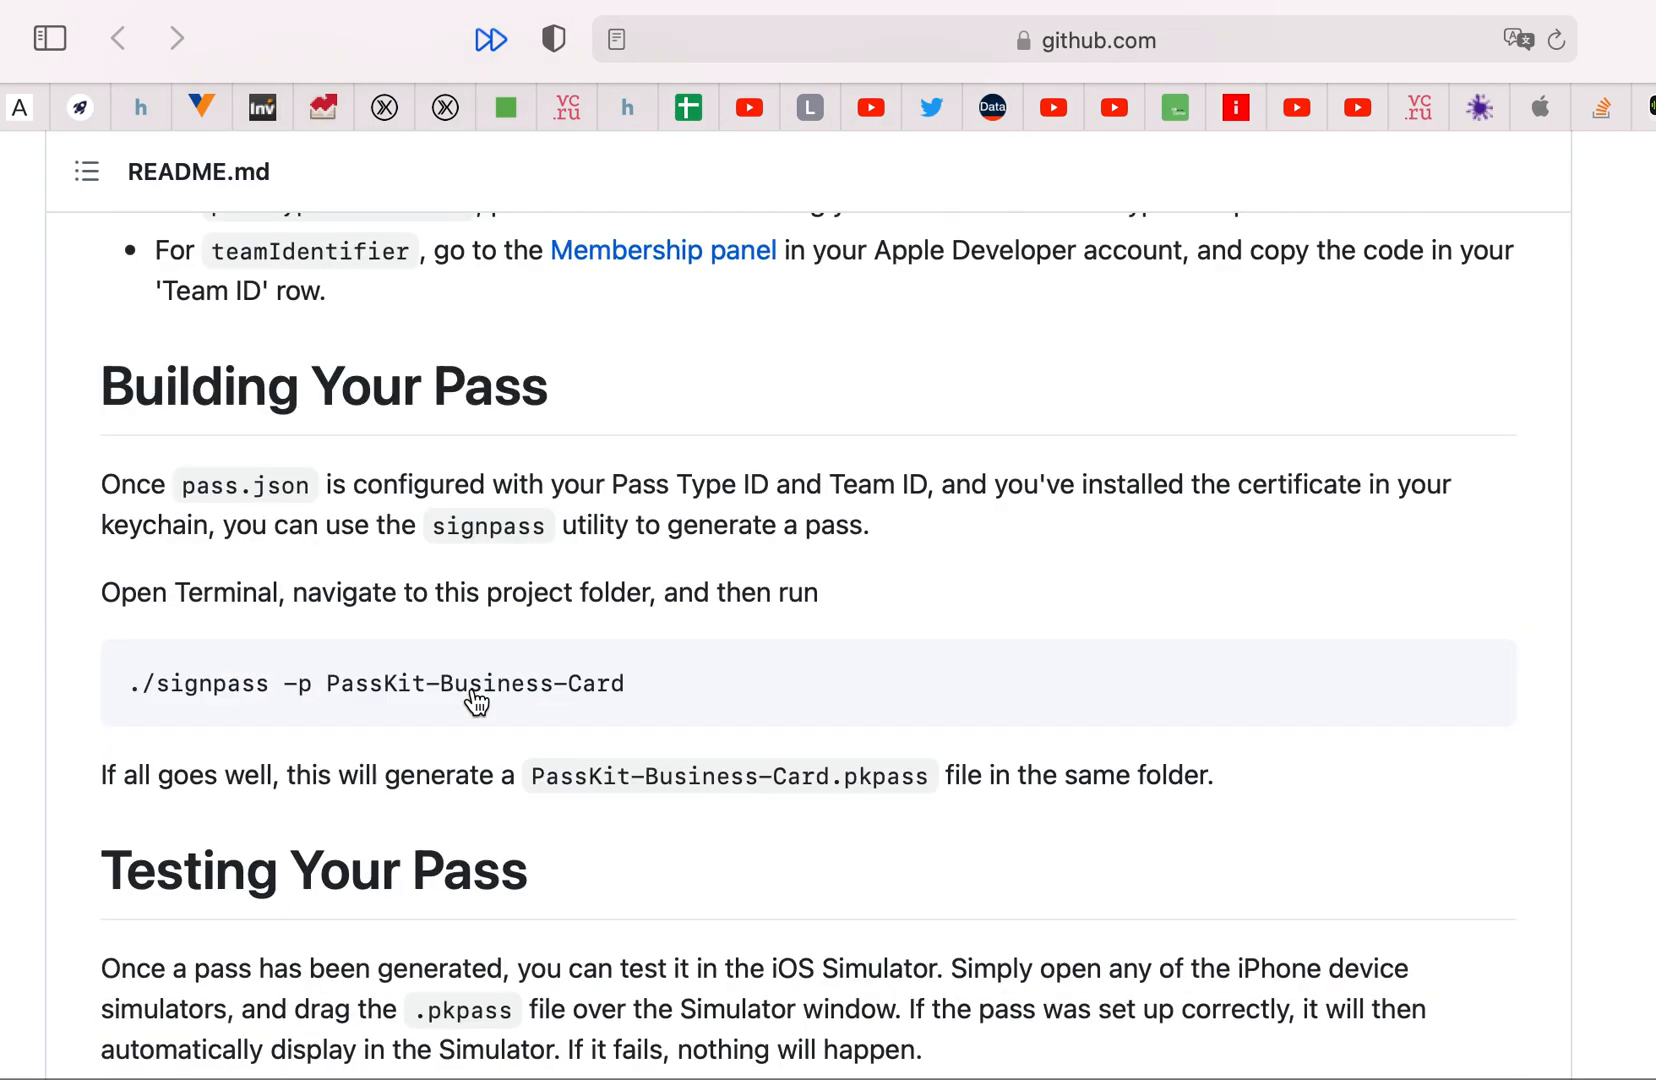
mouse_move(130, 692)
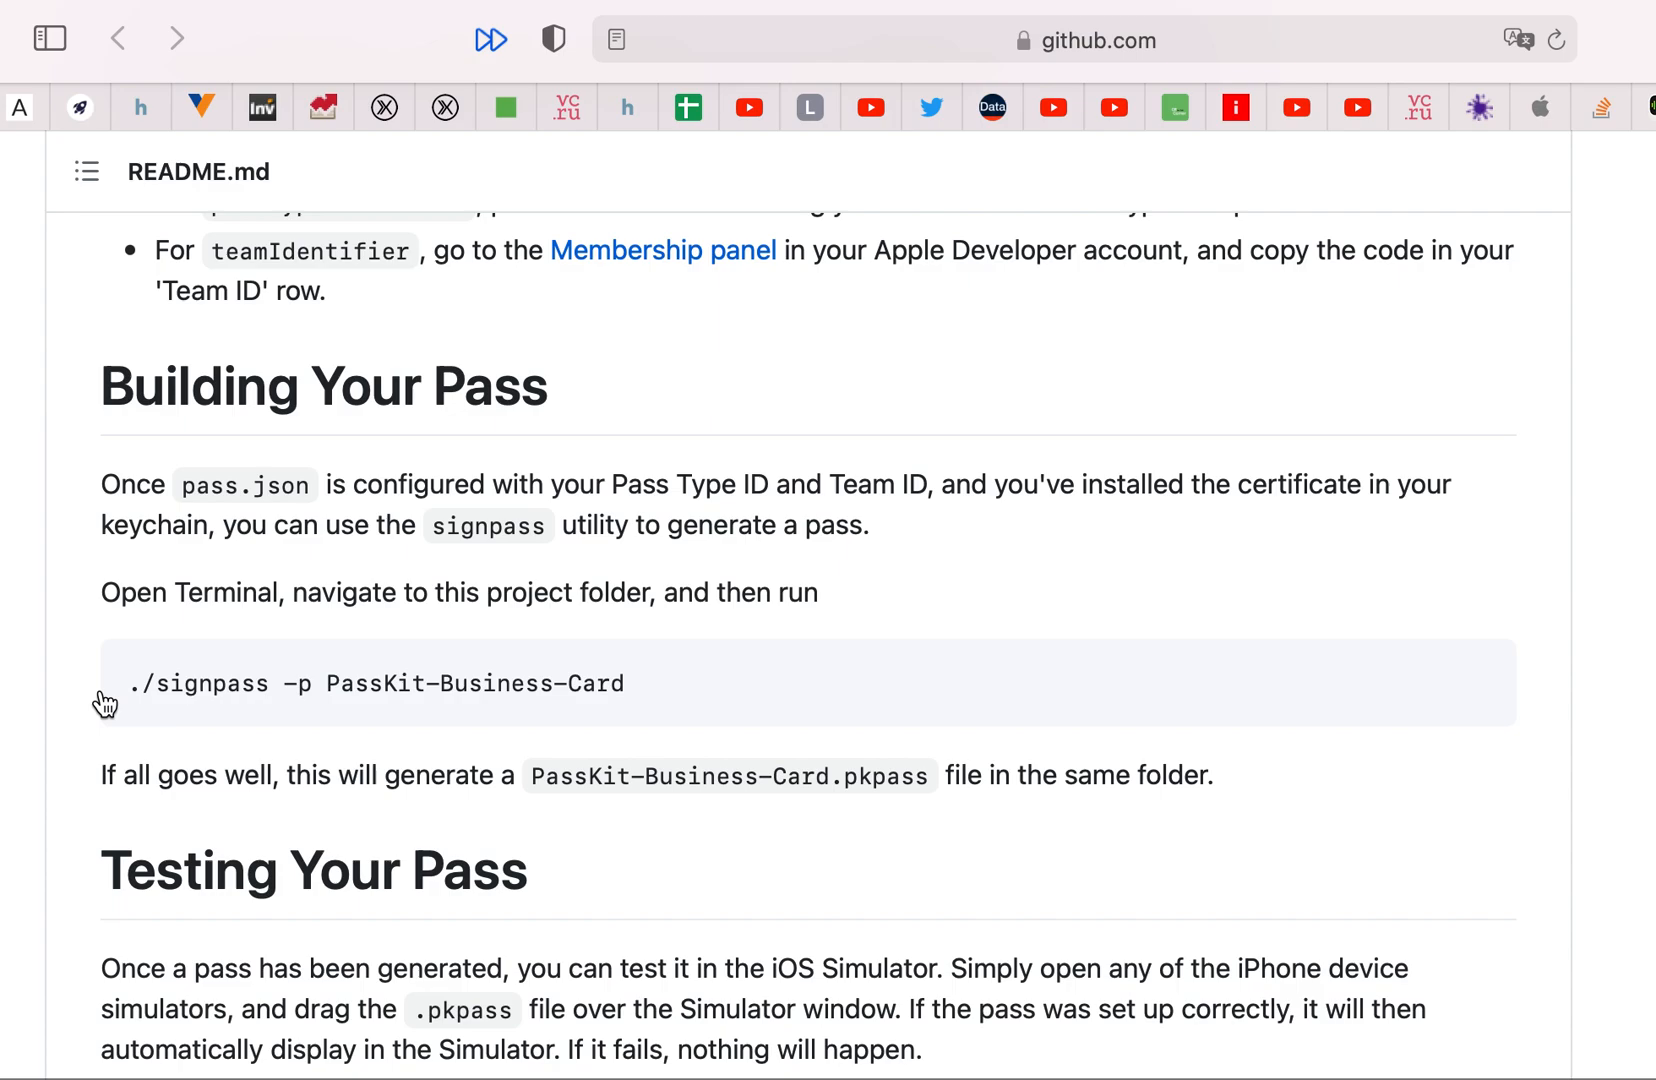
mouse_move(1492, 330)
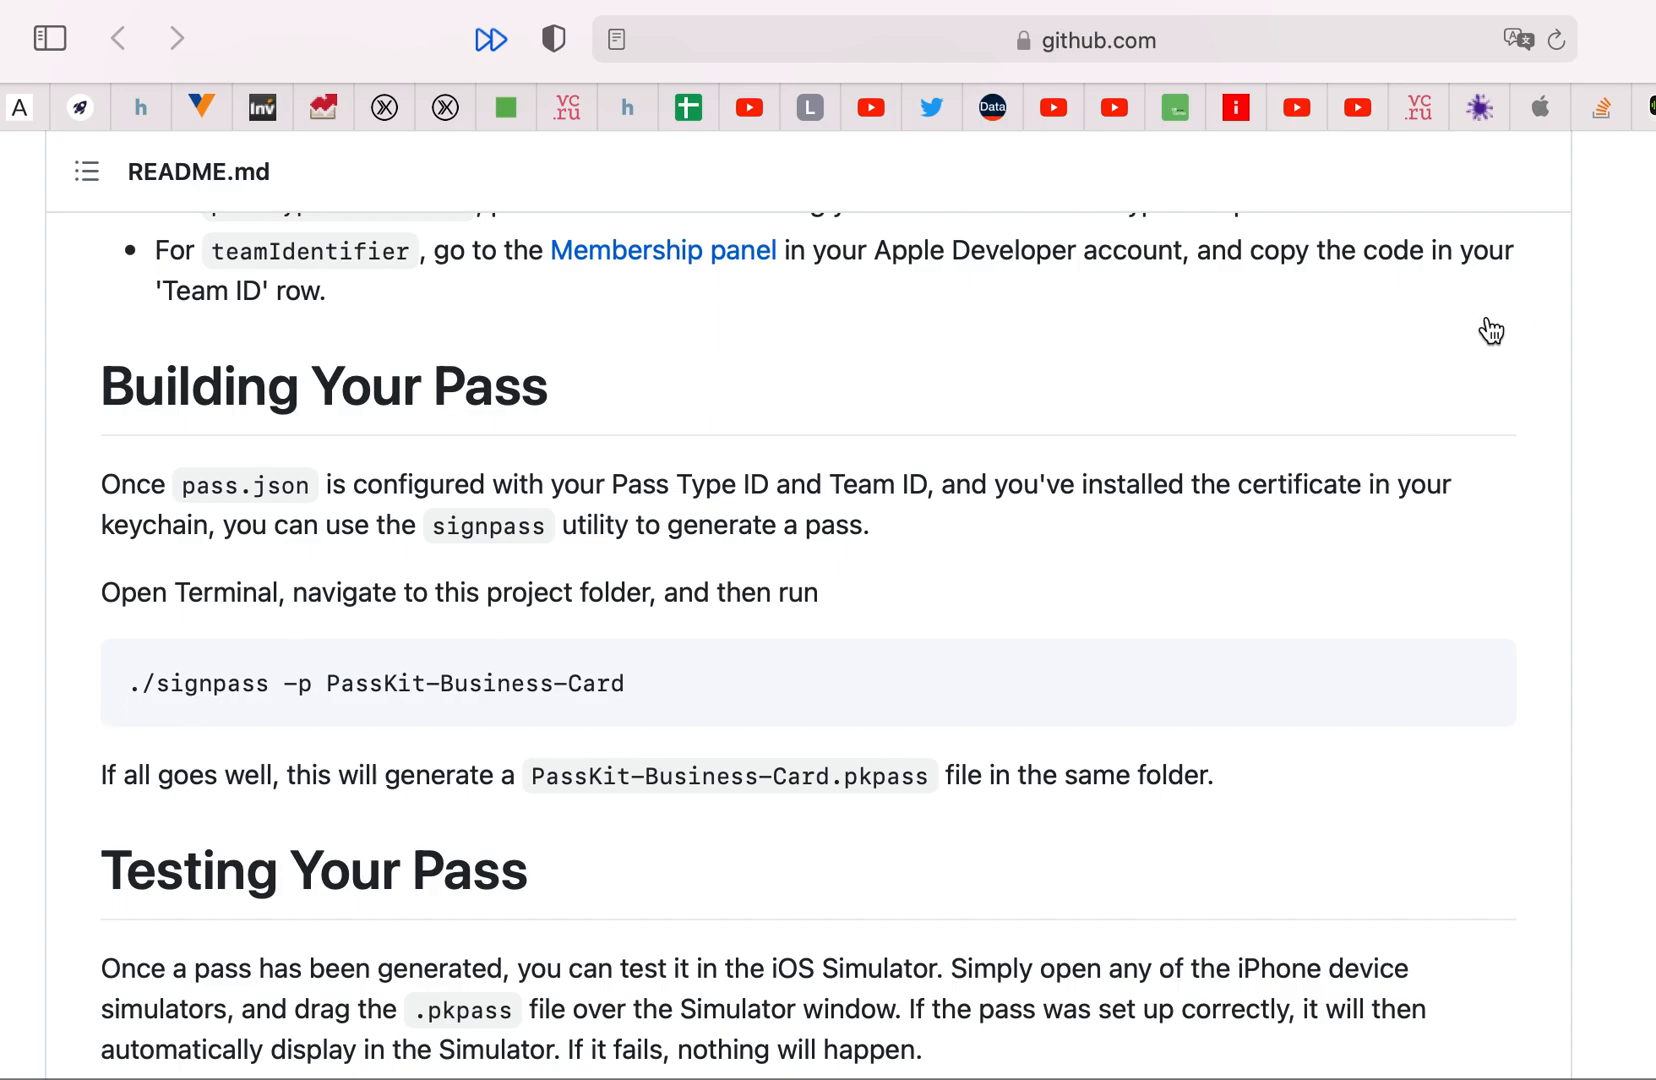
mouse_move(1122, 394)
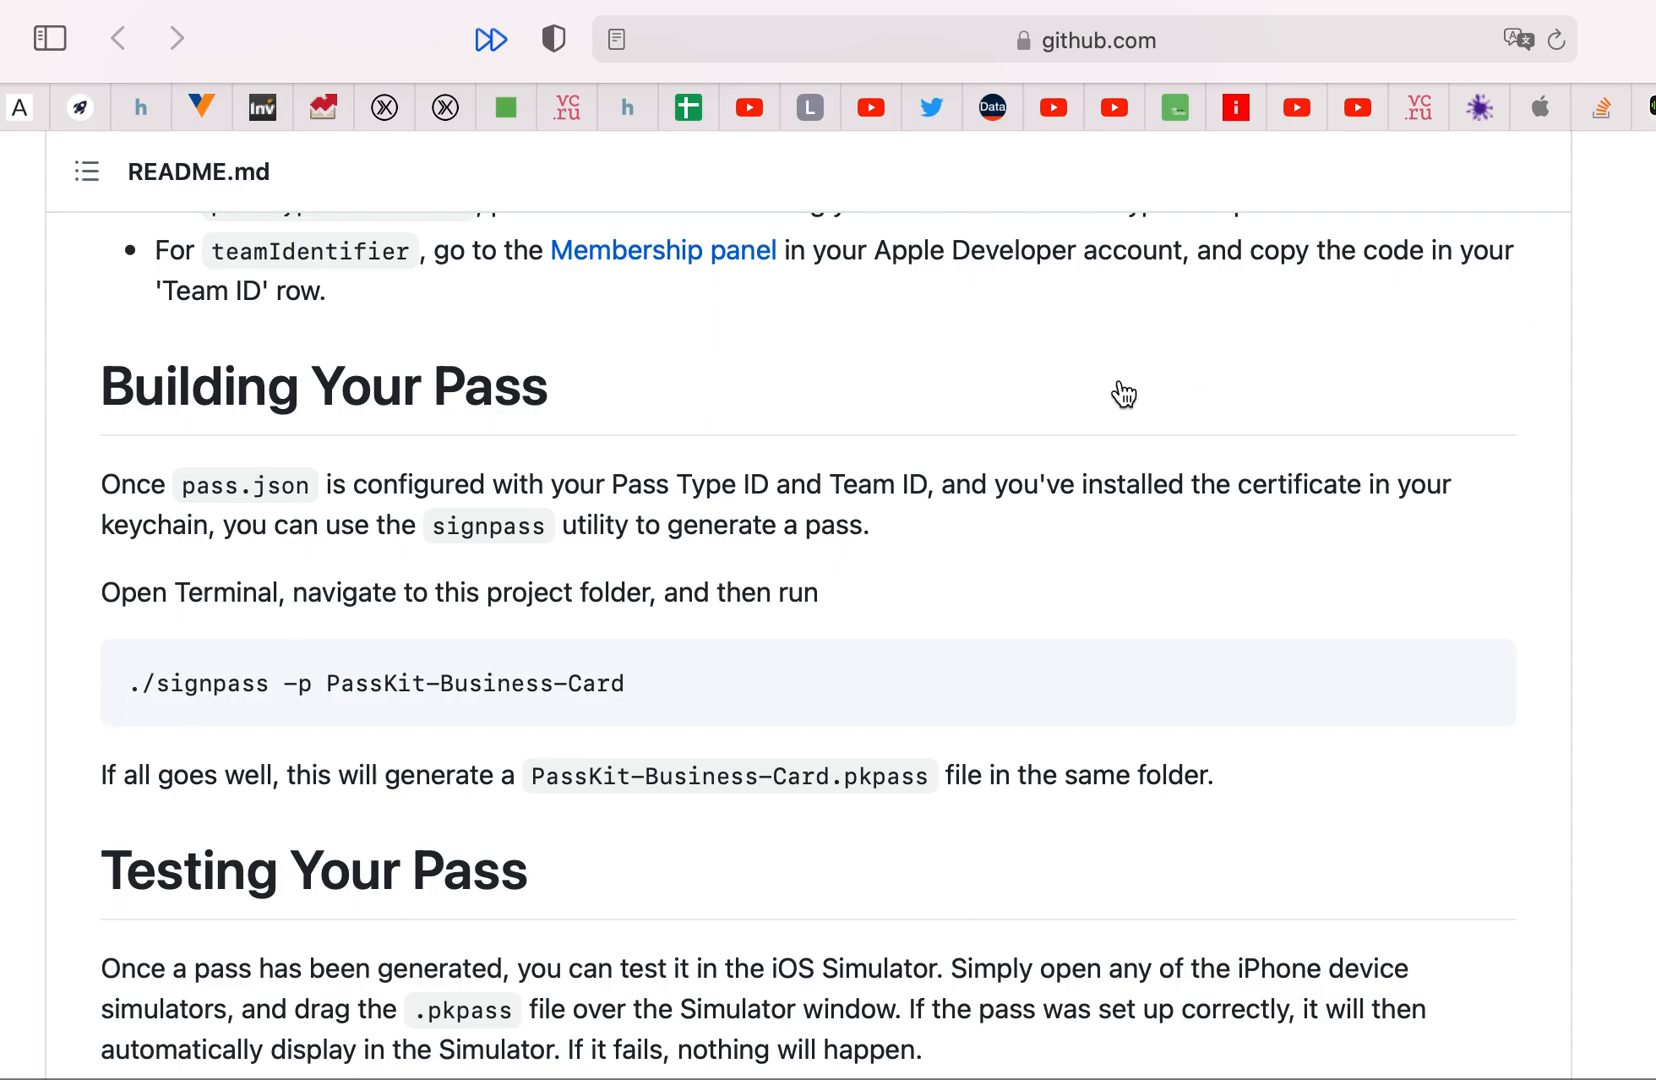
click(664, 250)
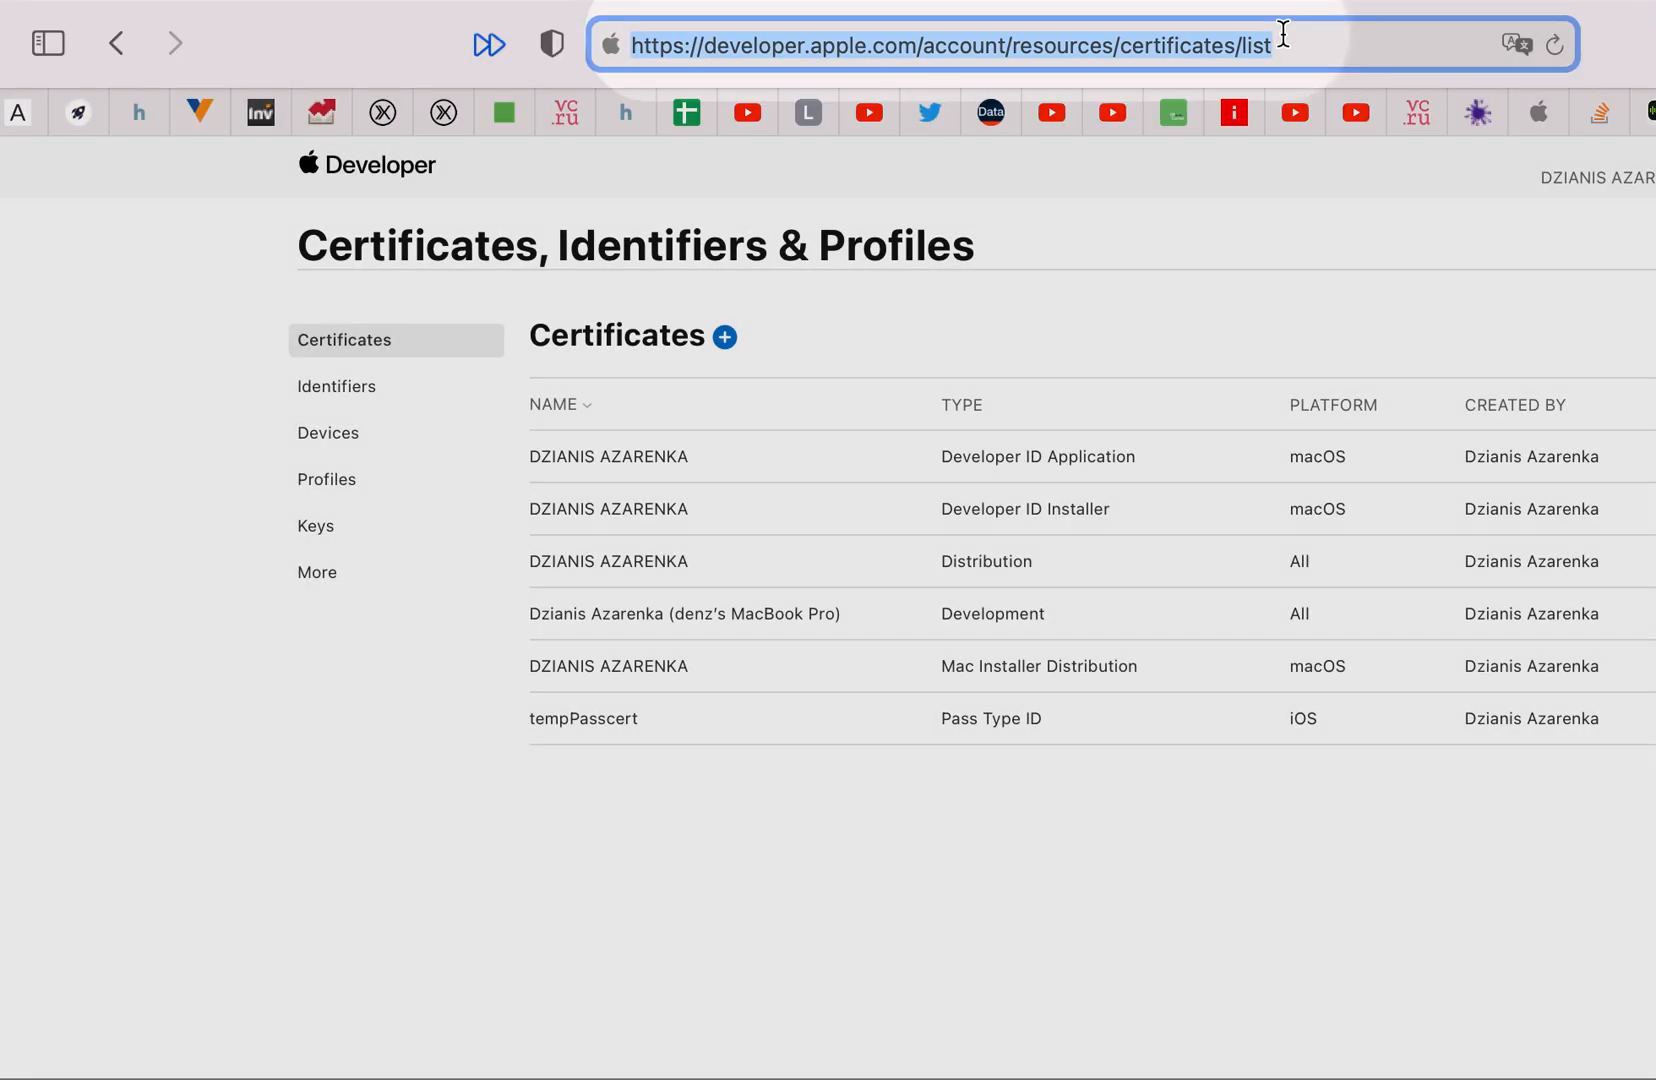
mouse_move(336, 386)
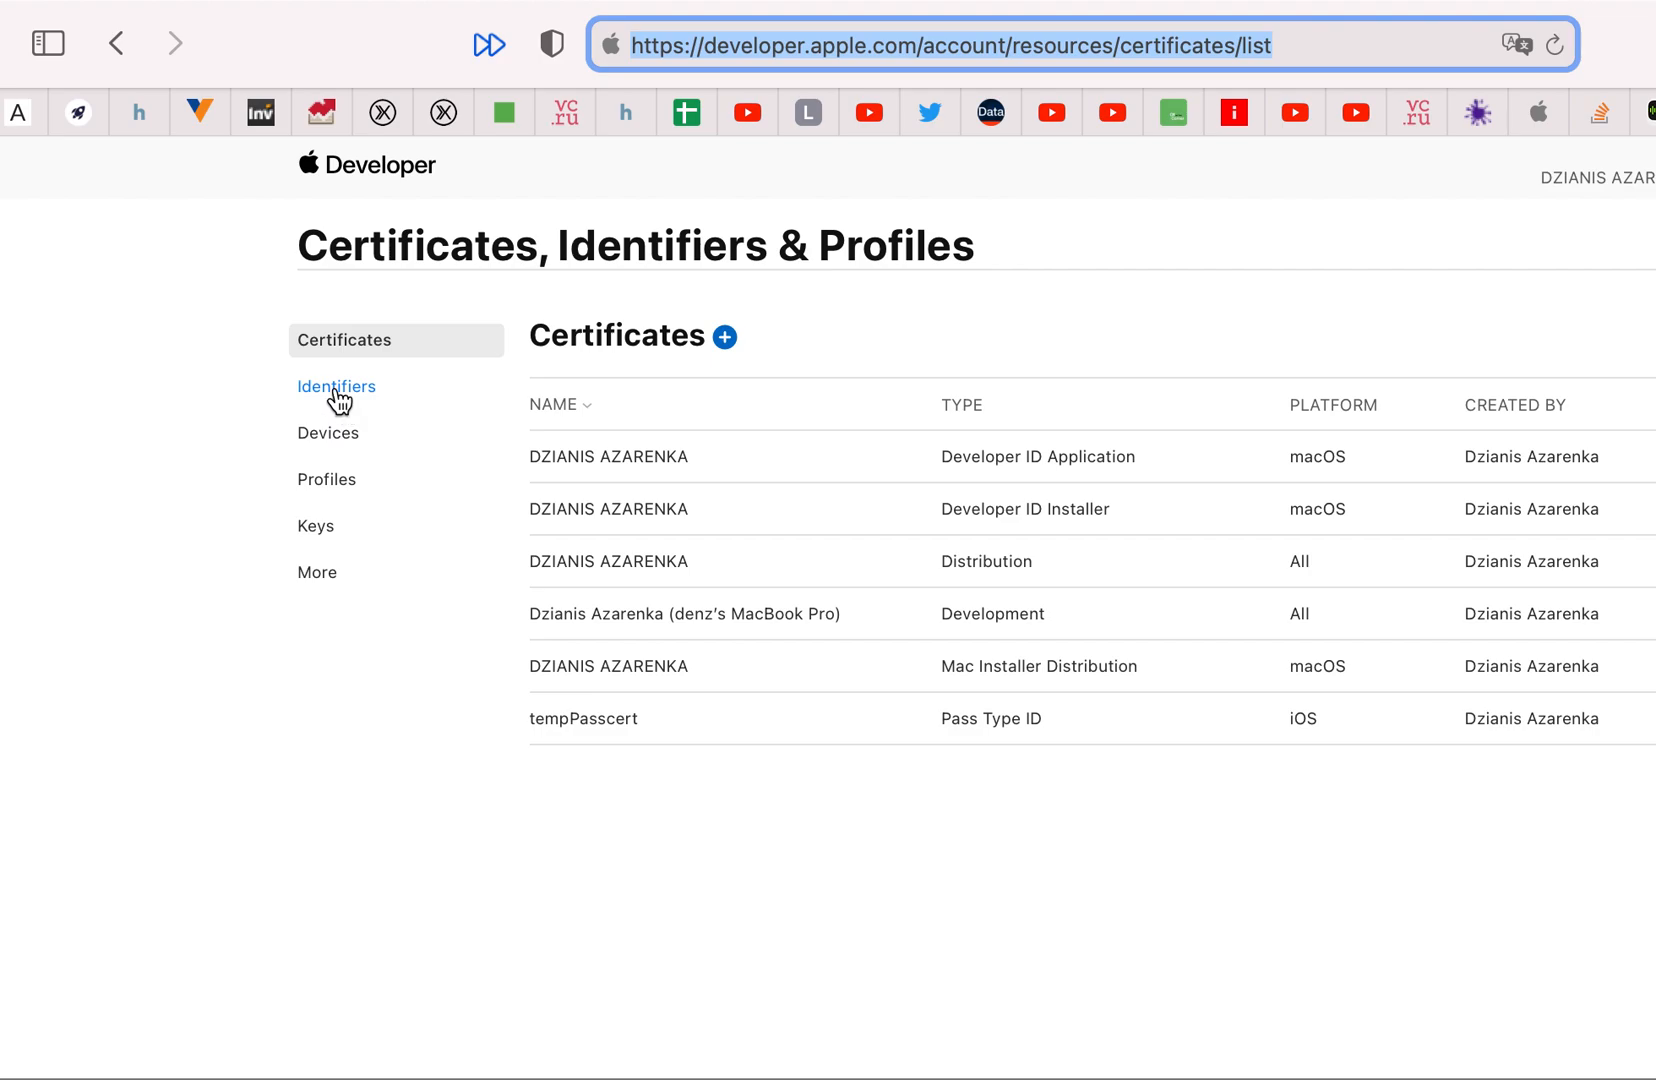
Show the Identifiers list of registered app bundle IDs.
click(336, 386)
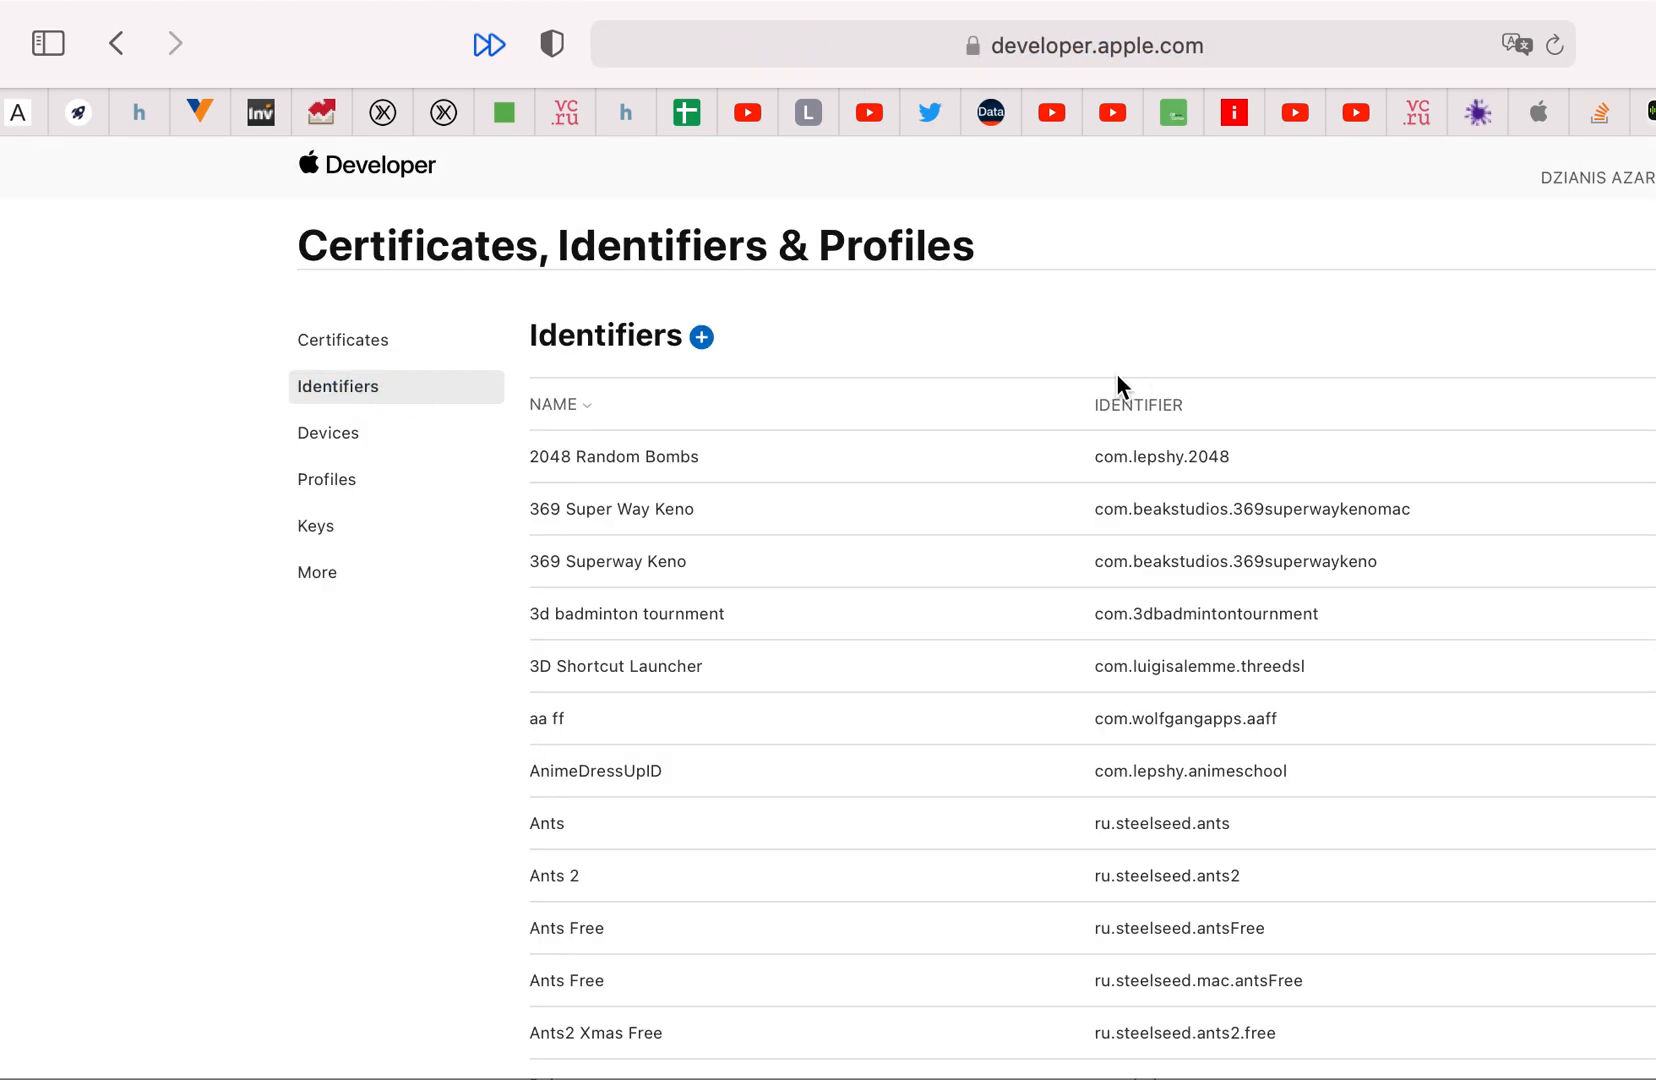
mouse_move(1410, 388)
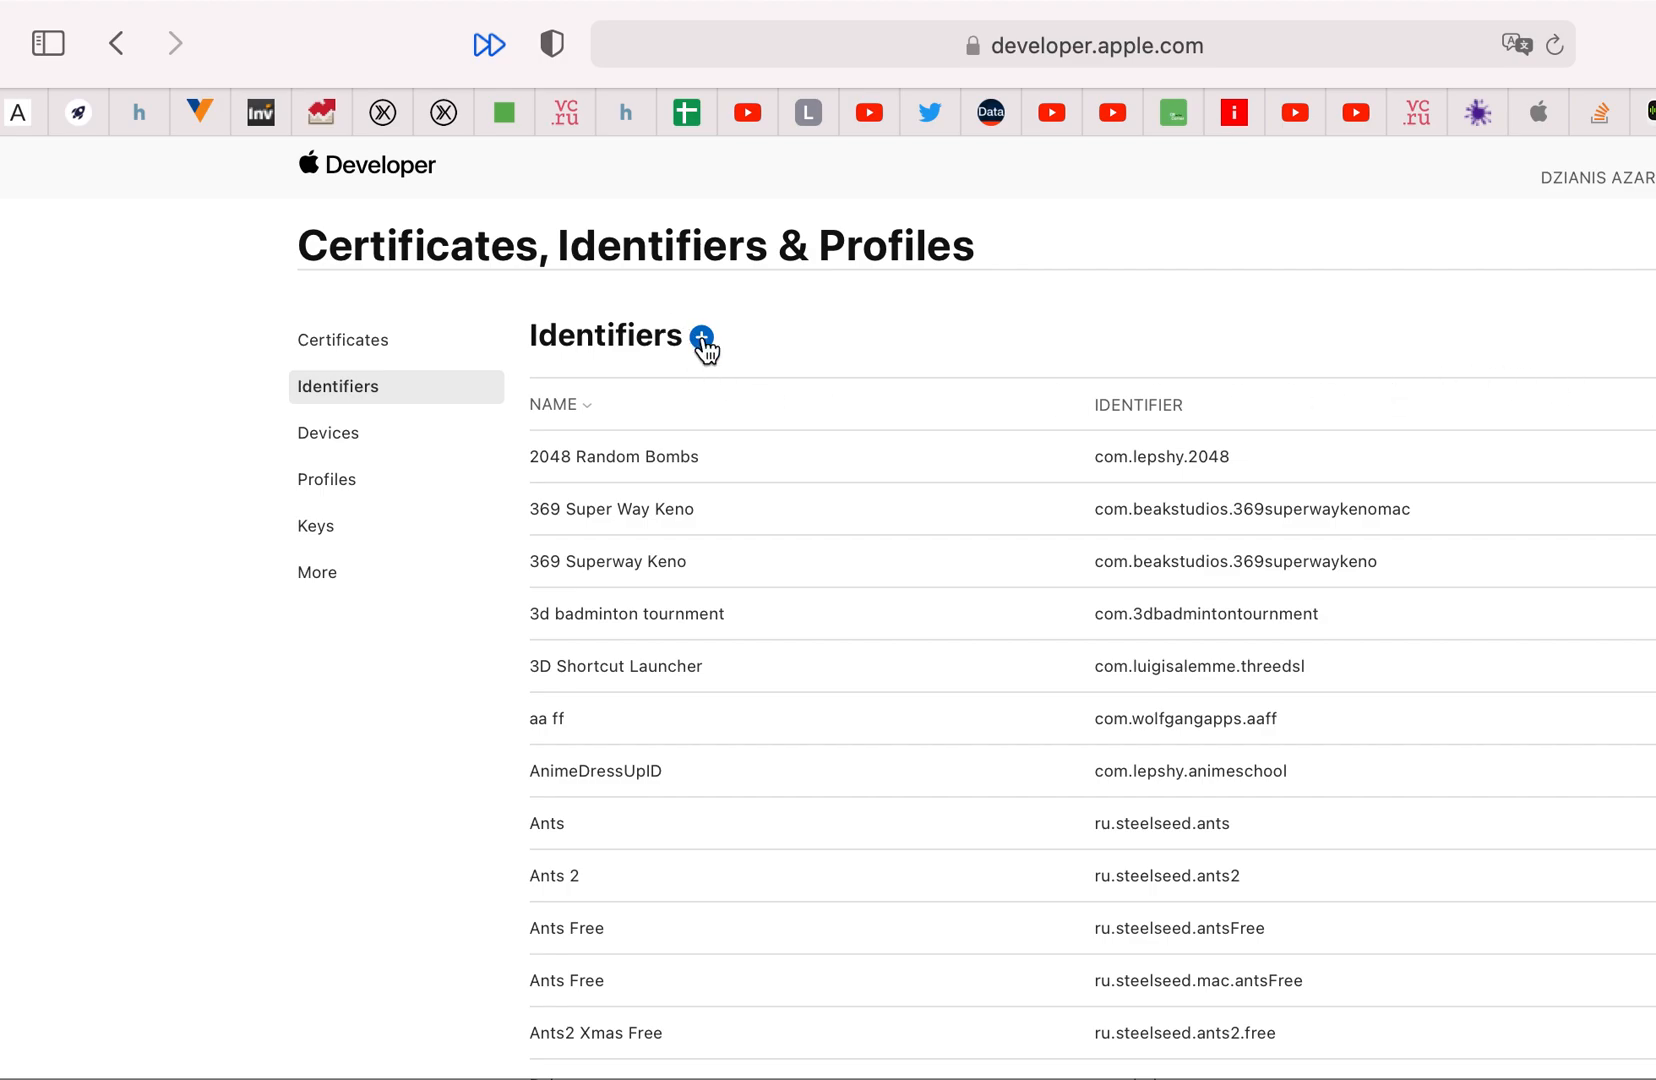
Start a new identifier, choose Pass Type IDs and continue to the Register a Pass Type ID form.
click(704, 336)
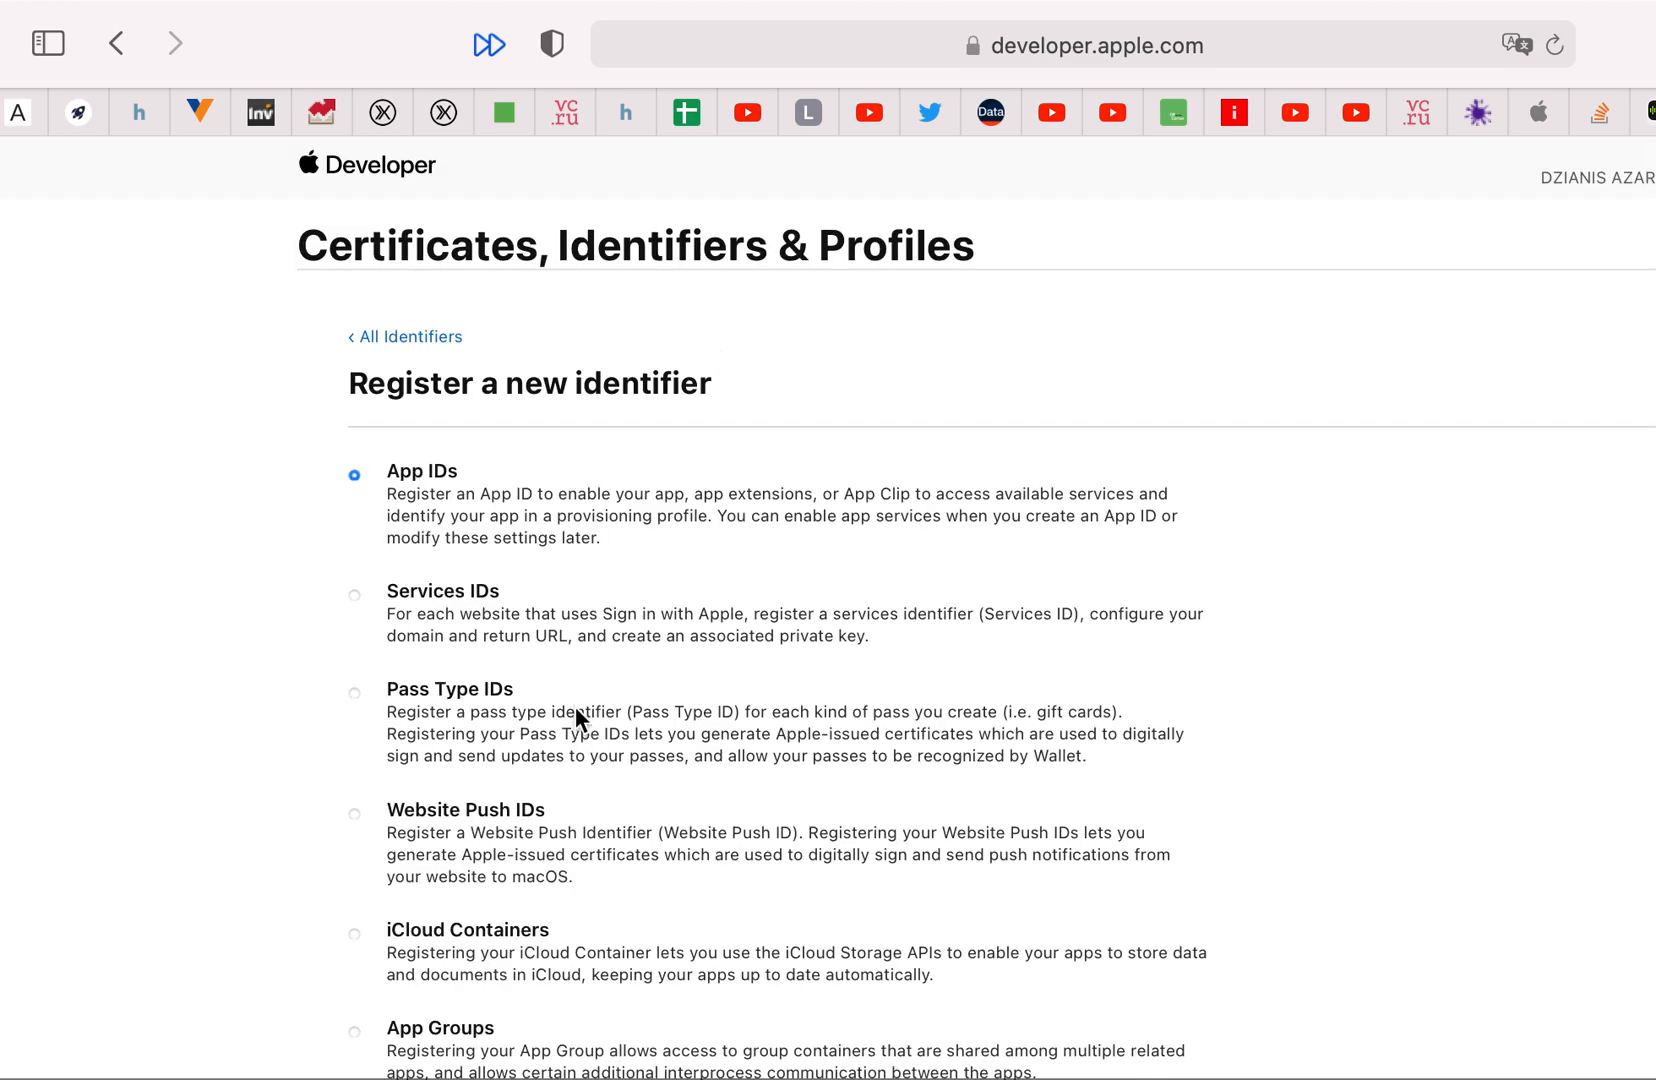
scroll(down, 3)
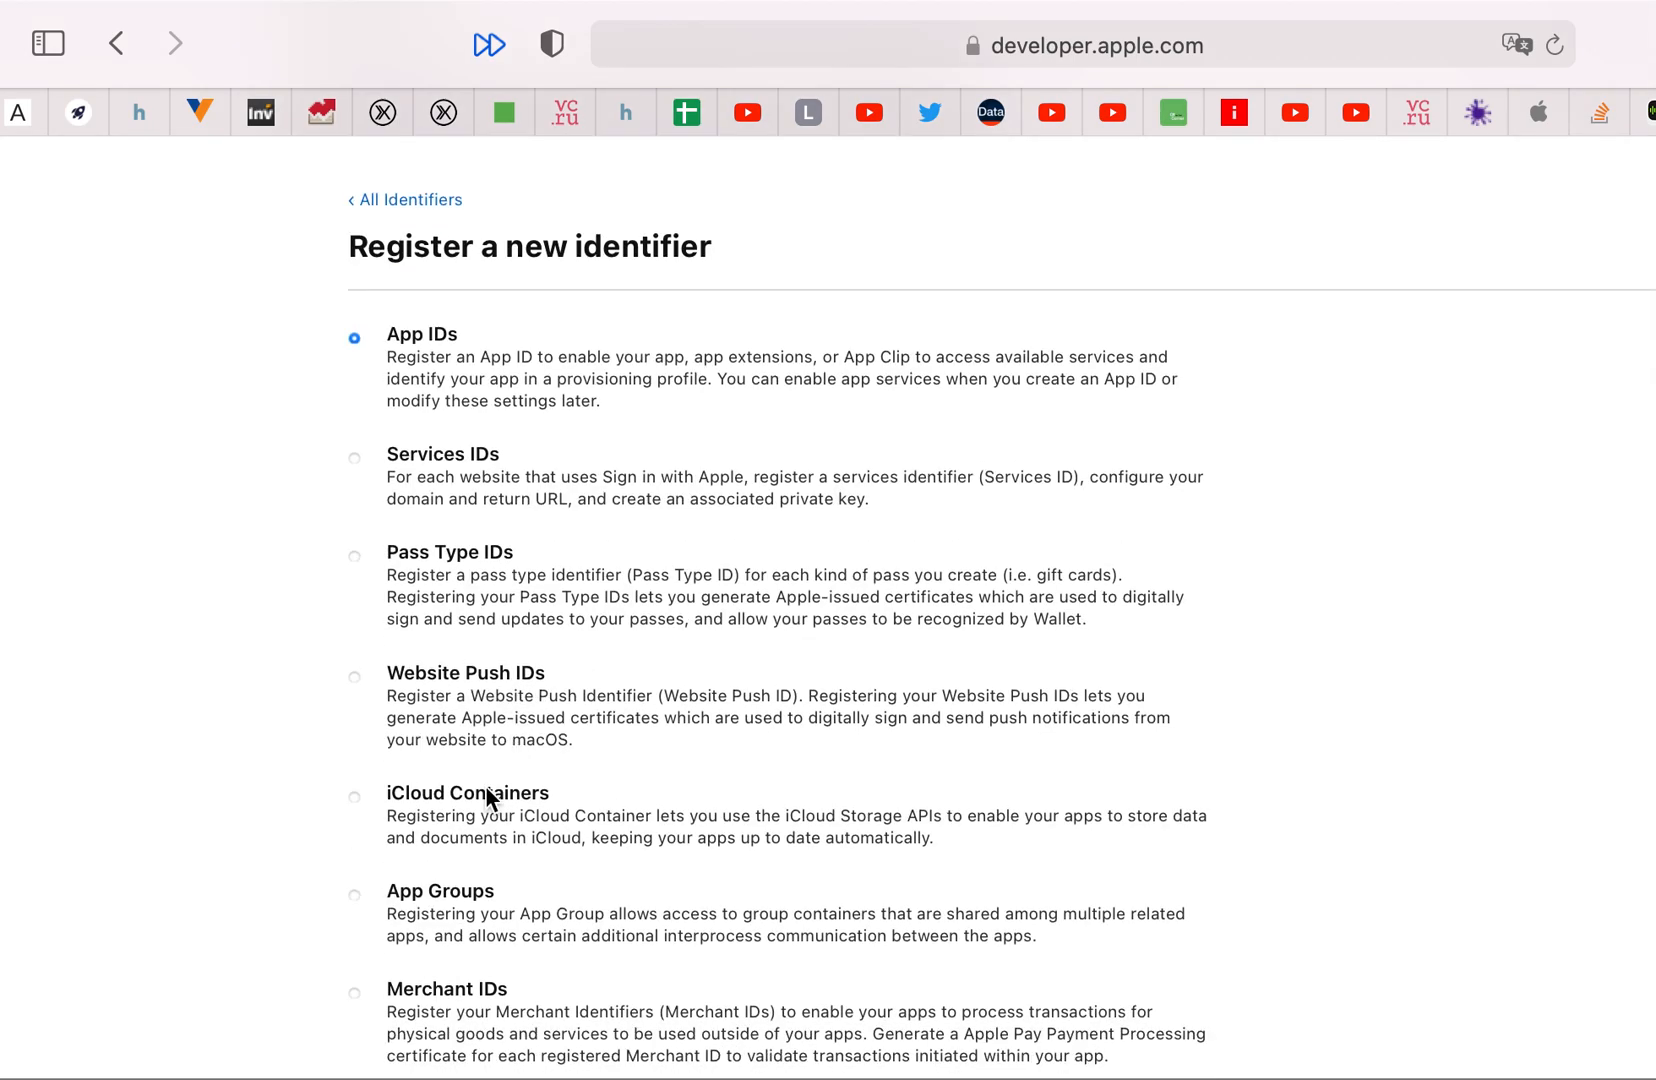
click(354, 558)
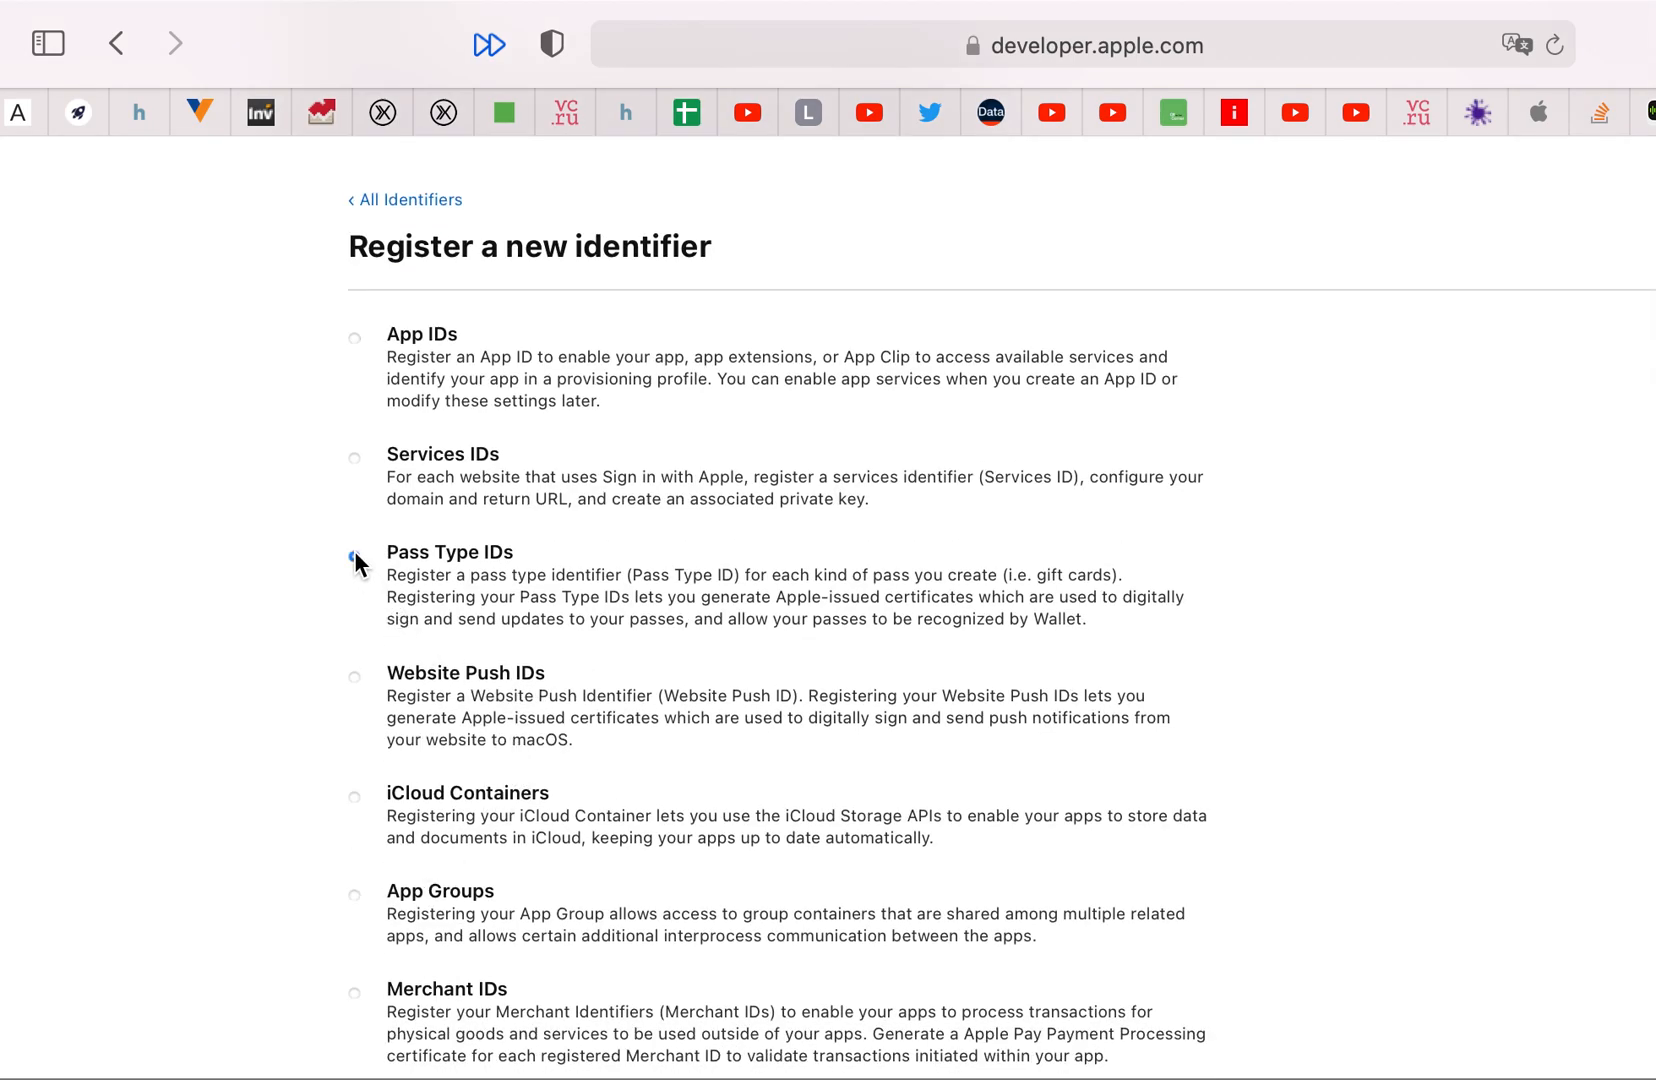
click(354, 552)
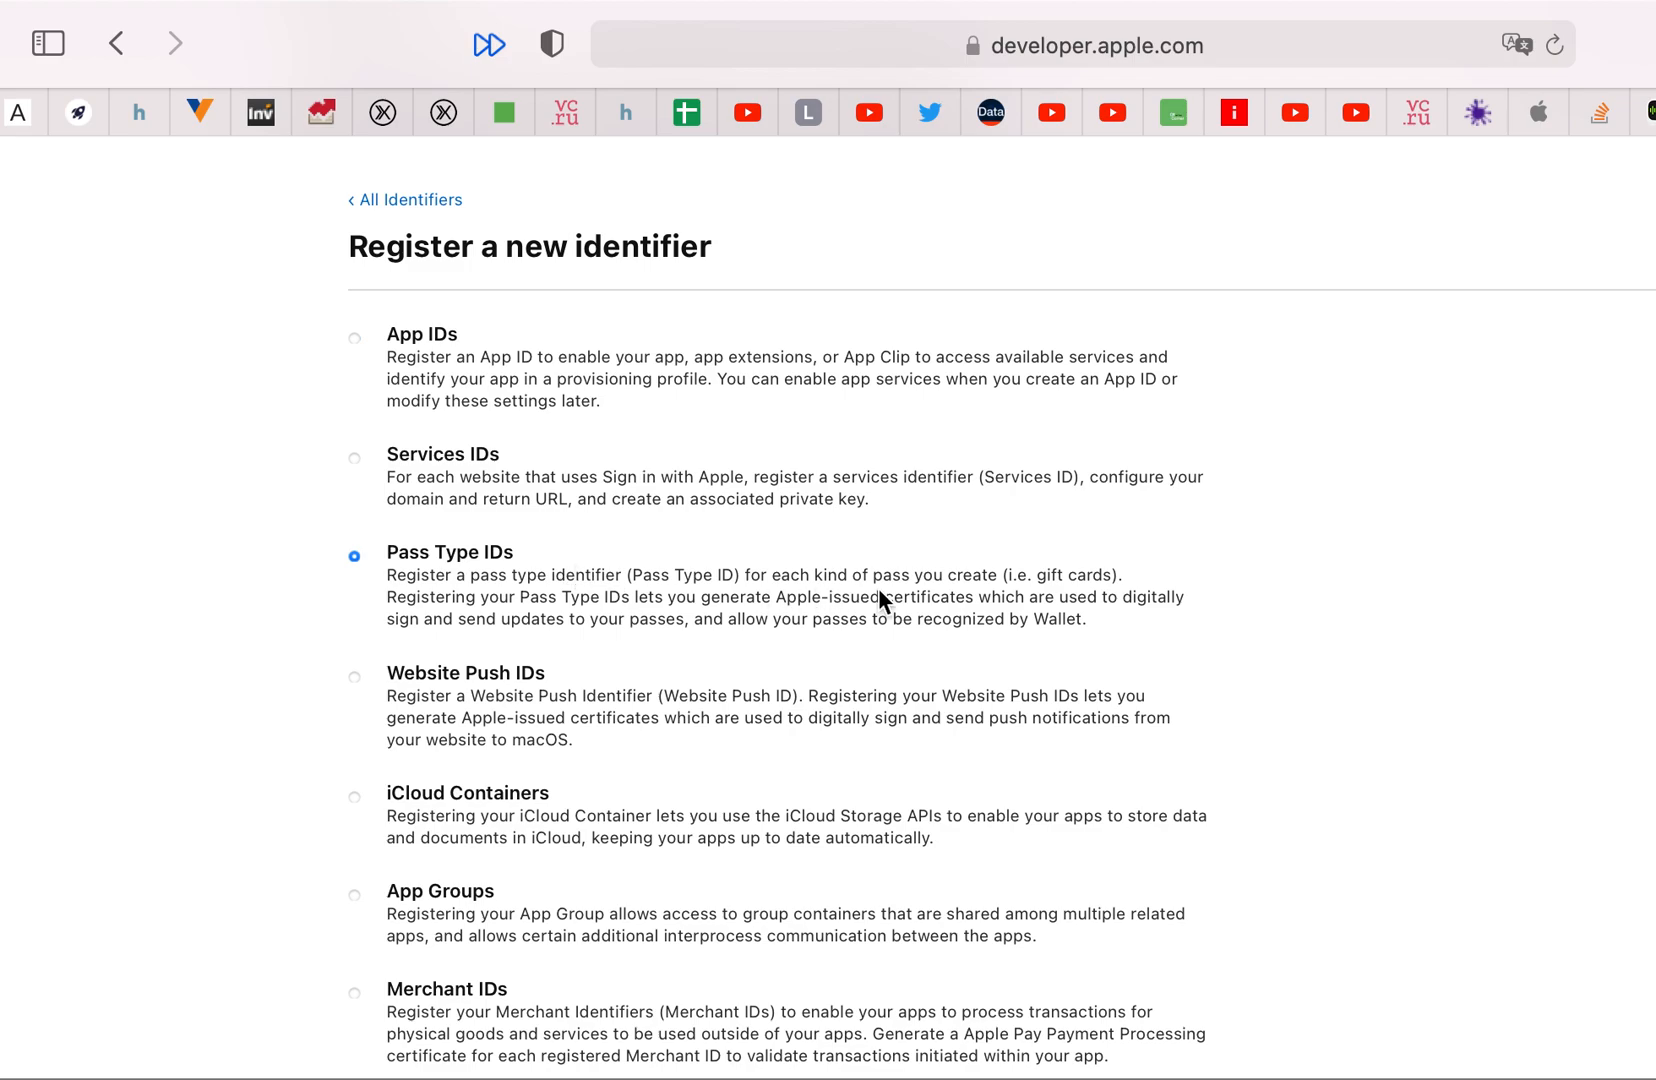
mouse_move(390, 82)
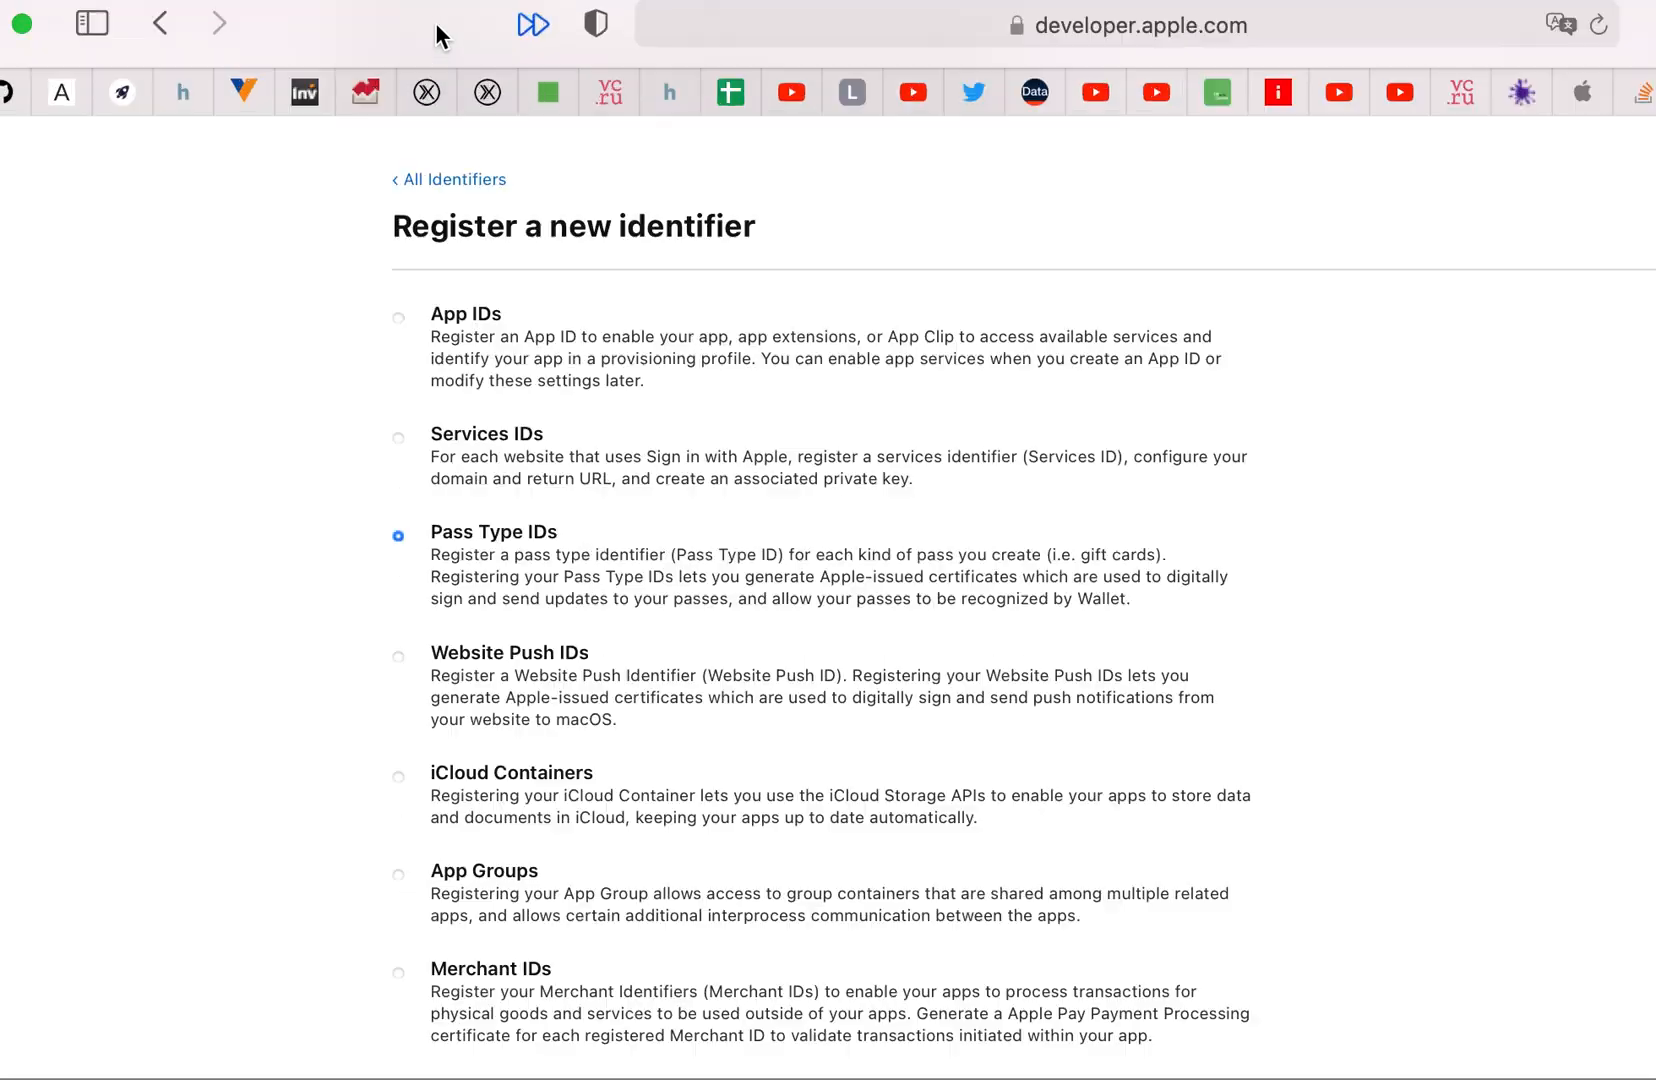
scroll(down, 3)
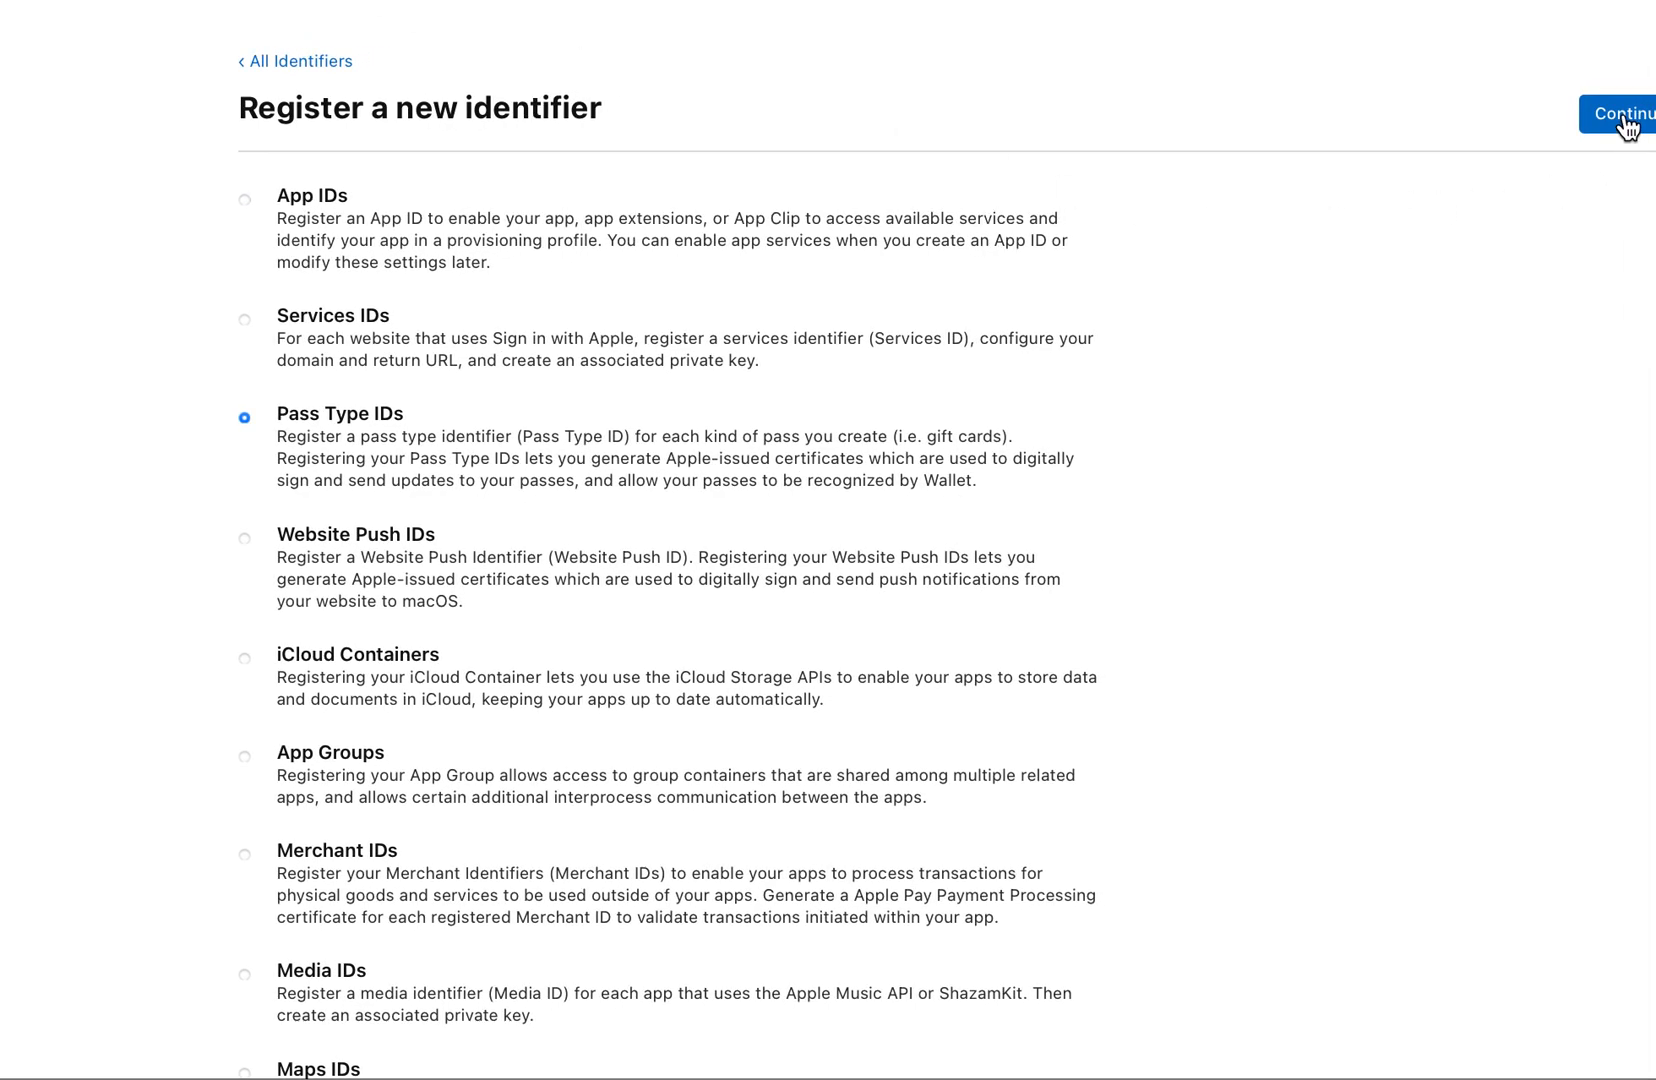
click(1626, 112)
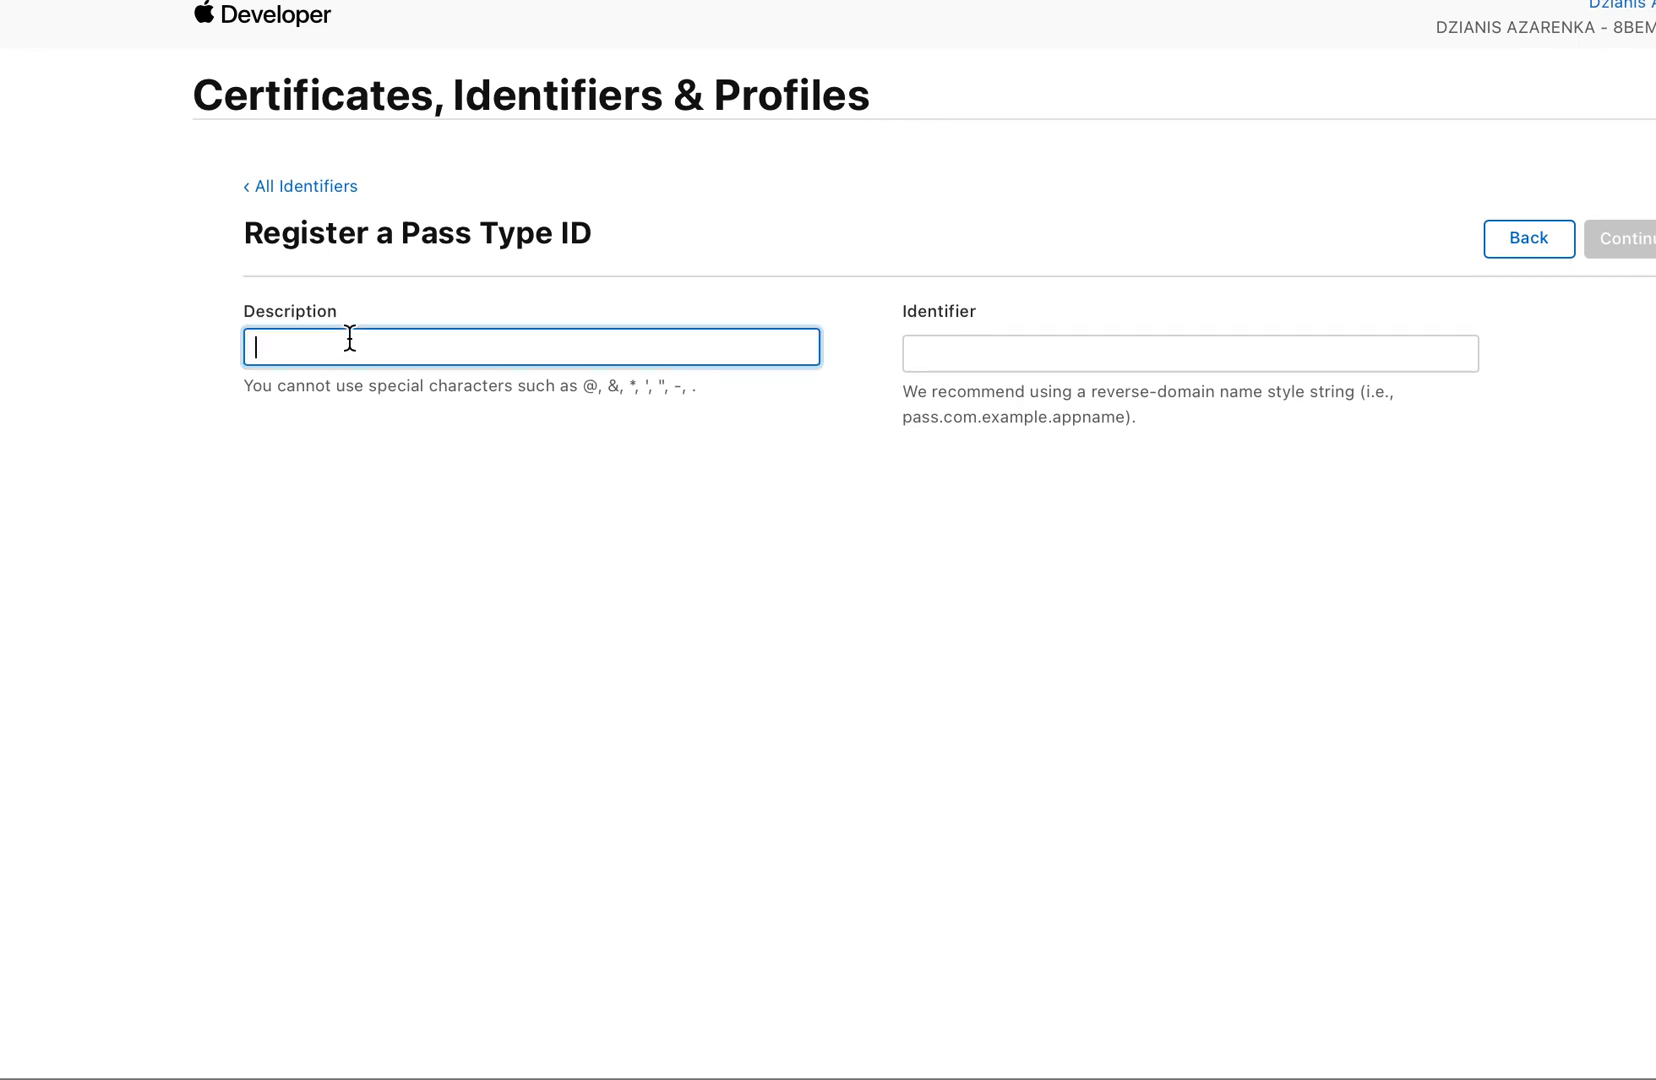
Enter description BusinessCardPassID and begin the identifier pass.com.lepshy.
text(Busi)
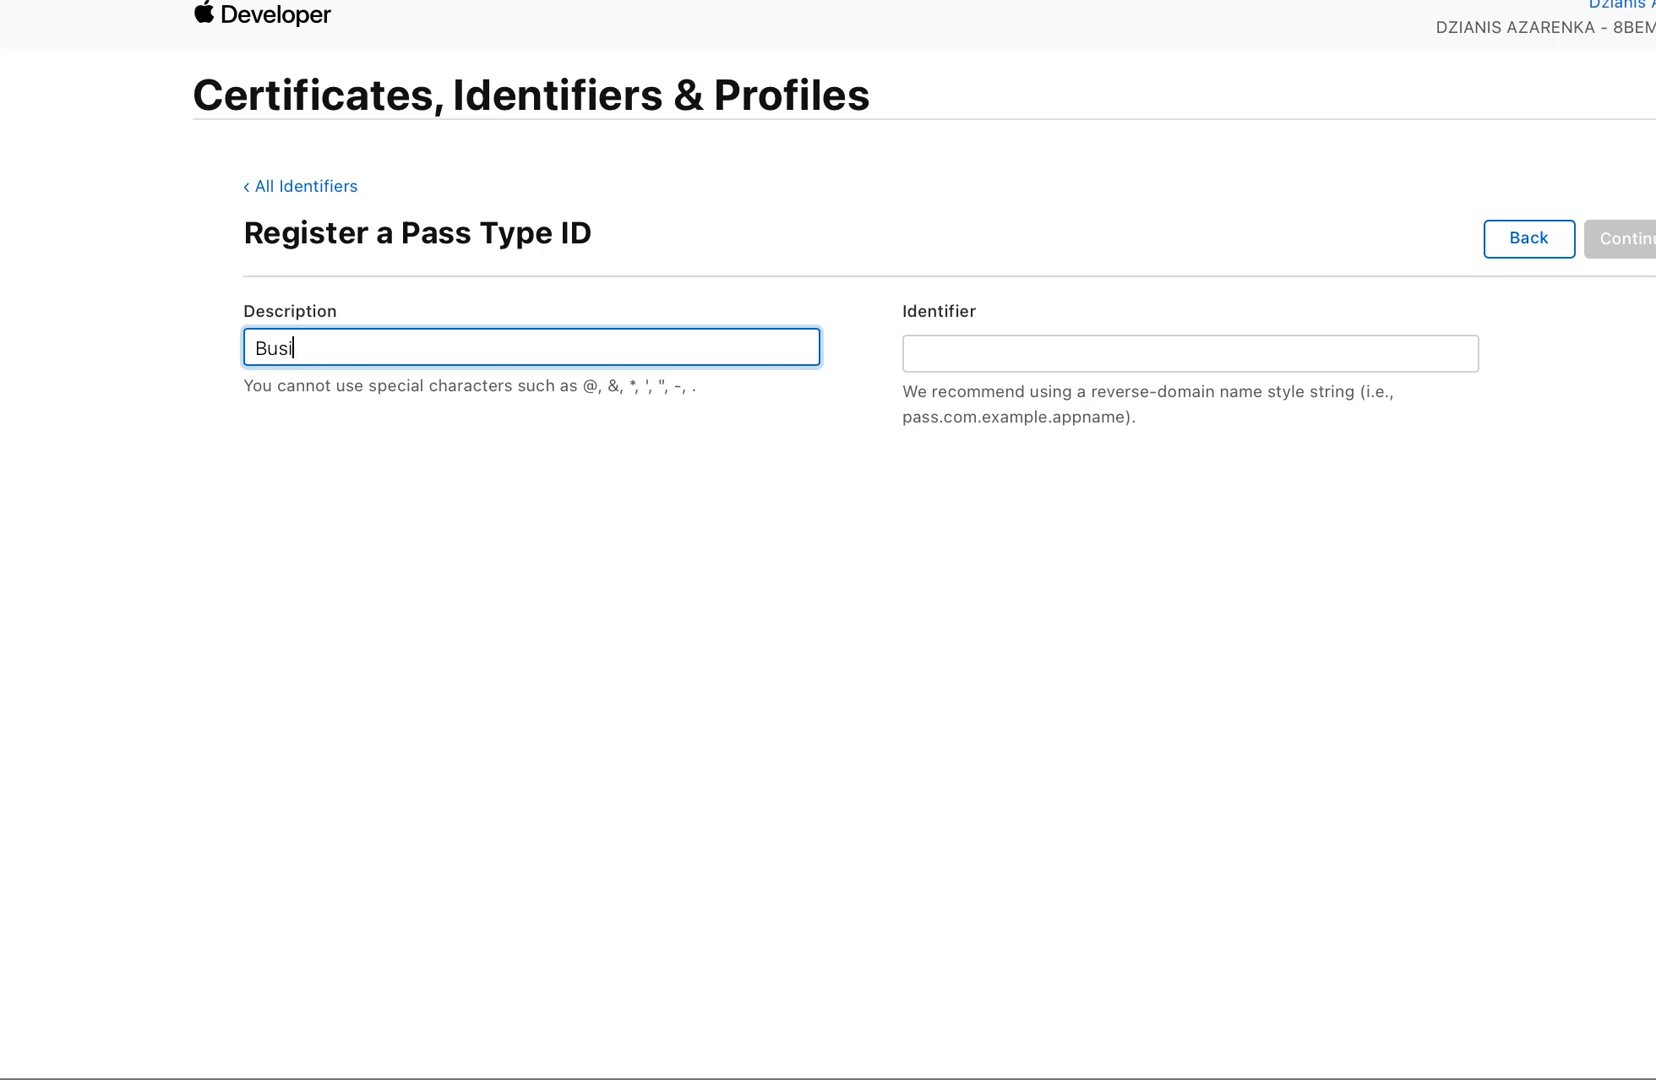
text(nessCard)
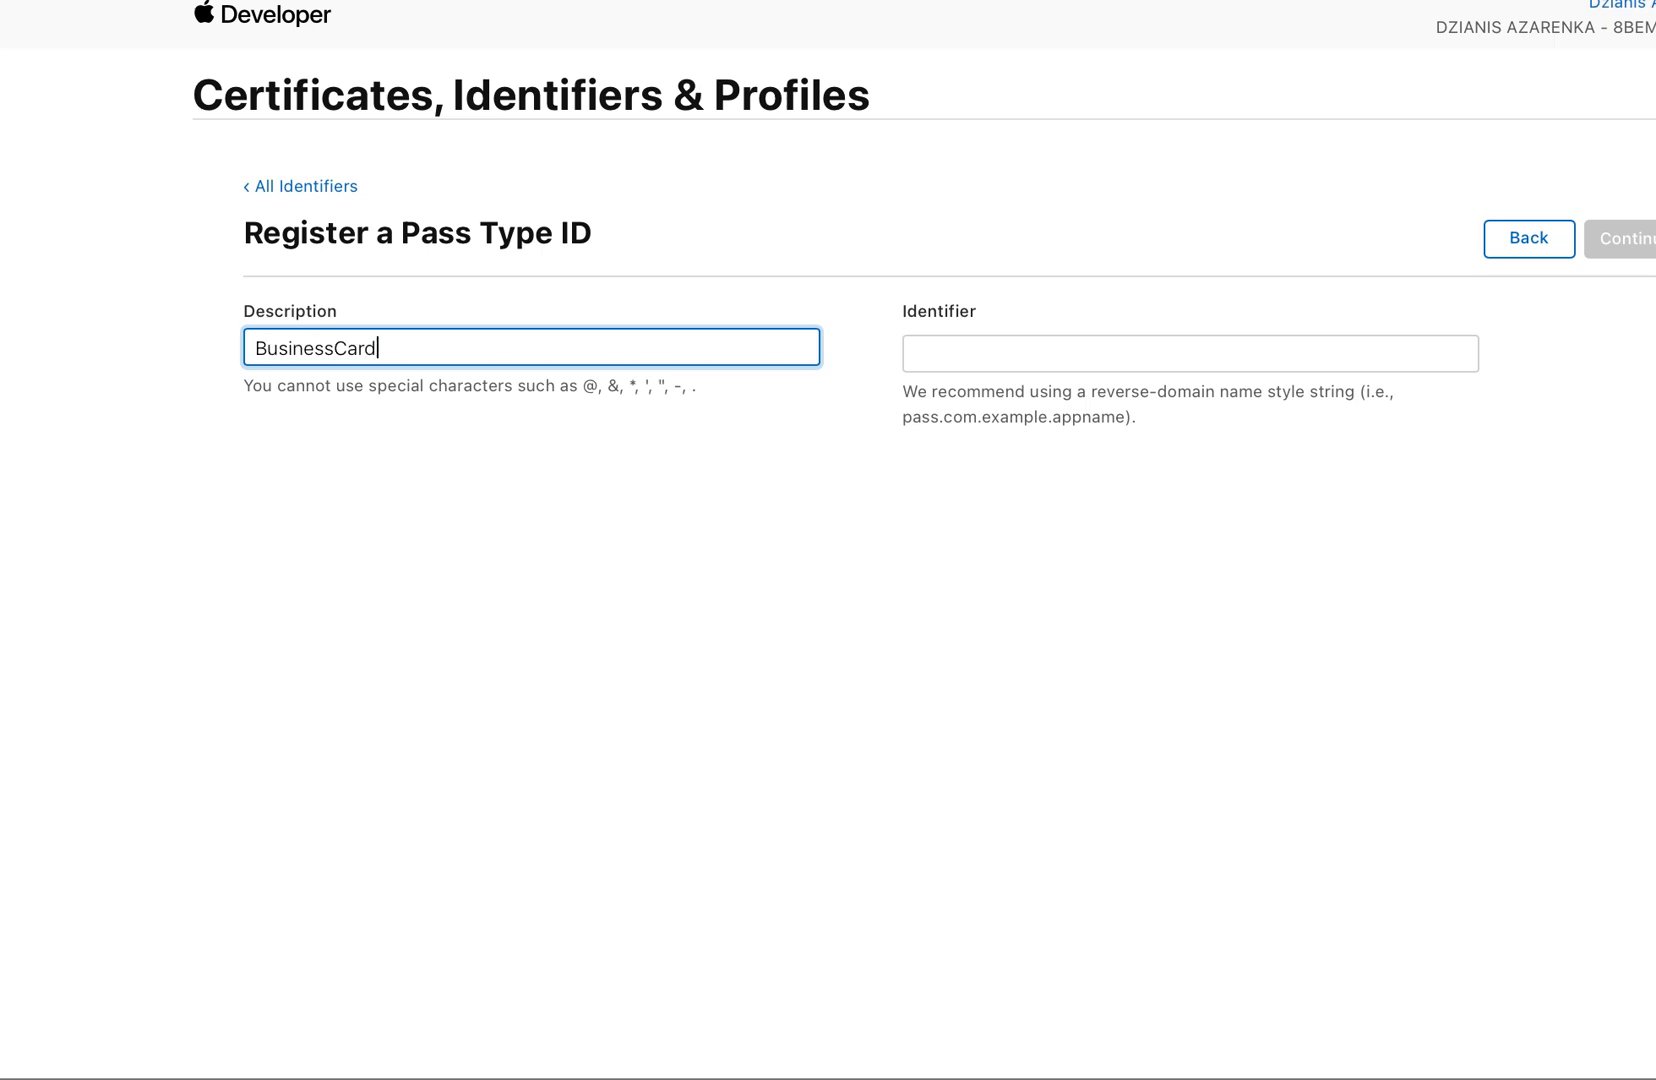
text(Pass)
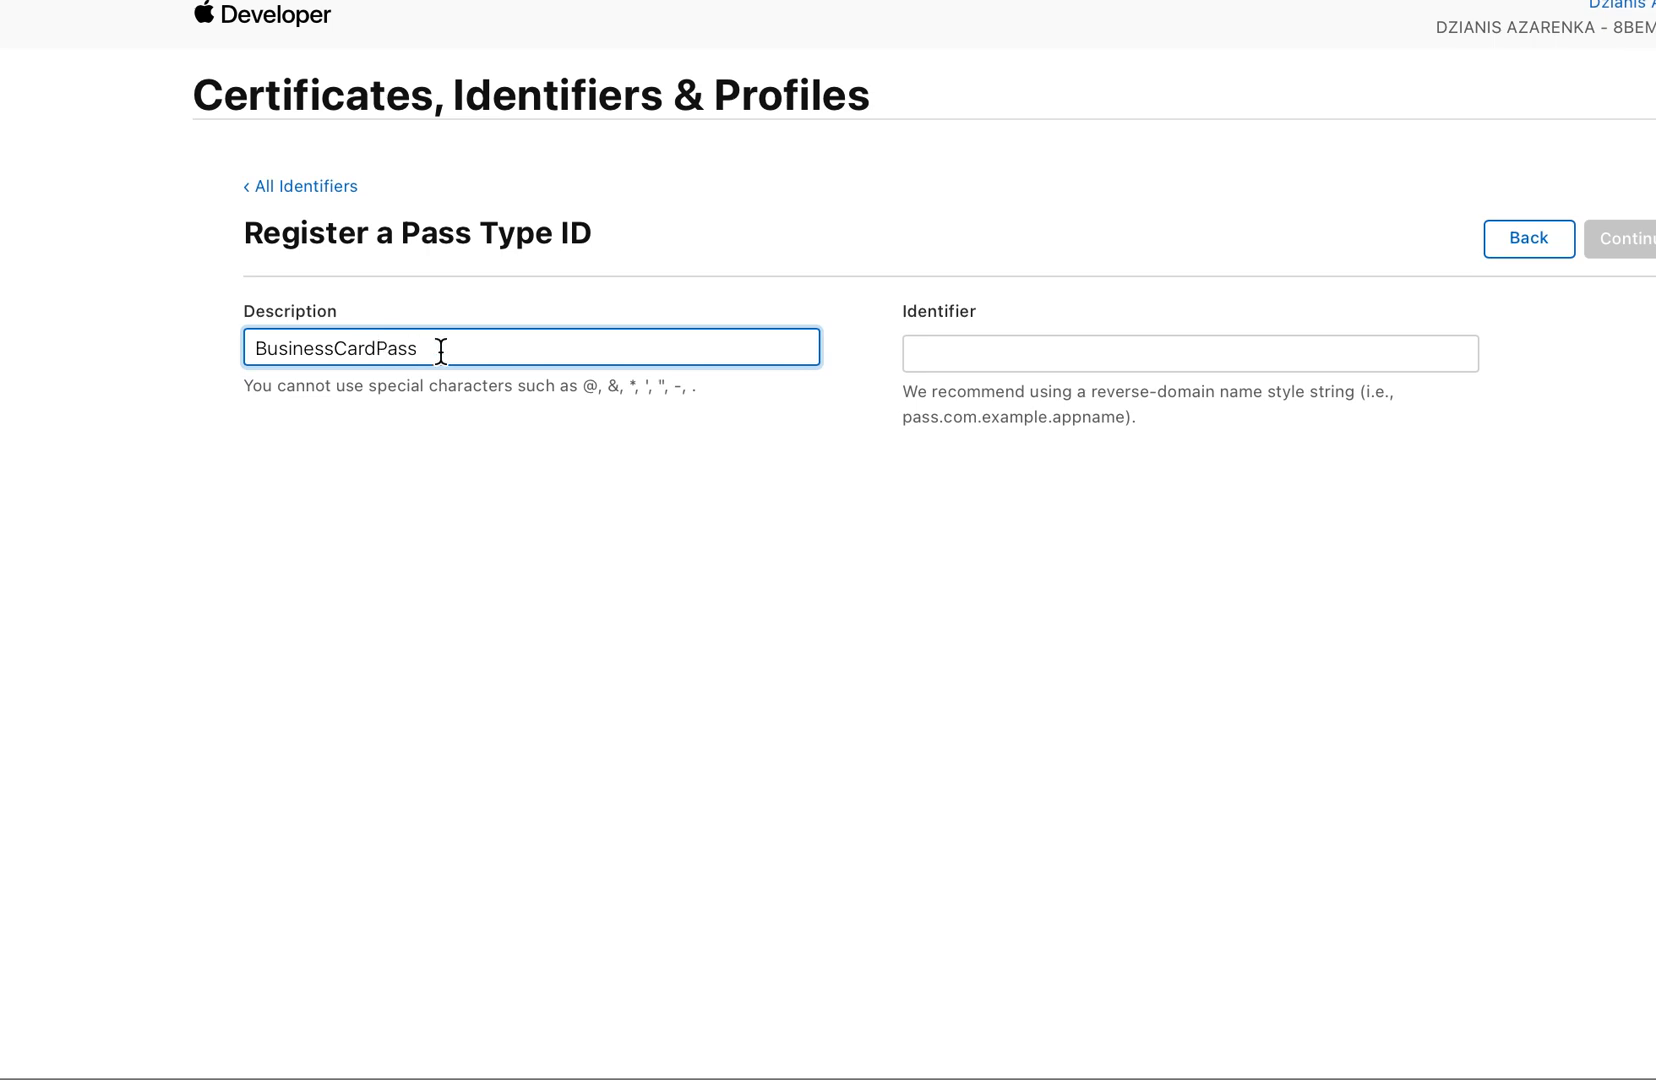
click(1190, 352)
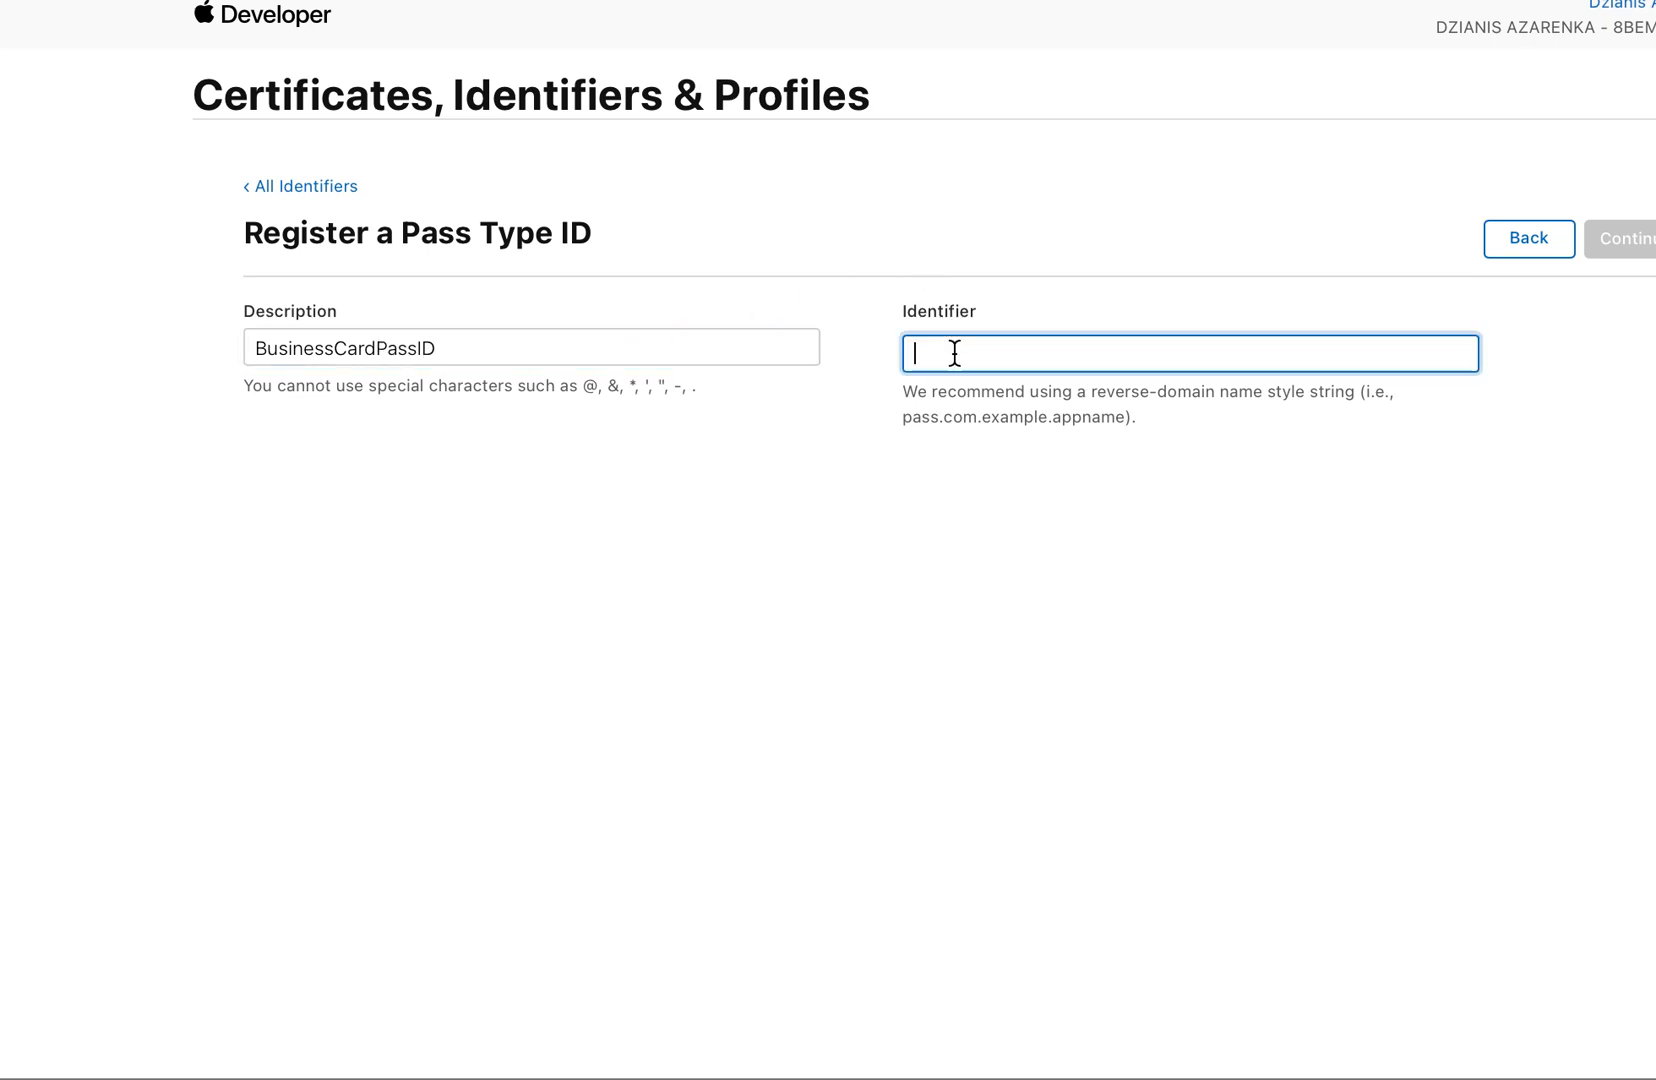
text(pass.com)
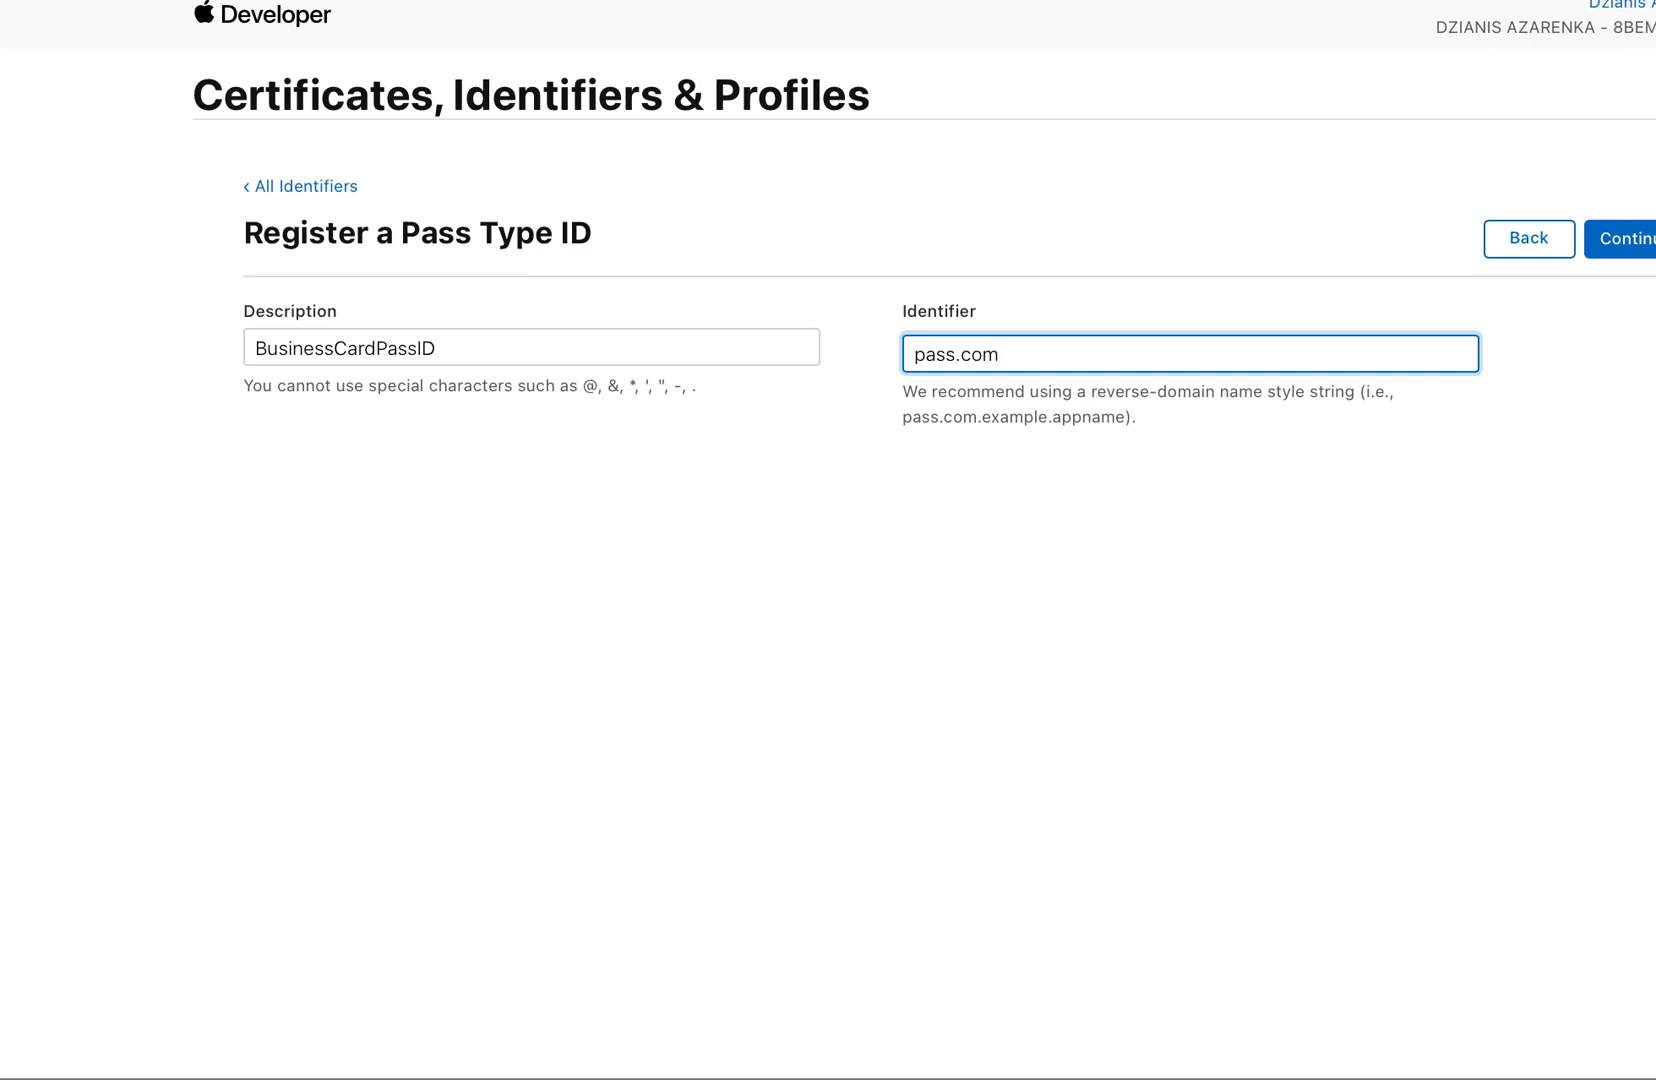
text(.)
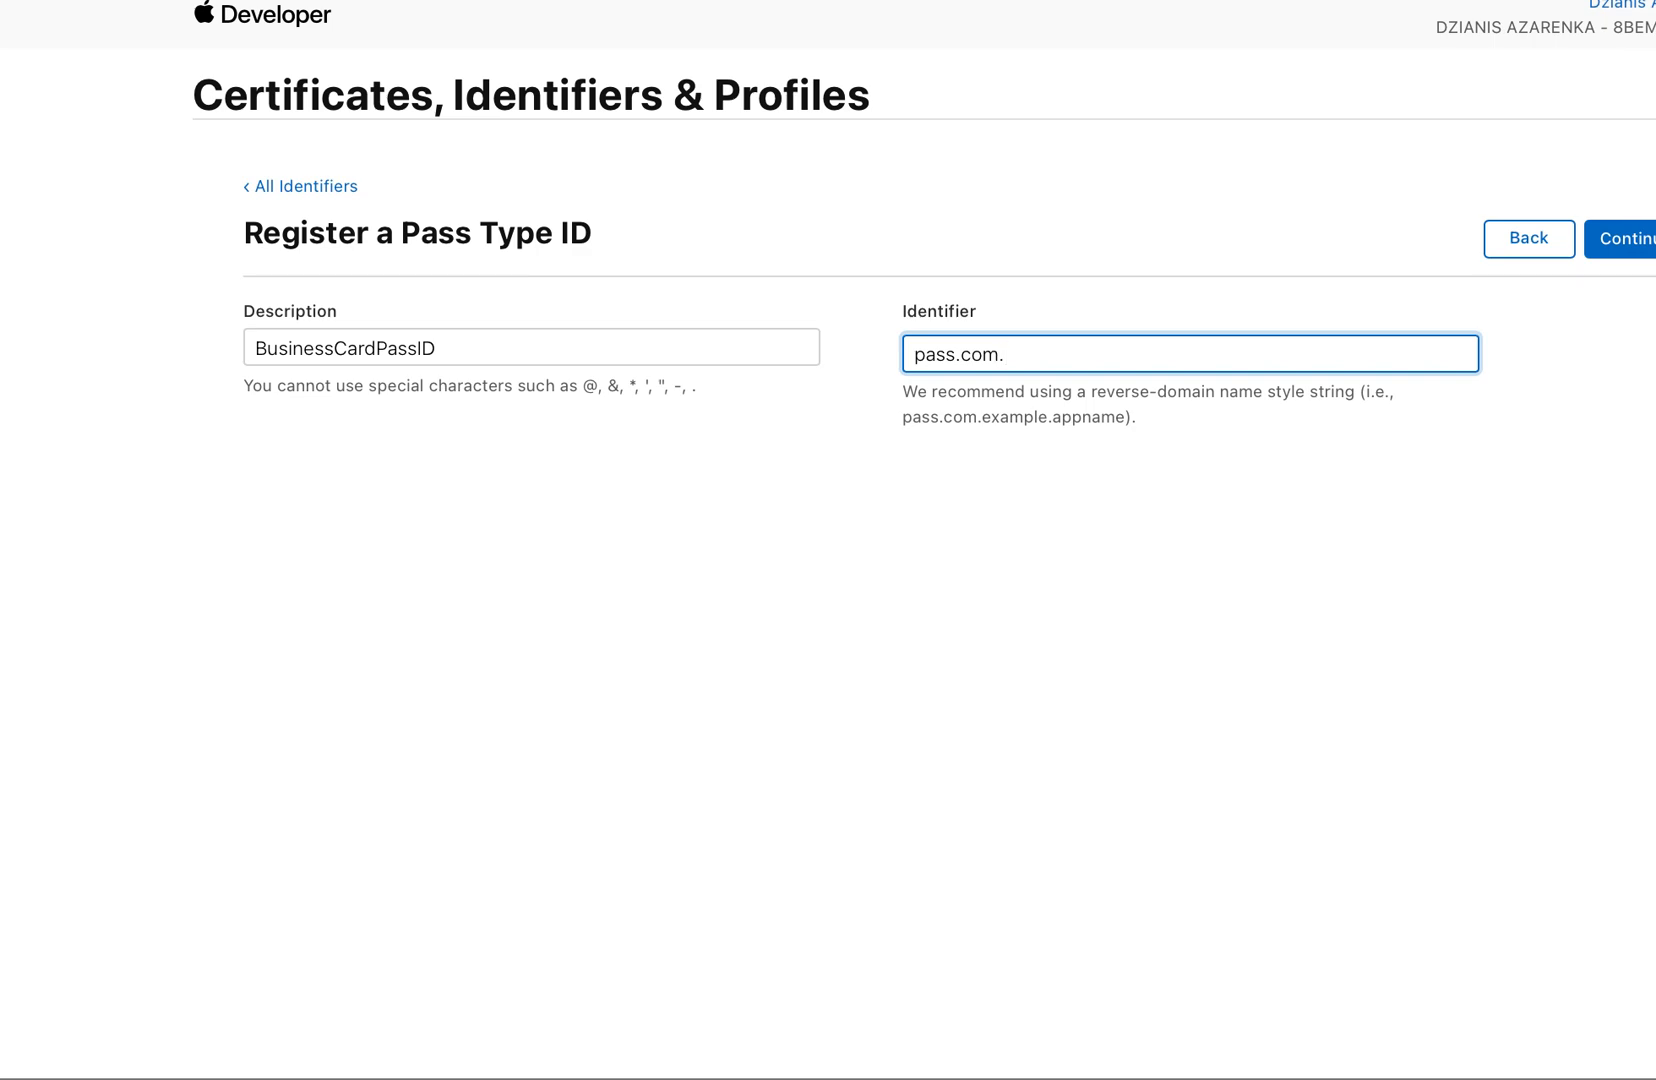
text(lep)
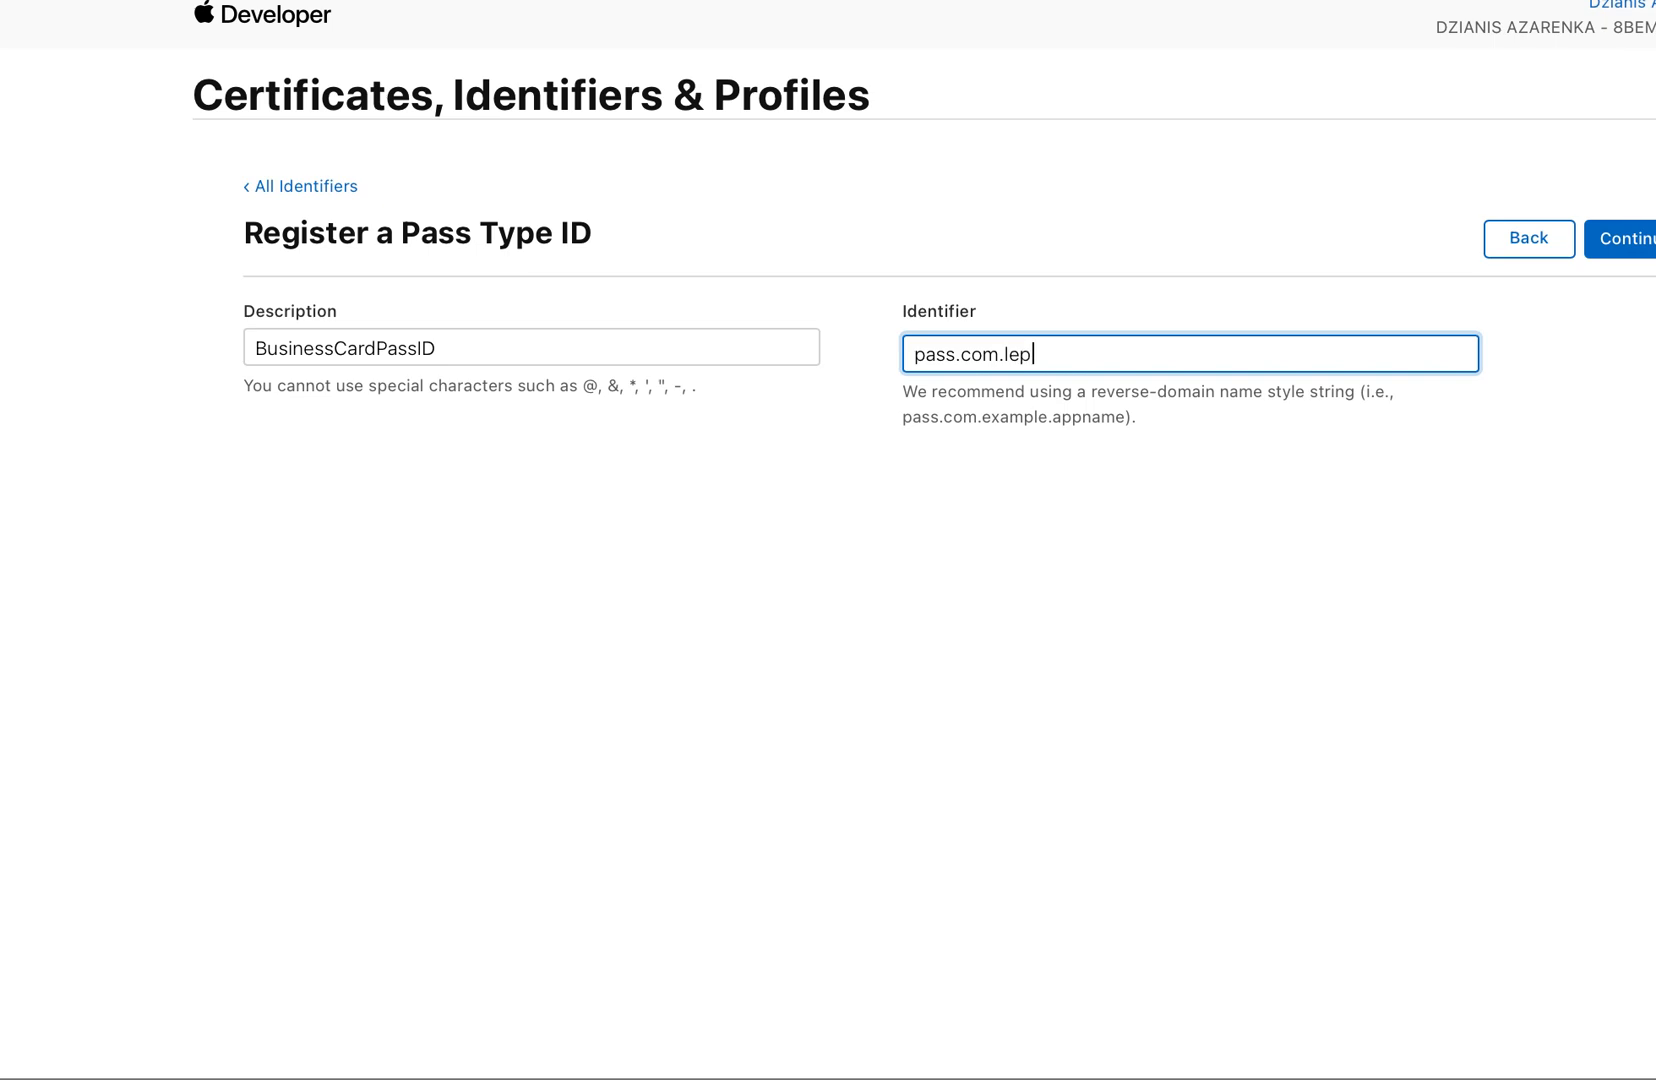
text(shy.)
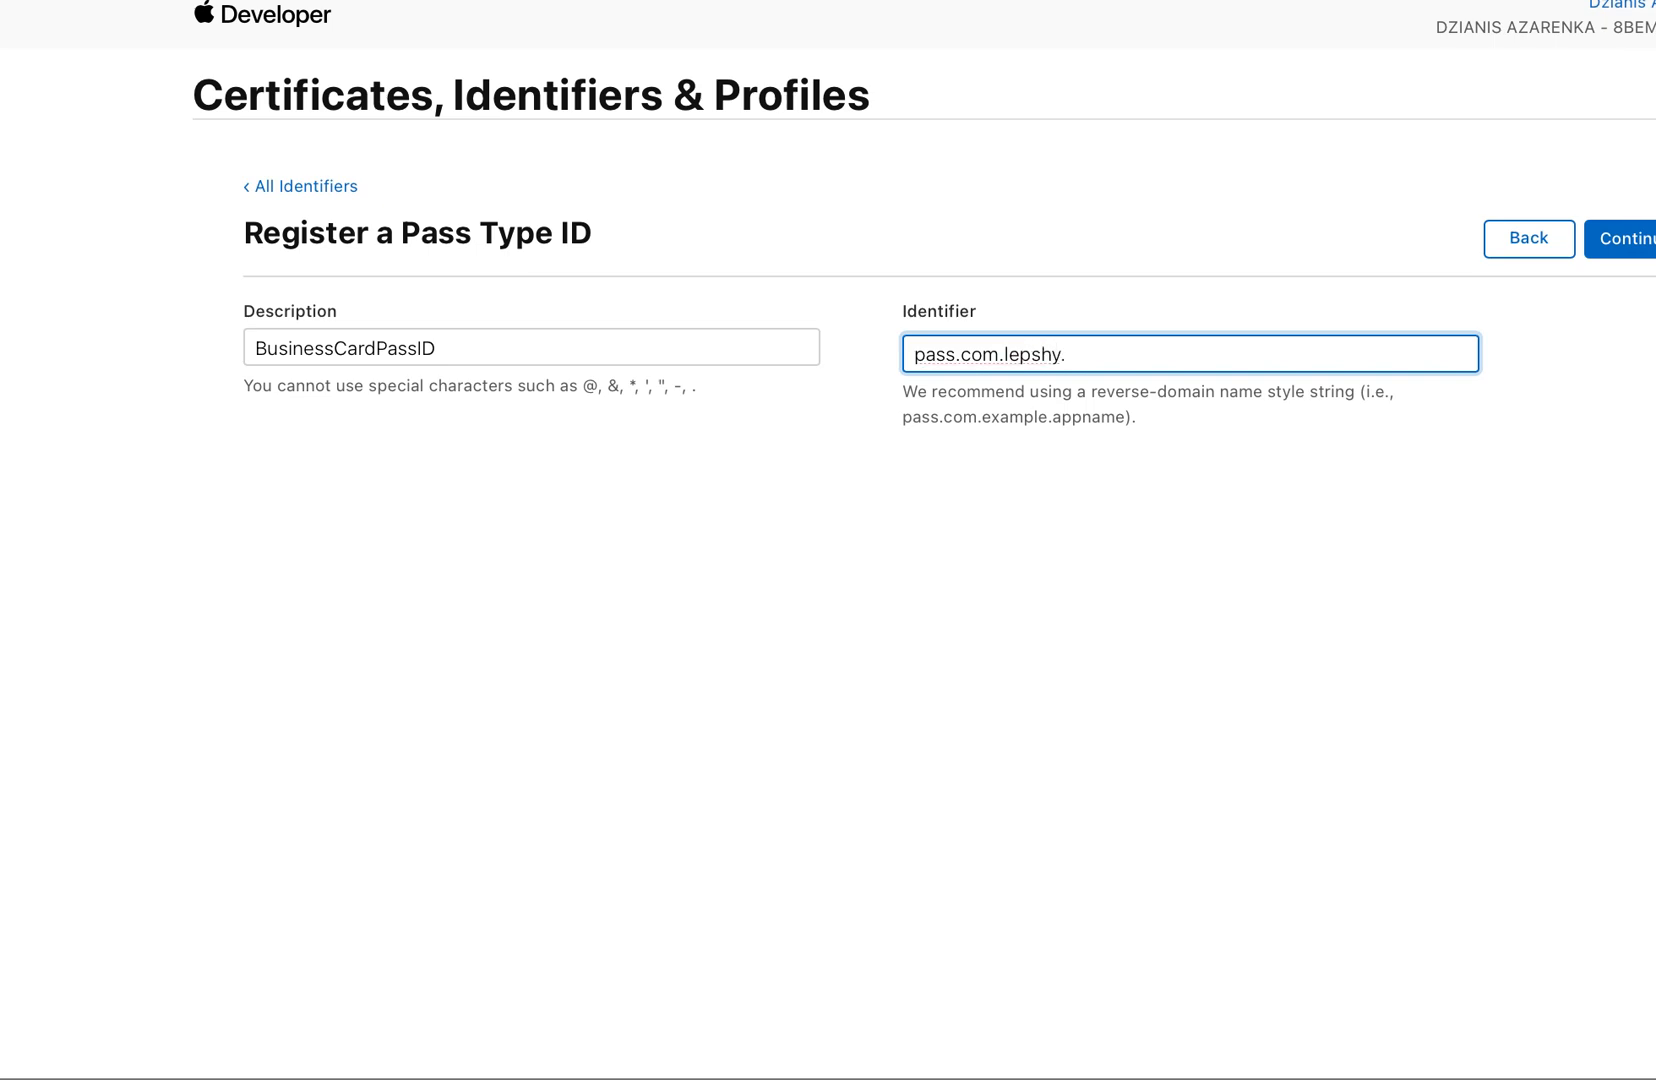
Complete the identifier pass.com.lepshy.business.card, review the details and register it.
text(busin)
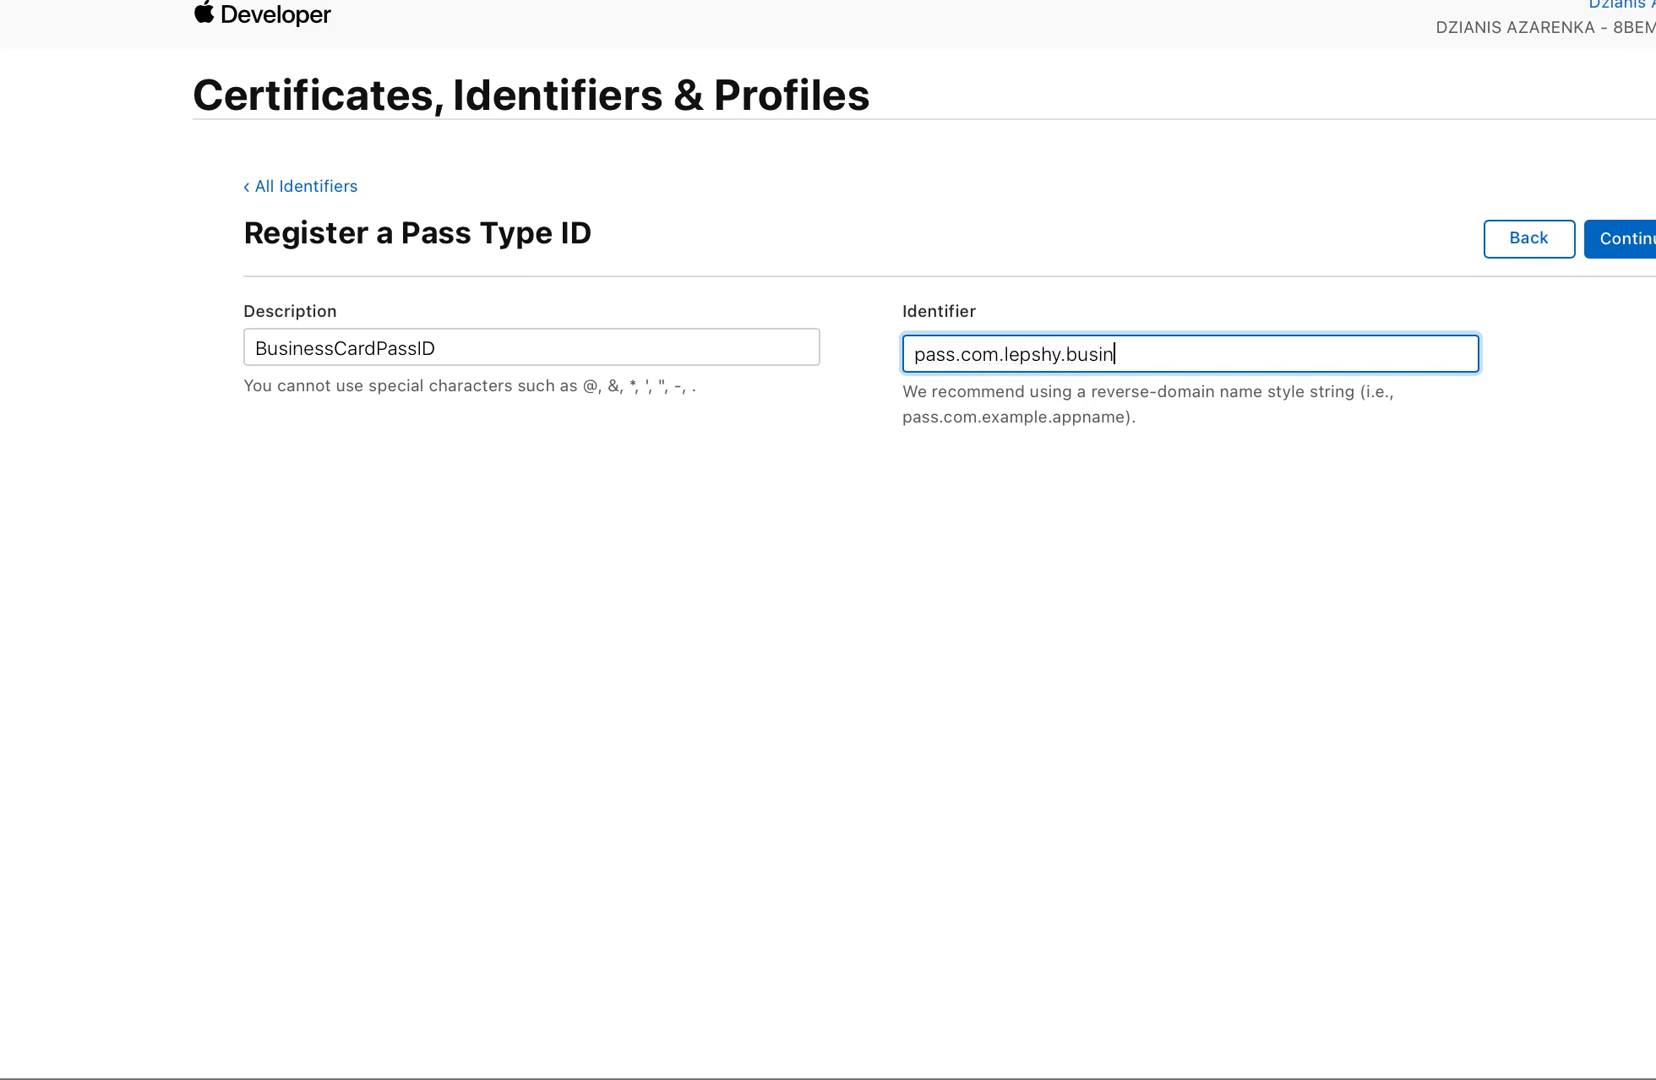
text(ess.c)
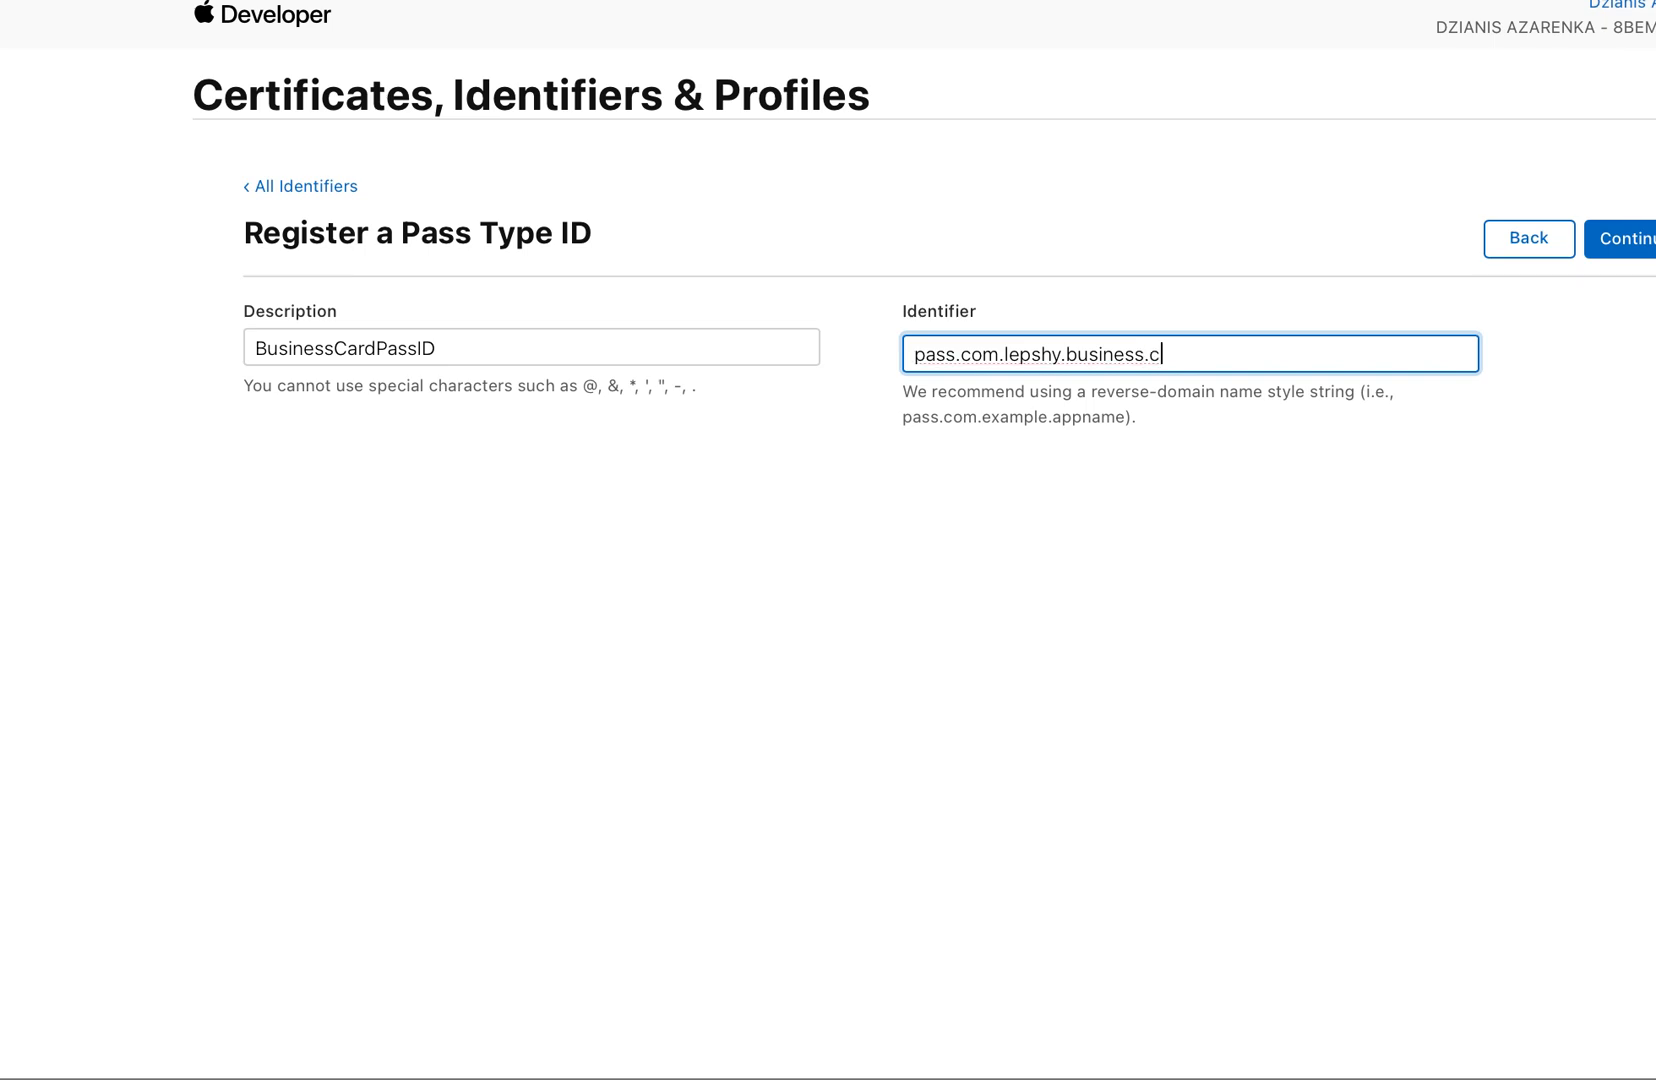
text(ar)
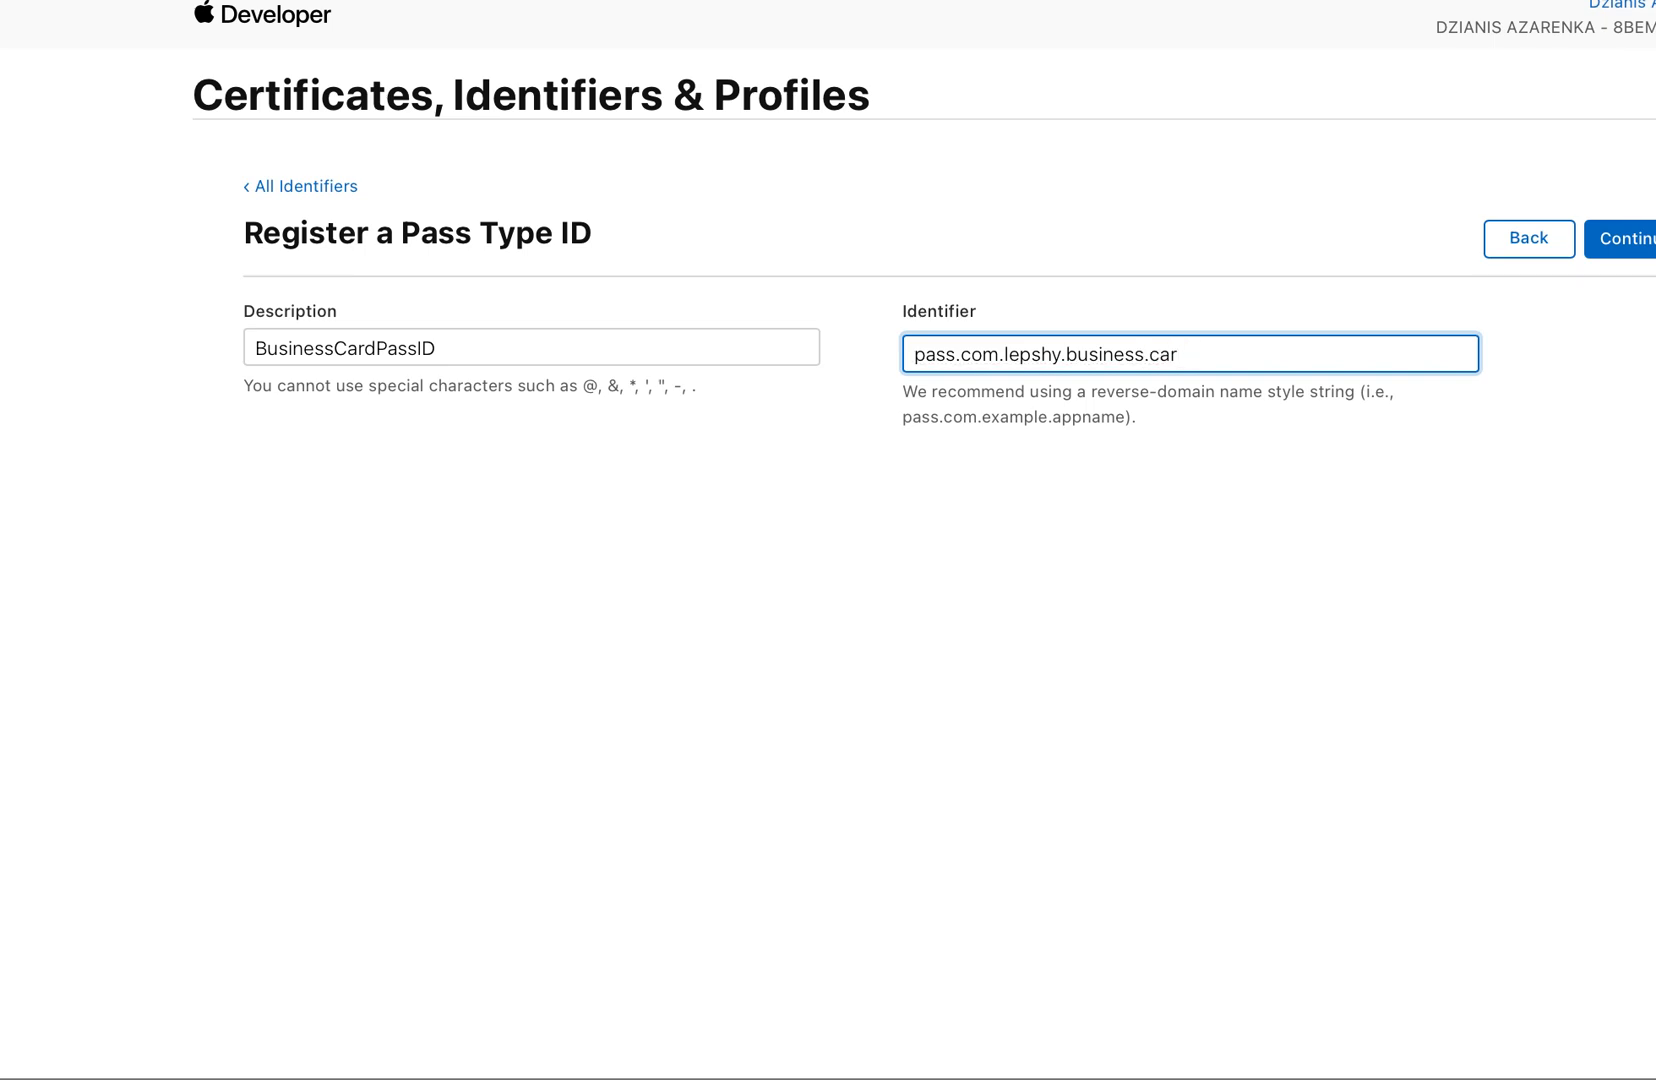
text(d)
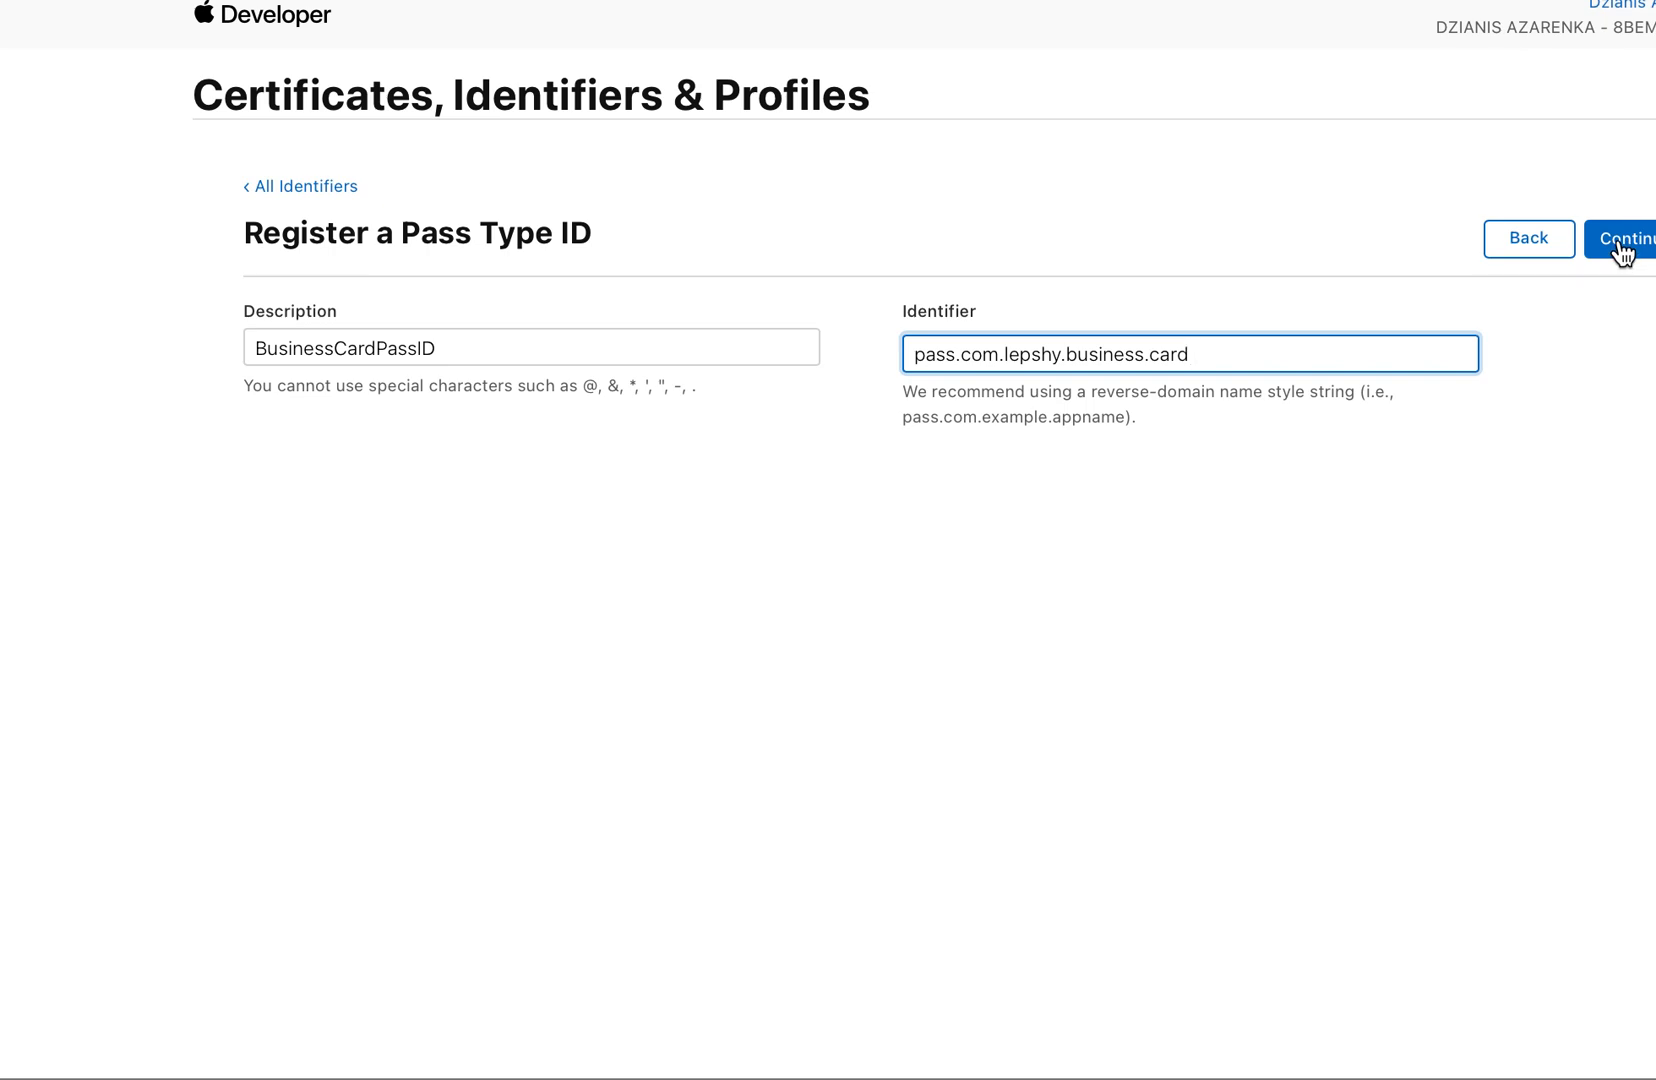
click(1626, 238)
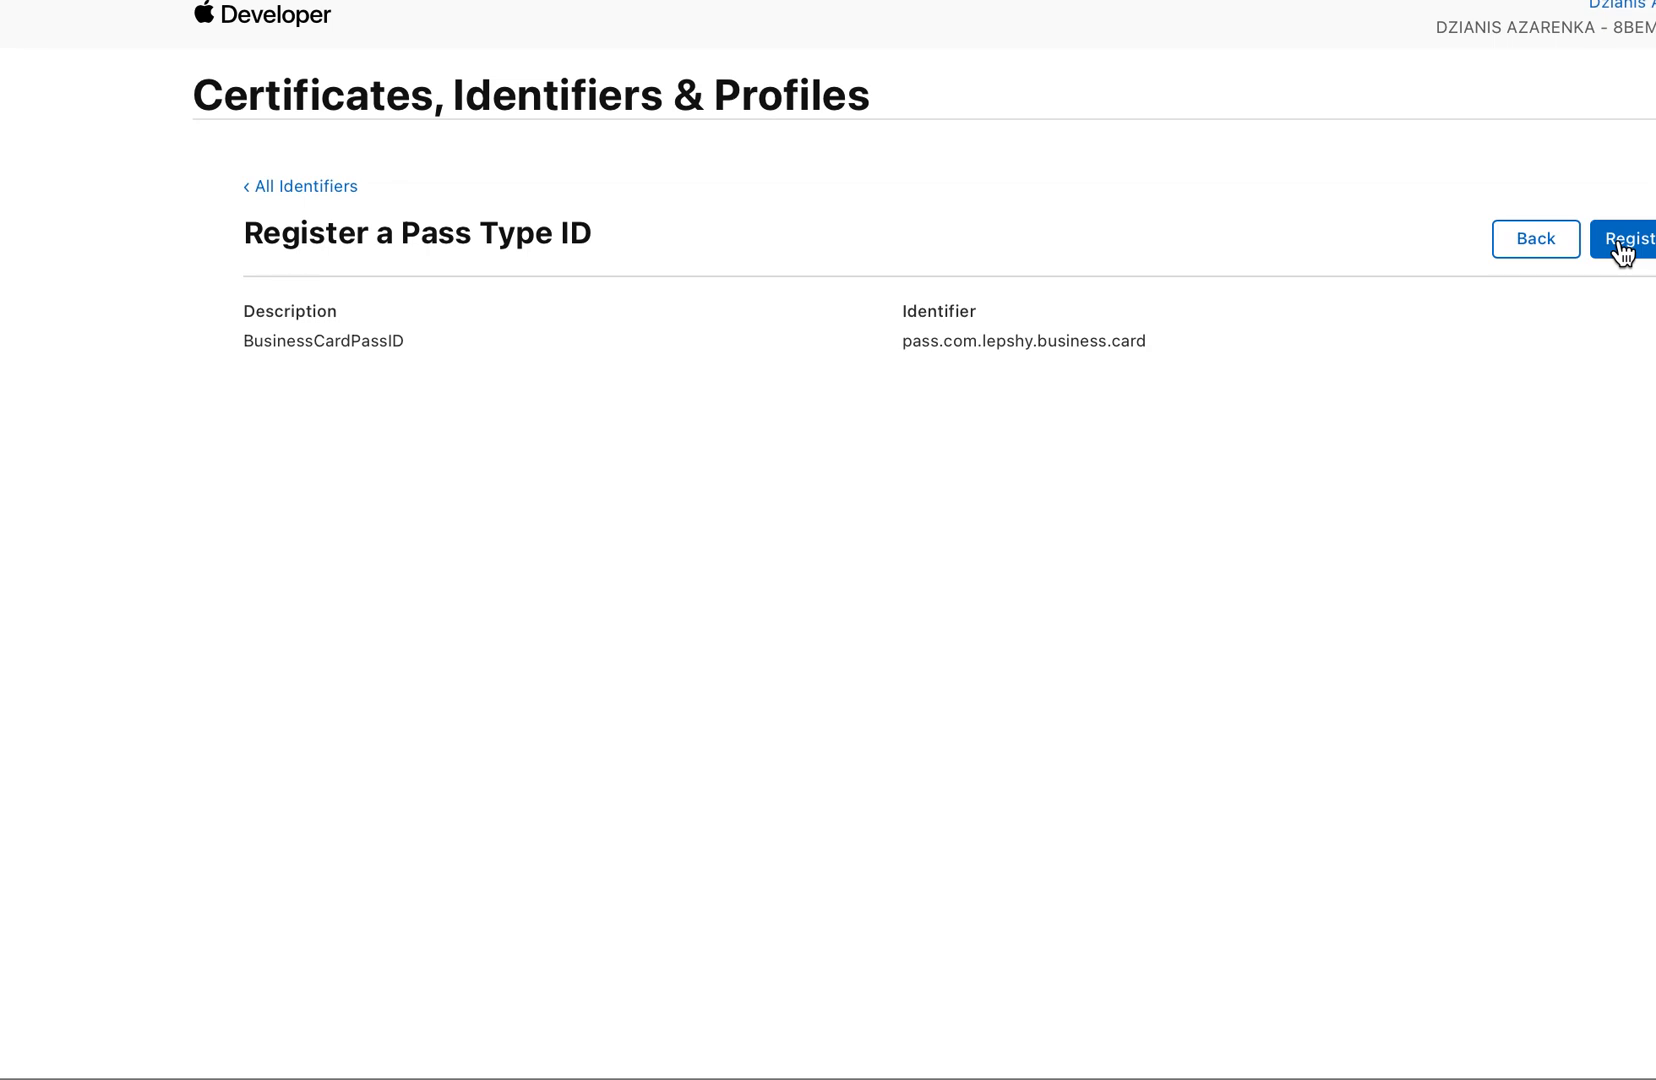
click(1628, 238)
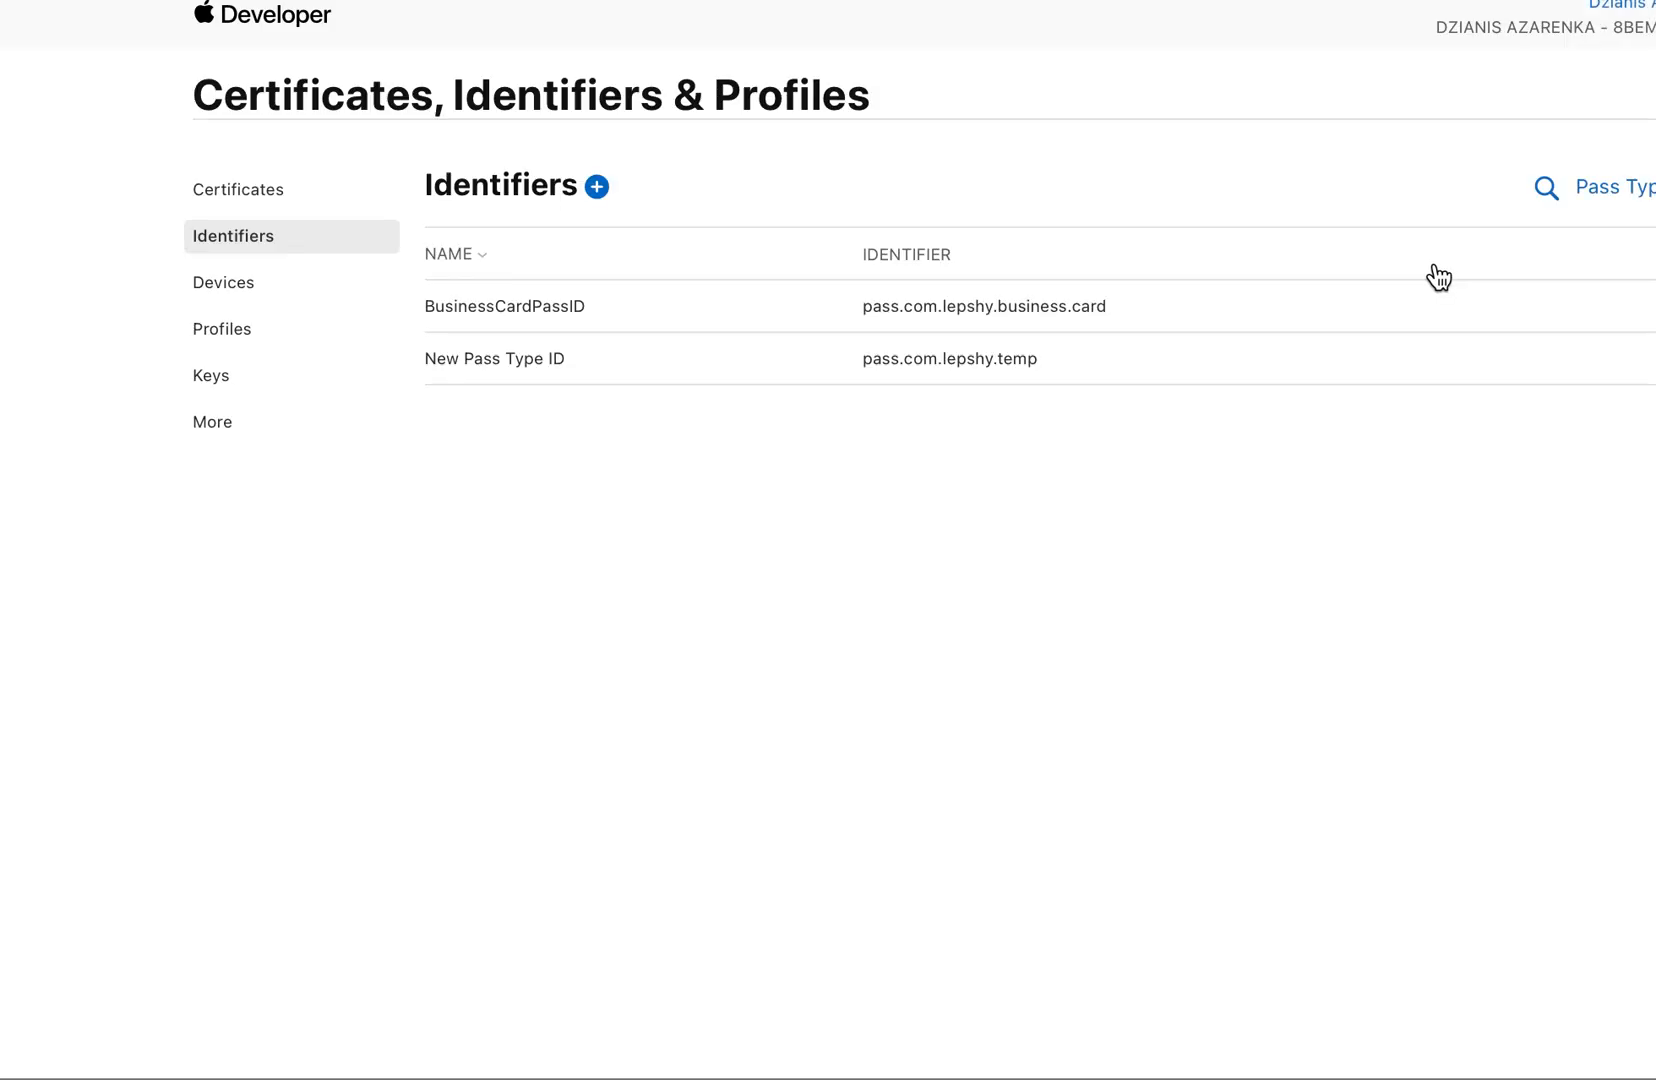
From Certificates, start a new certificate and choose Pass Type ID Certificate as its type.
click(504, 306)
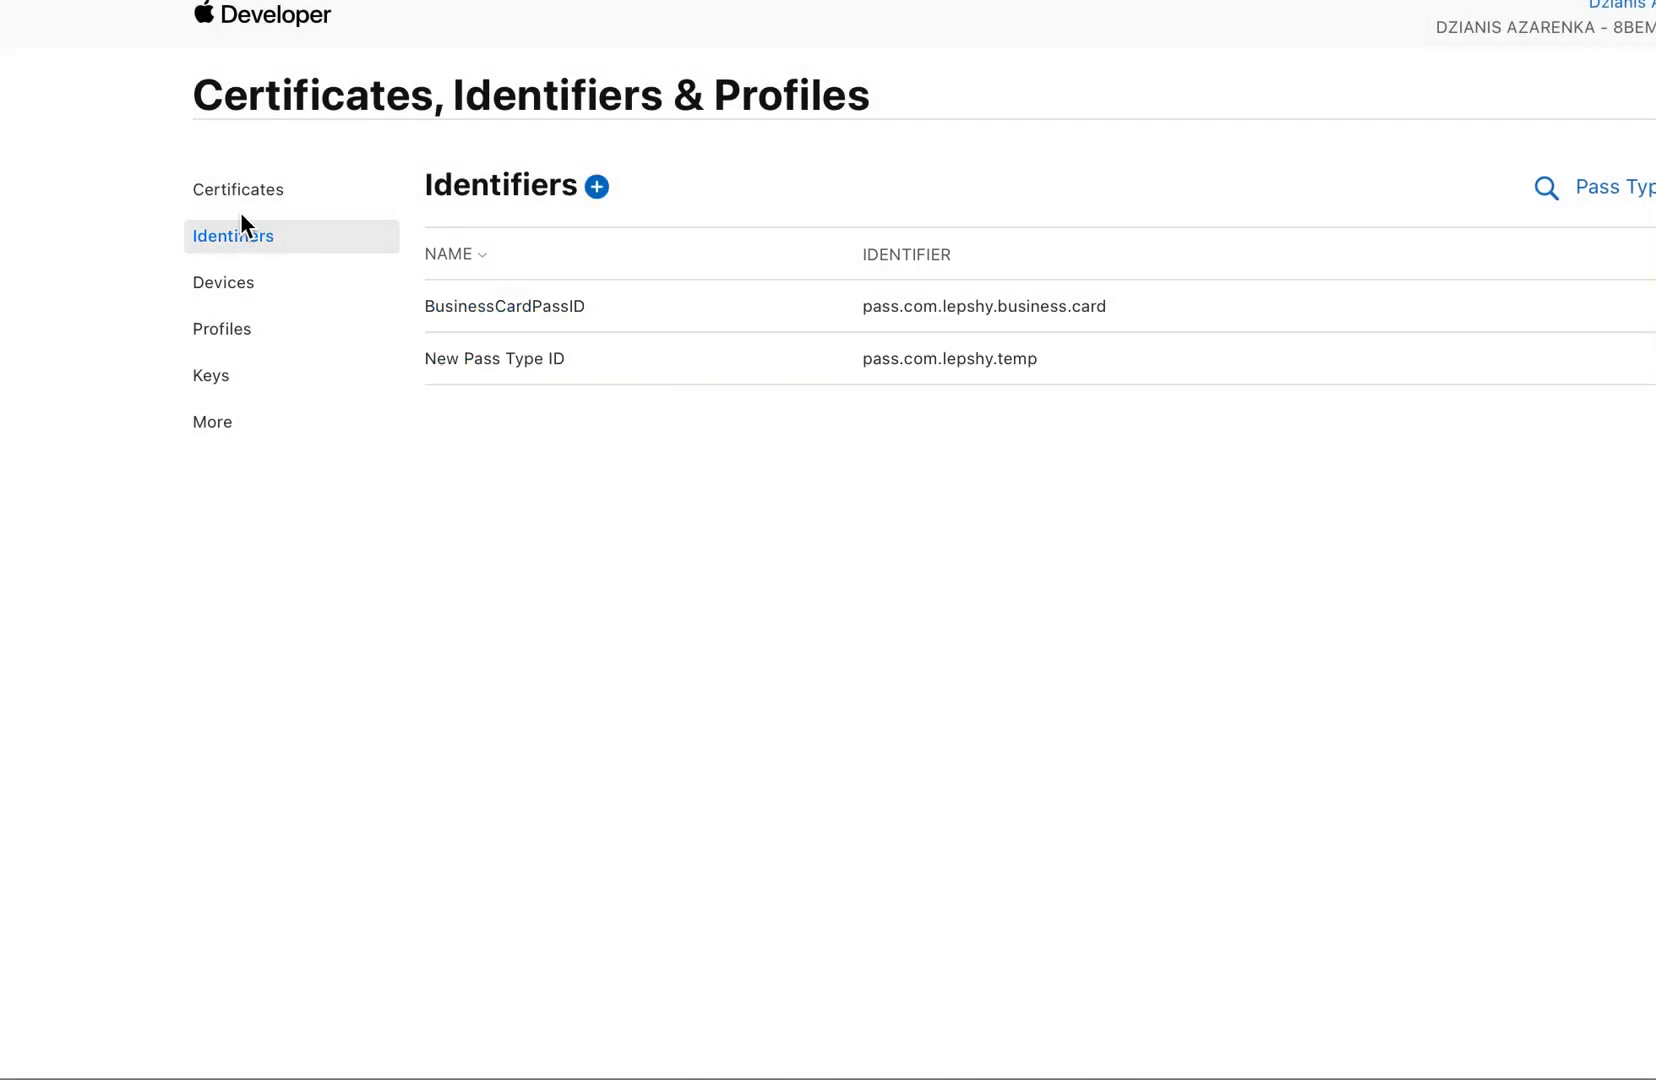
mouse_move(236, 190)
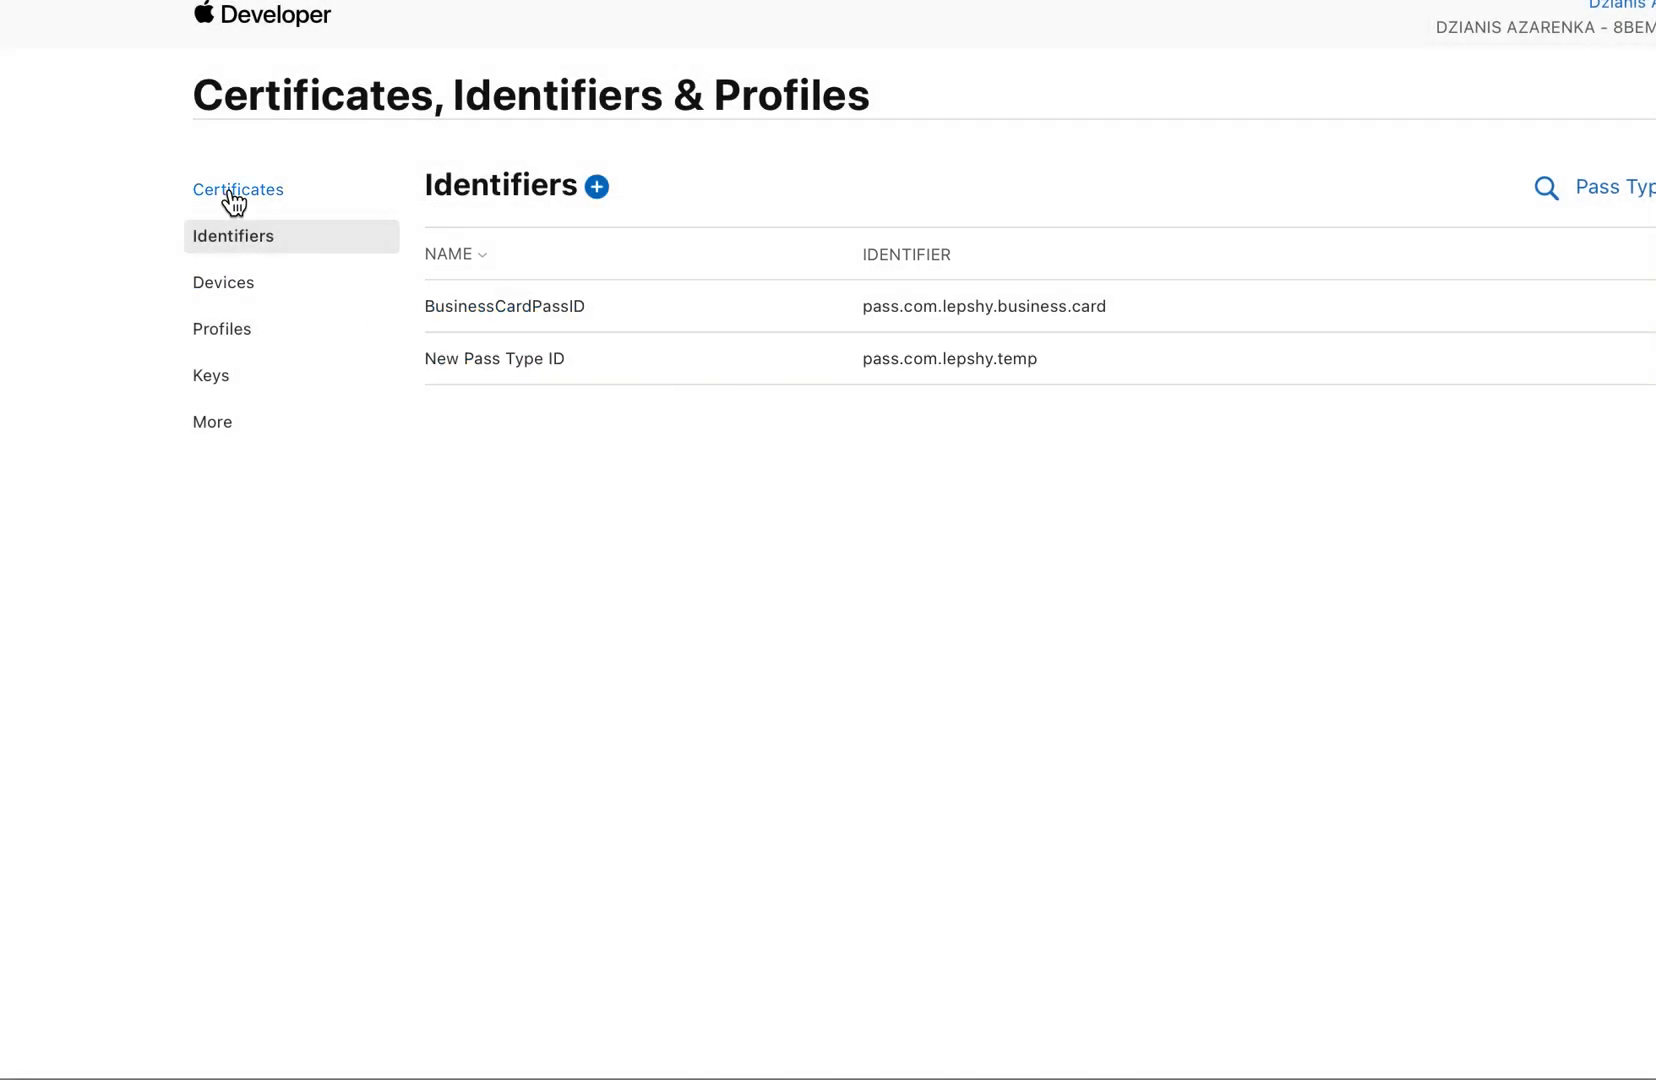
click(238, 188)
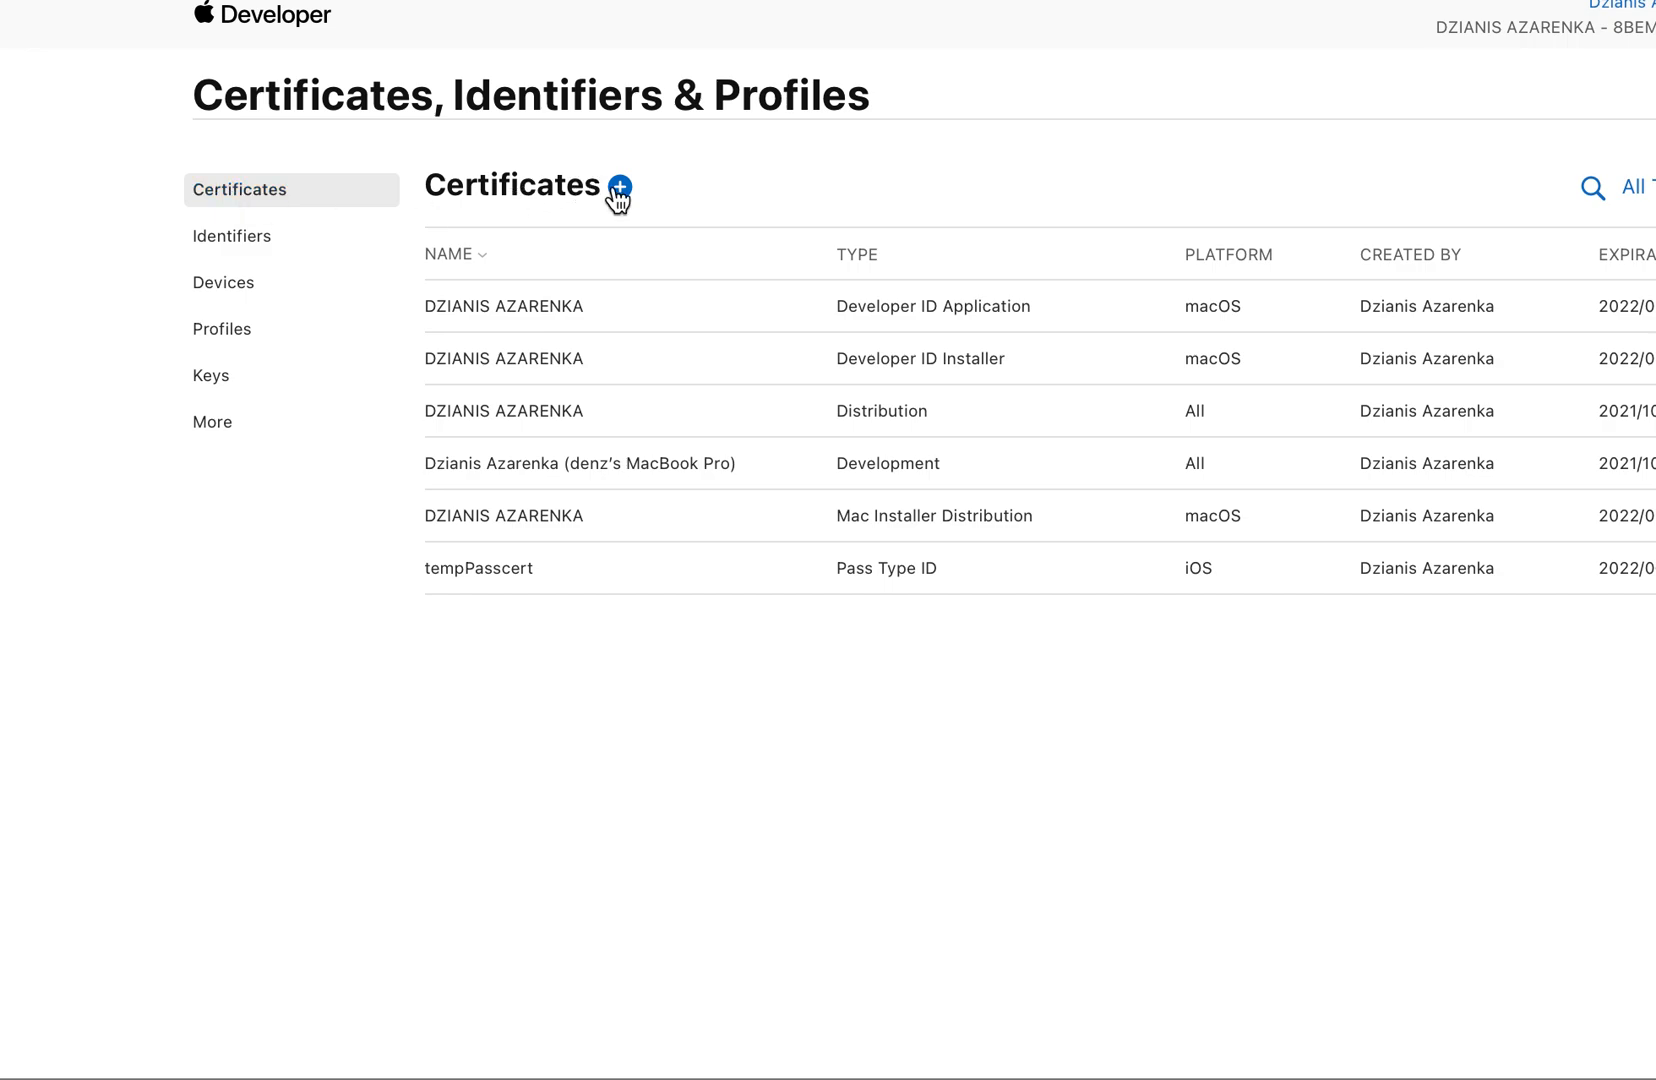
click(618, 188)
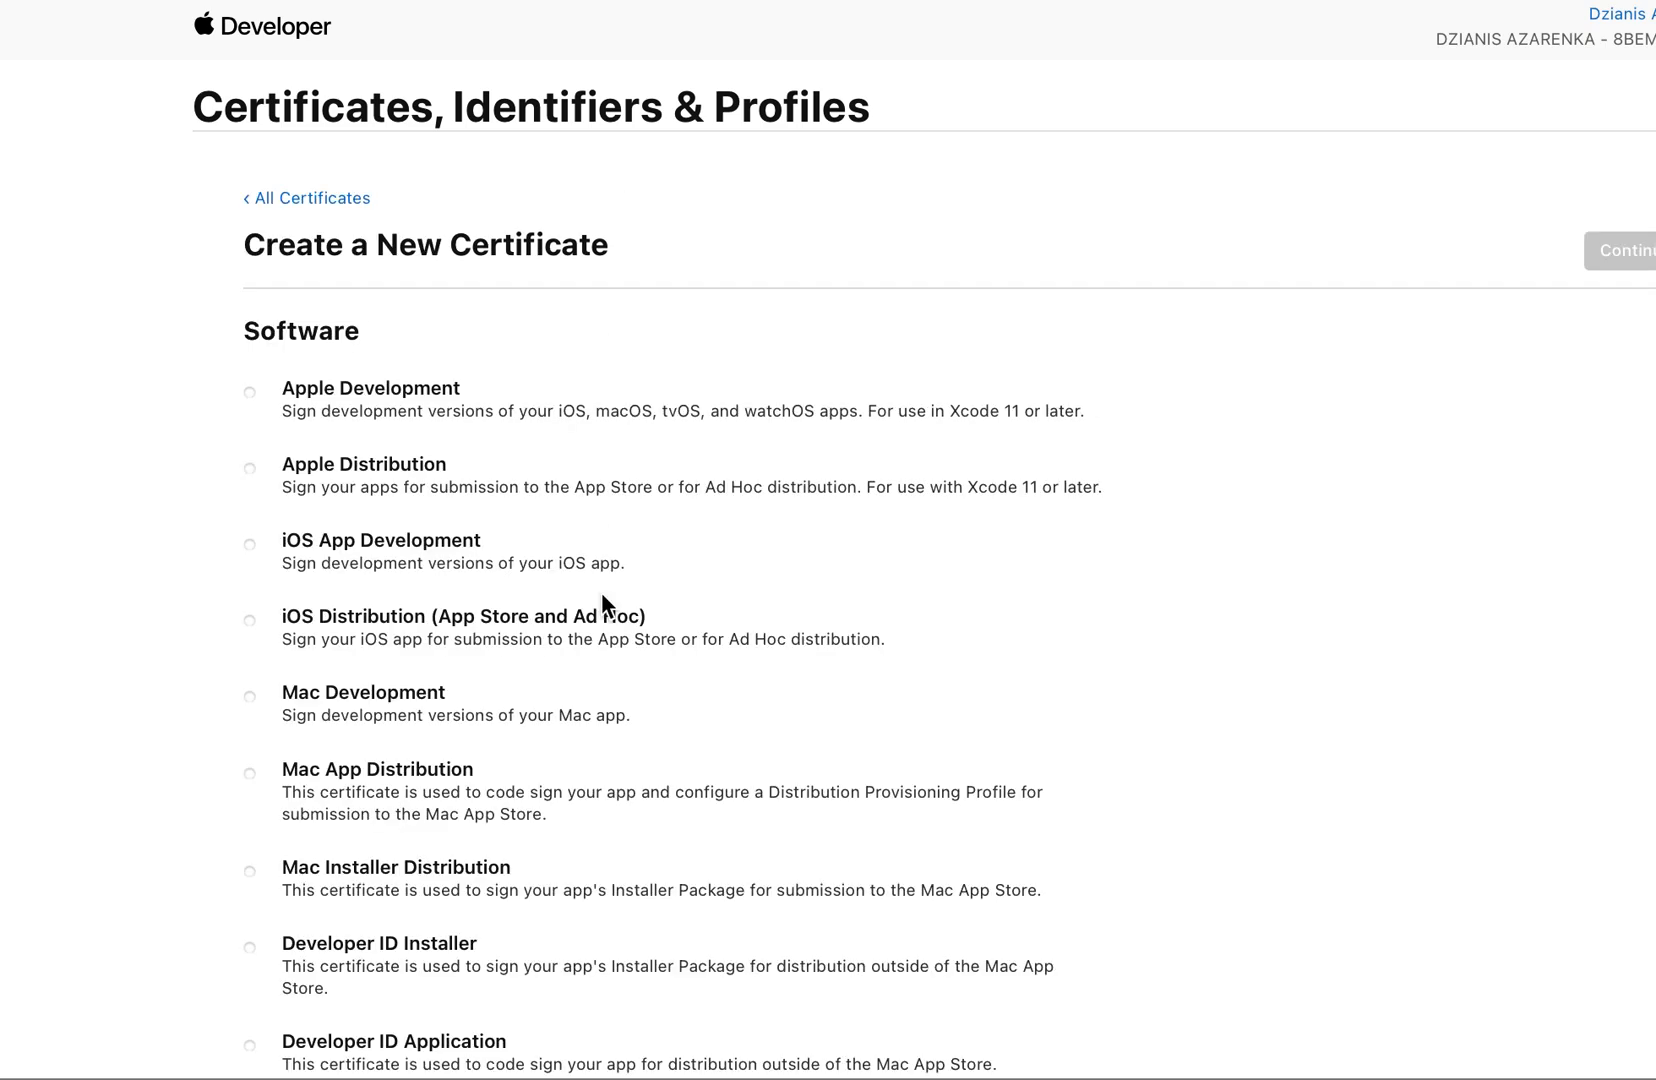
scroll(down, 3)
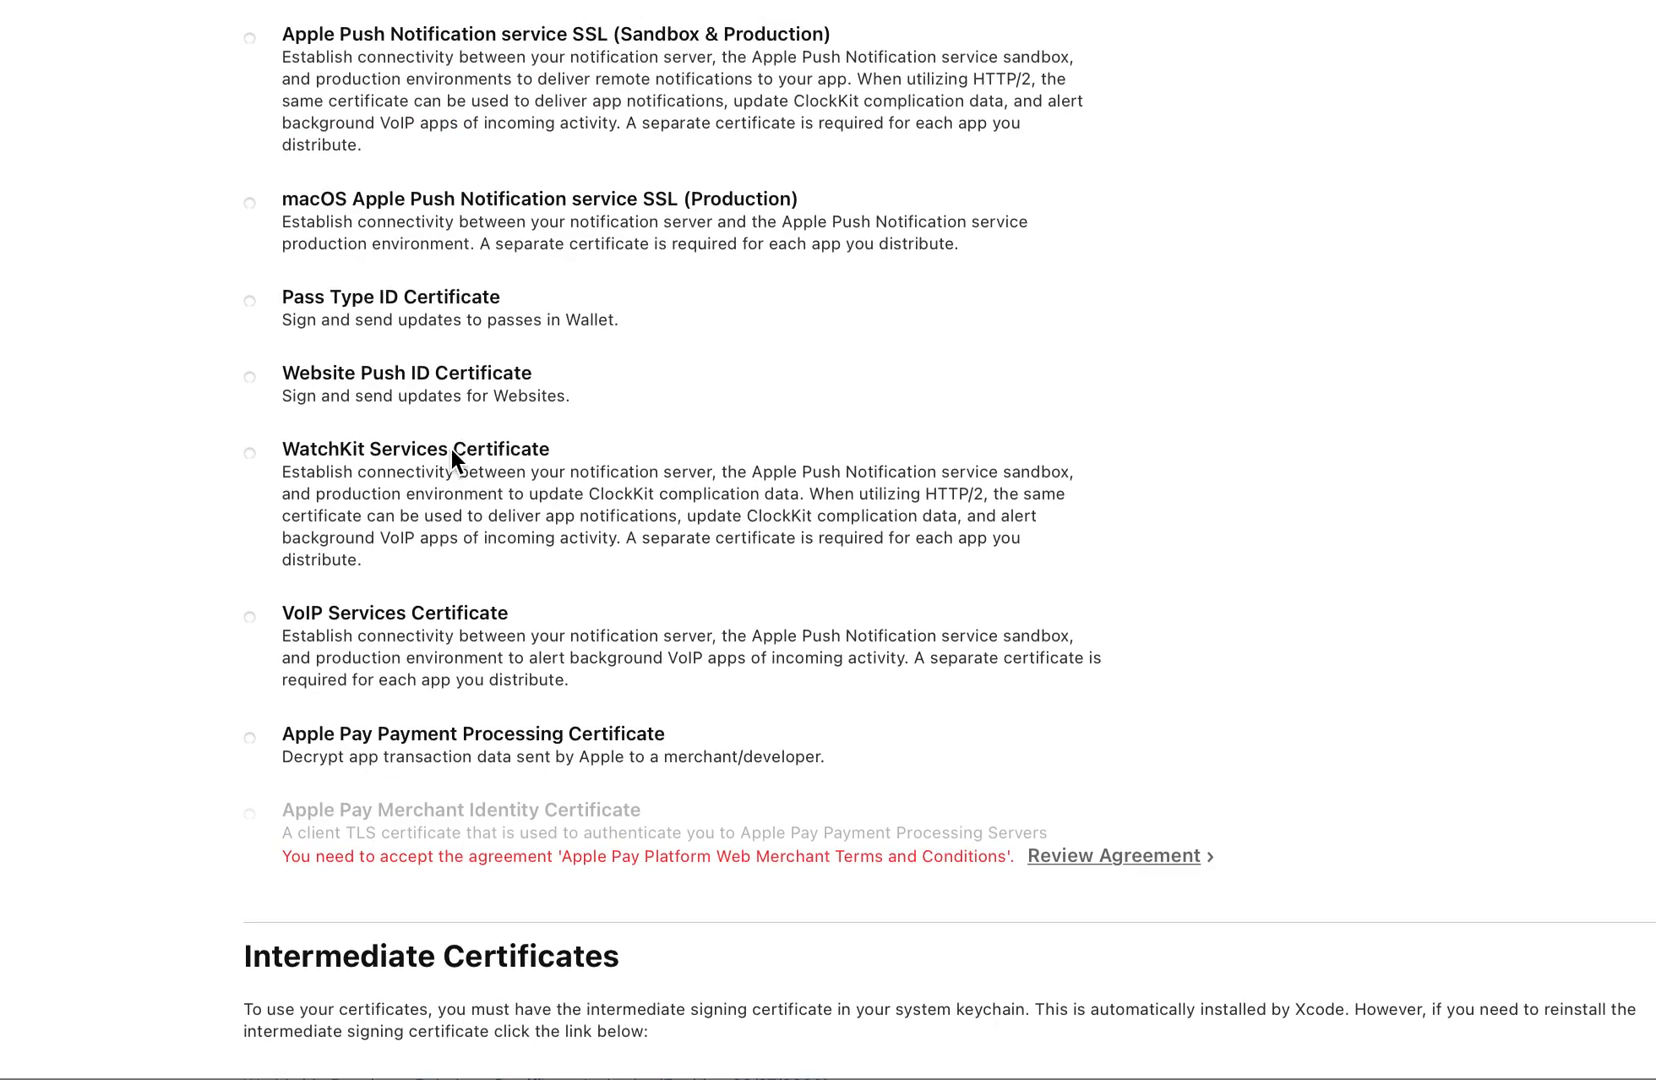
scroll(up, 3)
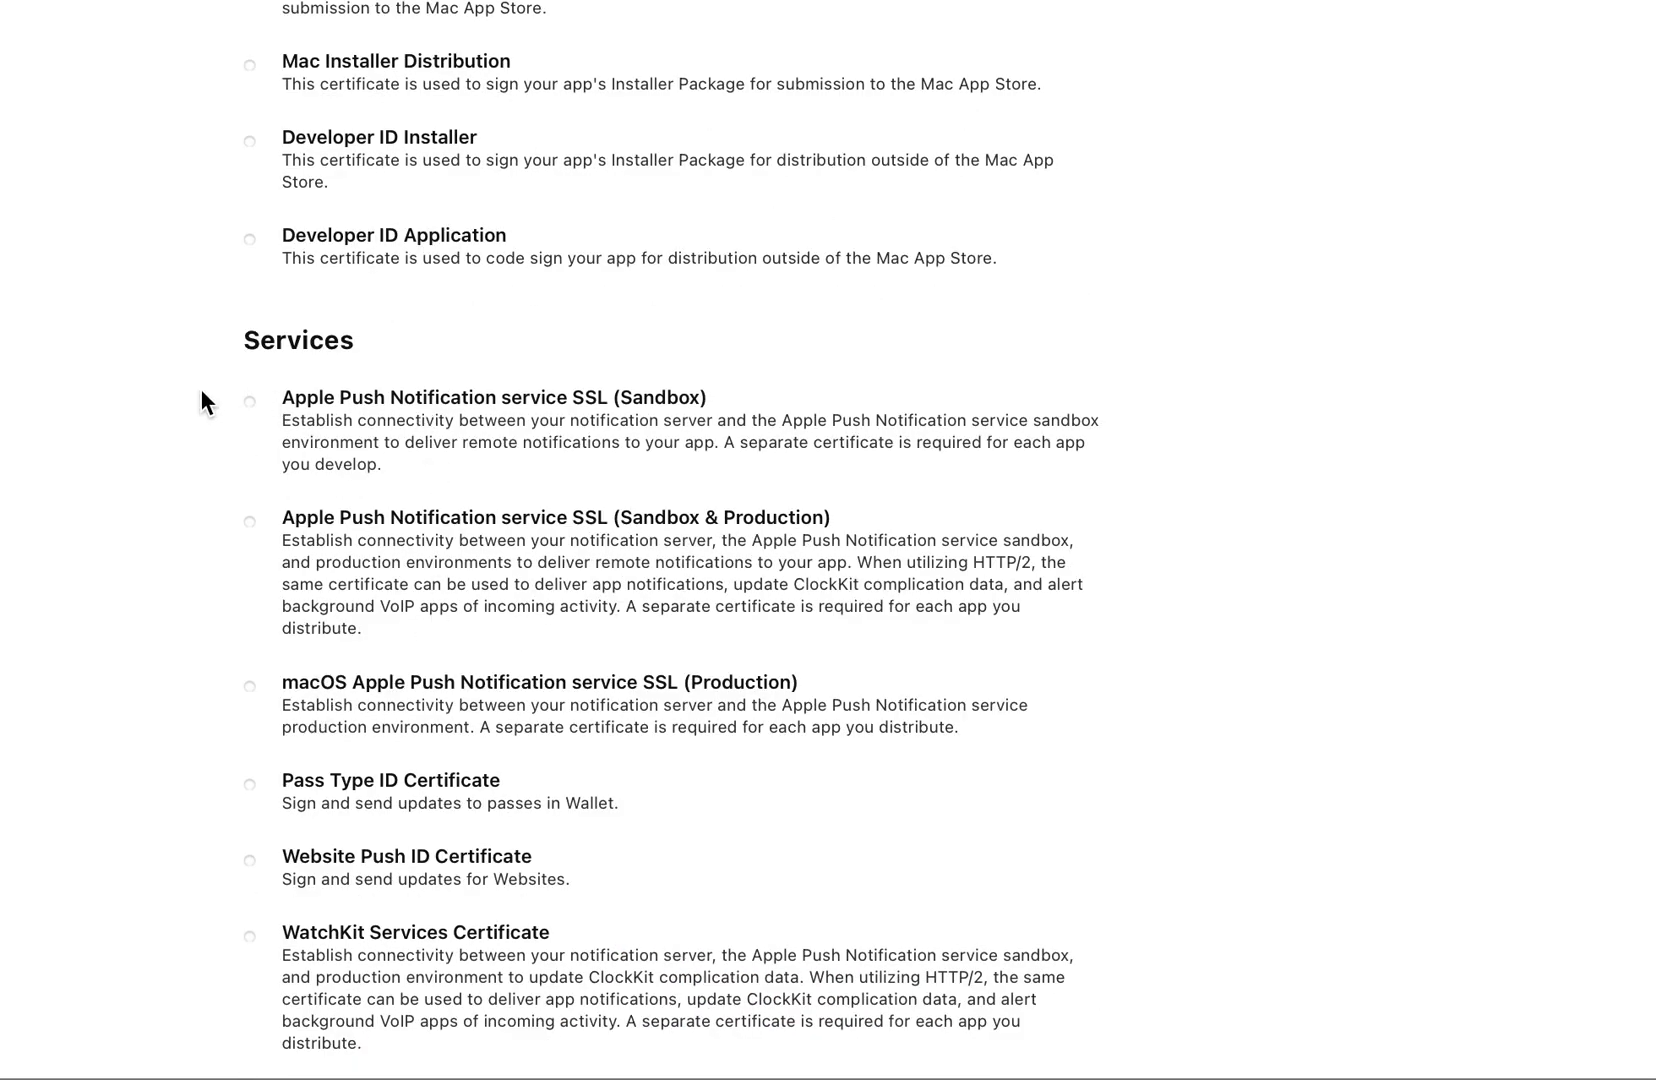
mouse_move(250, 794)
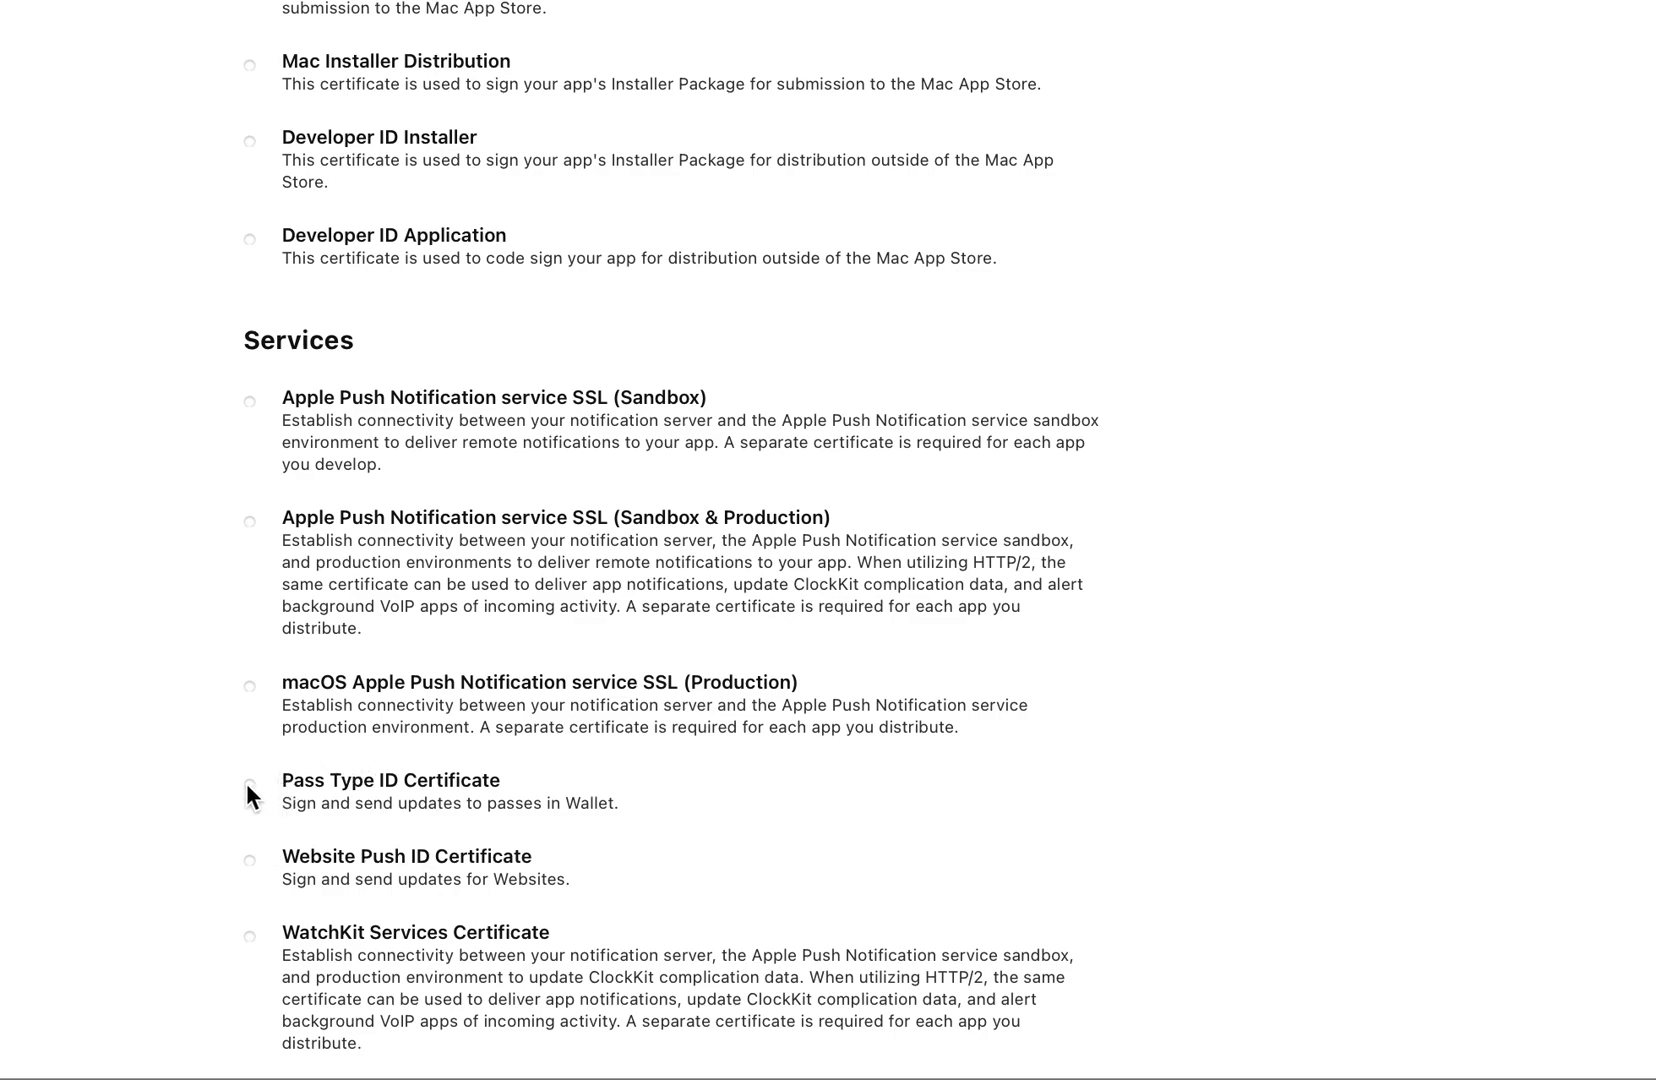
click(250, 782)
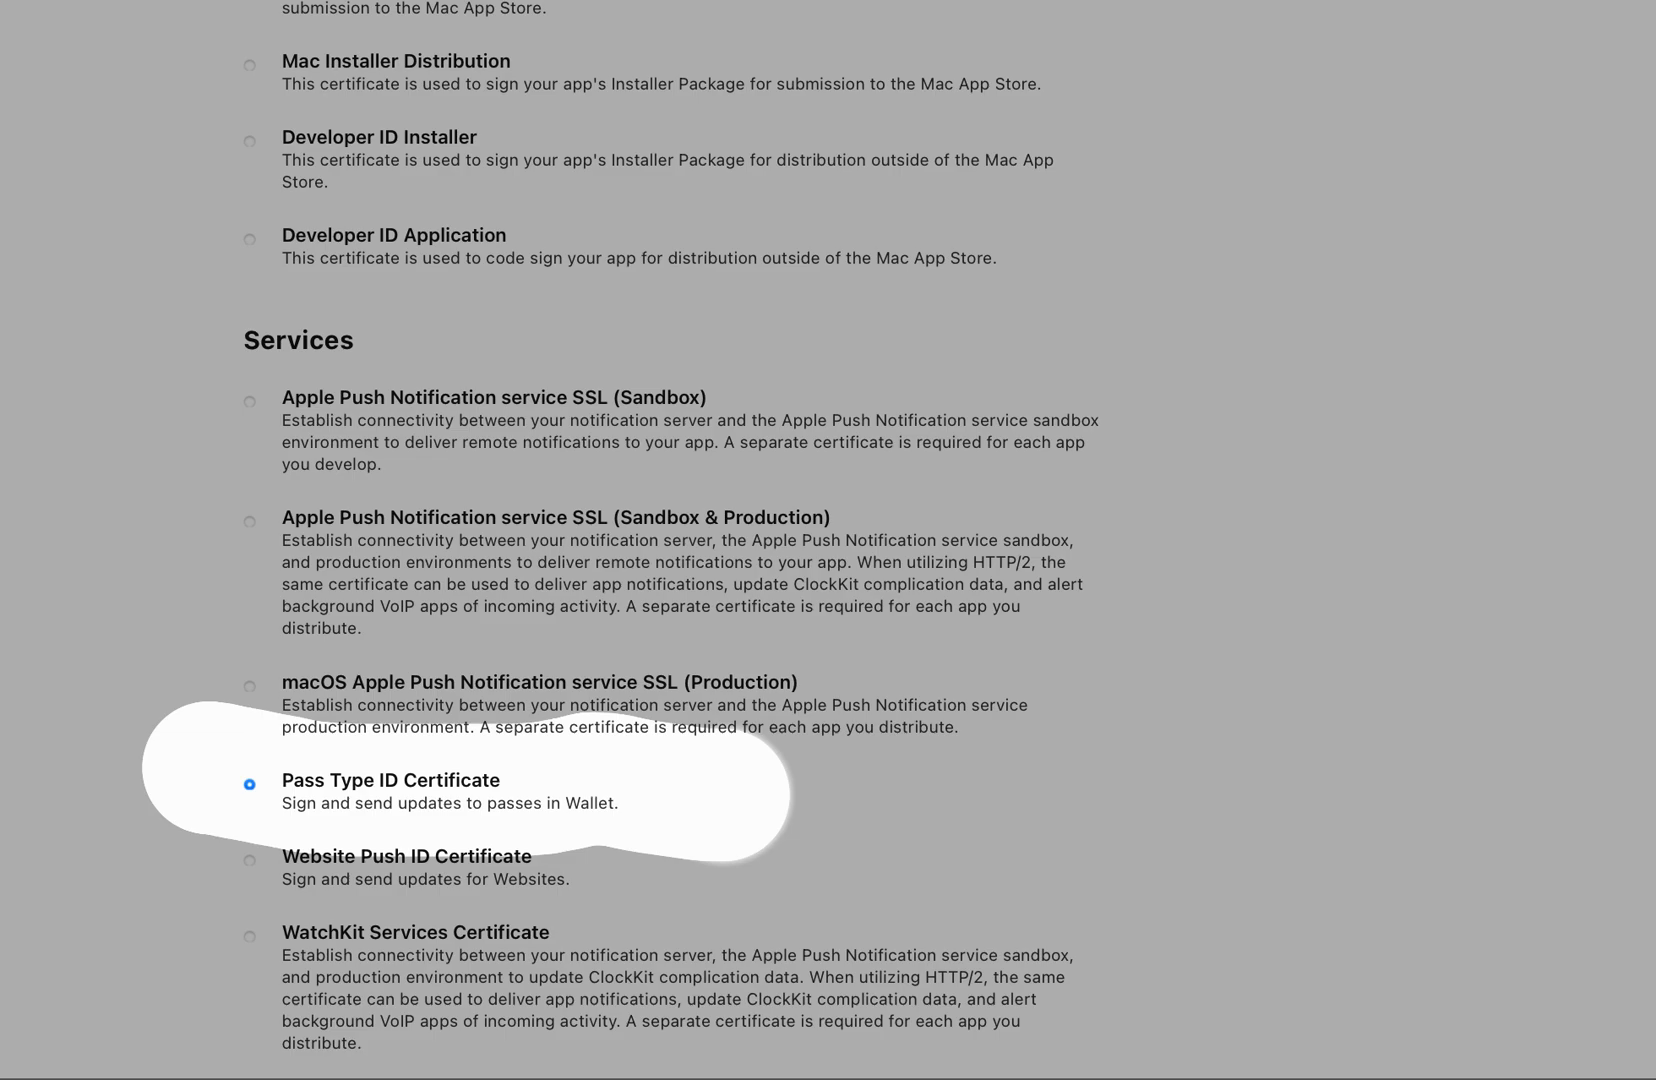
scroll(down, 3)
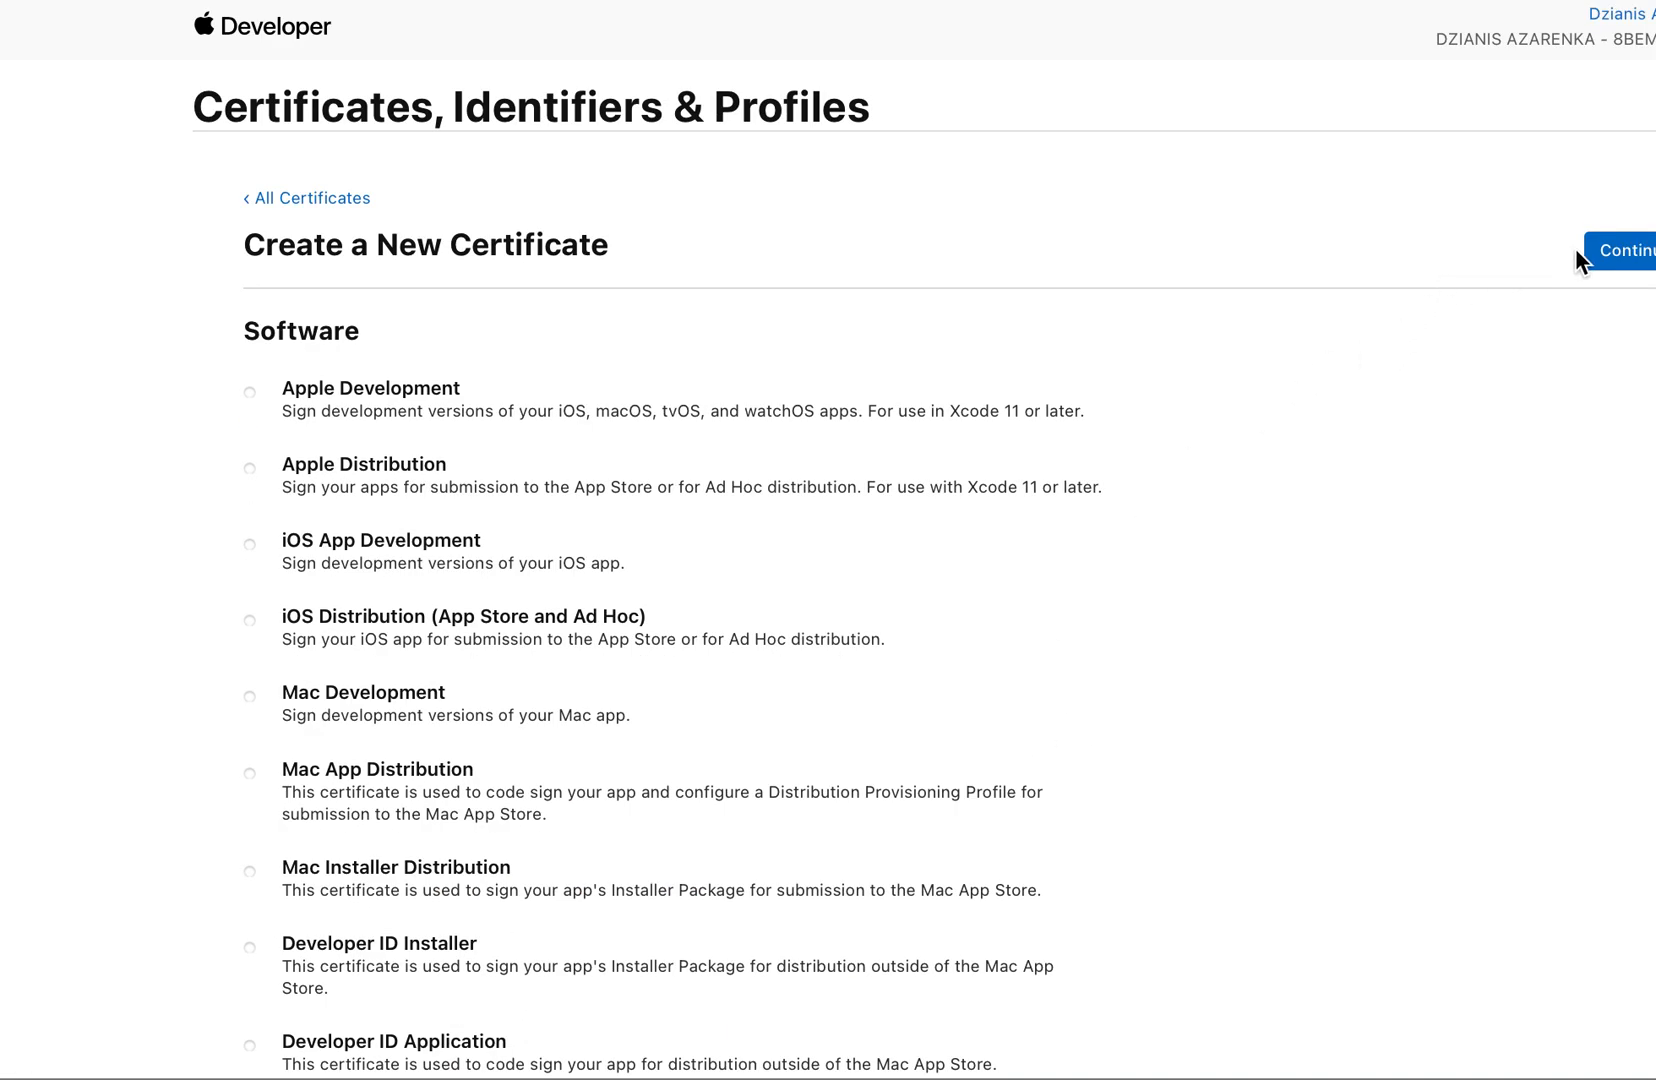
Continue to the details form and name the certificate BusinessCardPassKit.
click(1630, 250)
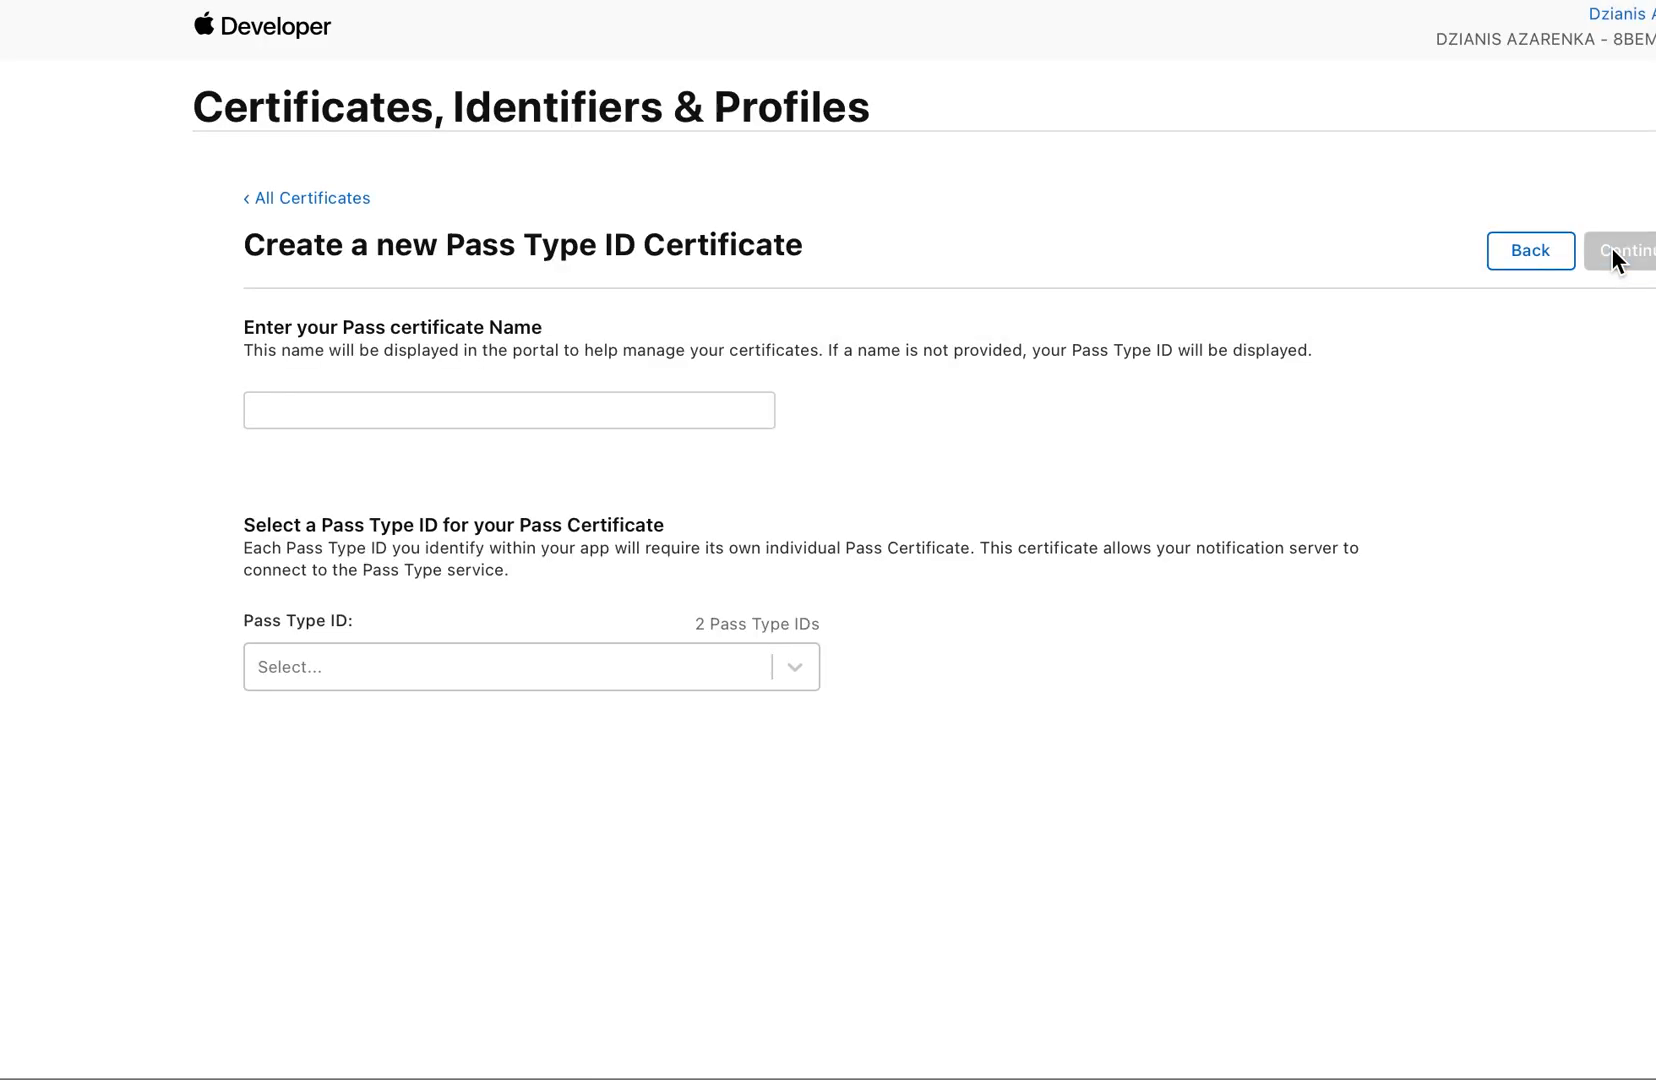
click(508, 410)
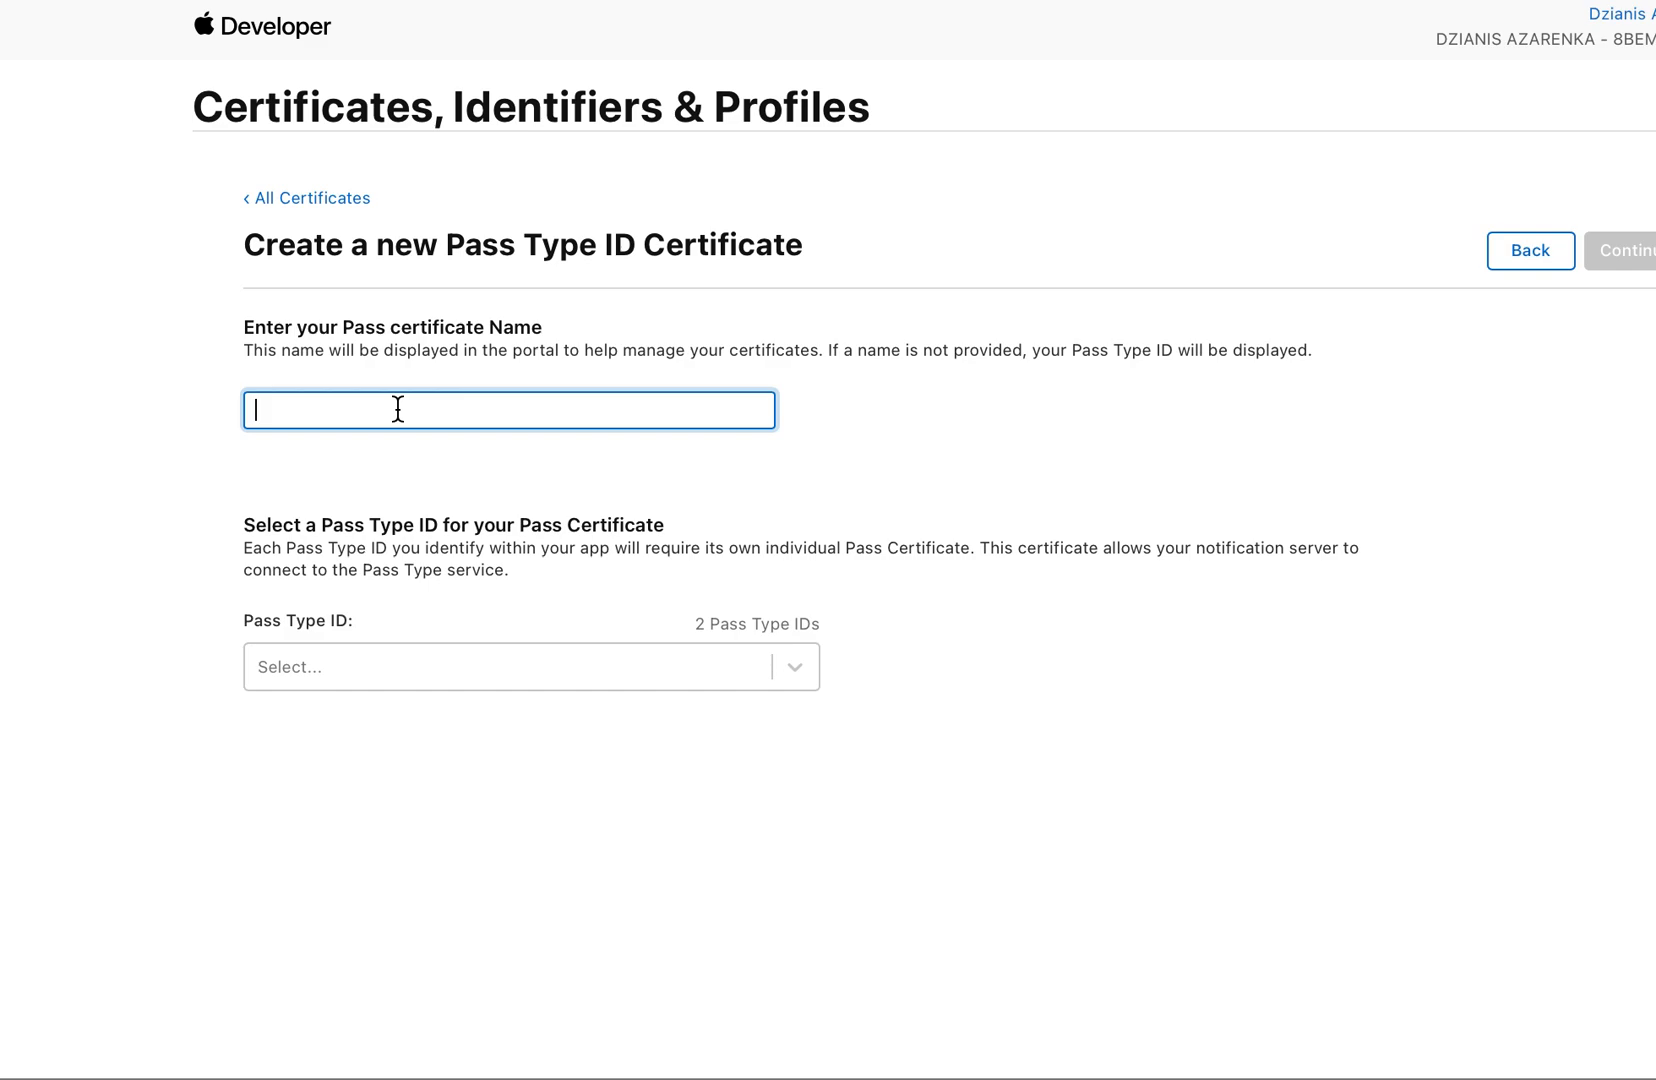
text(BusinessCr)
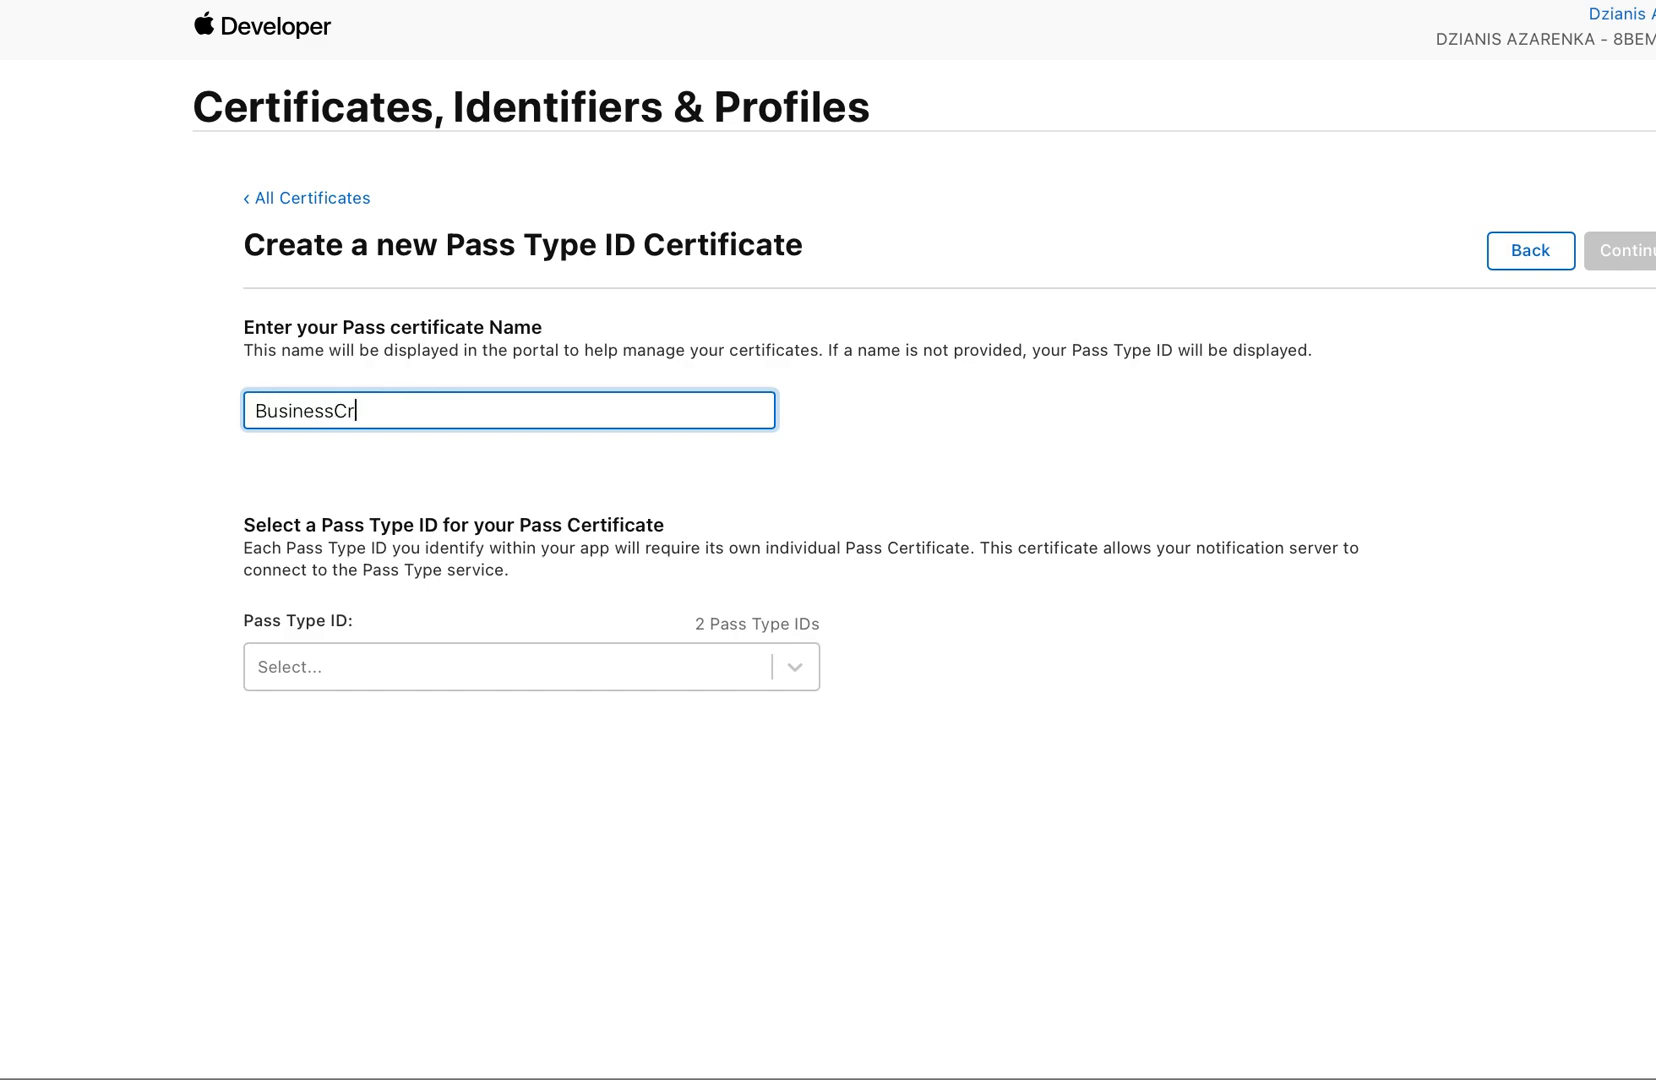
text(ard)
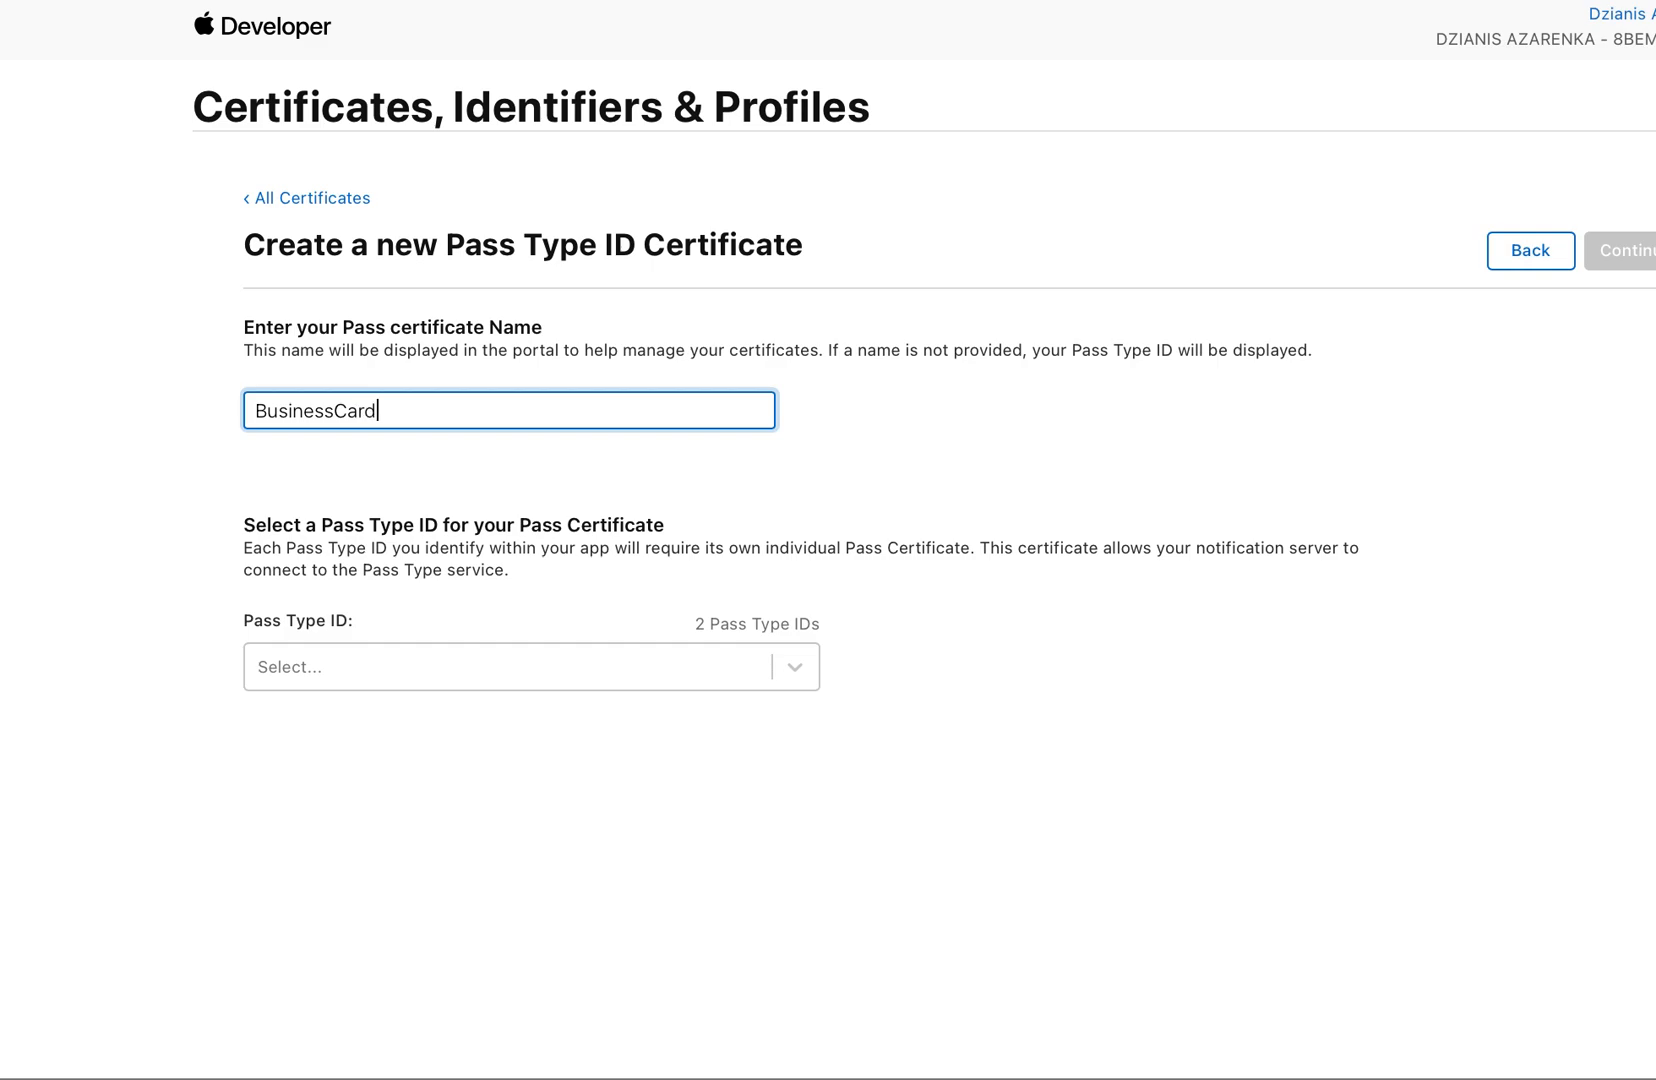
text(Pas)
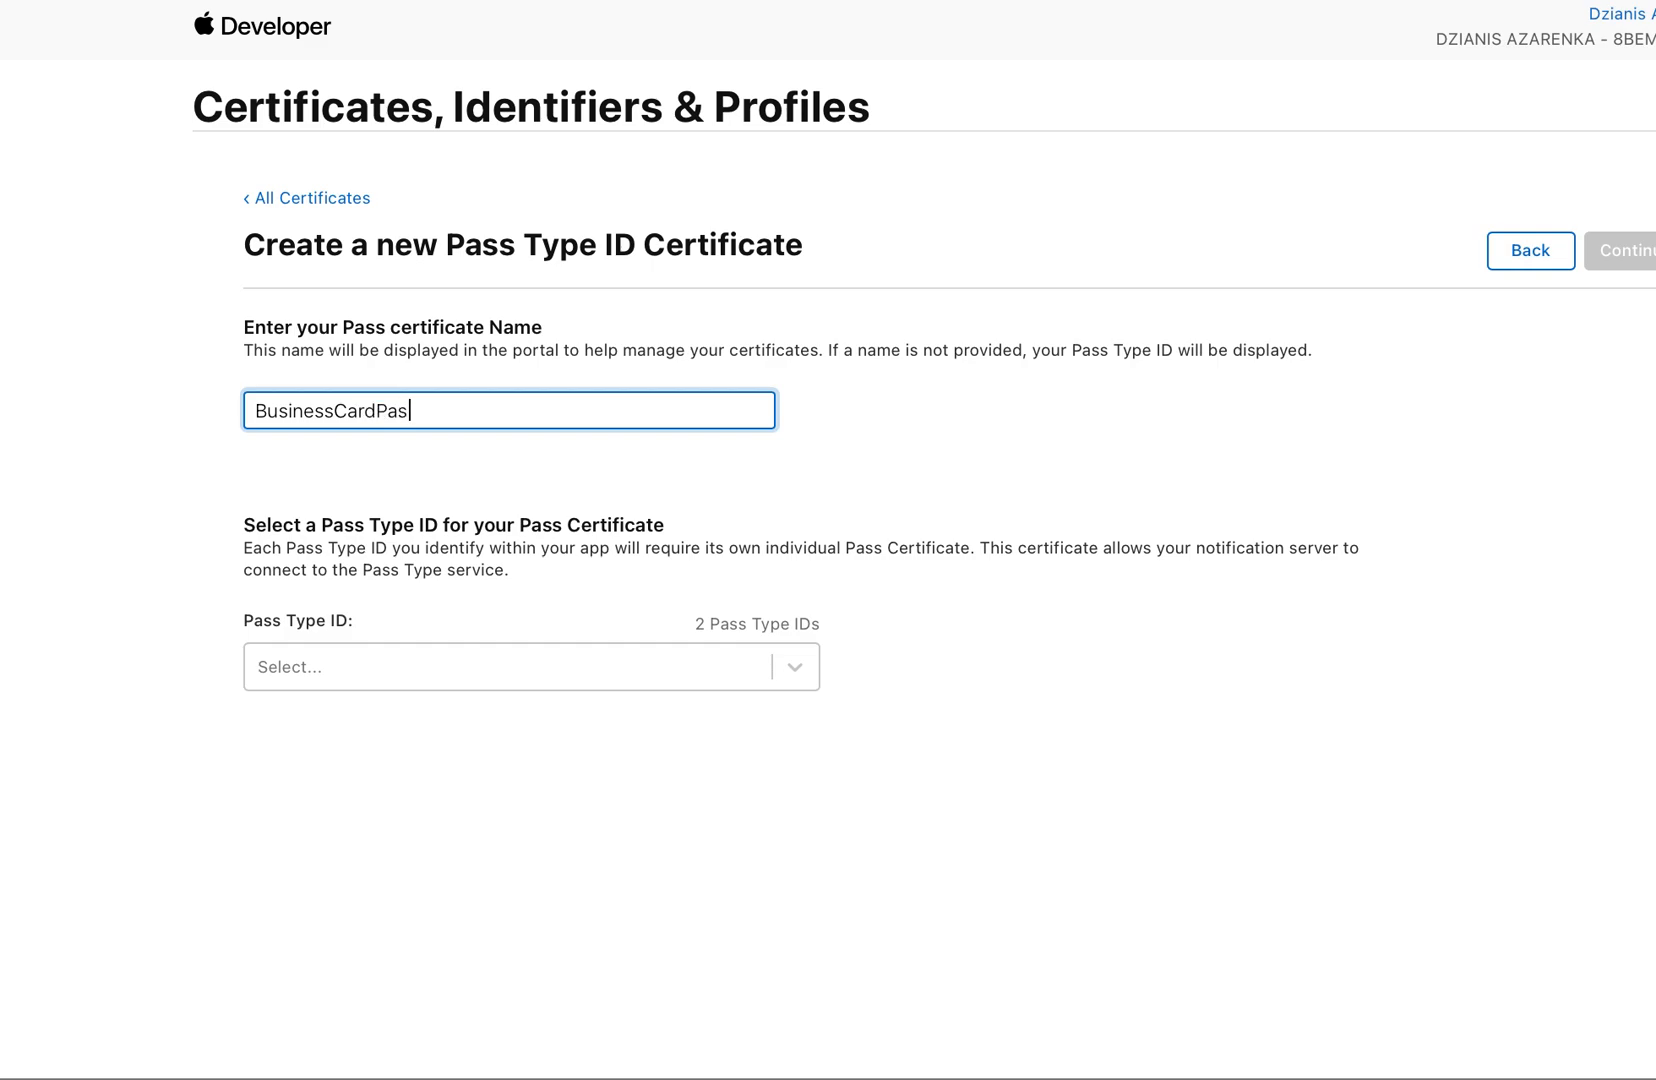
text(s)
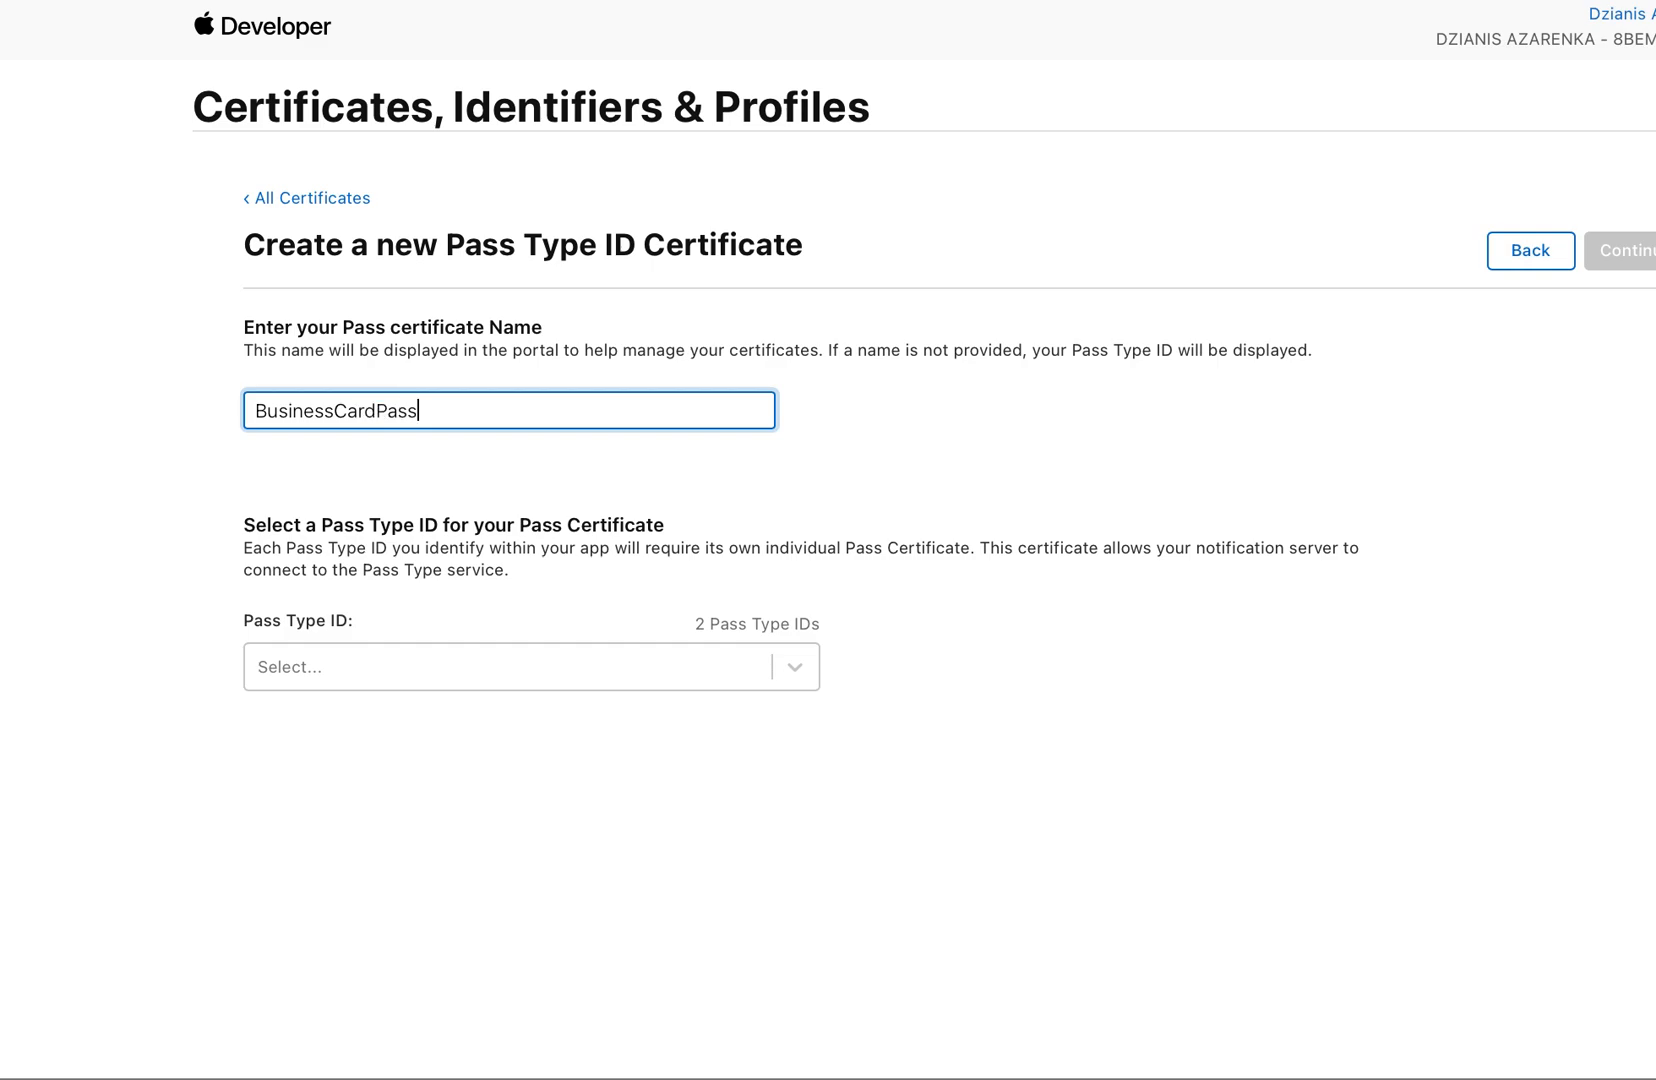
text(Kit)
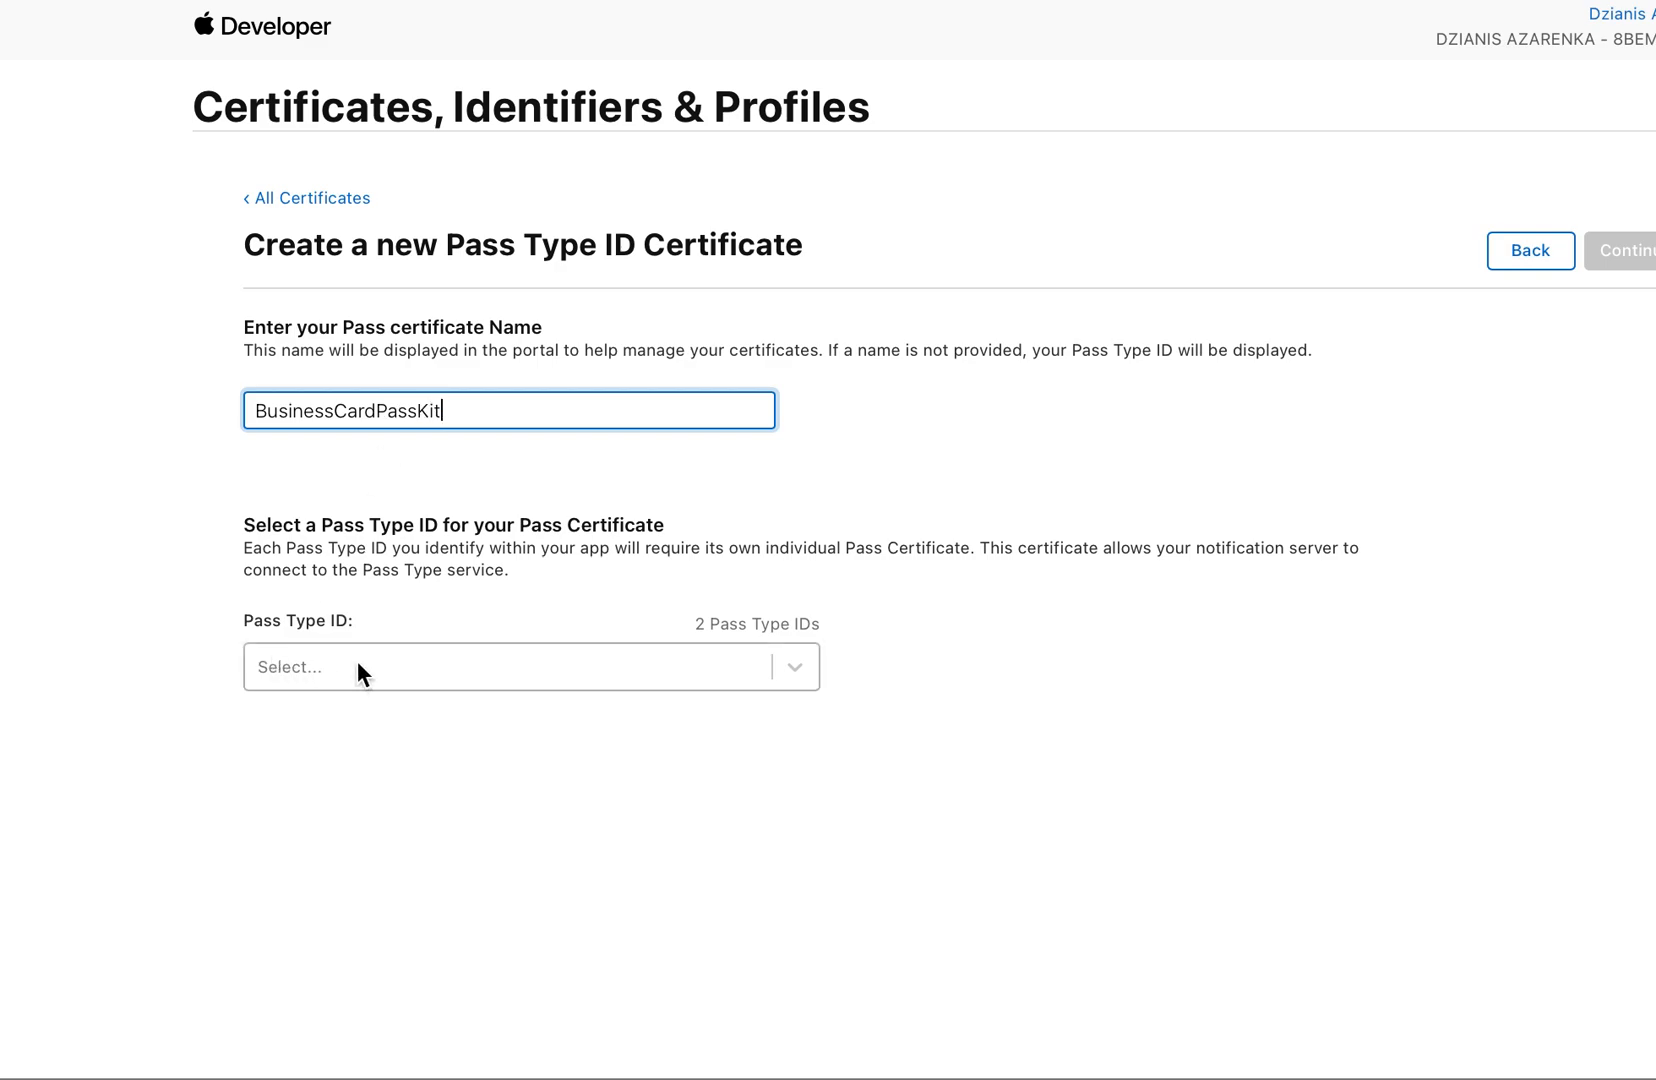
Link the certificate to pass.com.lepshy.business.card and continue to the CSR upload step.
click(518, 666)
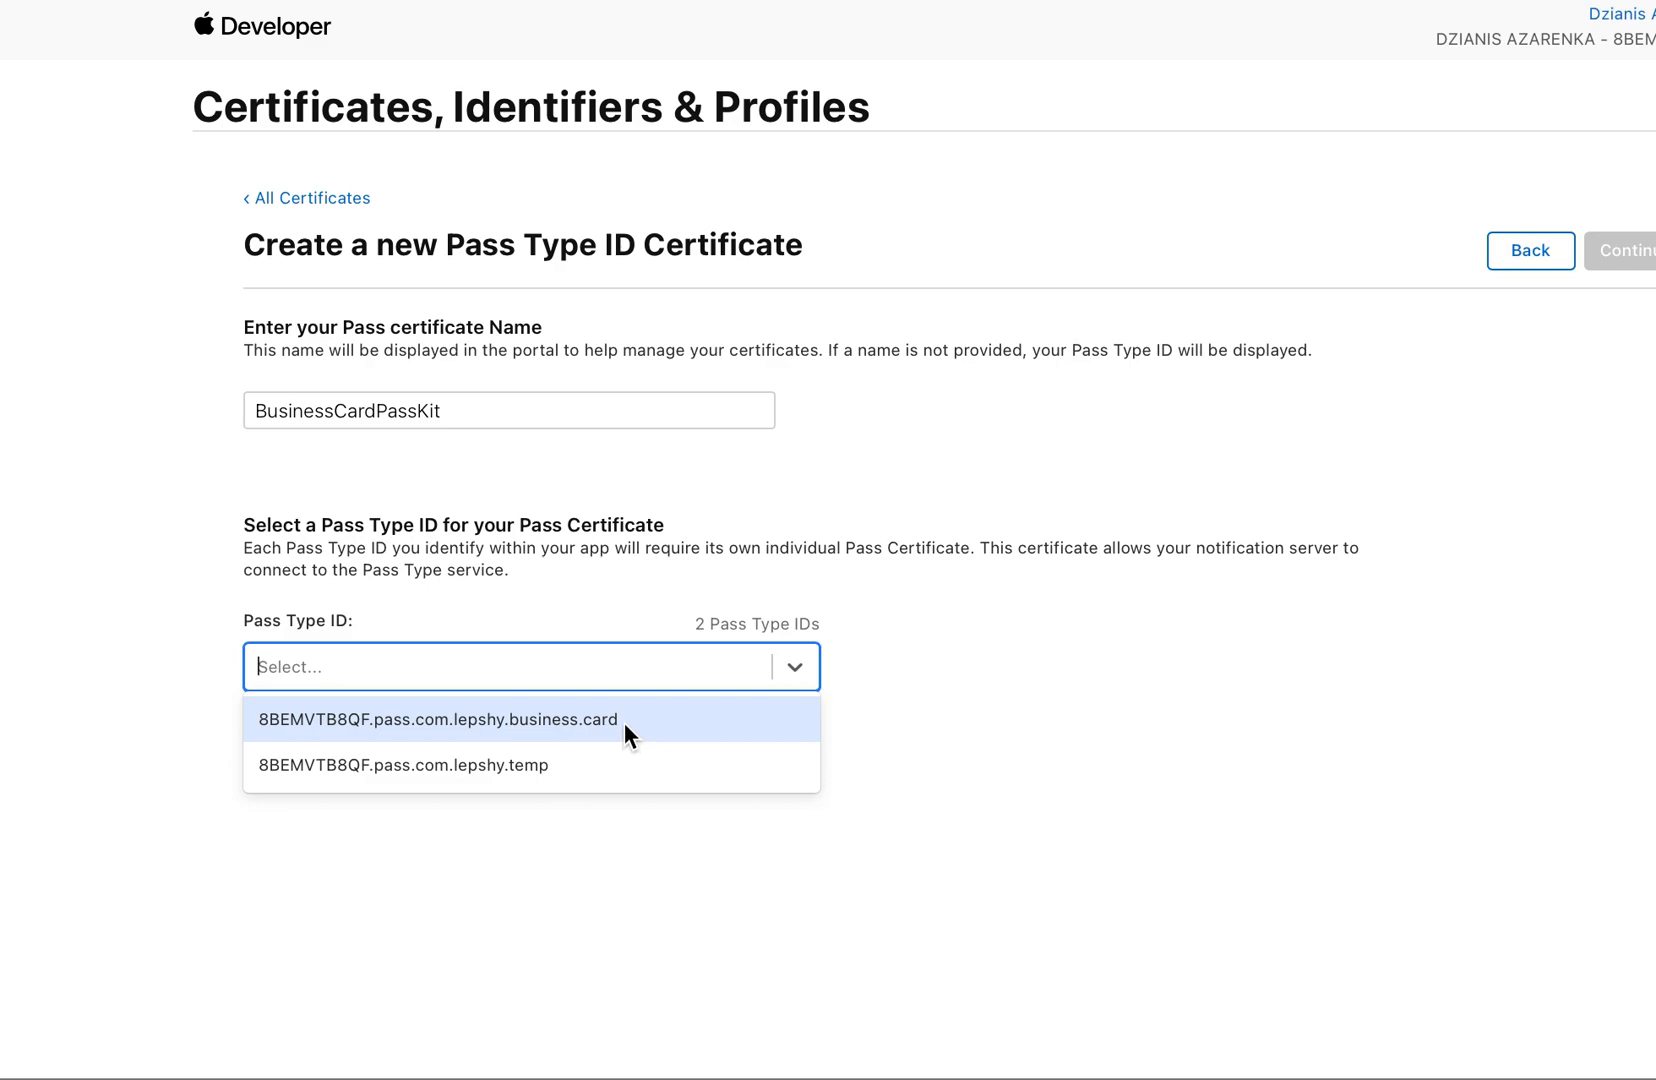
click(440, 718)
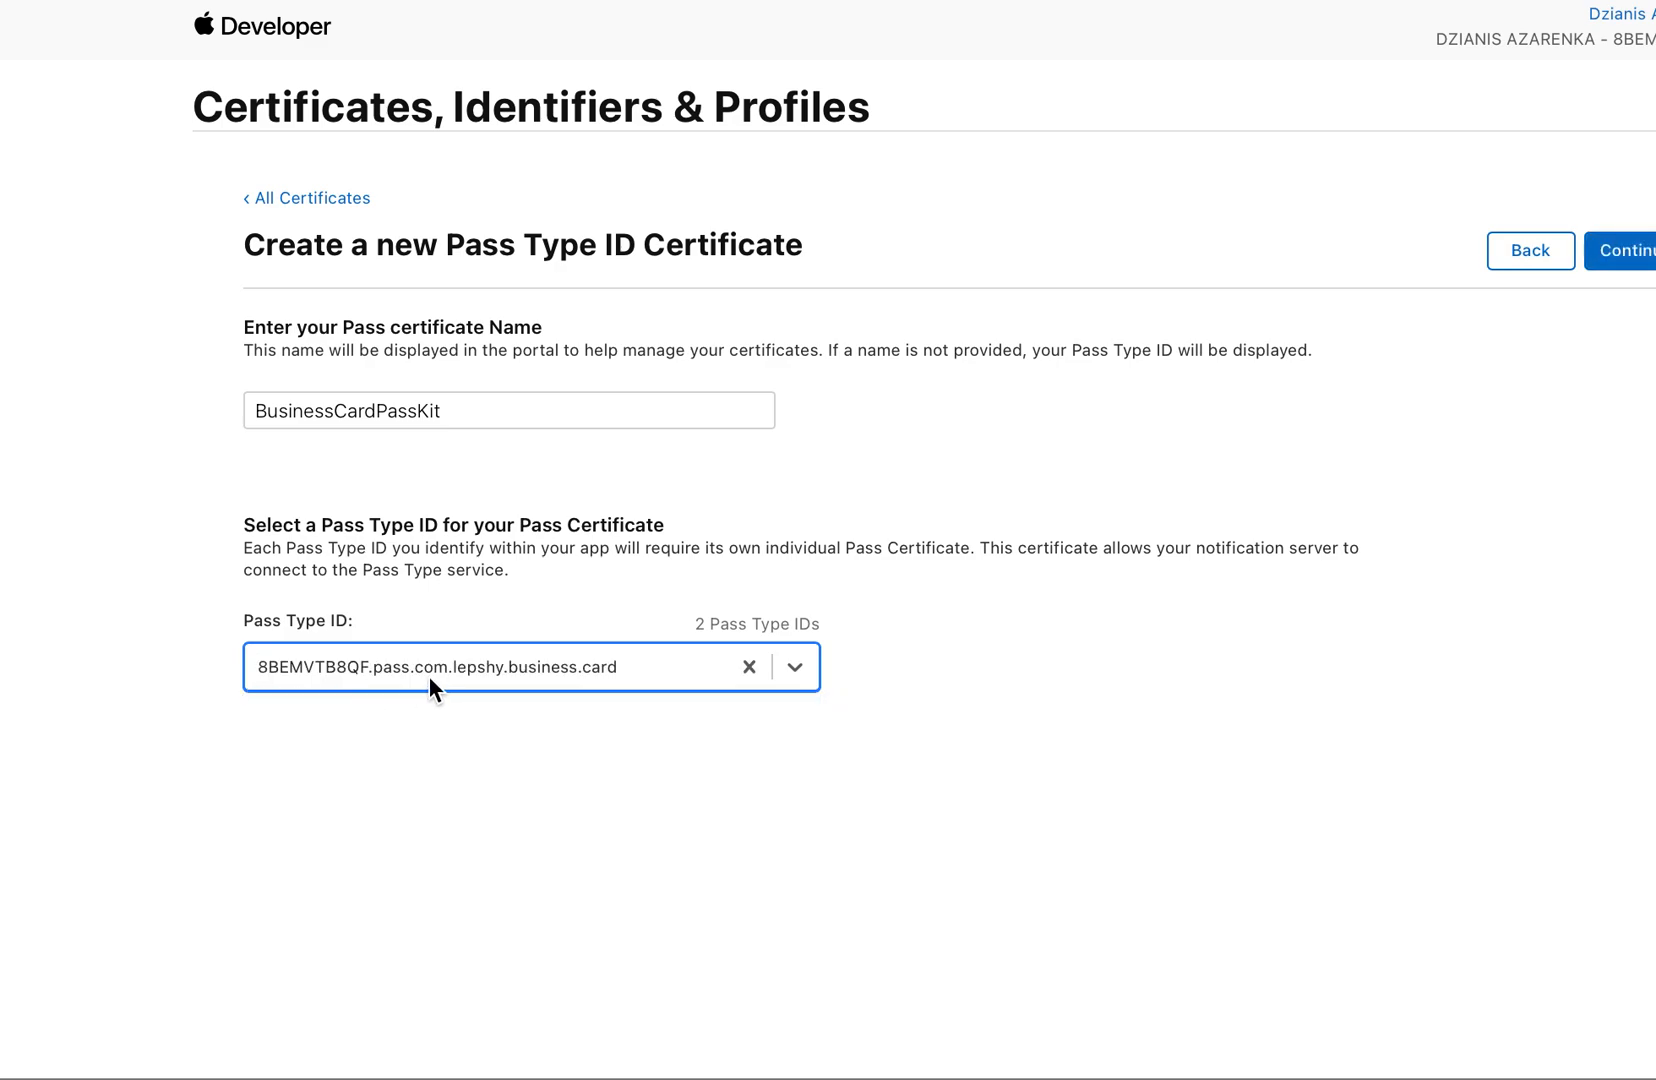
mouse_move(324, 452)
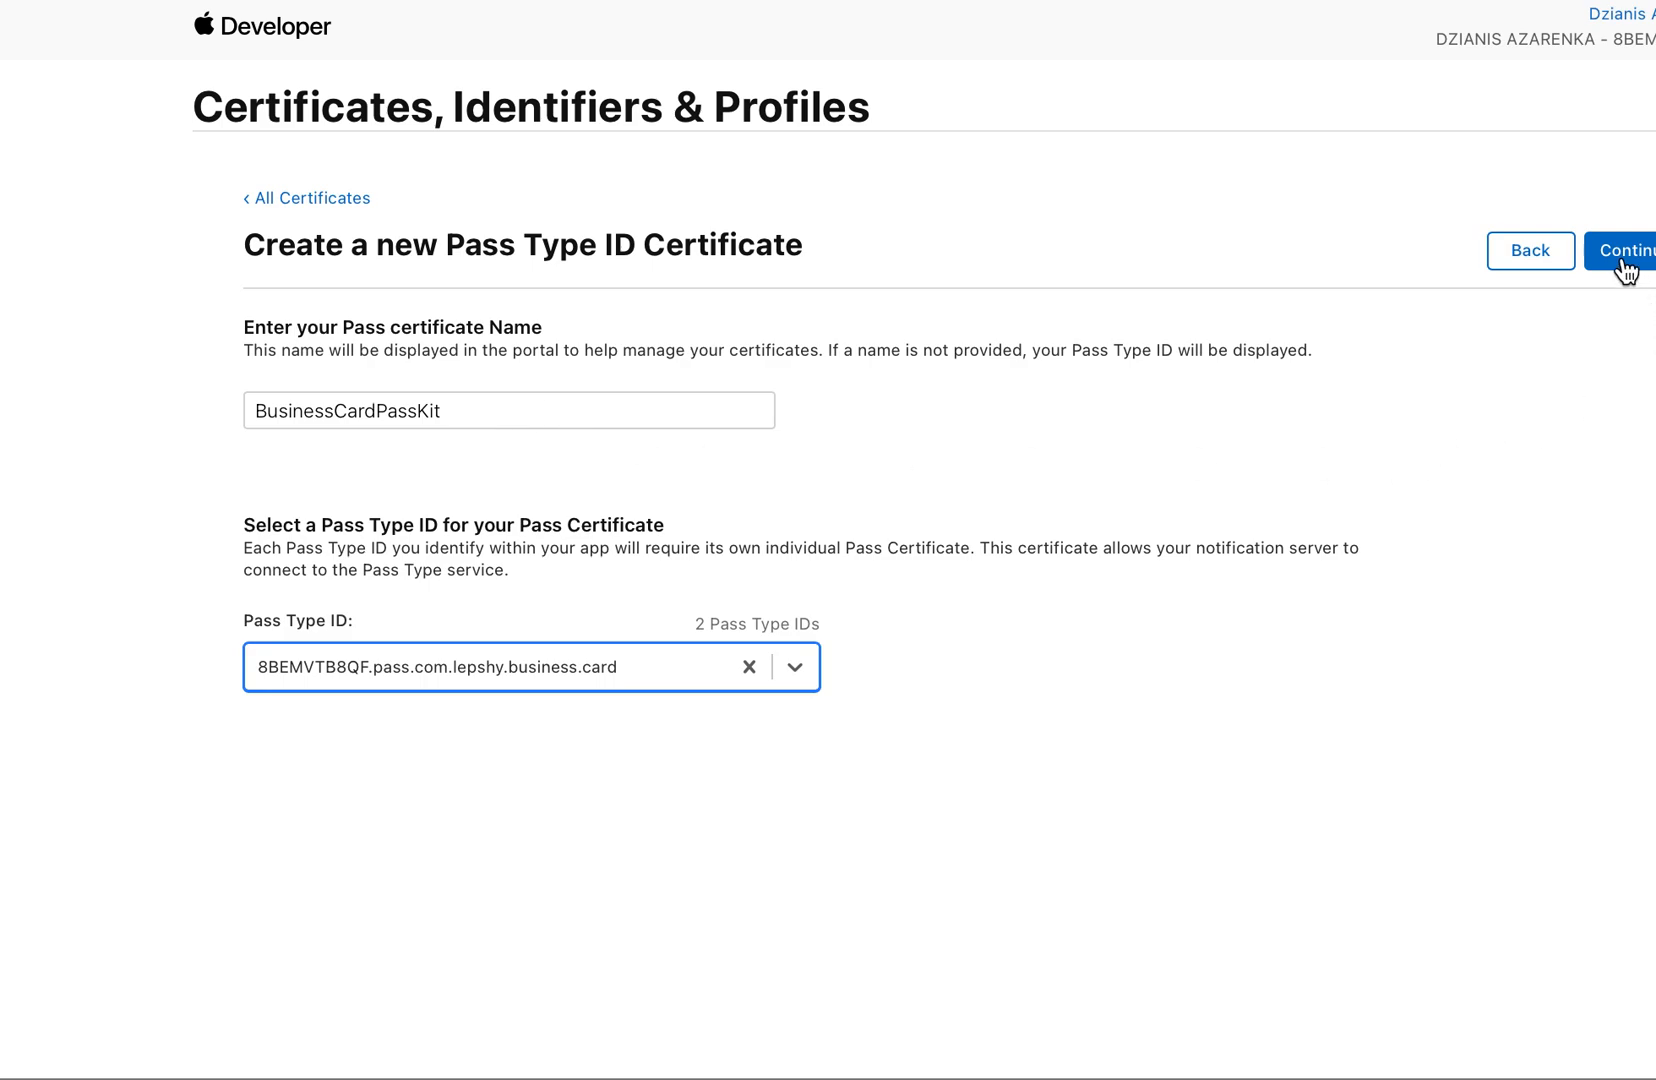
click(1626, 250)
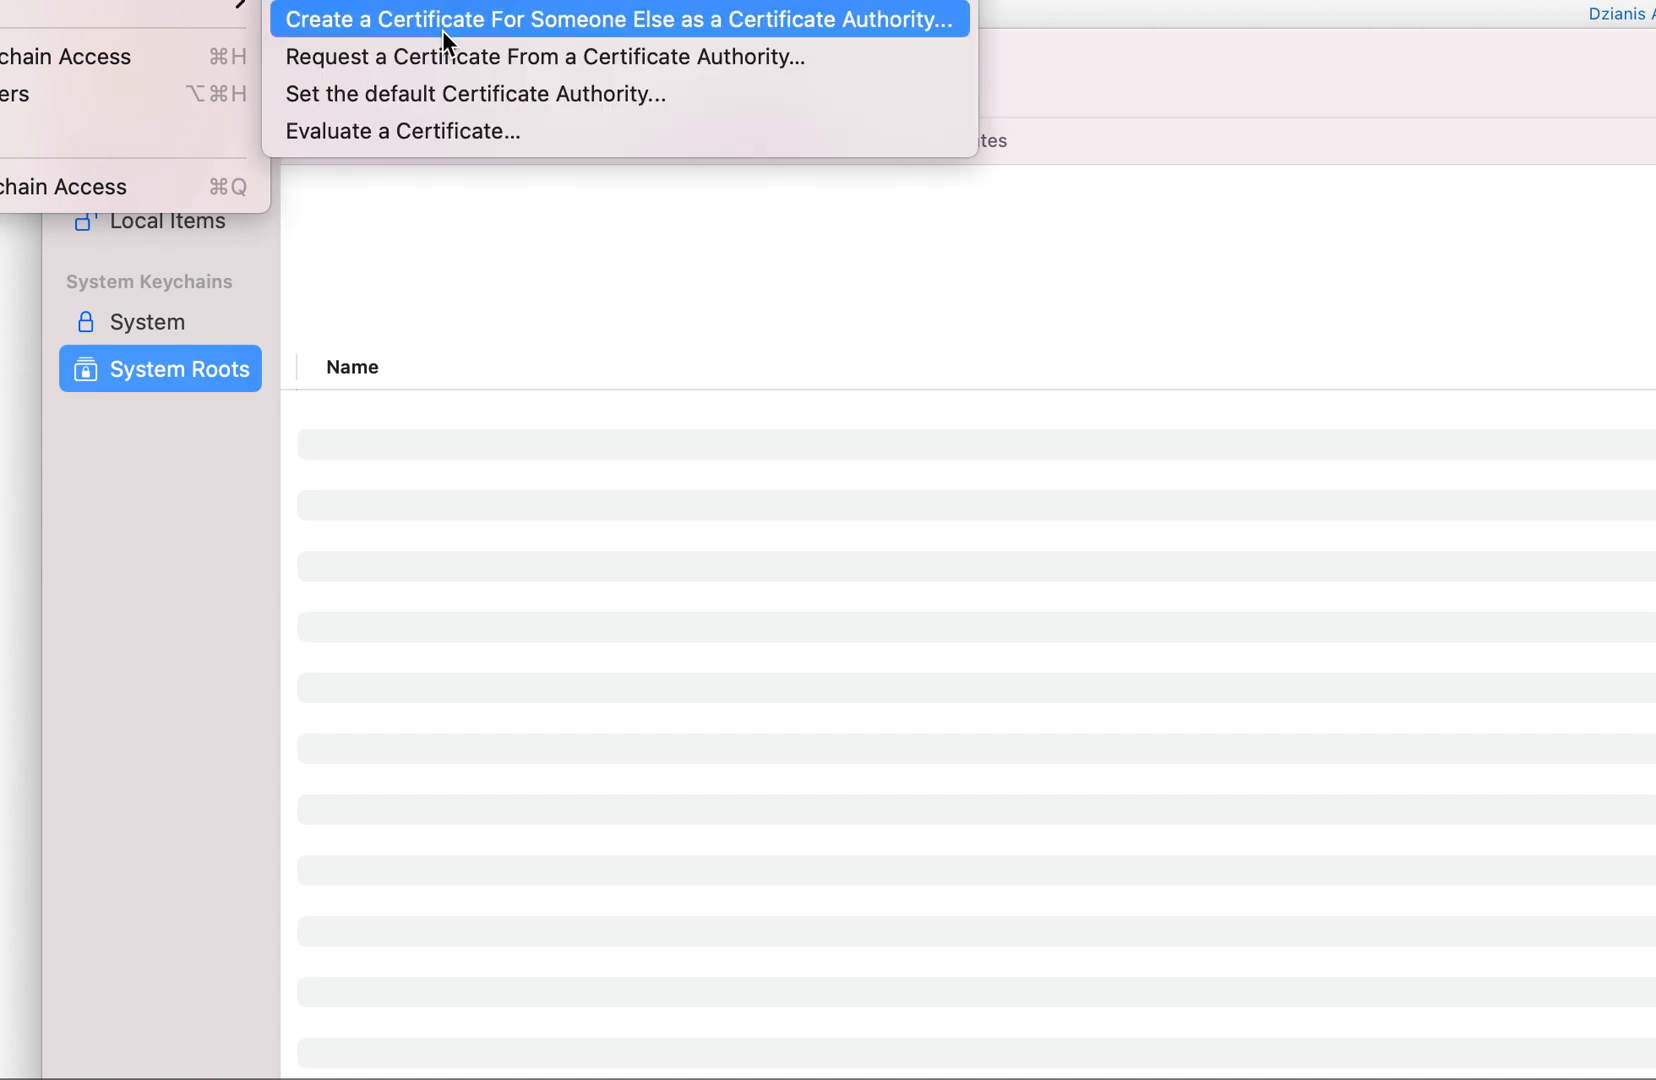
mouse_move(442, 66)
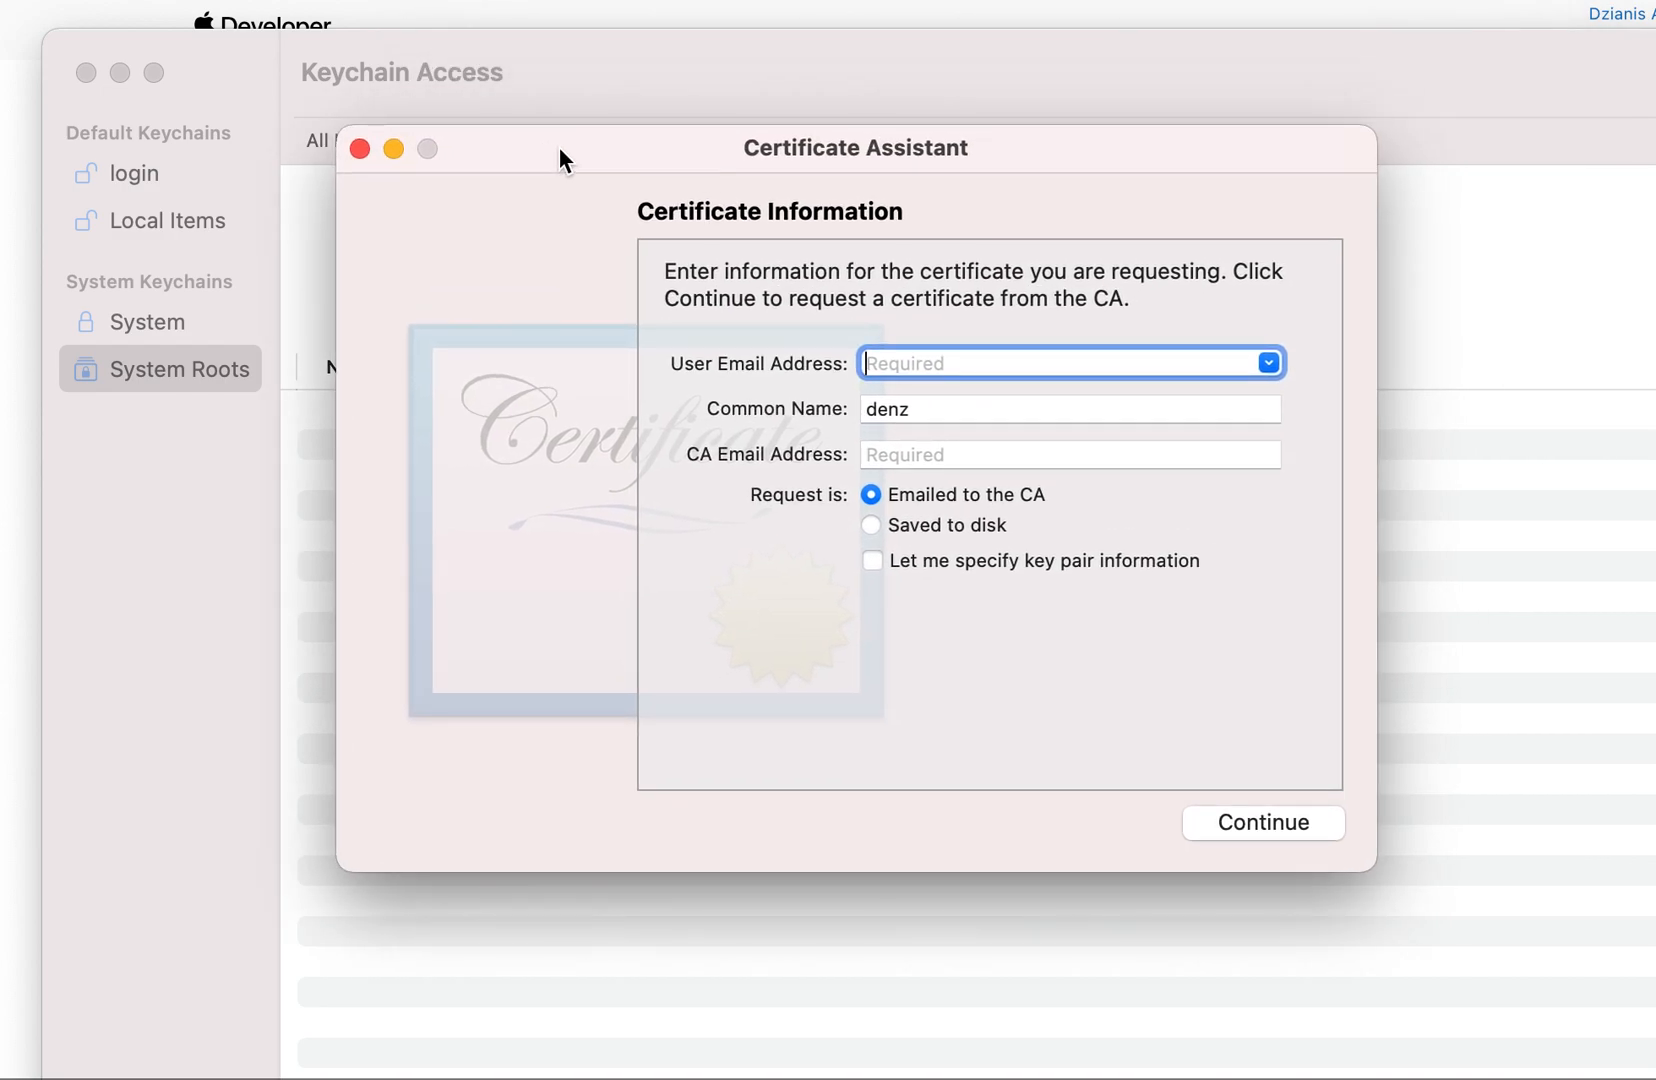
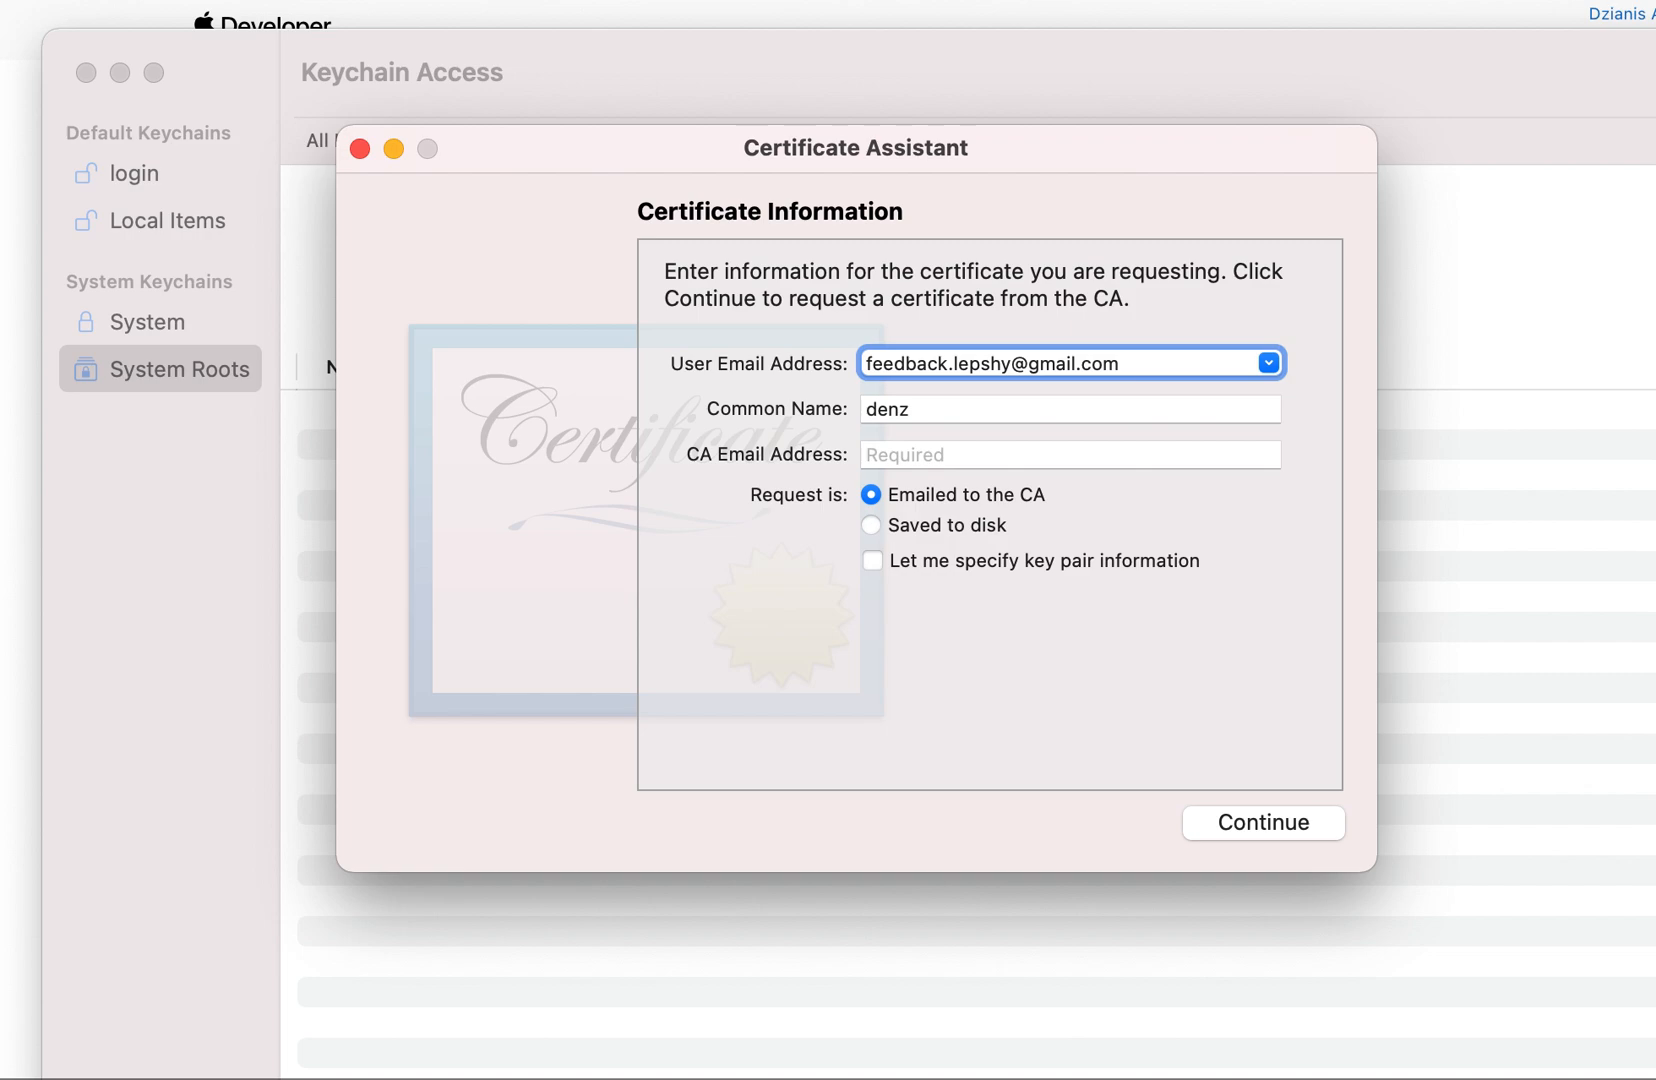
mouse_move(854, 584)
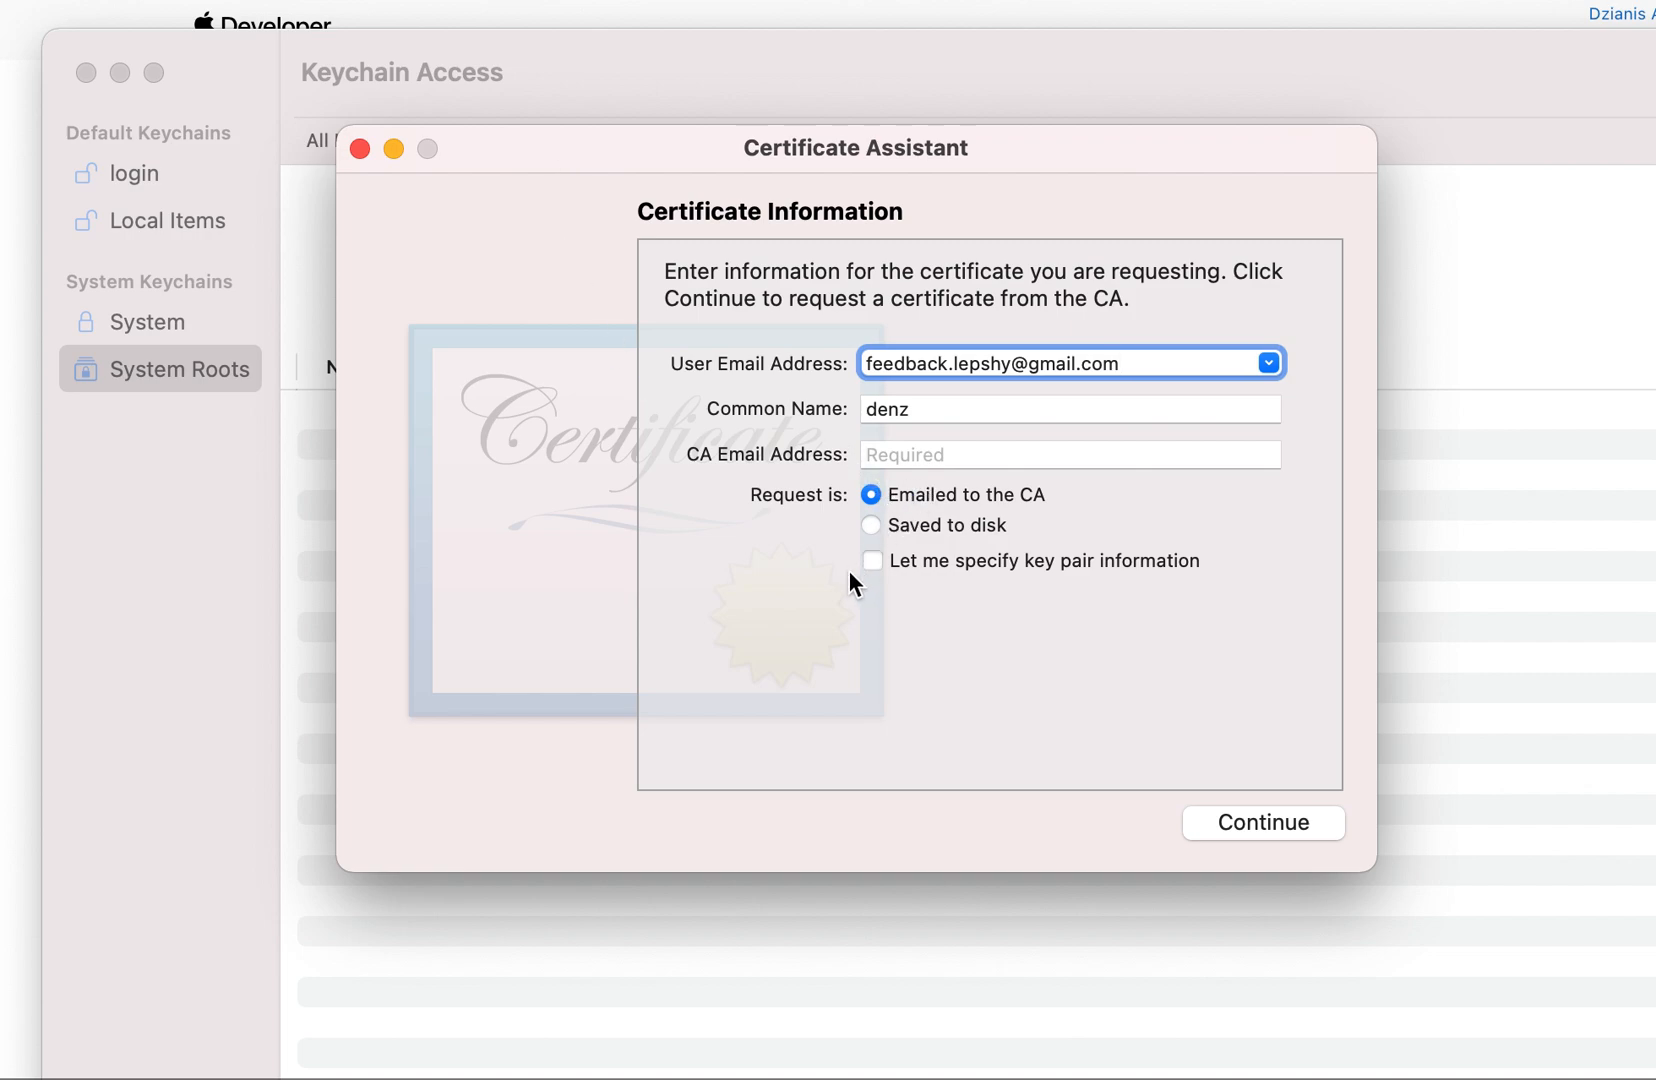
click(872, 524)
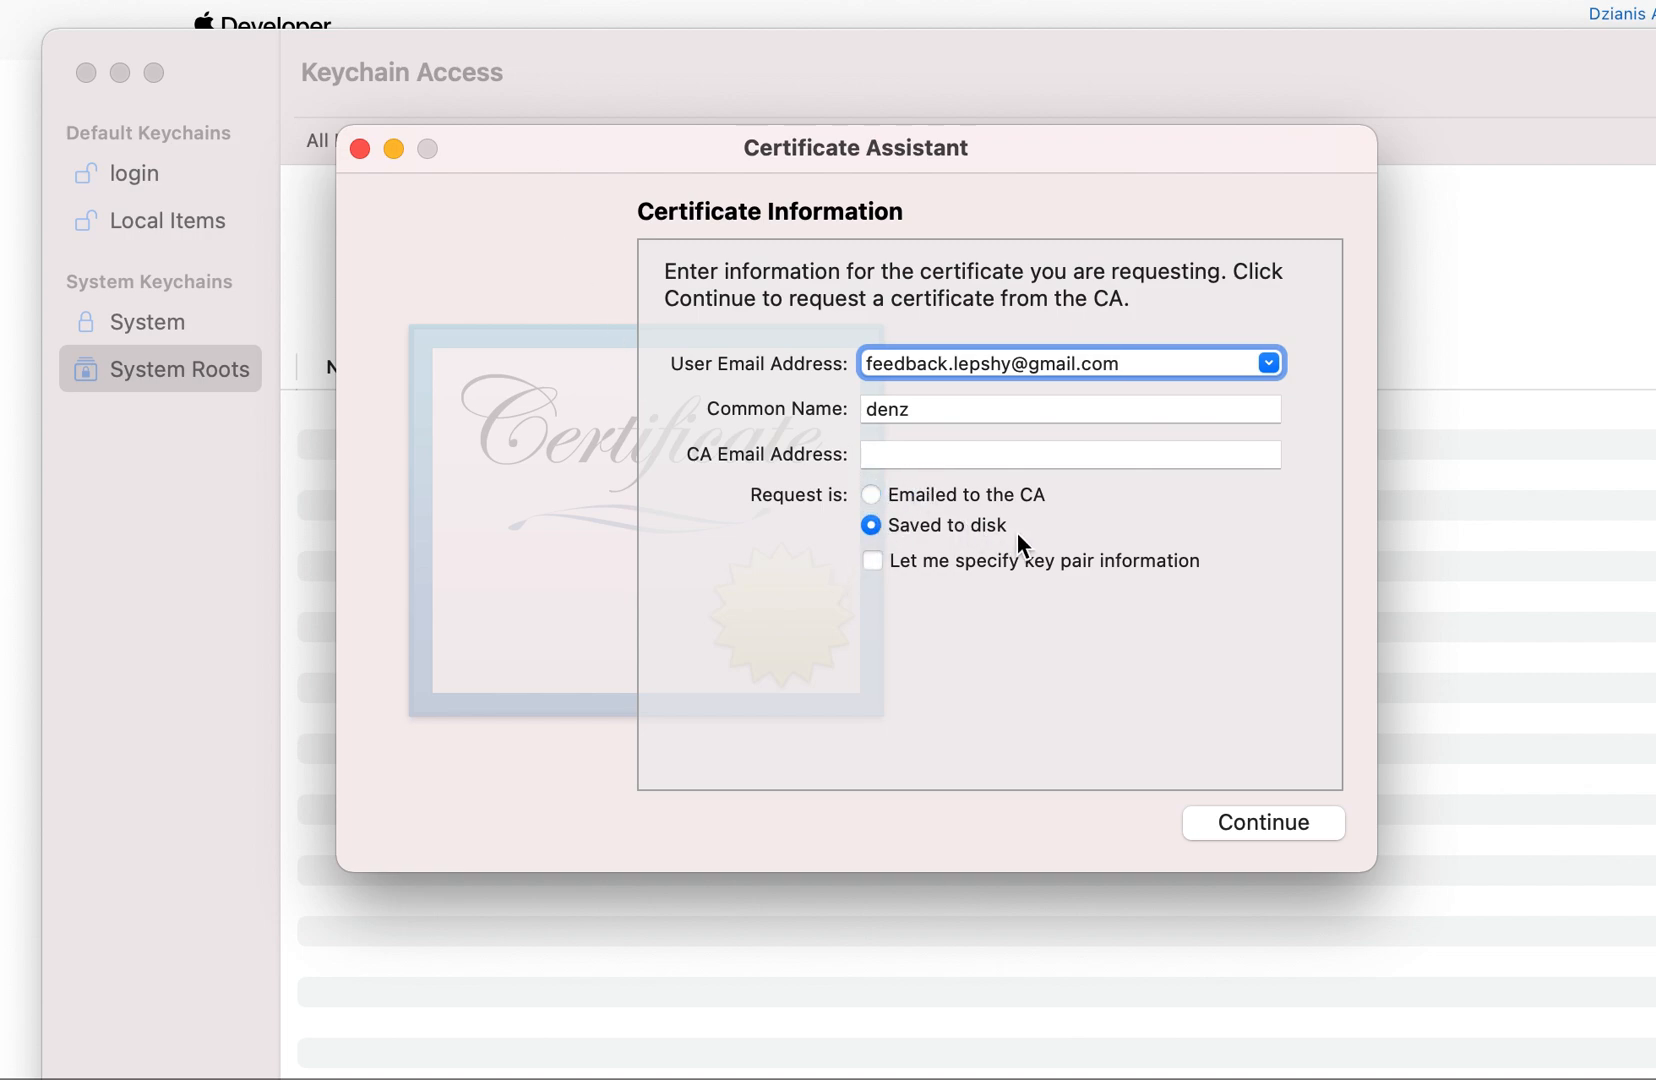
mouse_move(1238, 788)
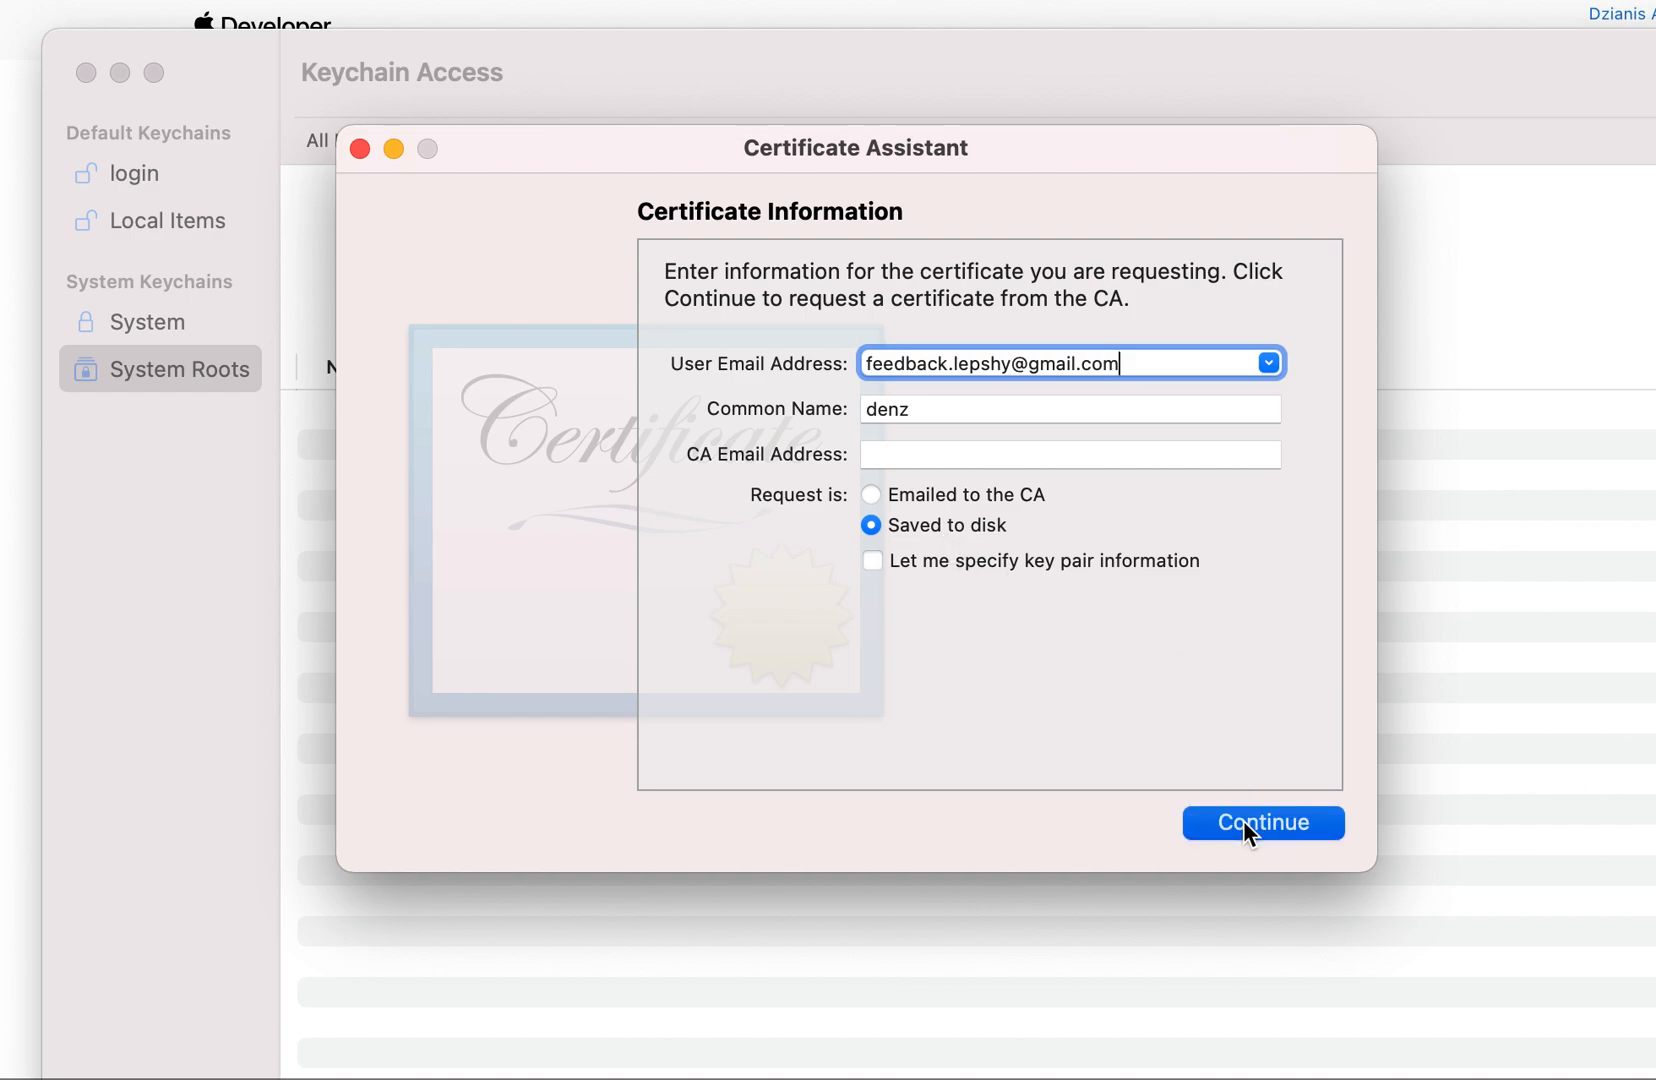
click(1262, 822)
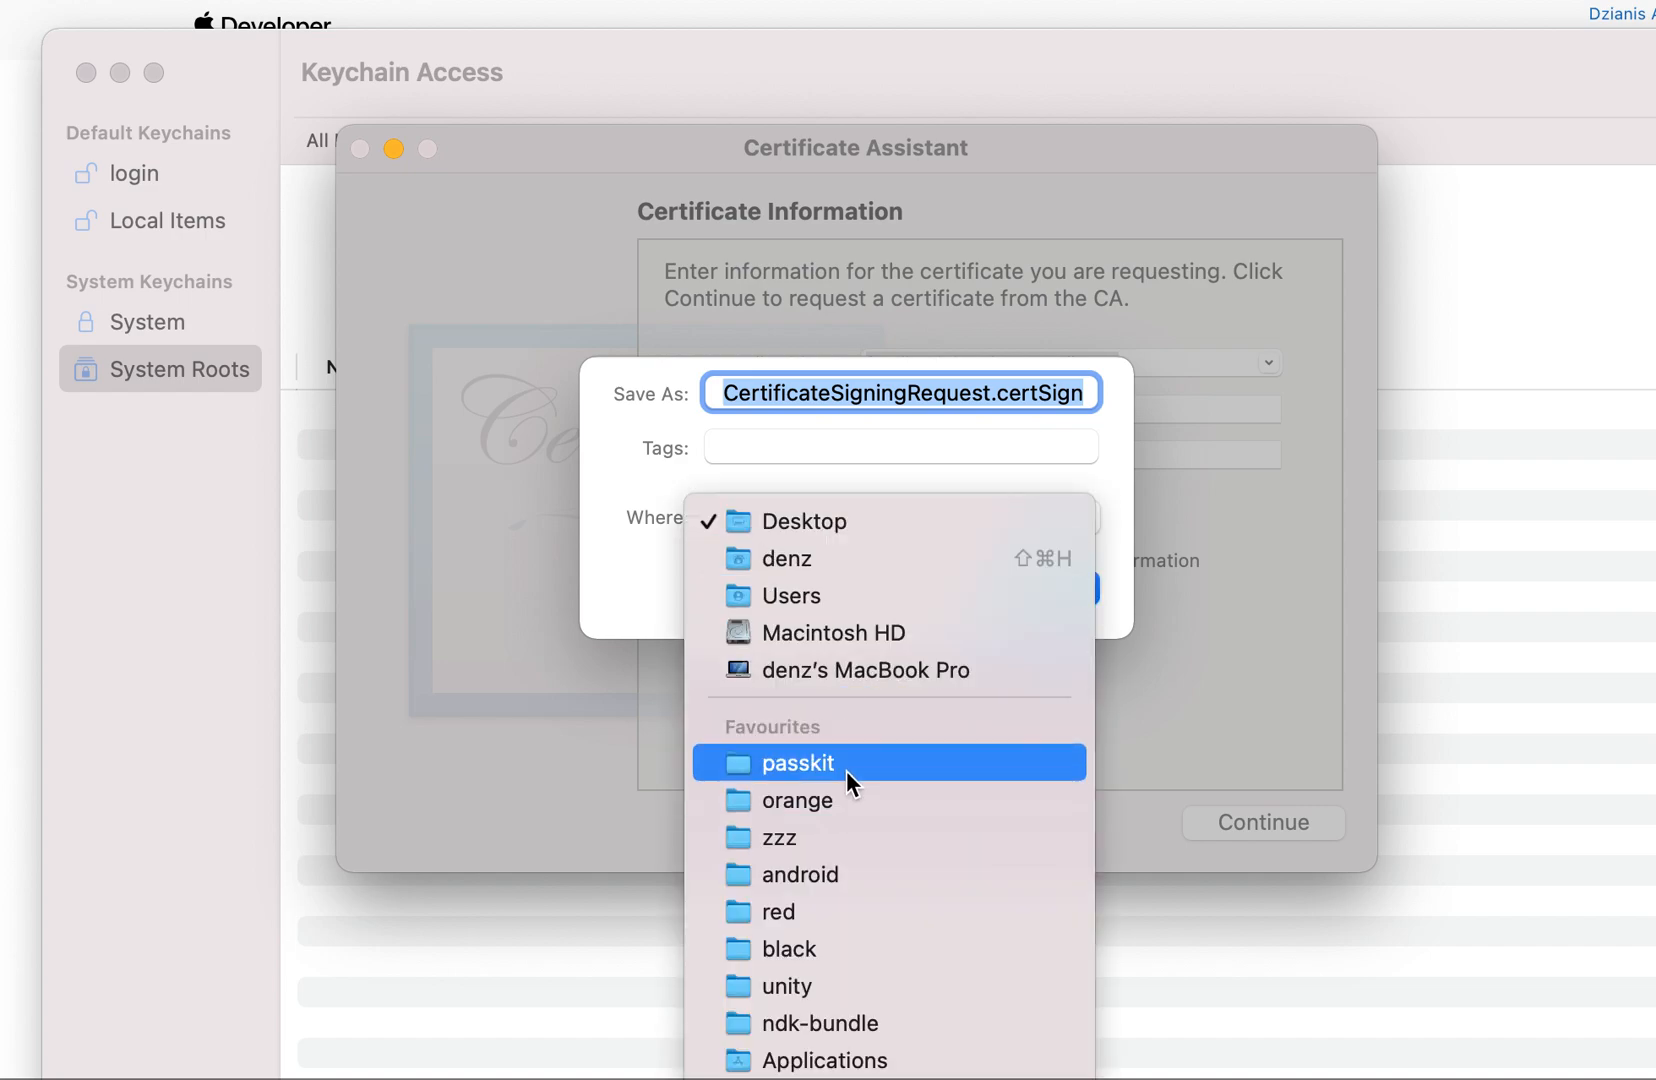
Save CertificateSigningRequest.certSigningRequest into the passkit folder, reveal it in Finder and finish the assistant.
click(798, 762)
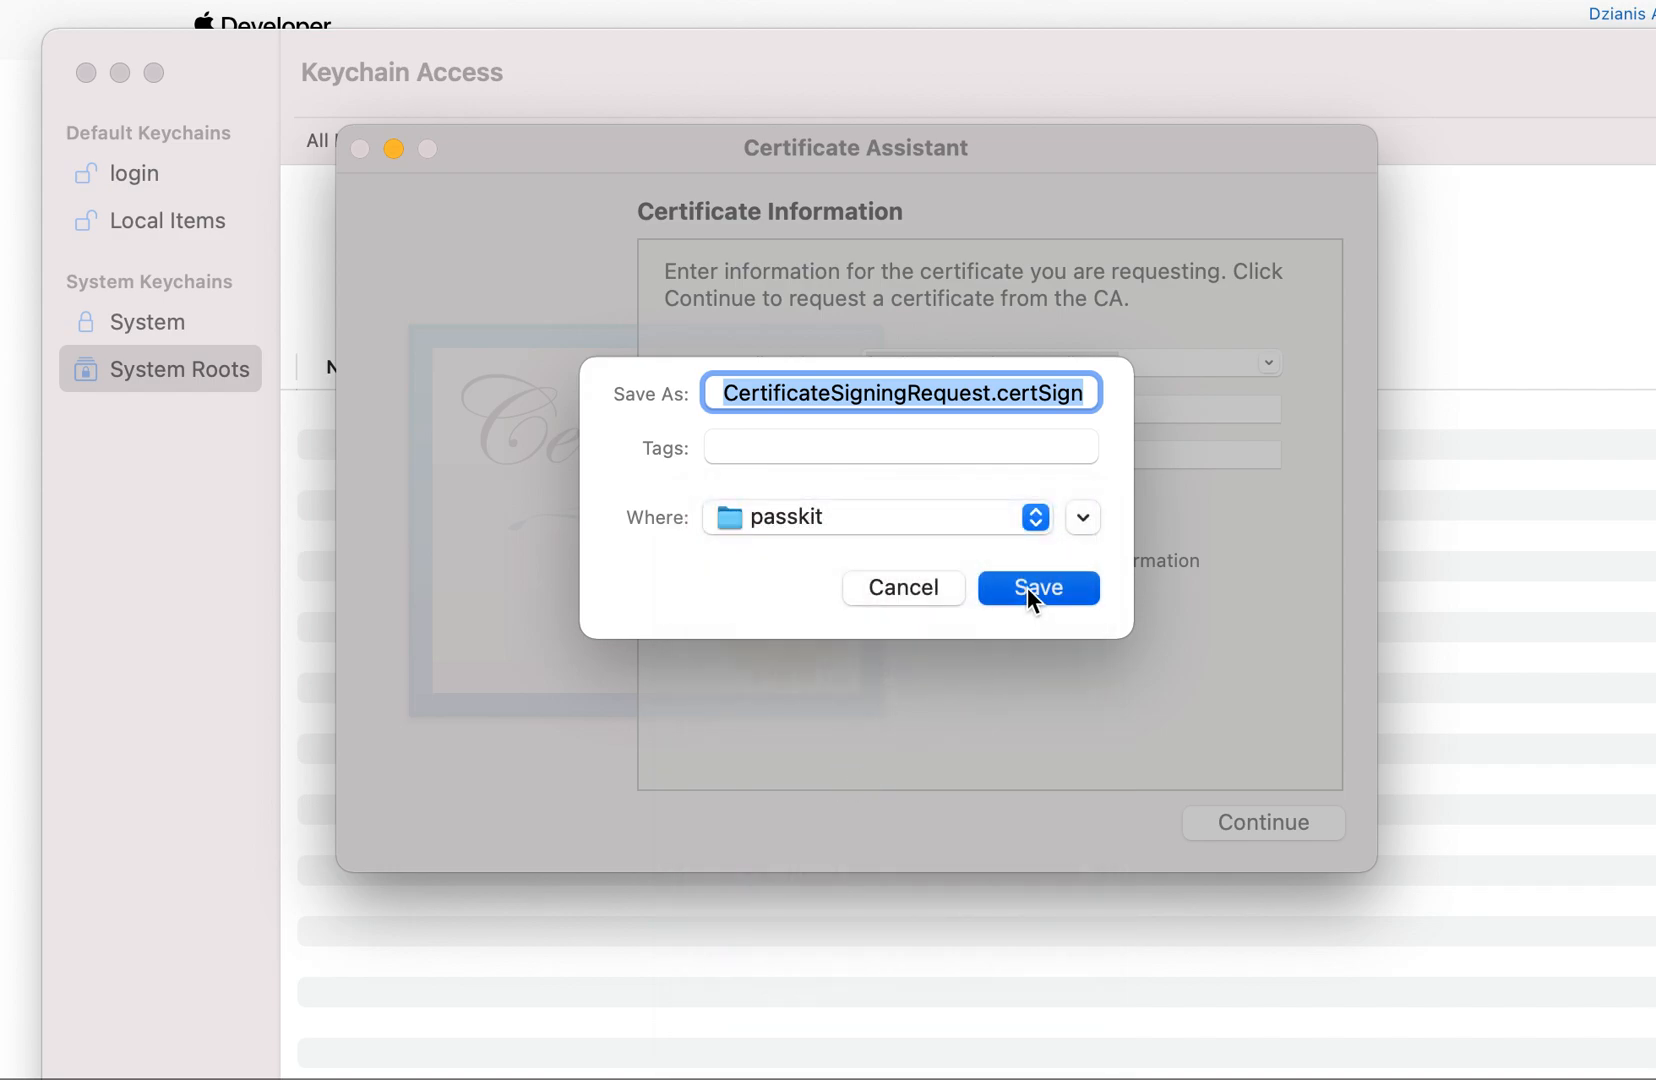
click(1038, 586)
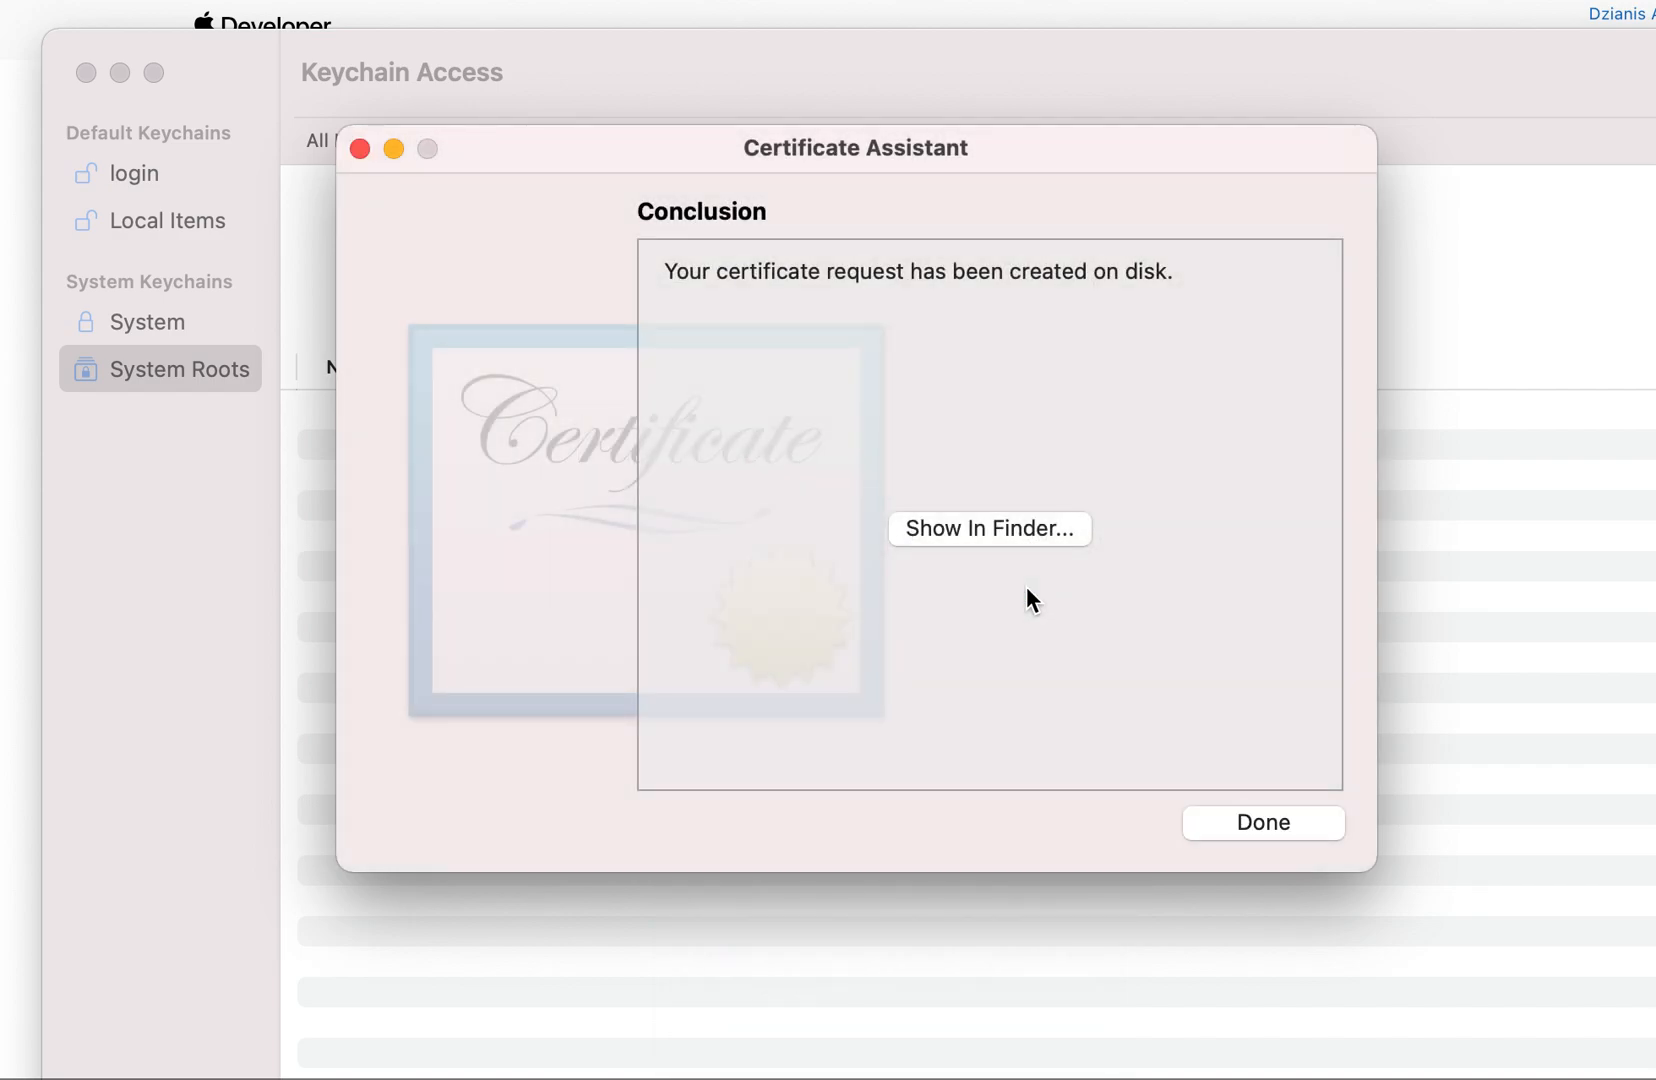
click(988, 528)
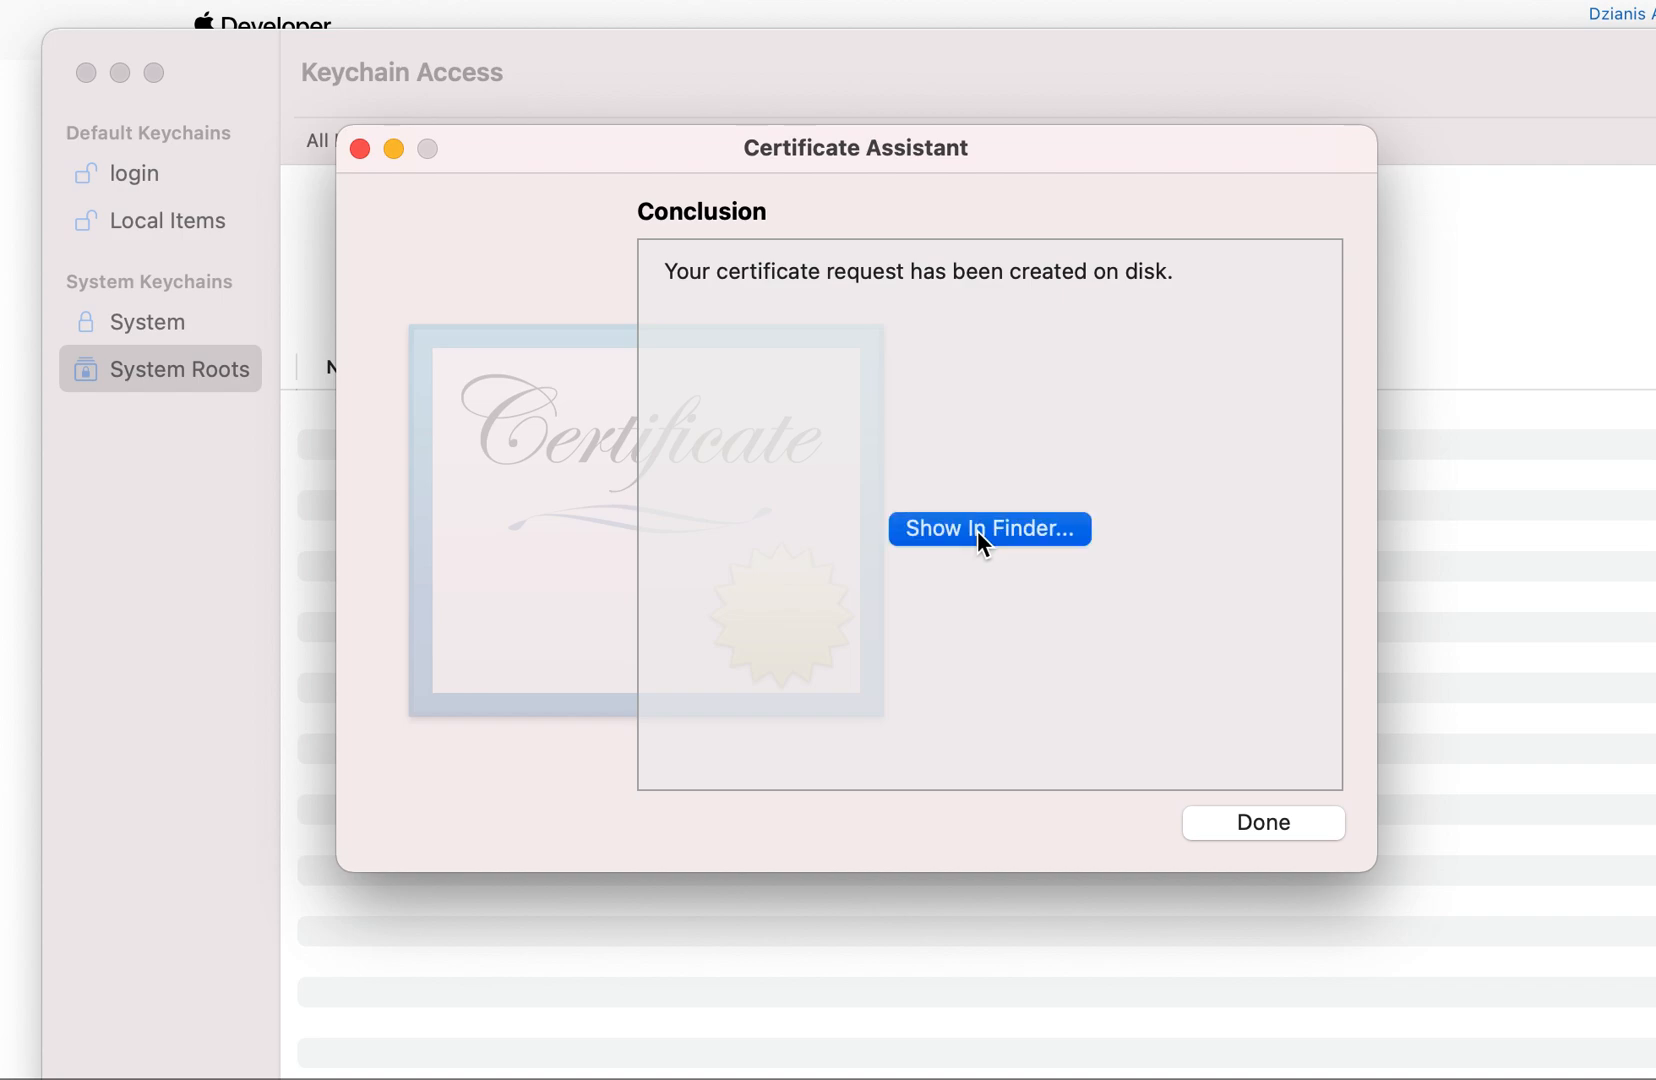
click(988, 528)
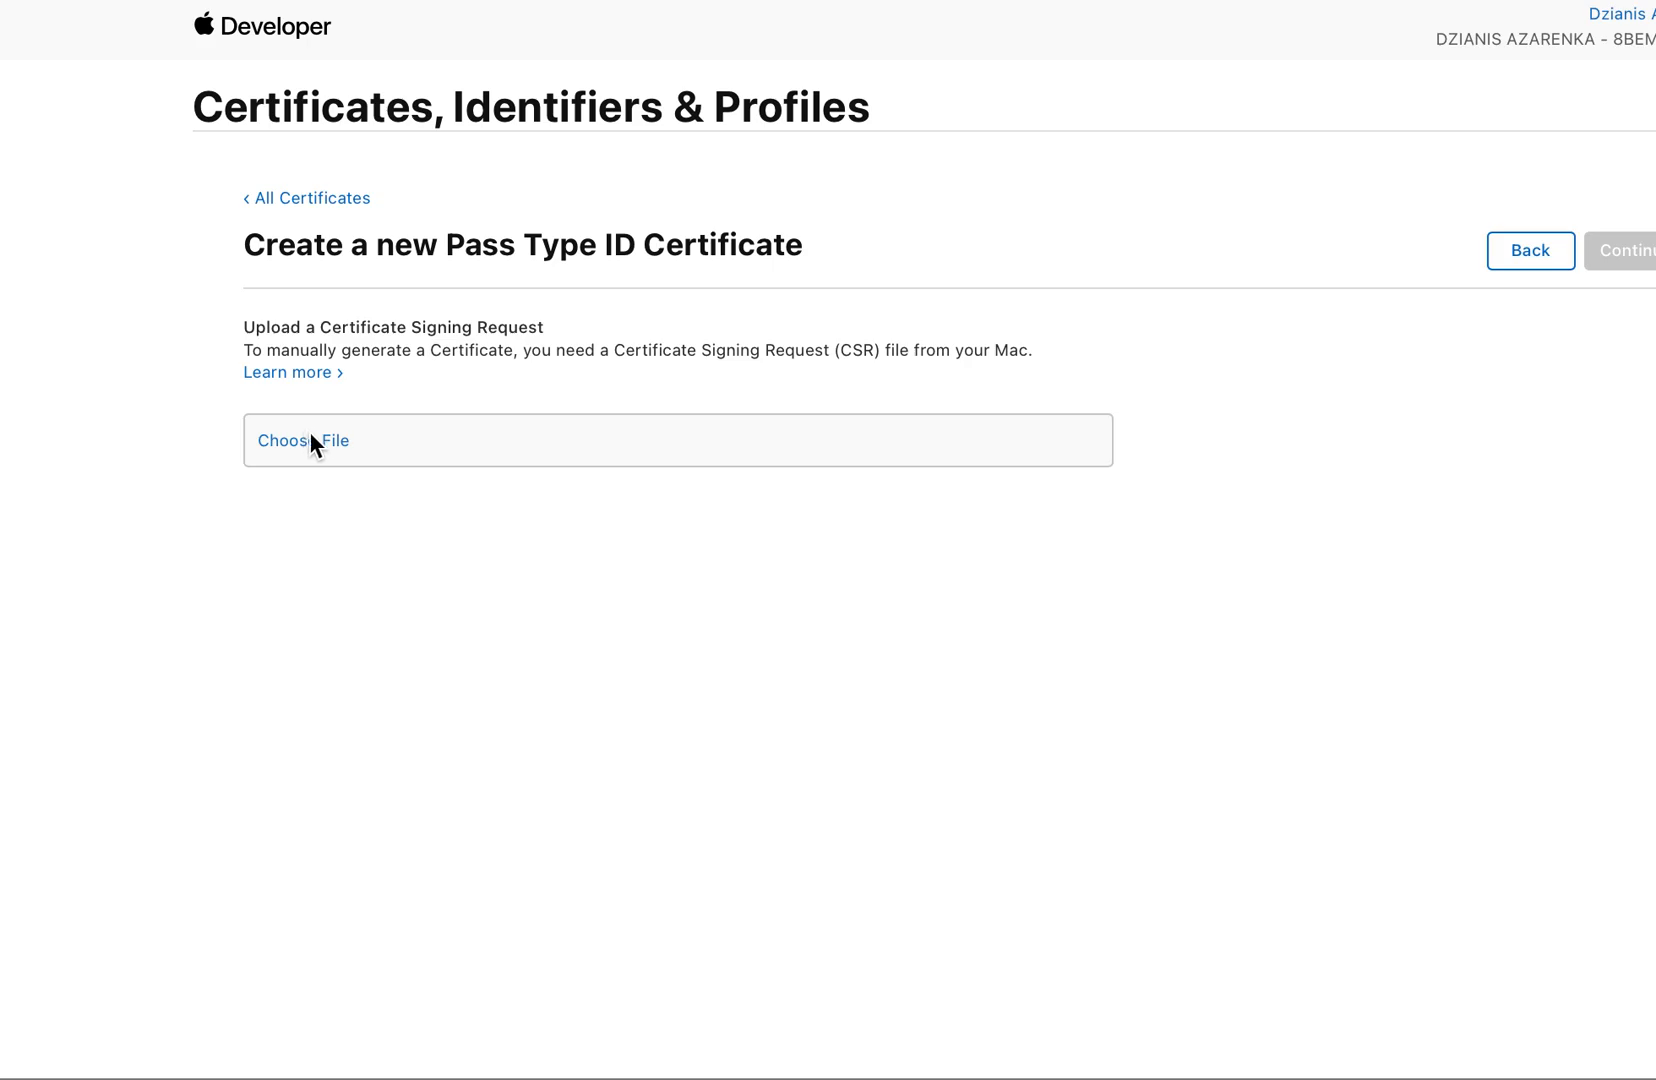
Upload the CSR file from the passkit folder and submit the Pass Type ID certificate request.
click(304, 440)
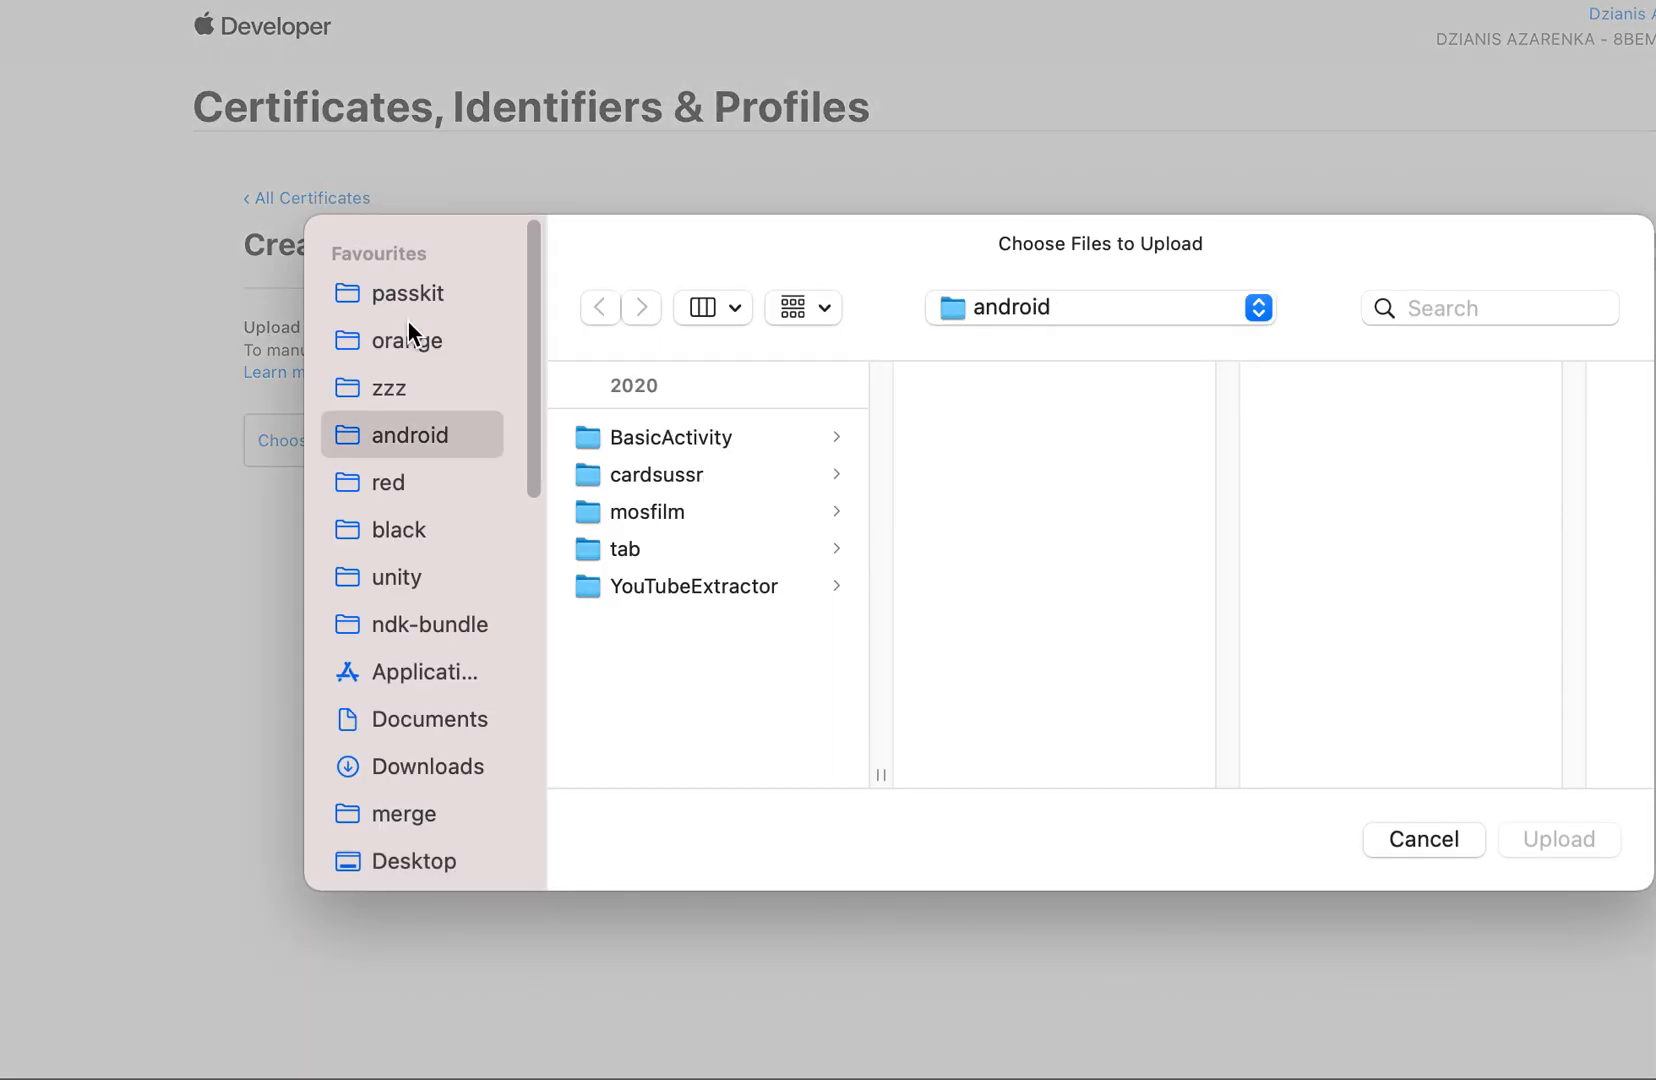
click(410, 294)
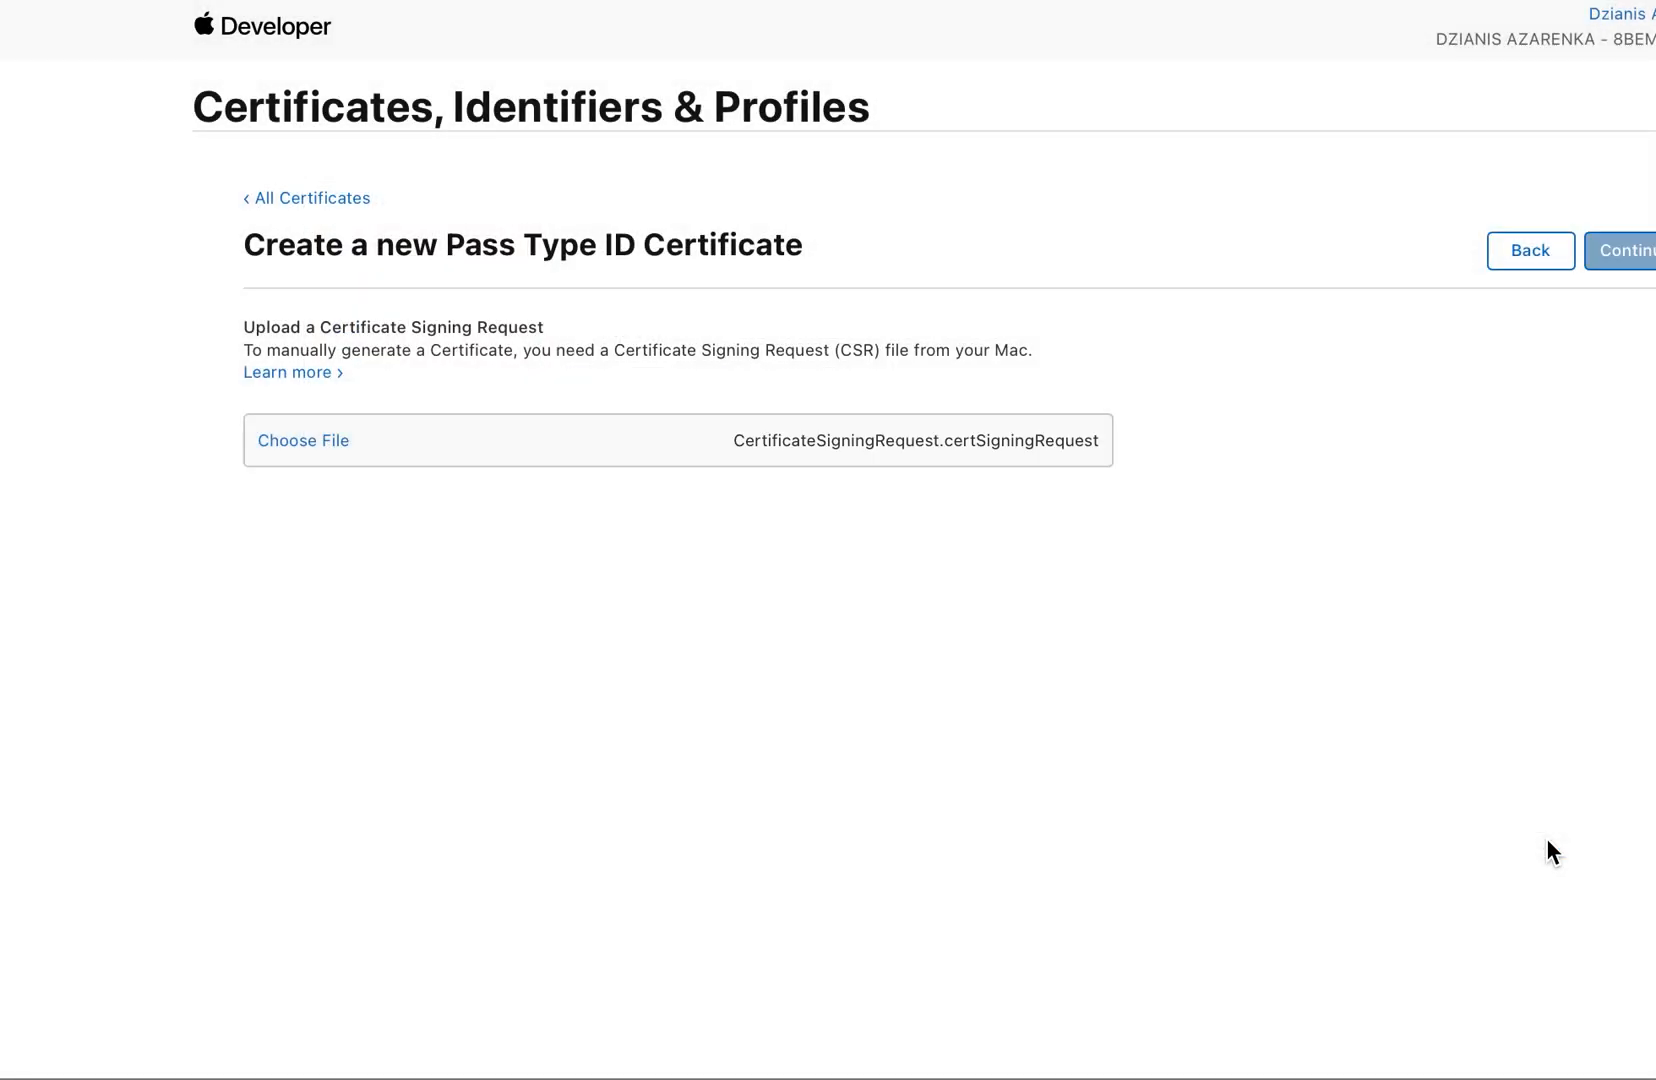
click(1632, 252)
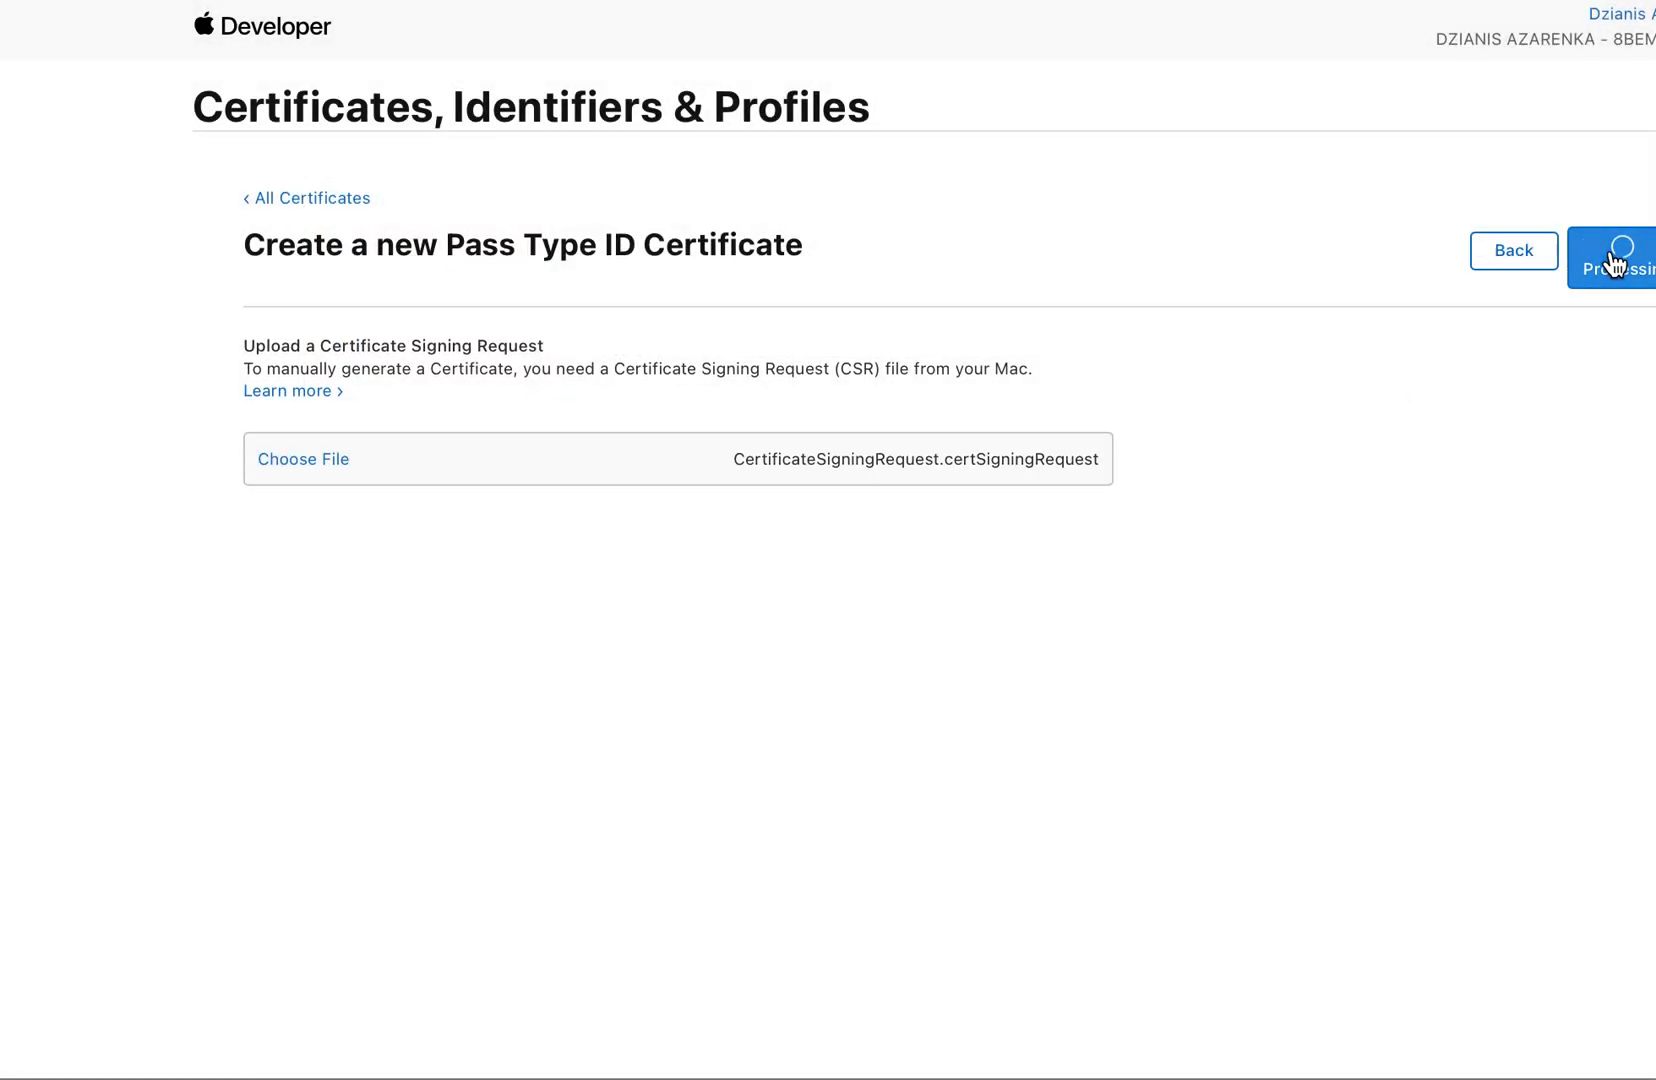
Generate the BusinessCardPassKit Pass Type ID certificate and reach its download page.
click(1626, 258)
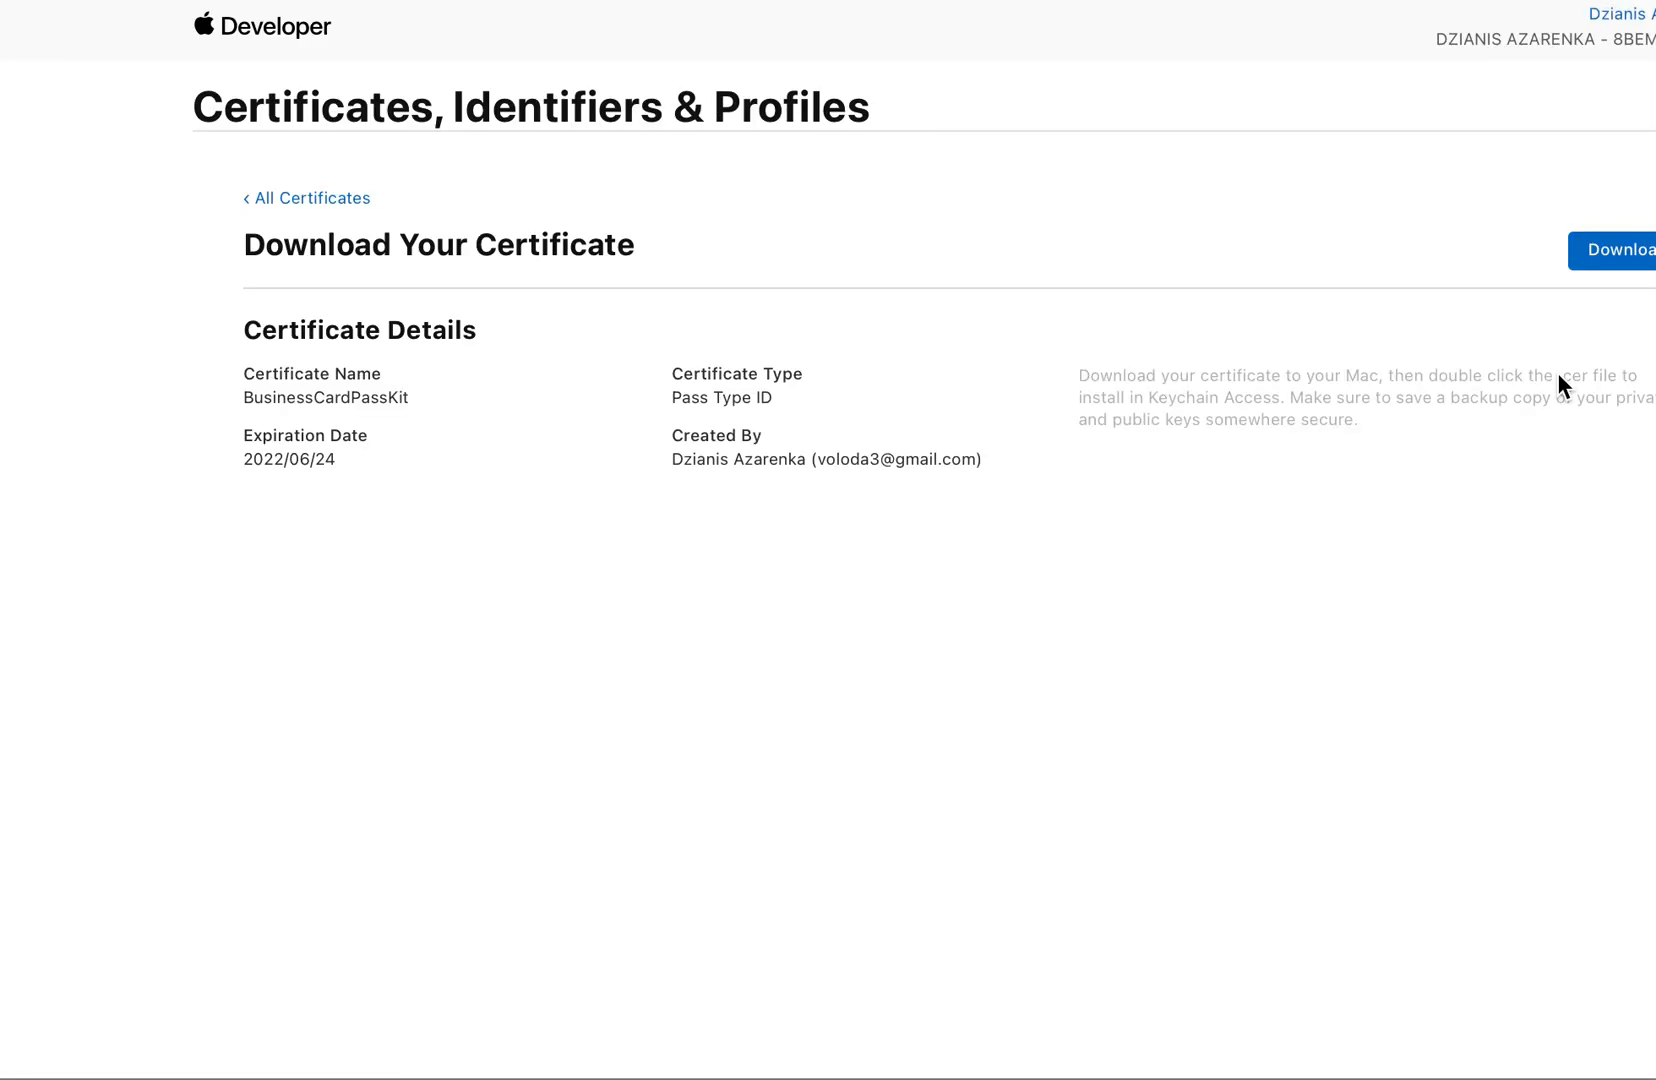
mouse_move(800, 352)
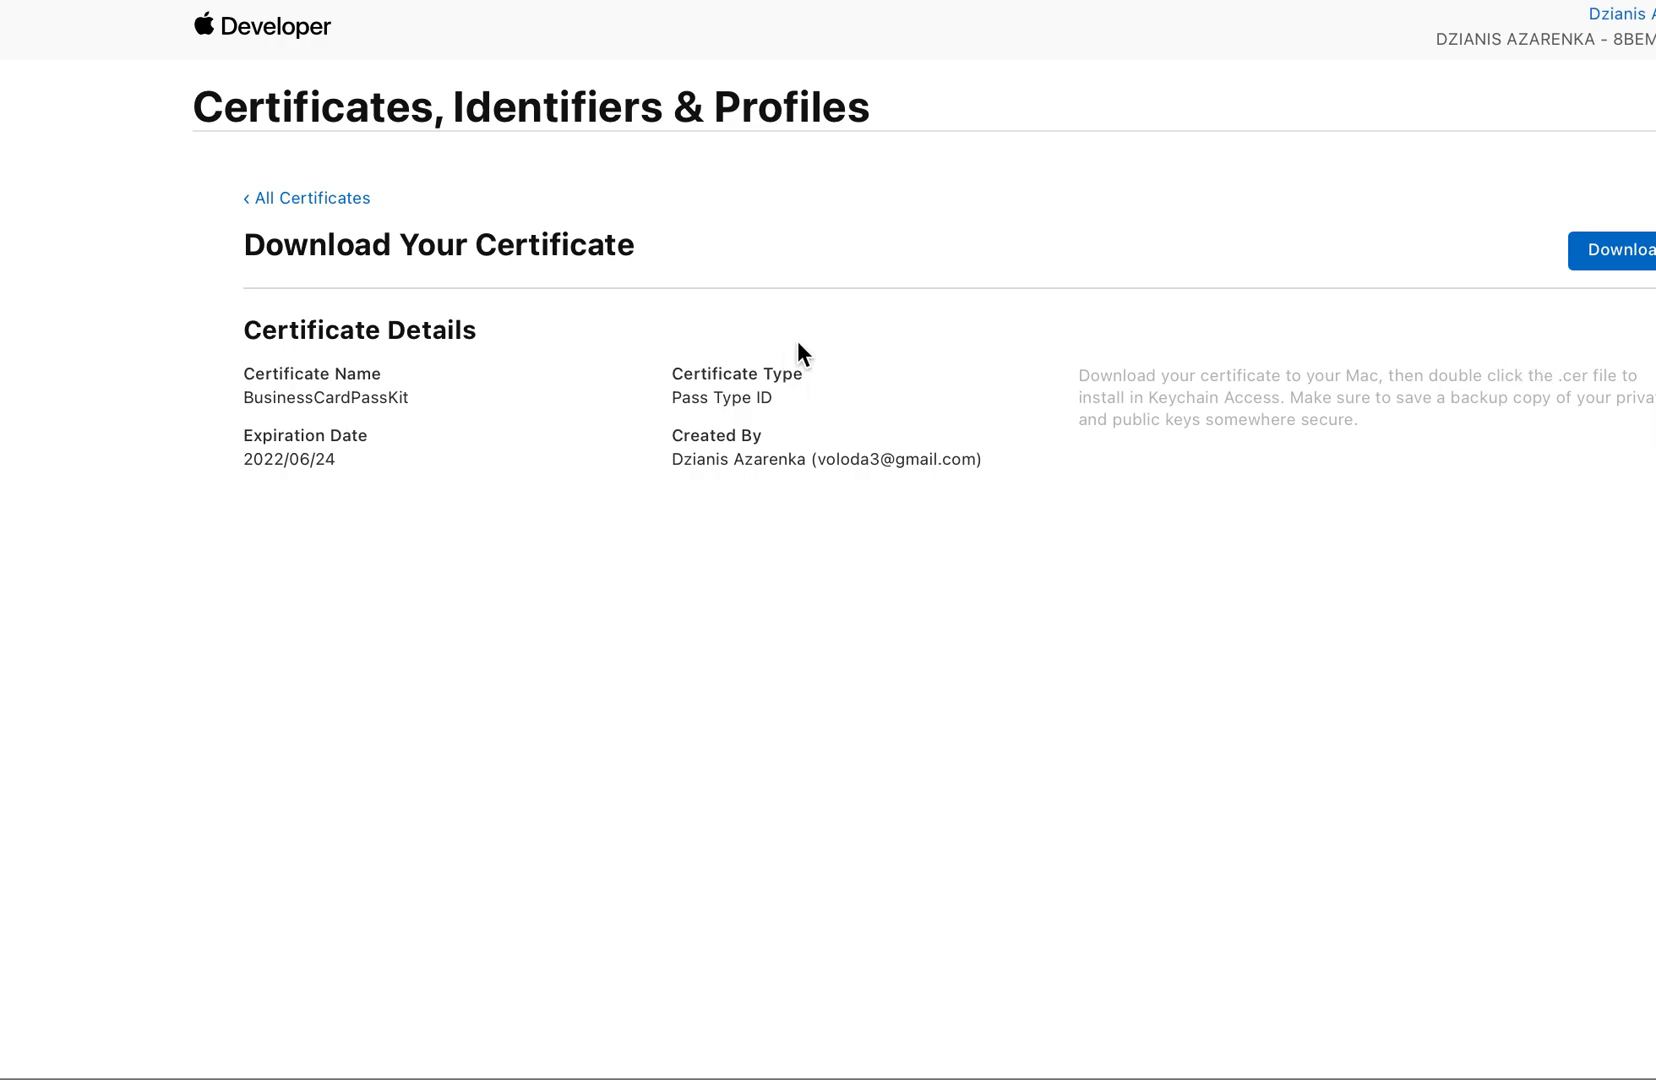
mouse_move(766, 366)
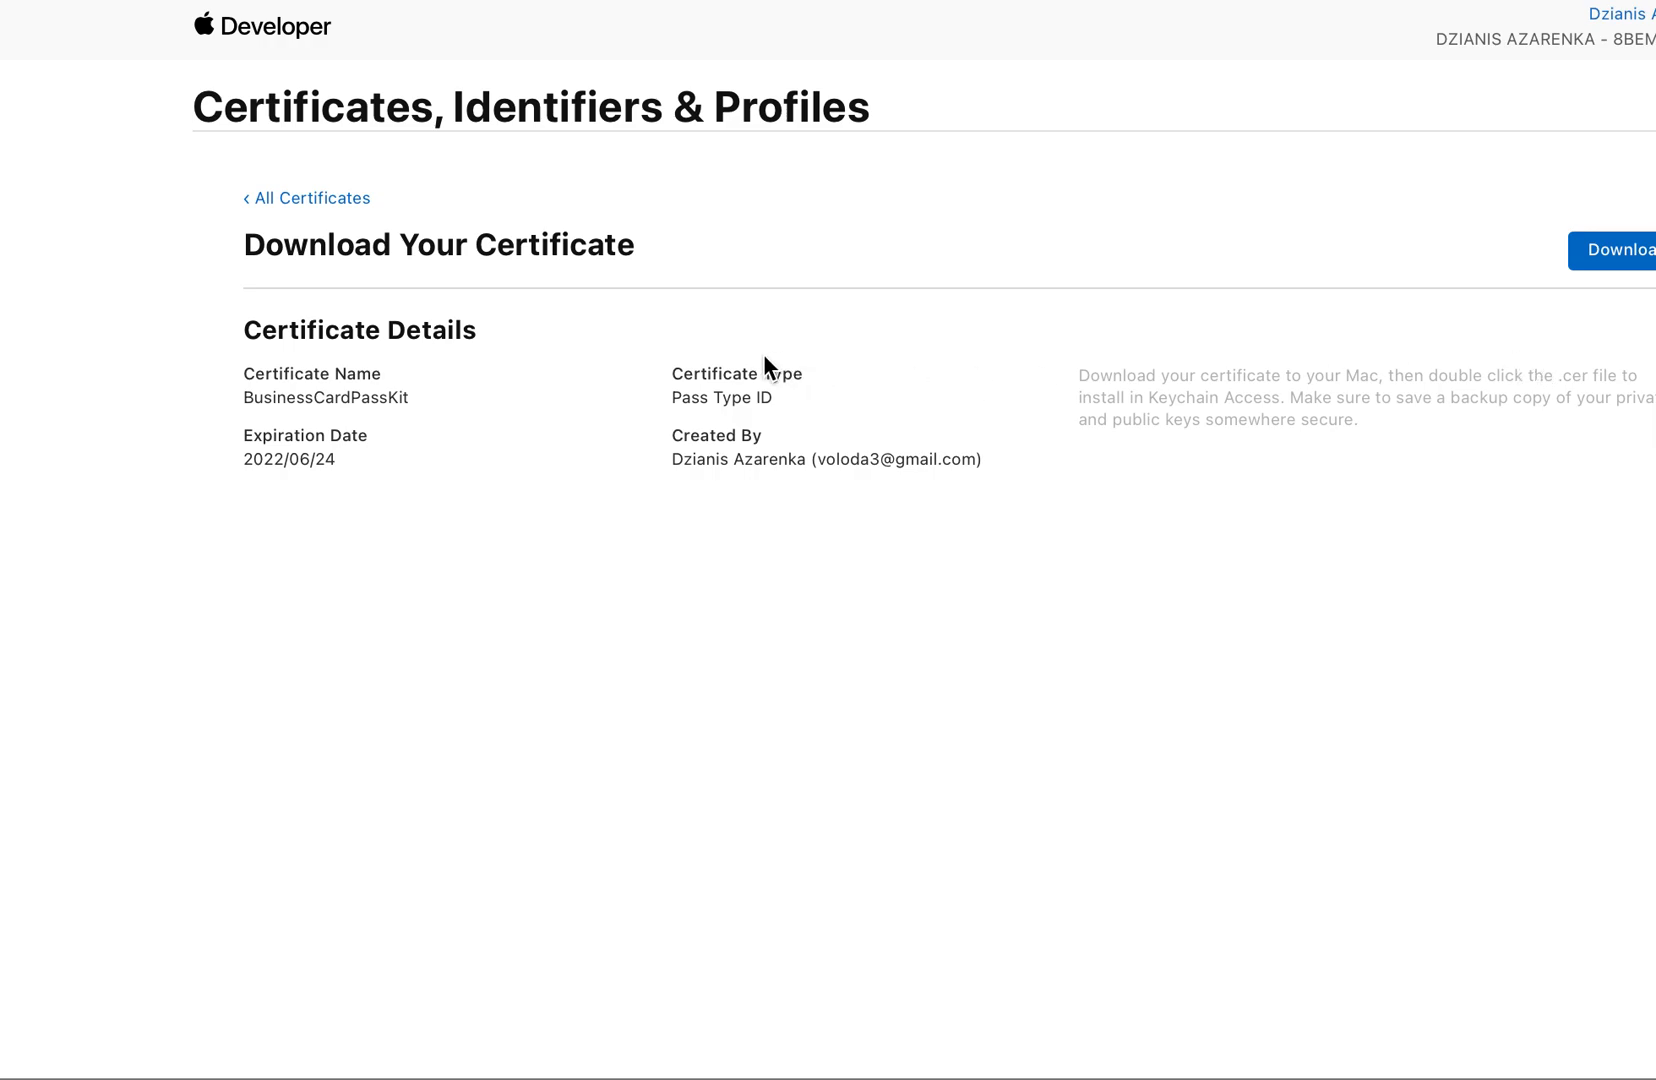
mouse_move(318, 464)
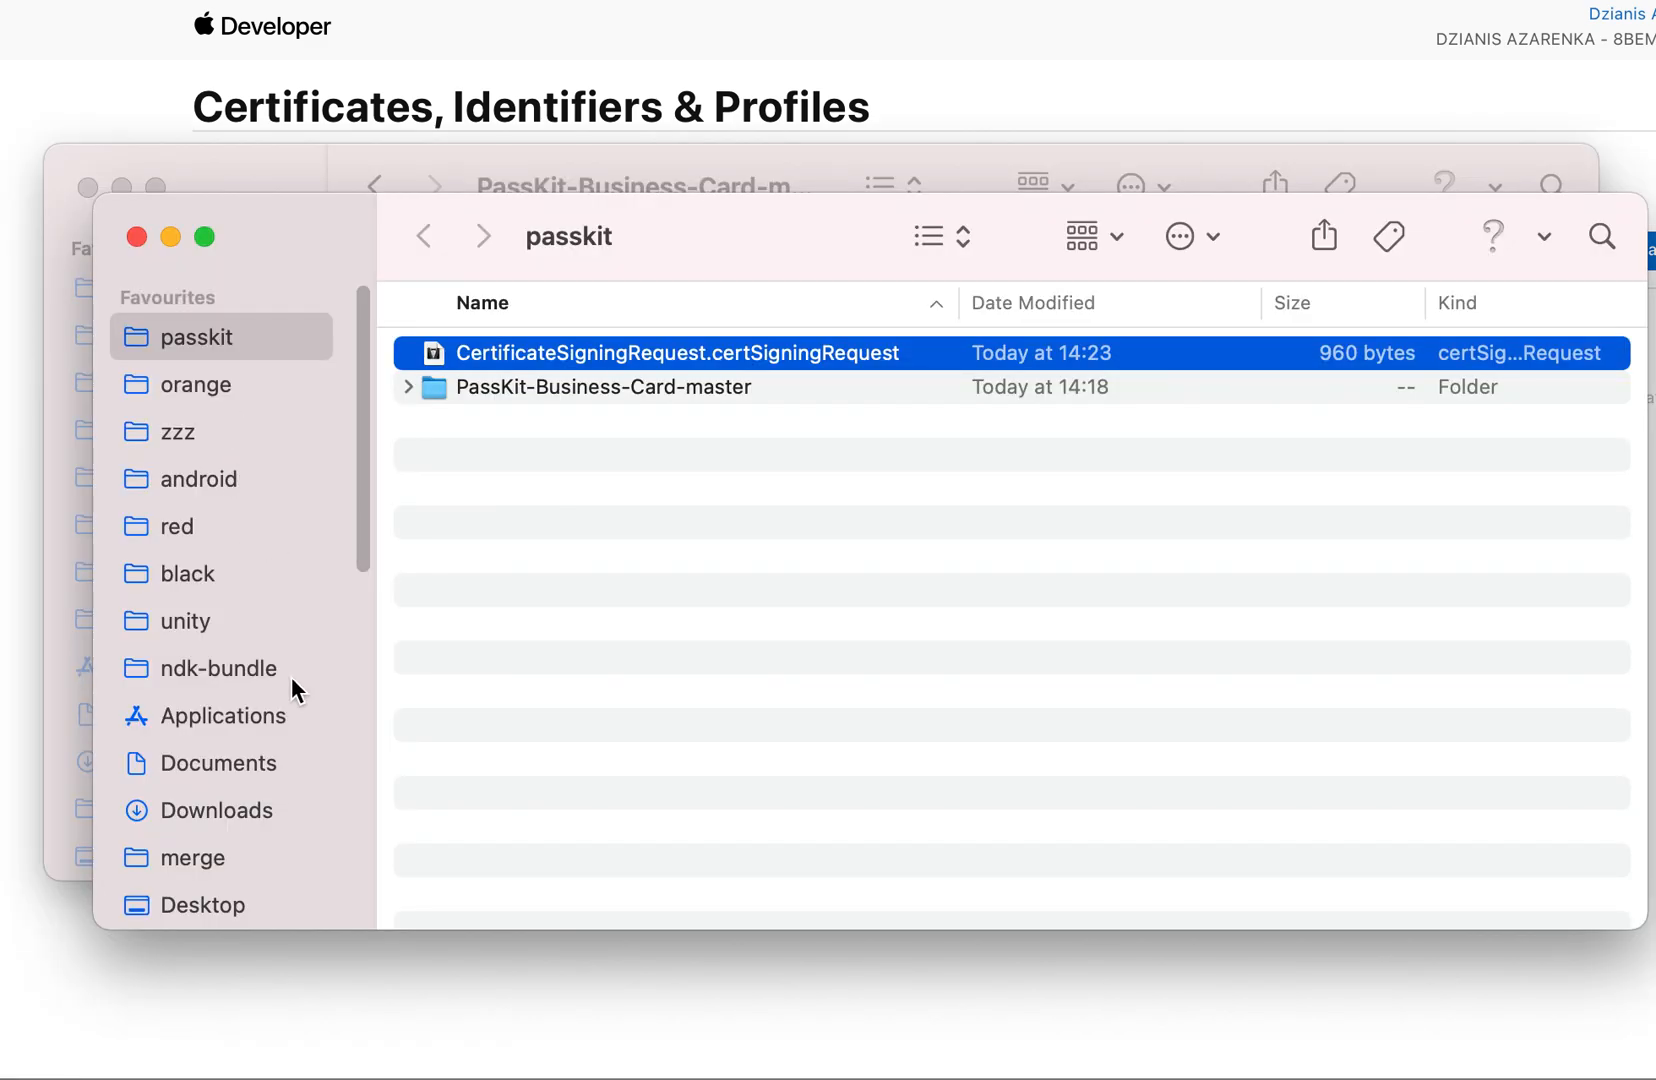
View the passkit folder holding CertificateSigningRequest.certSigningRequest.
click(218, 810)
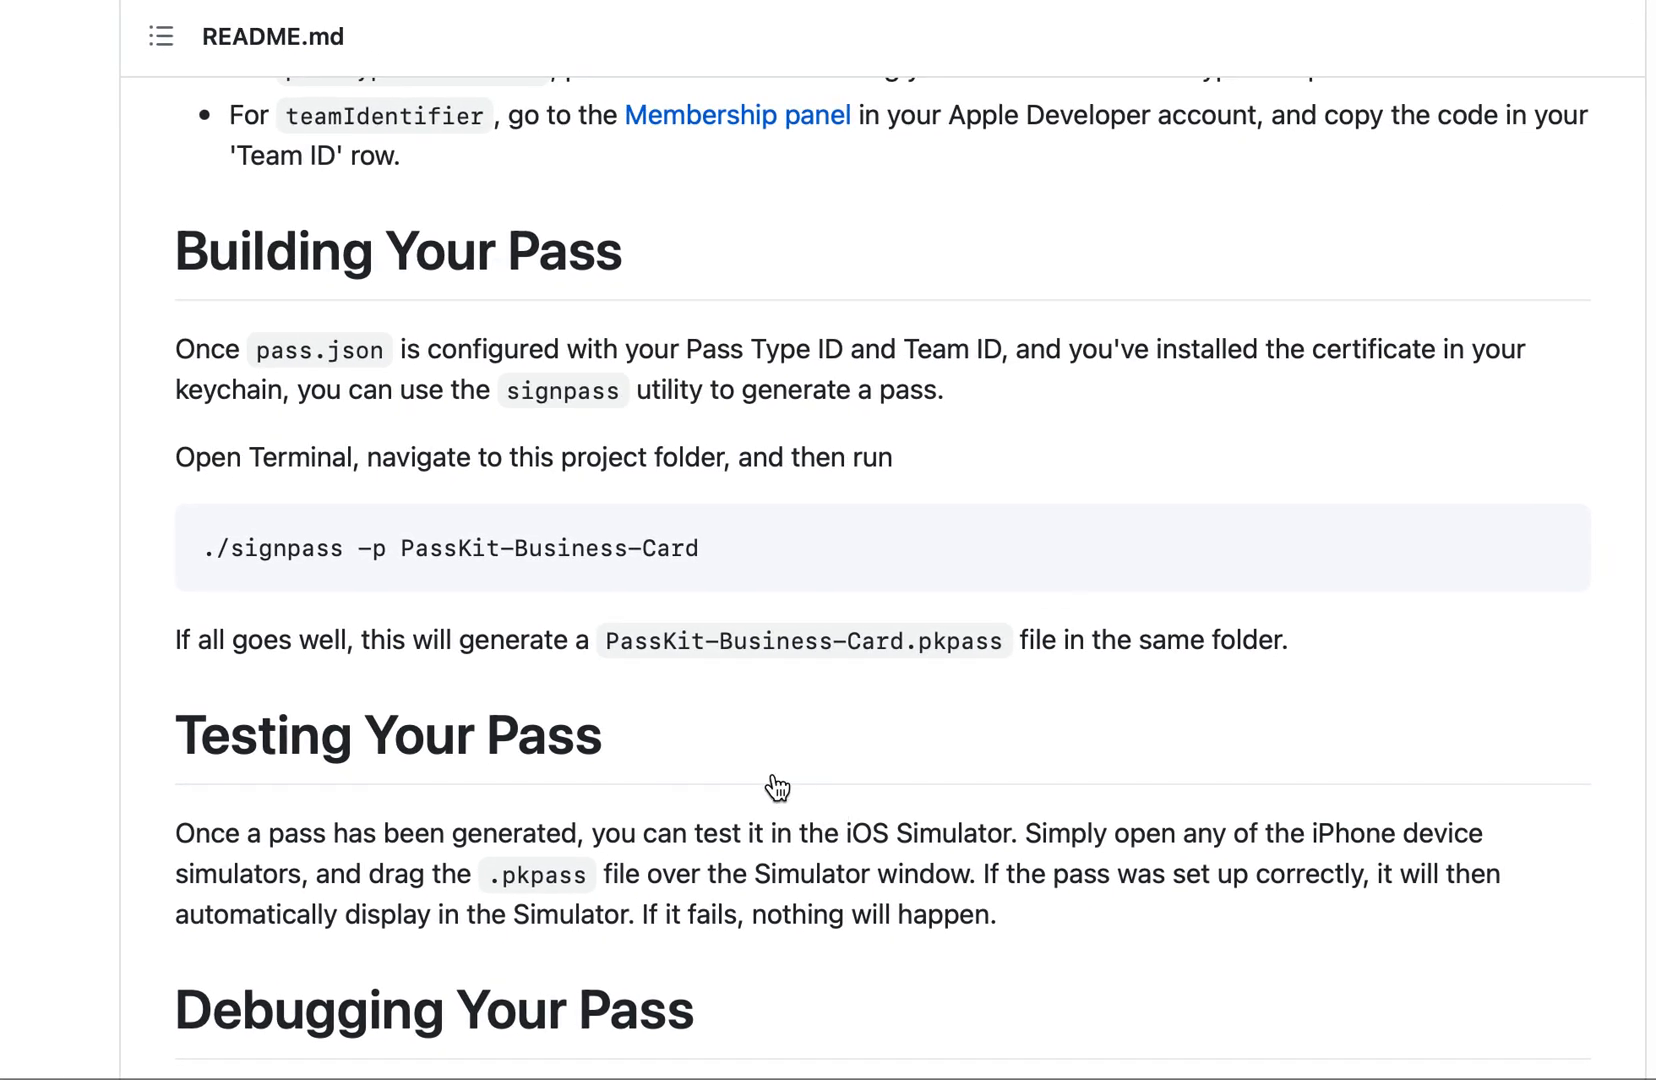
mouse_move(196, 548)
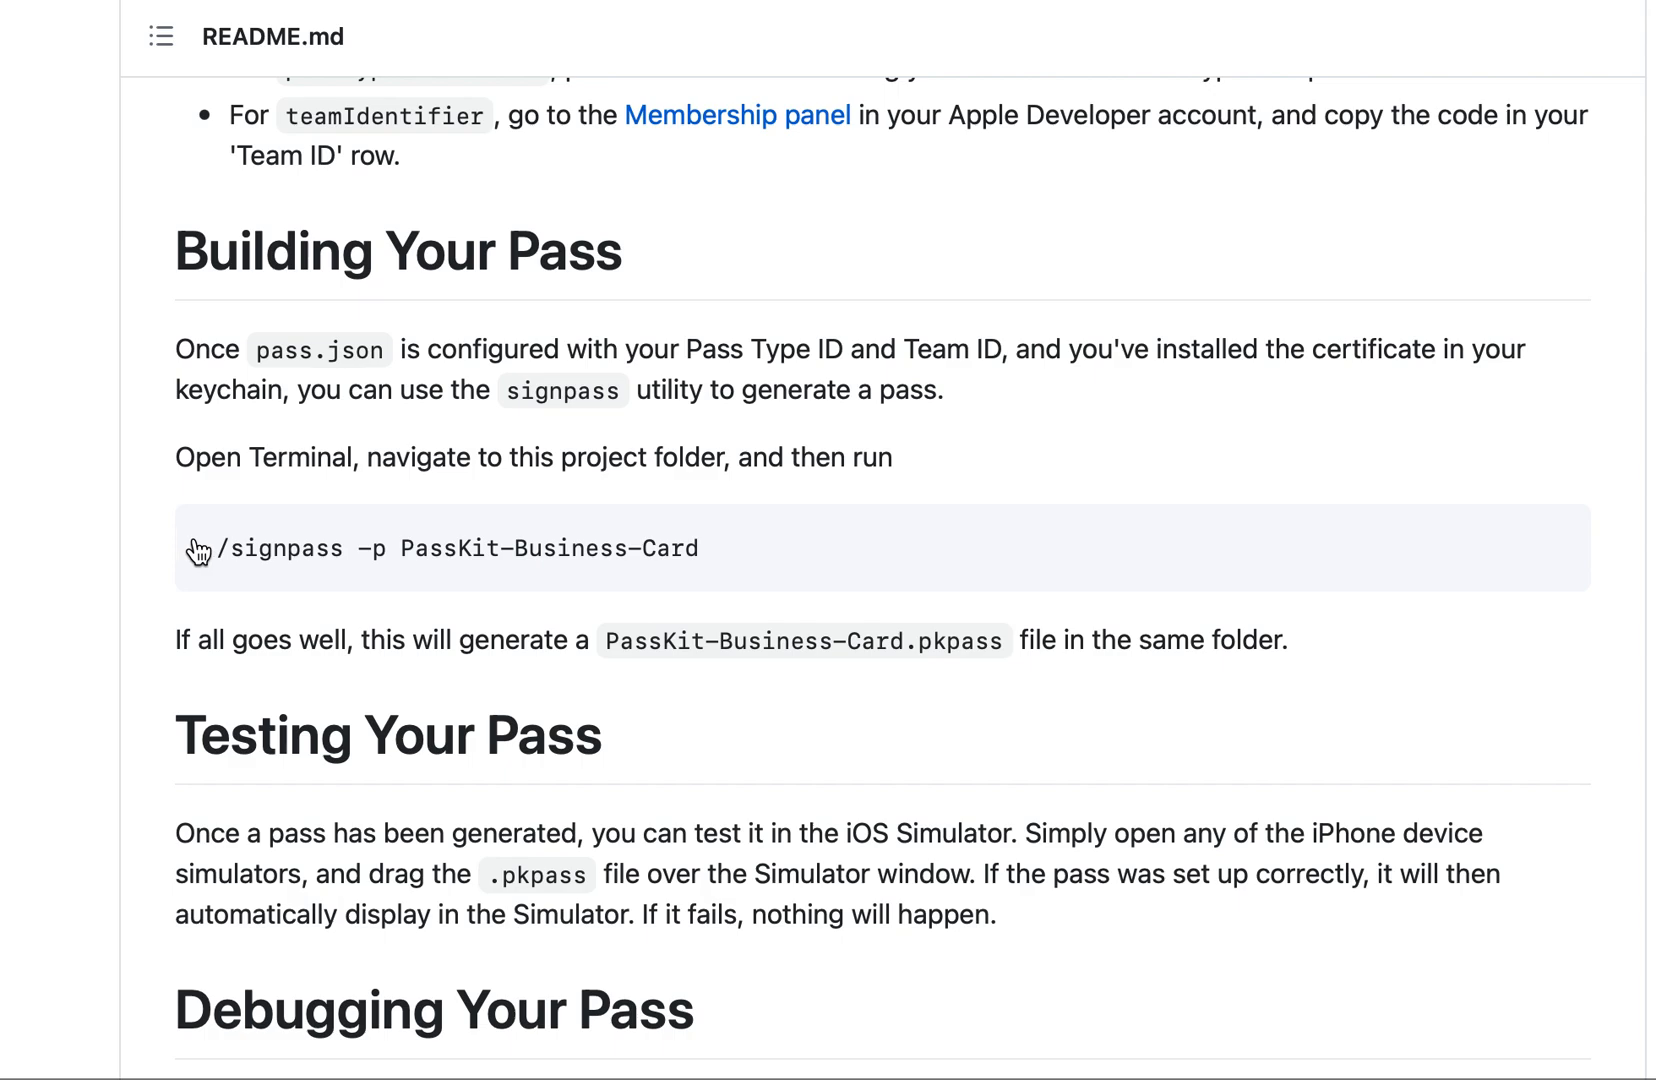
mouse_move(250, 370)
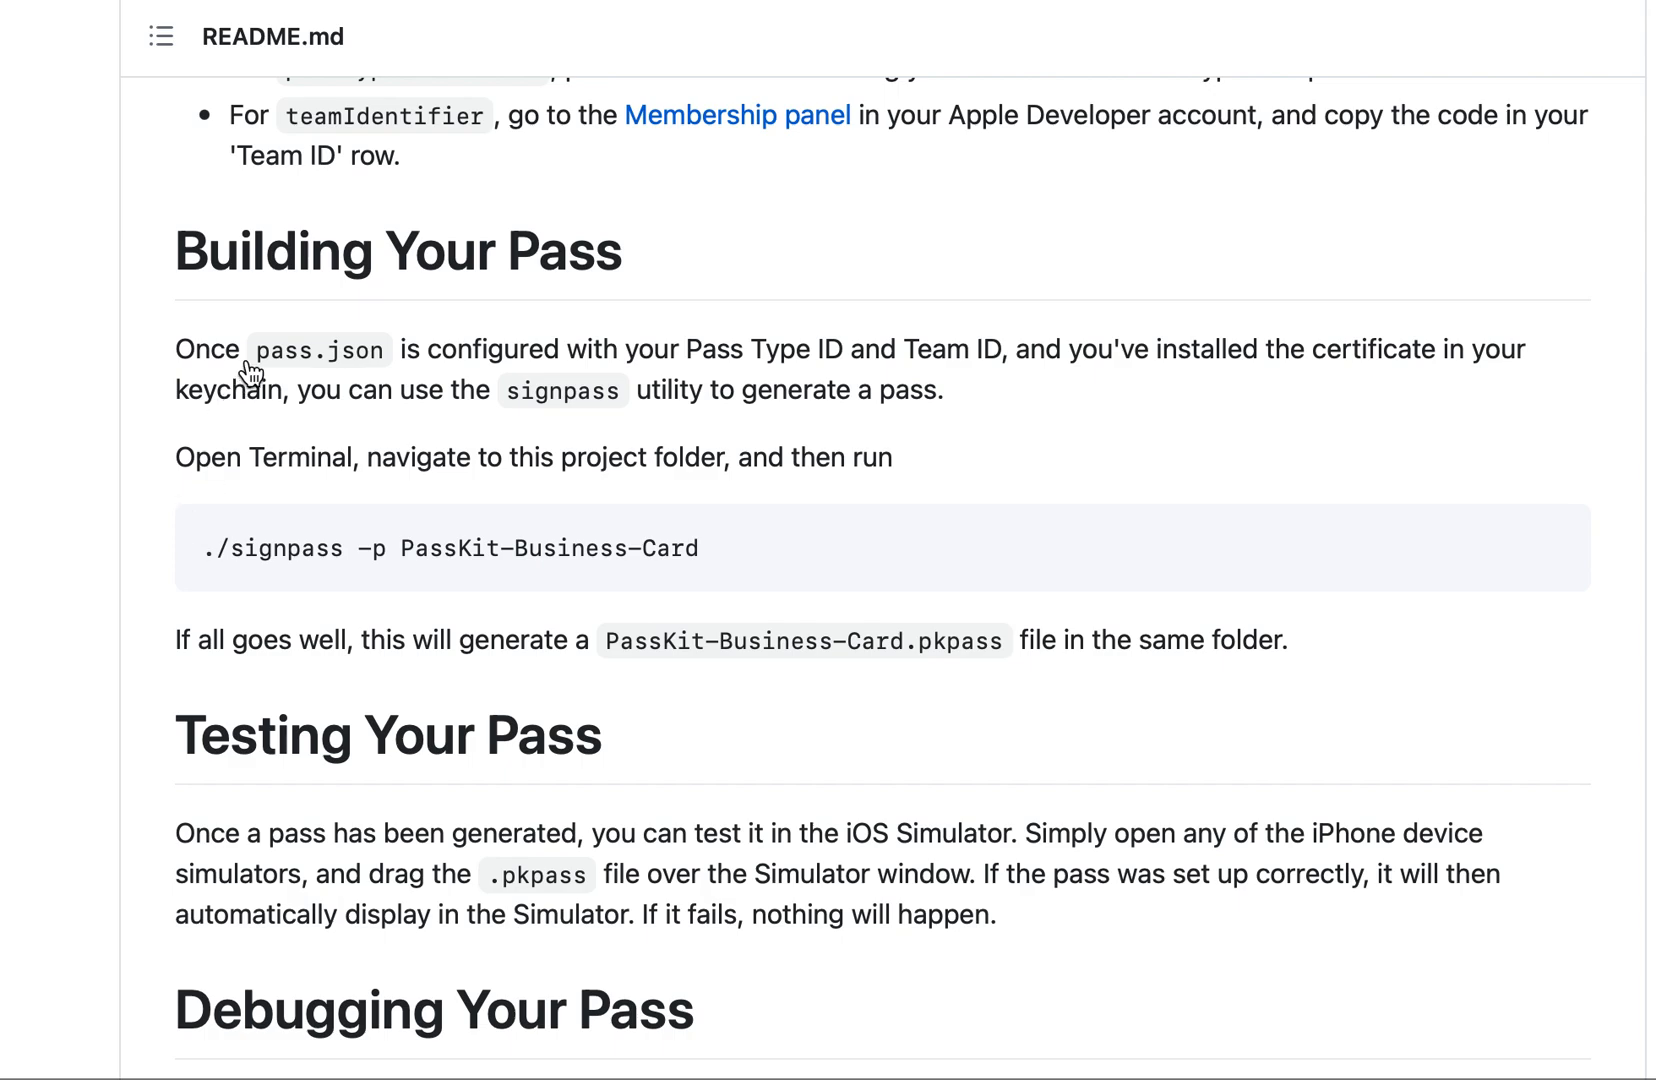
mouse_move(296, 376)
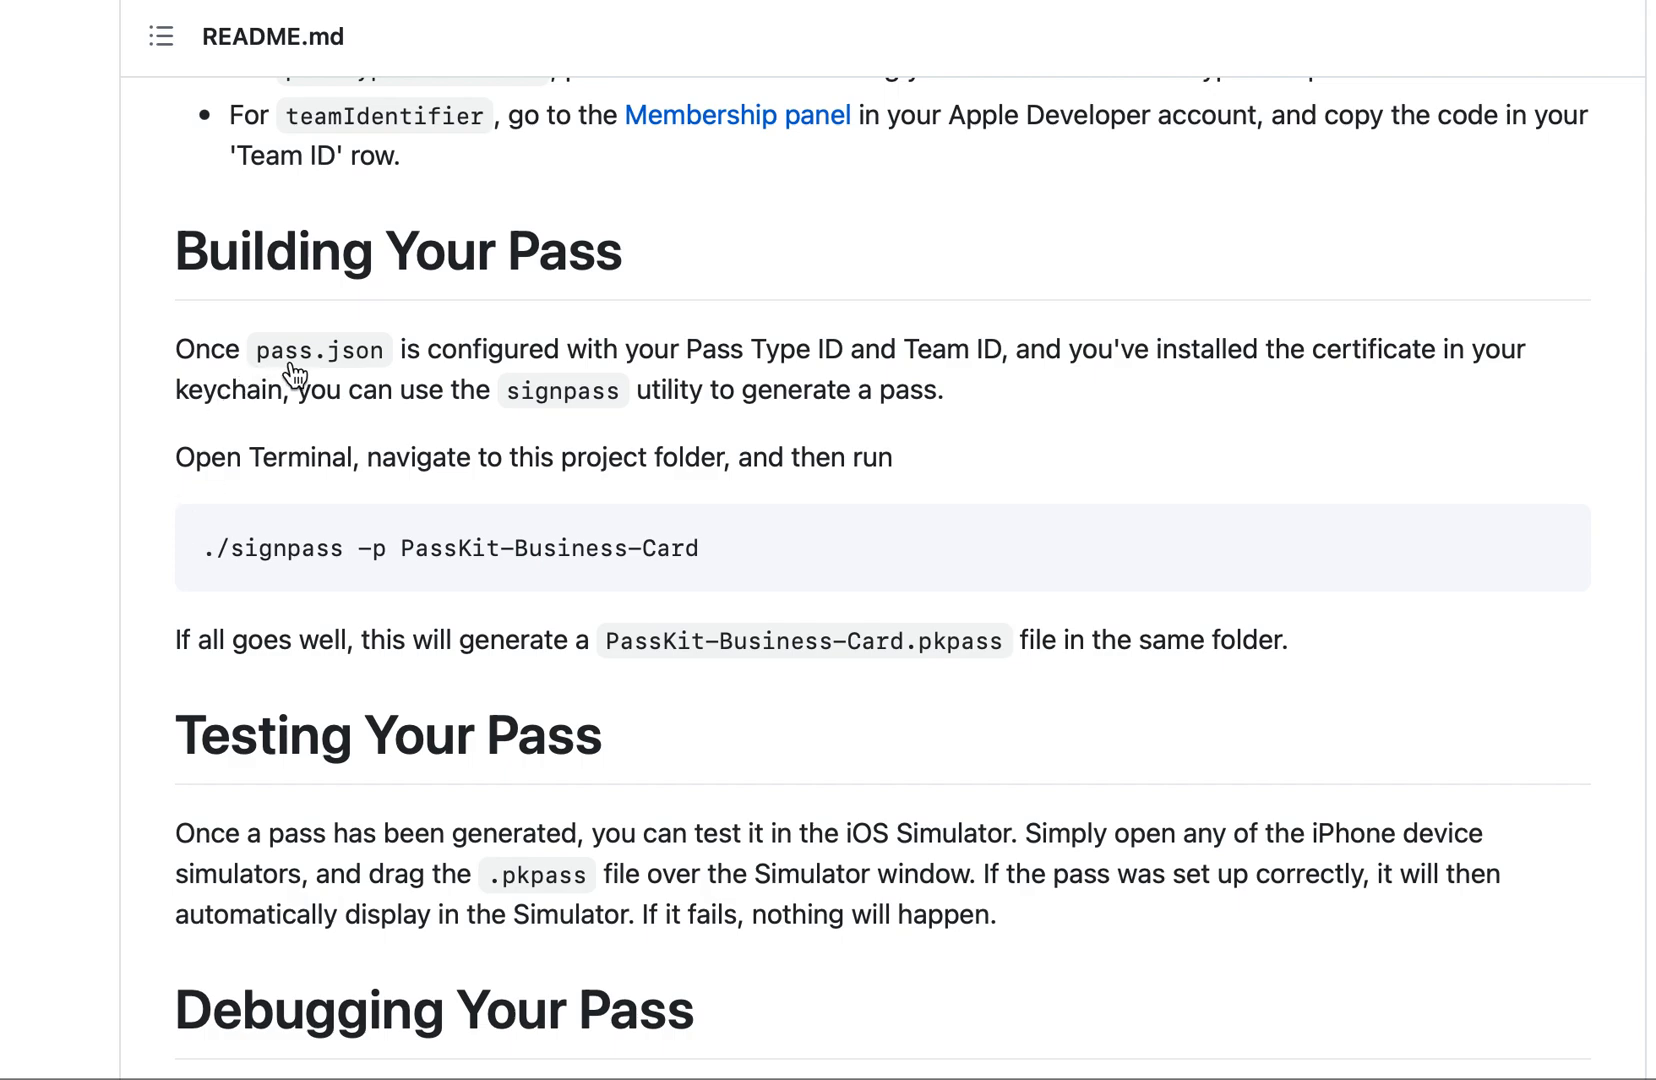
mouse_move(486, 380)
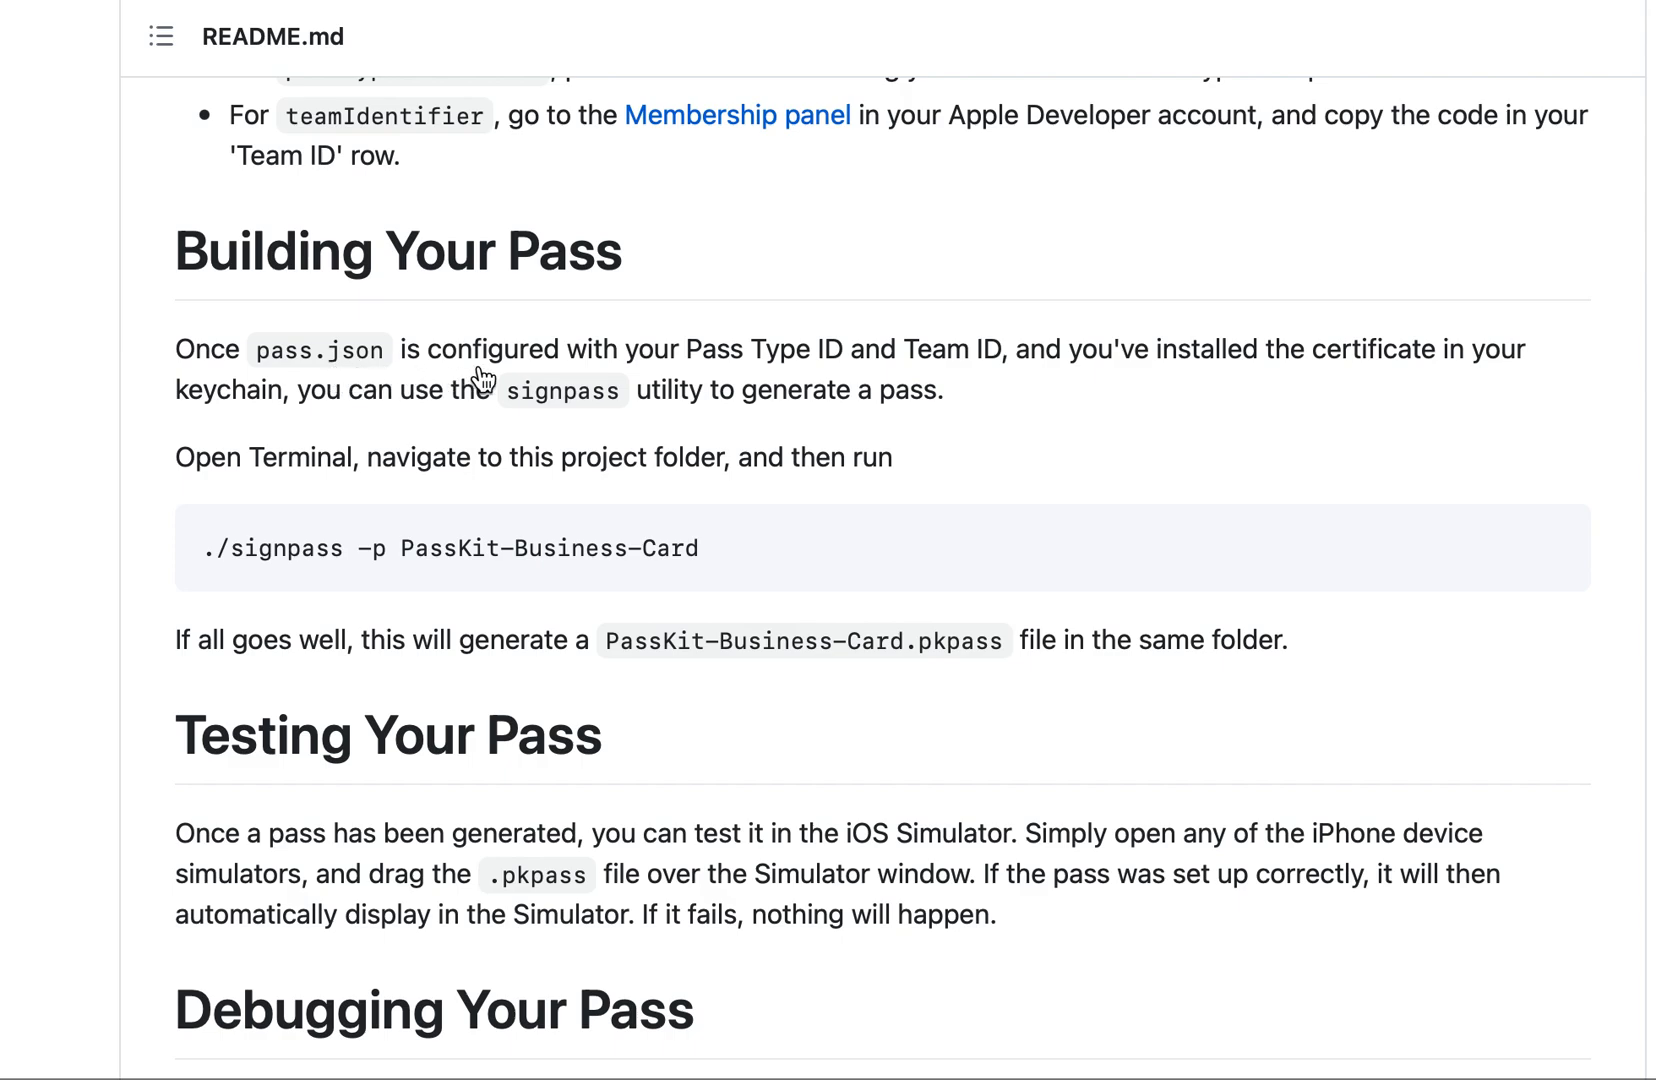
mouse_move(972, 380)
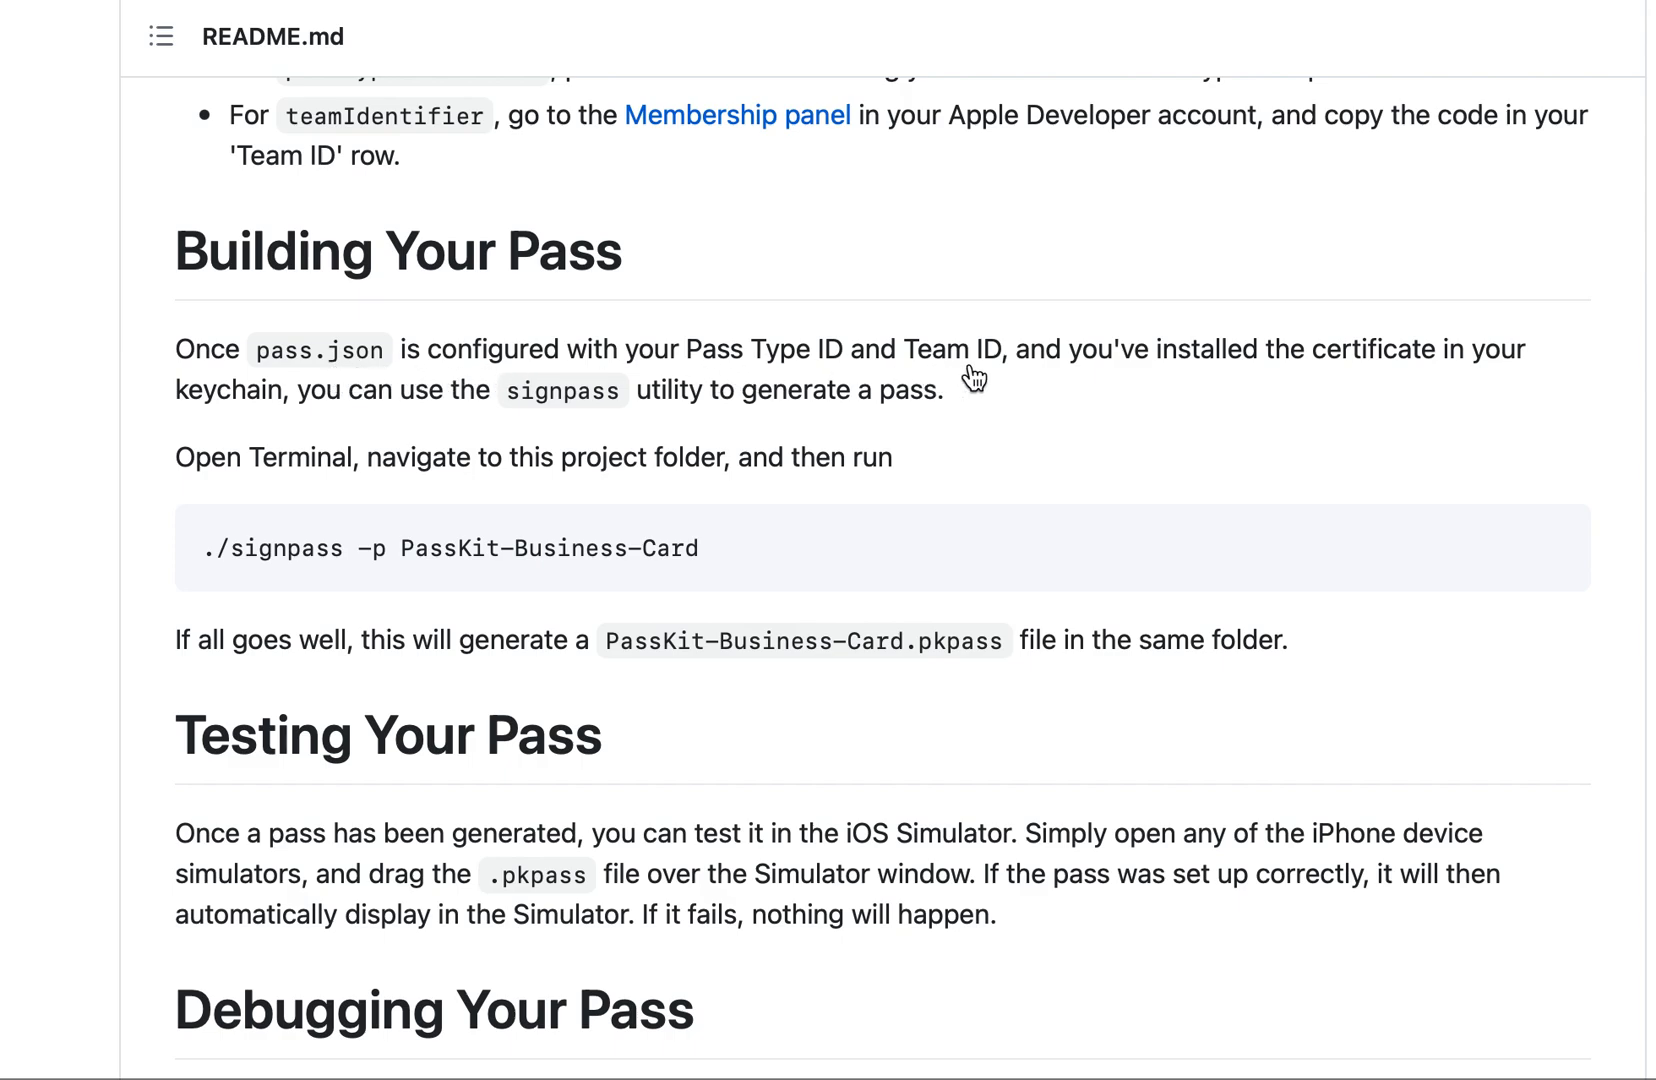
mouse_move(824, 370)
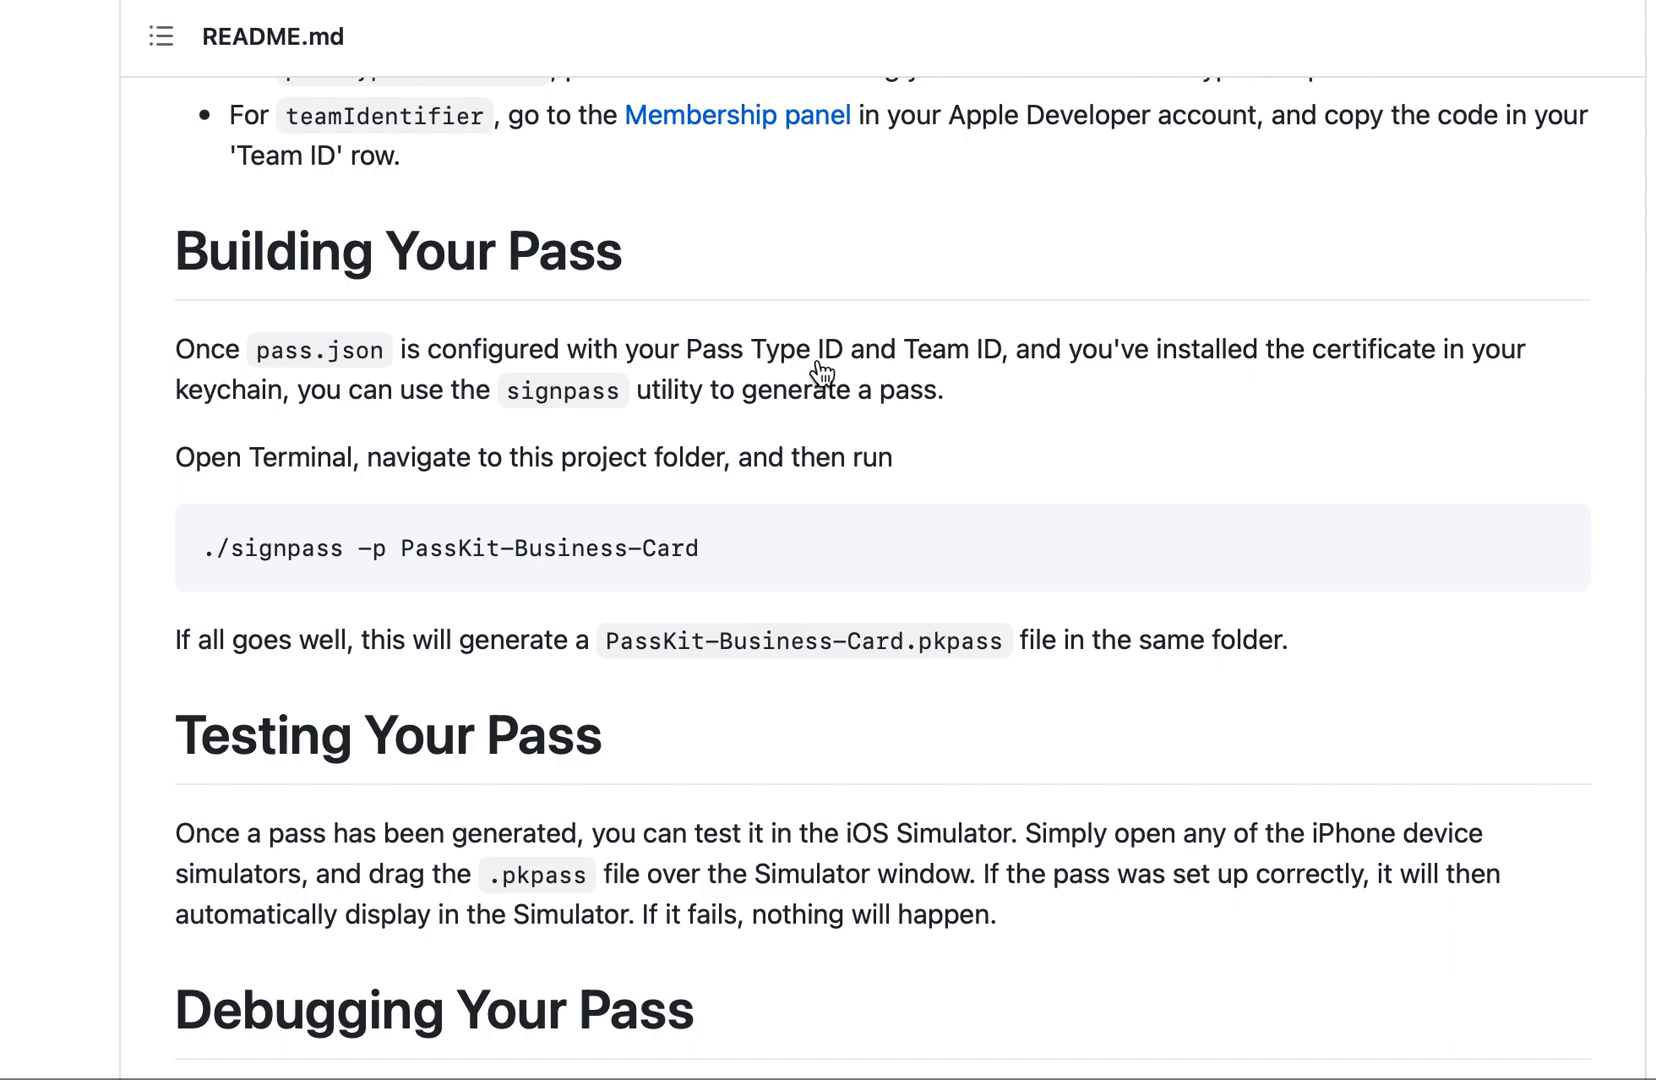
mouse_move(962, 382)
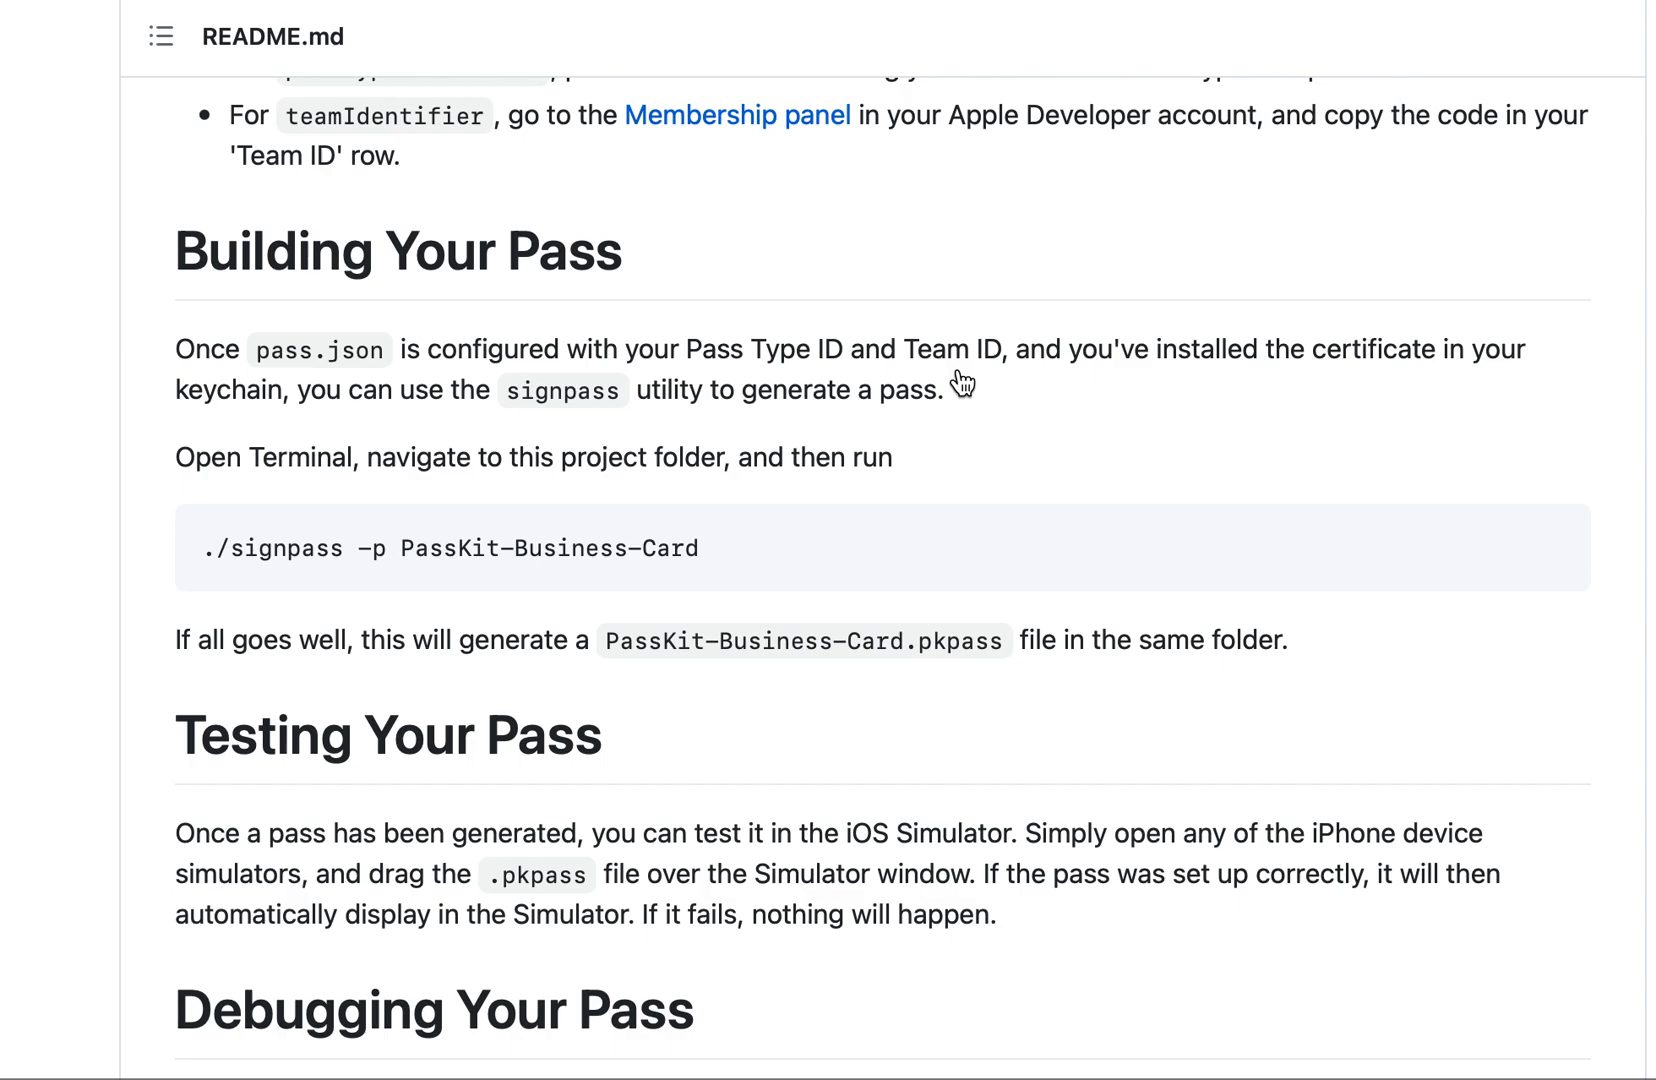
mouse_move(808, 380)
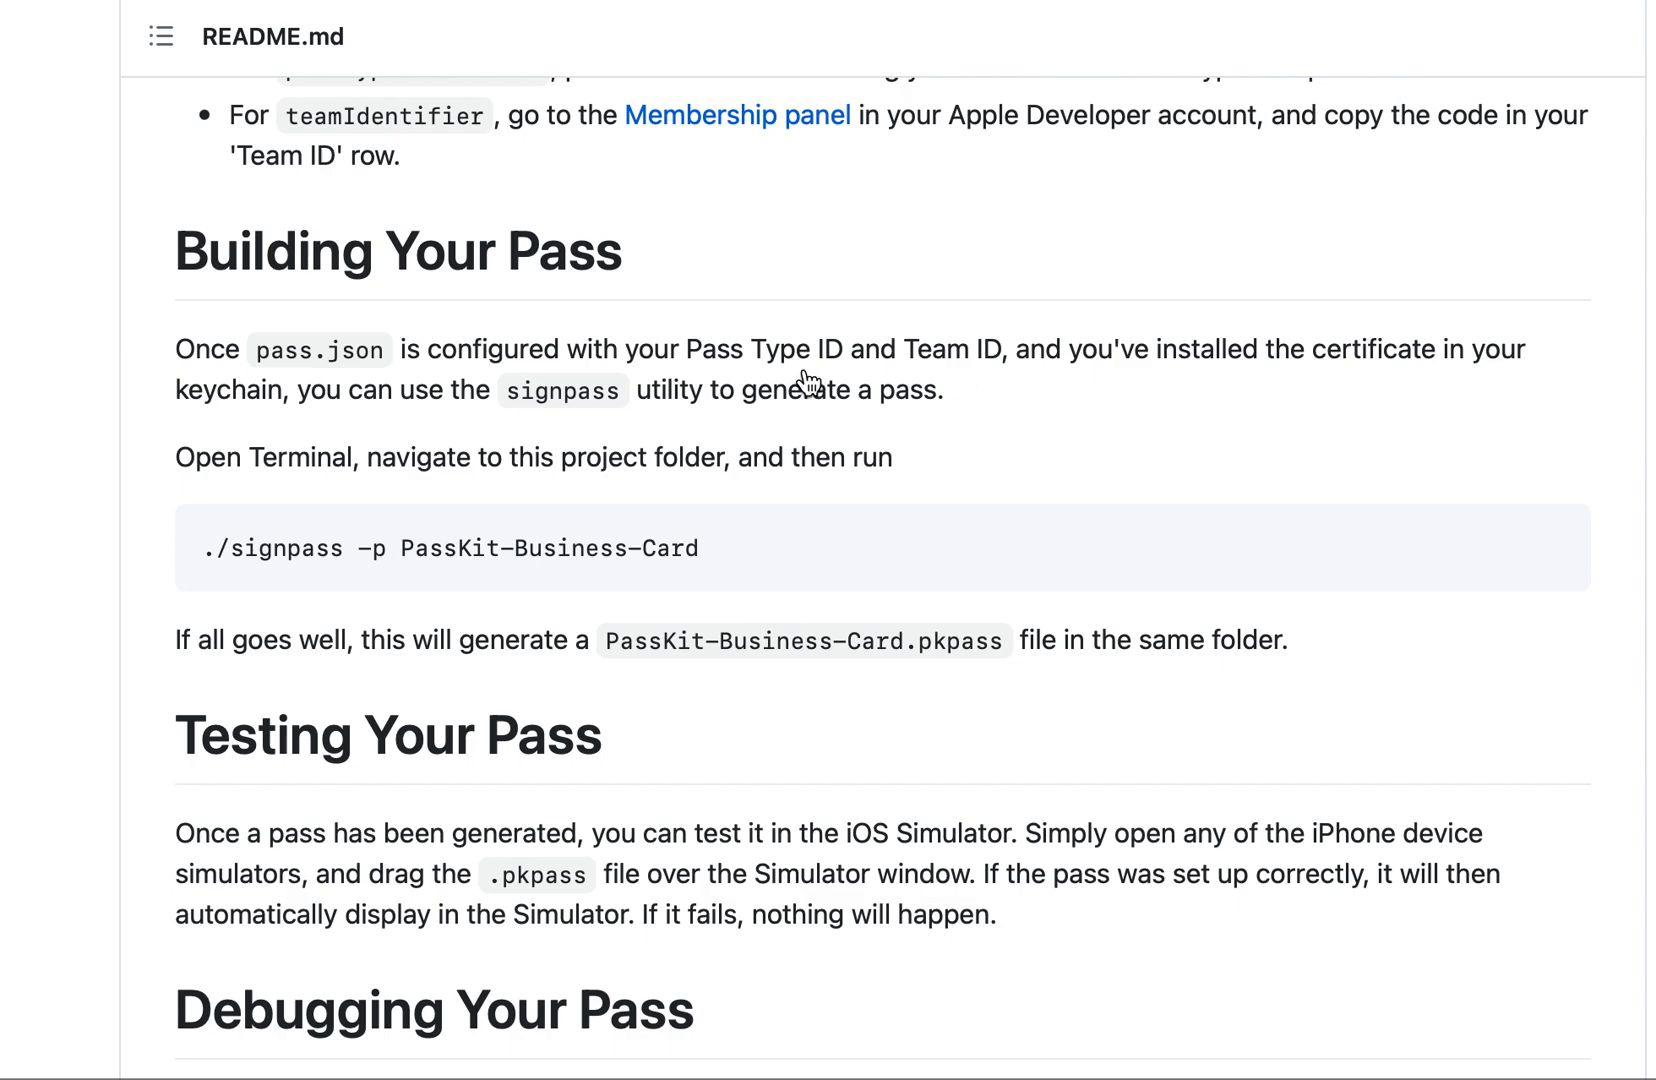
mouse_move(340, 528)
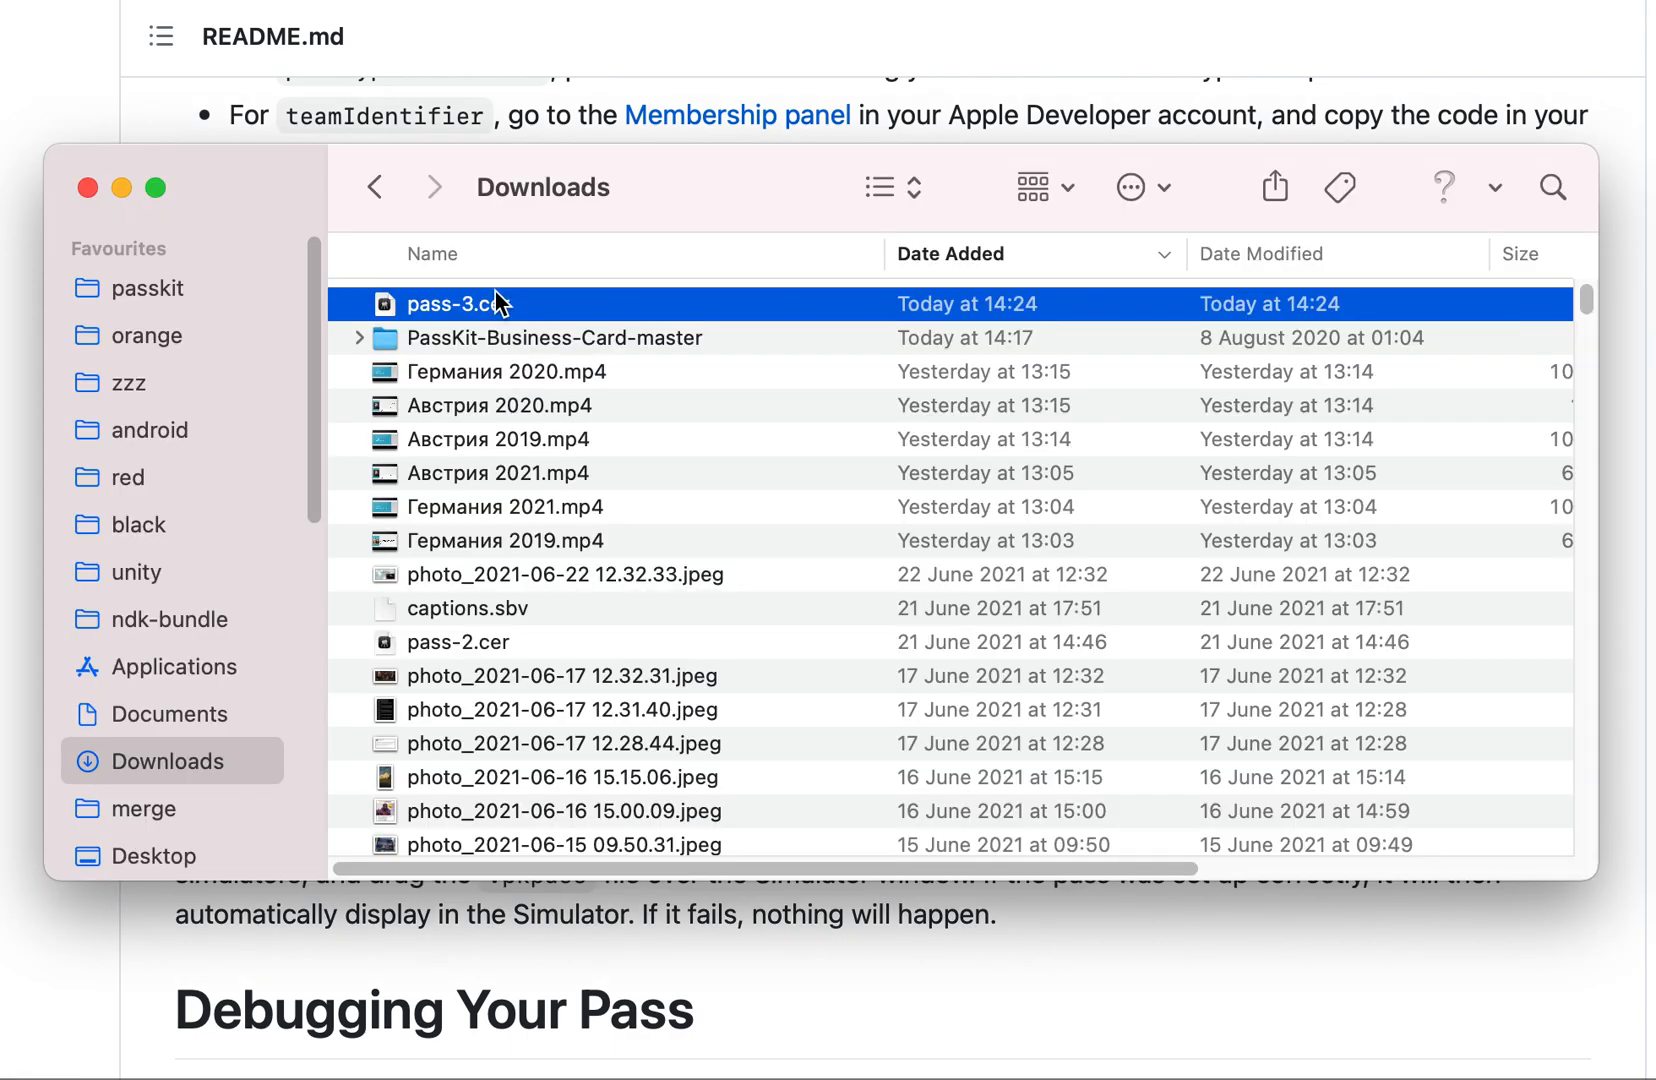
Open pass.json from PassKit-Business-Card-master in TextEdit via Open With.
click(148, 288)
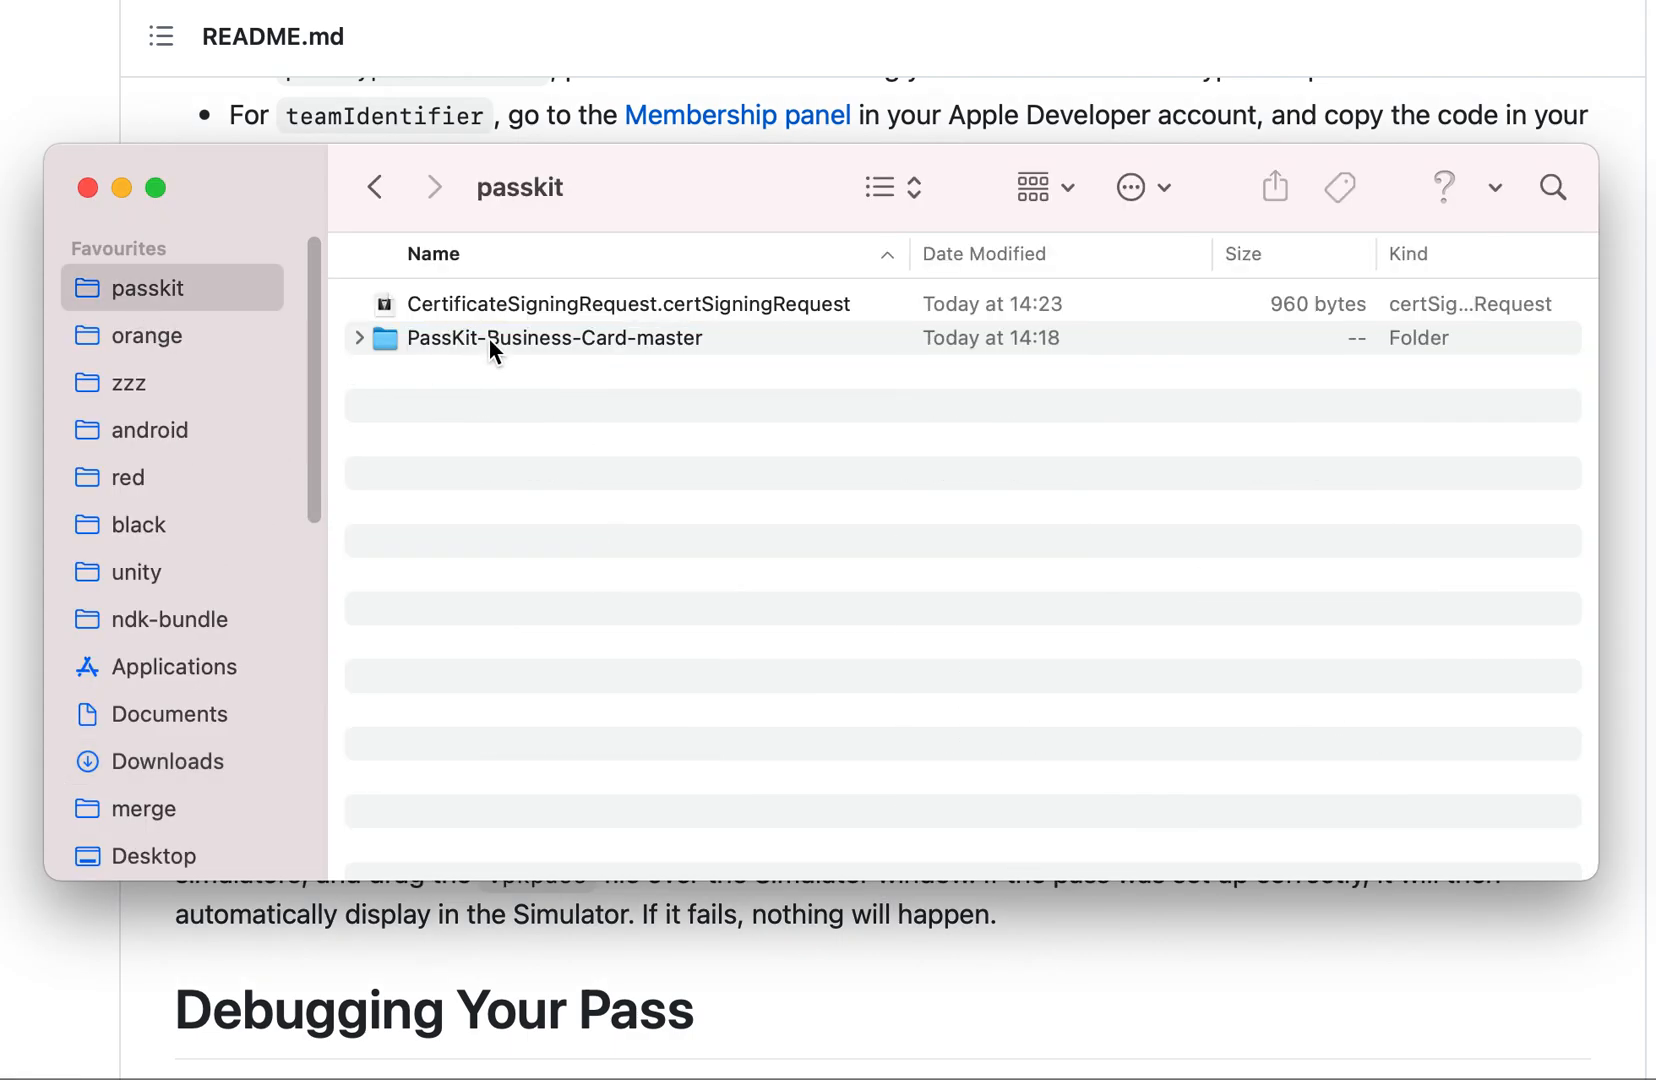
double_click(554, 338)
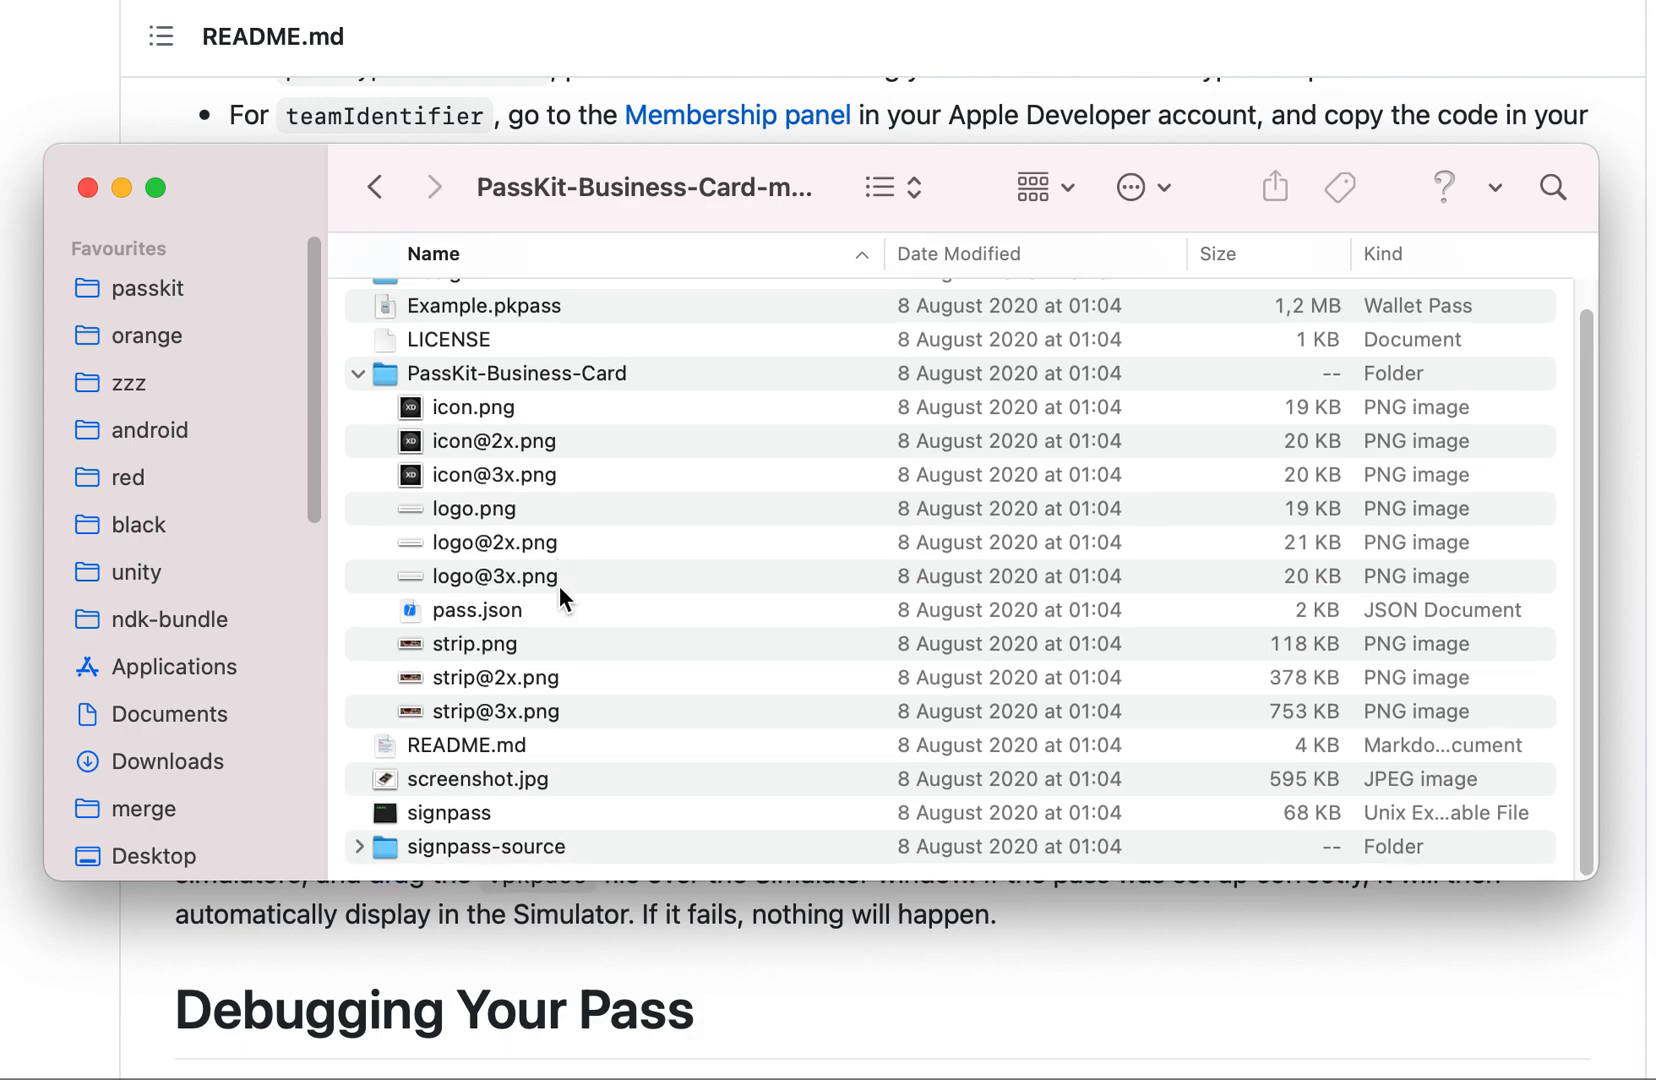
mouse_move(624, 674)
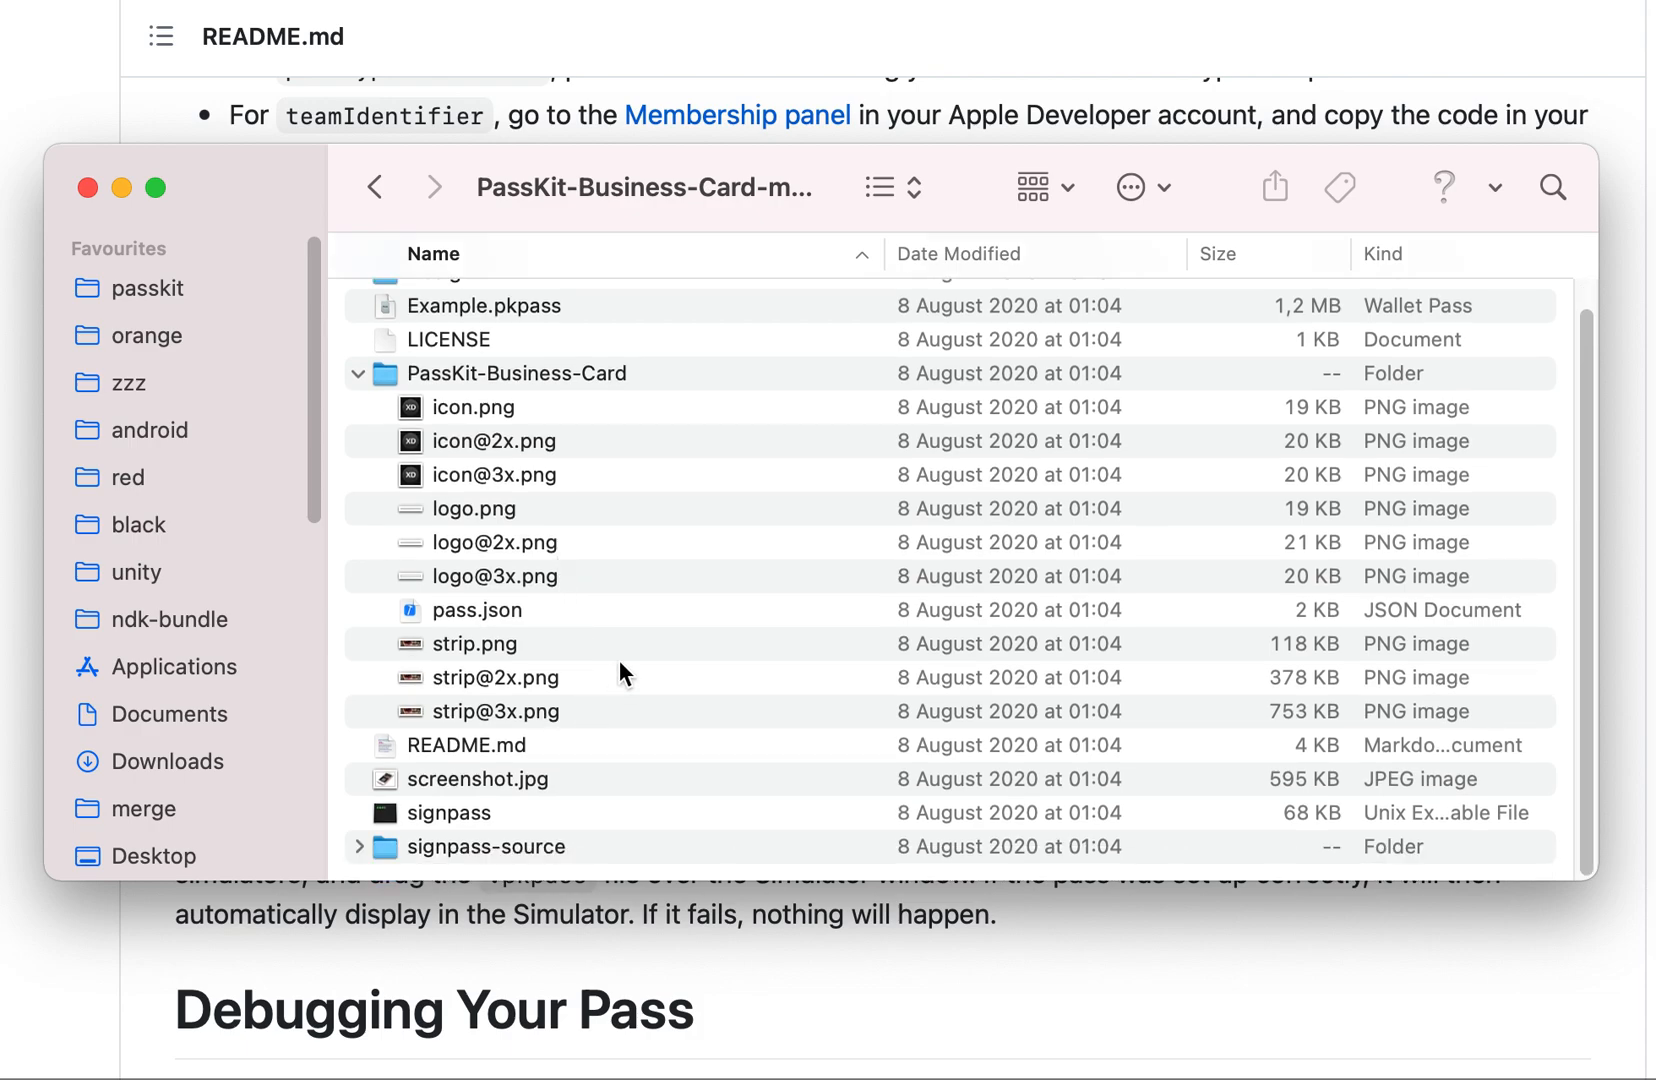
click(476, 610)
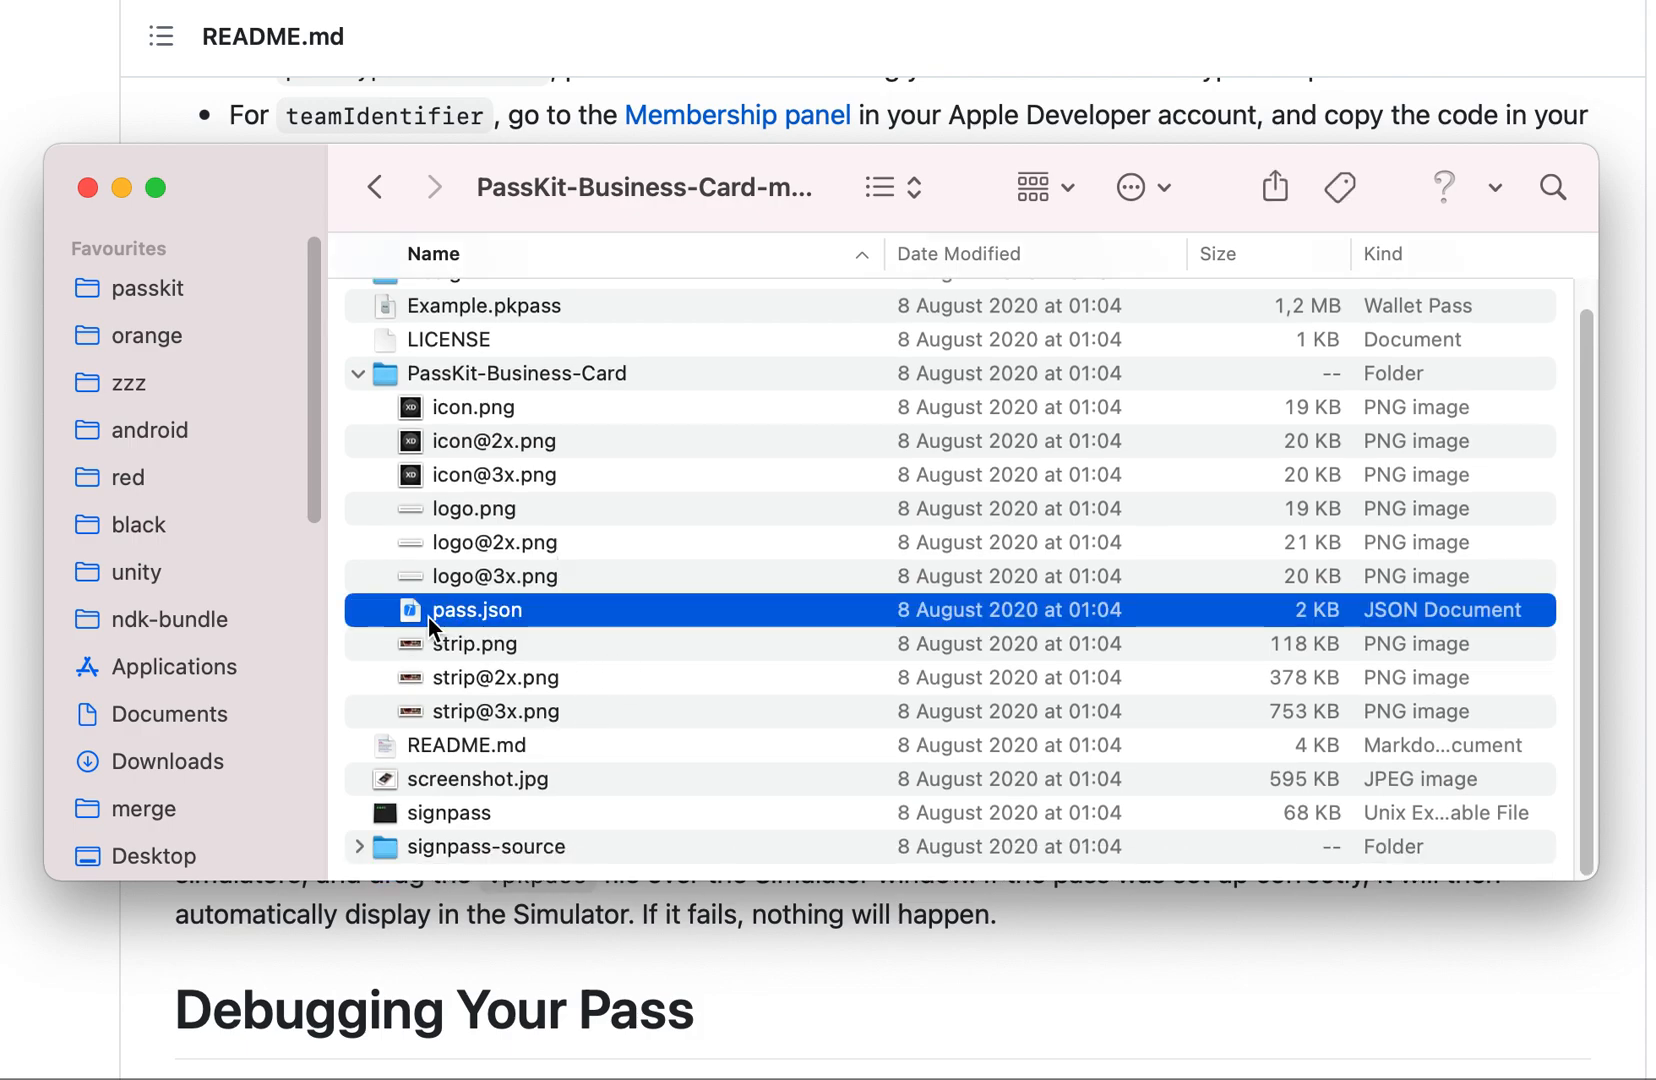
right_click(476, 610)
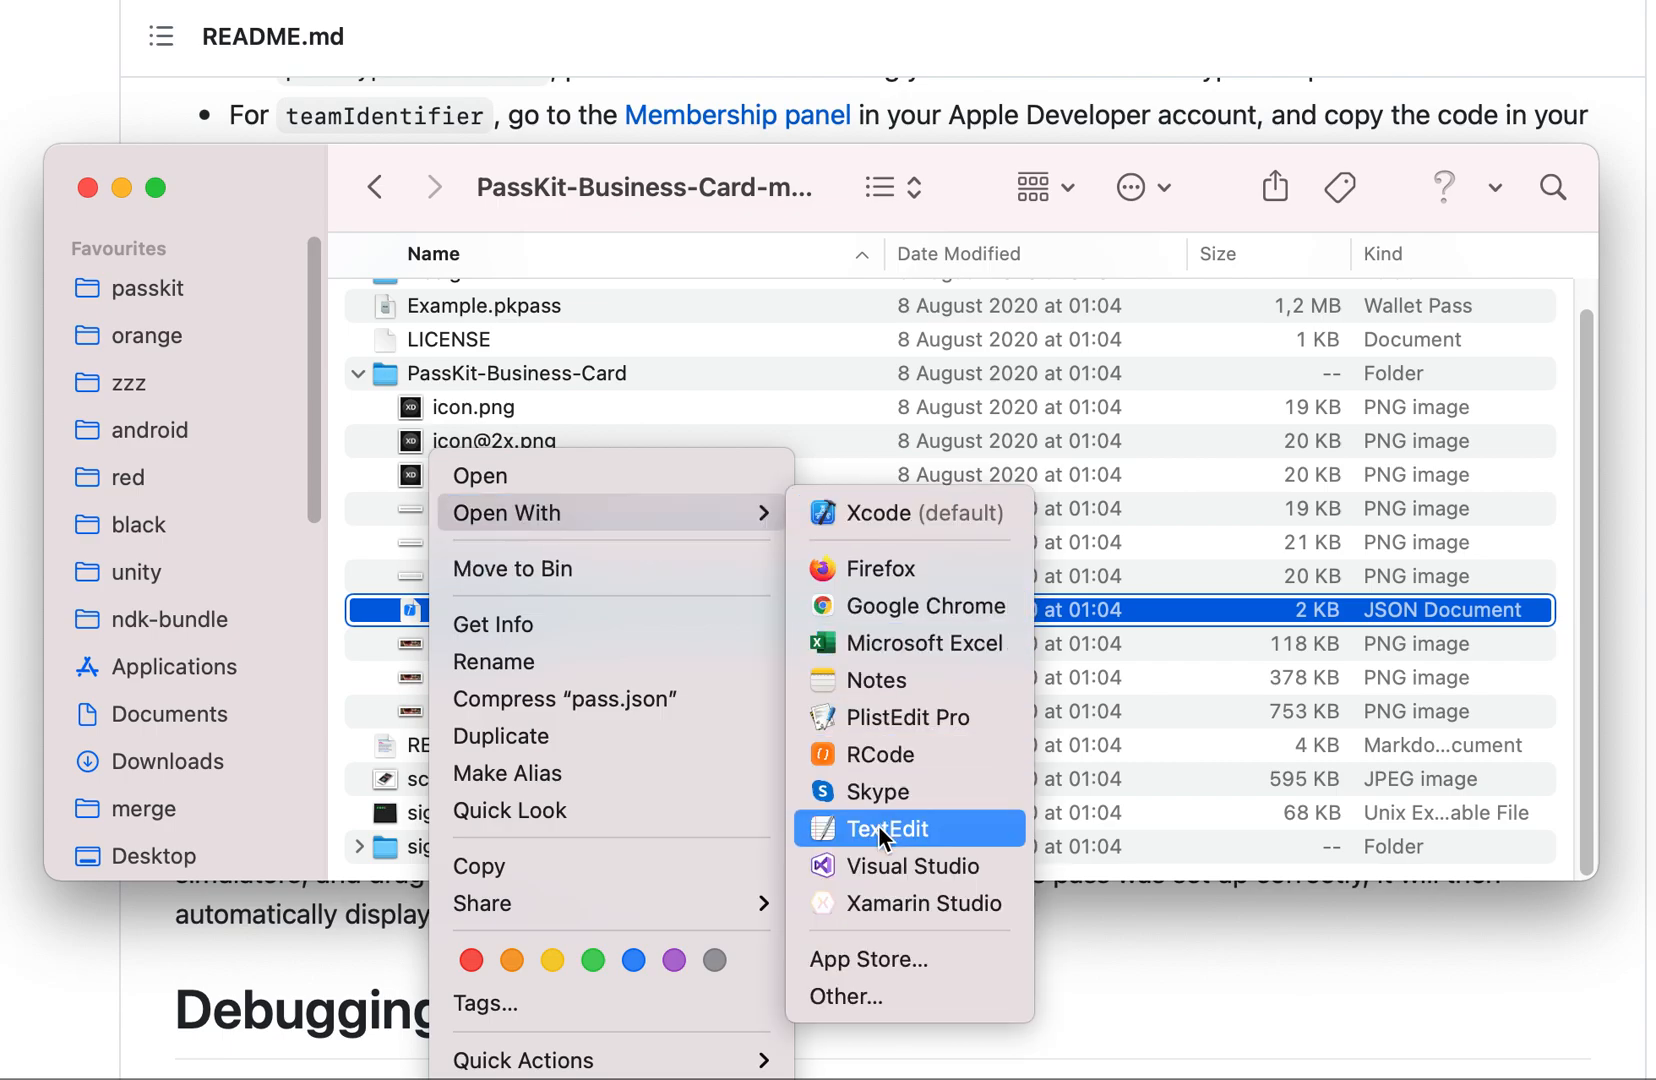
click(898, 828)
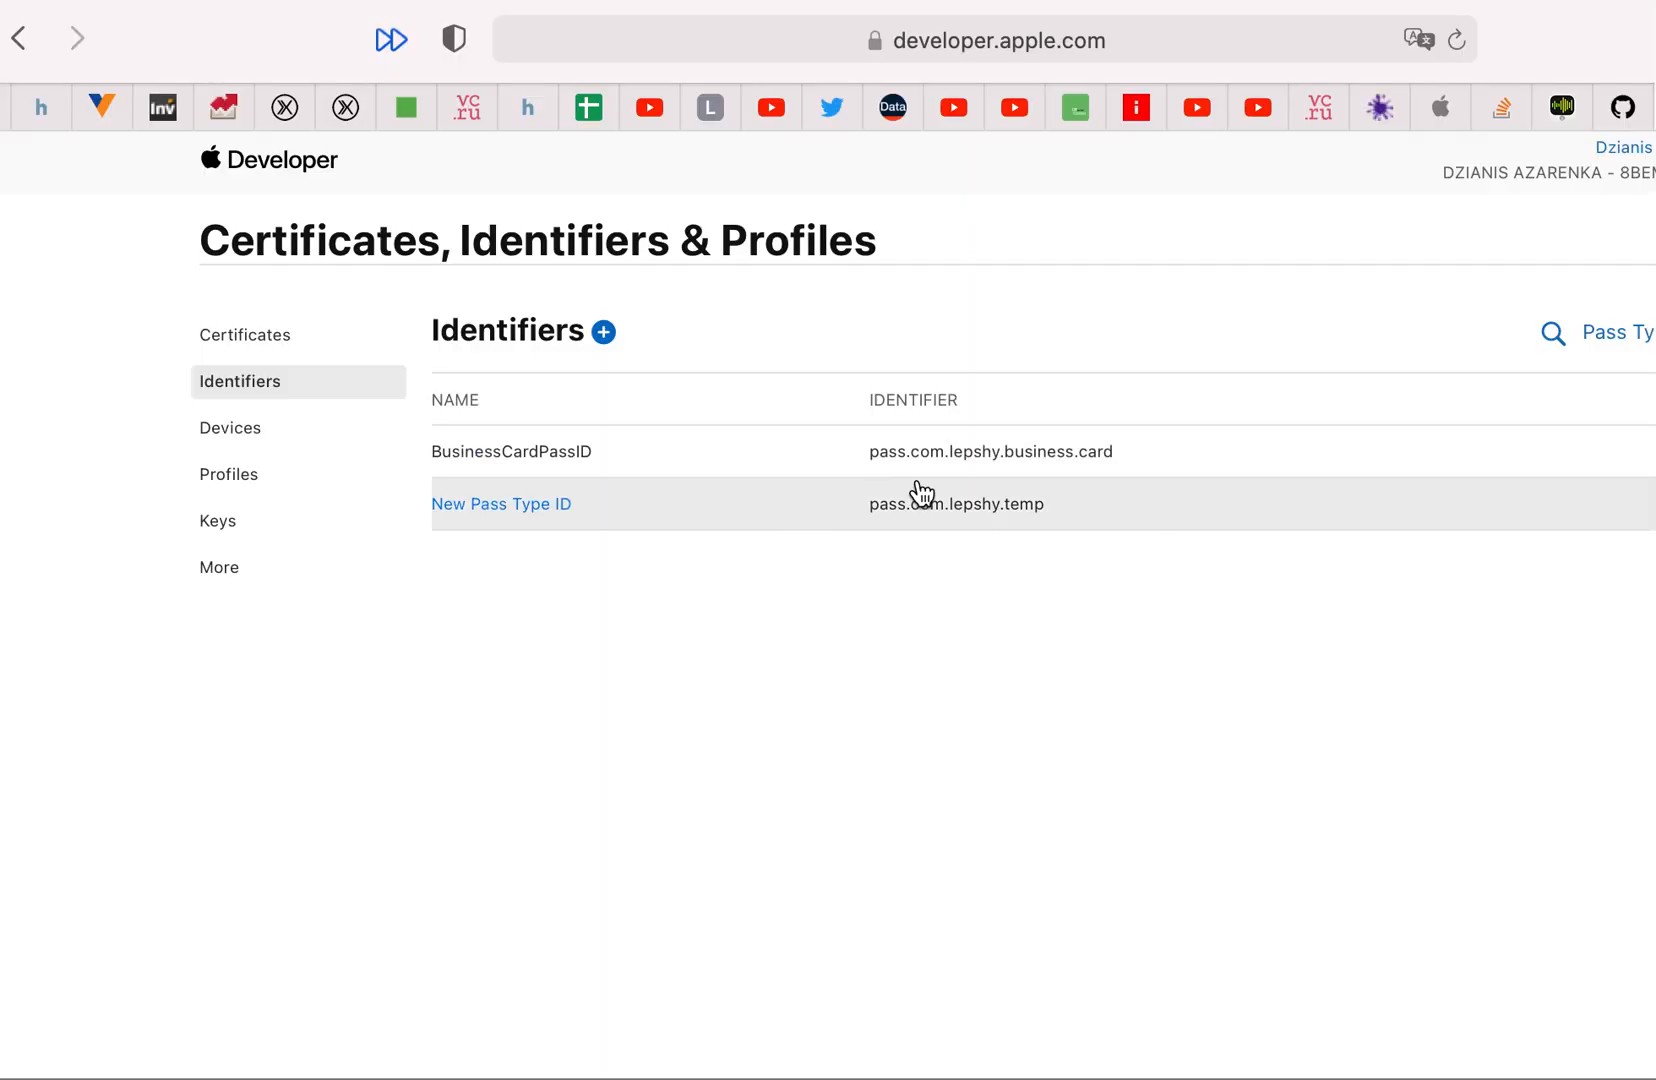
Open BusinessCardPassID's configuration showing identifier pass.com.lepshy.business.card.
click(512, 450)
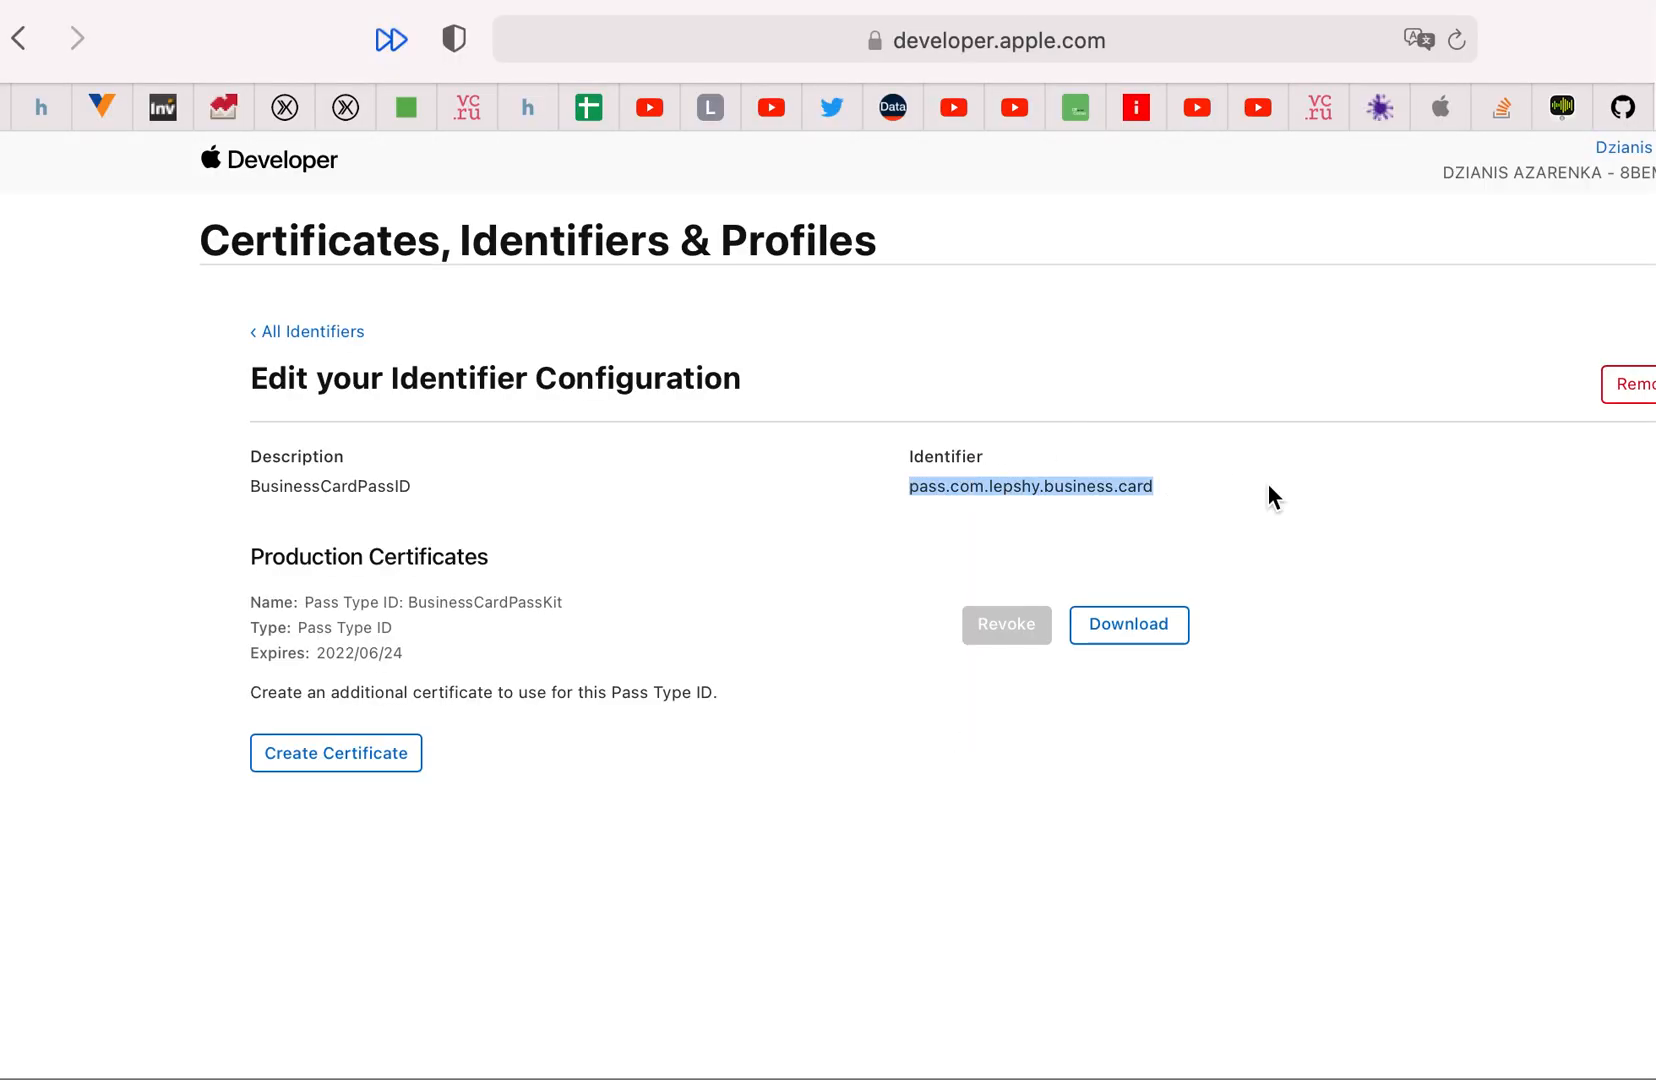
mouse_move(1162, 506)
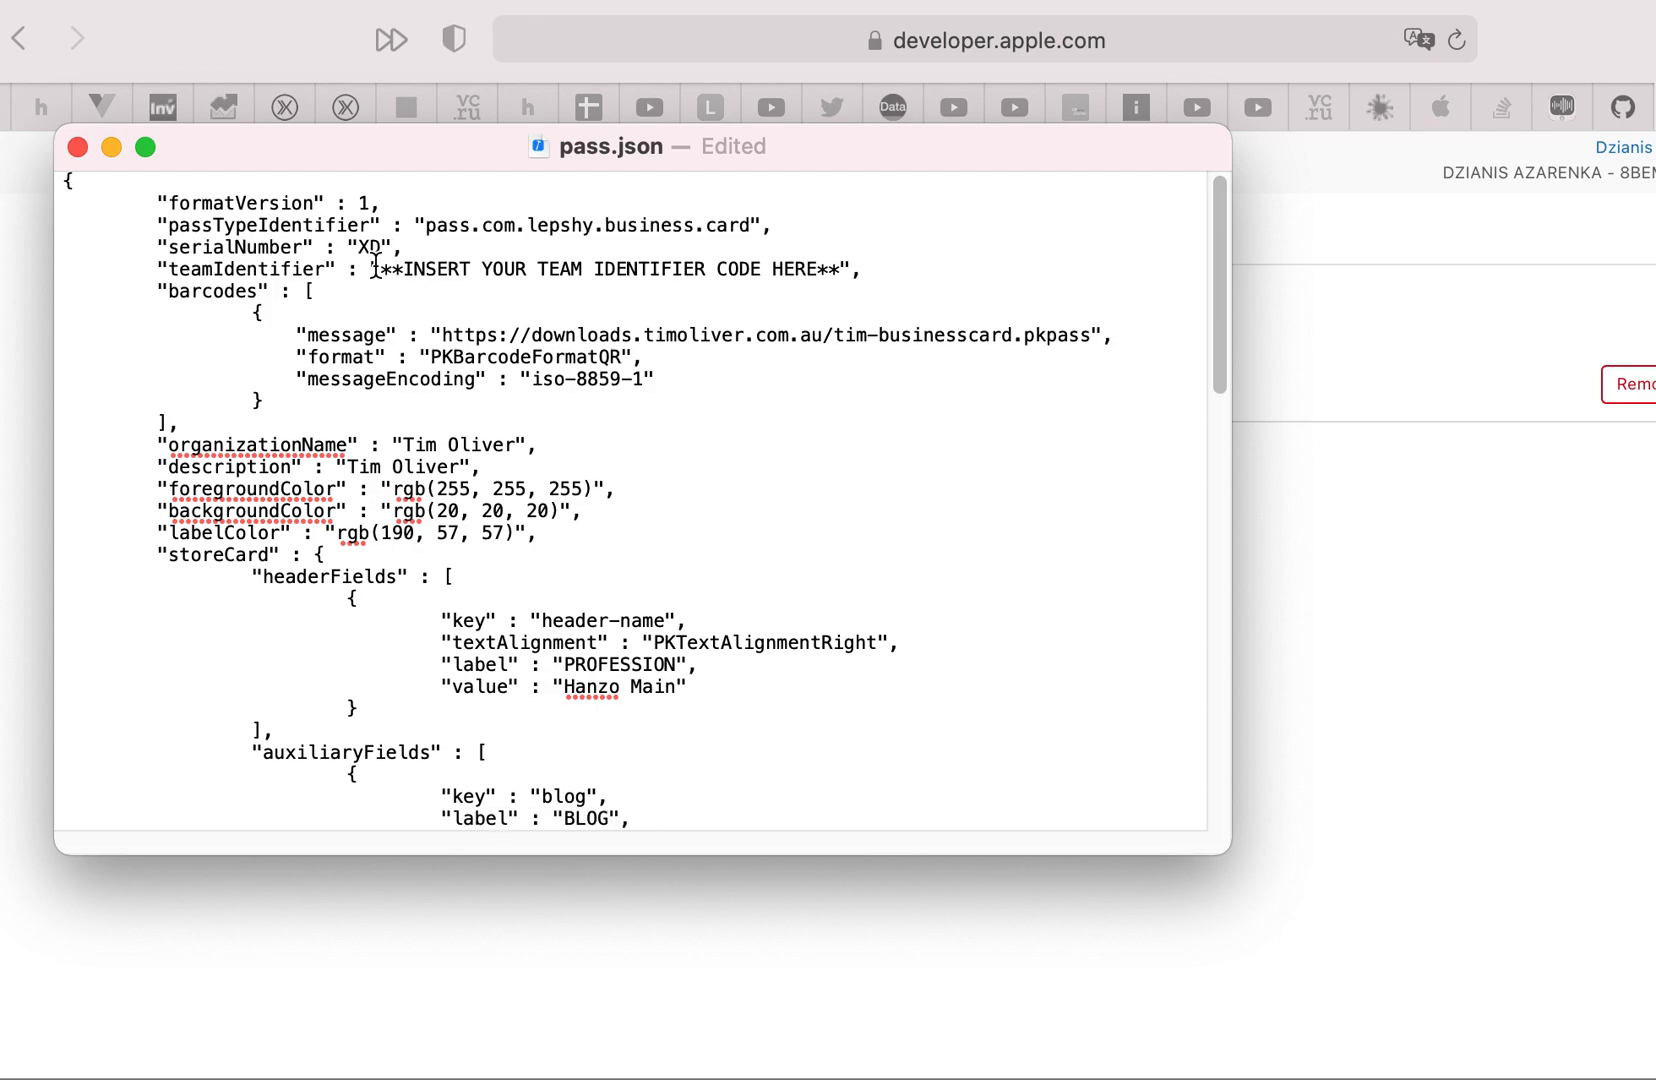
Clear the teamIdentifier placeholder in pass.json so the Team ID can be pasted in.
double_click(612, 268)
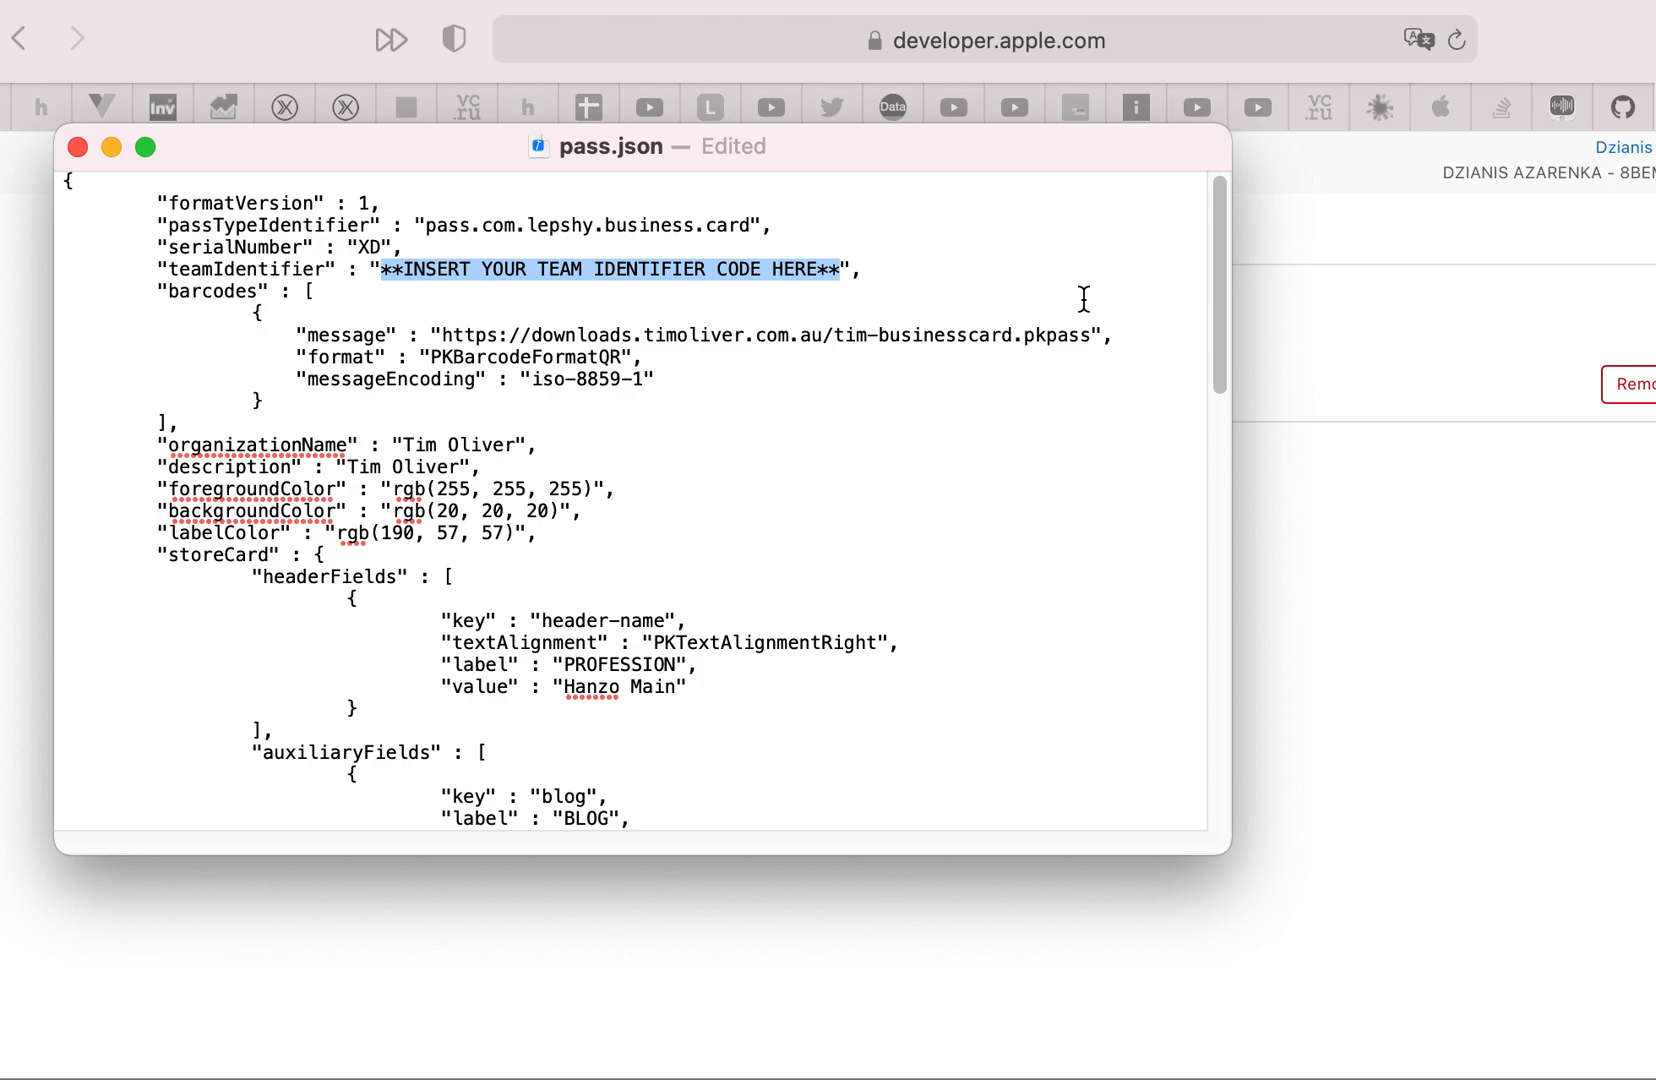
mouse_move(1170, 296)
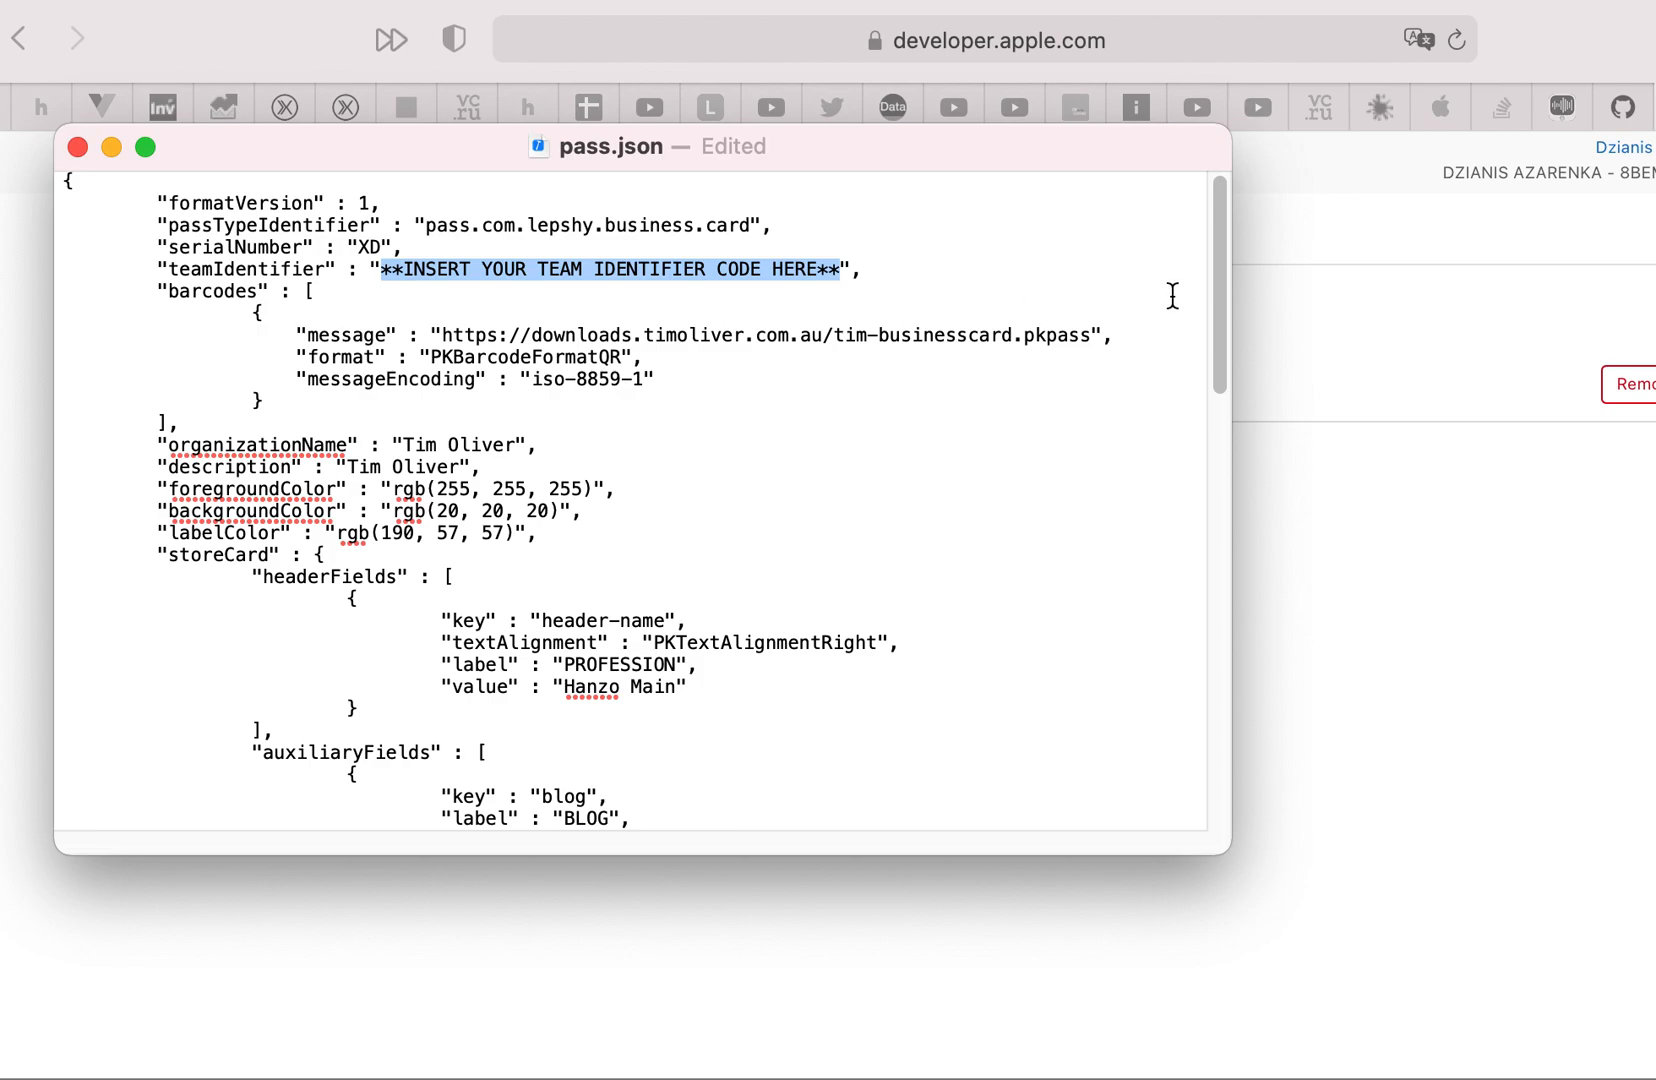
key(Delete)
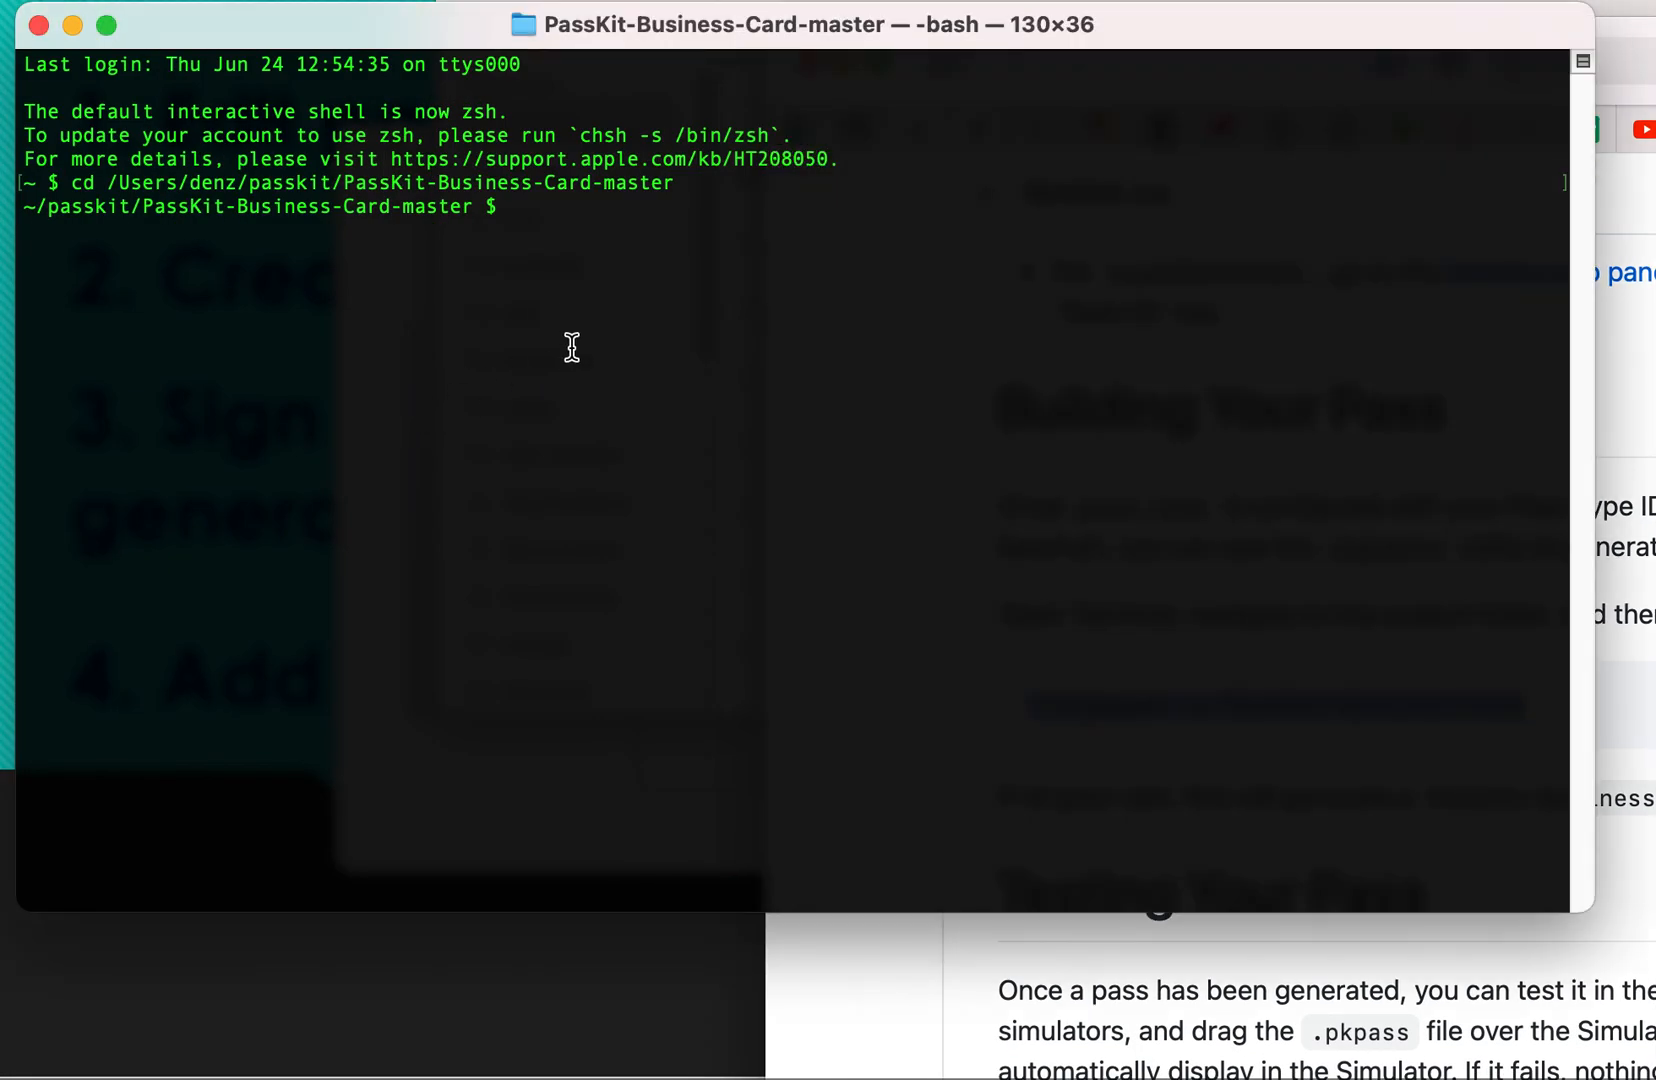
Run ./signpass -p PassKit-Business-Card and allow signing with the keychain key.
text(./signpass -p PassKit-Business-Card)
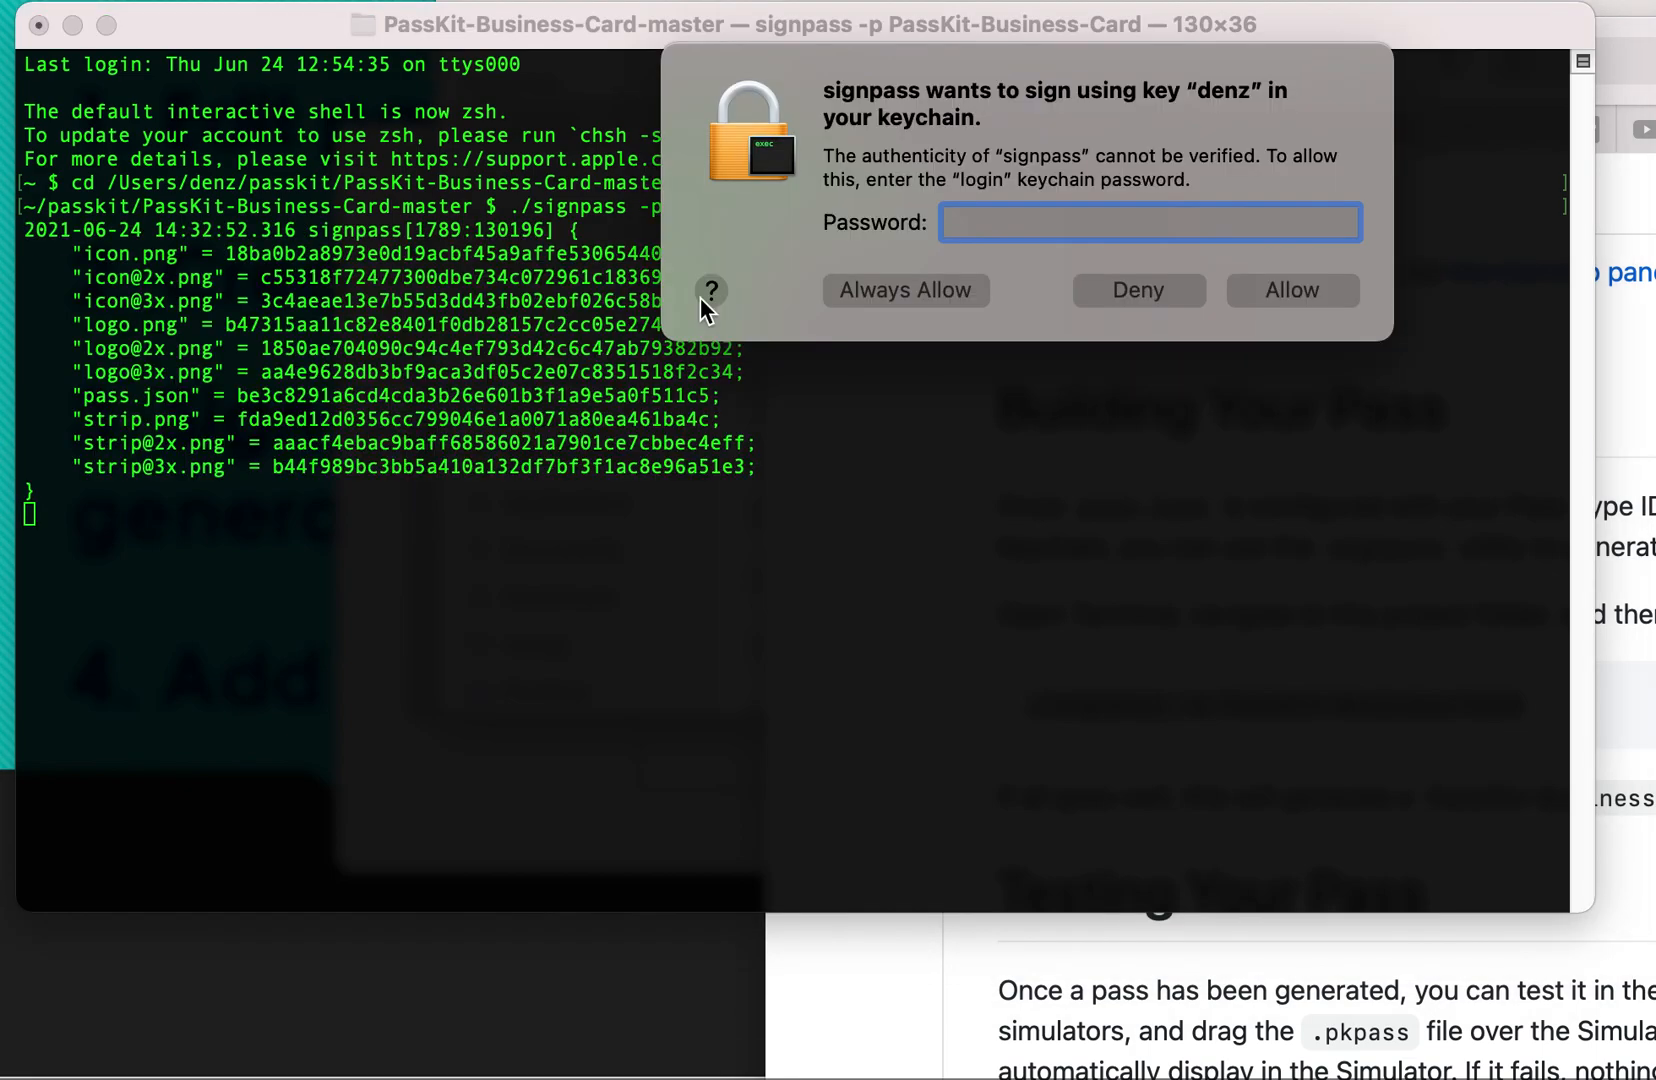
text(•)
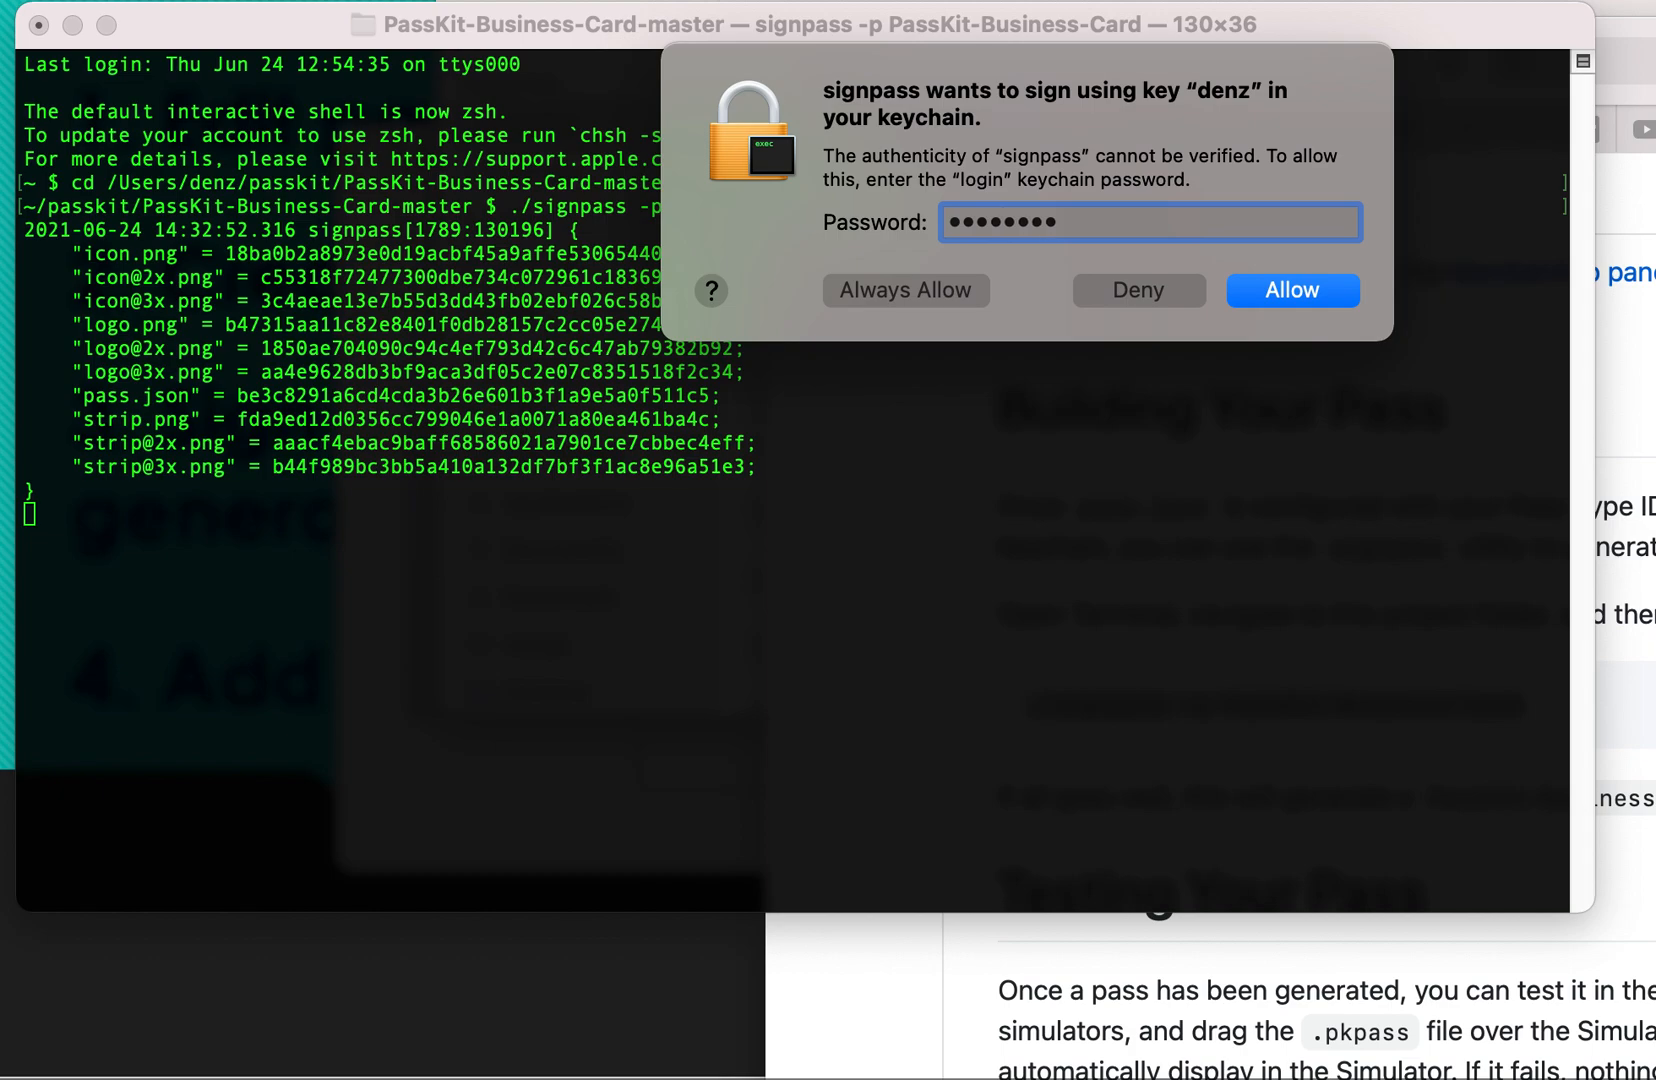
click(1290, 290)
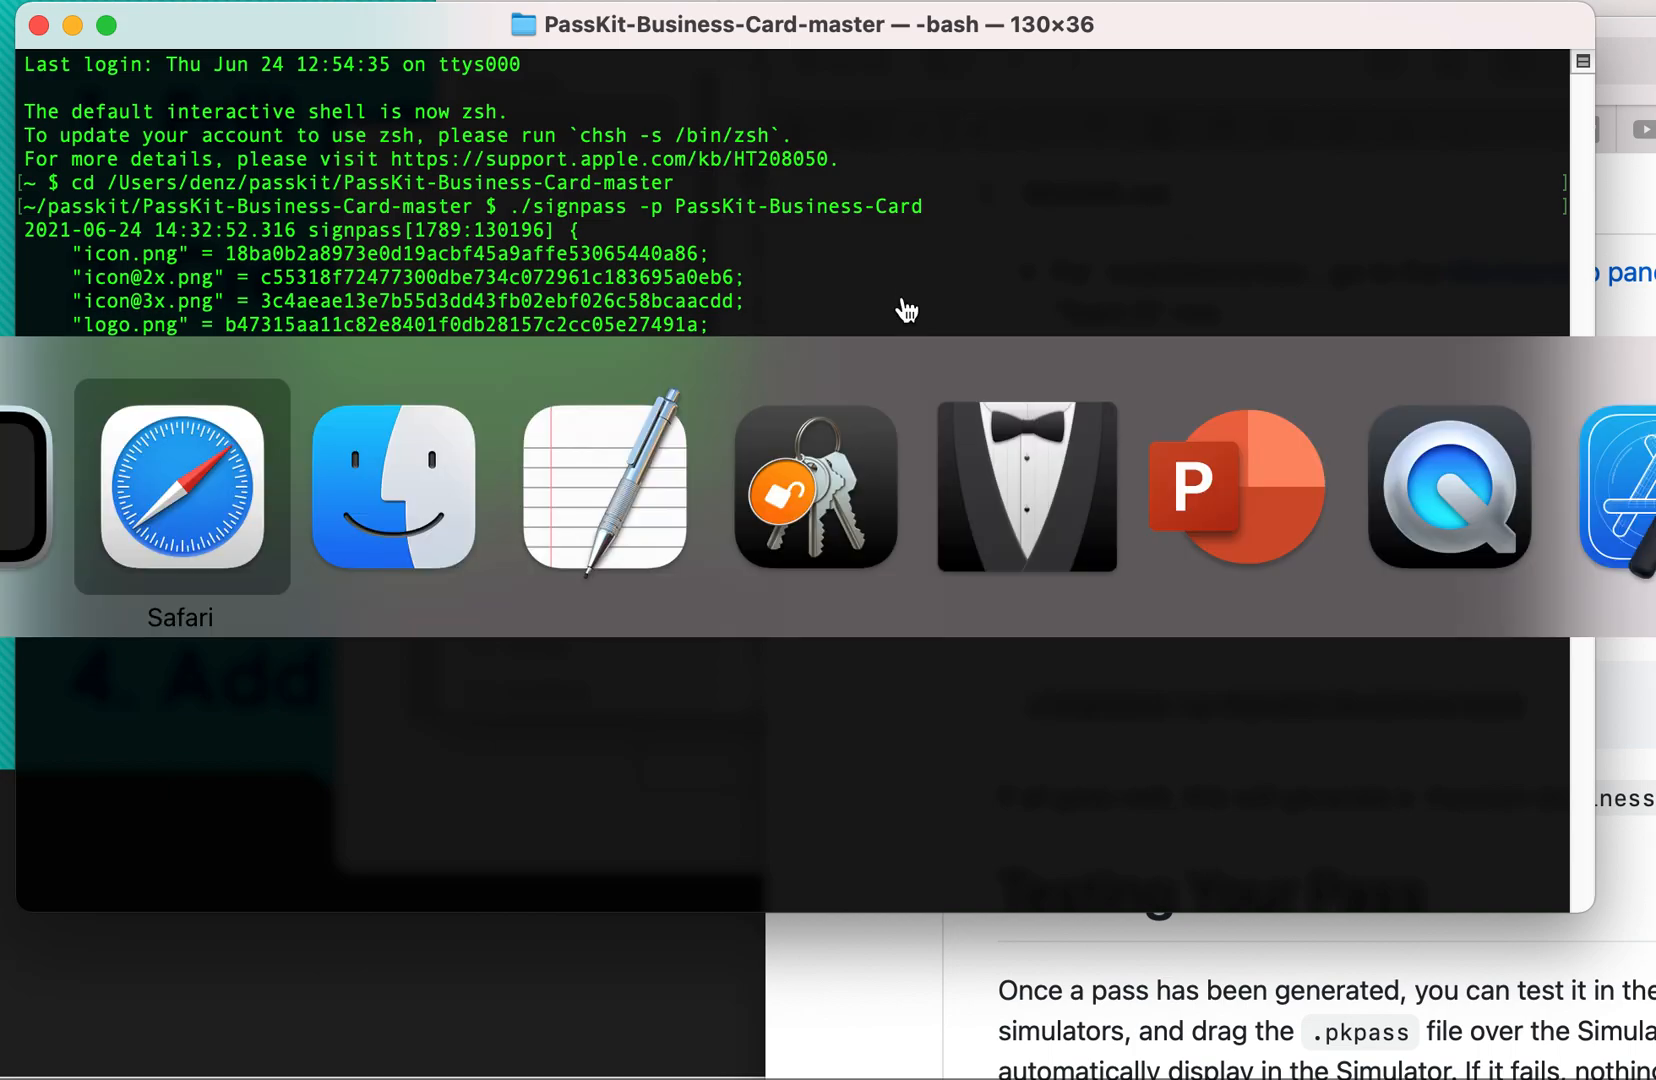
Show the generated PassKit-Business-Card.pkpass inside the PassKit-Business-Card-master folder.
click(392, 488)
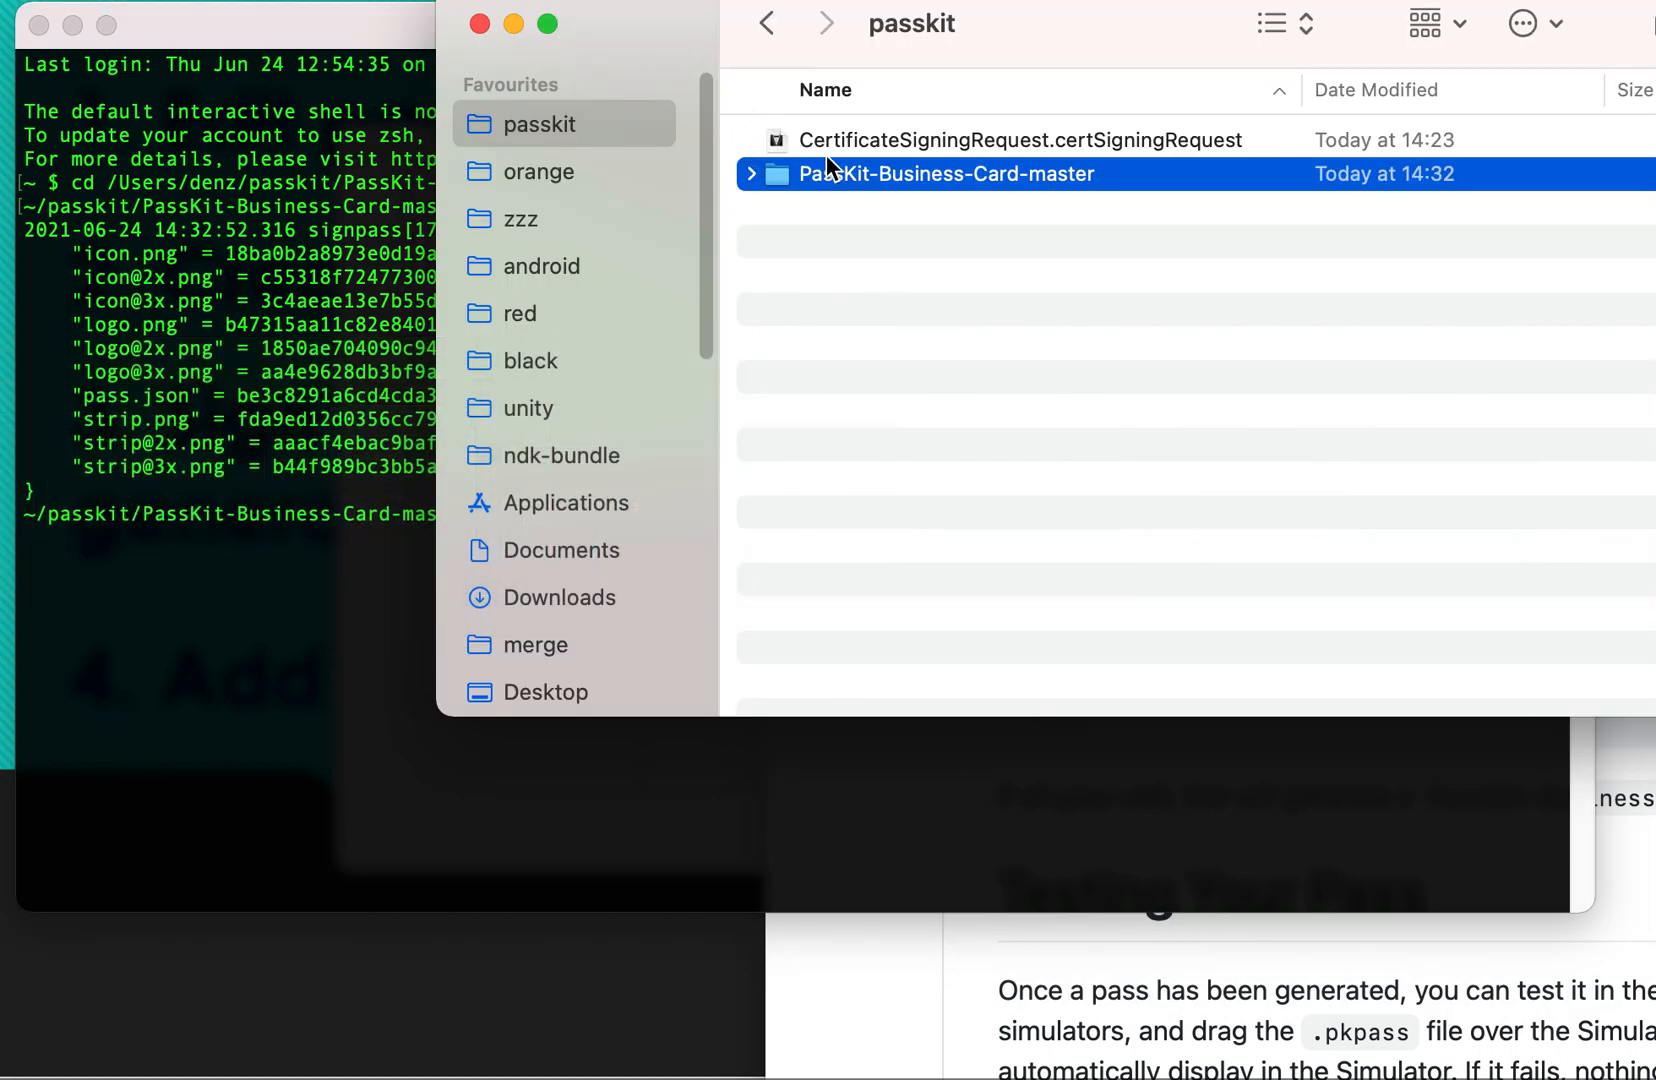
double_click(948, 174)
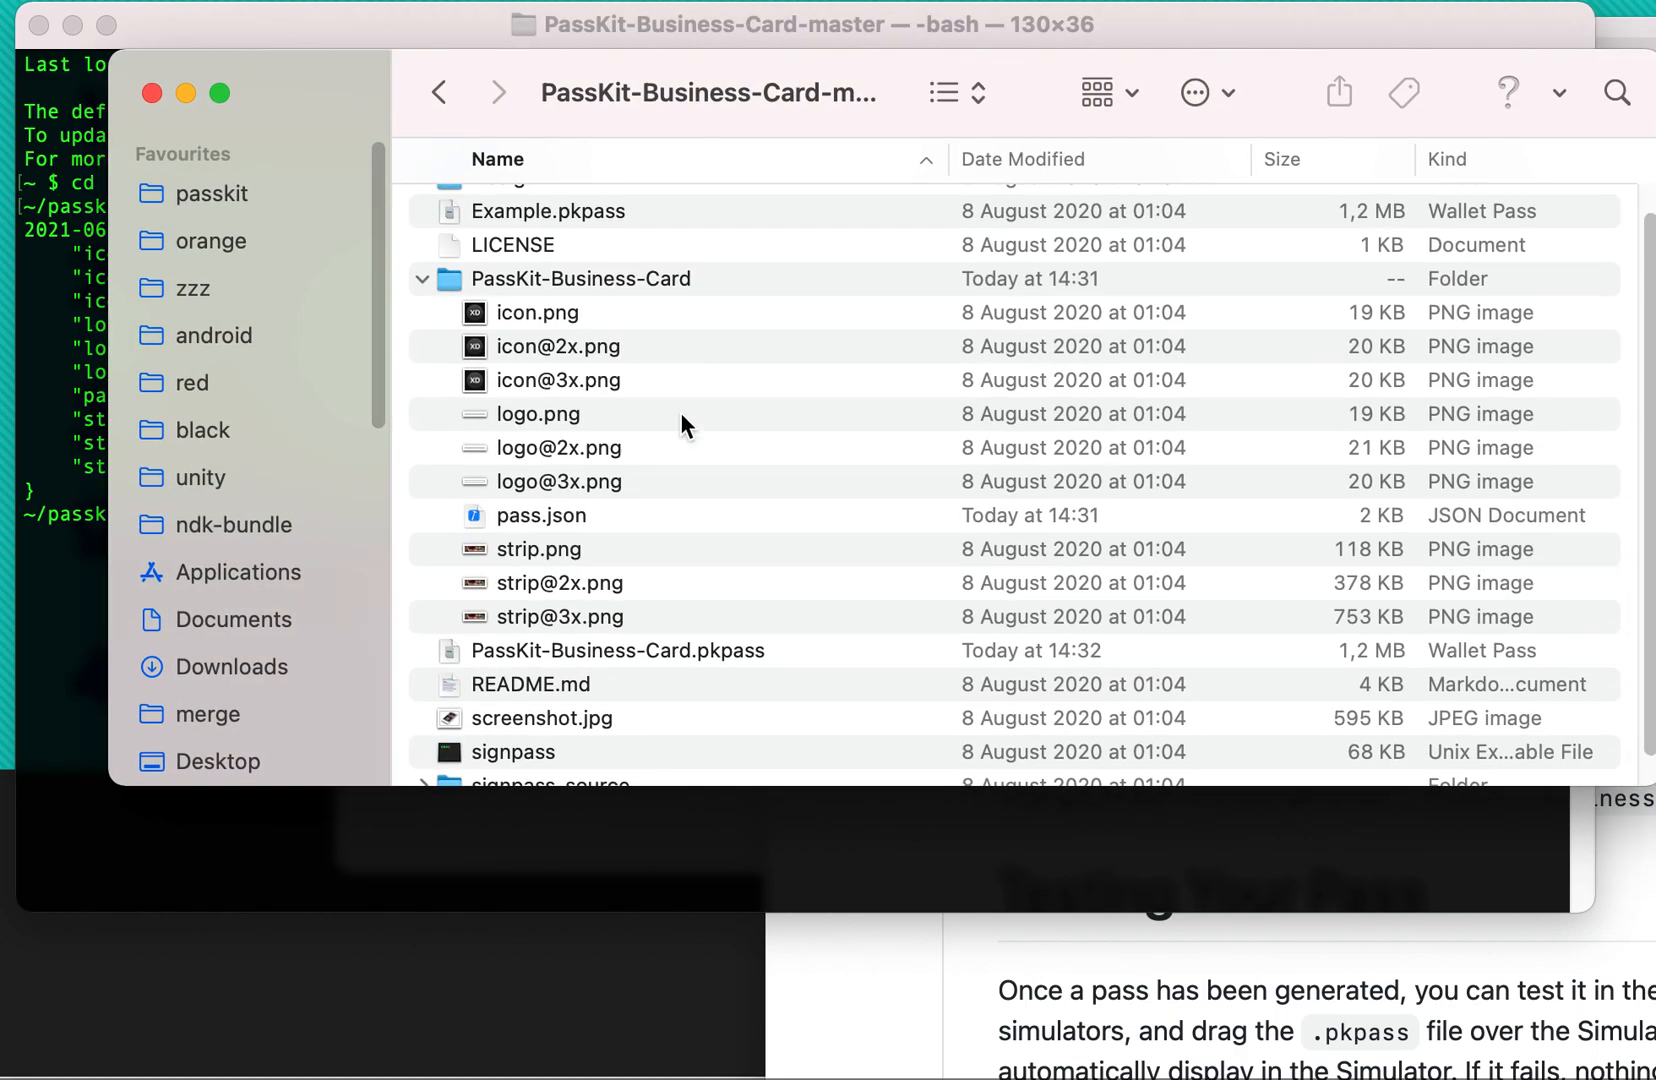
click(424, 278)
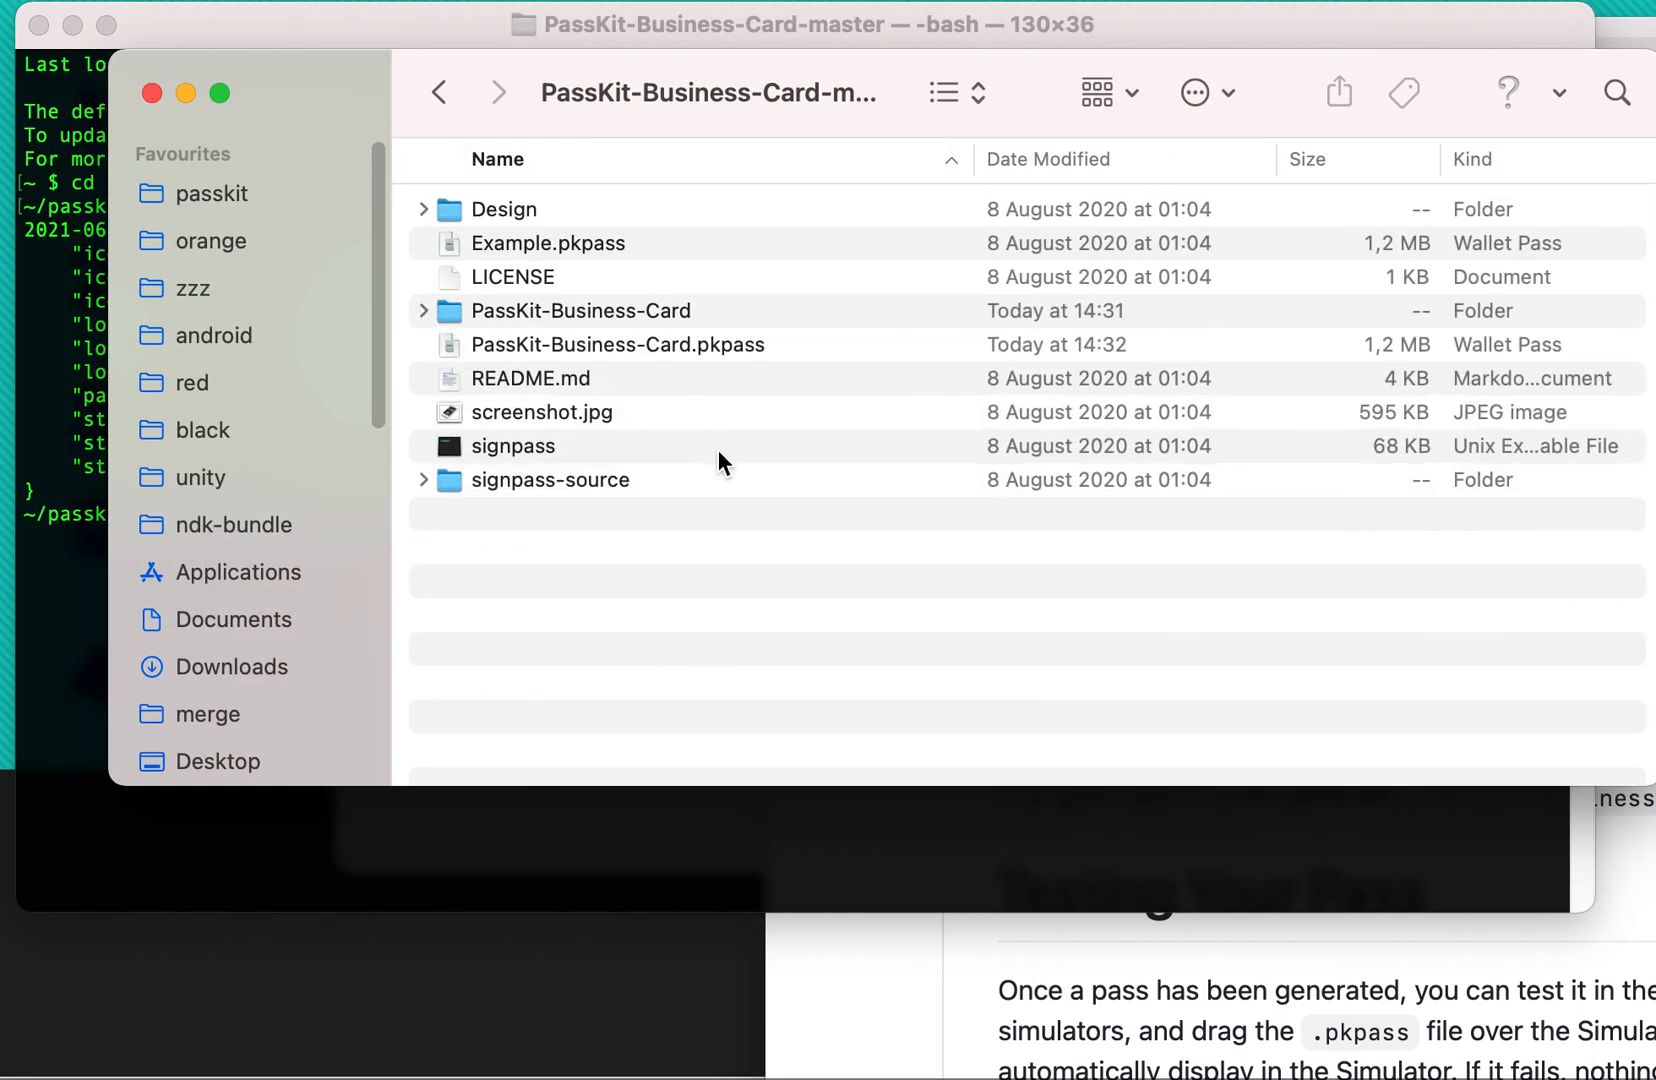
mouse_move(250, 226)
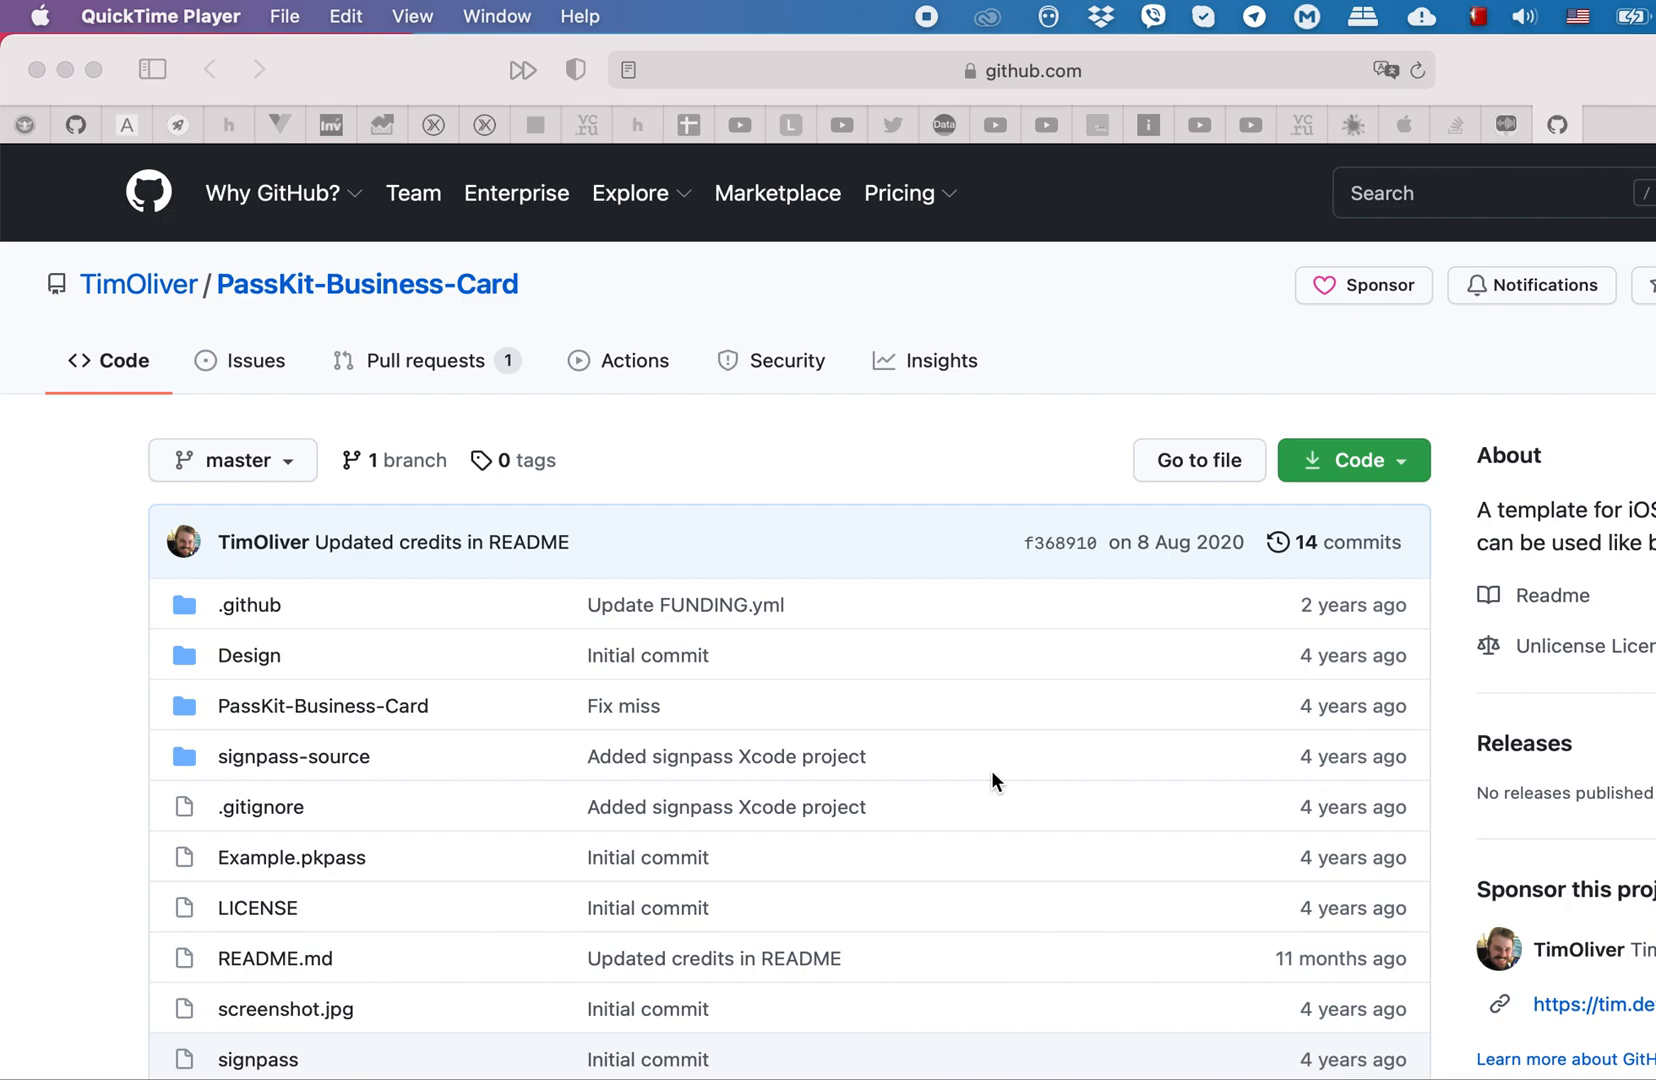
mouse_move(970, 790)
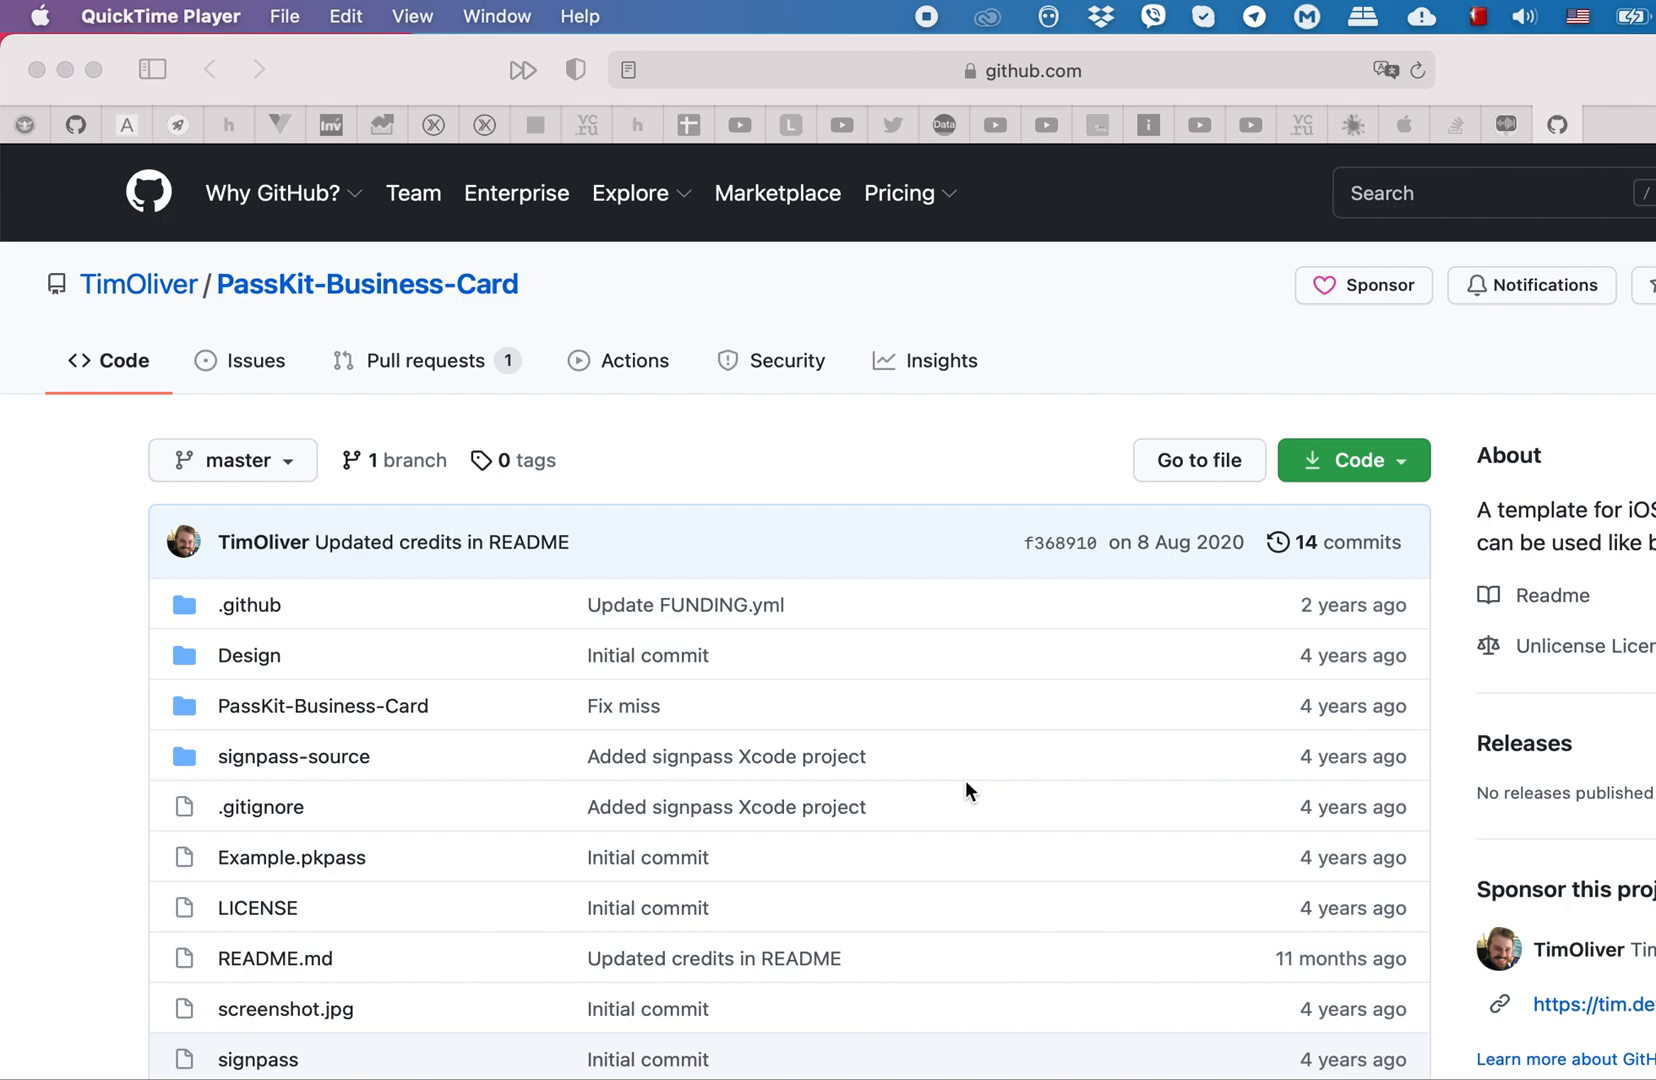
Launch Xcode through Spotlight so its welcome window appears.
key(cmd+space)
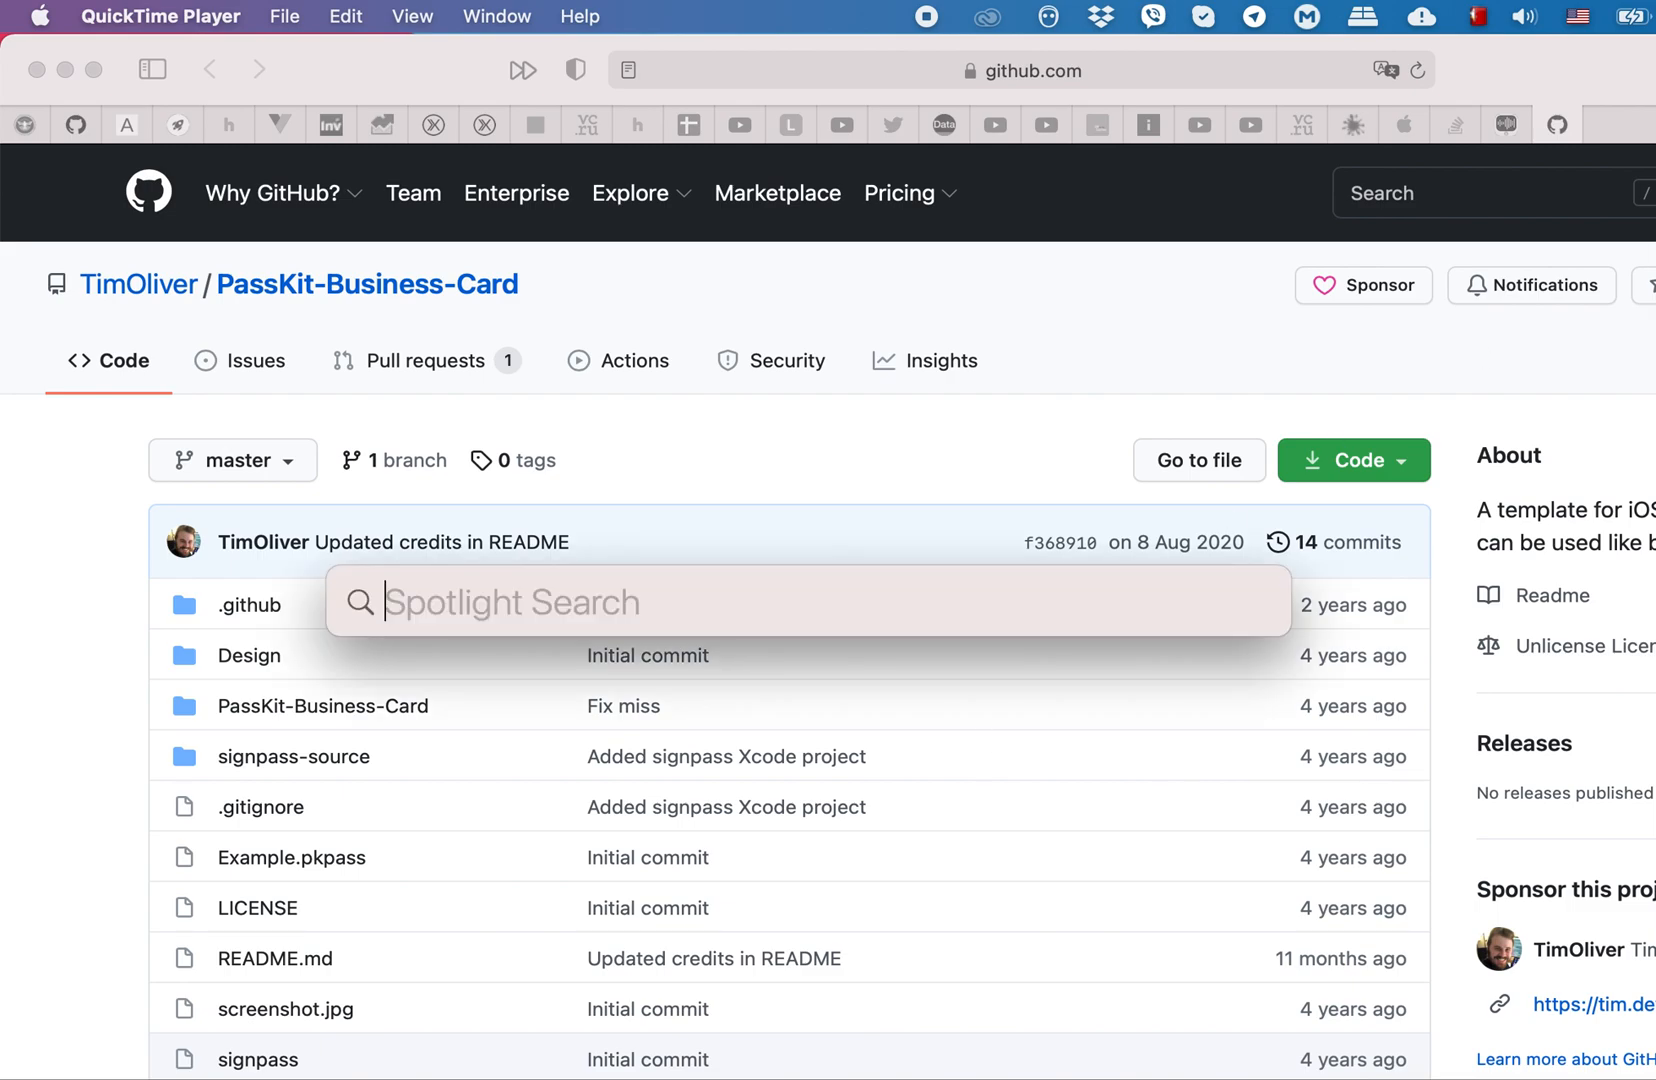
mouse_move(1266, 368)
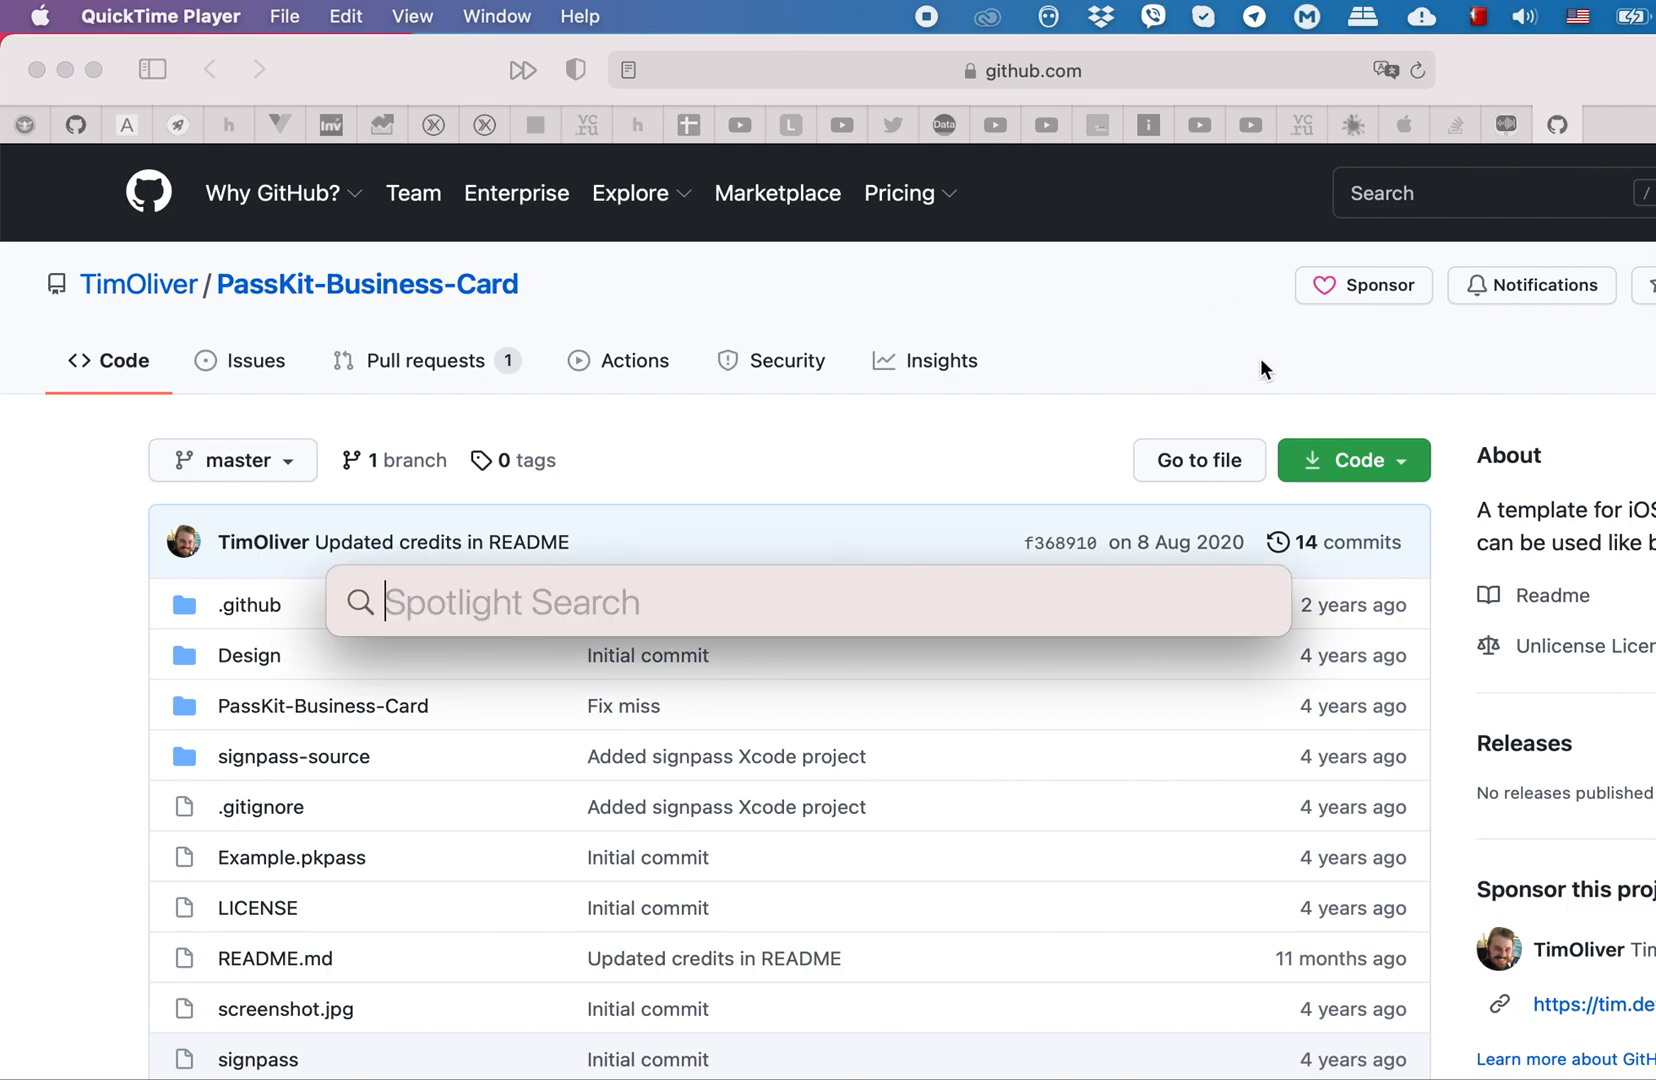
text(xcode)
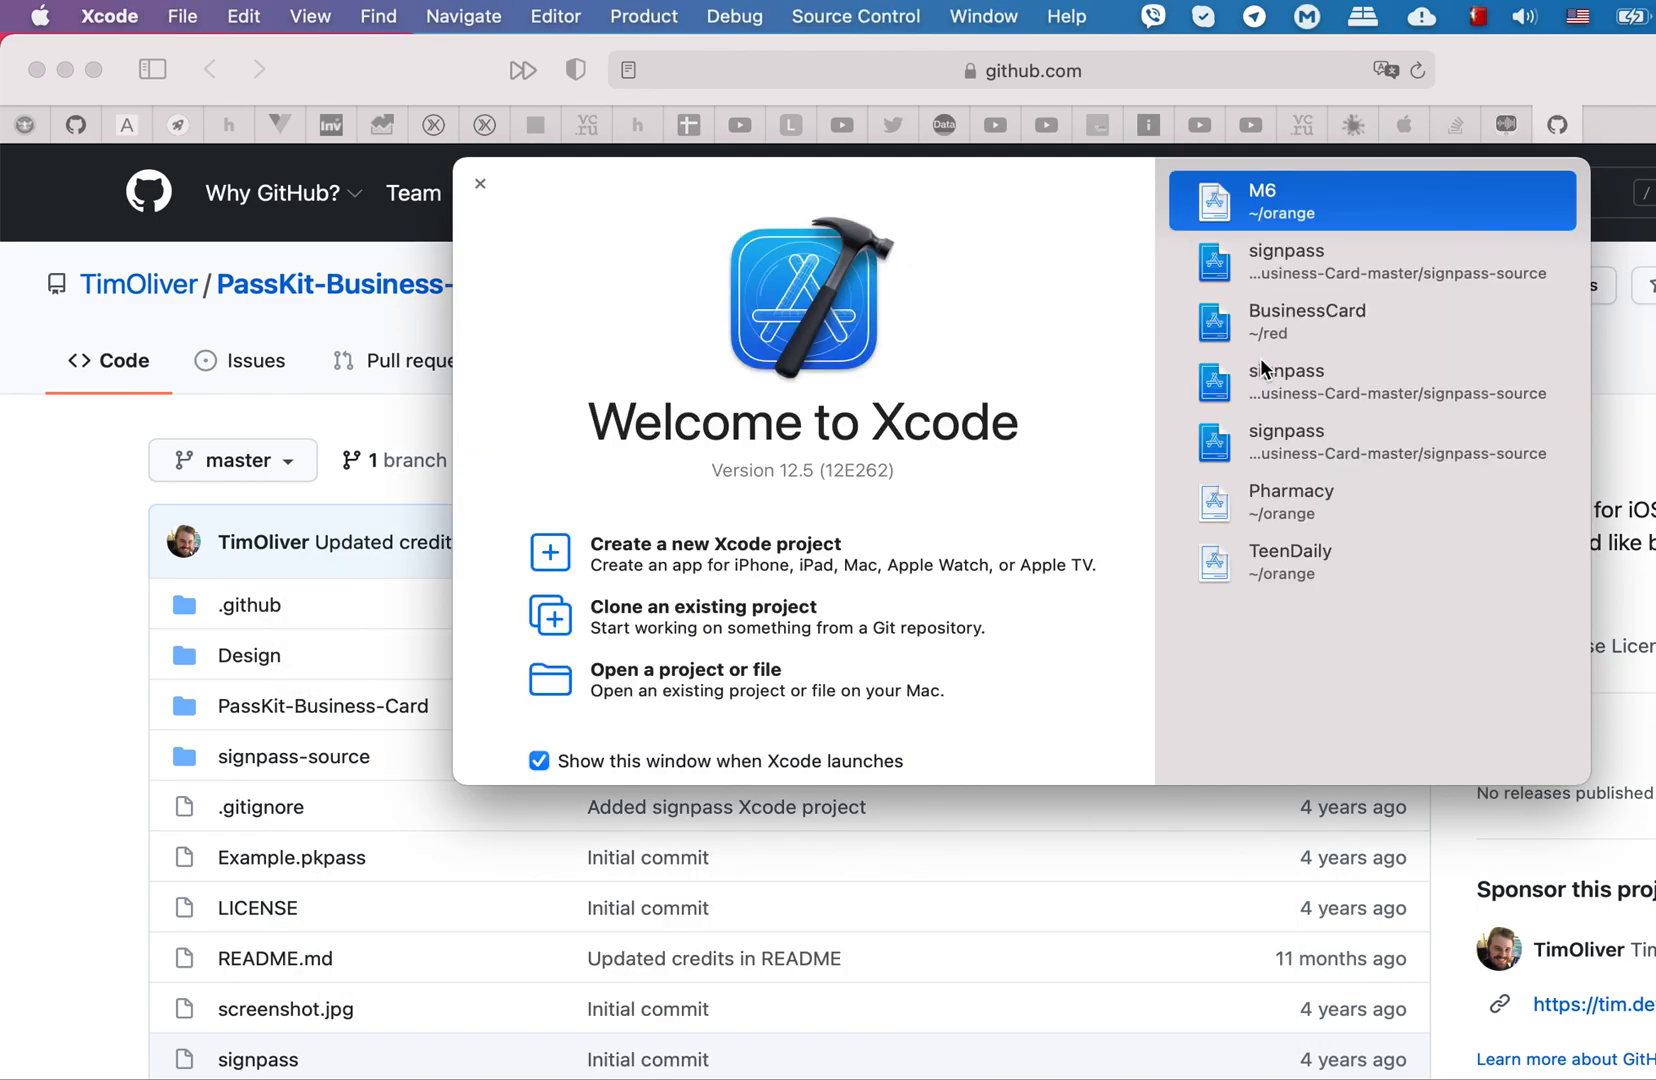
mouse_move(692, 568)
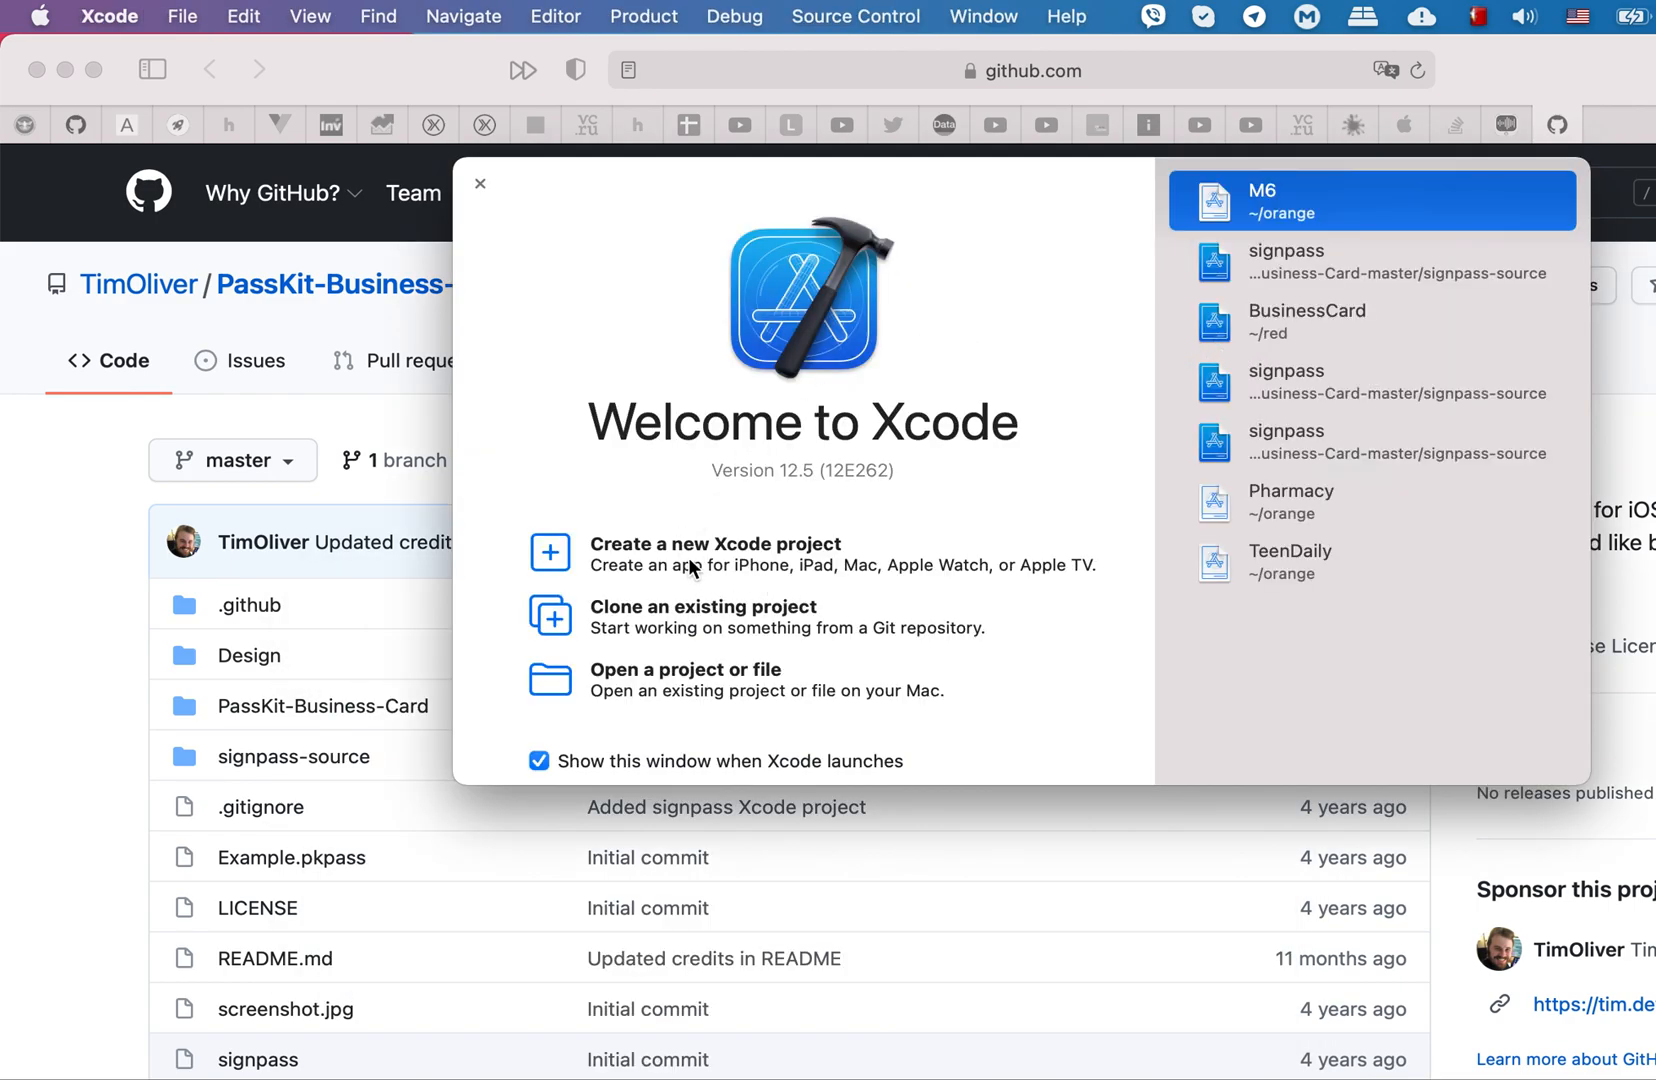
Create an iOS App project named BusinessCard with Storyboard and Swift, saved in passkit.
click(714, 544)
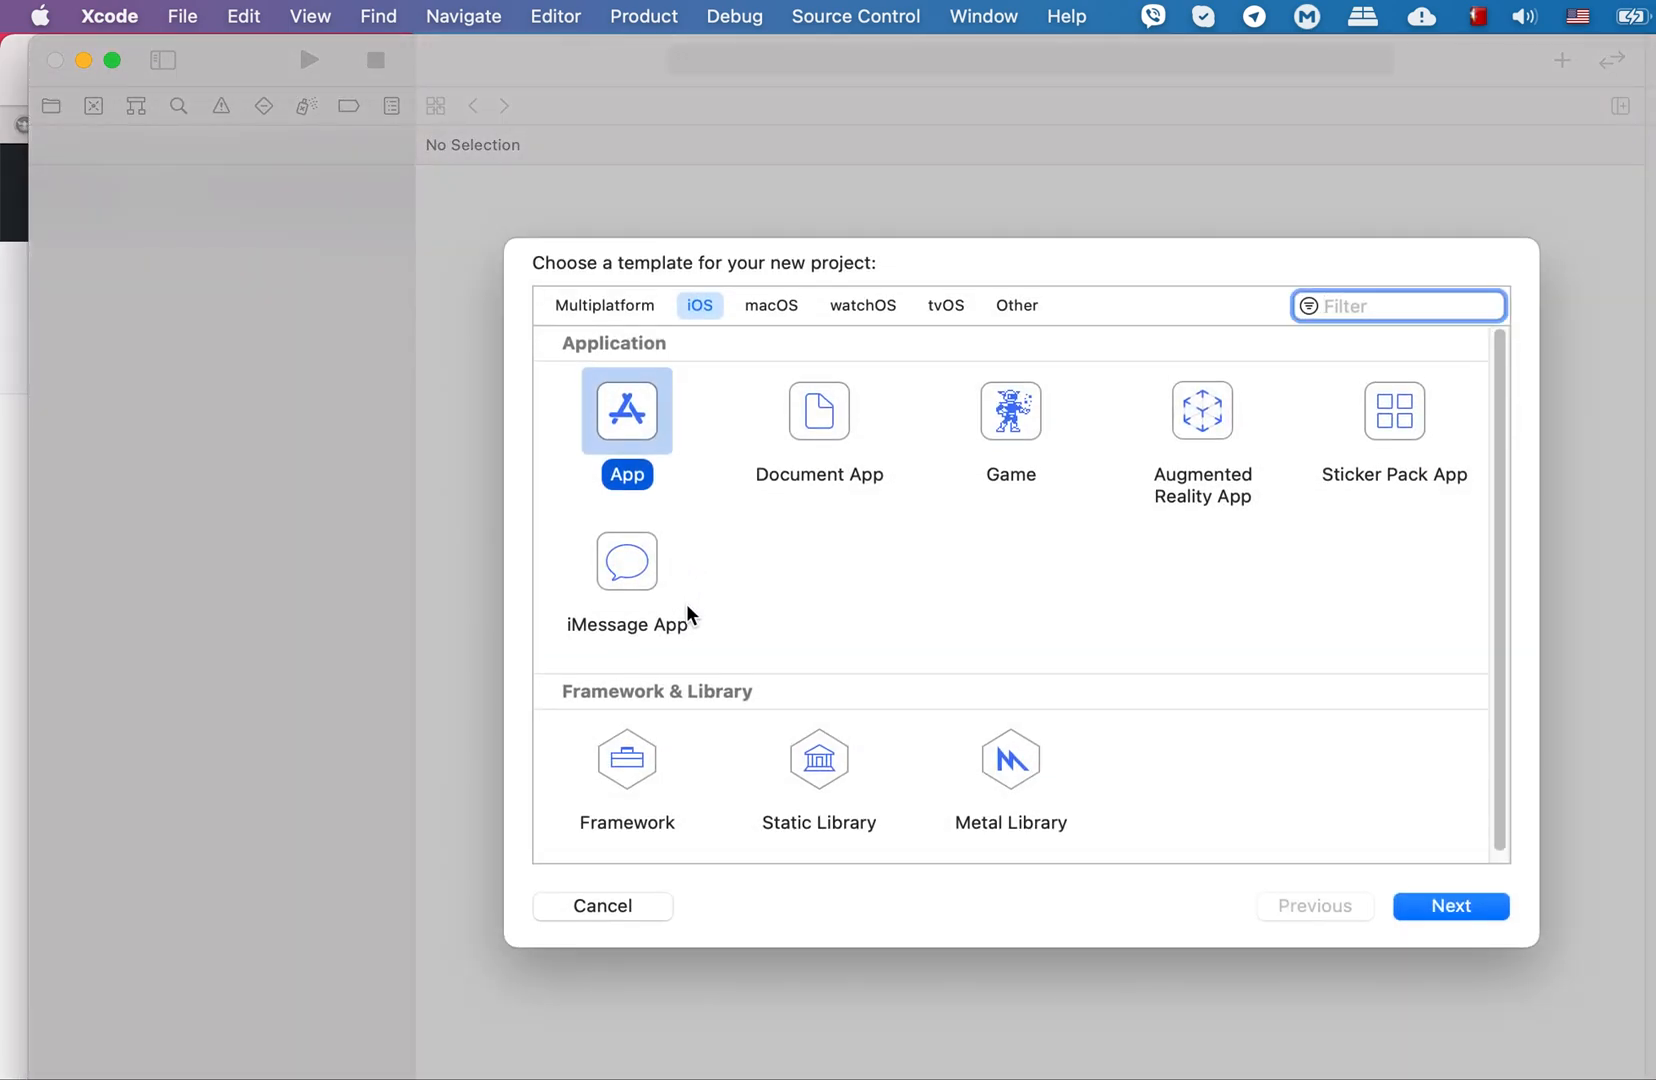
click(1448, 906)
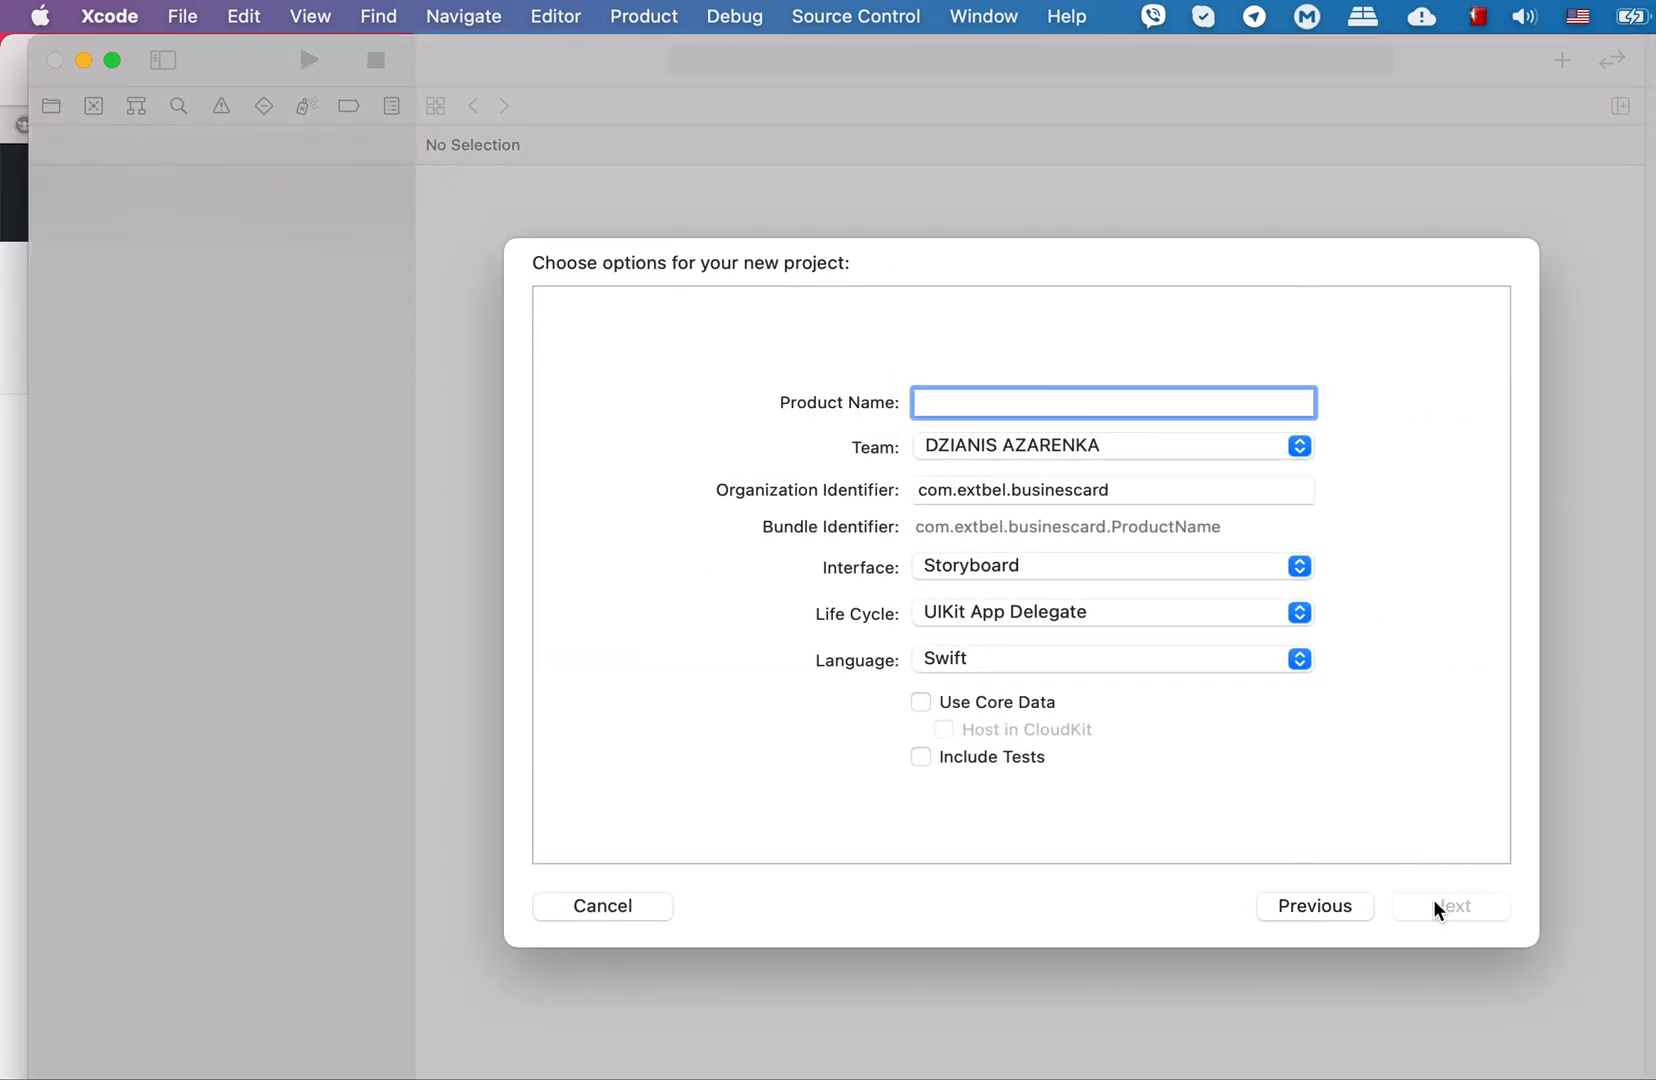
mouse_move(972, 398)
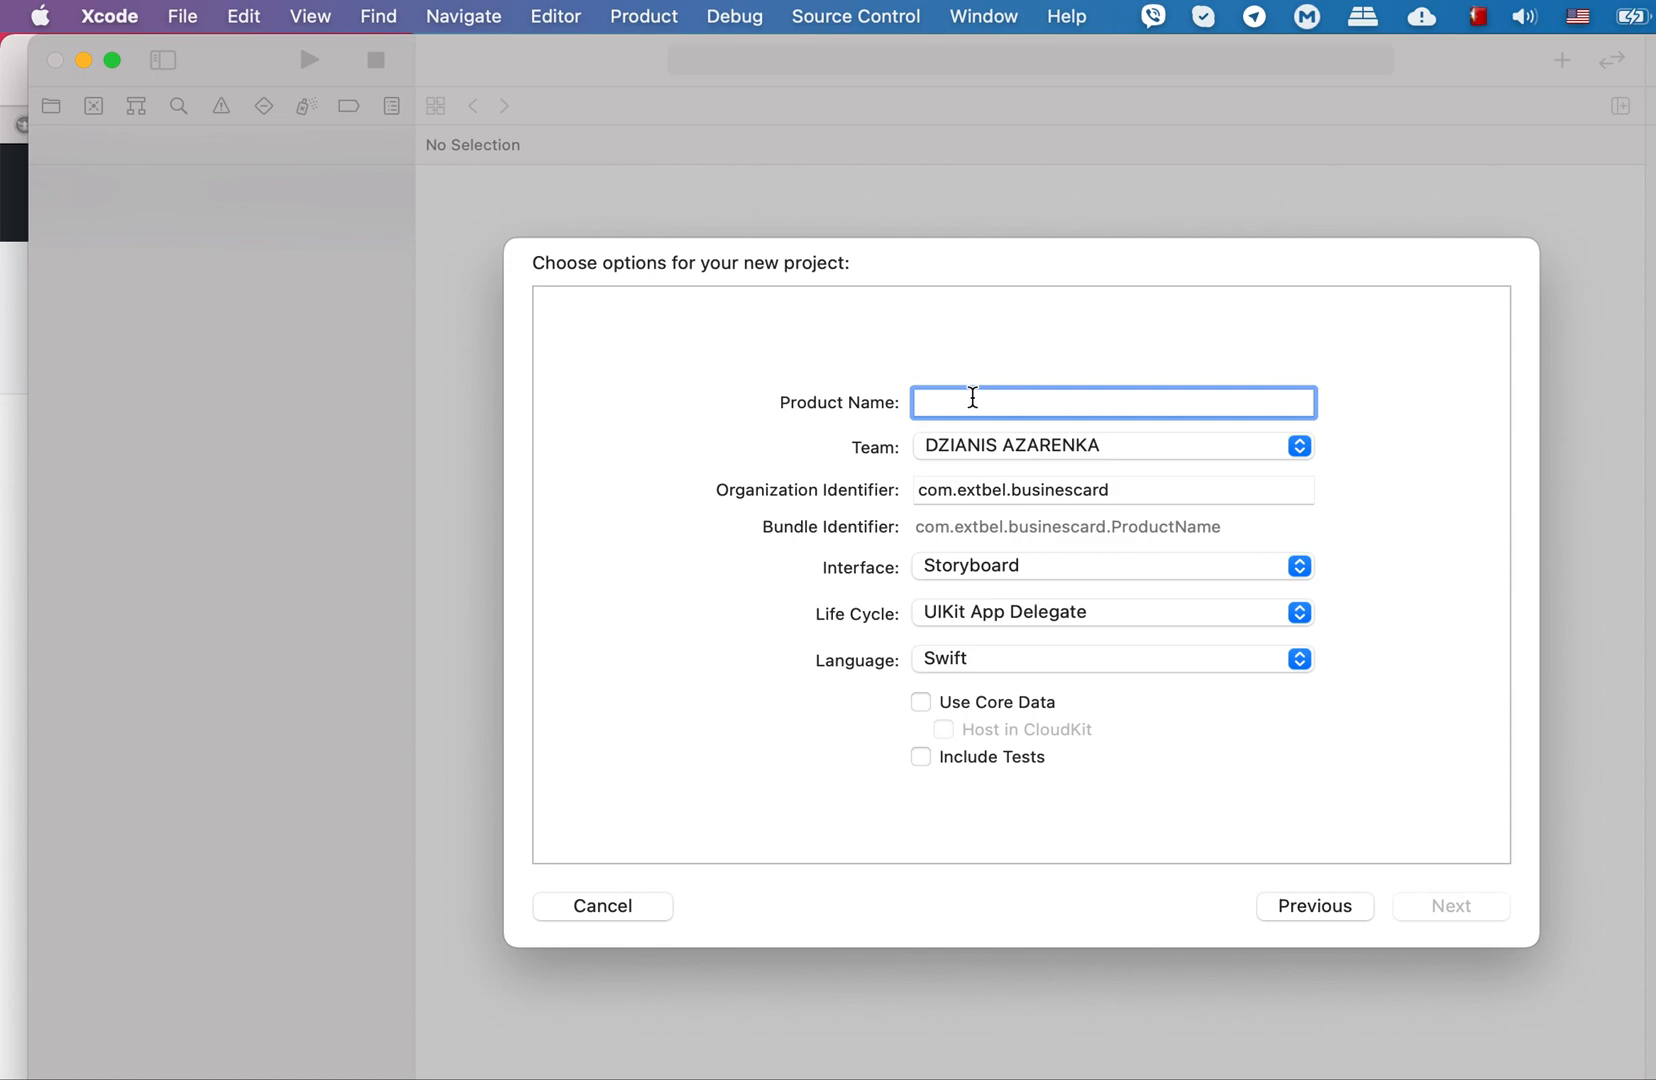
text(Busines)
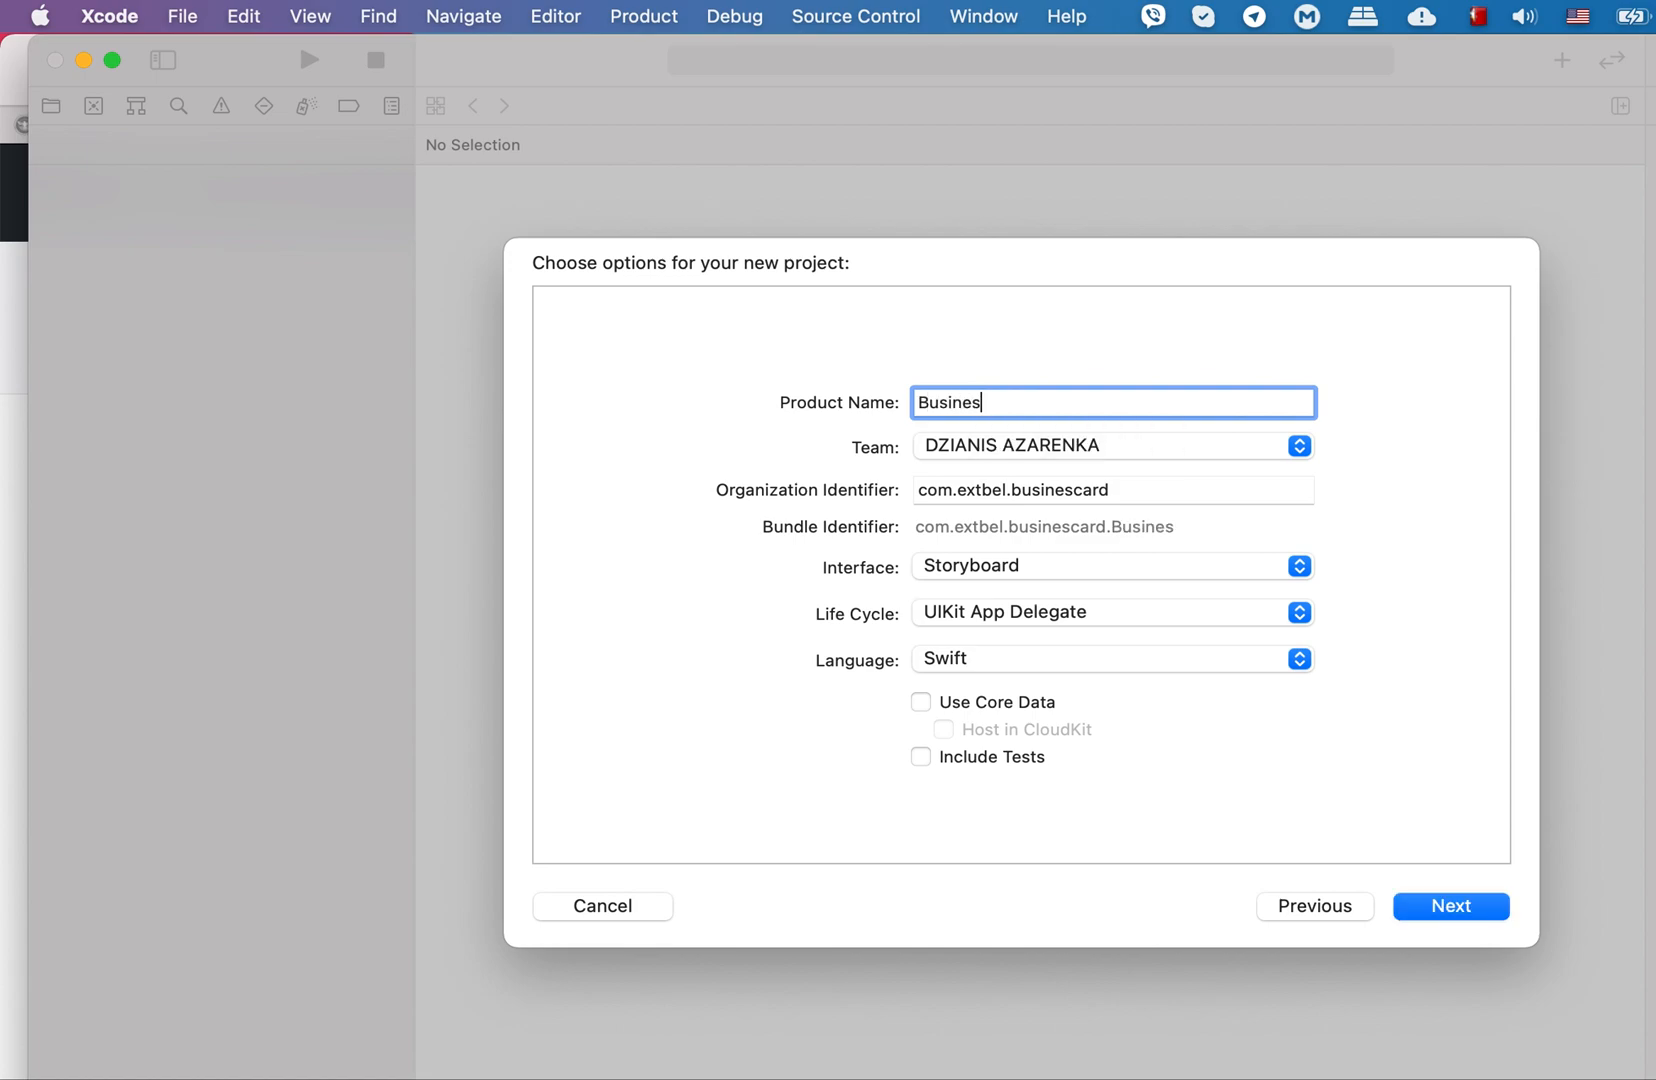
text(sCard)
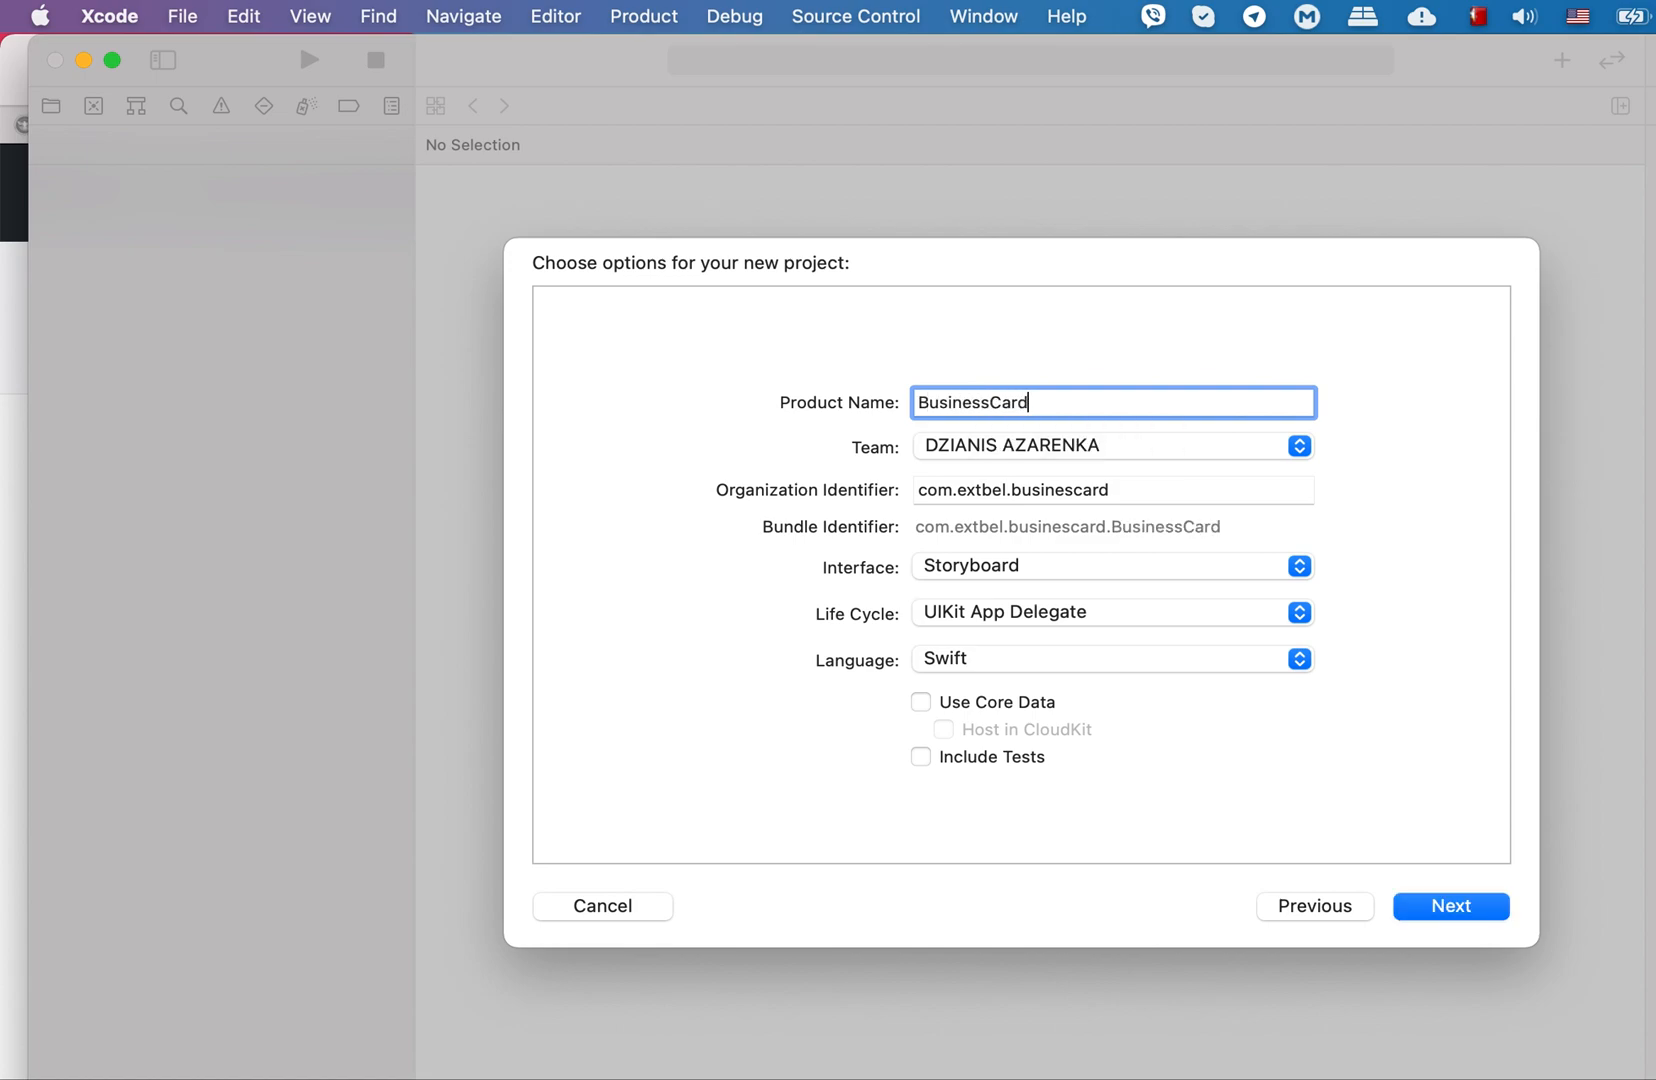
mouse_move(1452, 906)
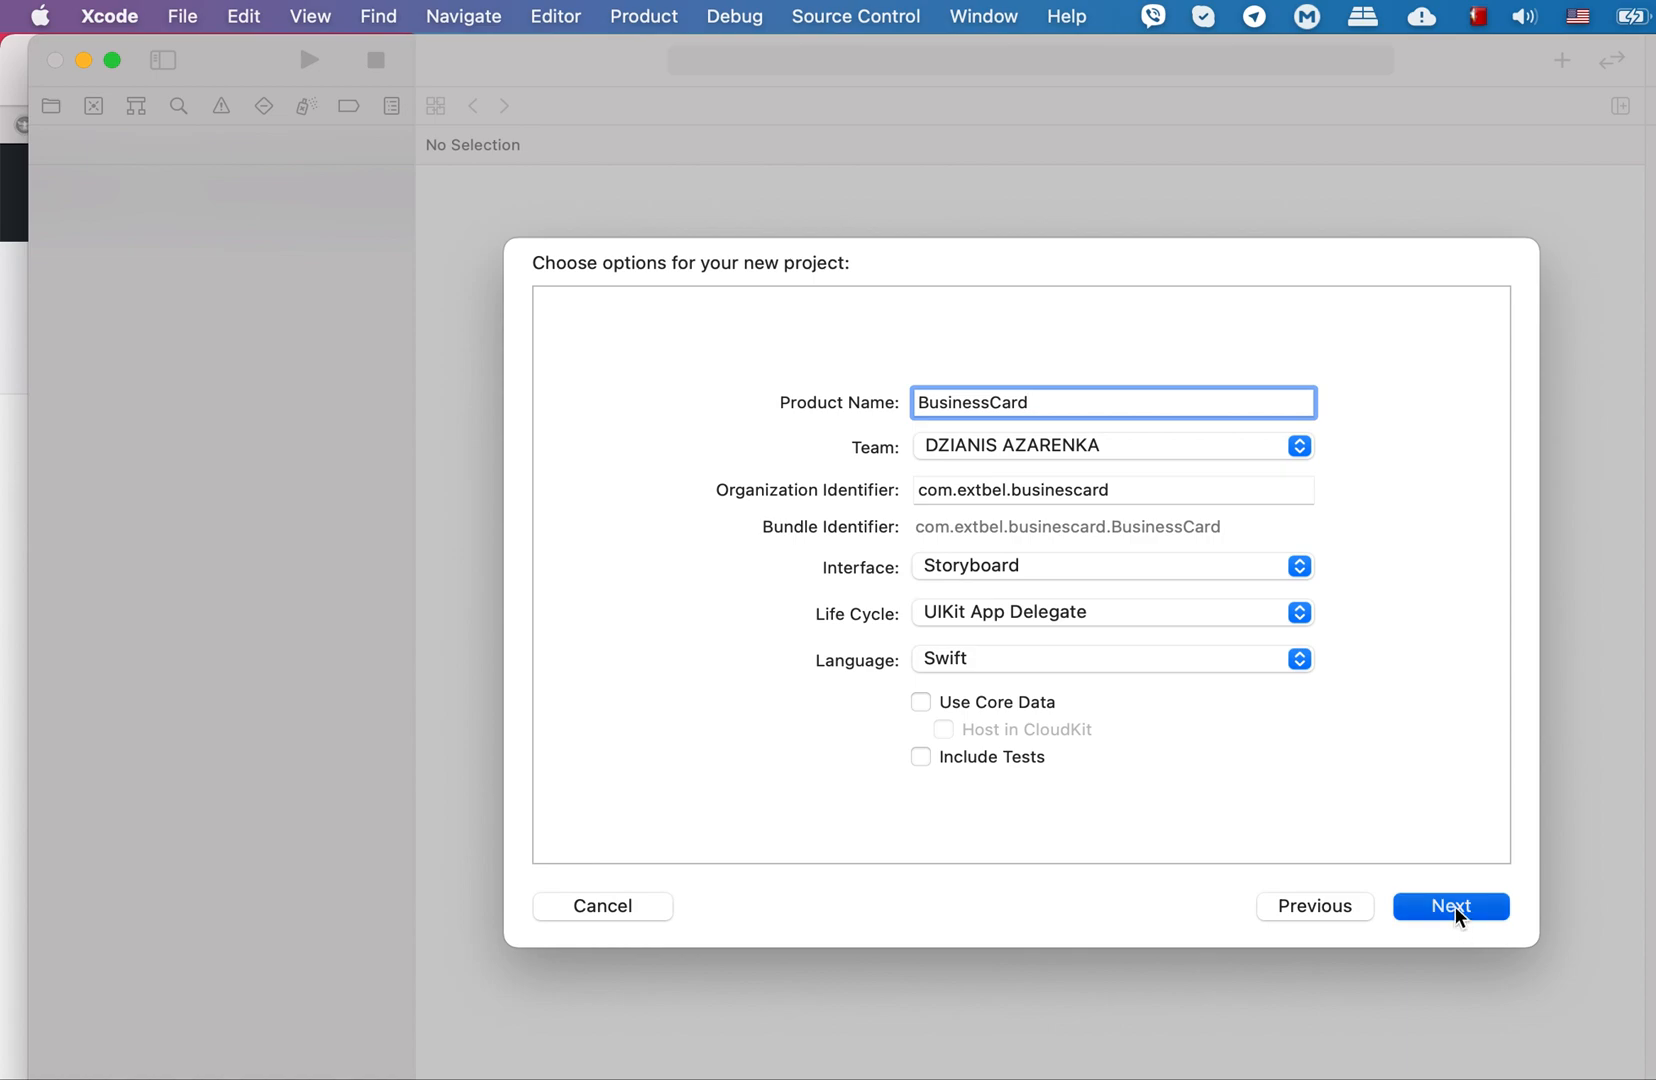
click(1450, 906)
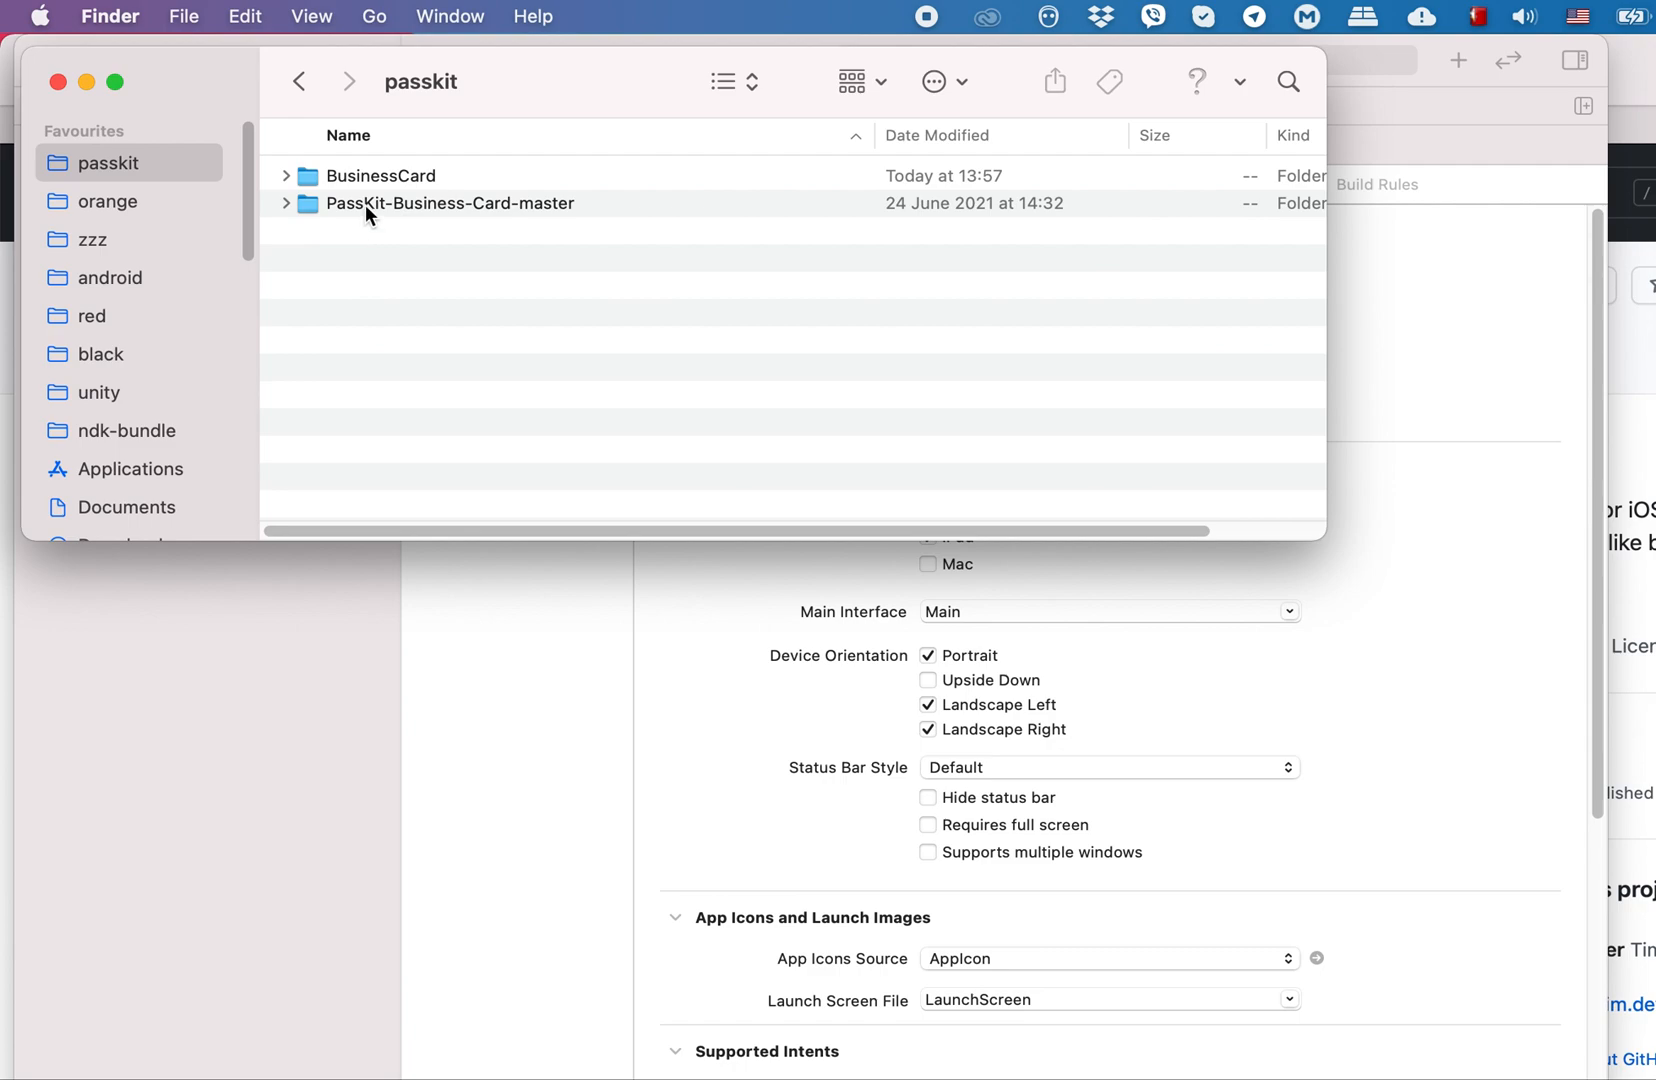
double_click(452, 202)
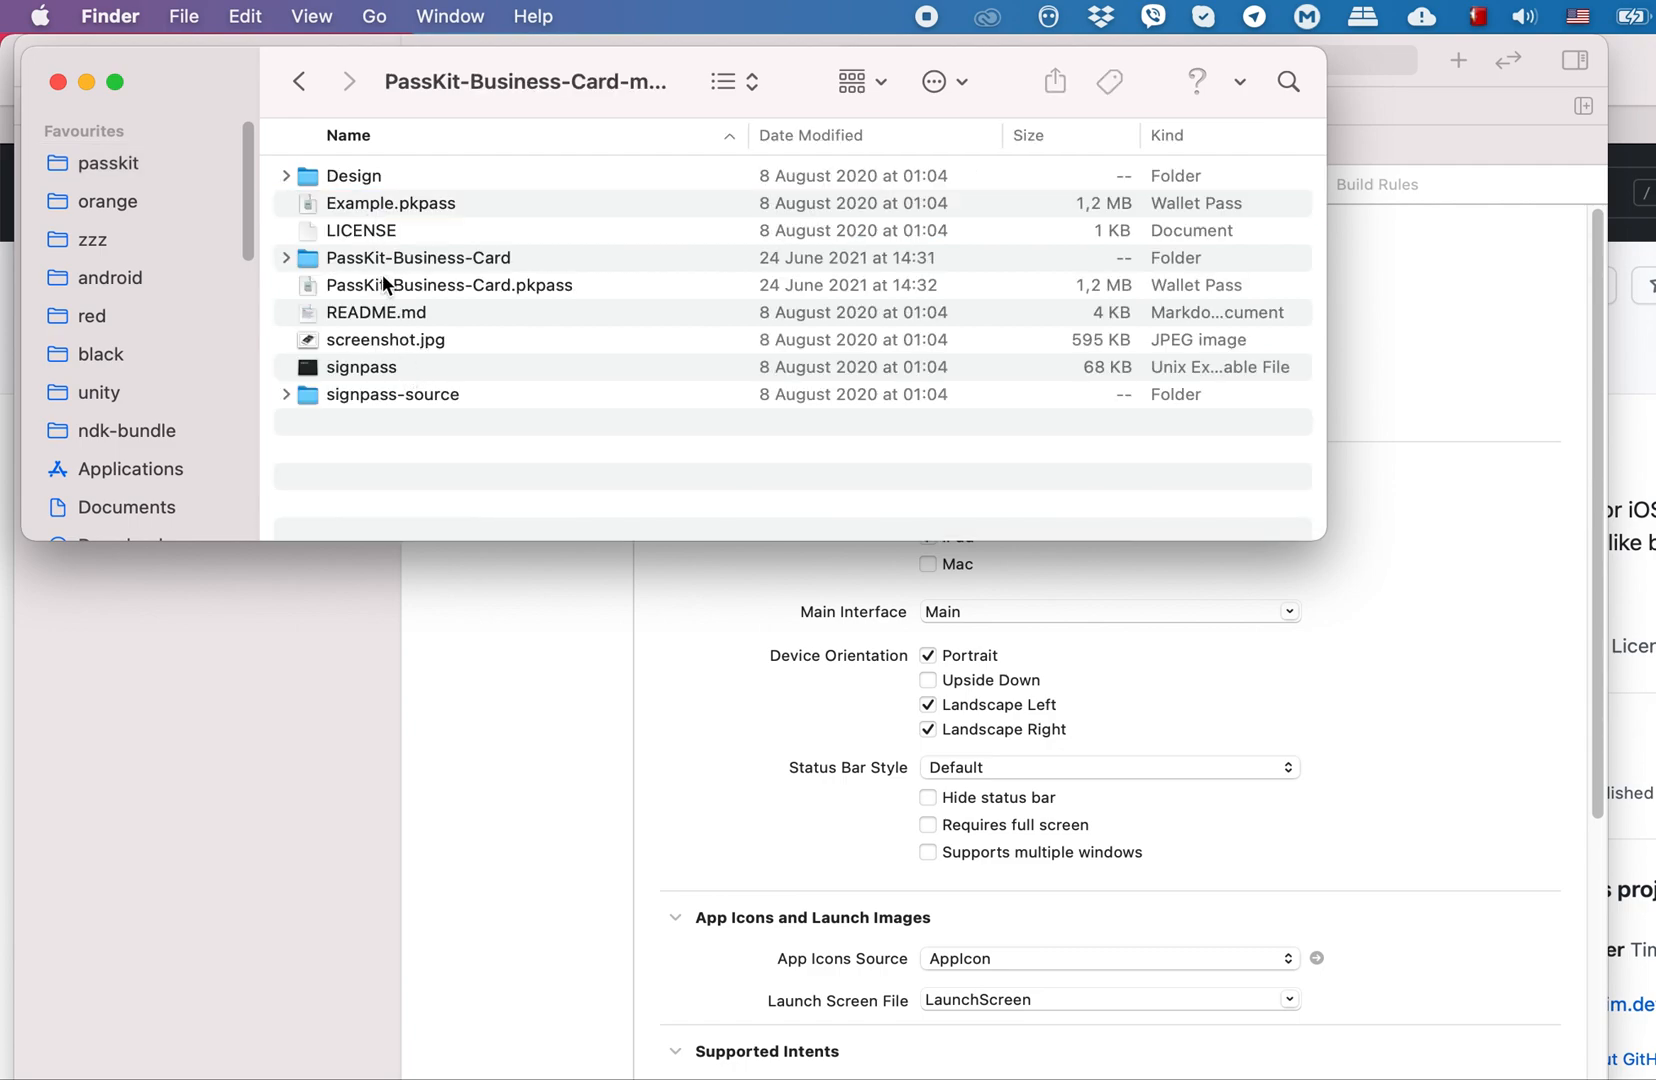
Add PassKit-Business-Card.pkpass to the BusinessCard project and target, then show Main.storyboard.
click(448, 284)
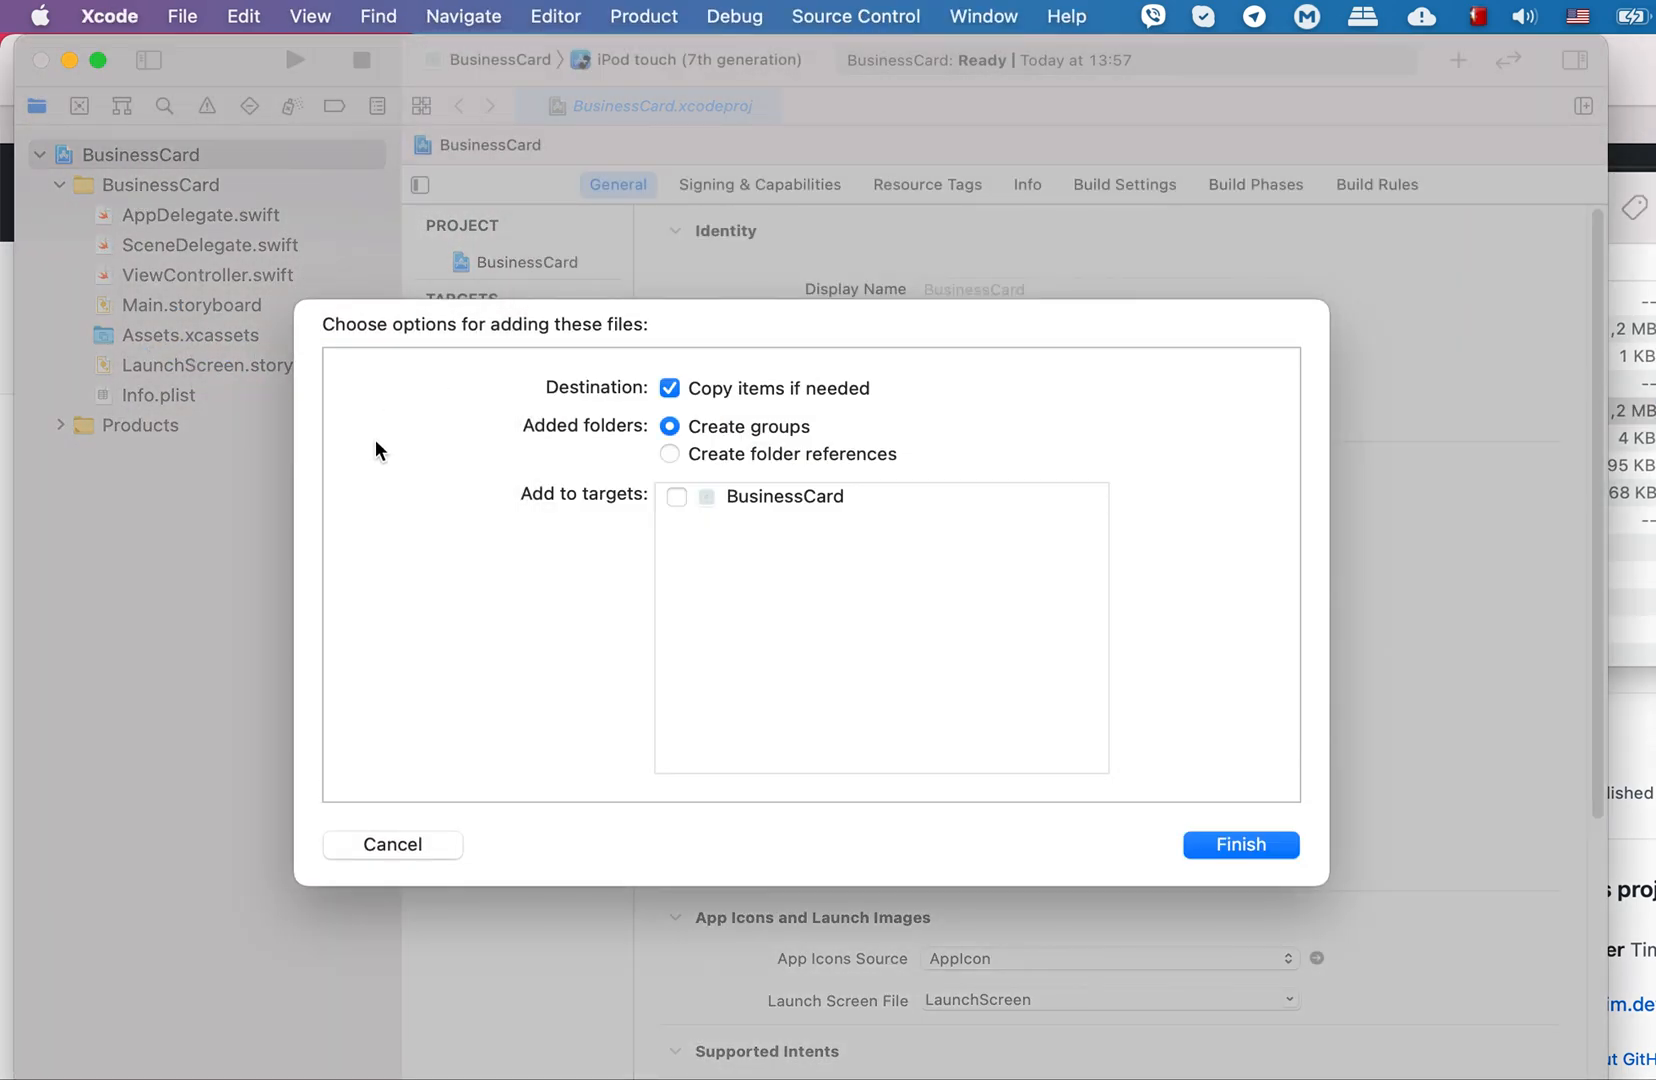
mouse_move(512, 632)
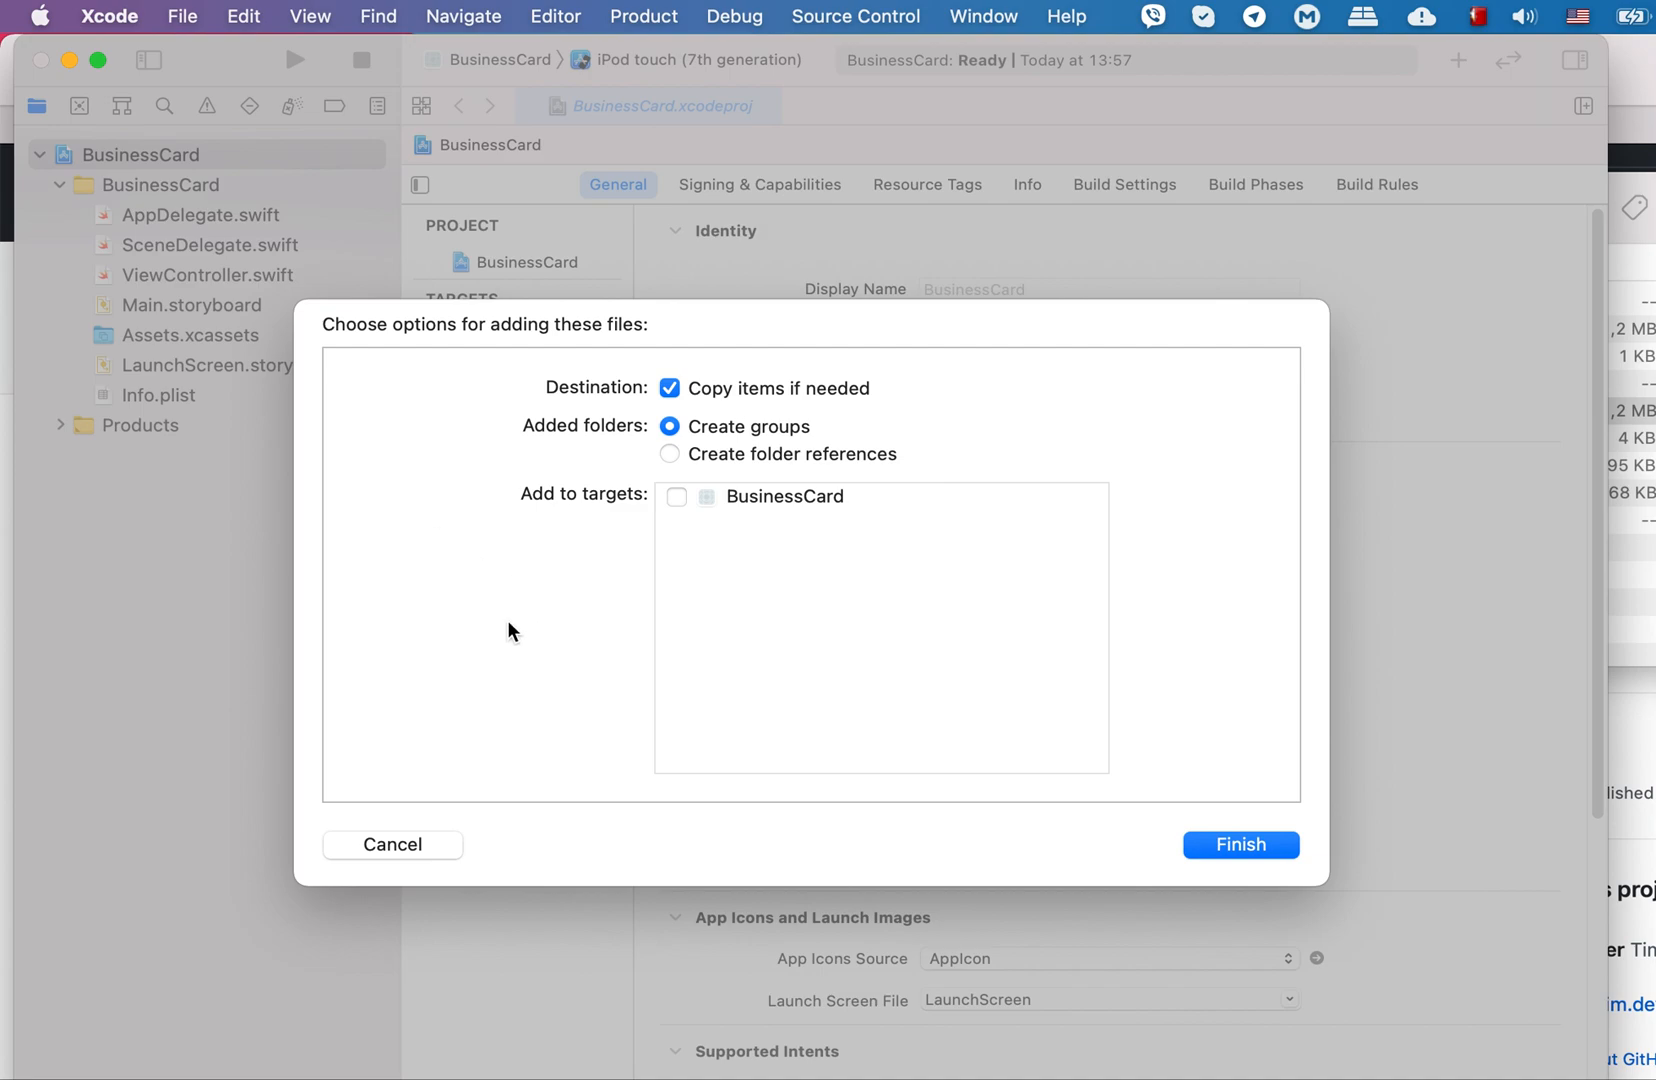
click(674, 496)
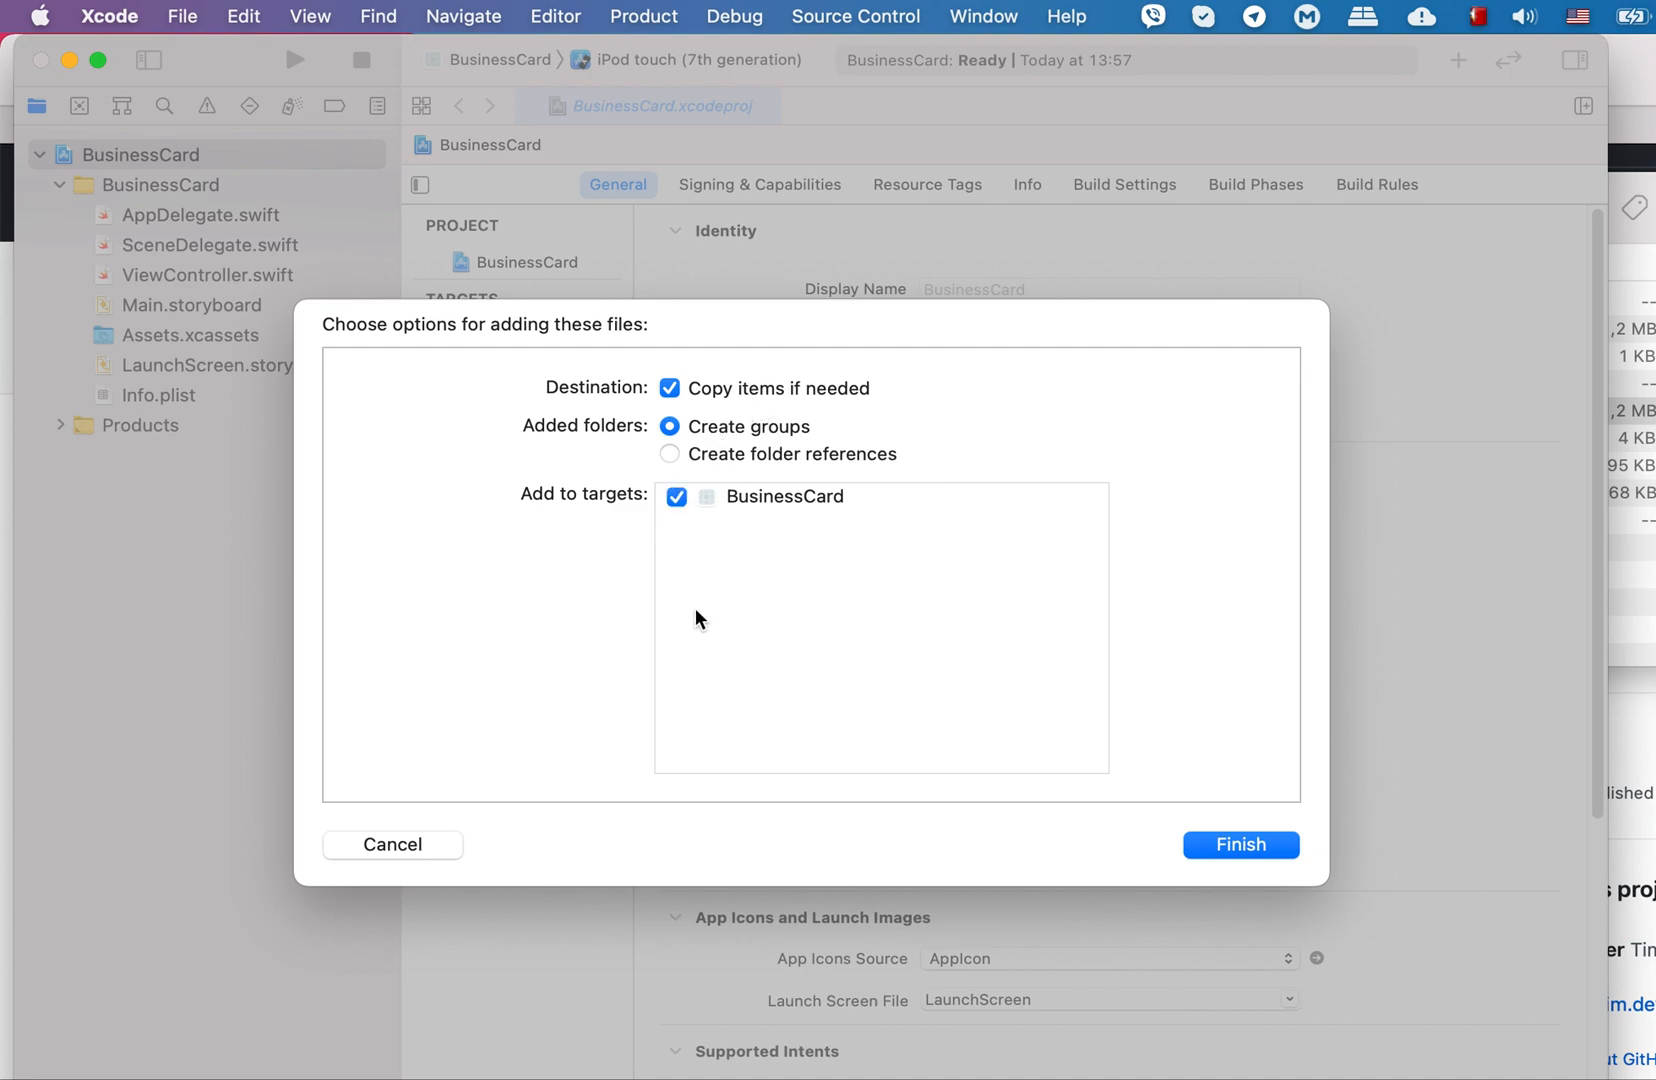
mouse_move(882, 452)
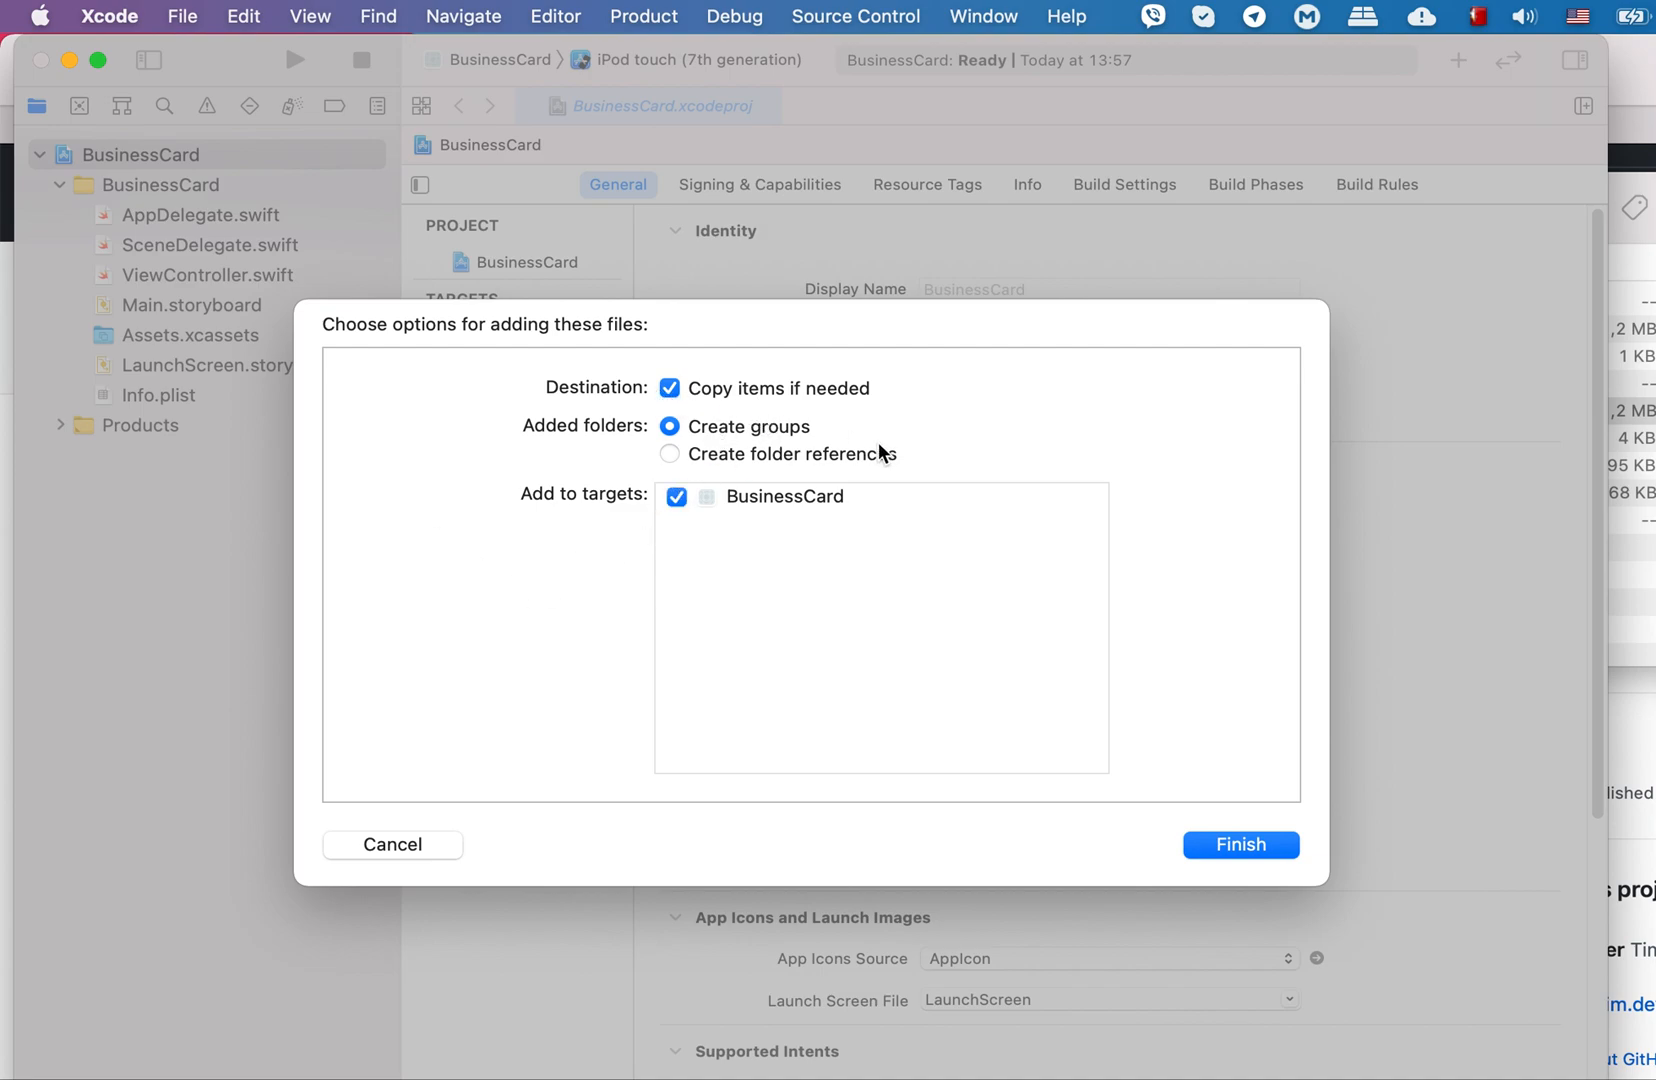
click(1240, 844)
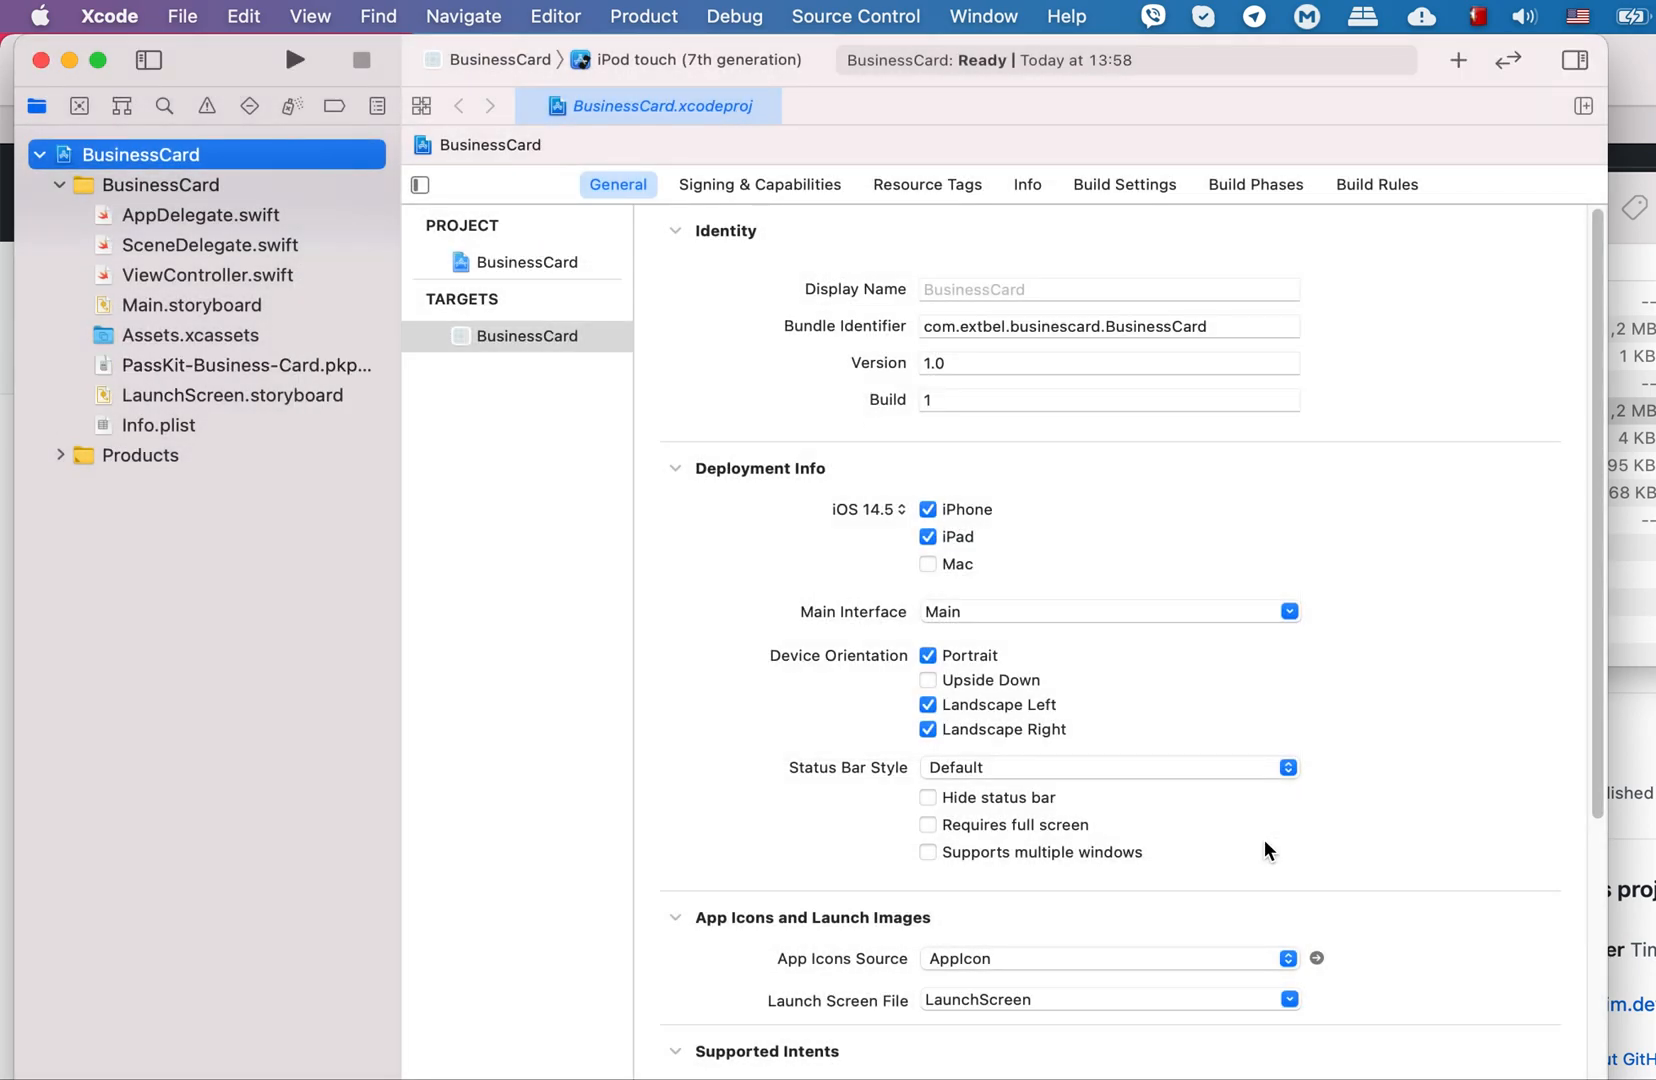
mouse_move(270, 292)
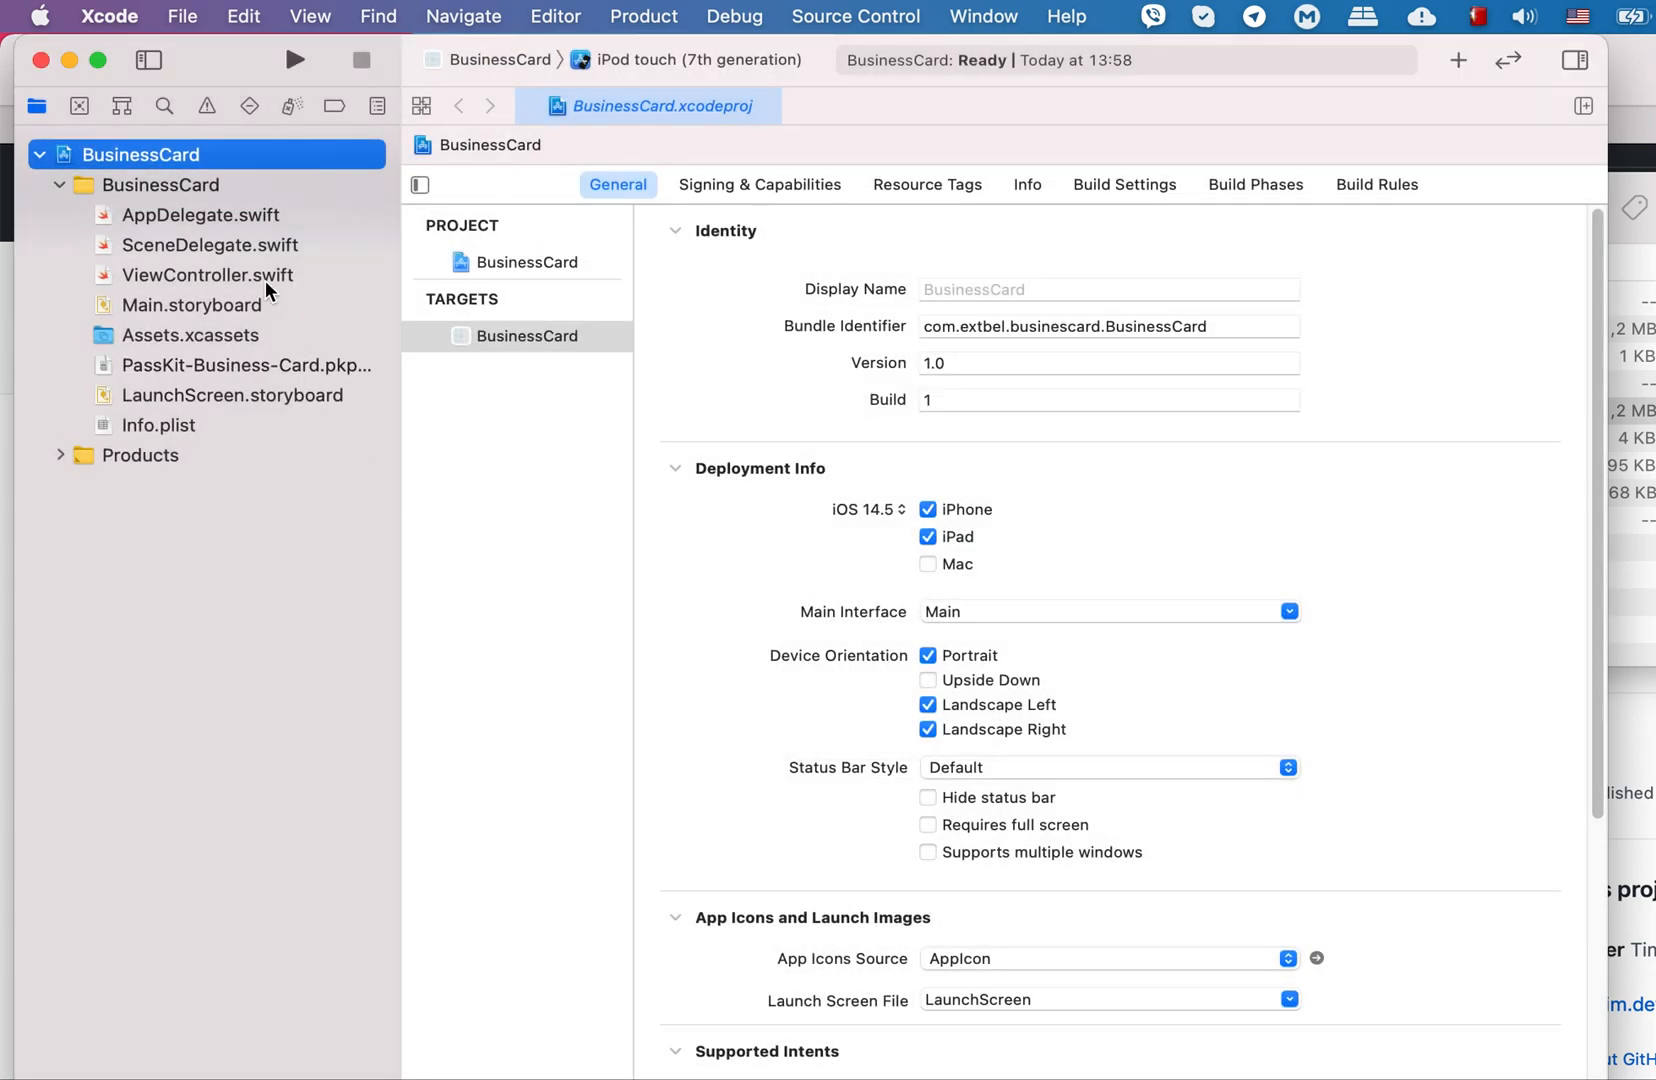
click(194, 304)
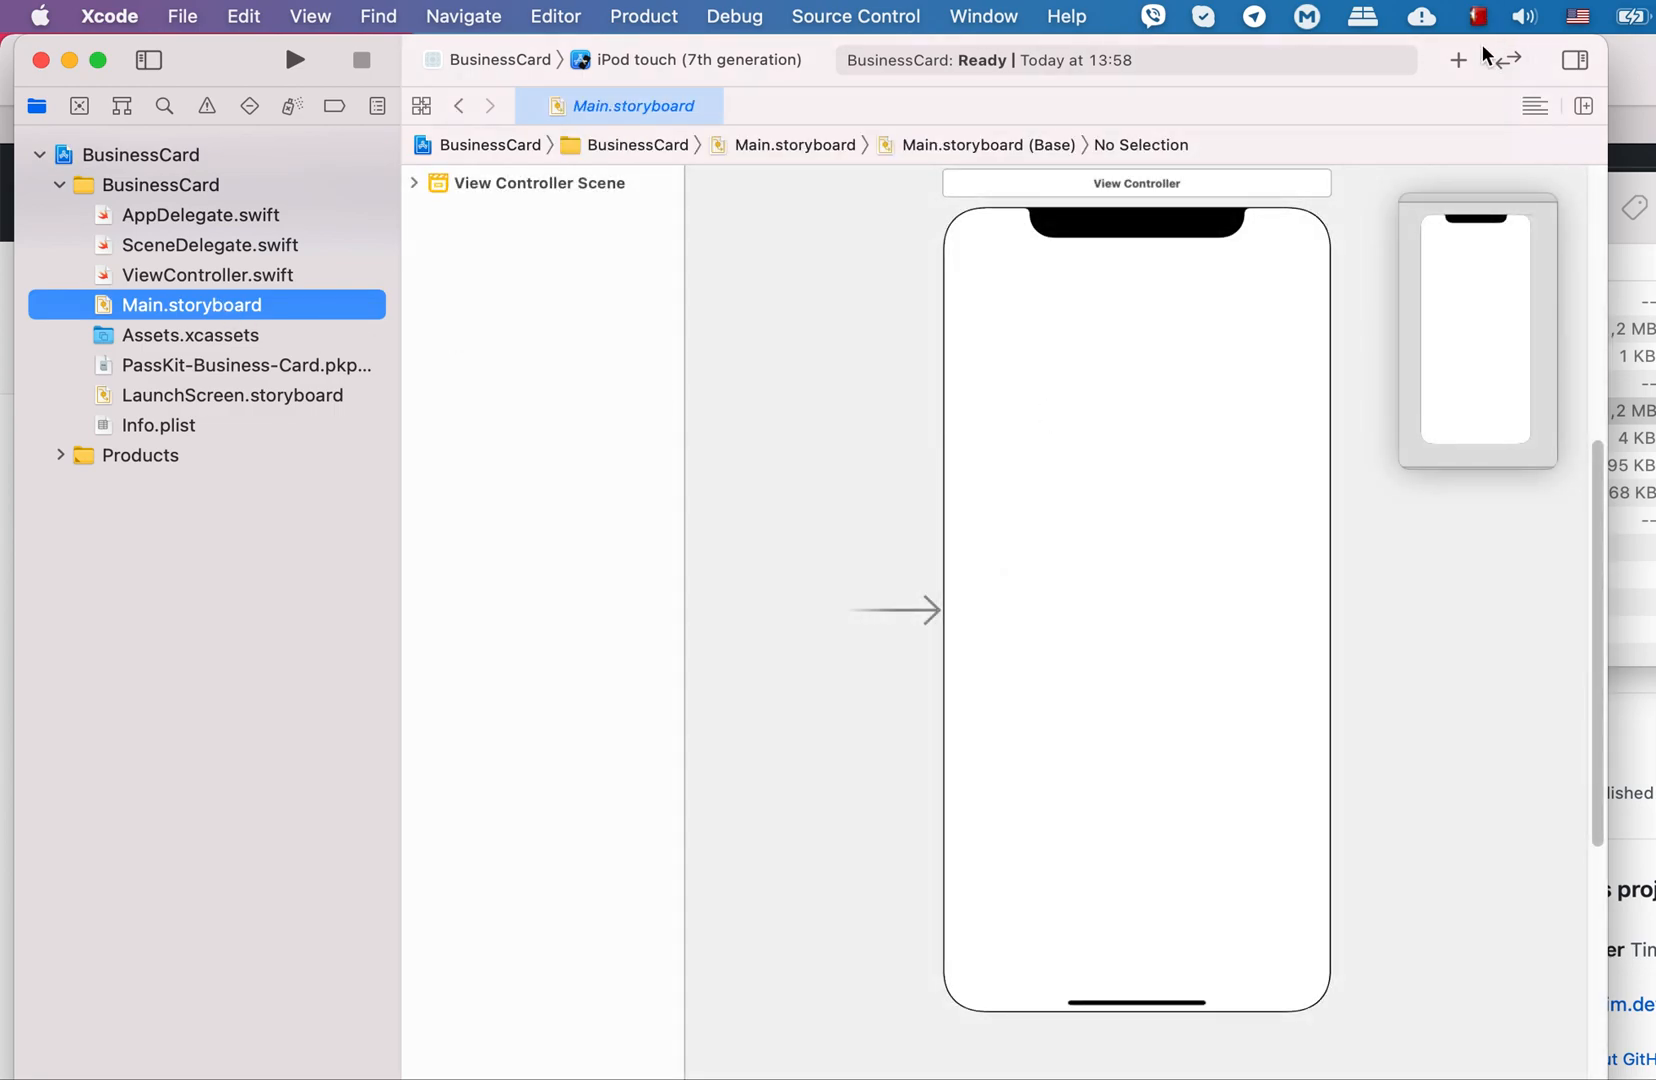
Add a Button from the library to the view and title it 'Show a Business card'.
click(1458, 60)
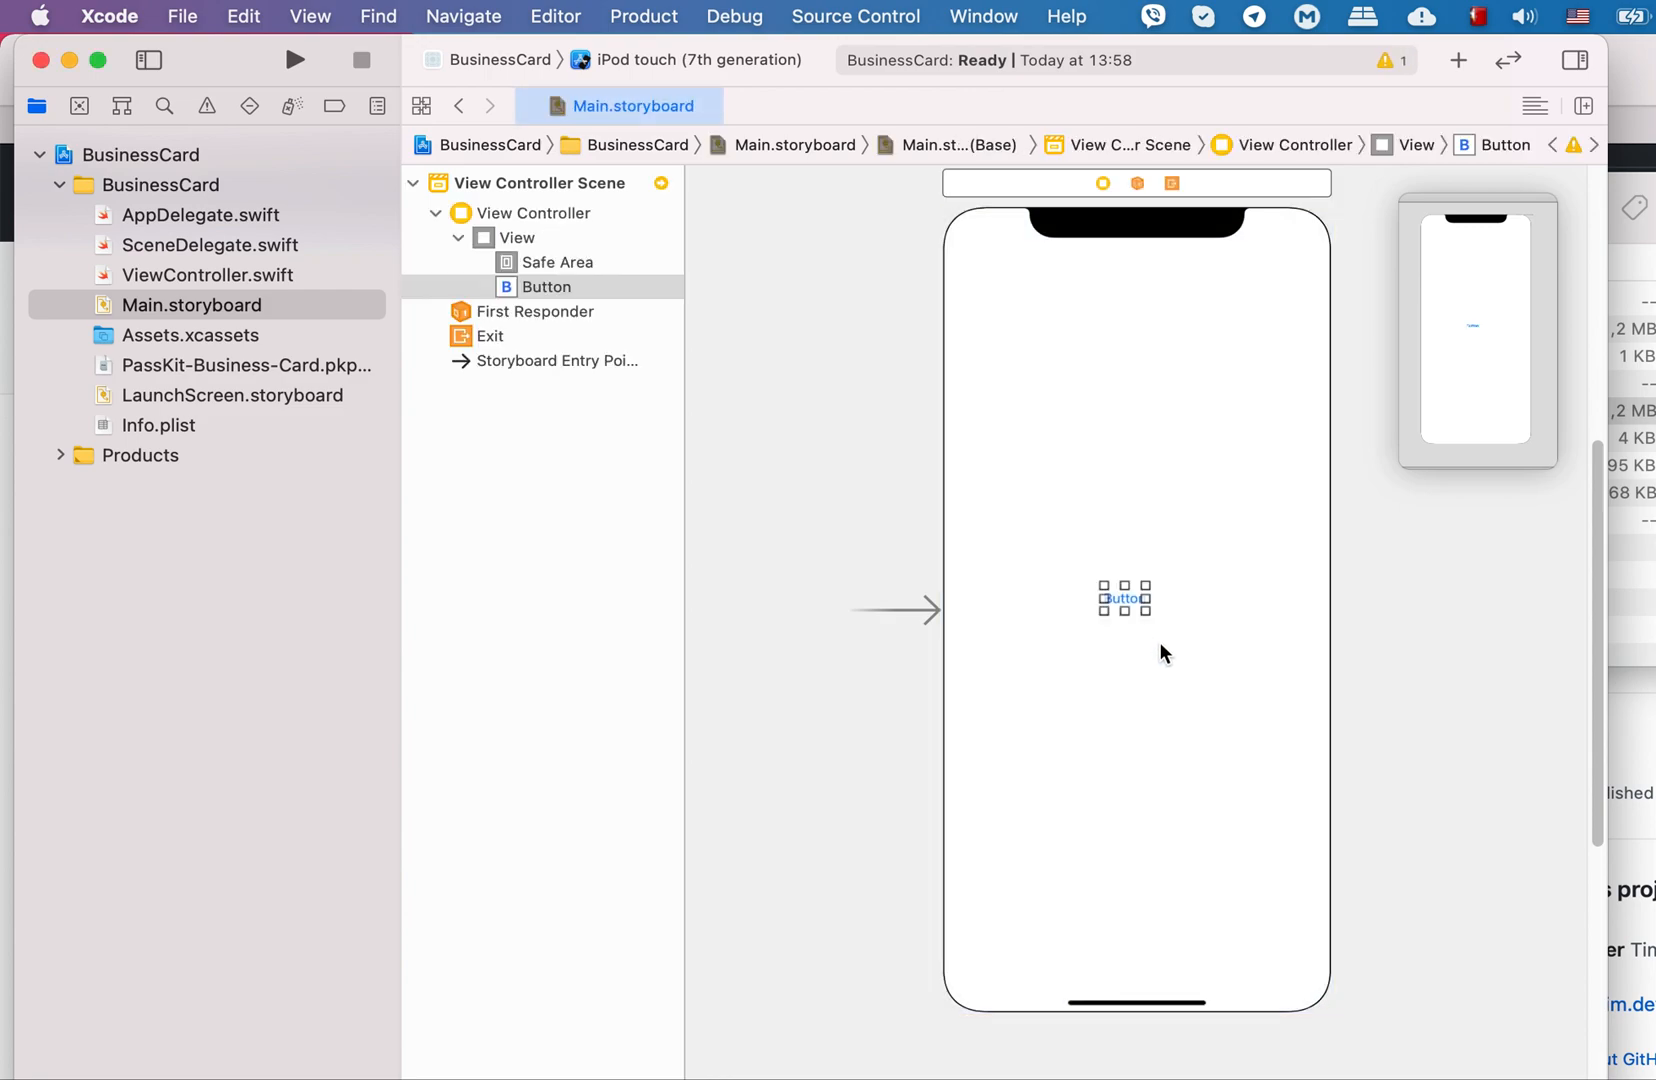
mouse_move(1198, 680)
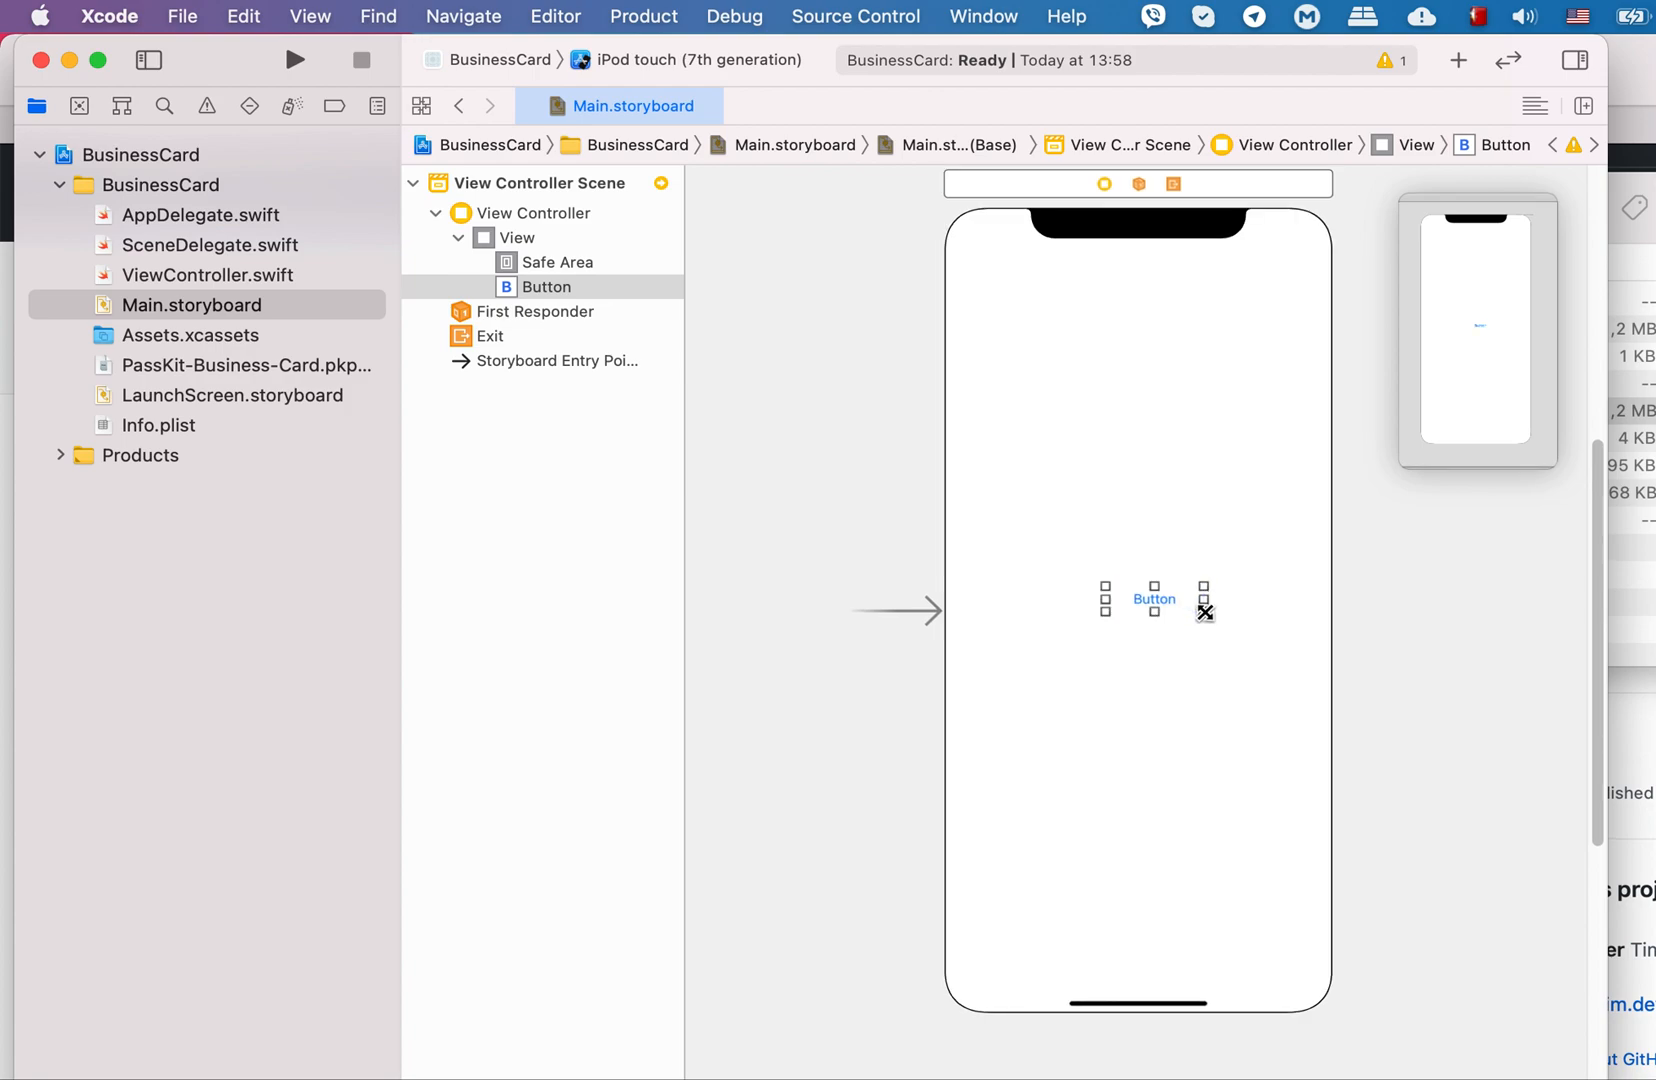
mouse_move(1188, 630)
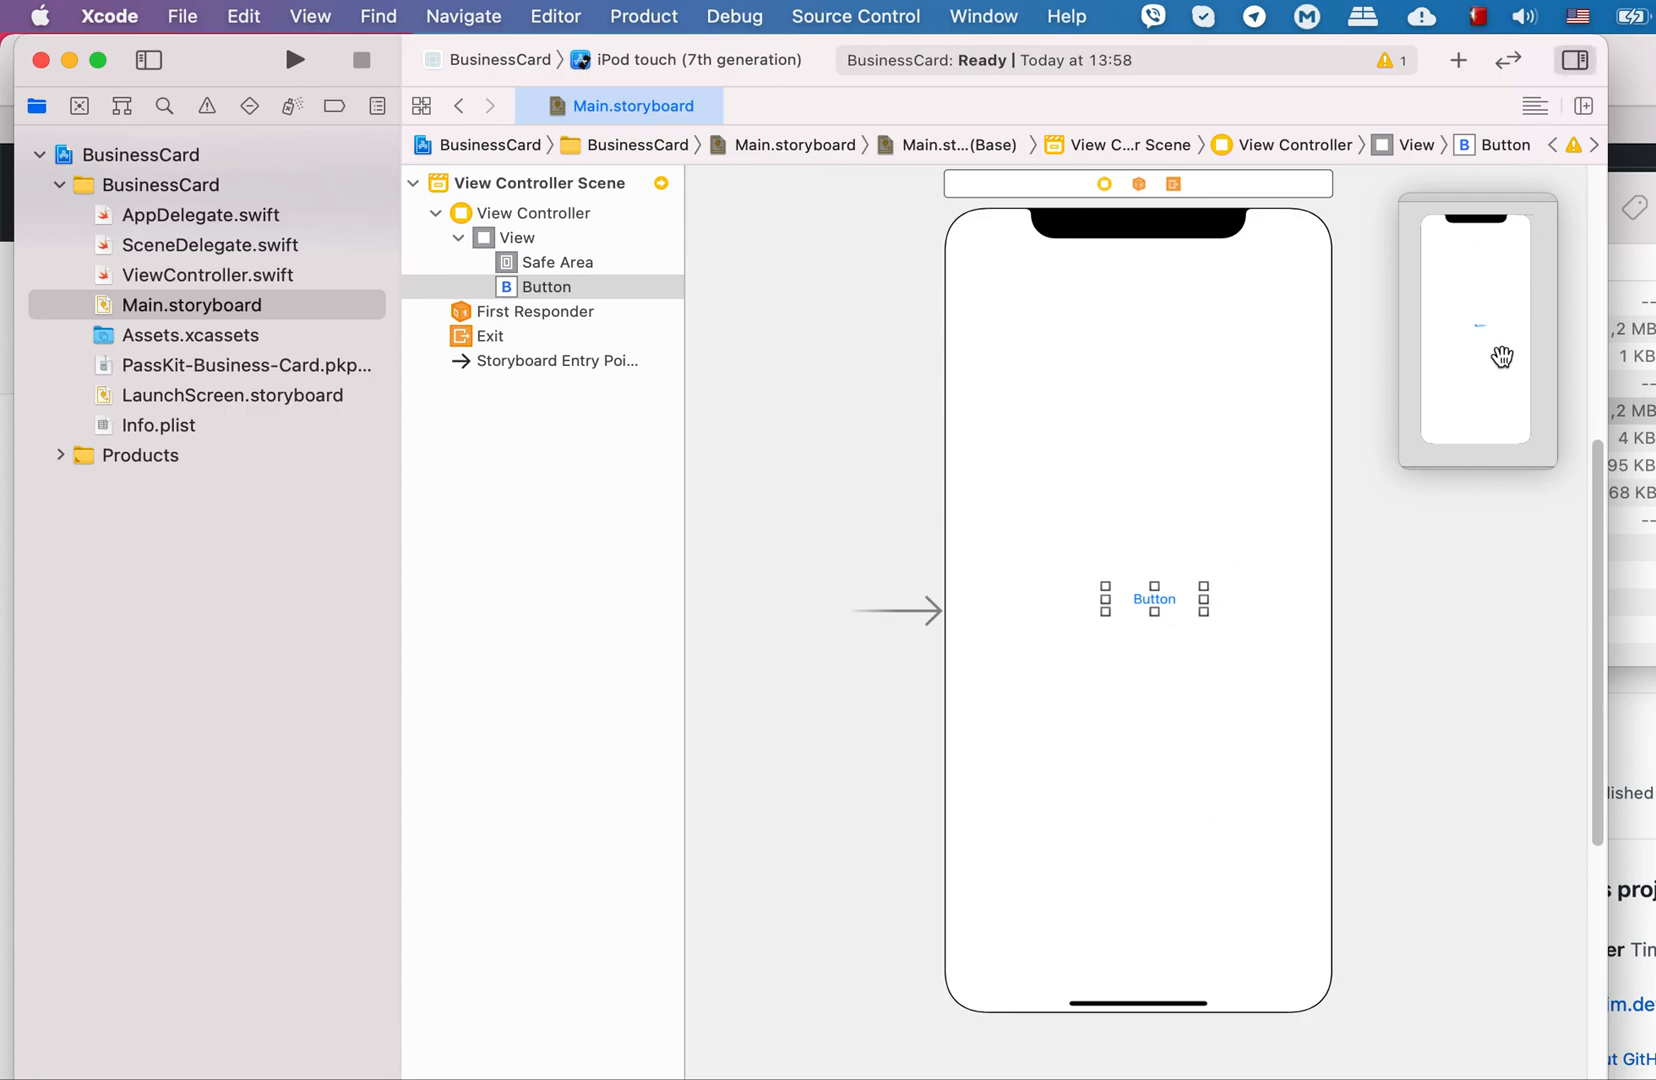
click(1466, 106)
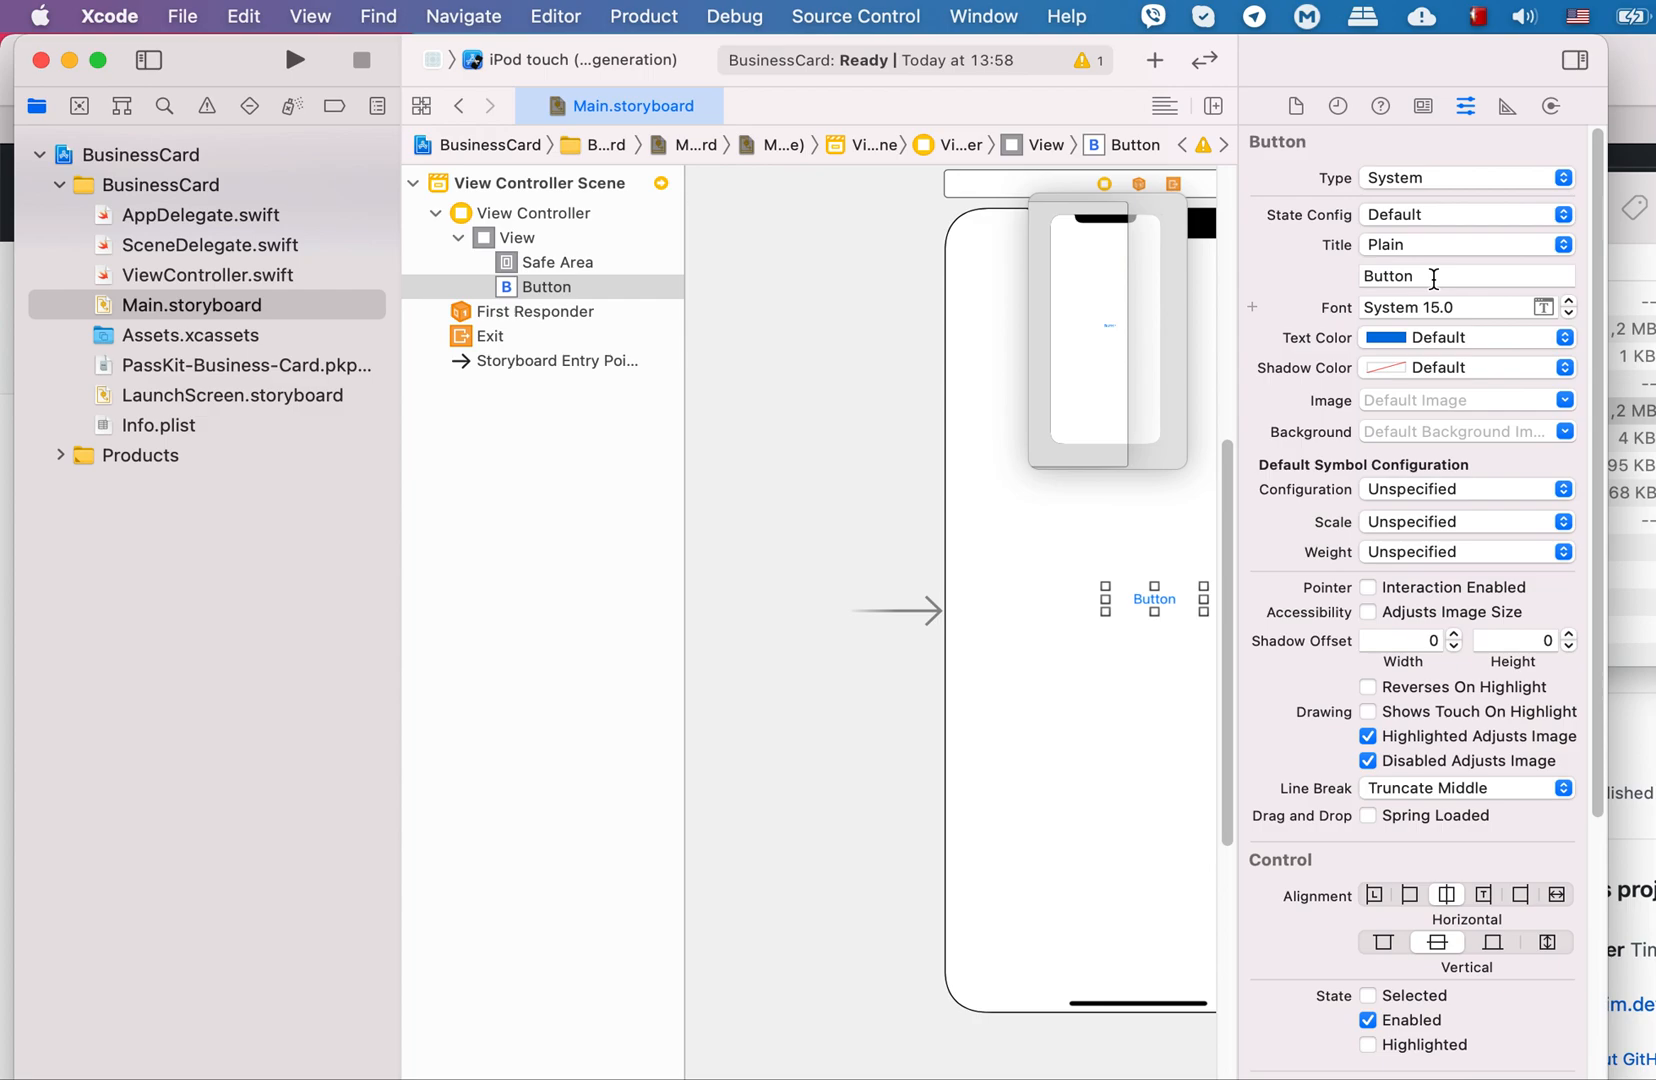
text(Show a Busi)
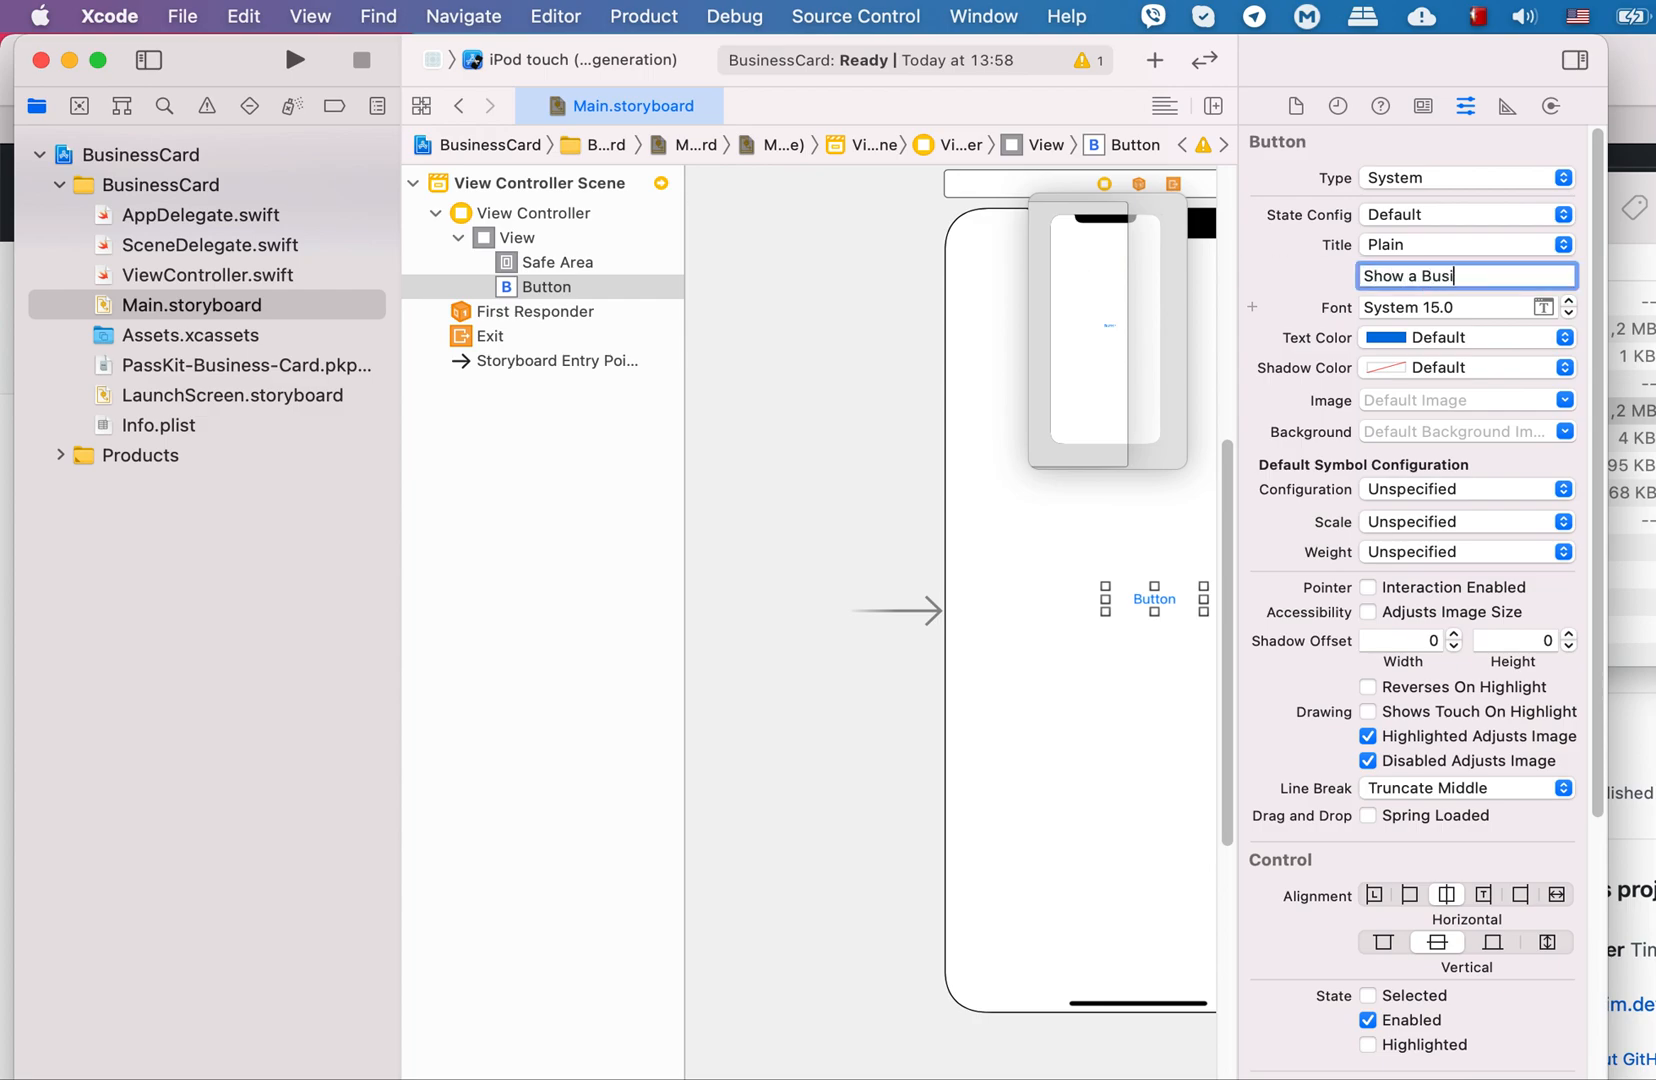
text(ness car)
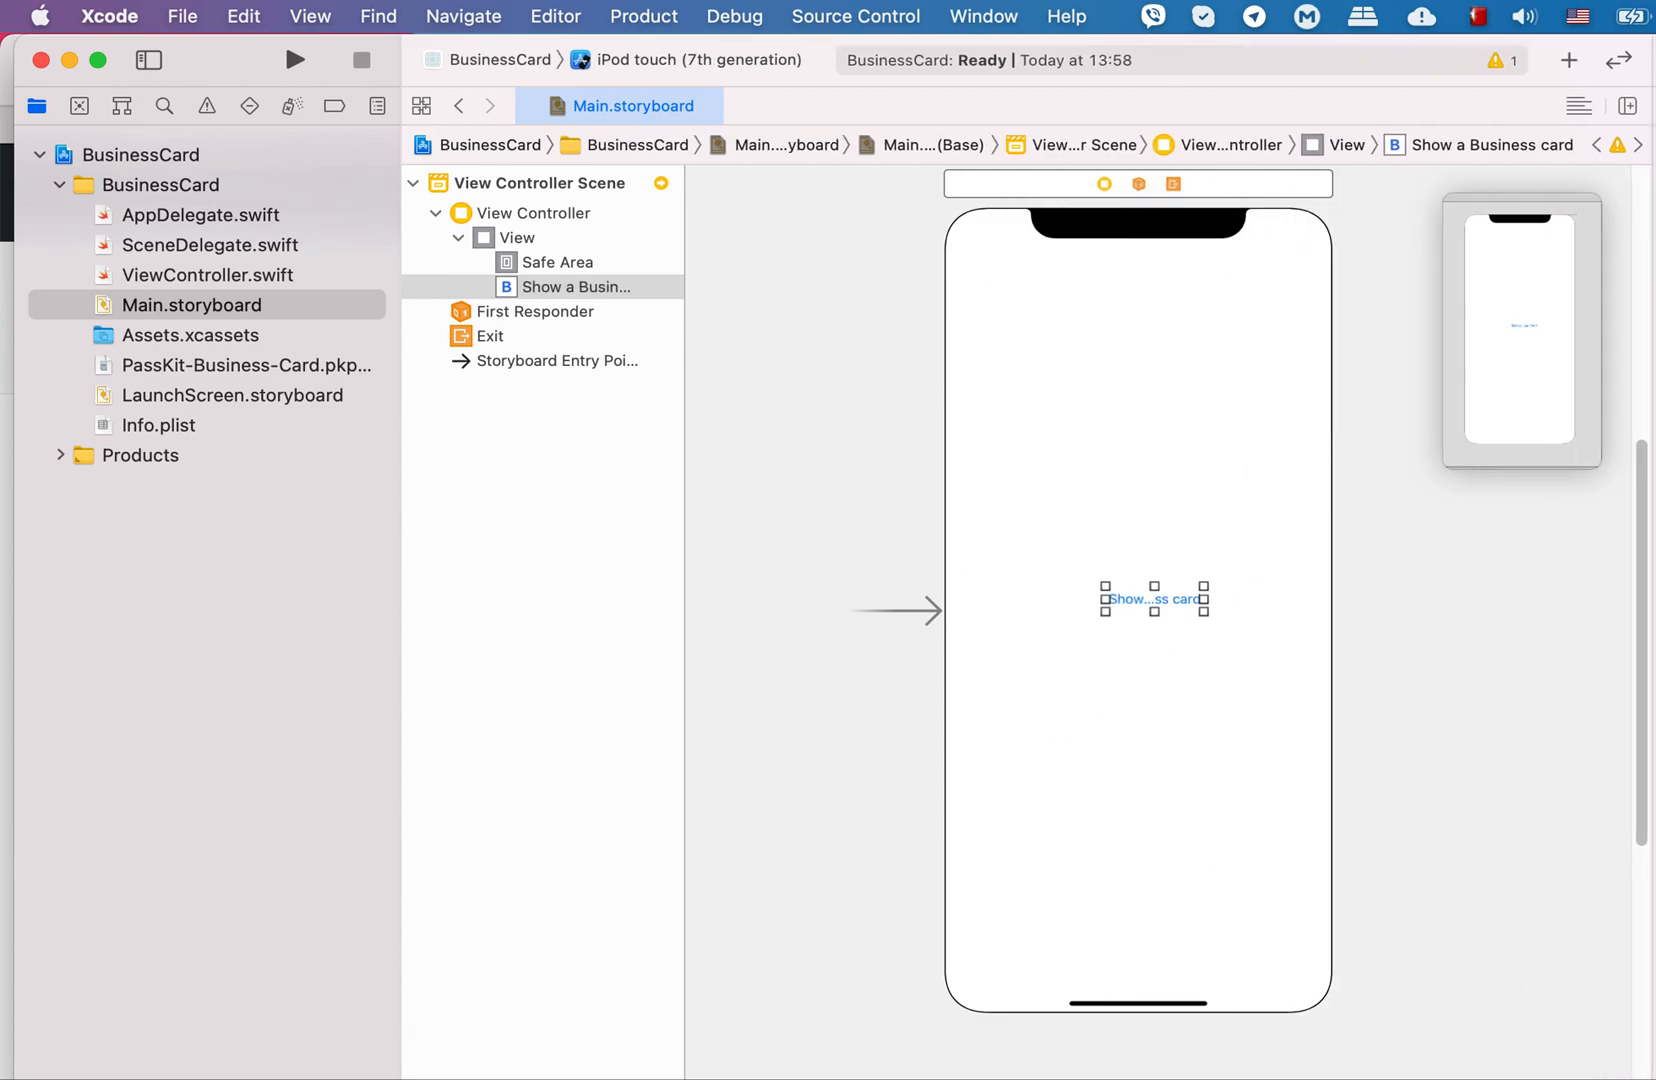
click(516, 238)
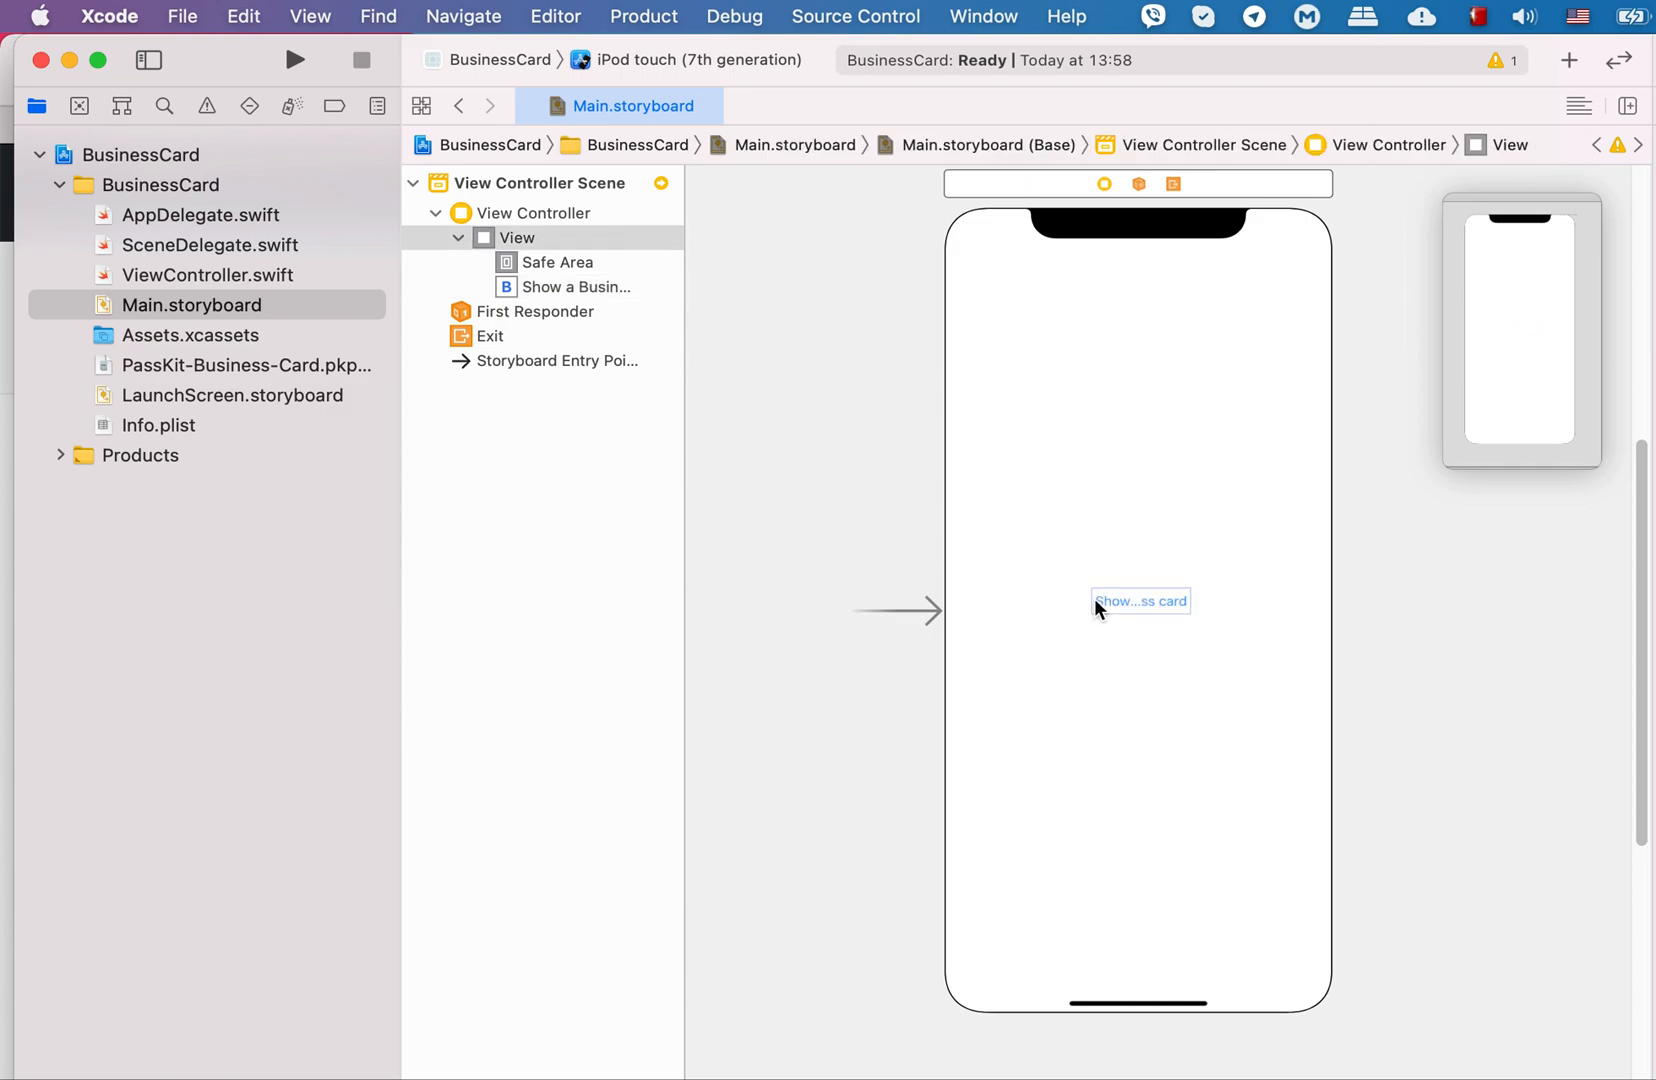
click(1140, 600)
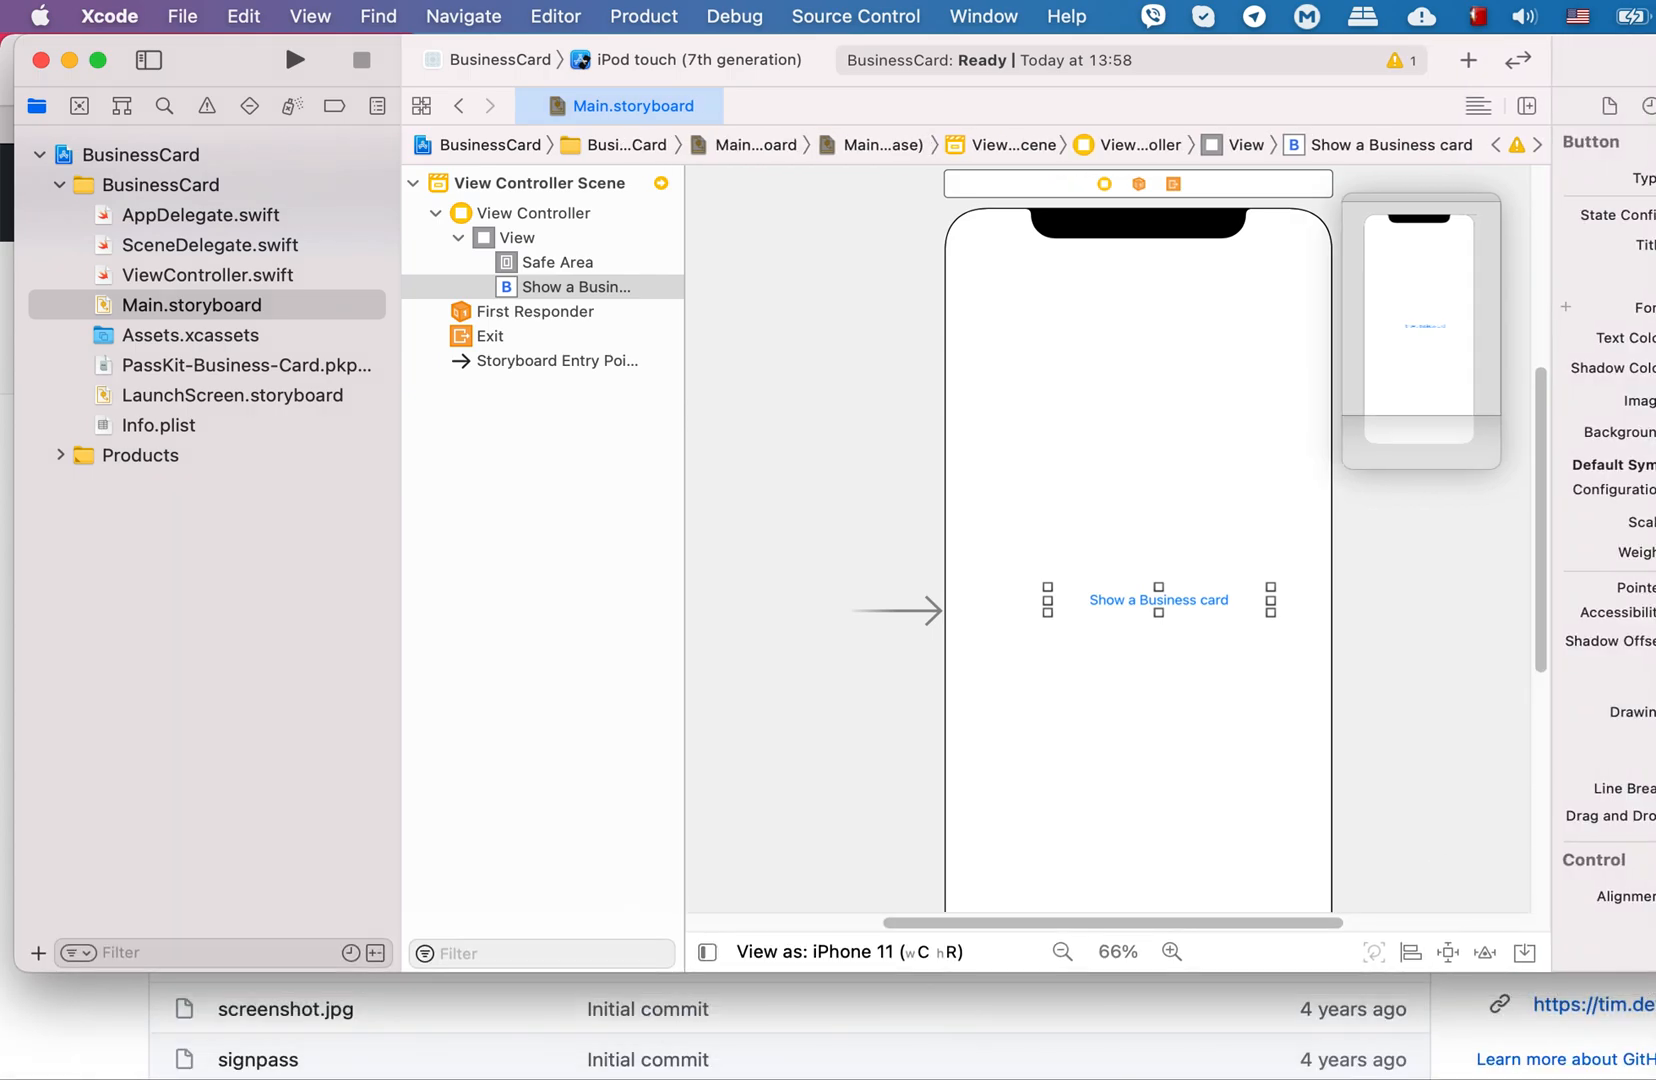
Add a Width constraint to the button and centre it horizontally and vertically in the Safe Area.
click(1448, 956)
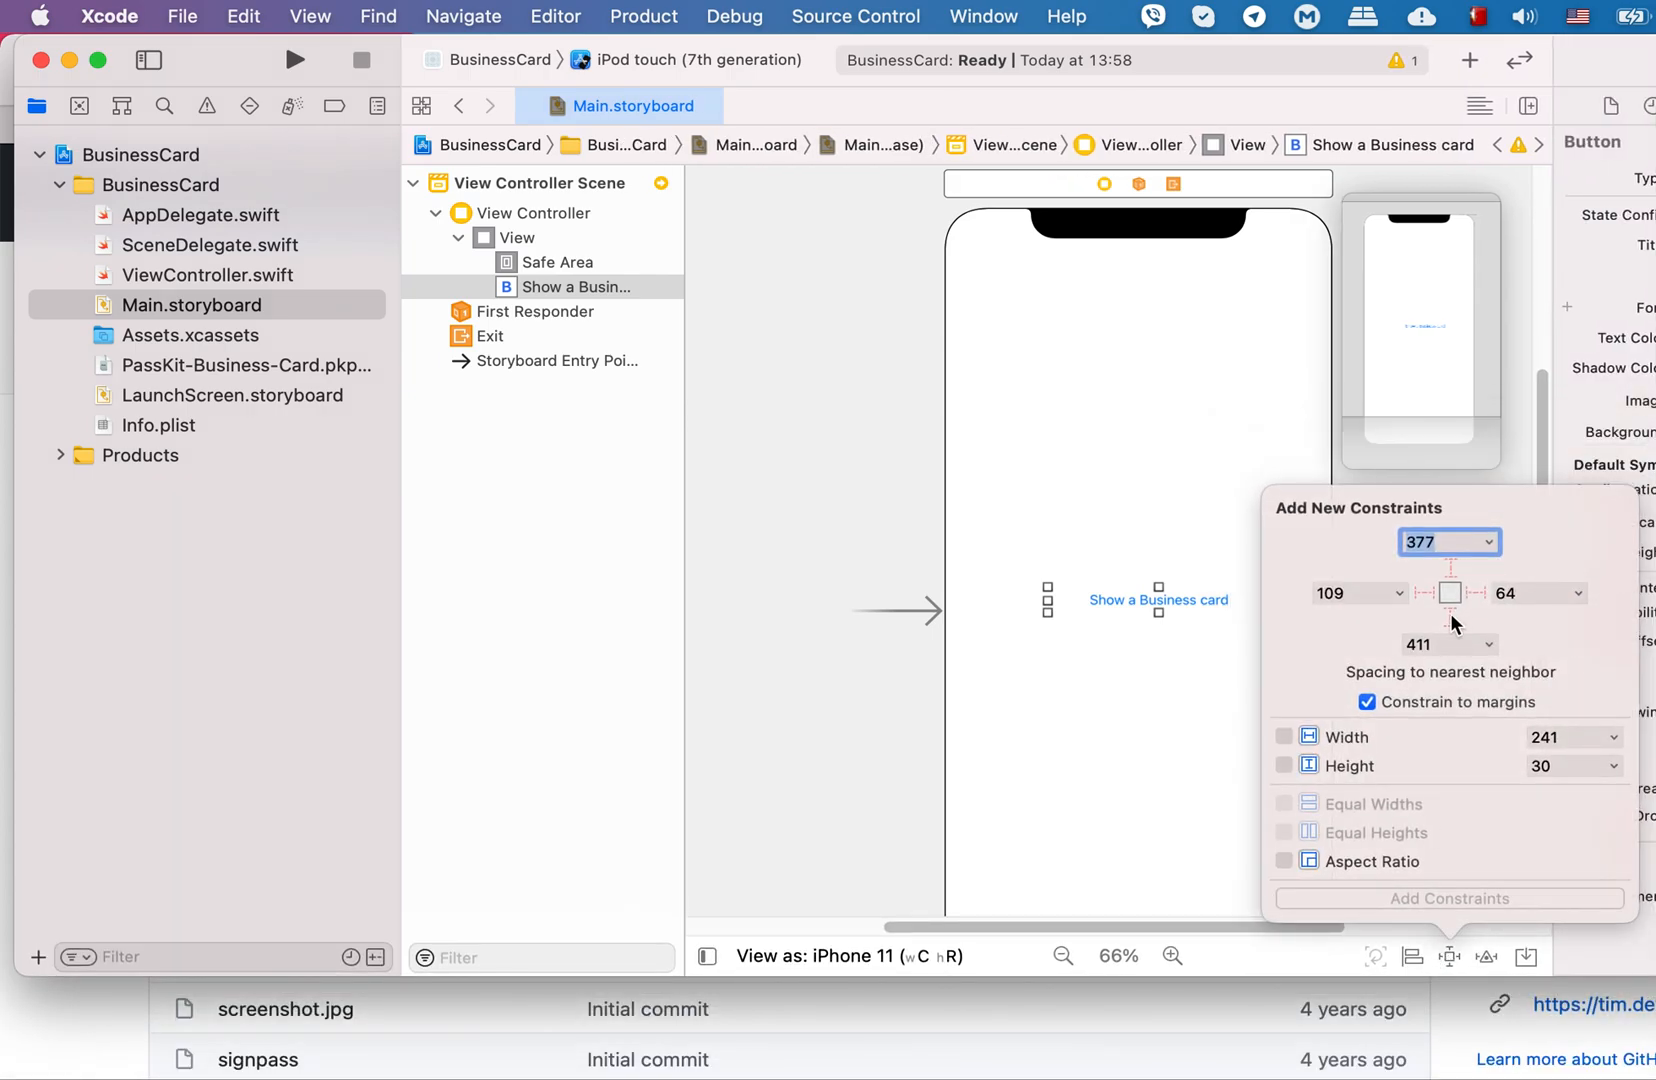
click(1284, 736)
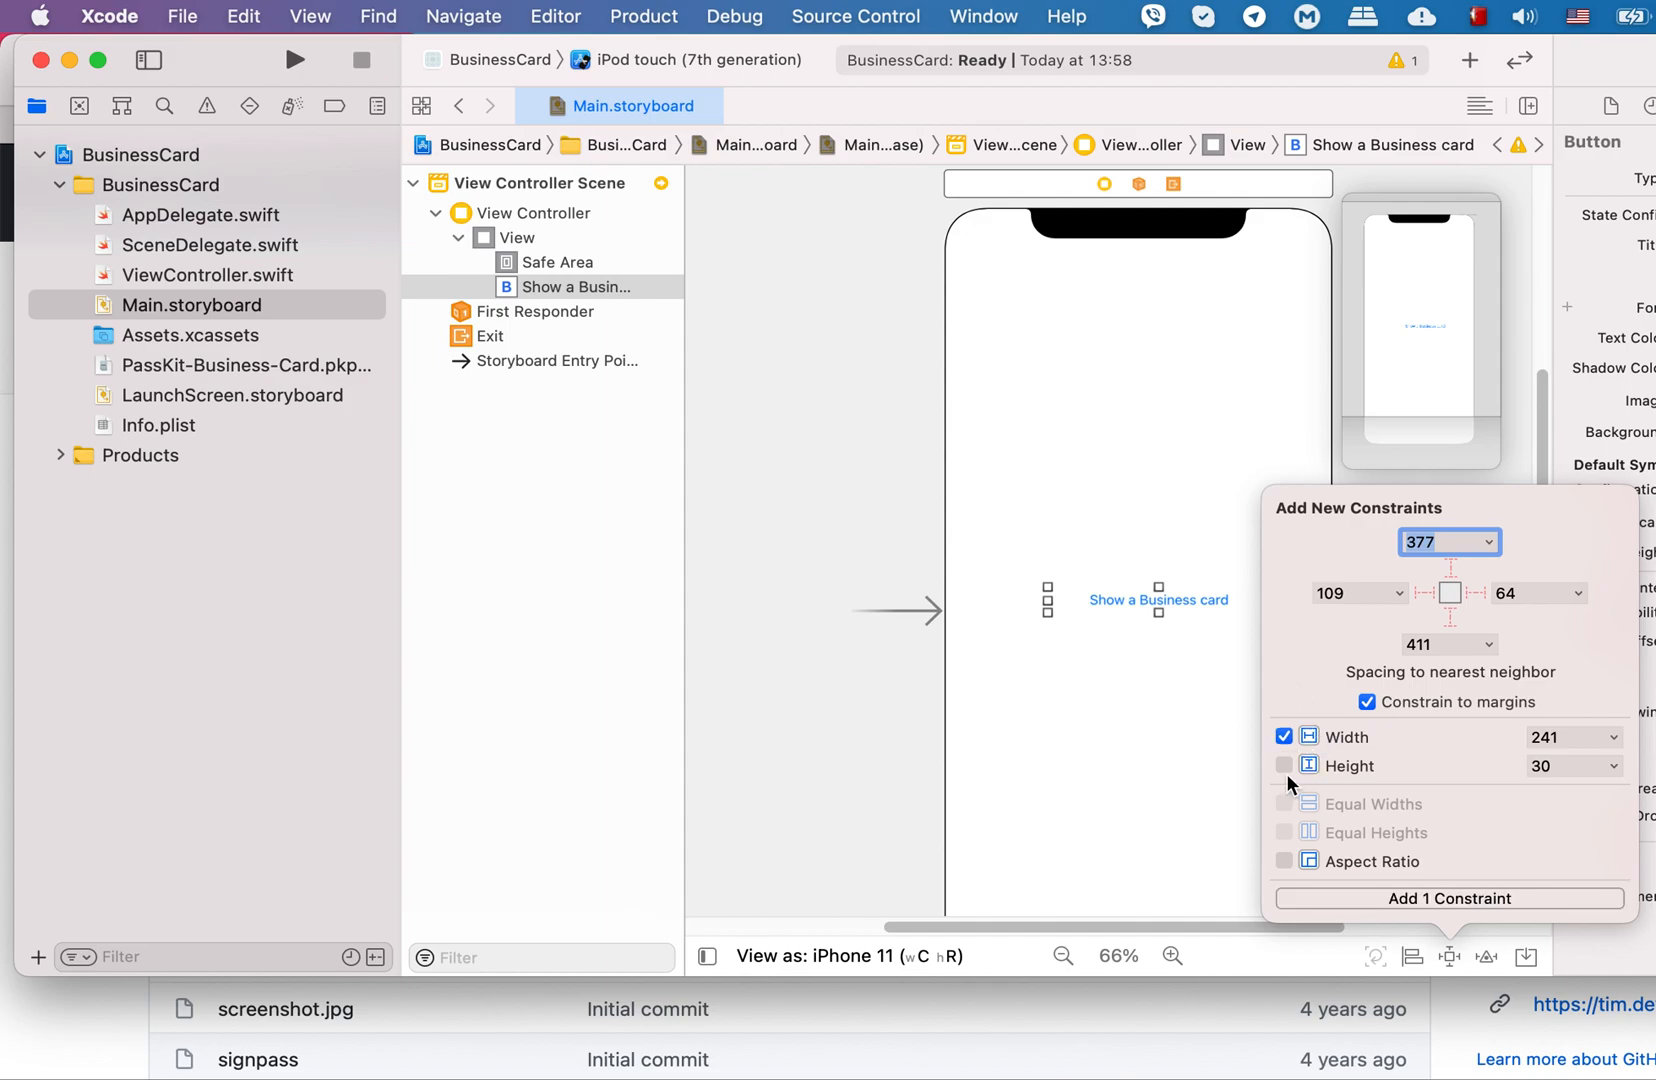
click(1448, 898)
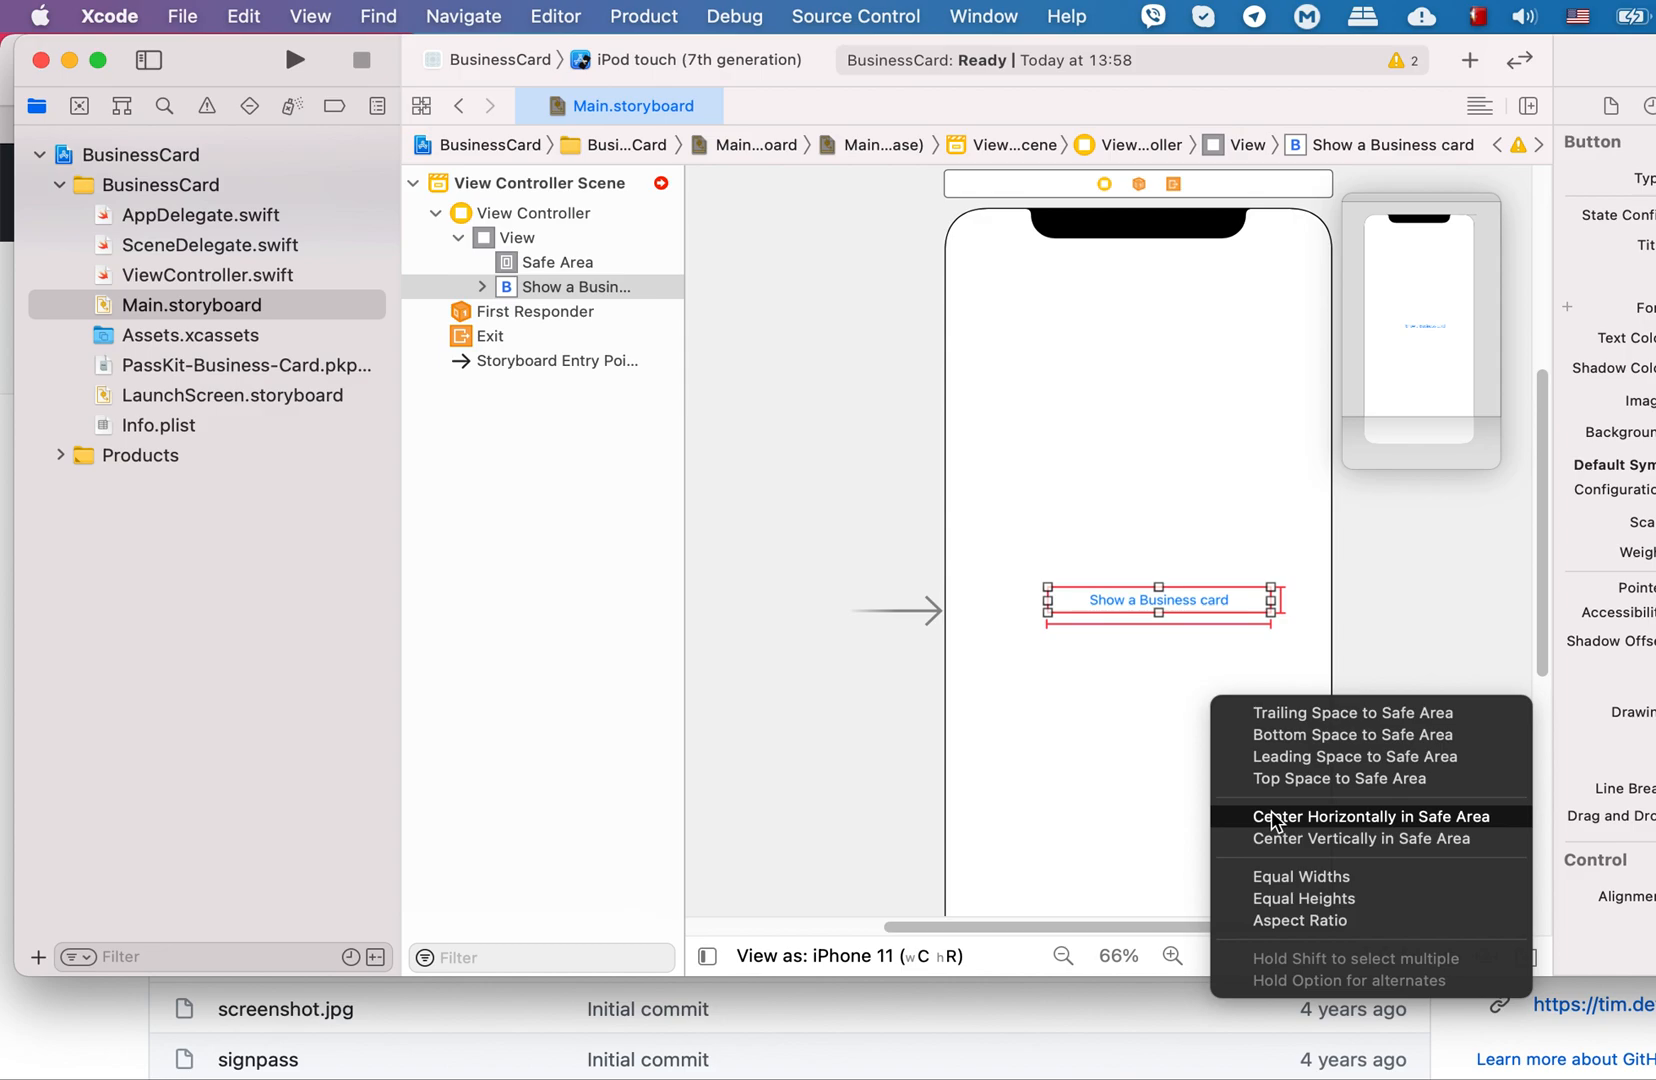
click(1368, 816)
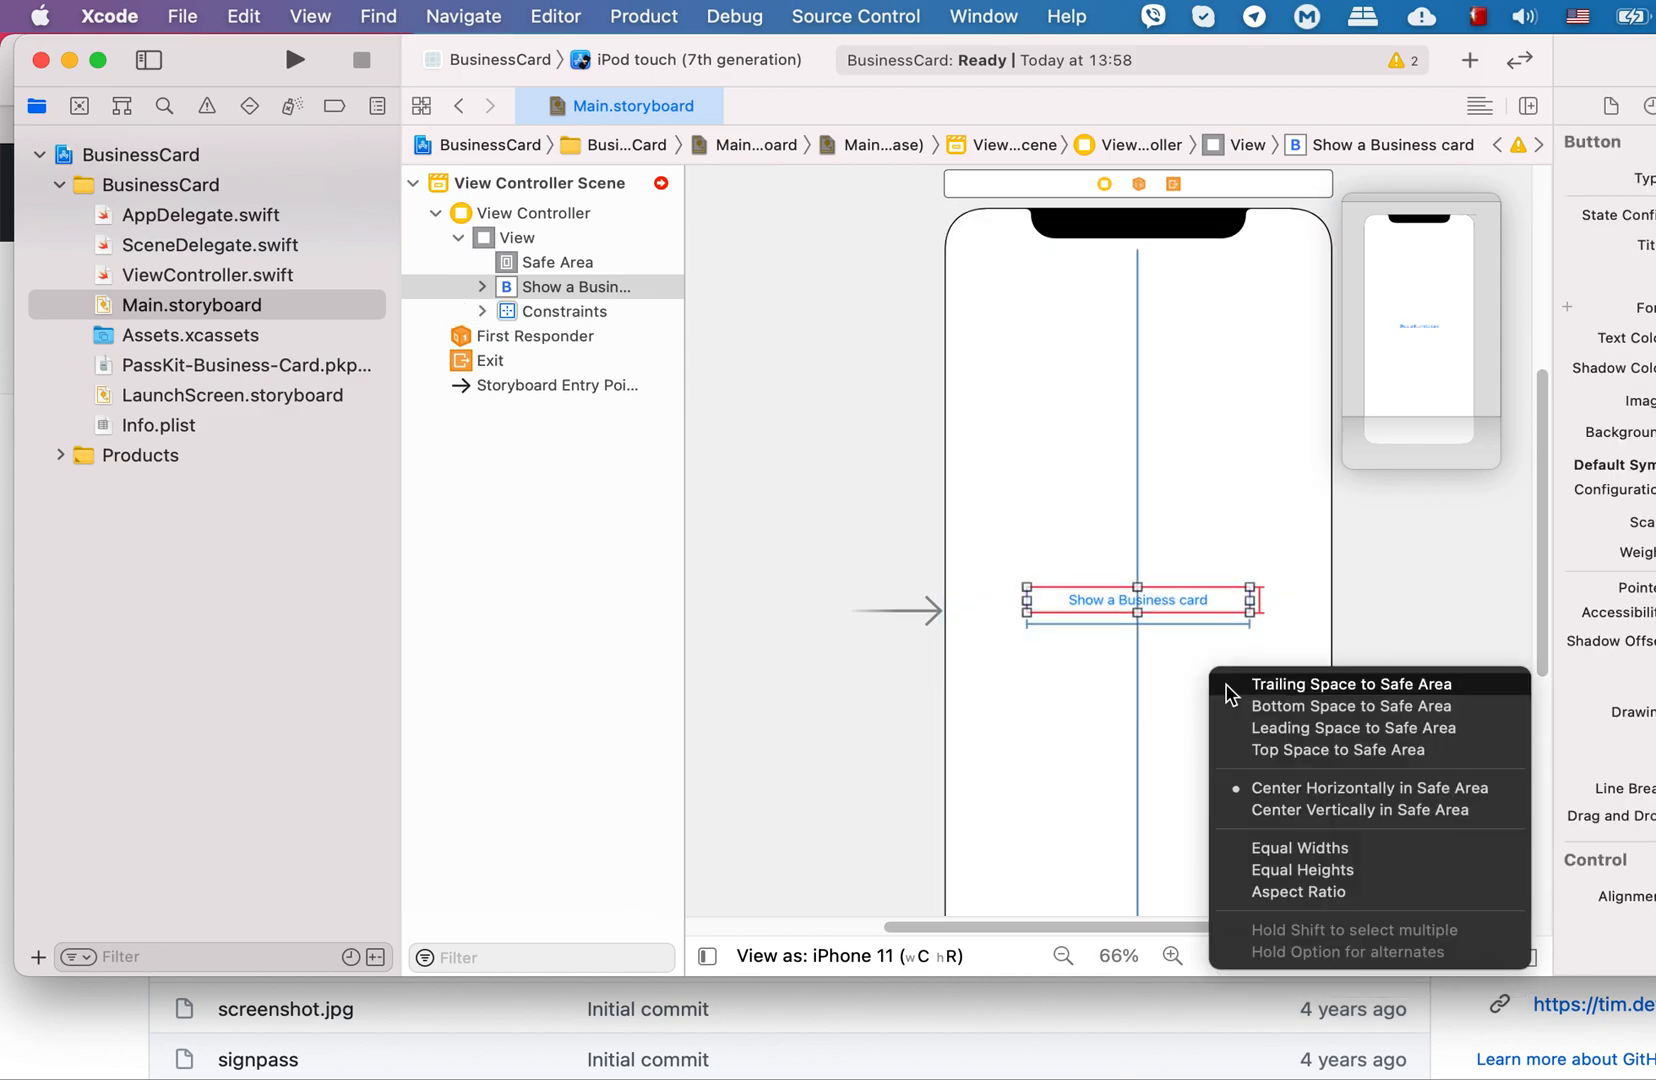
click(1370, 788)
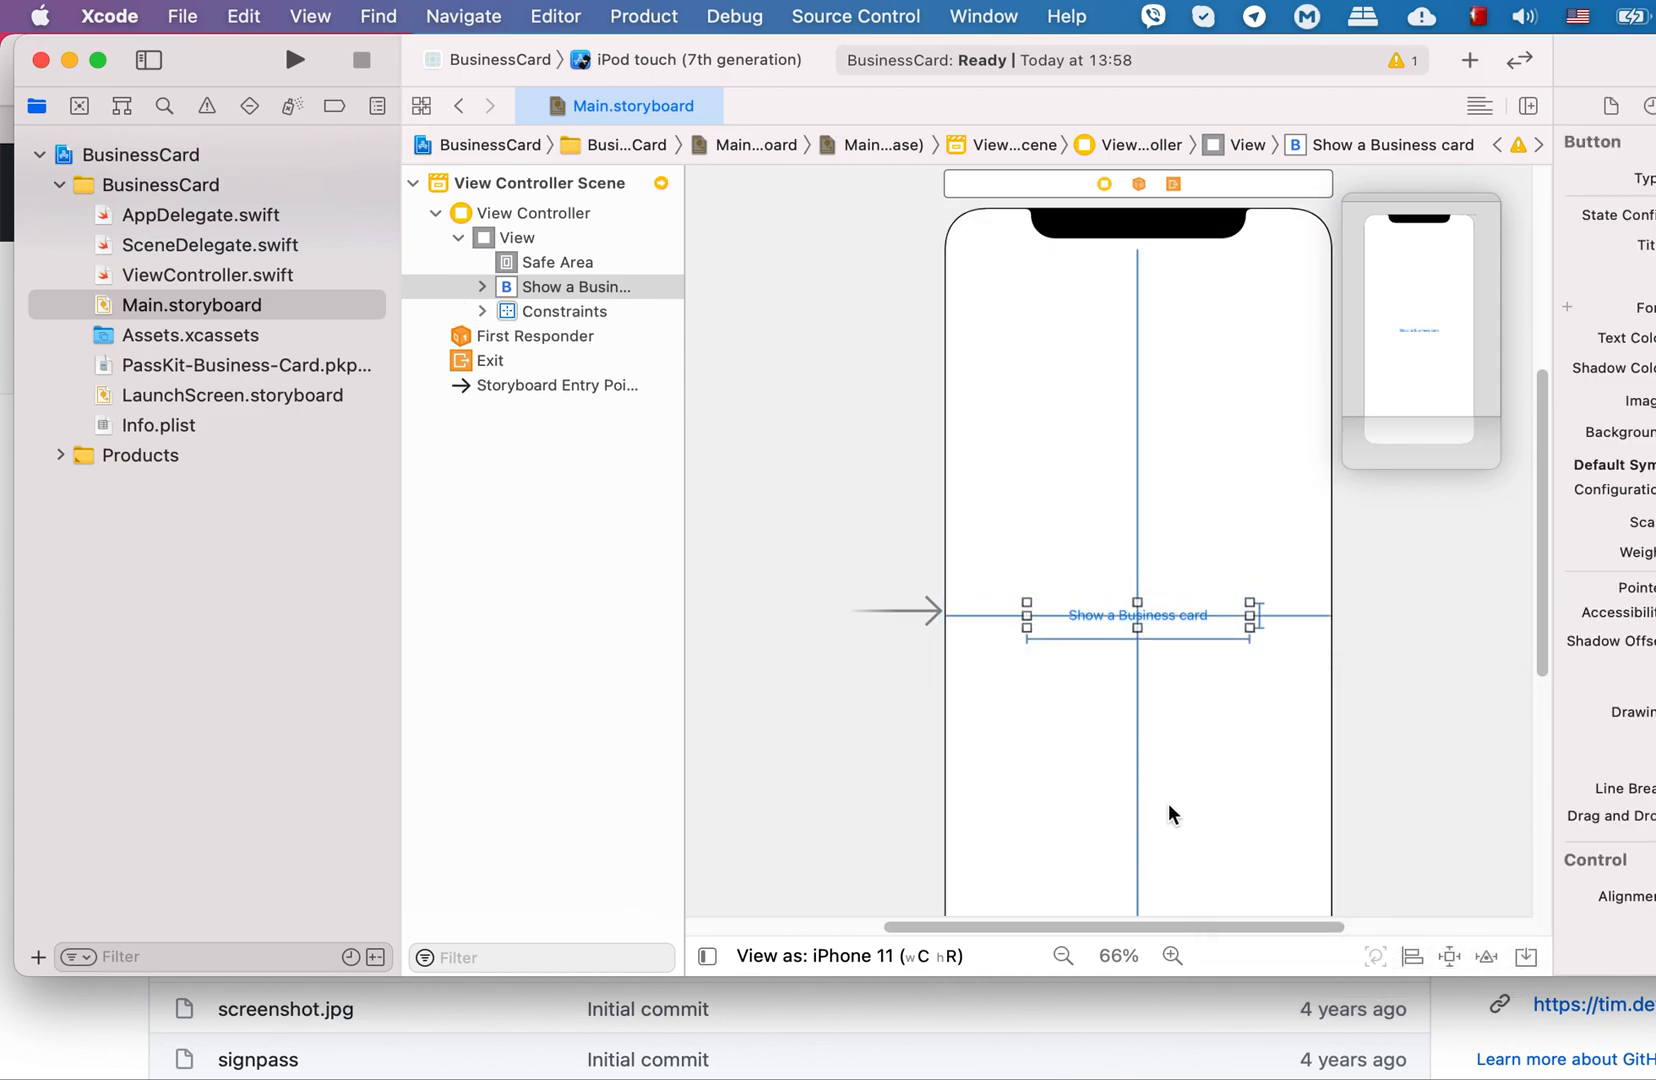
Open ViewController.swift in a separate window from the navigator, then close that window.
right_click(208, 274)
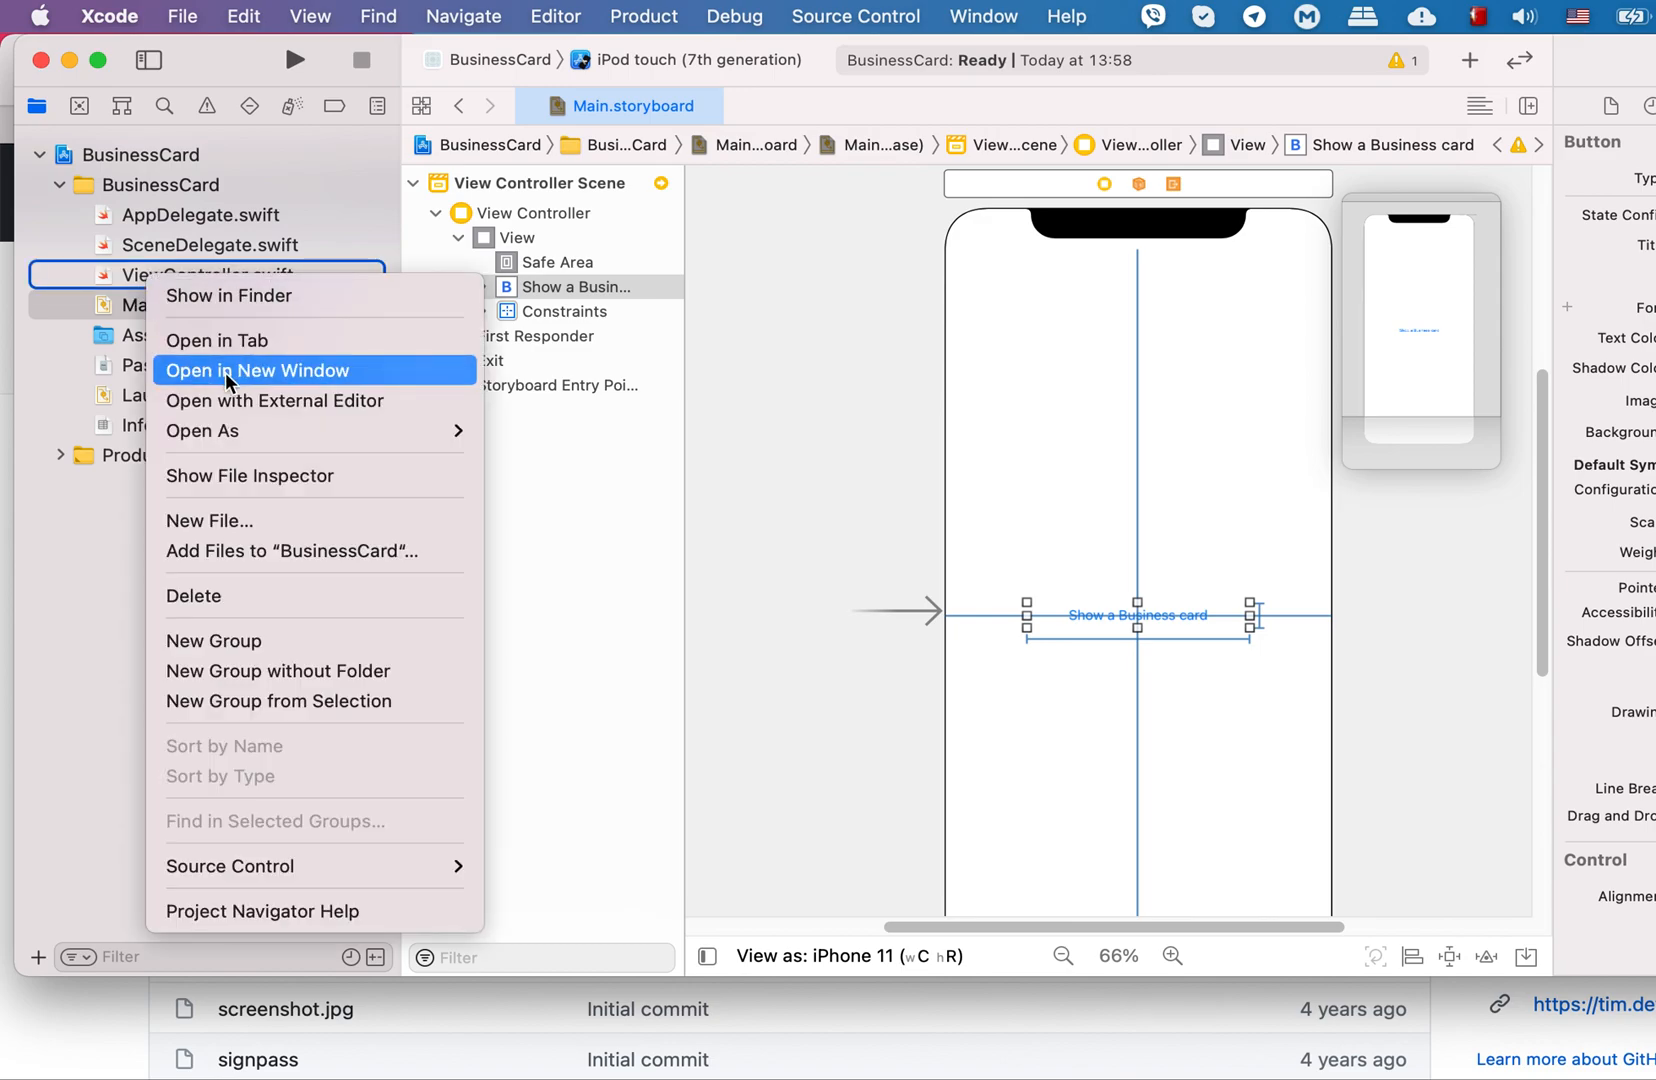
click(256, 370)
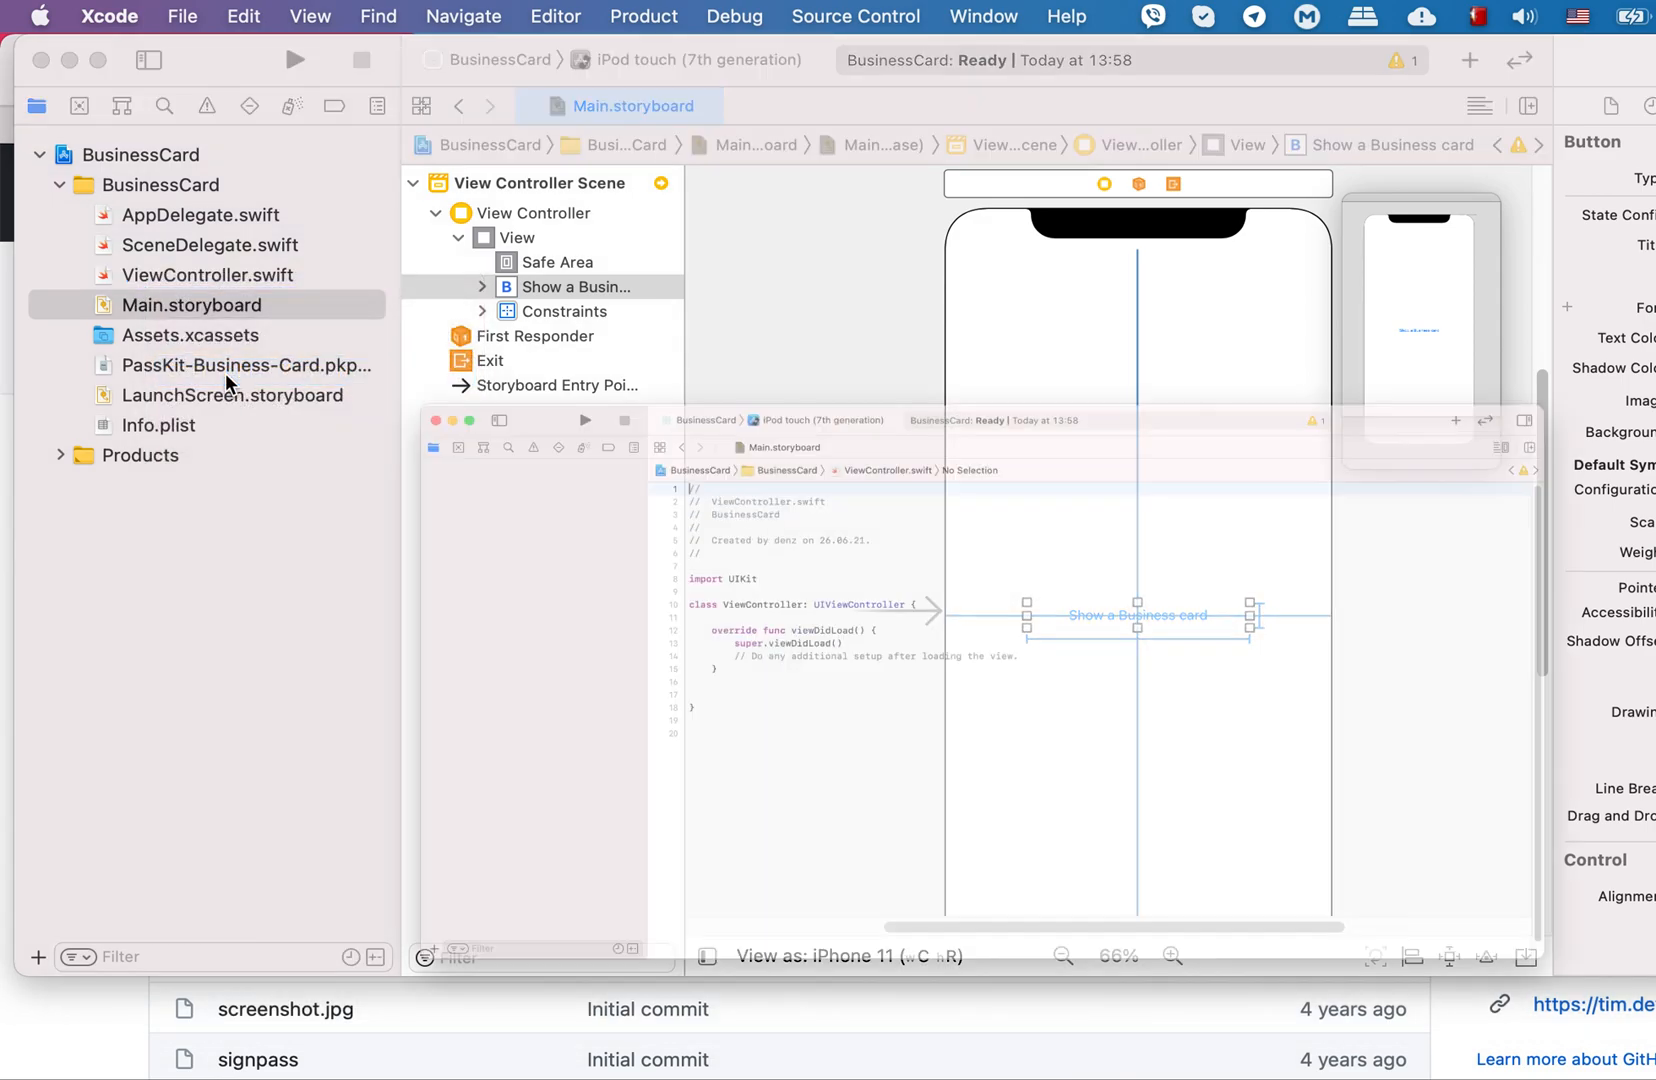
click(200, 274)
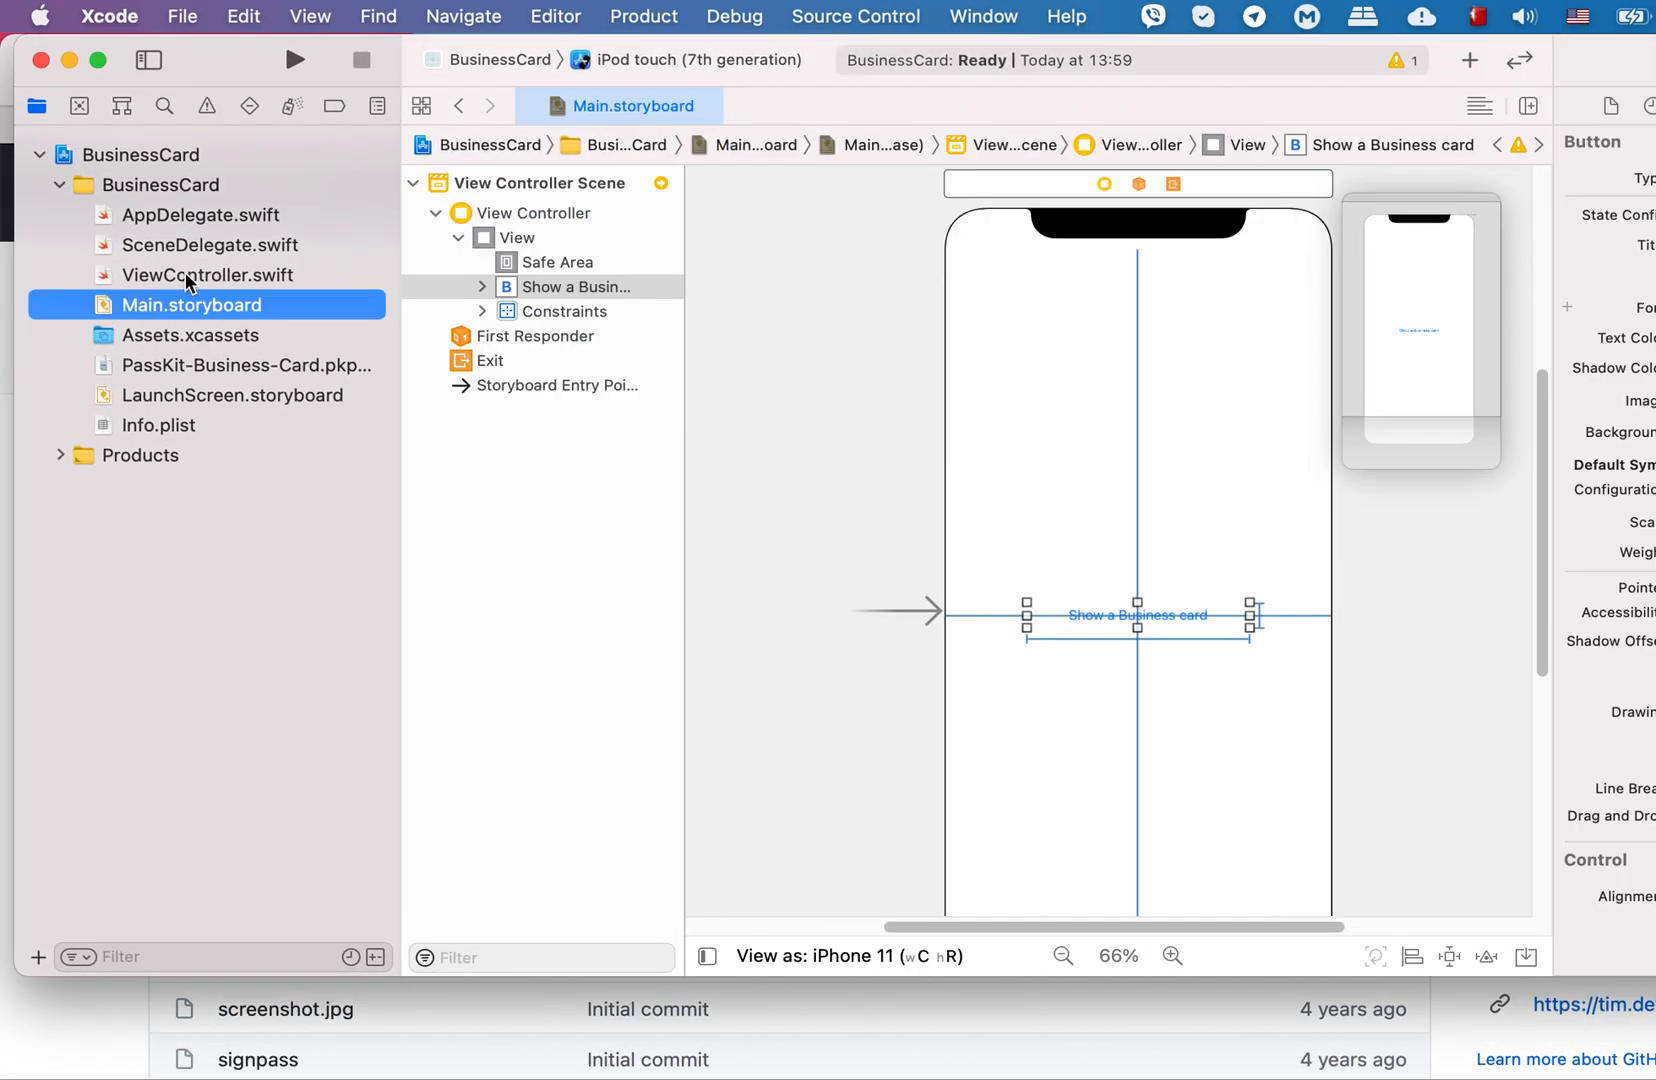
right_click(208, 274)
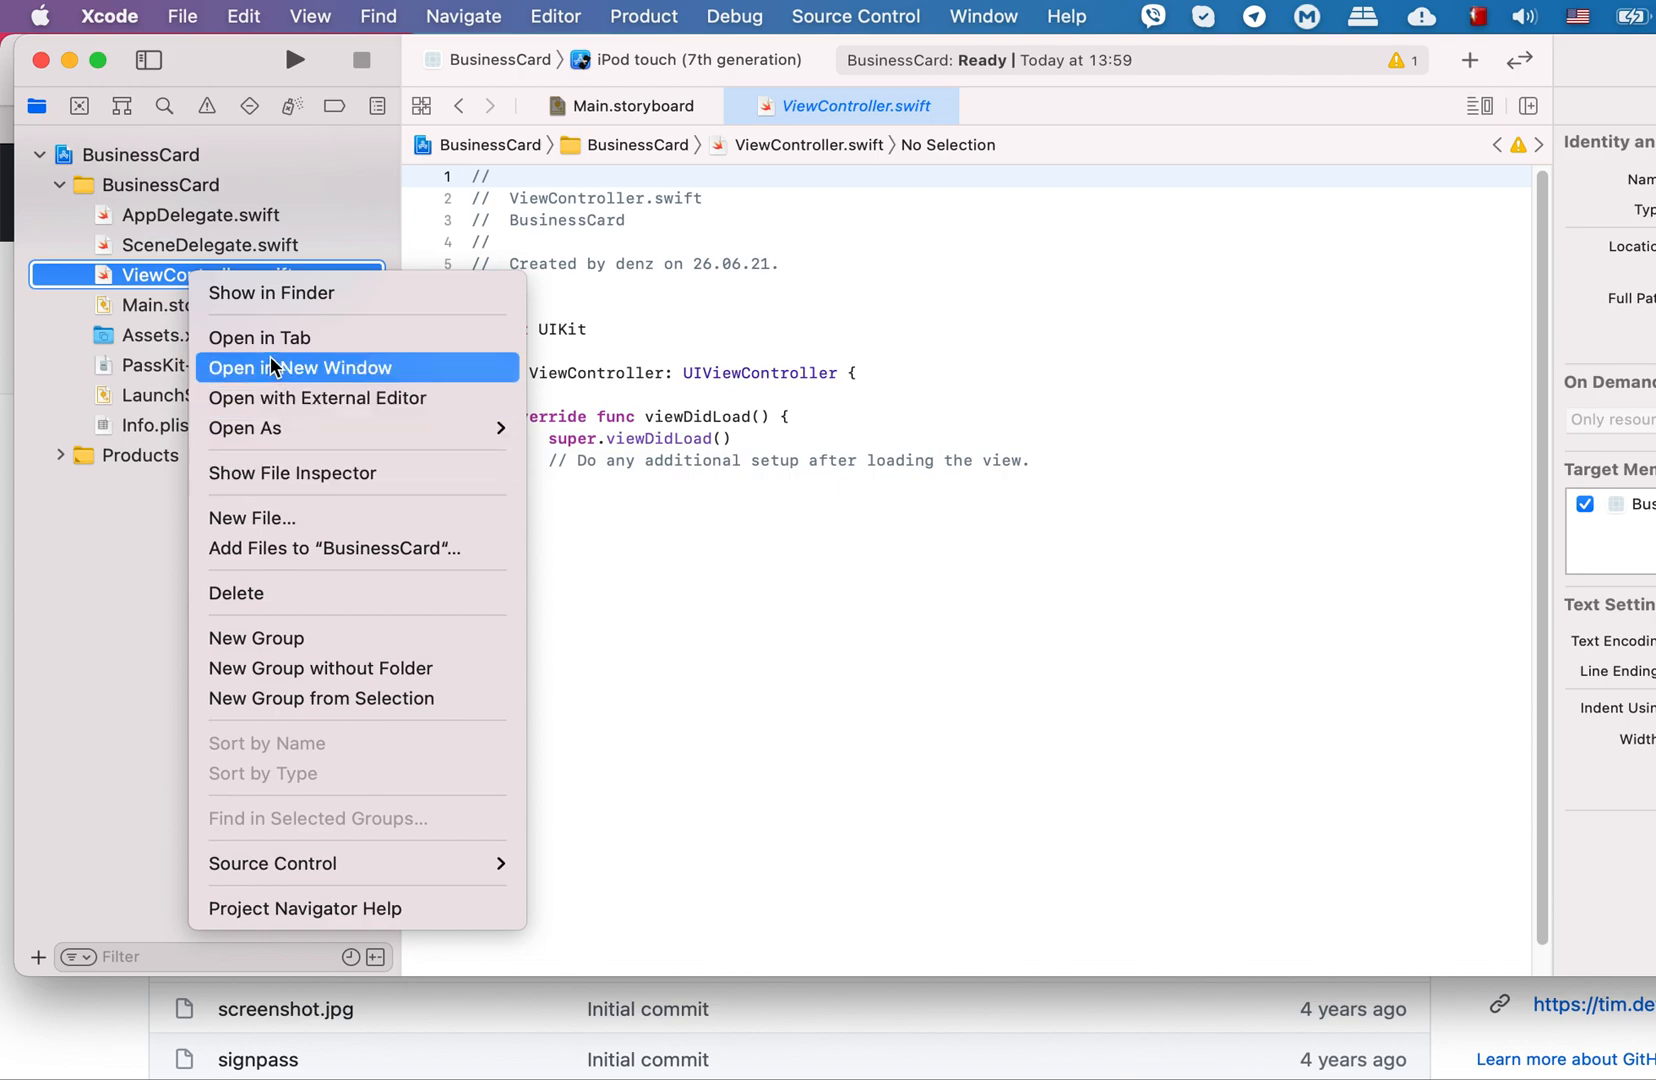
click(298, 368)
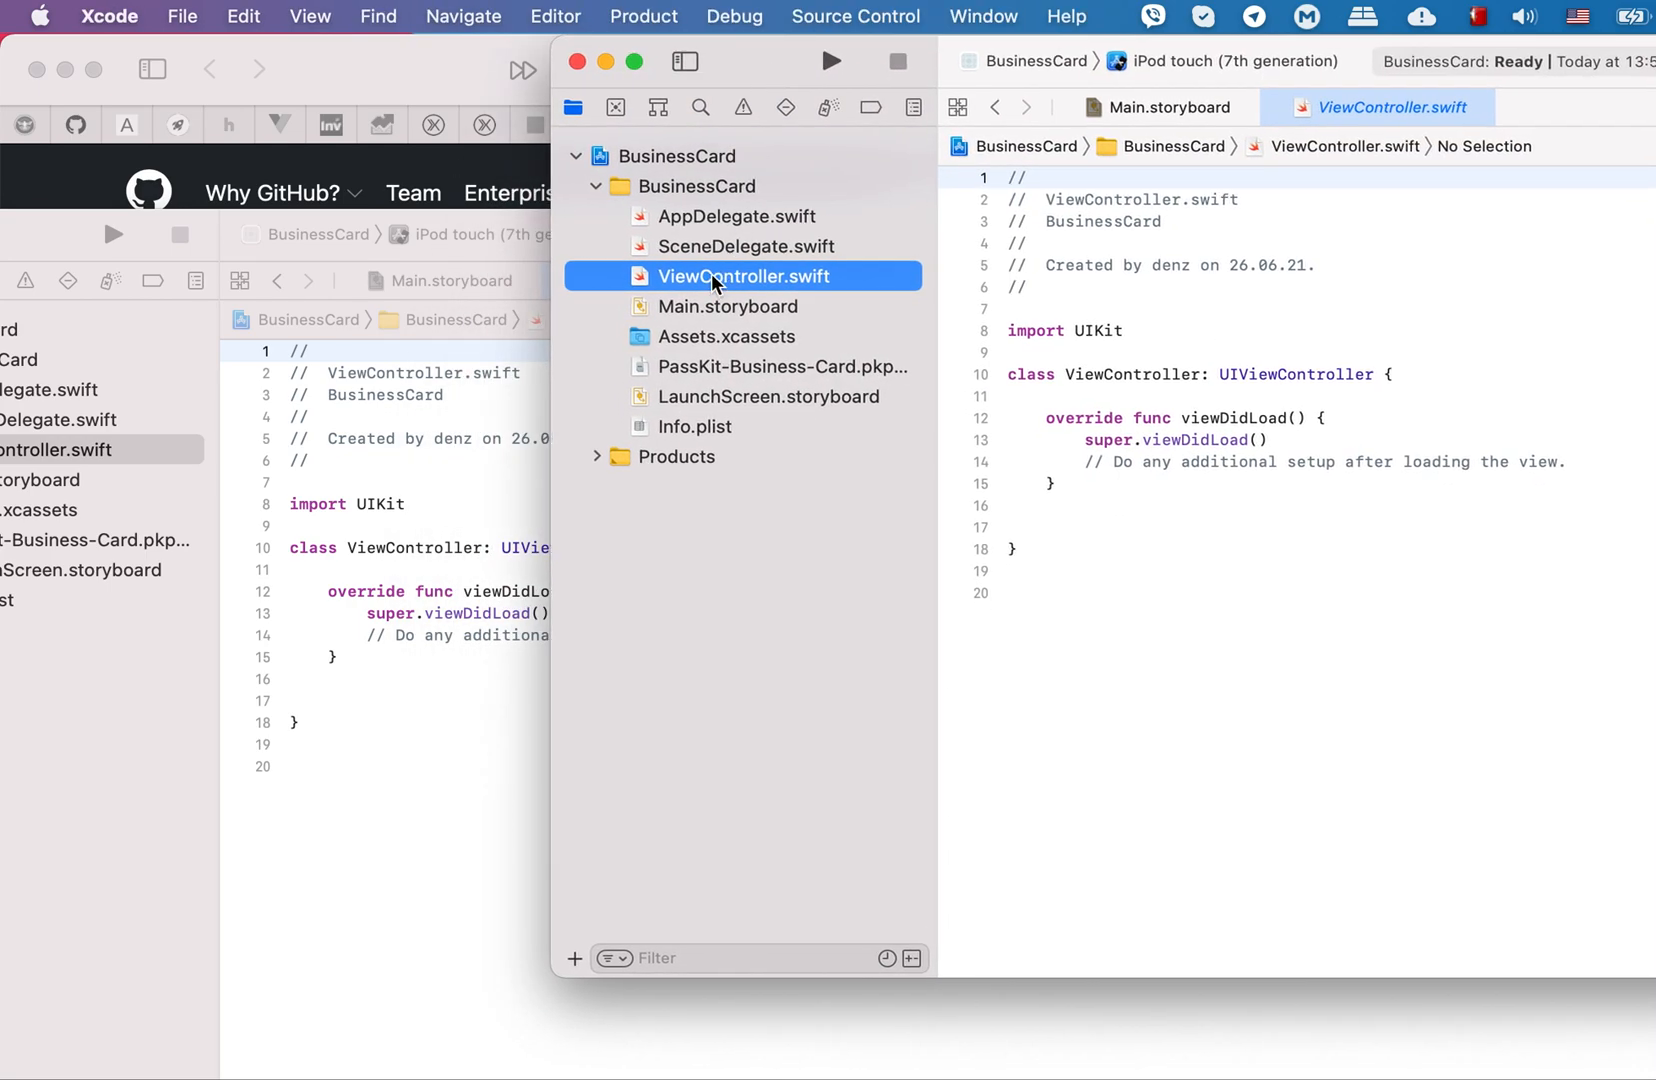
click(726, 306)
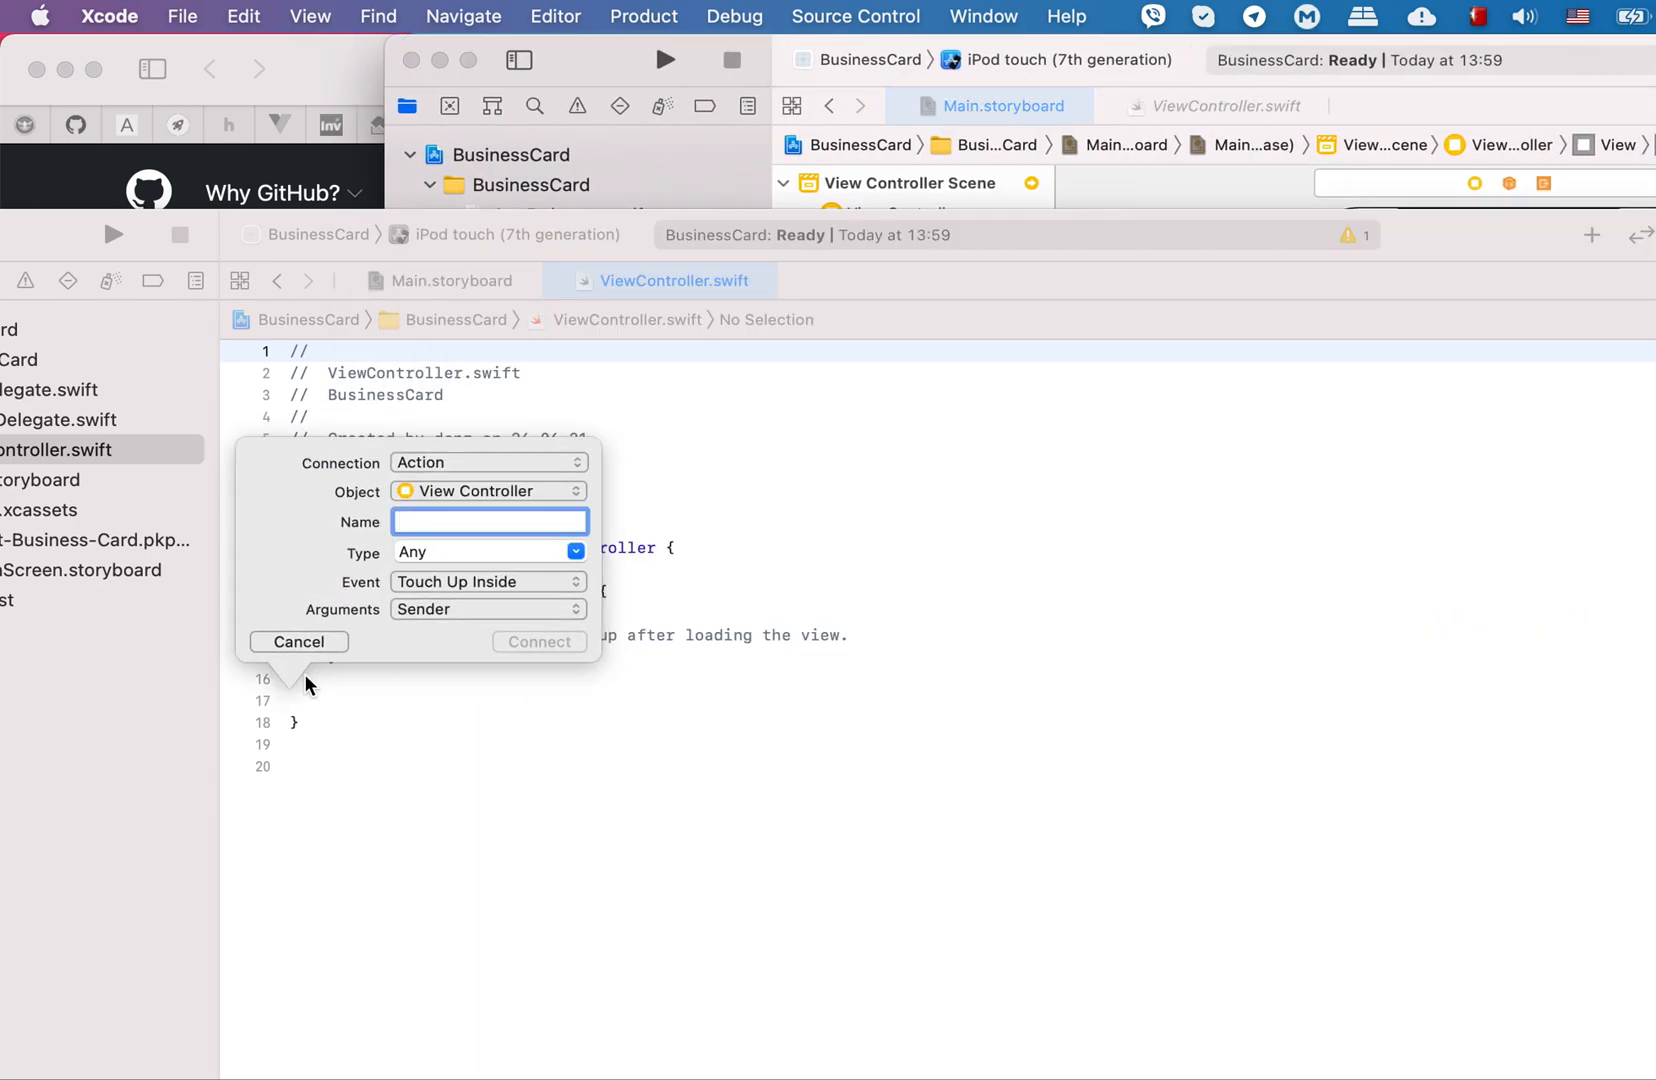
text(on)
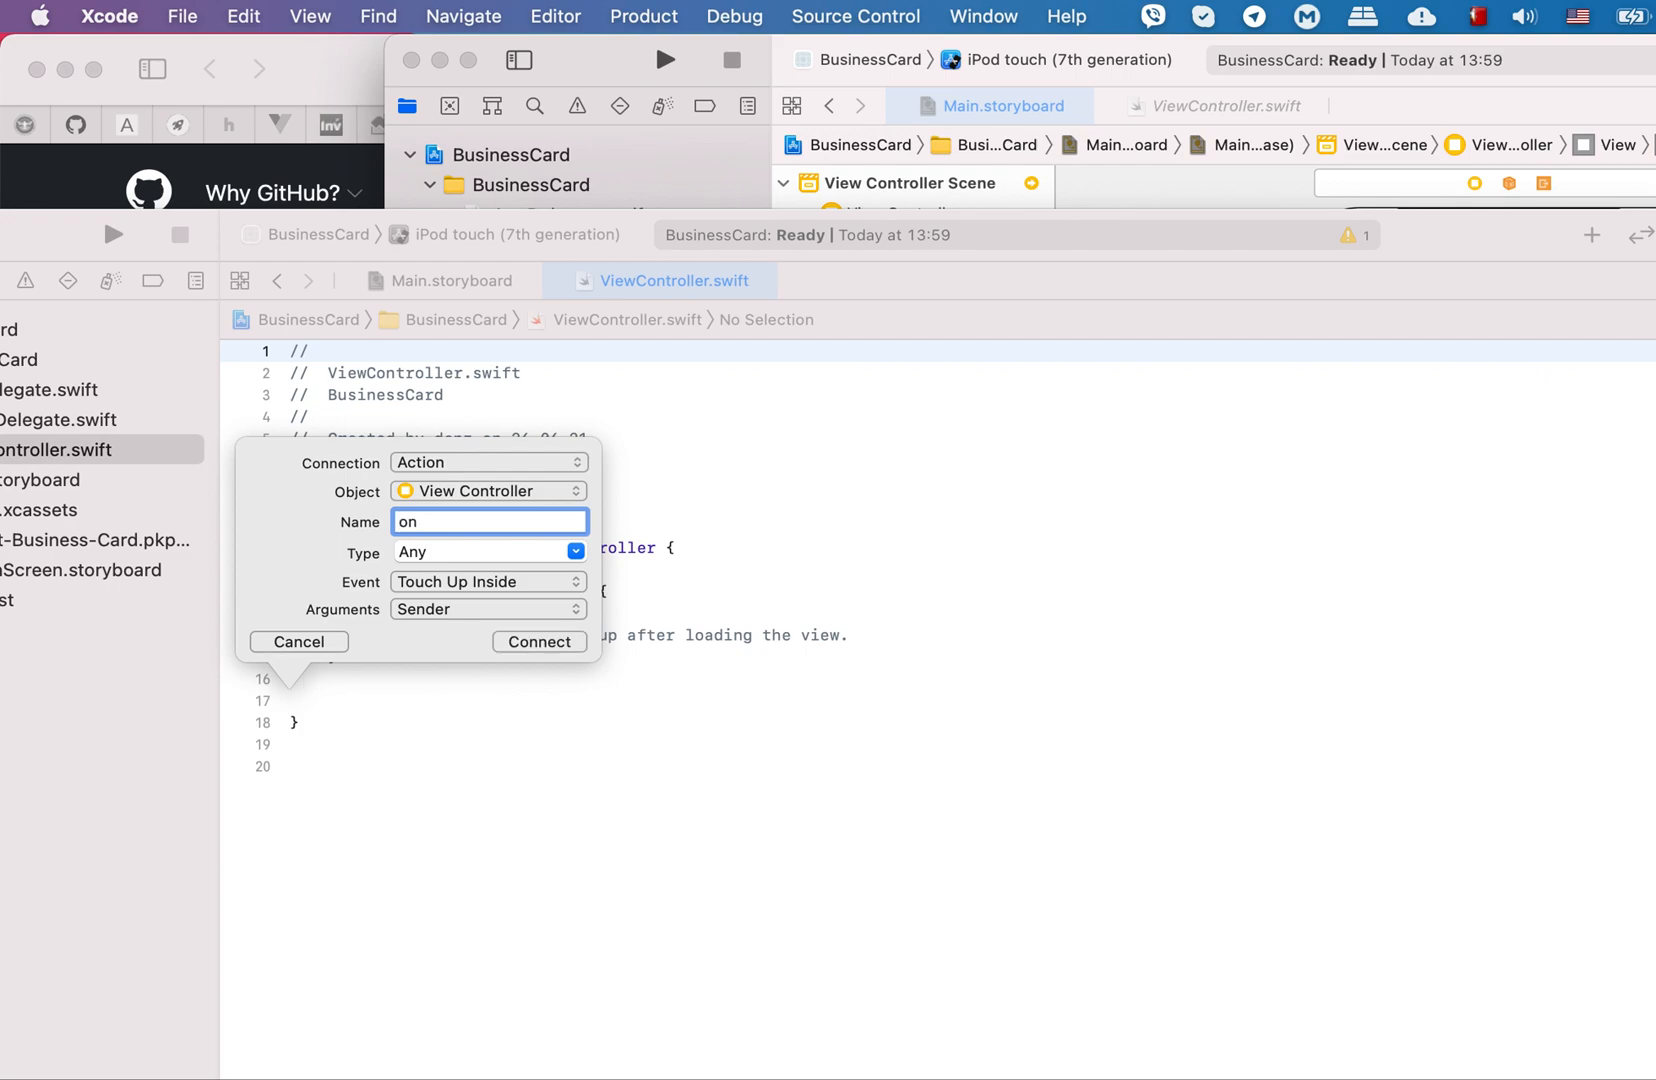
text(Ahow)
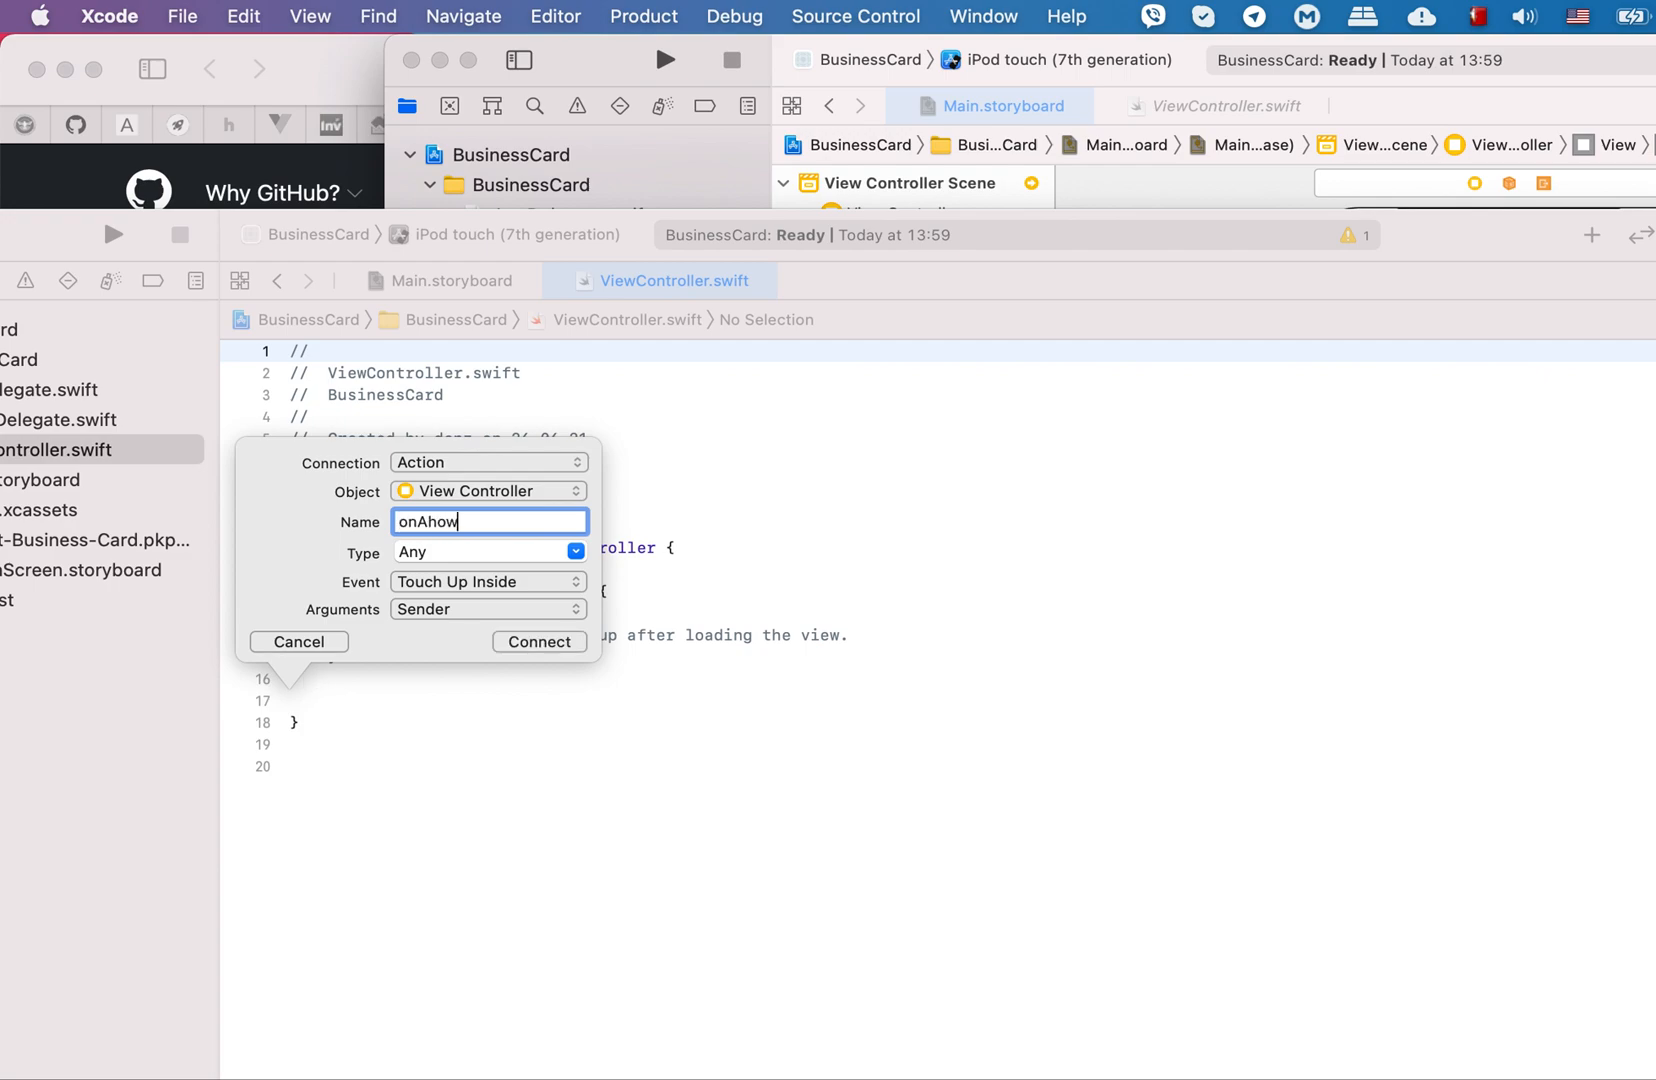
text(onS)
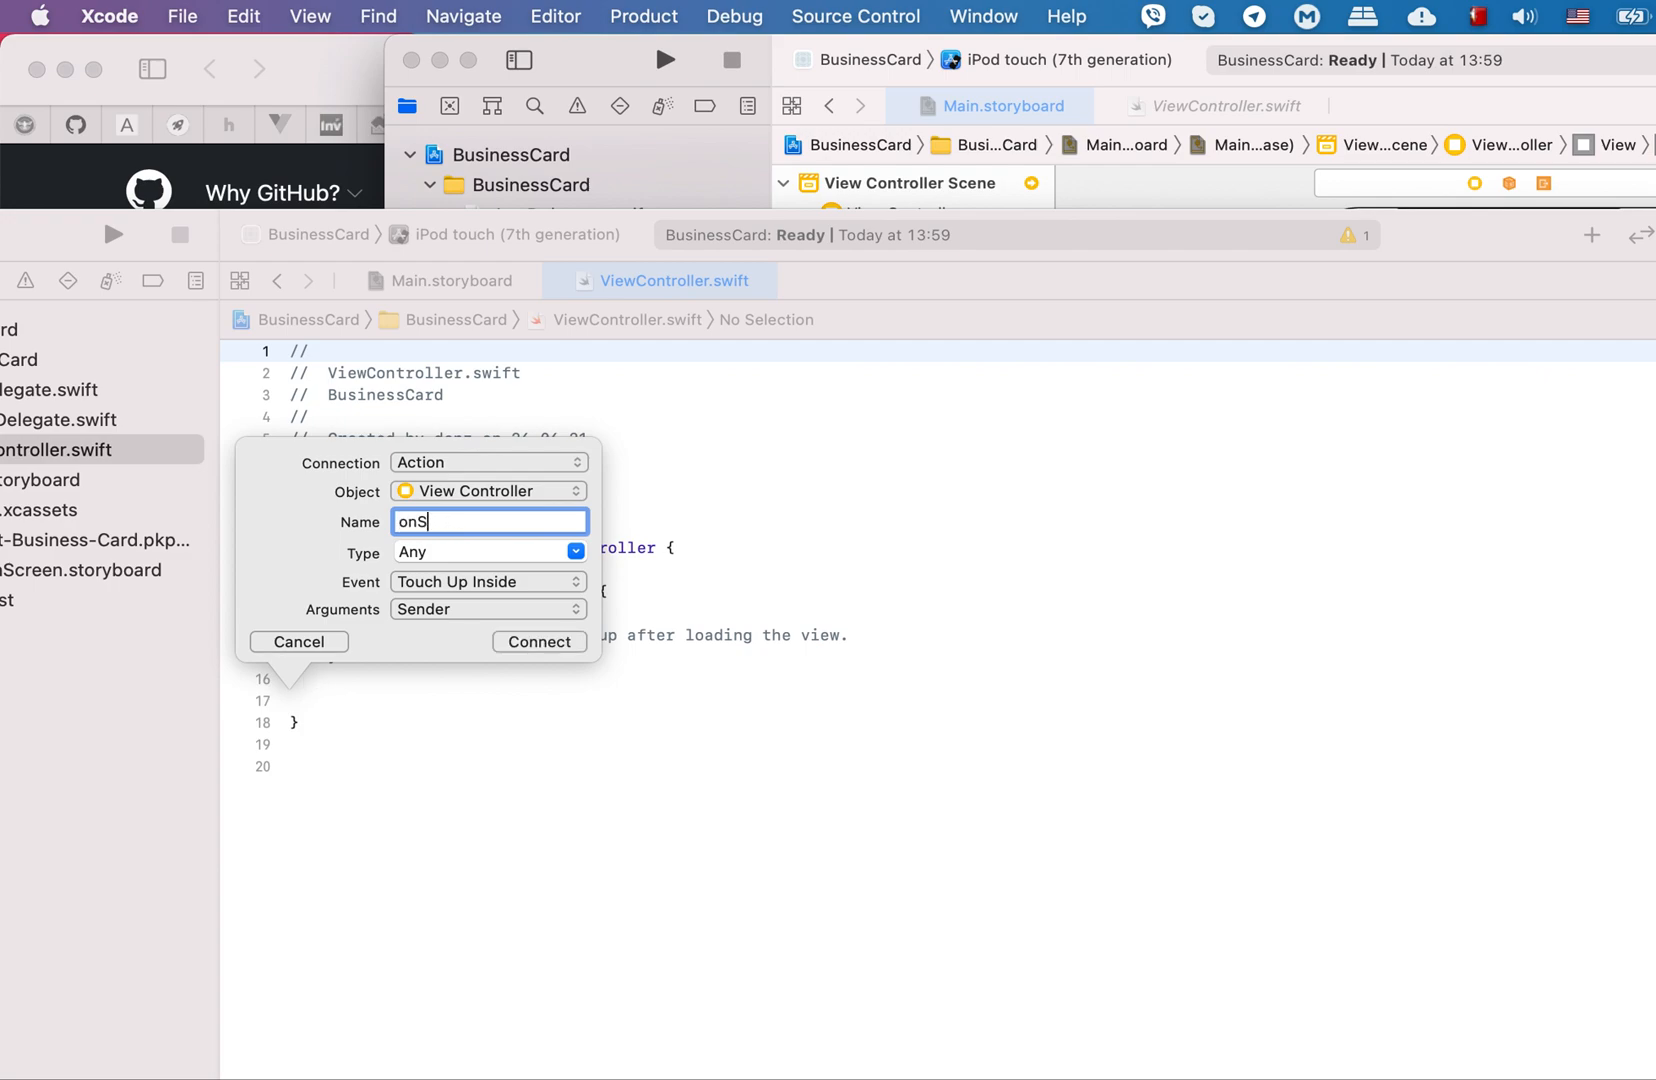
text(how)
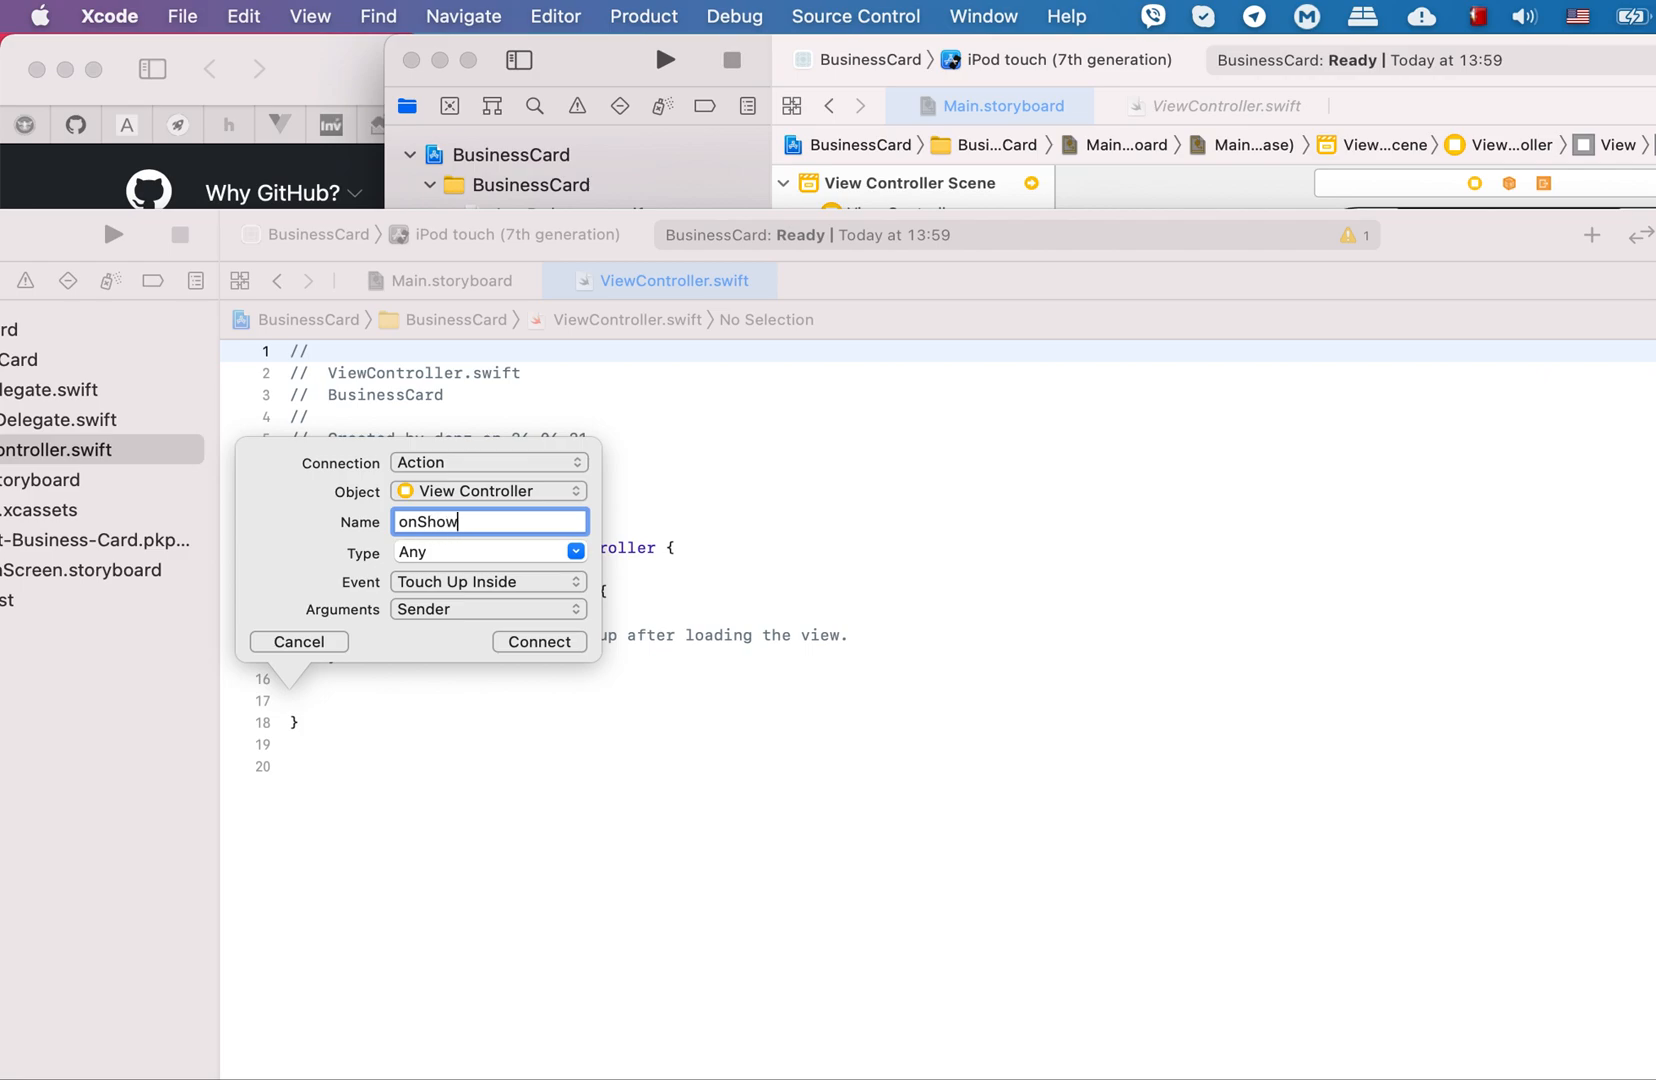
text(Card)
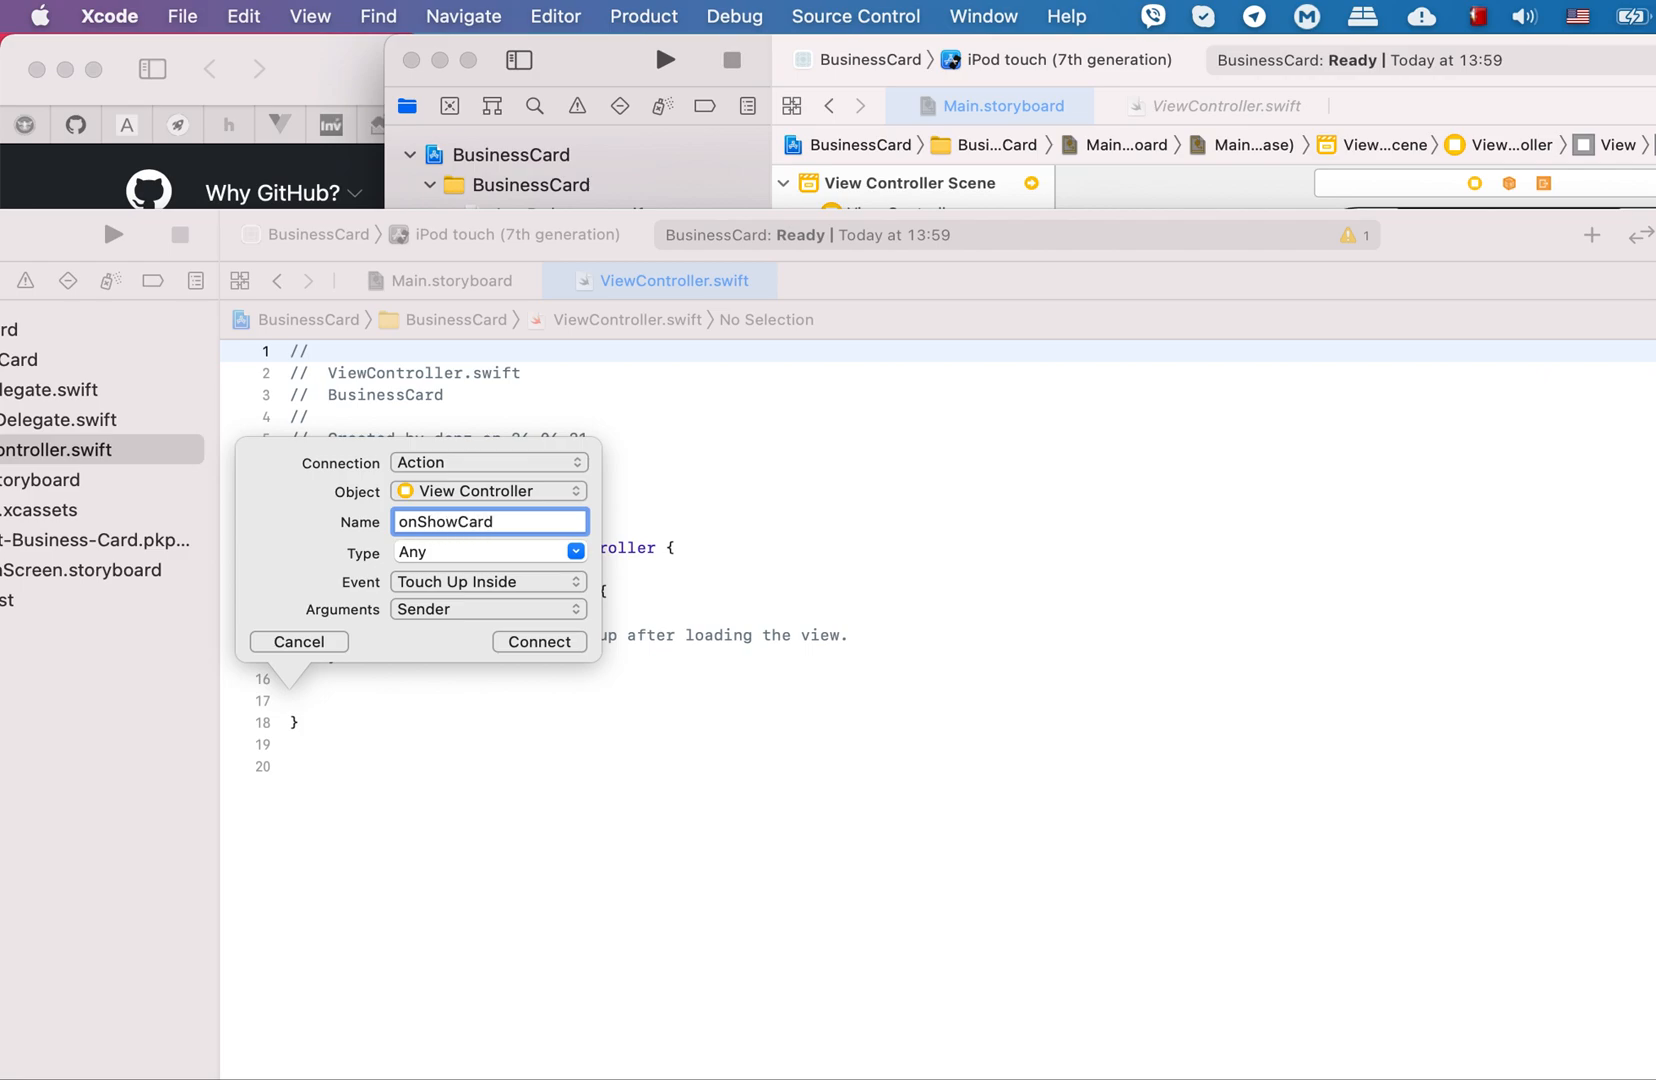
click(538, 640)
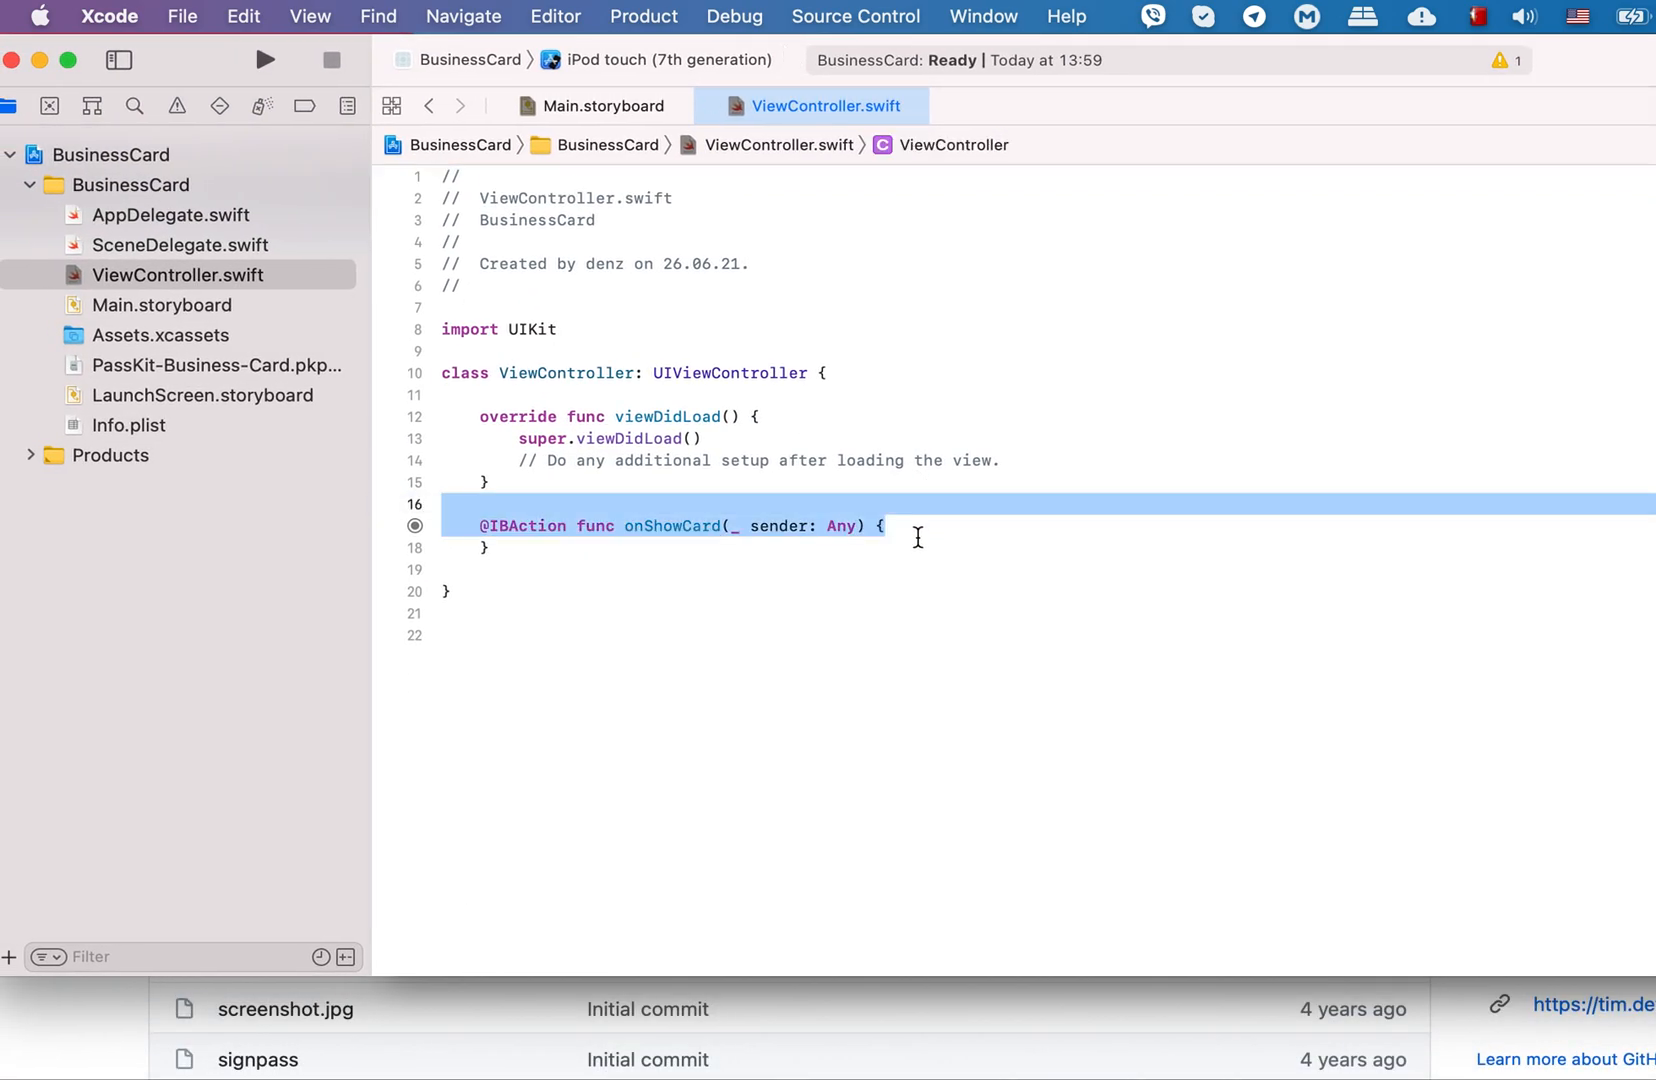
Add 'import PassKit' to the imports of ViewController.swift.
click(888, 526)
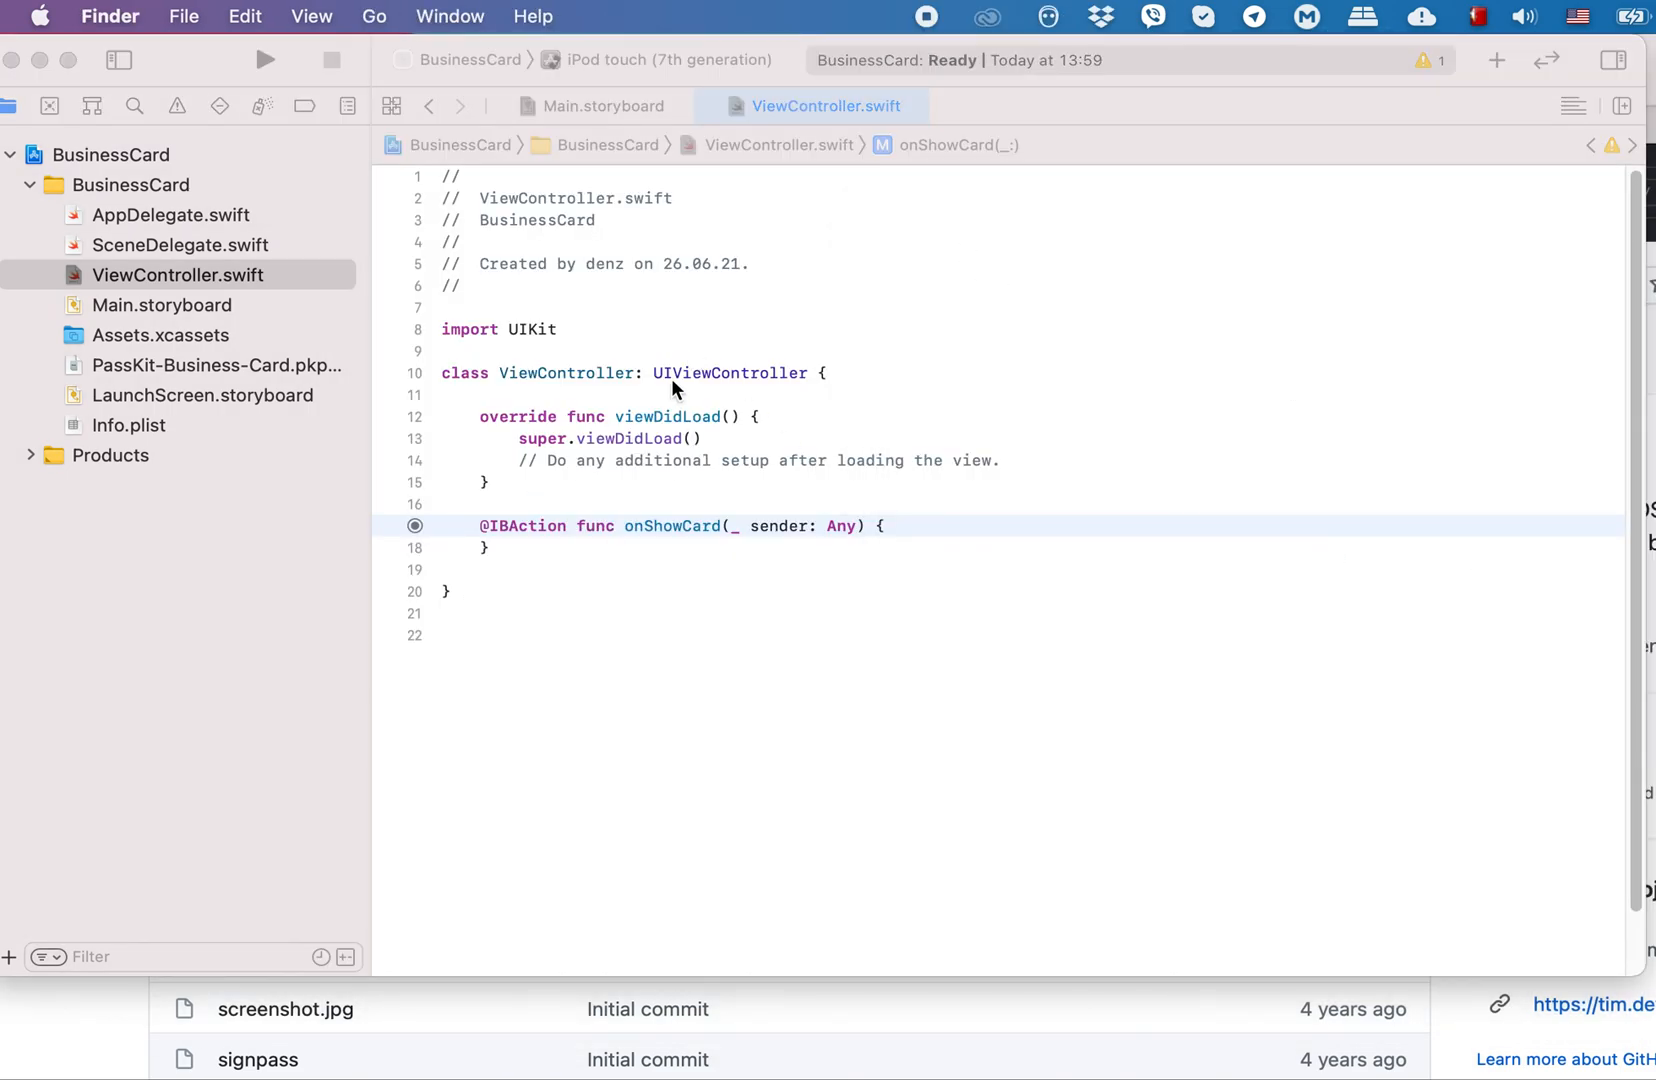
text(import module)
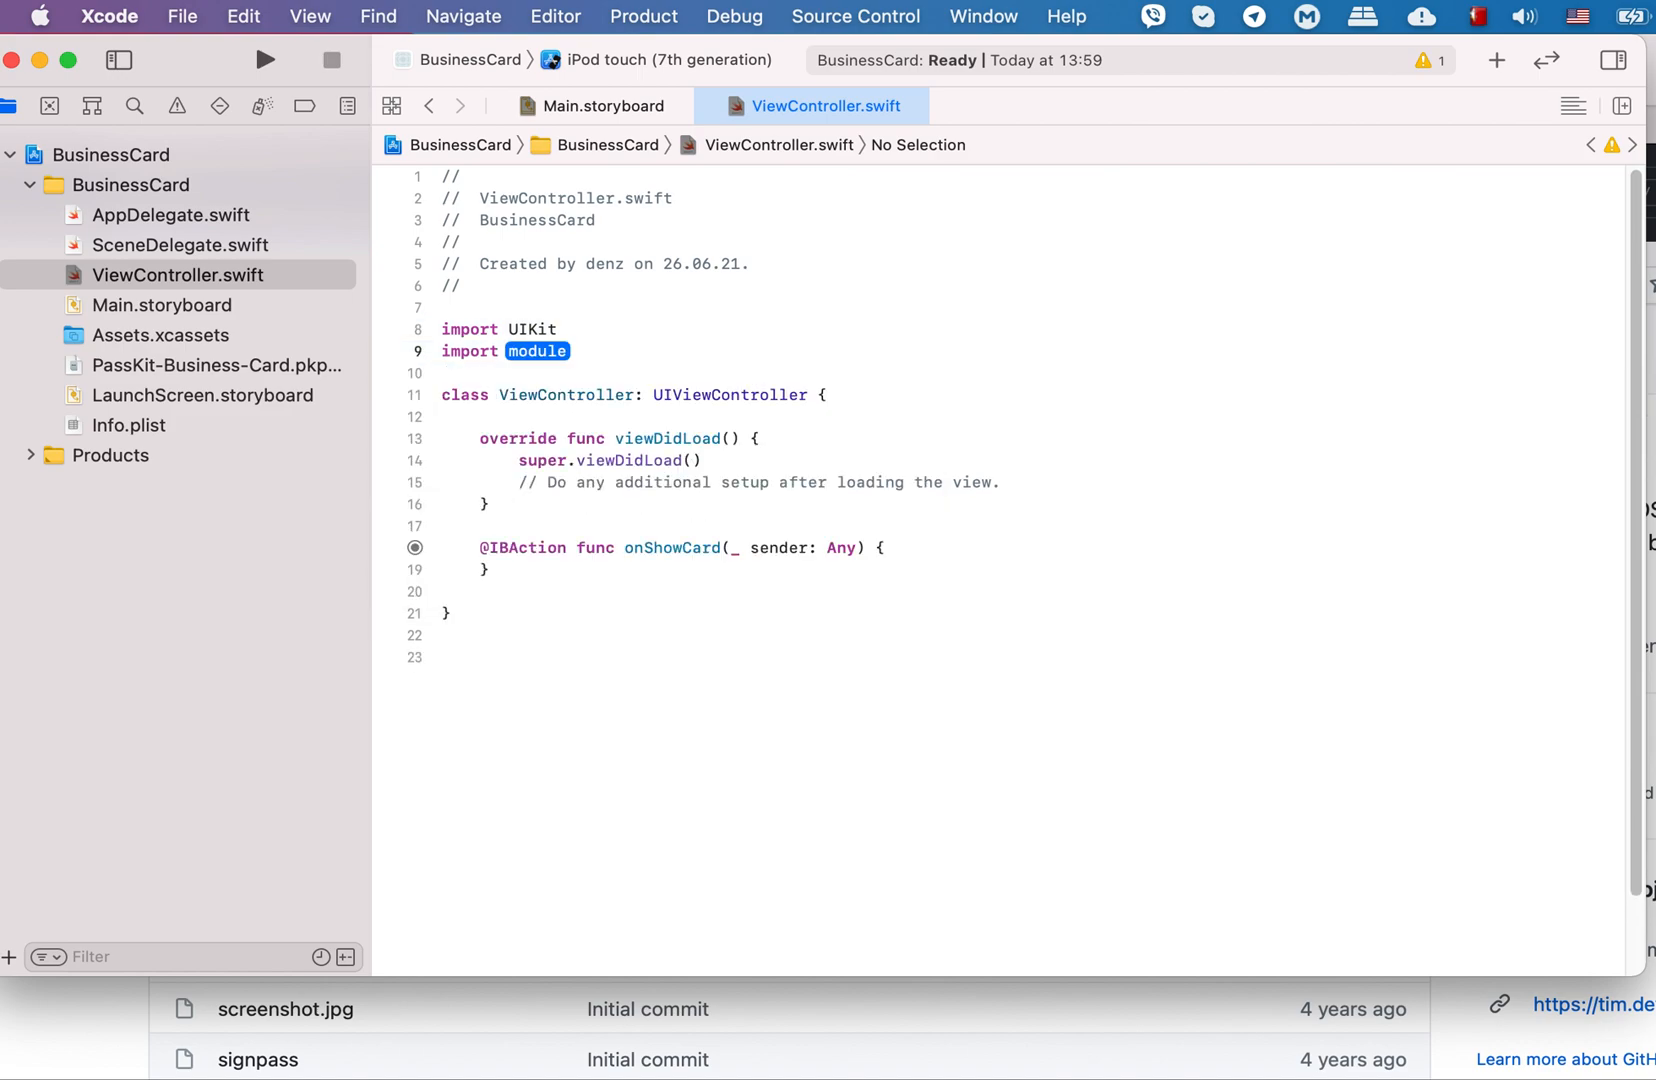
text(PassKit)
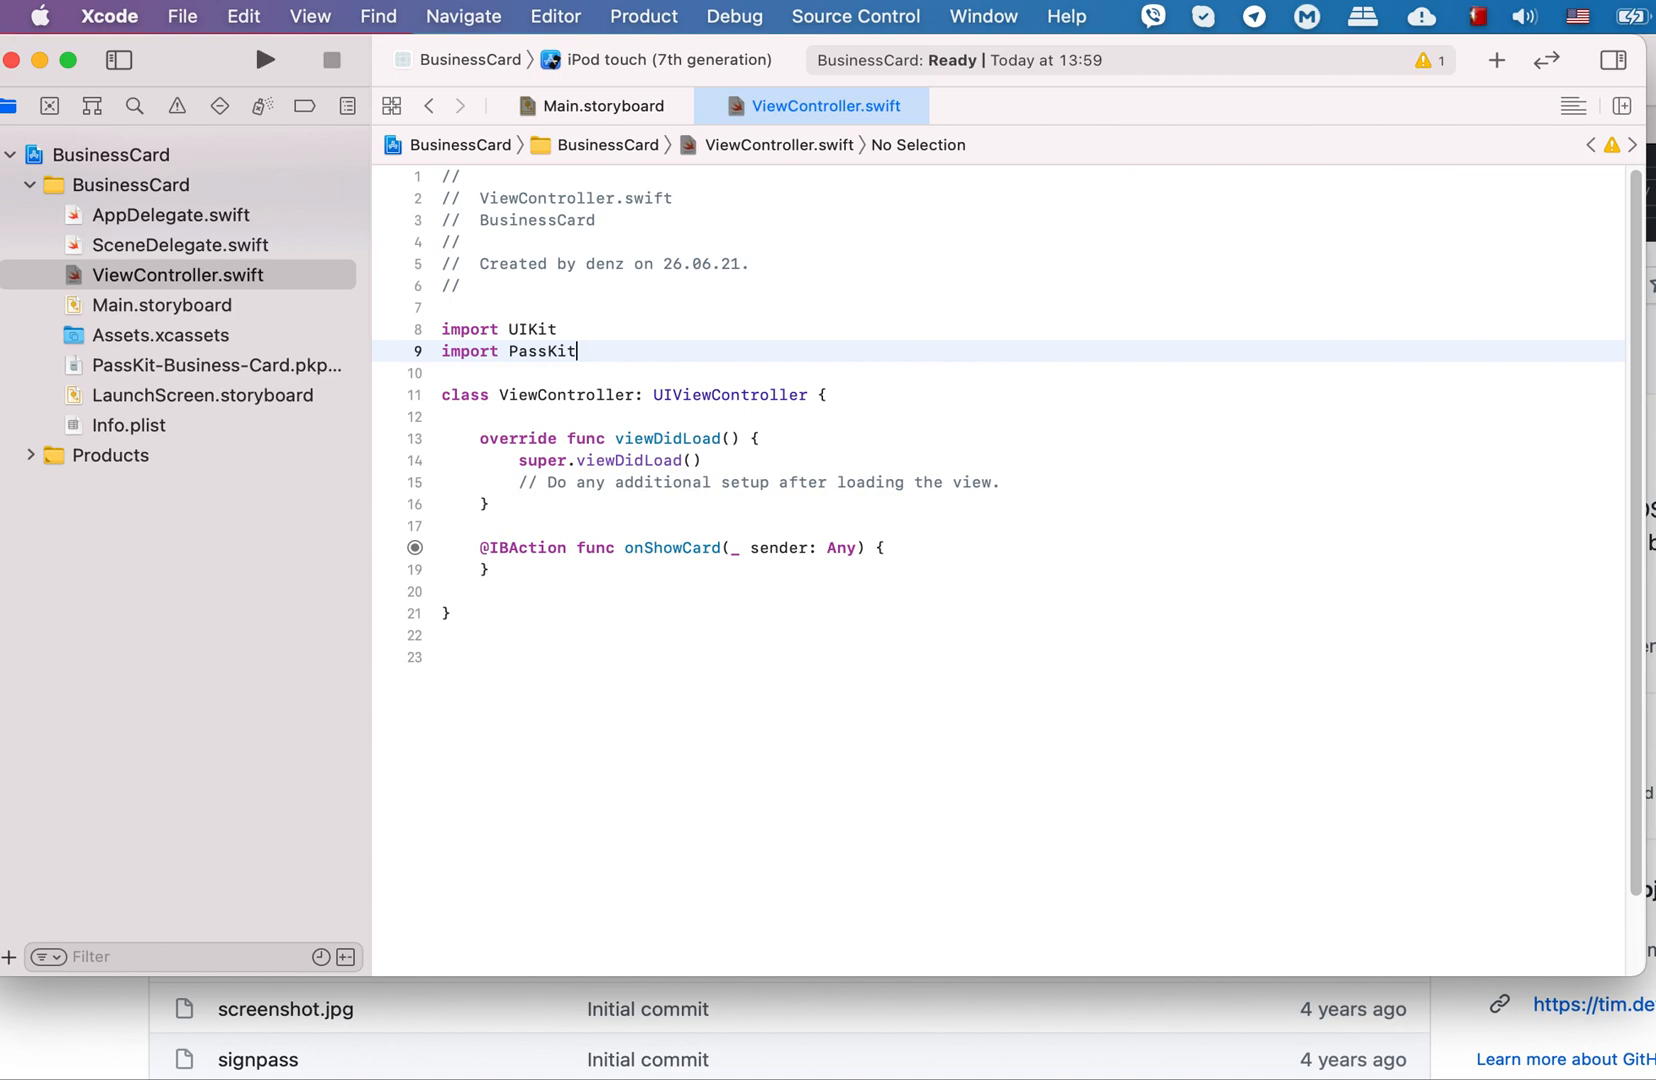
Inside onShowCard, begin 'if let url = Bundle.main.url' for the bundle lookup.
click(918, 546)
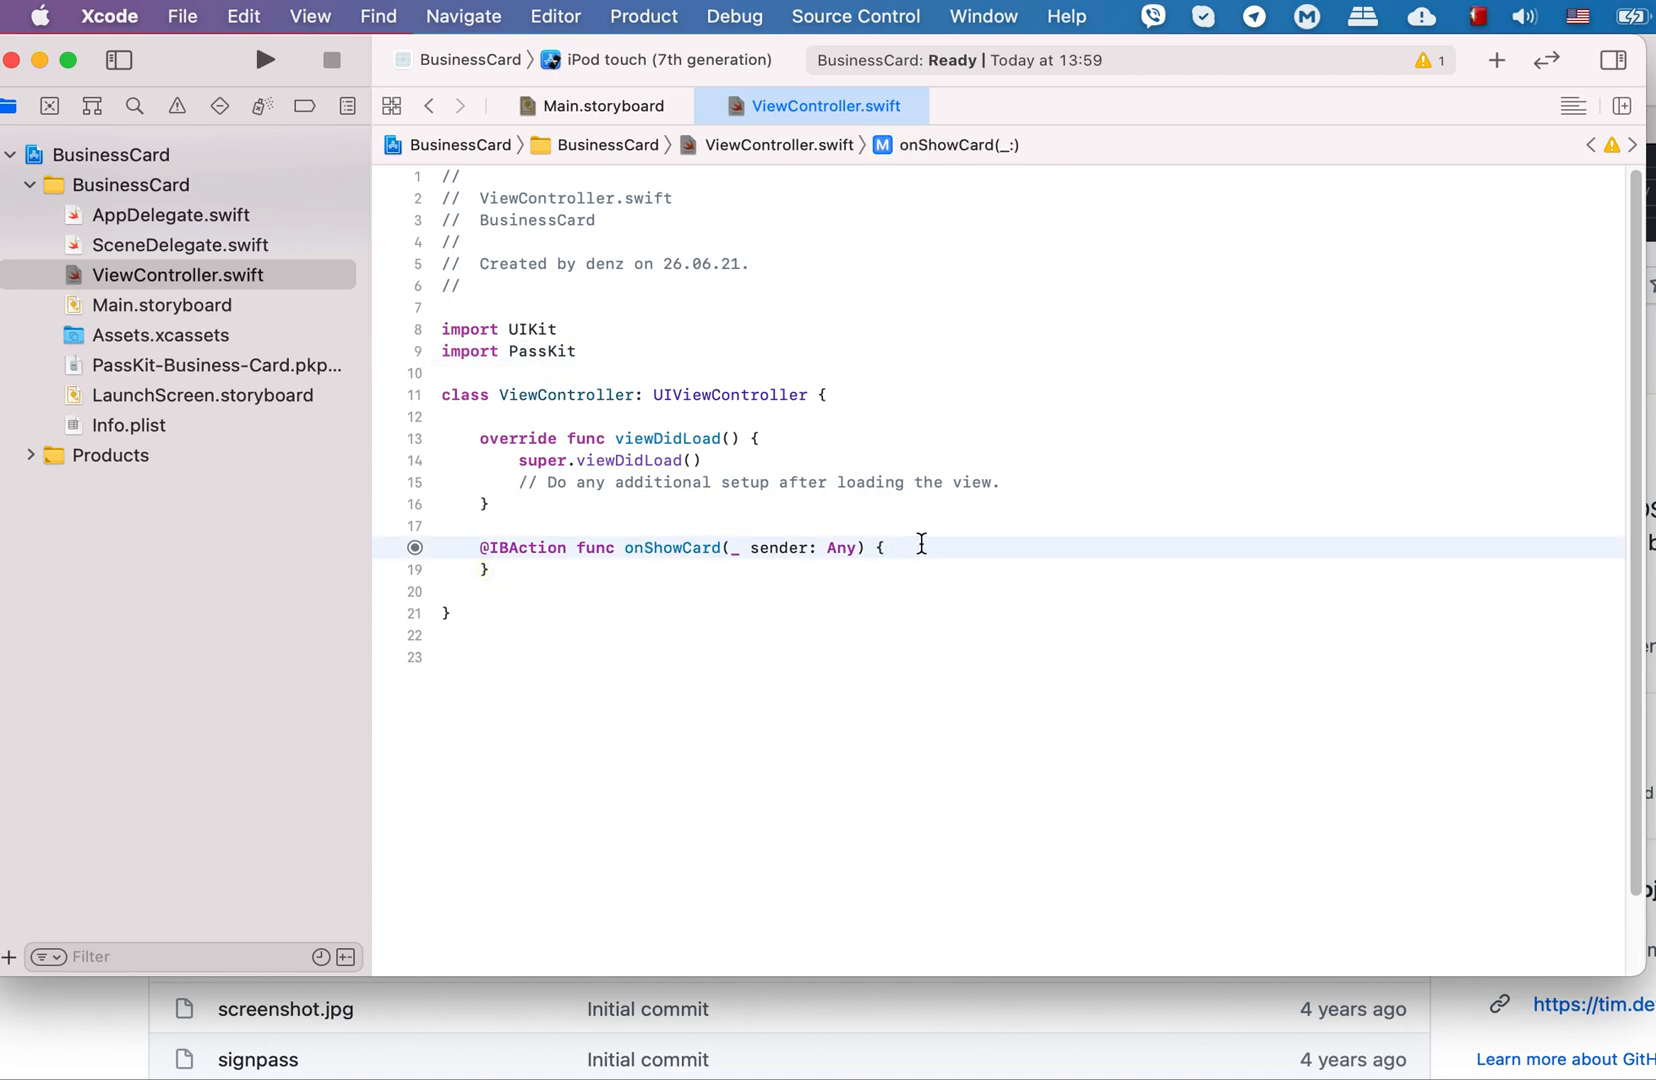
key(Return)
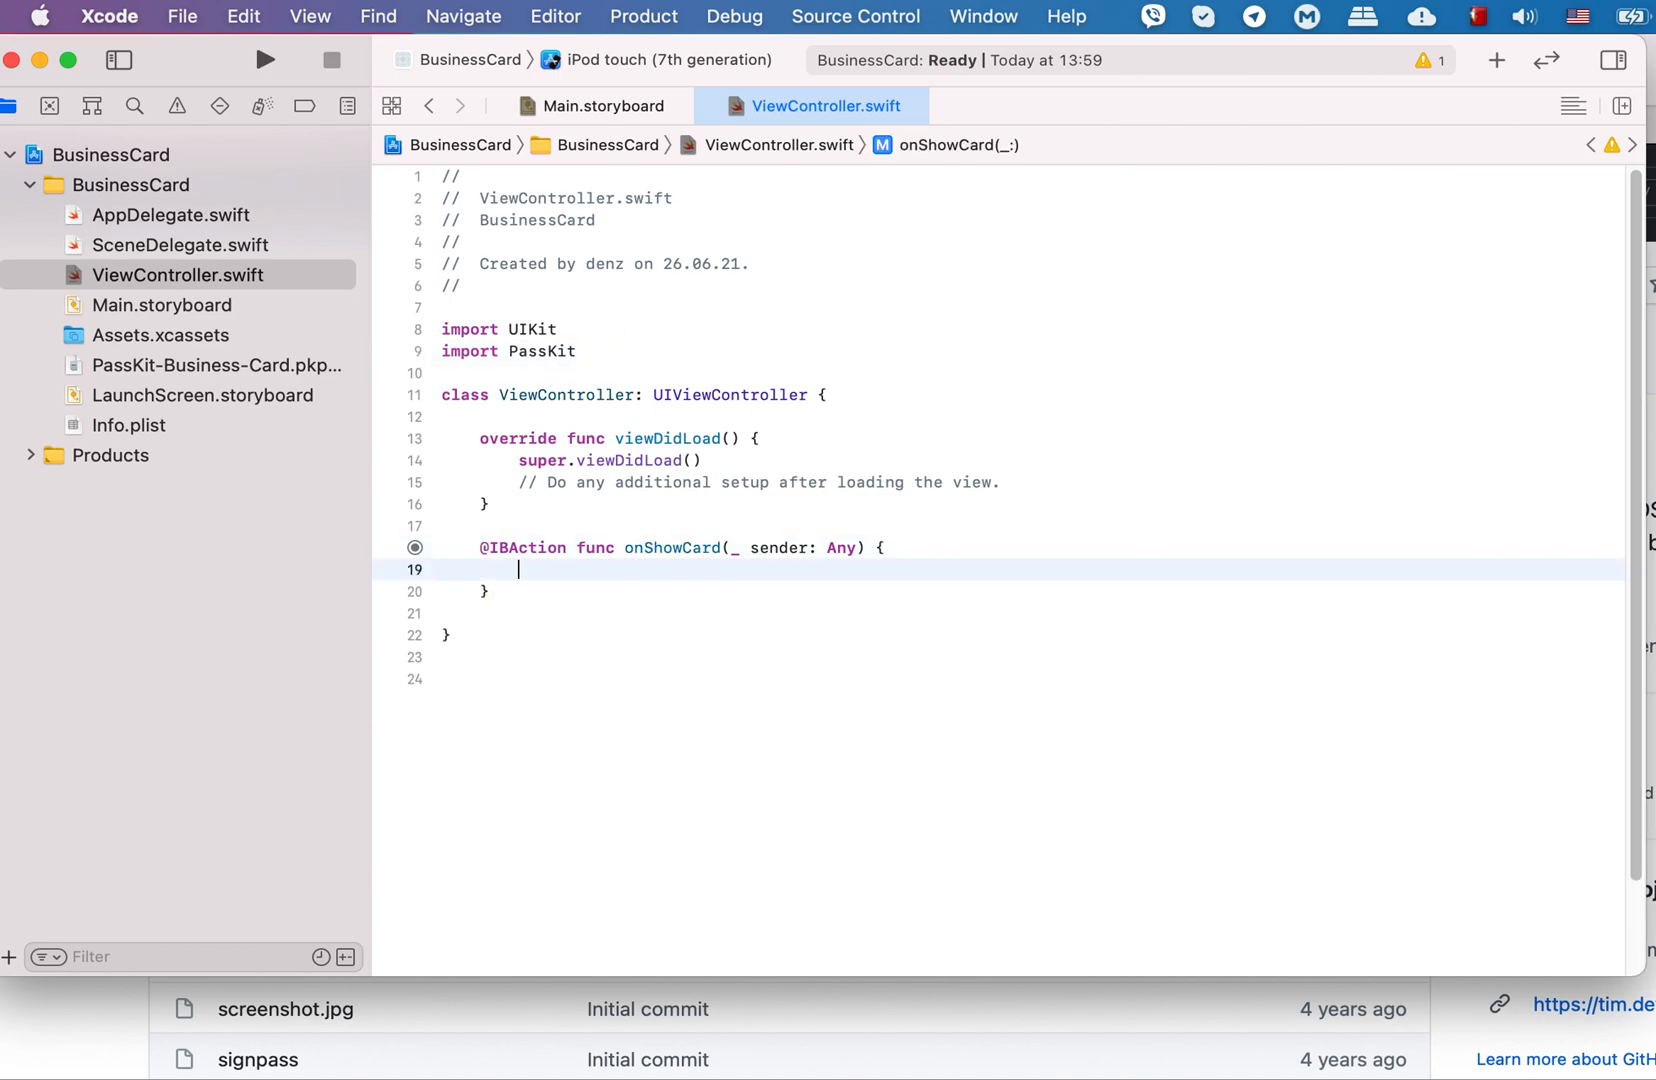
text(i)
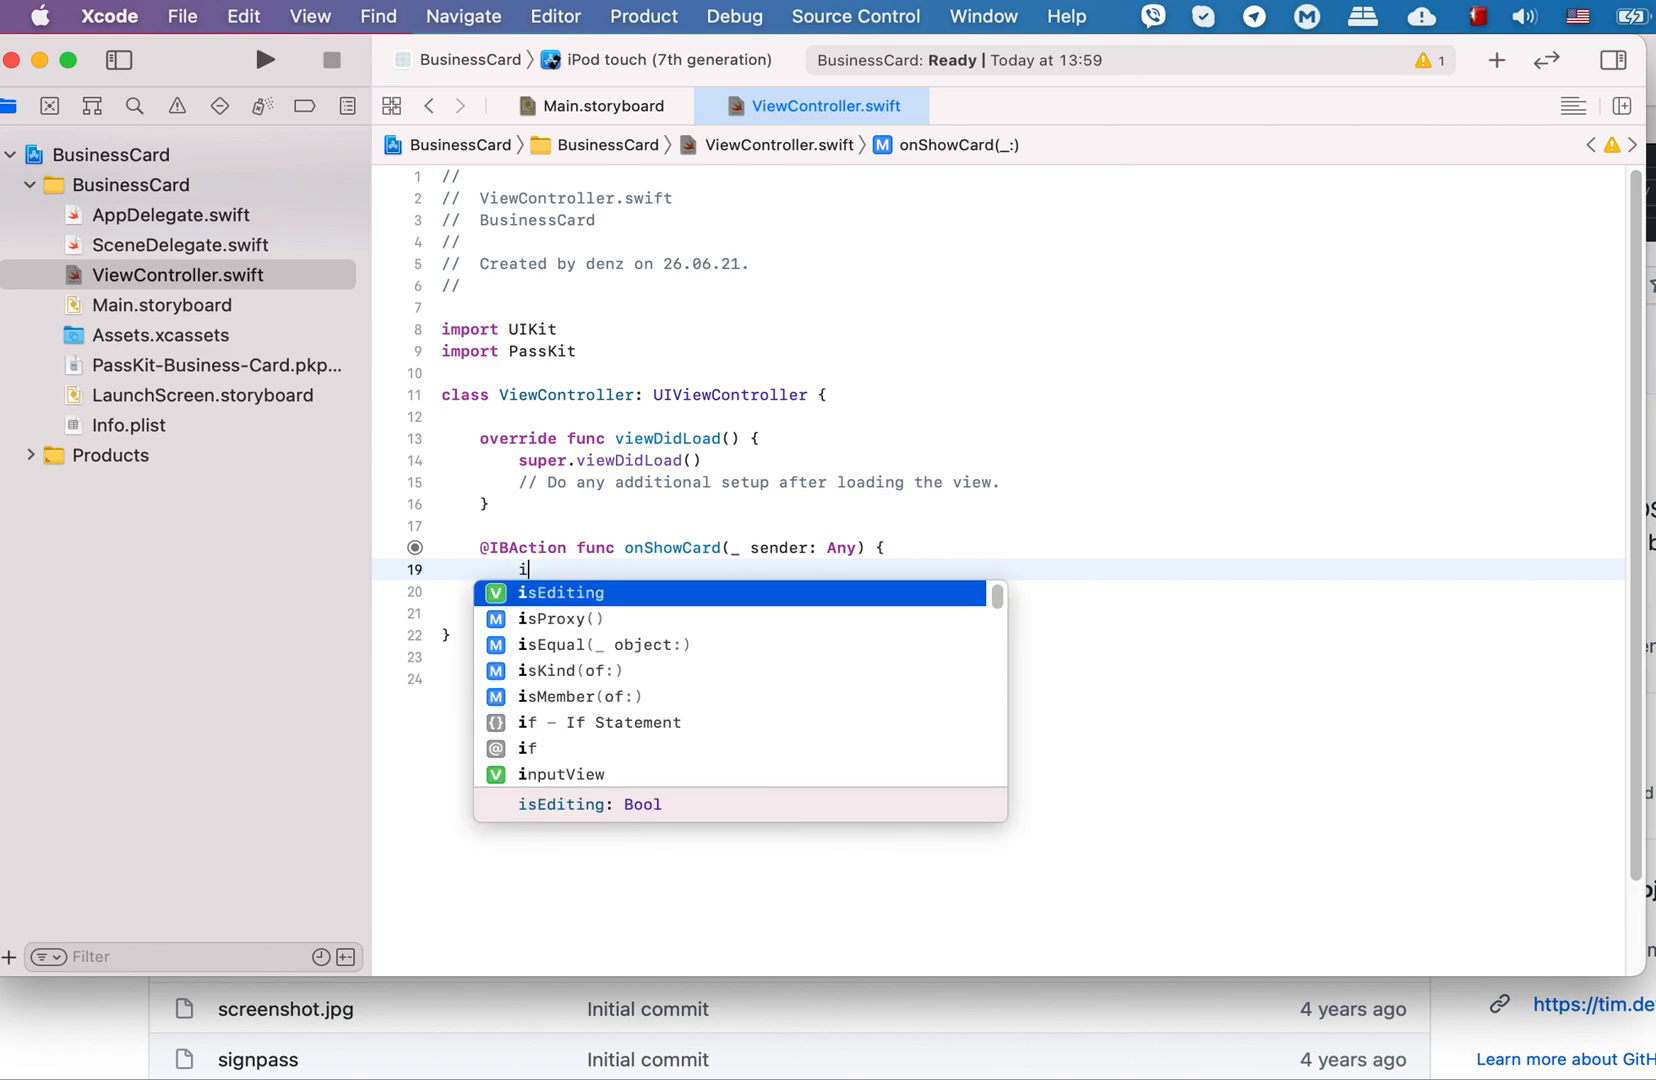
text(f let)
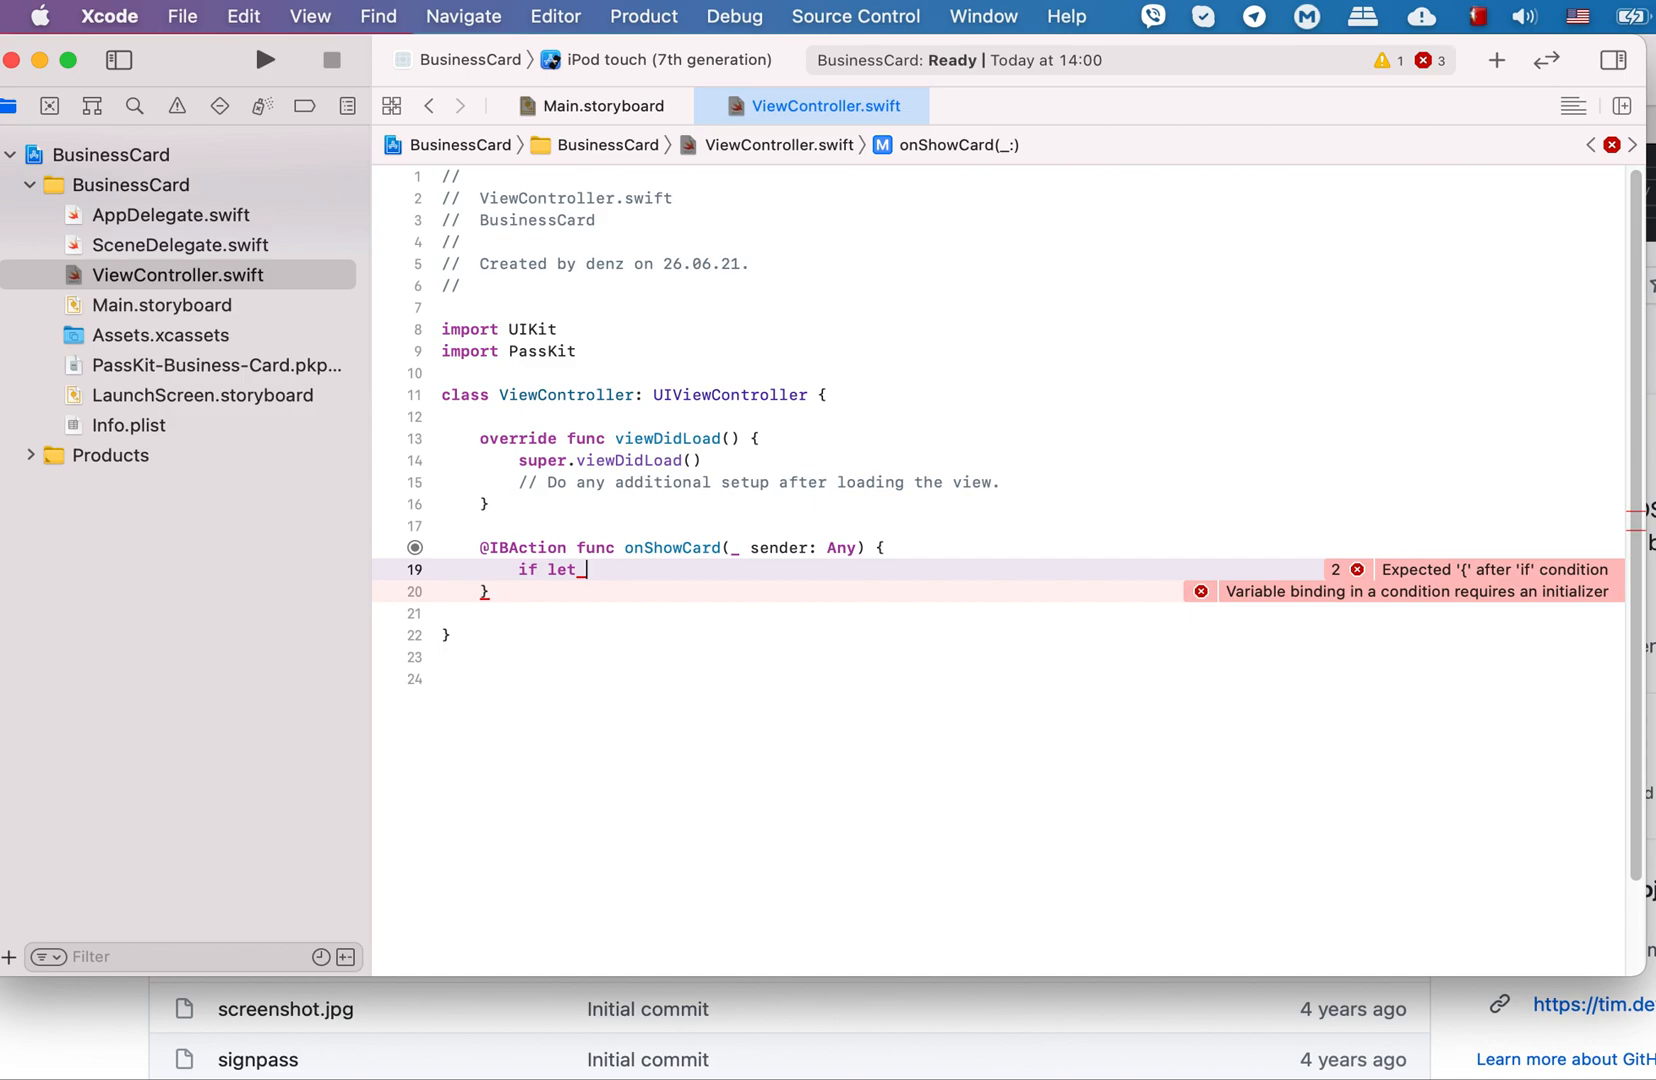
text(p)
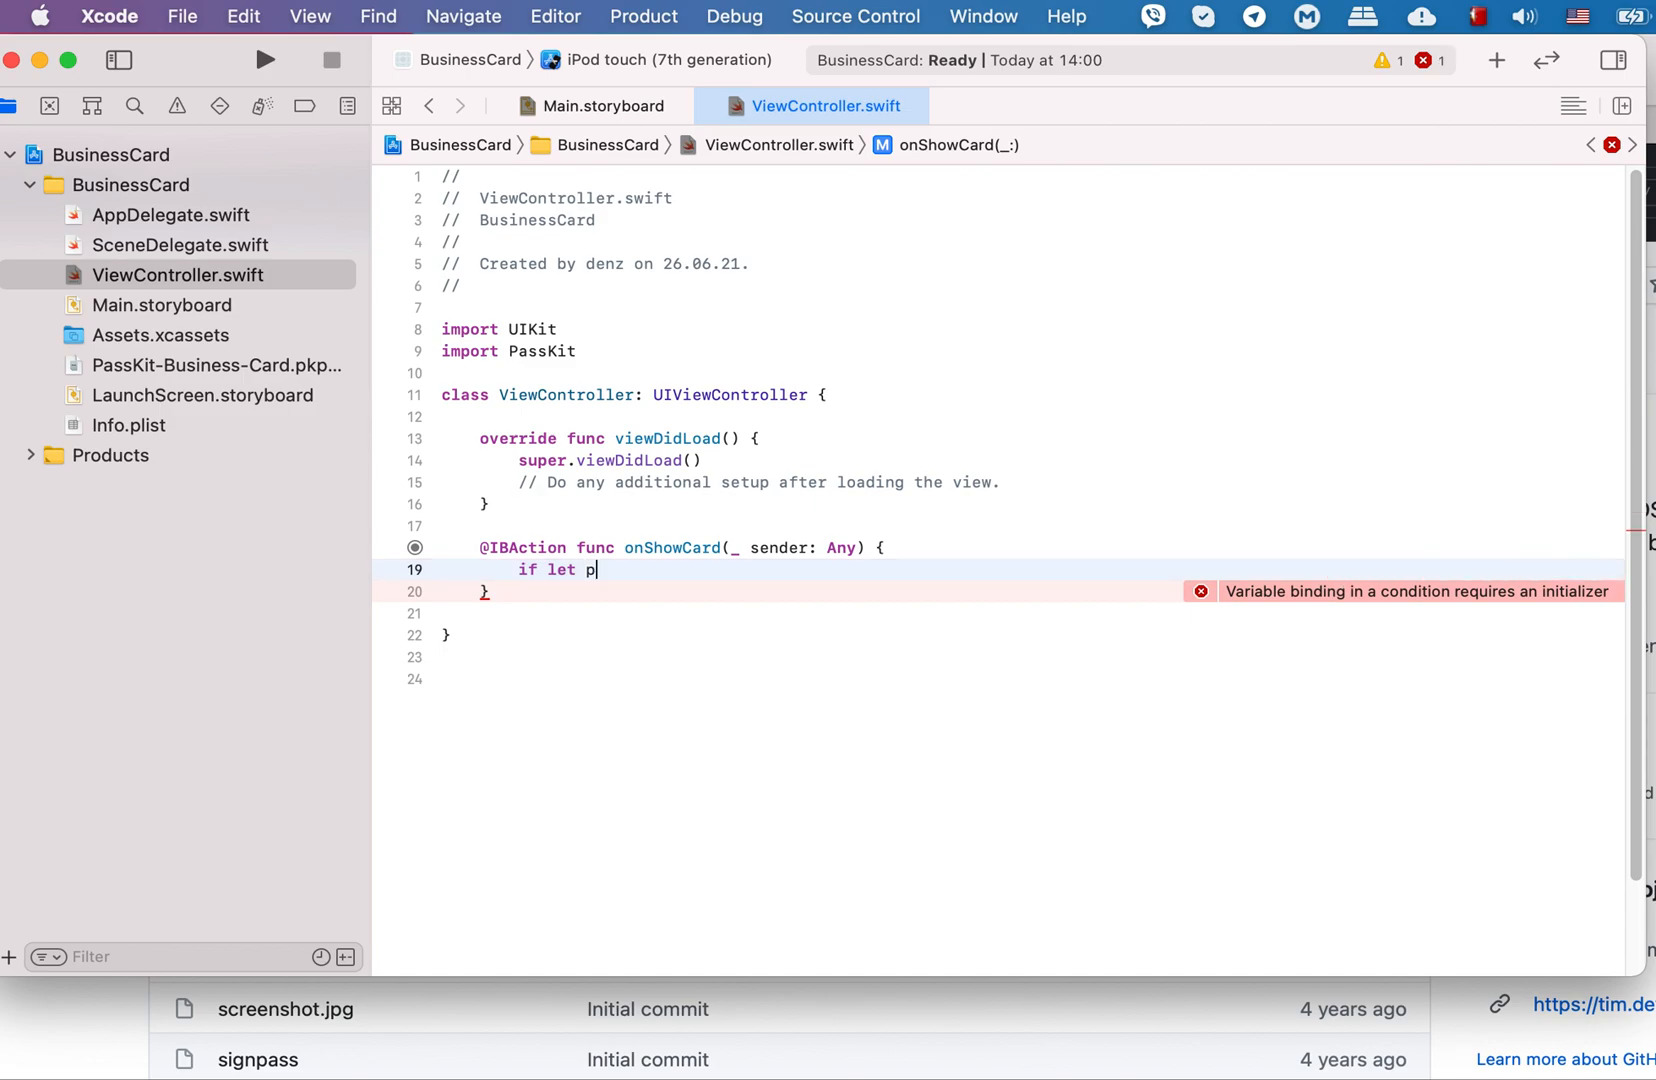
text(rl =)
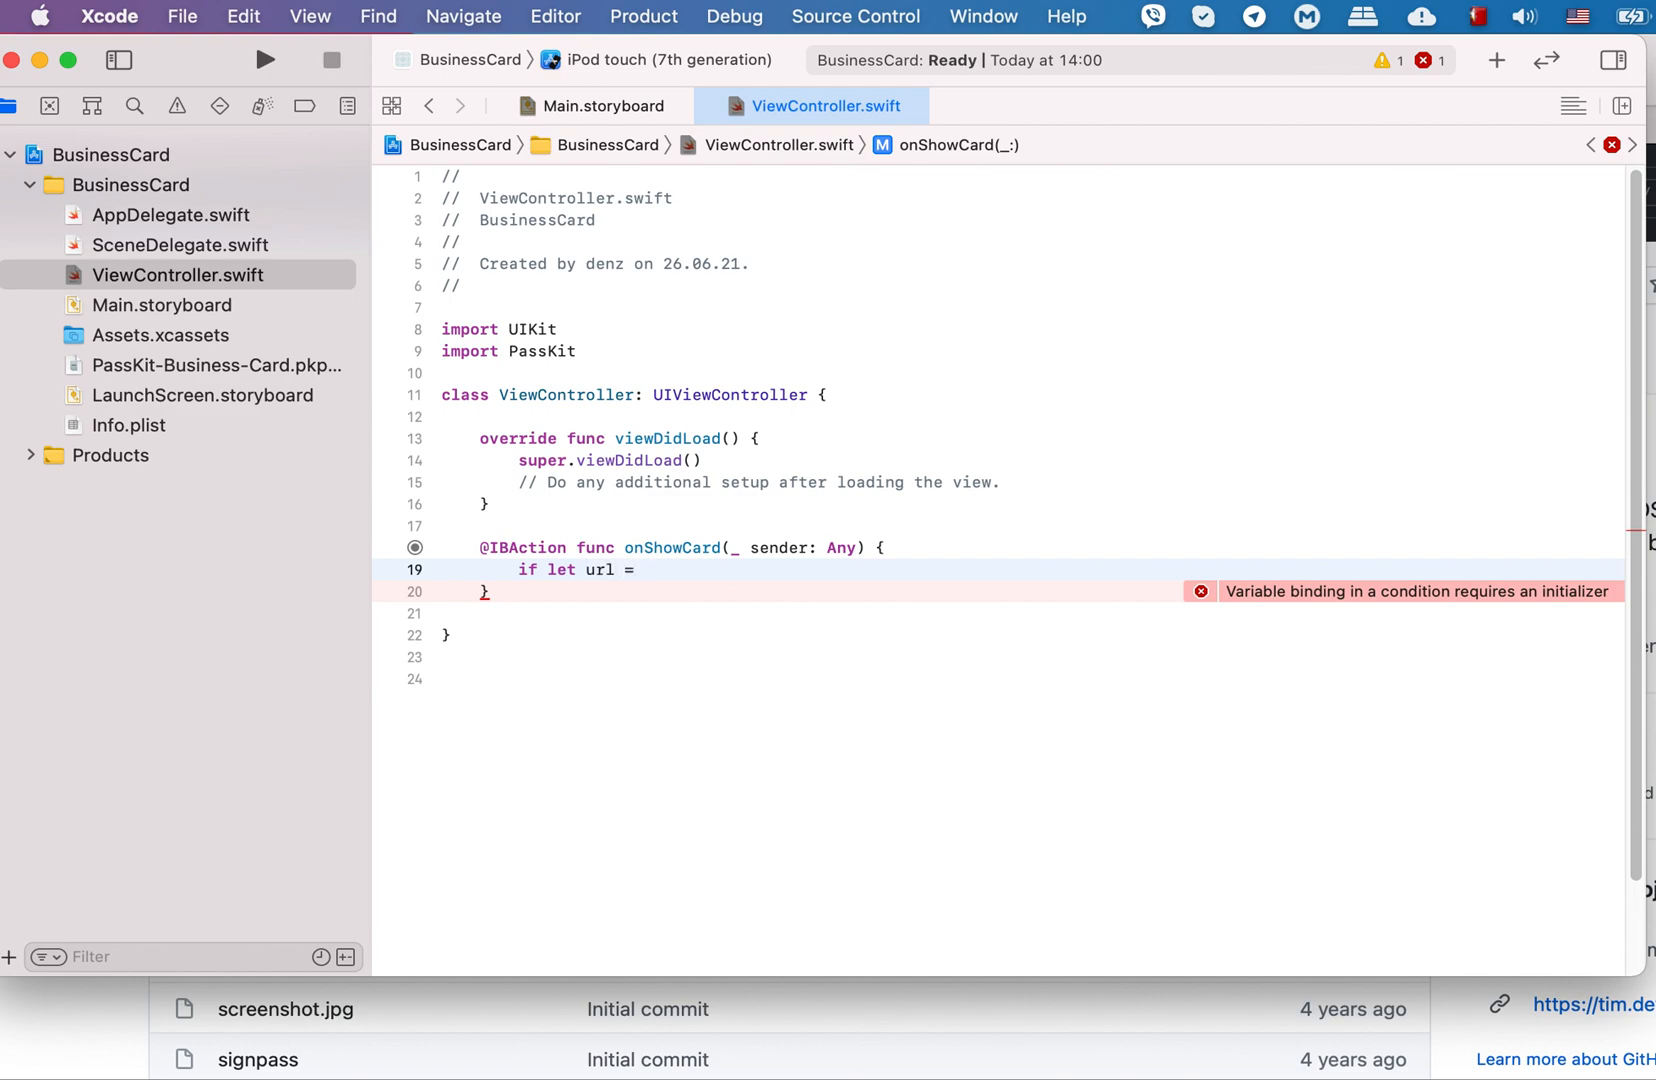
text(nibBundle.)
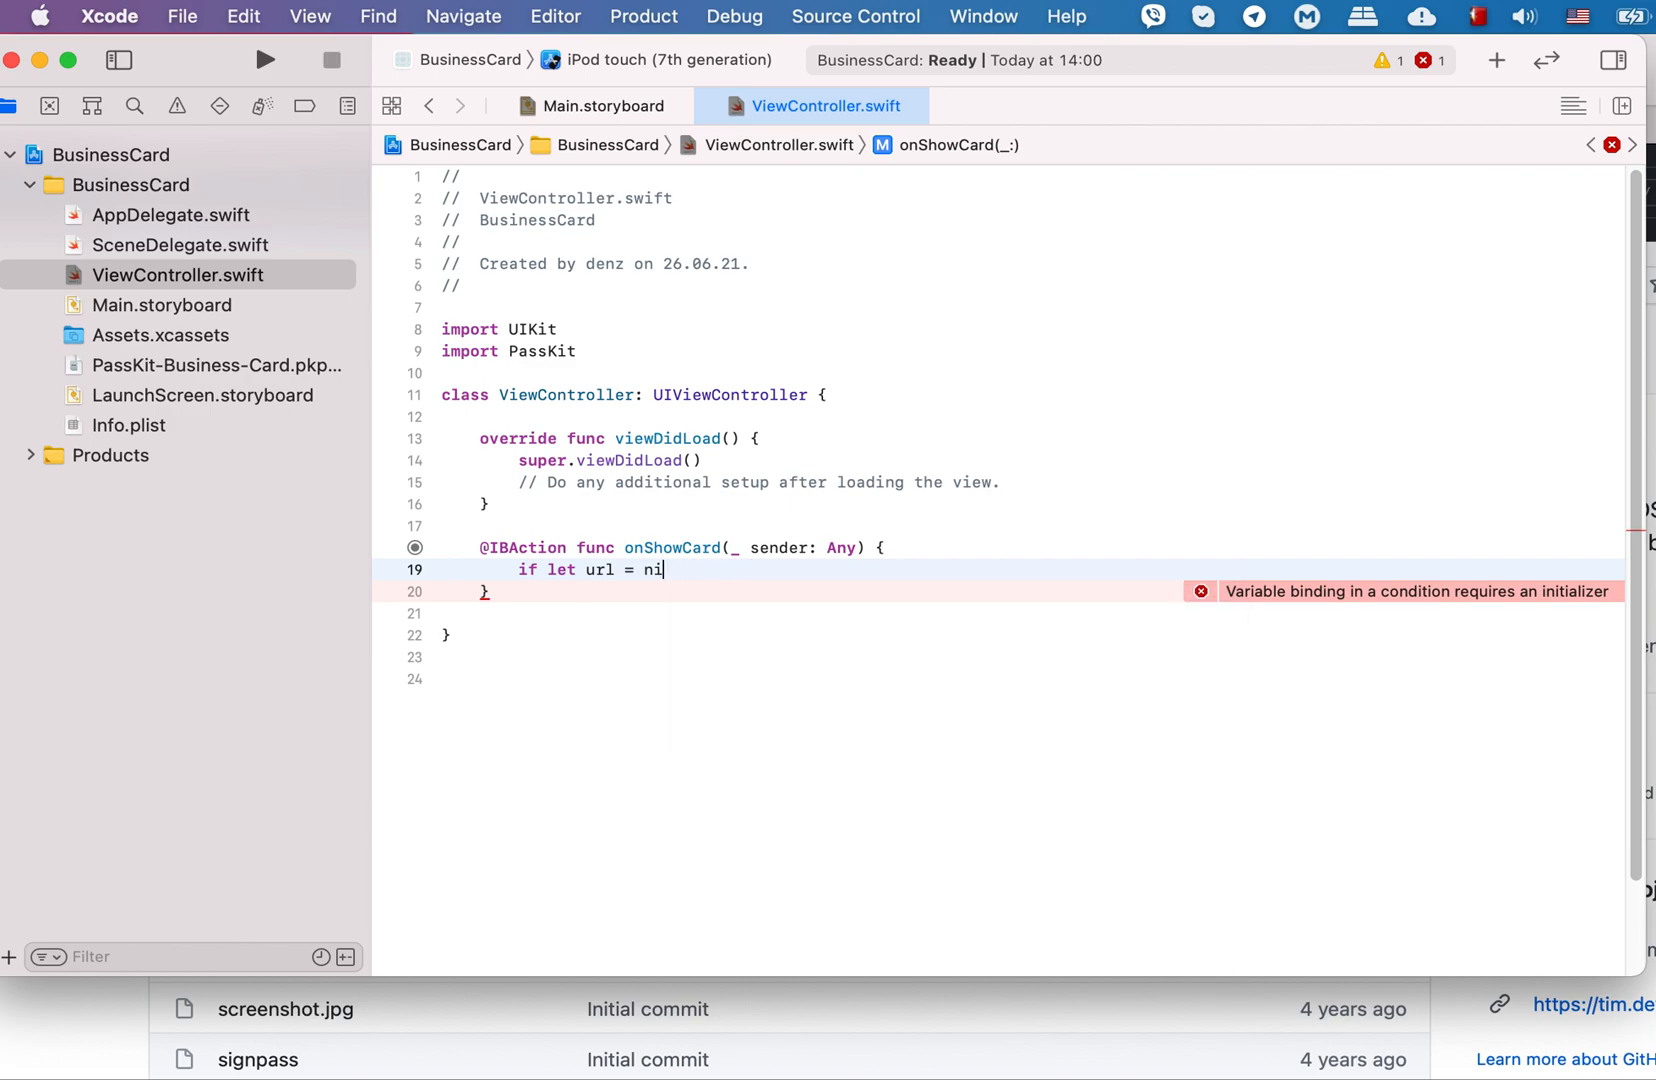
text(Bundle)
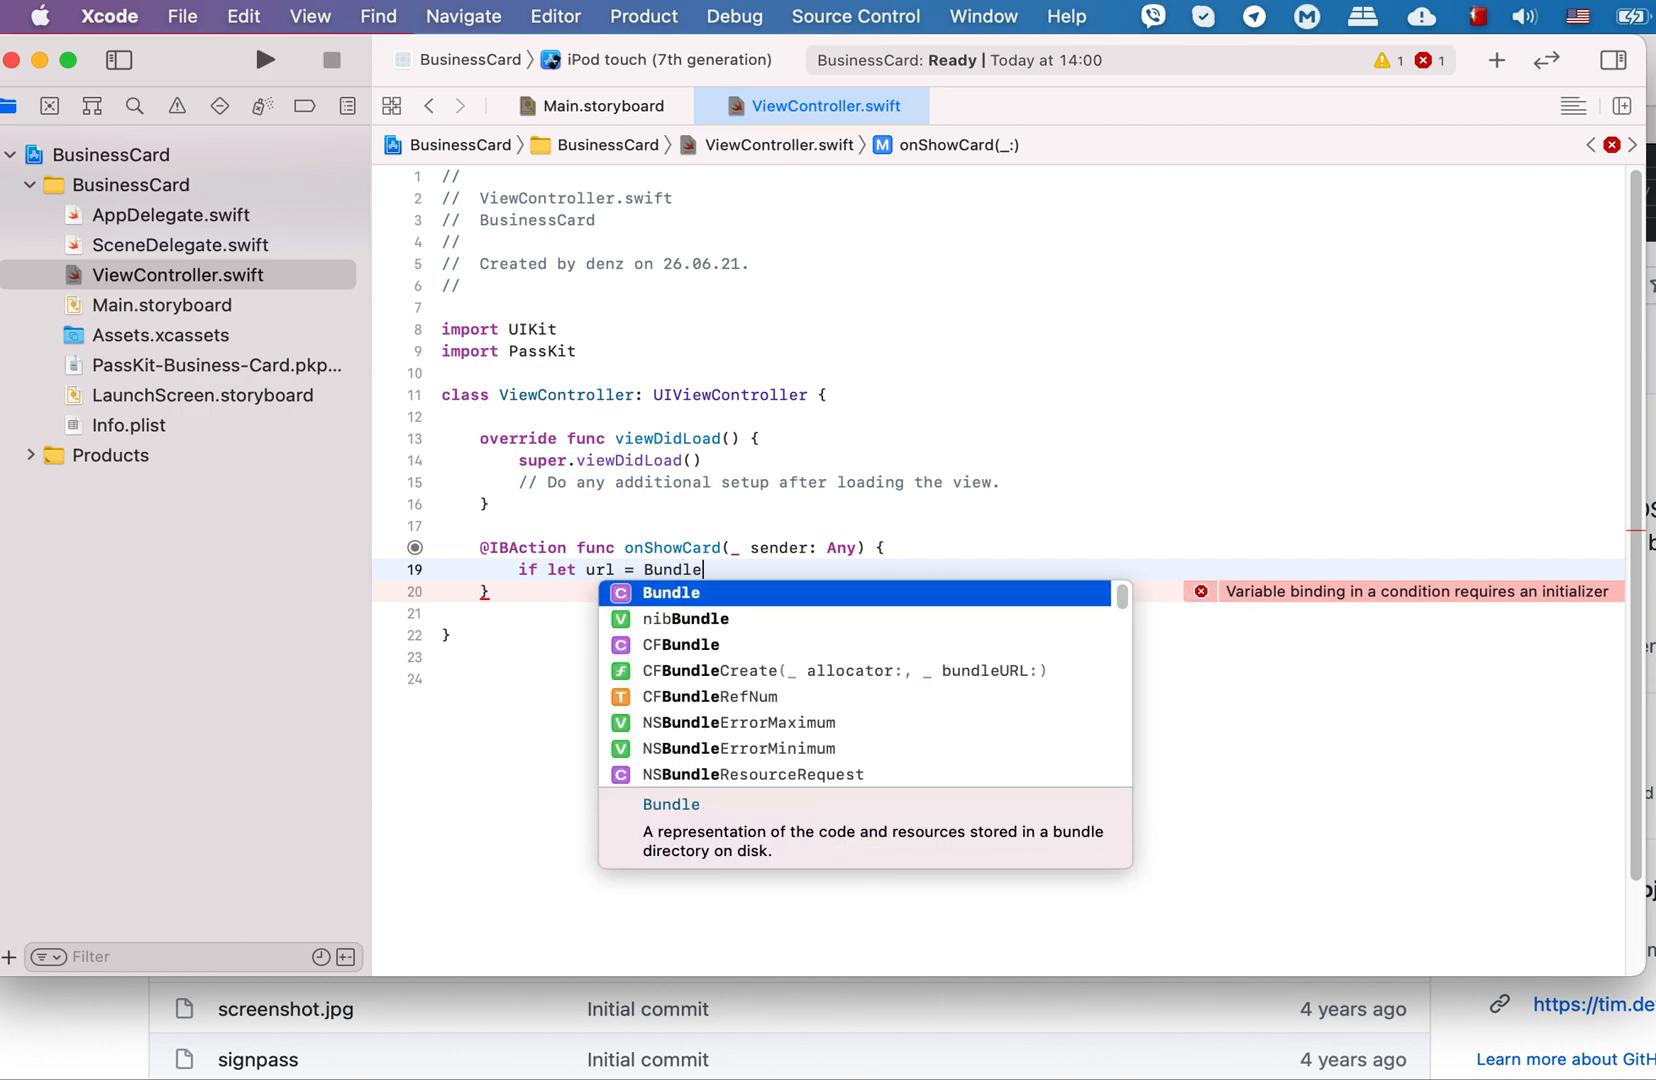
text(/)
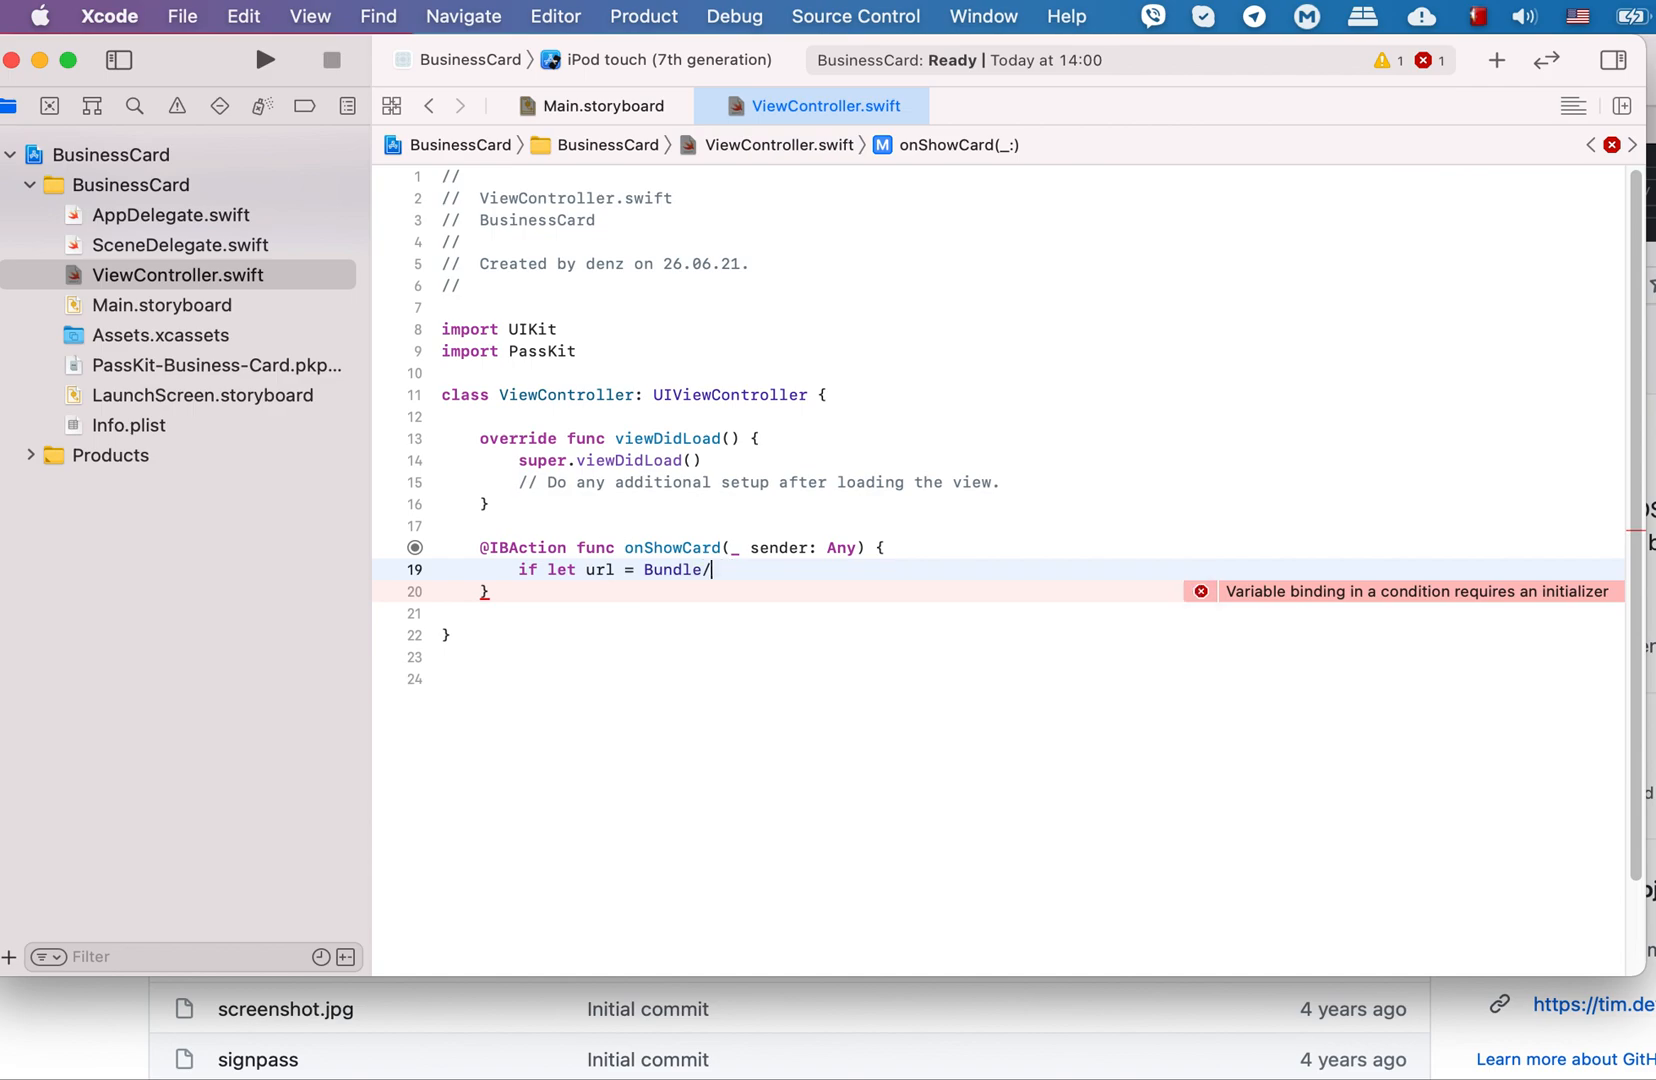
text(main.)
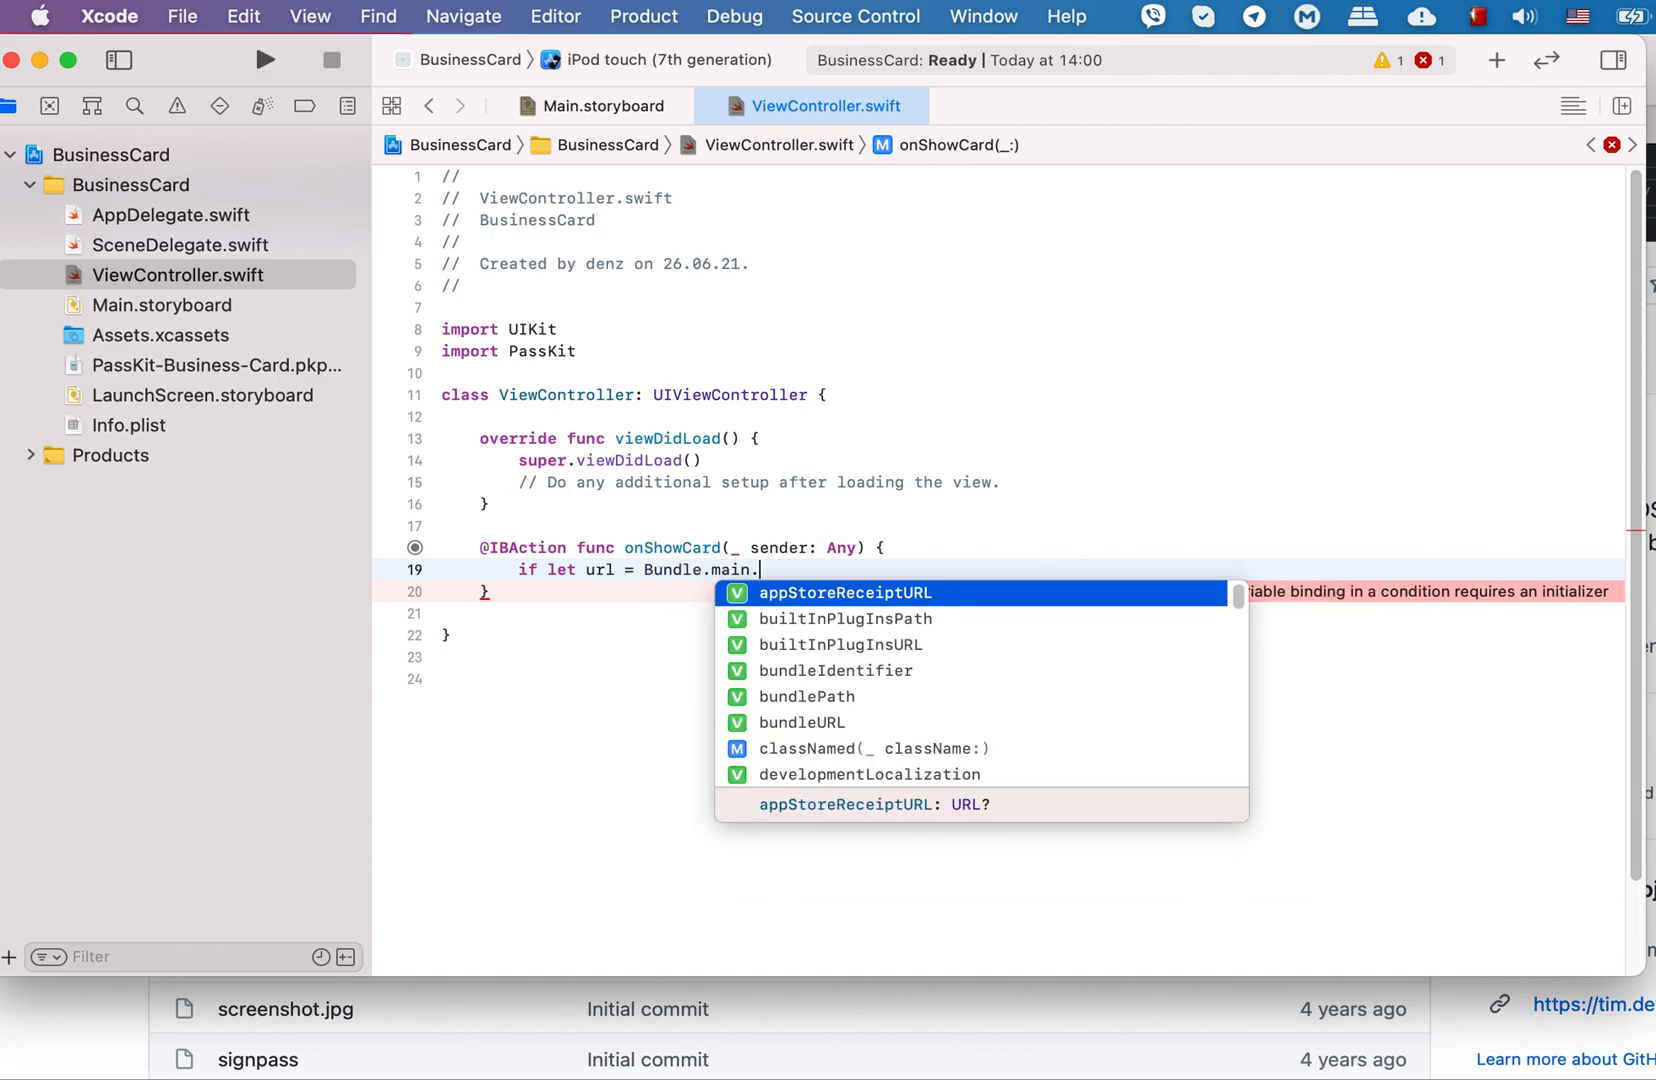
text(u)
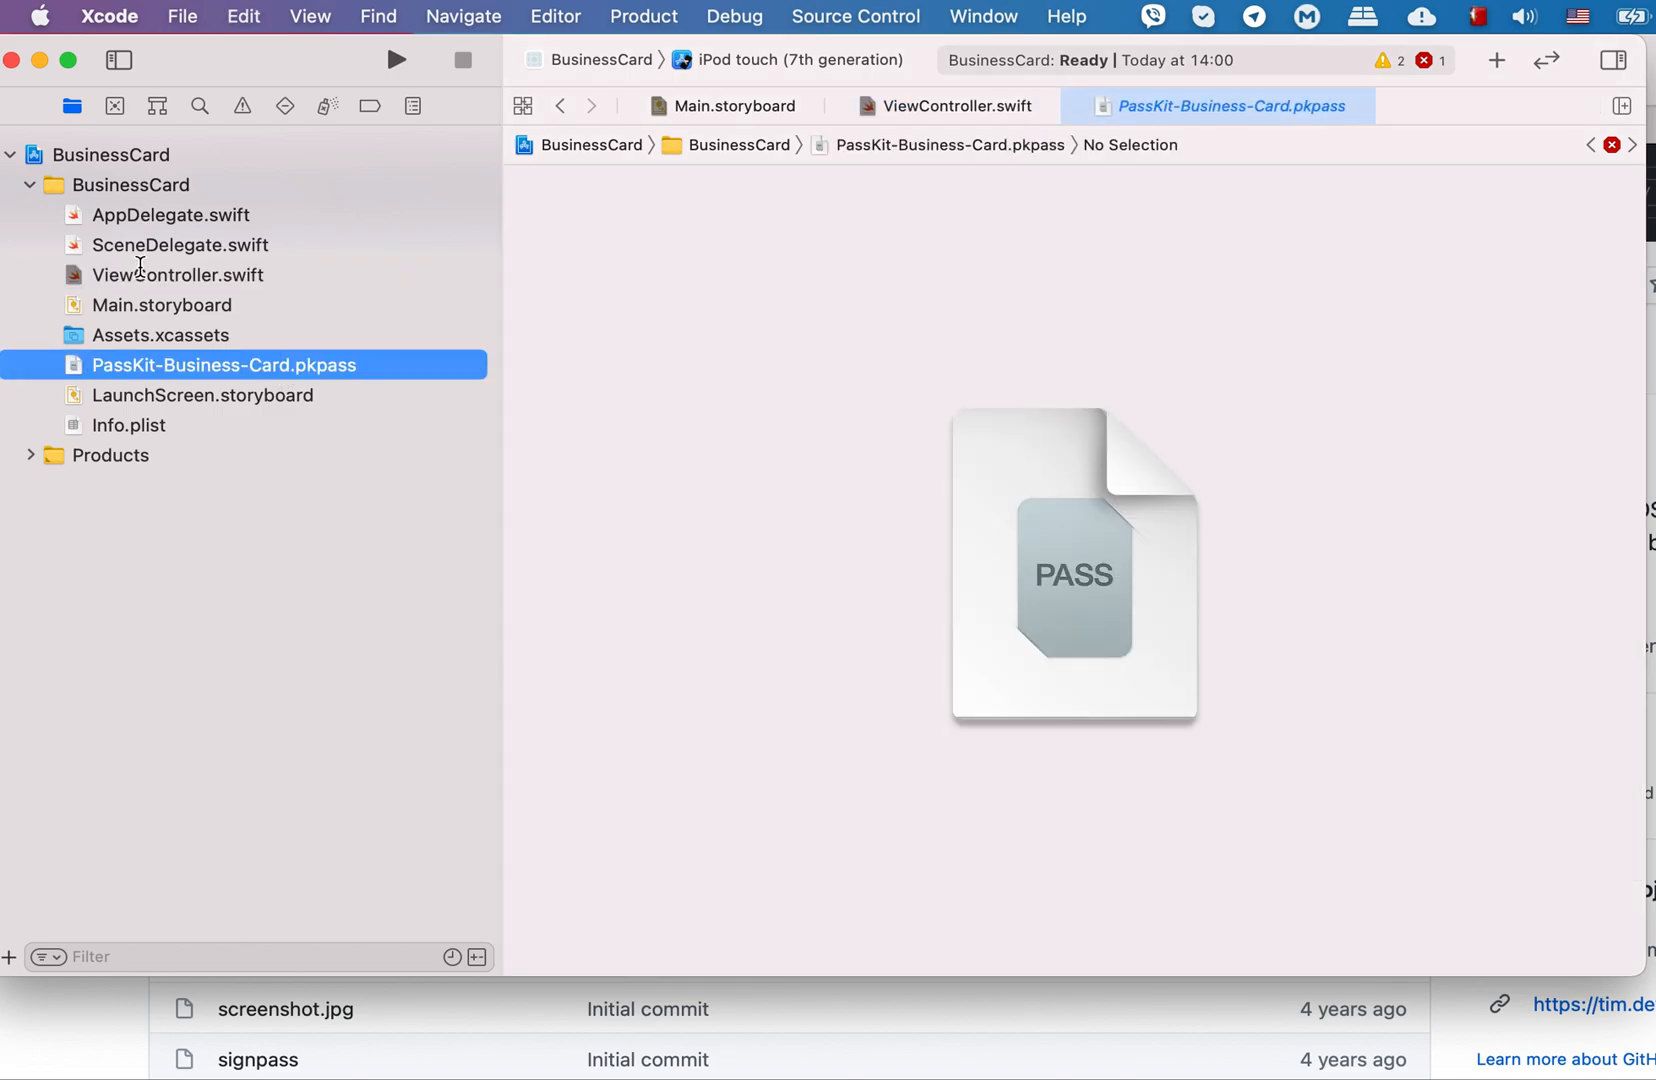
Finish the URL lookup with resource "PassKit-Business-Card" of type pkpass.
click(954, 106)
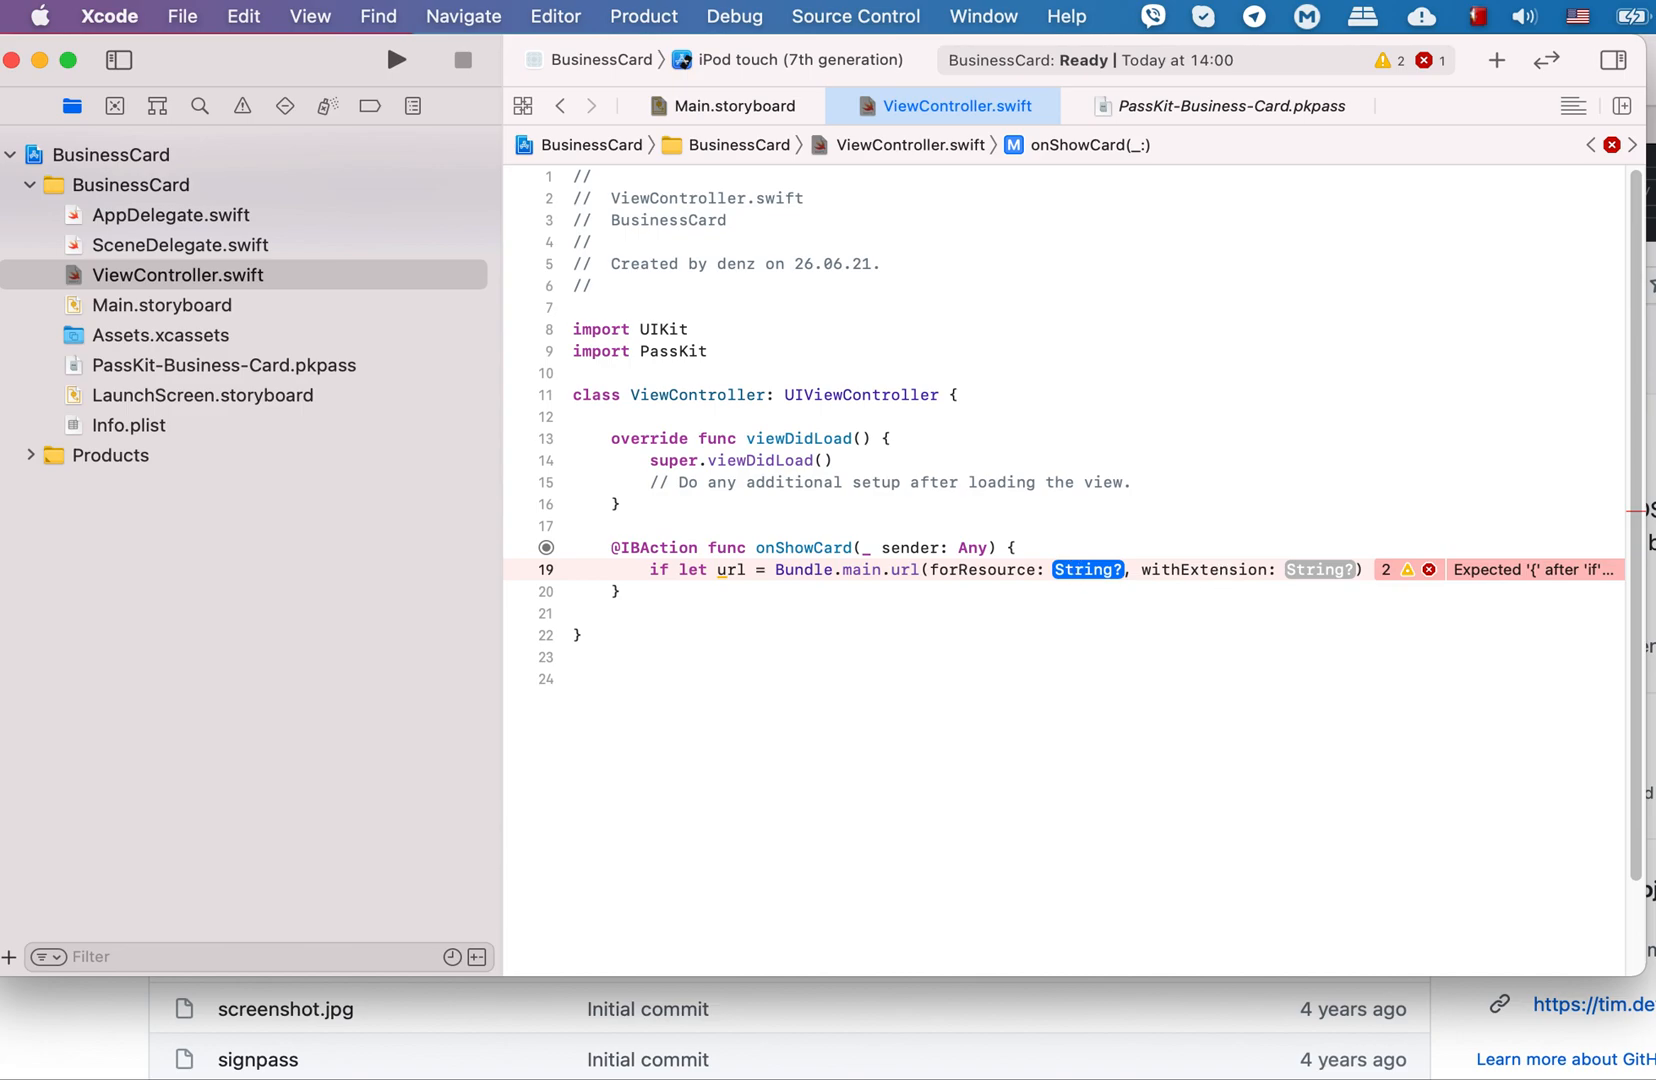
text("PassKit-Business-Card")
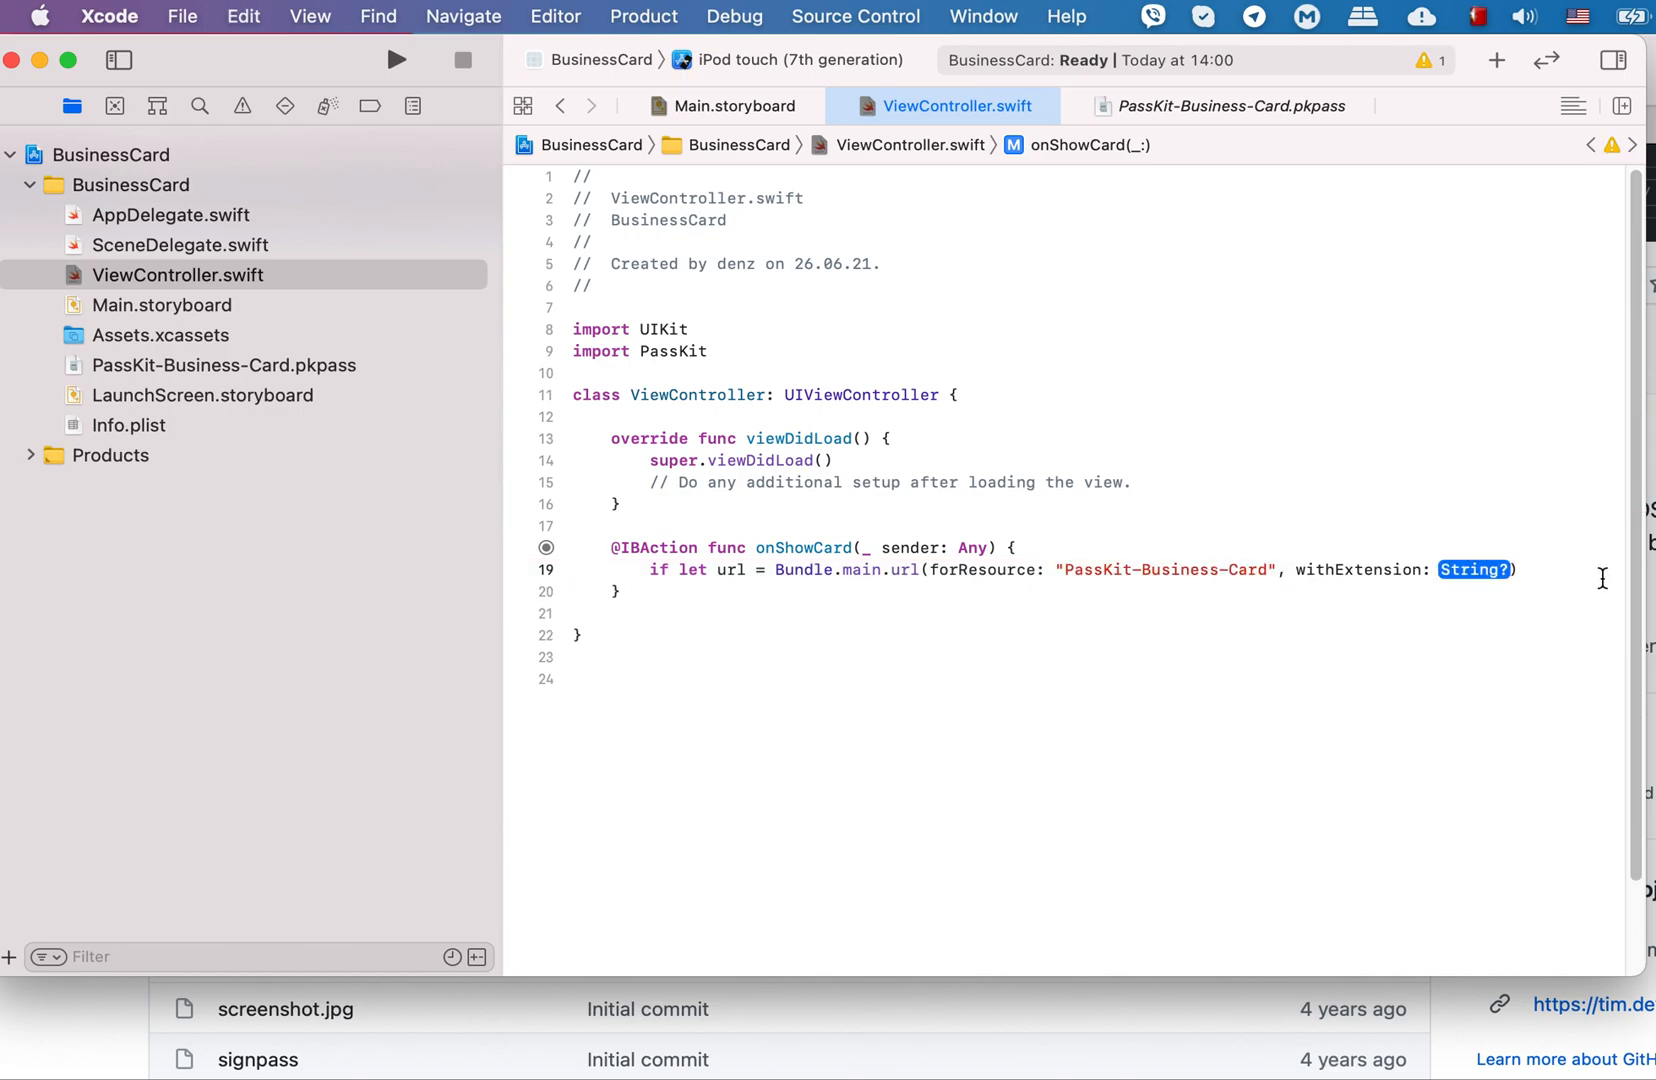
text(pkpass")
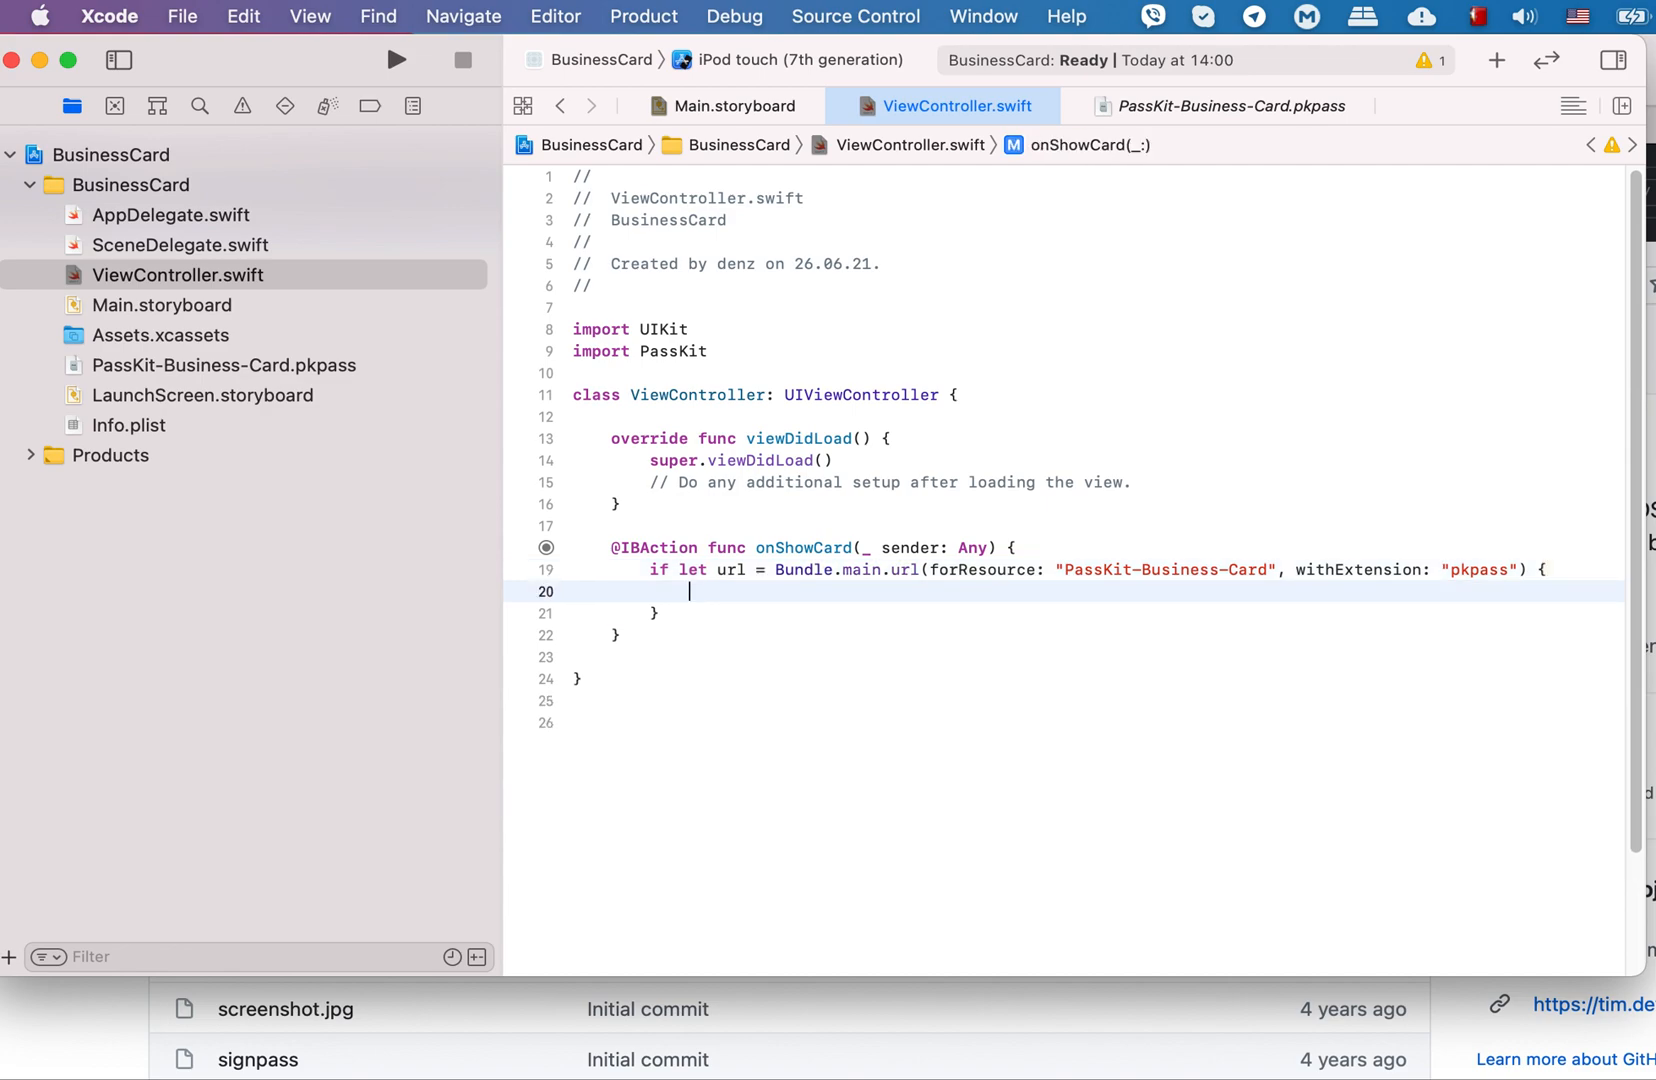
Add nested 'if let data = try? Data(contentsOf: url) { }' inside the url check.
text(if let)
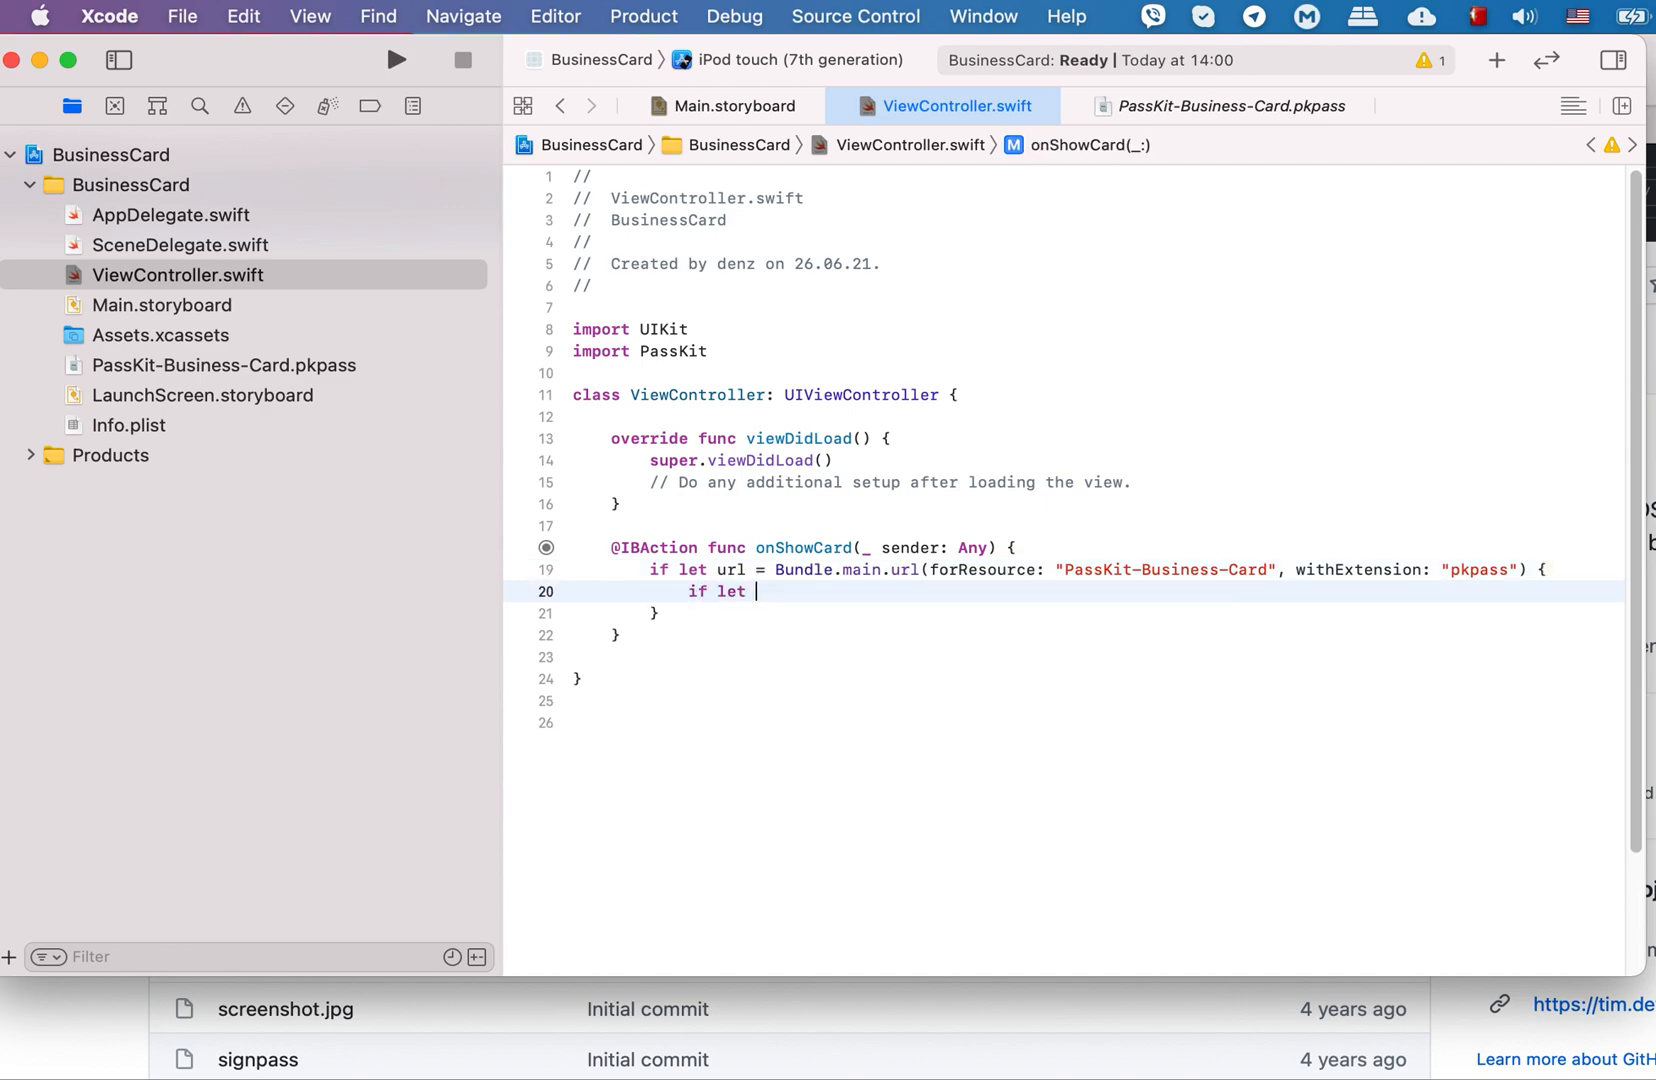
text(d)
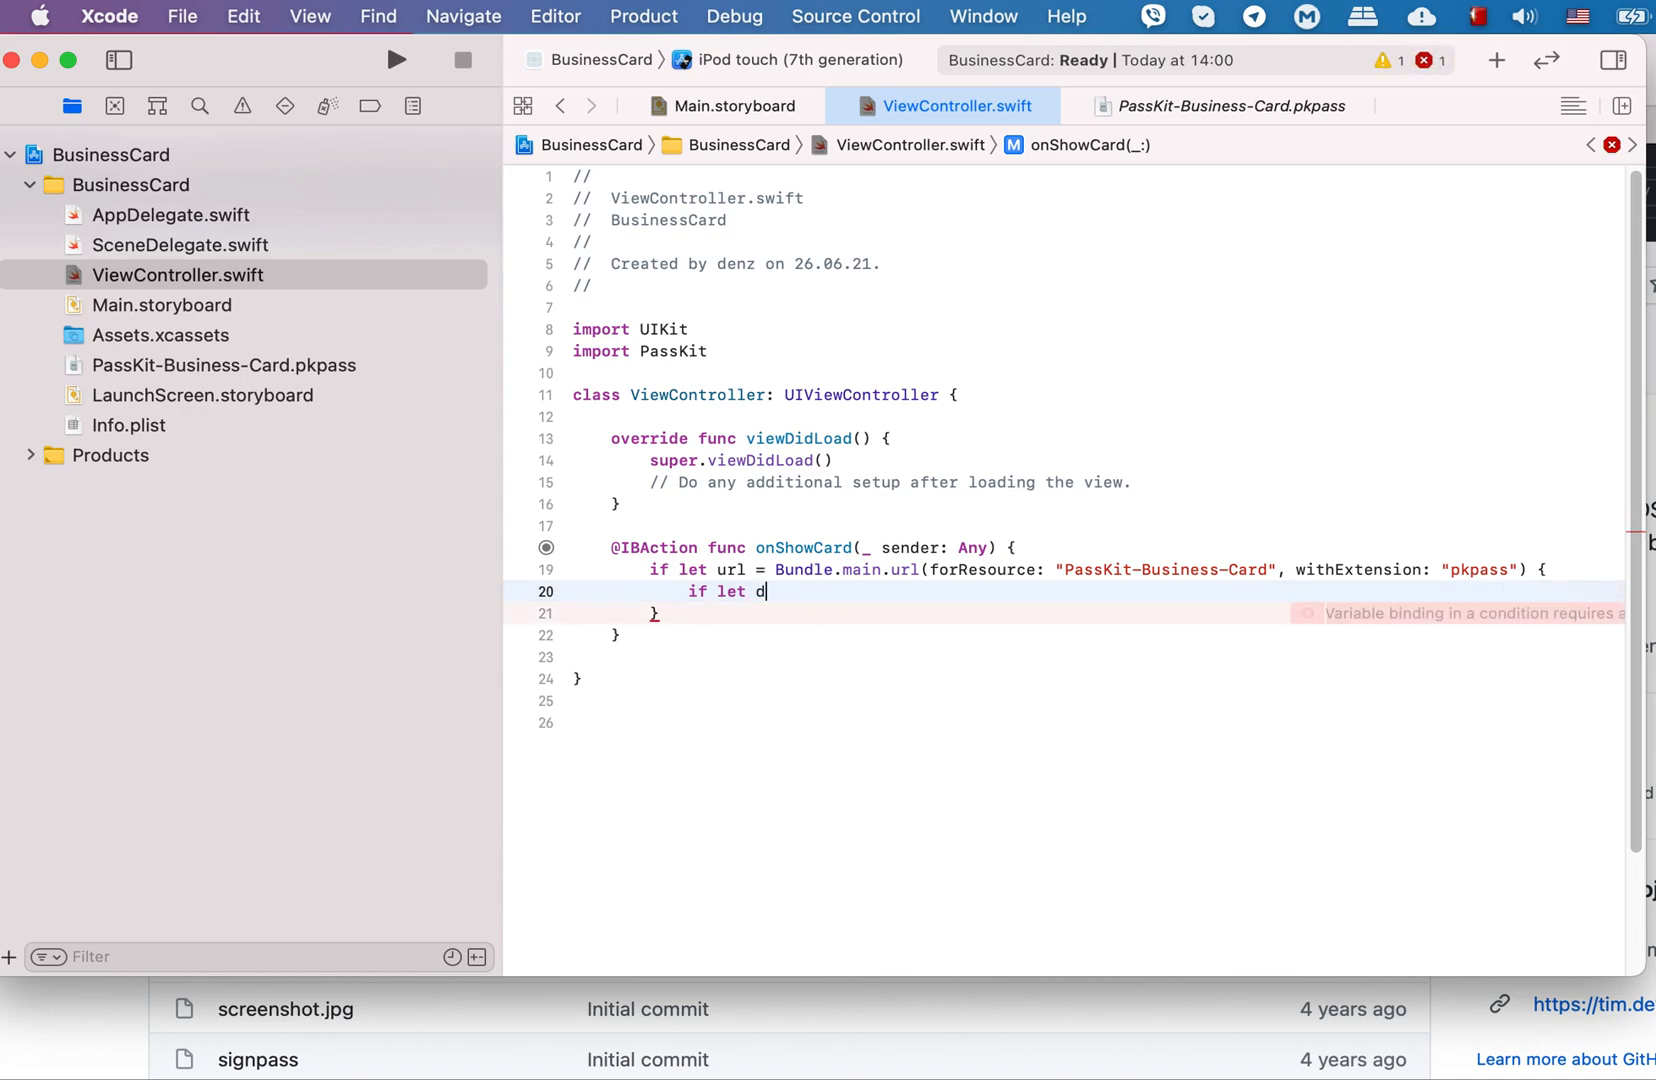
text(ata)
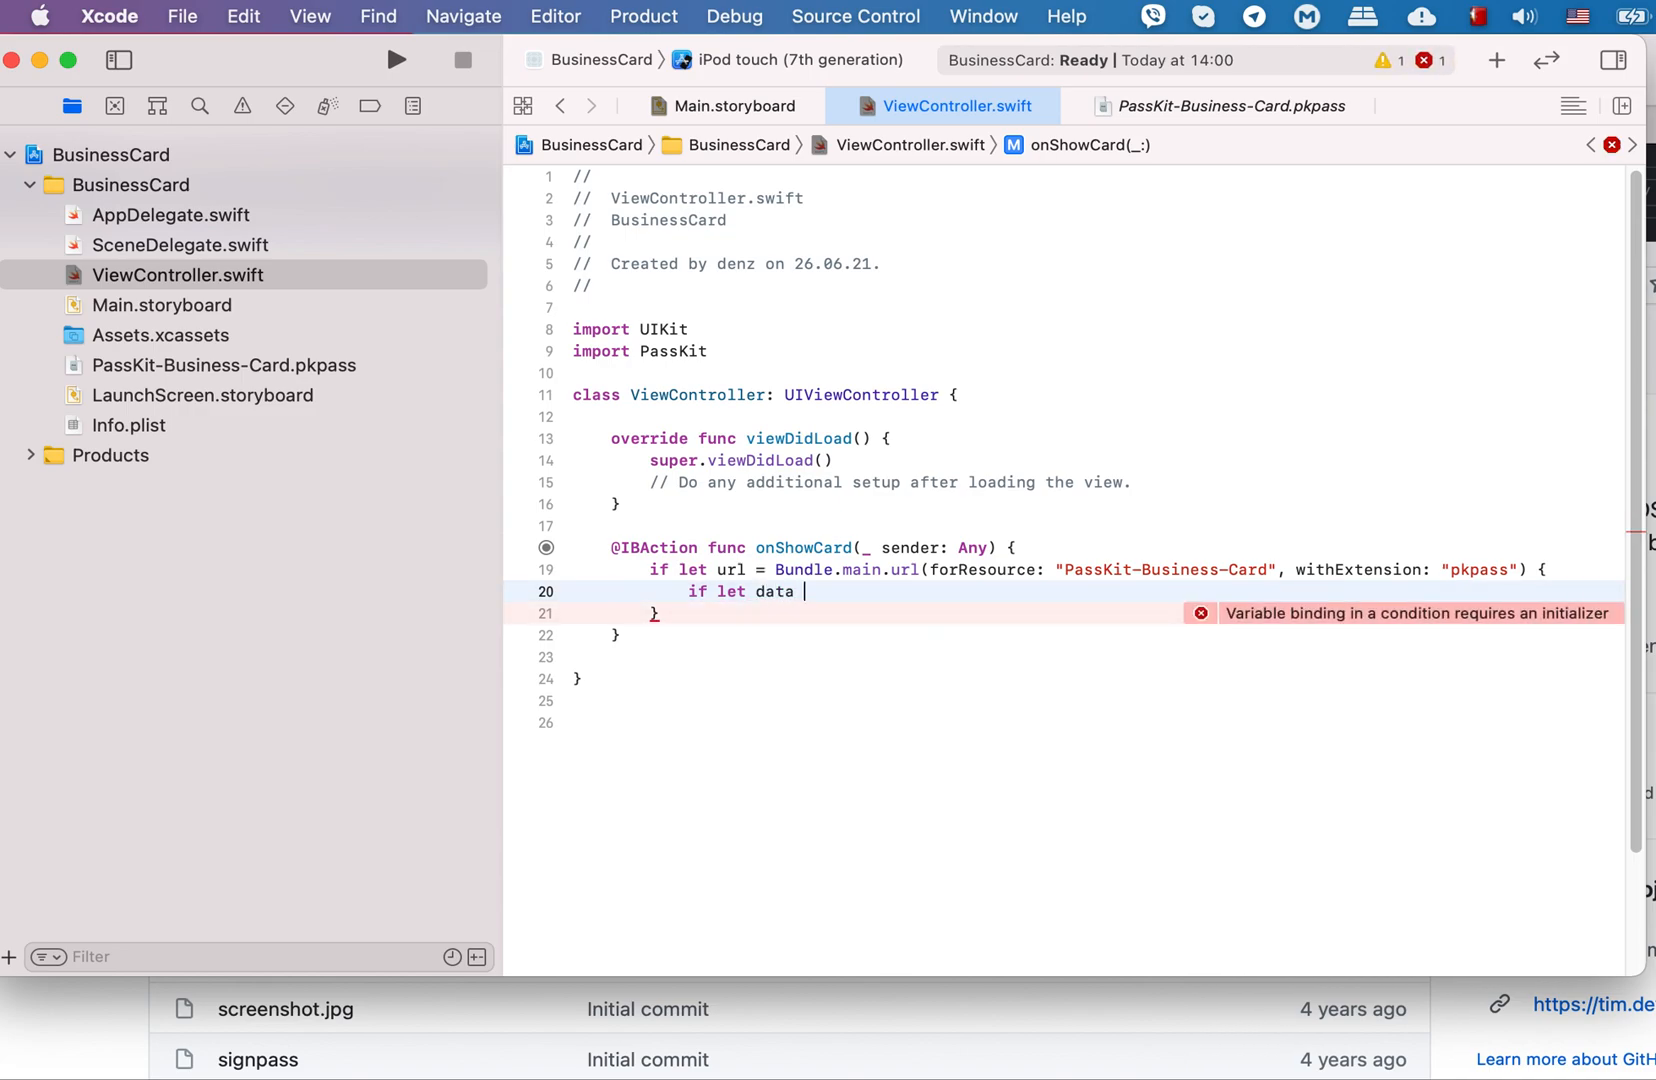
text(=)
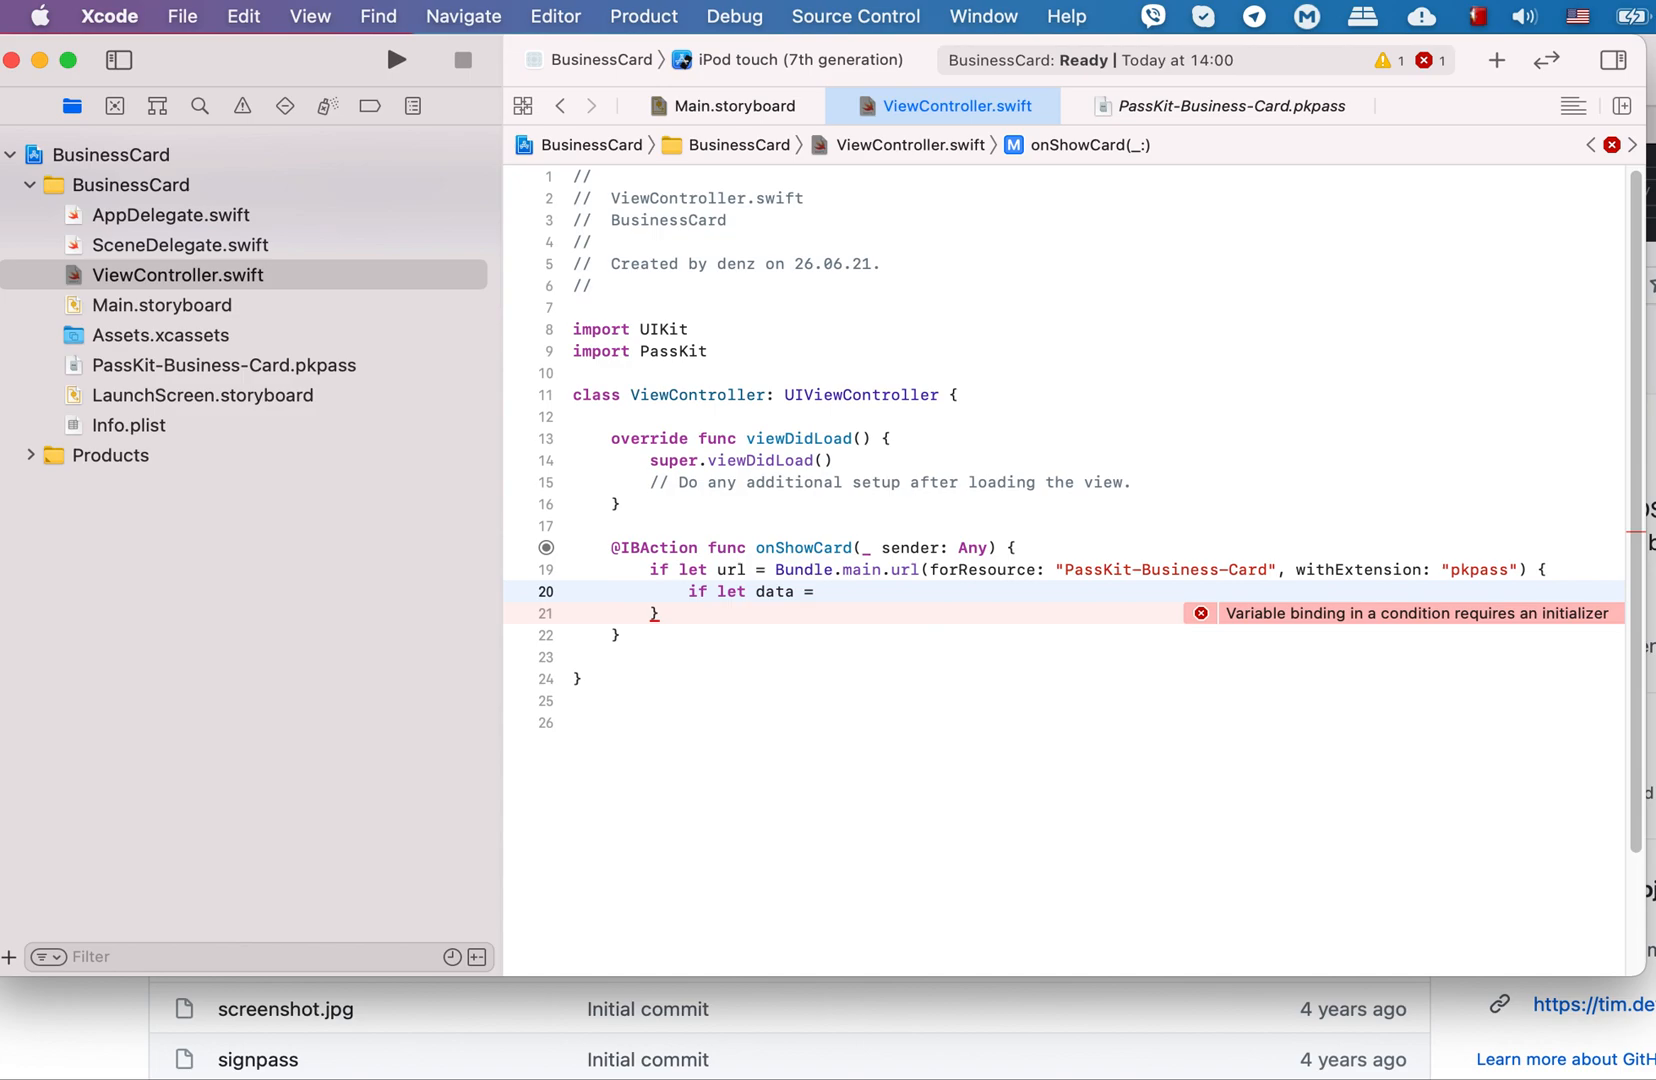
text(try?)
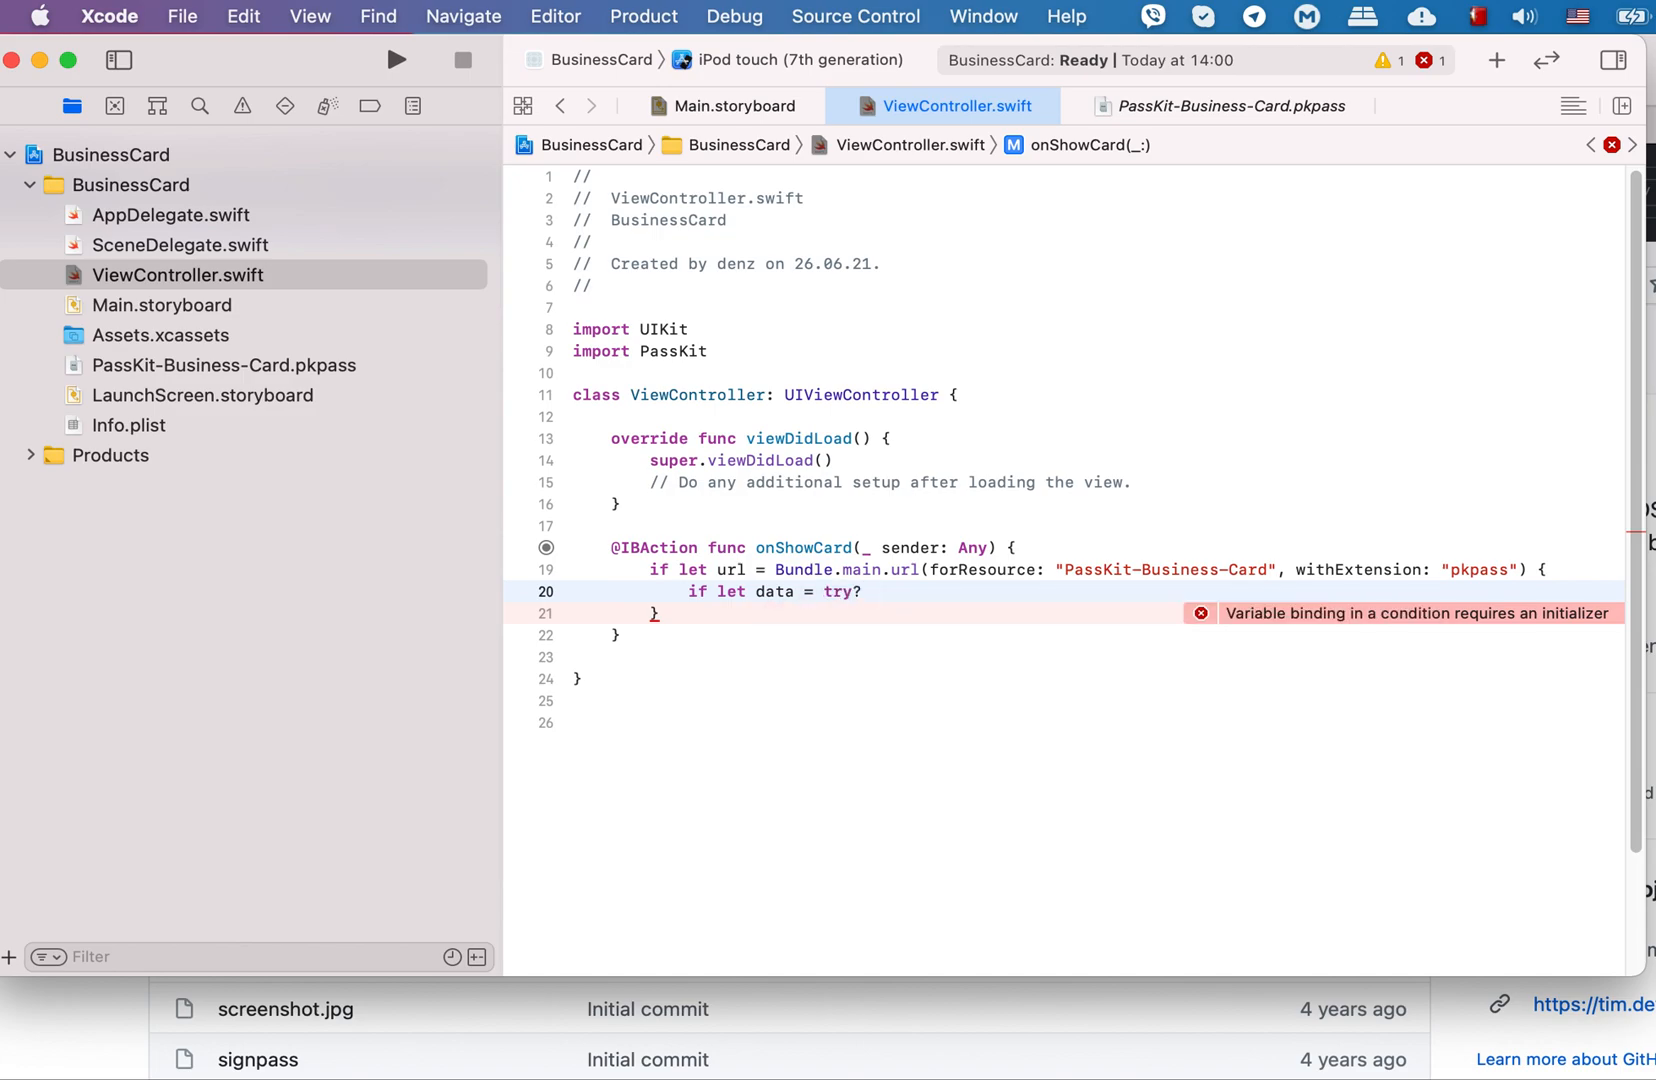
text(Data)
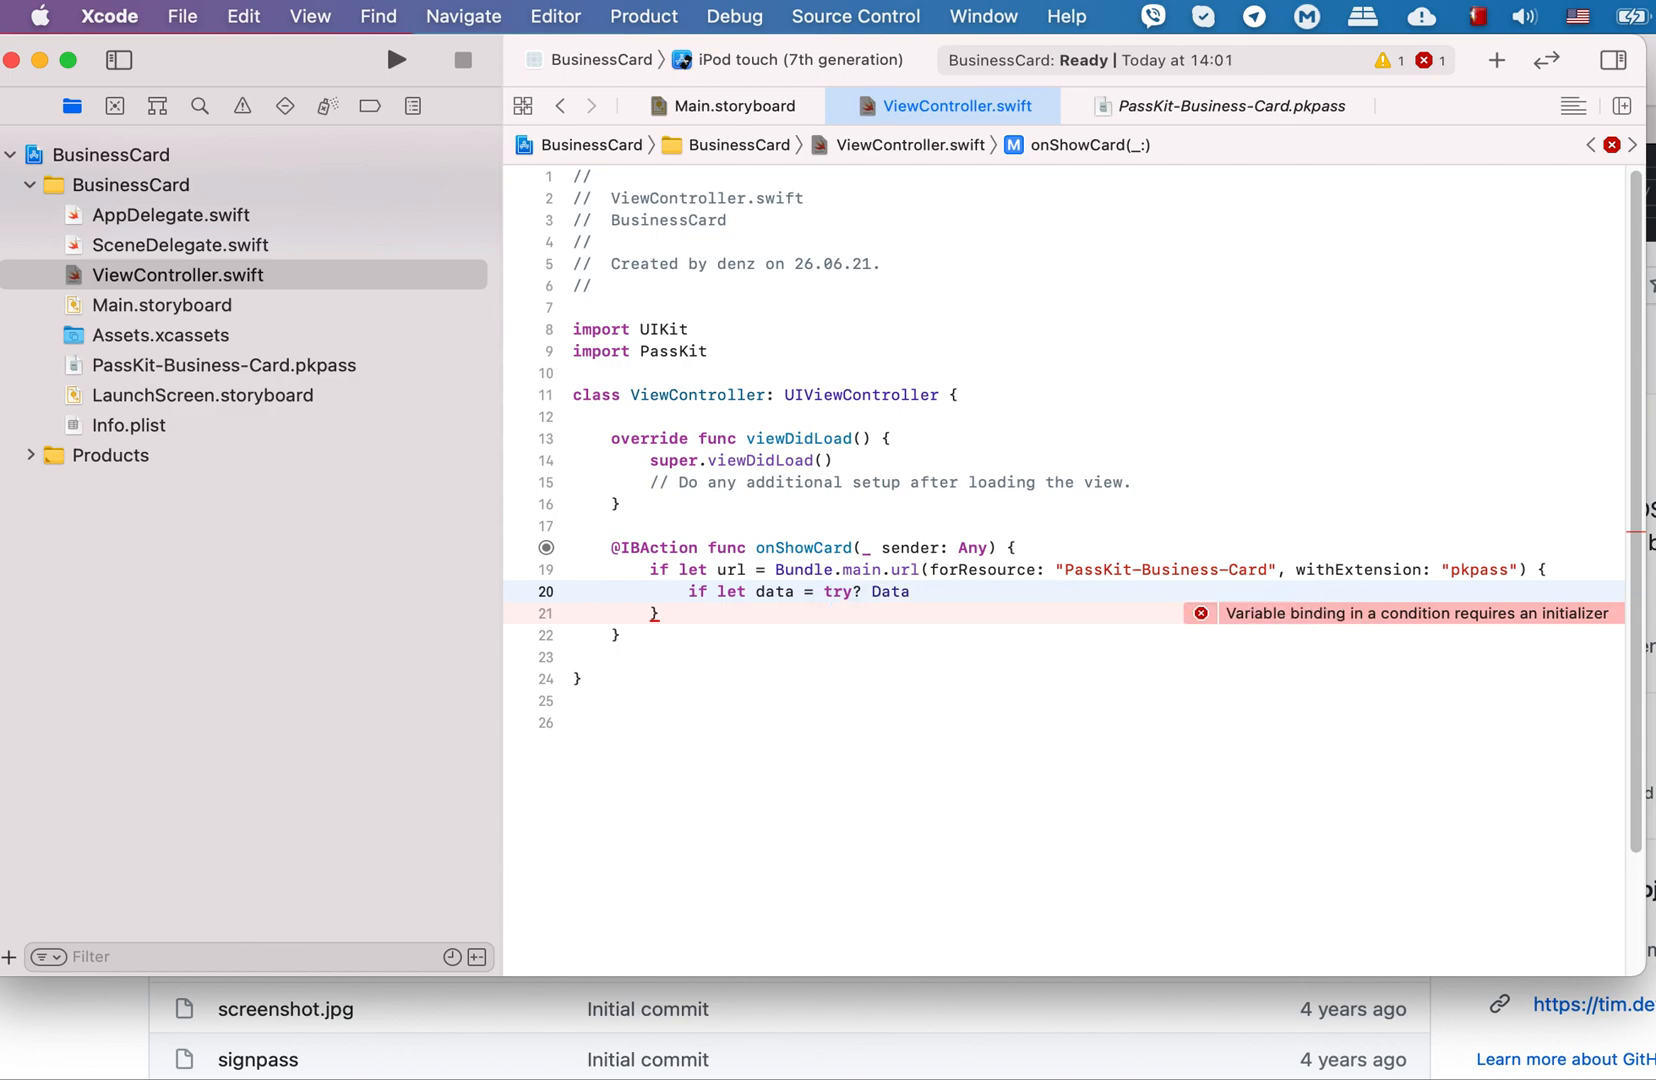
text((con)
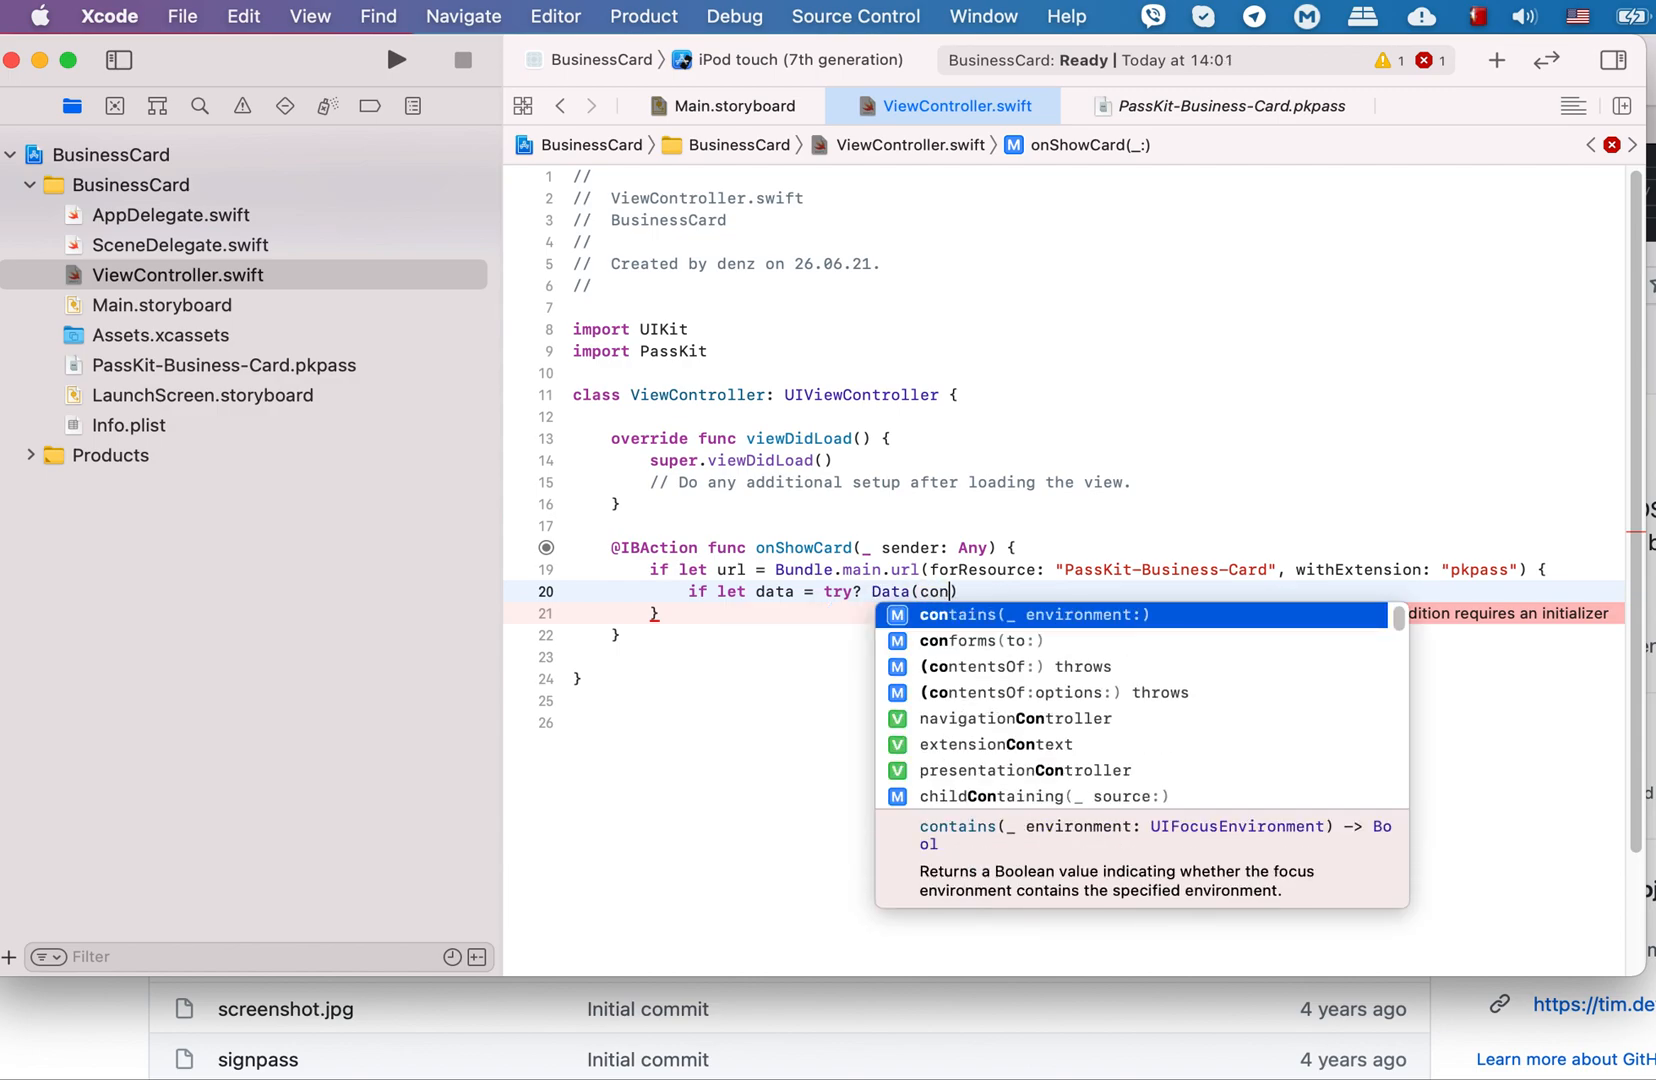
key(Down)
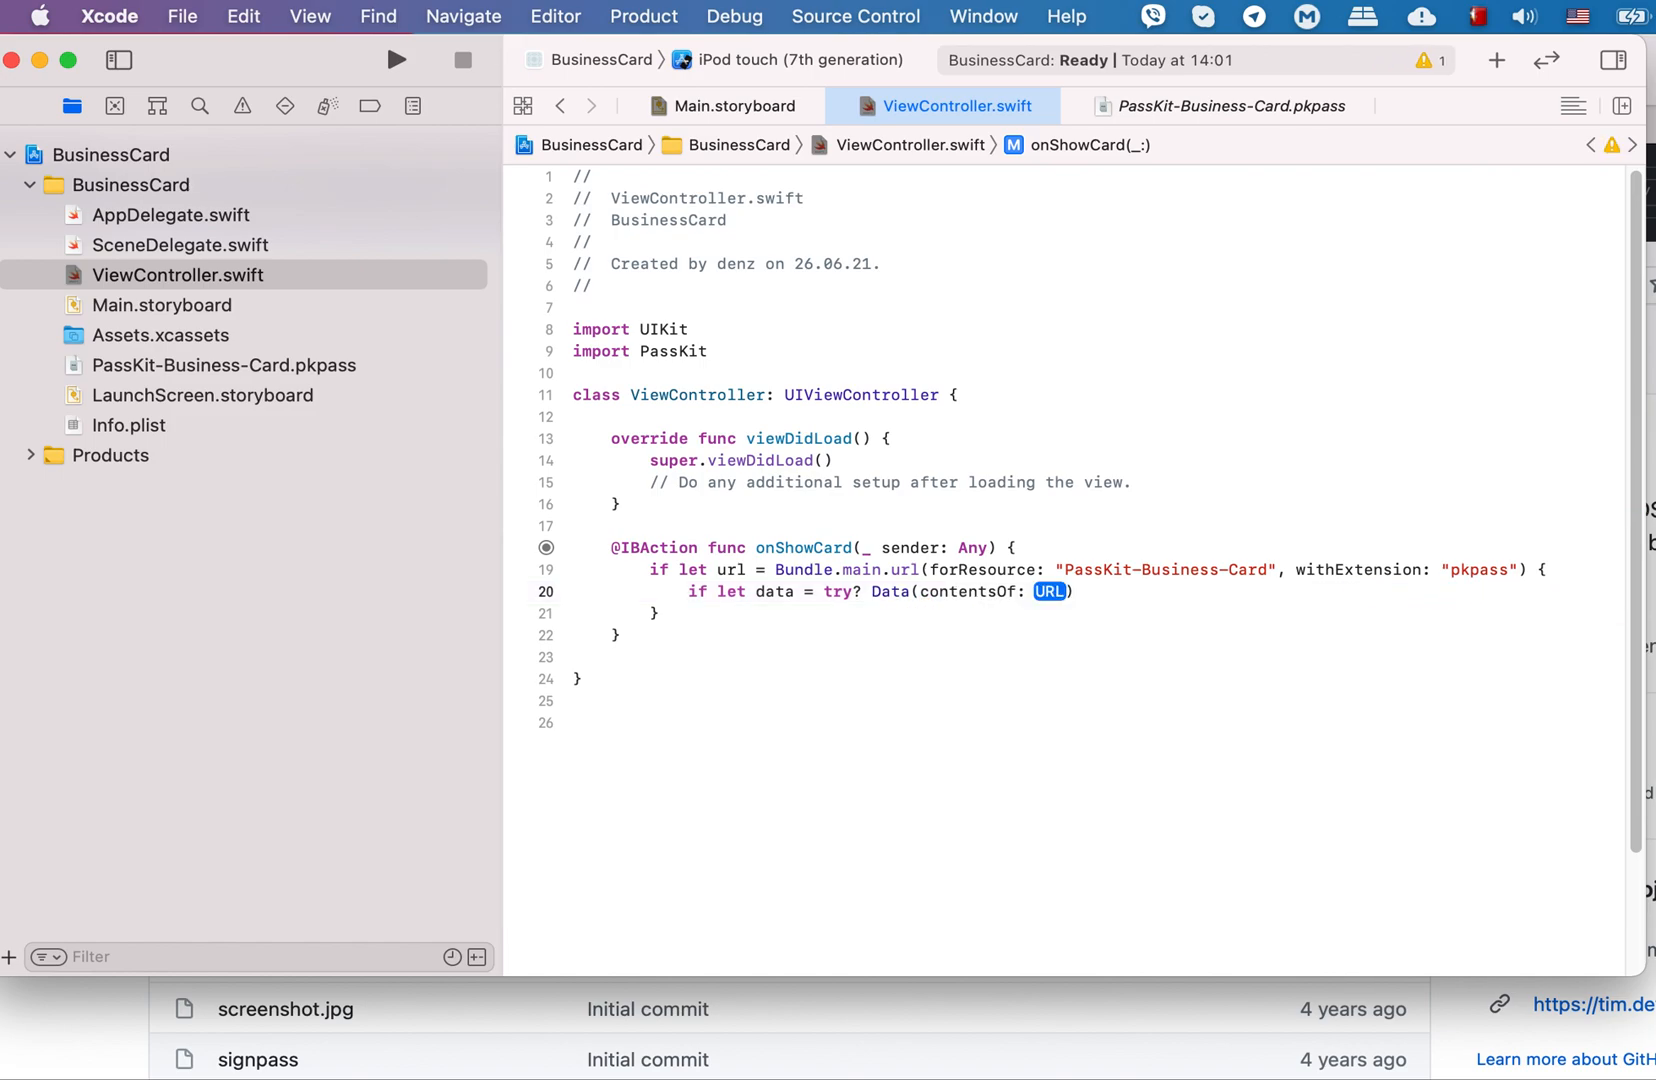
text(url)
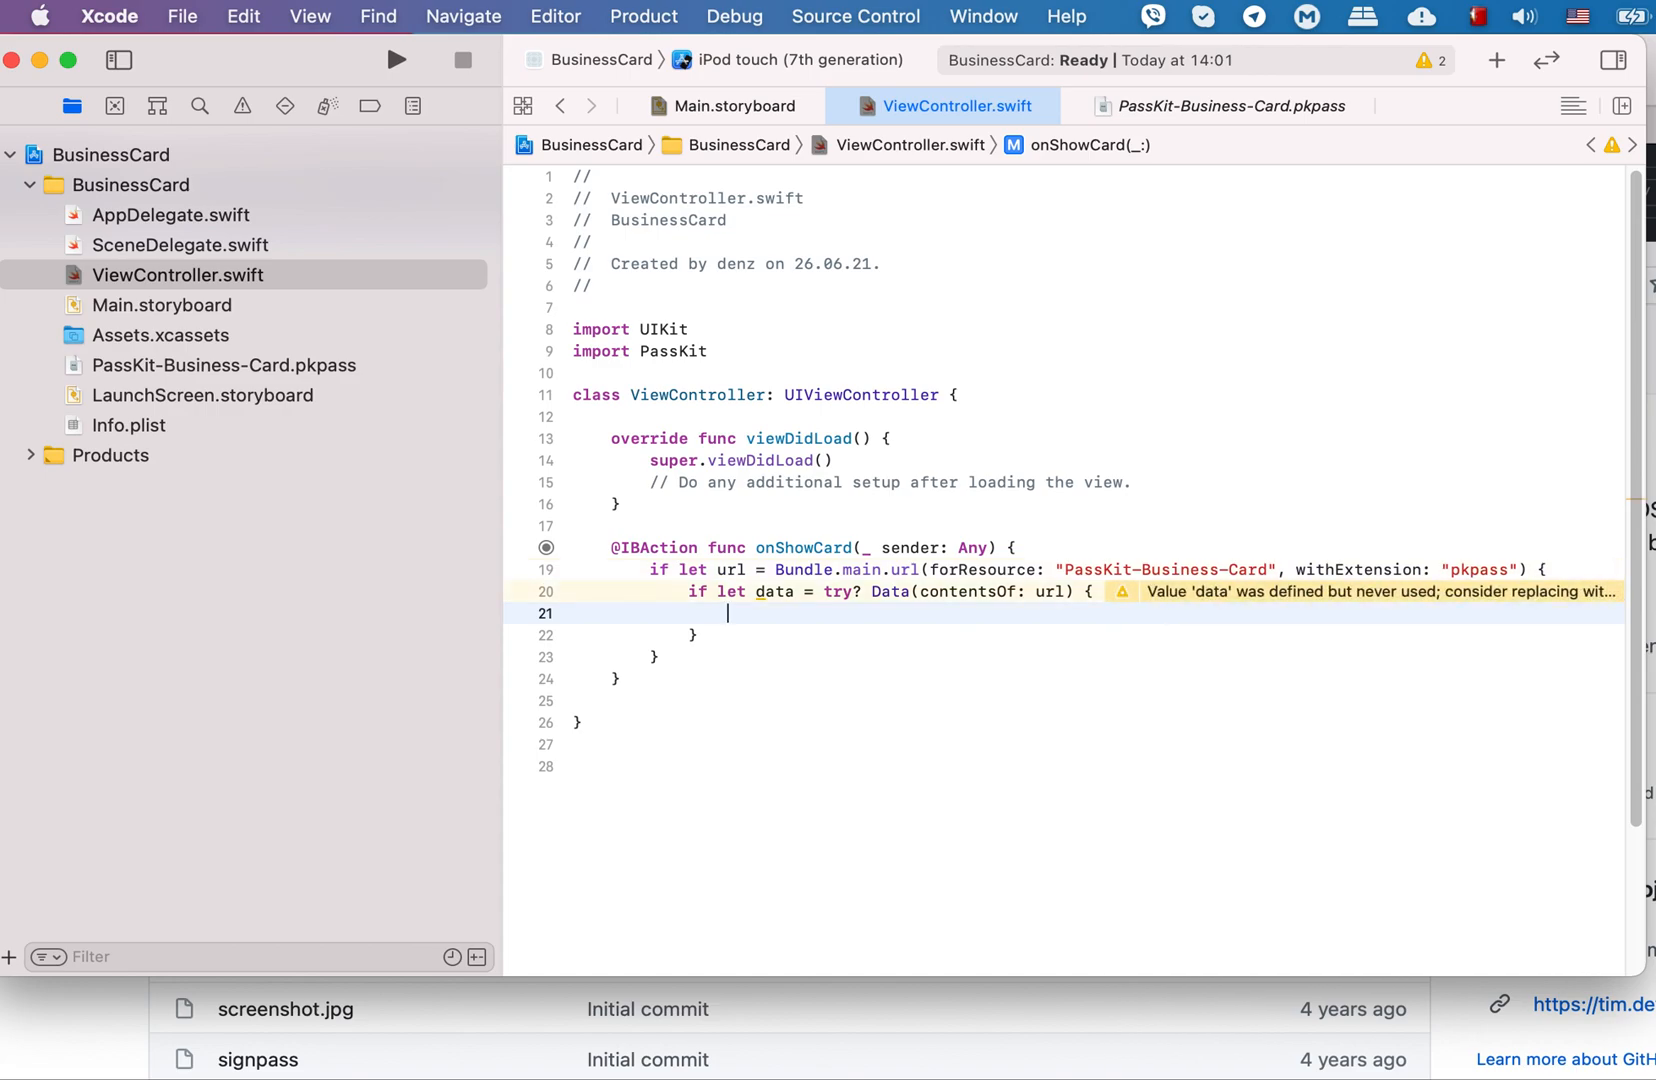
Add nested 'if let pass = try? PKPass(data: data) { }' inside the data check.
text(if let)
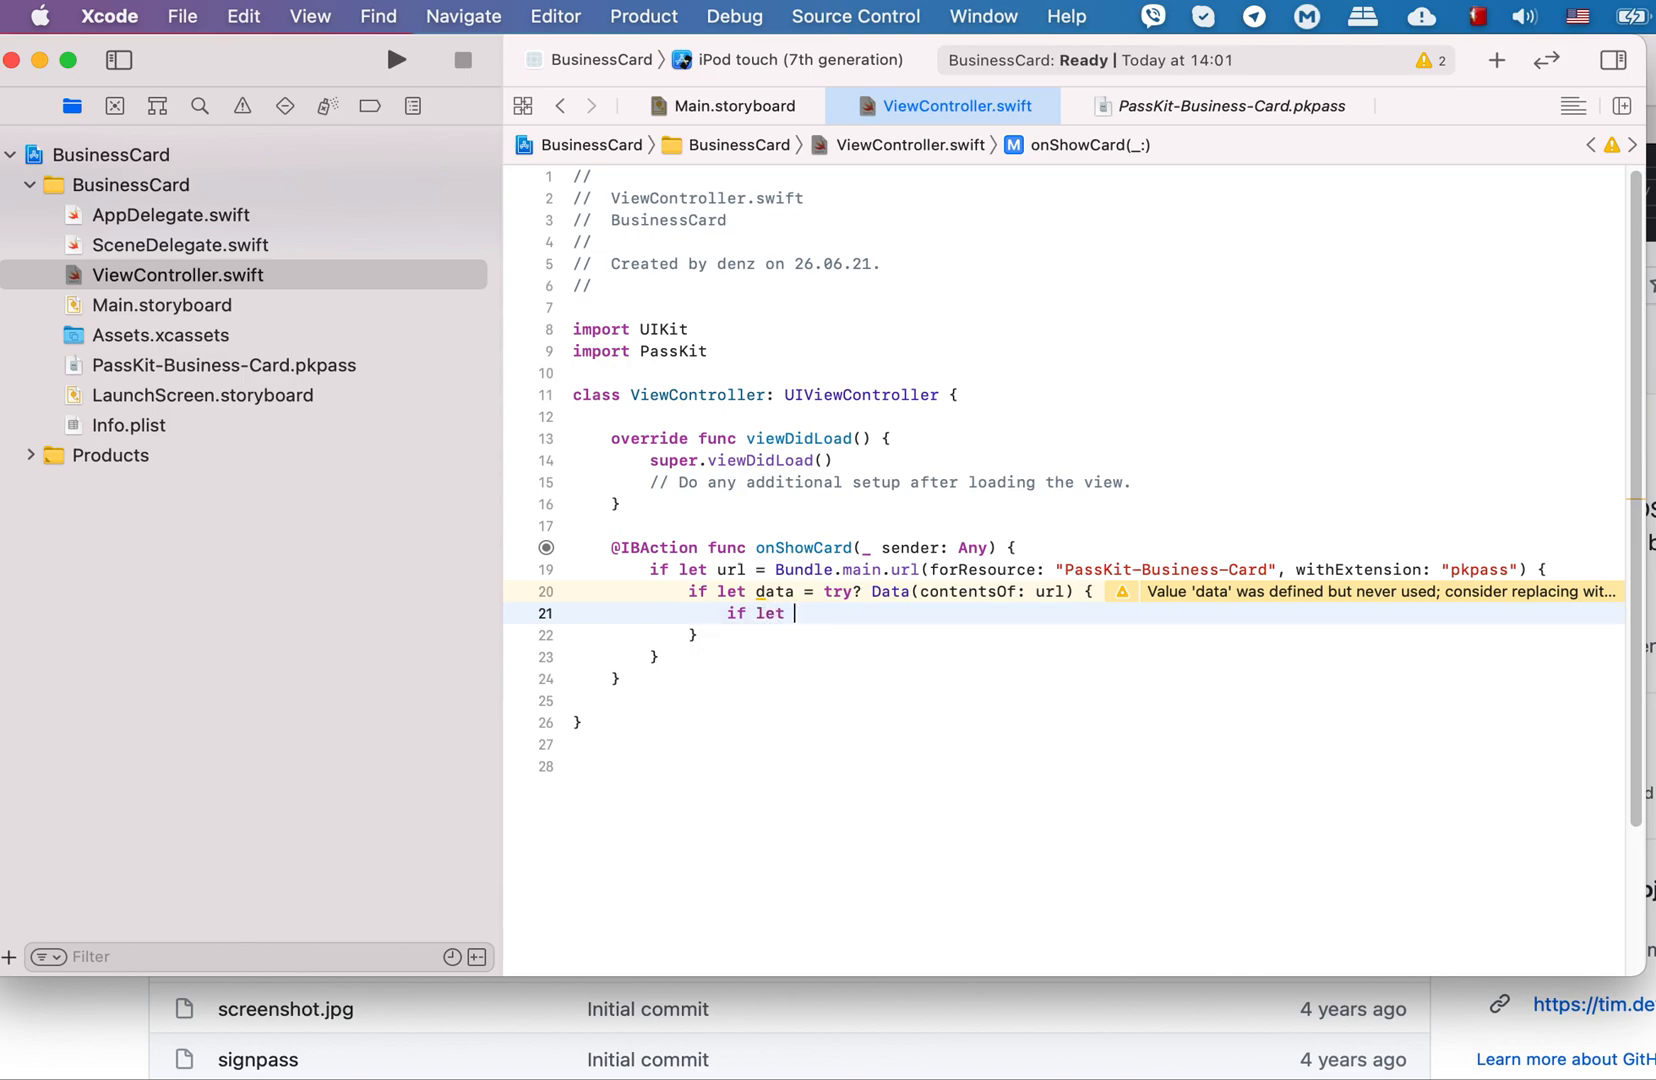
text(pass)
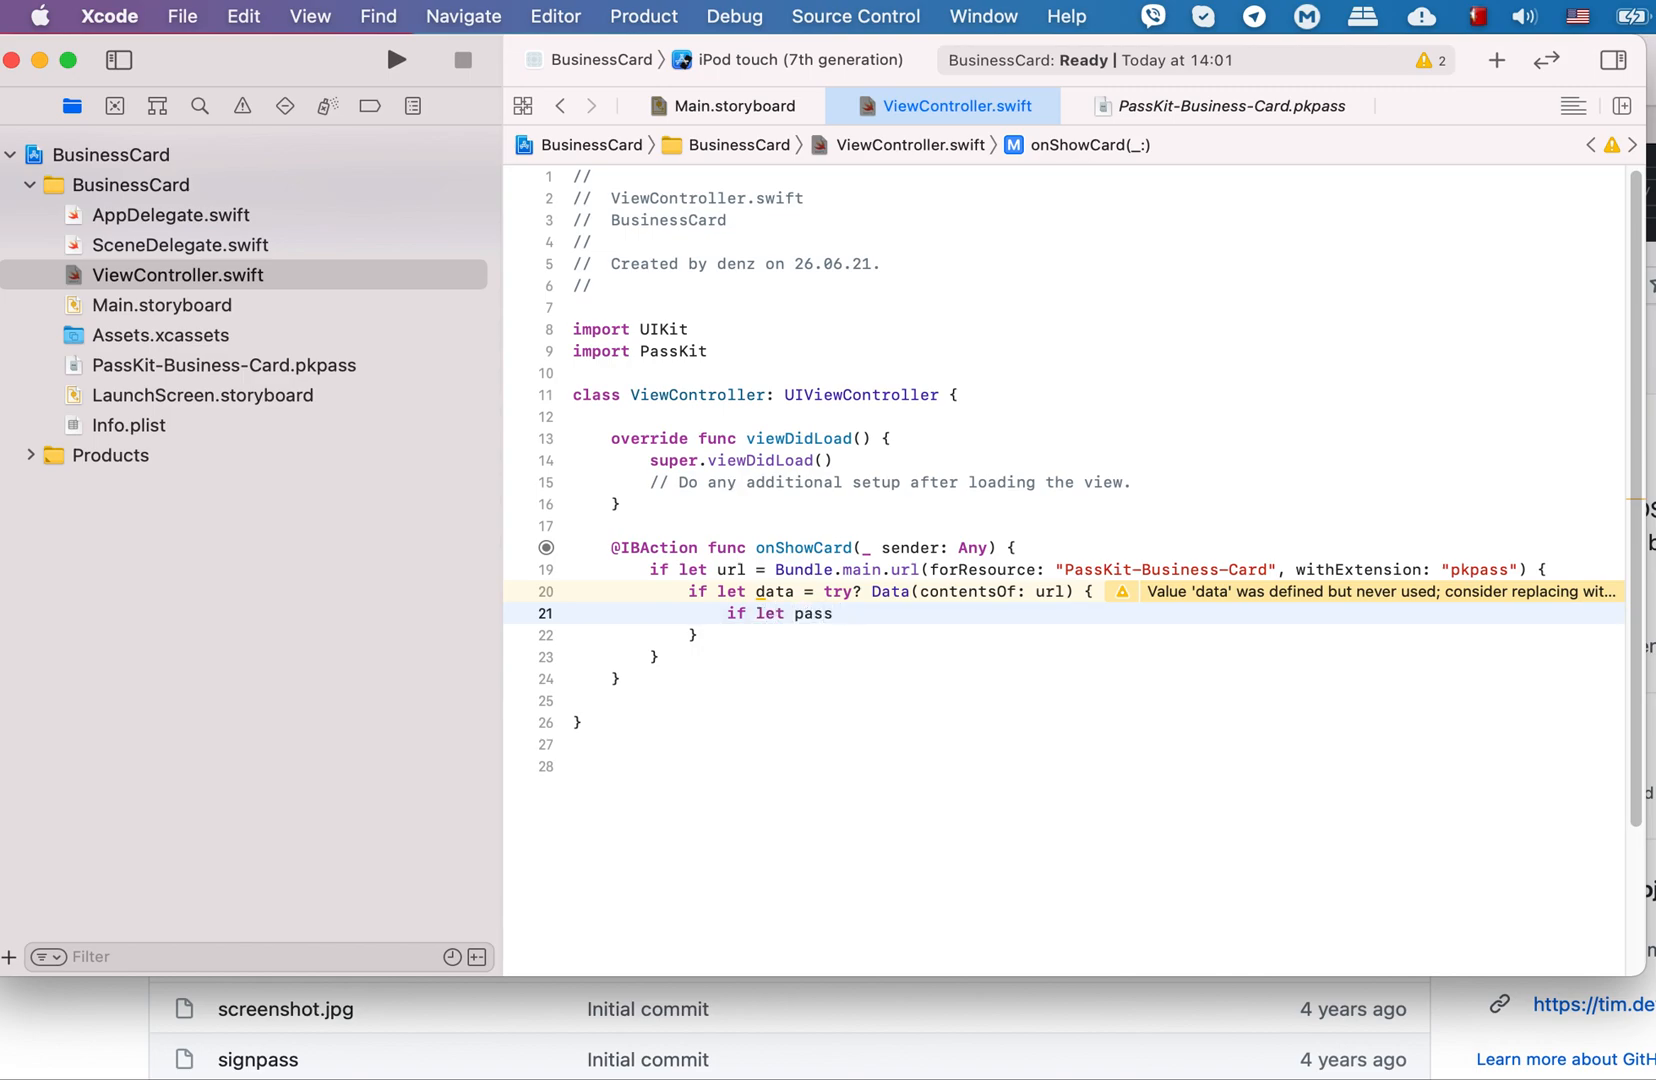
text(= try?)
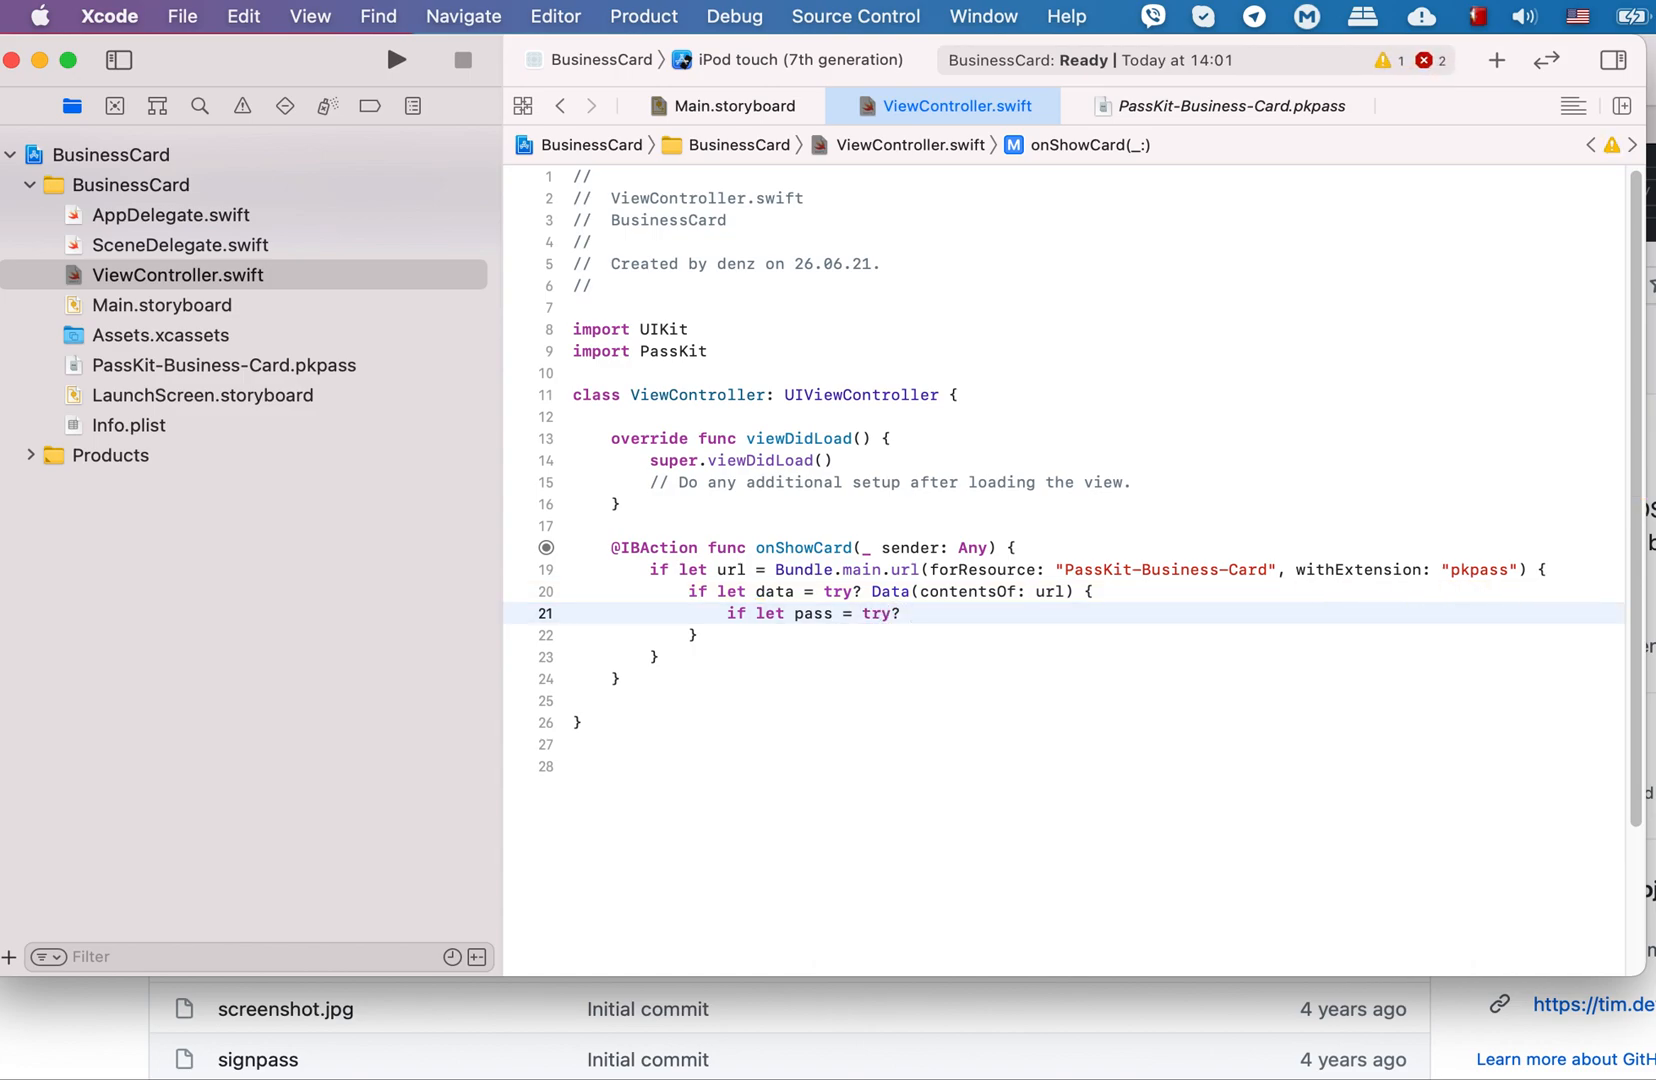
text(PKPass()
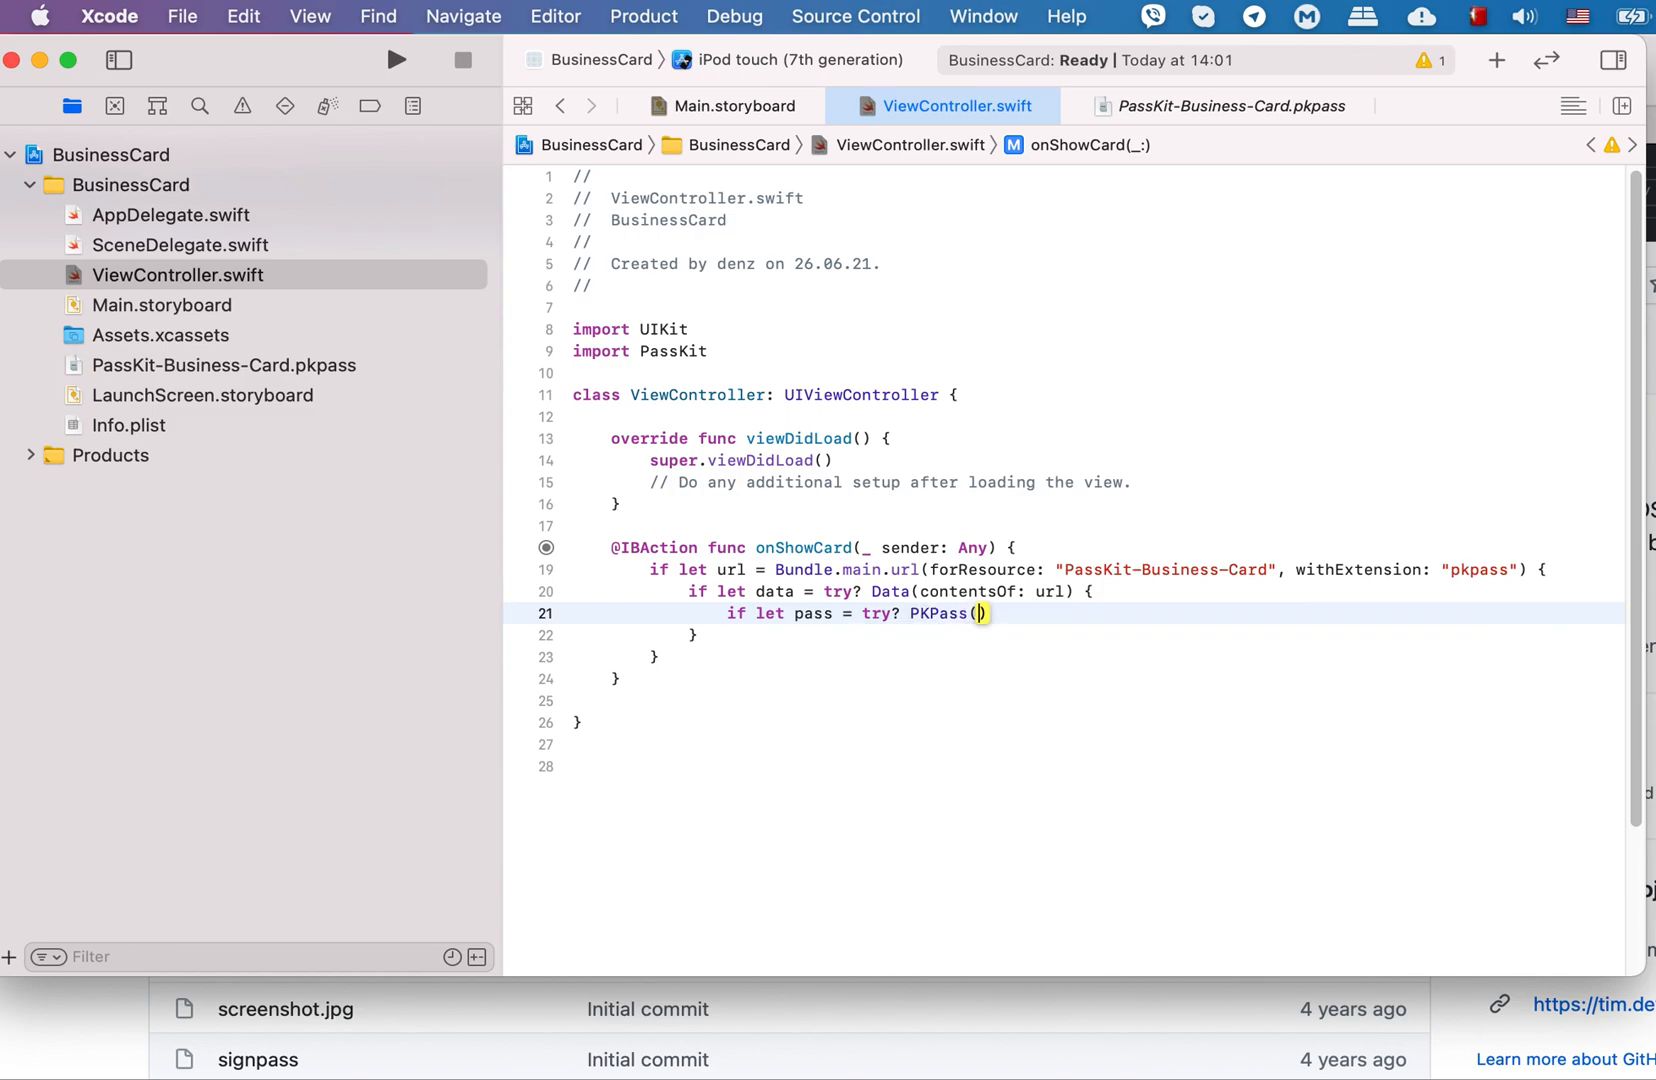
text(data: Data)
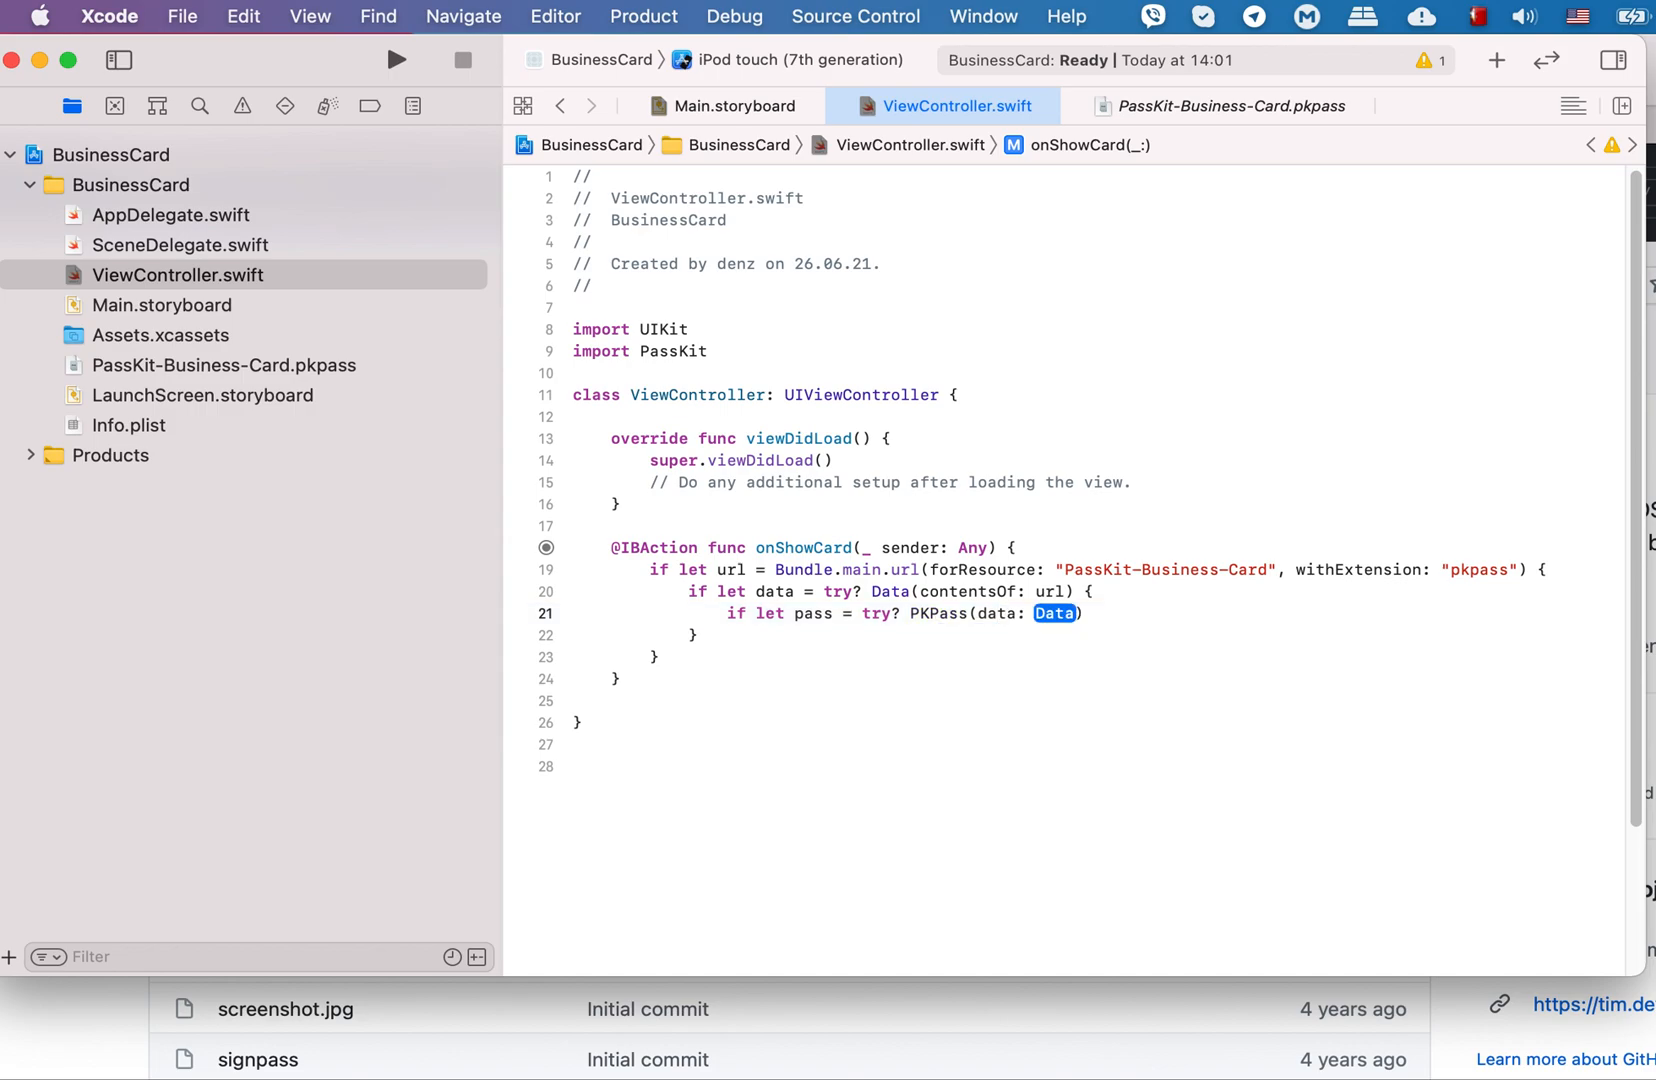
text(data)
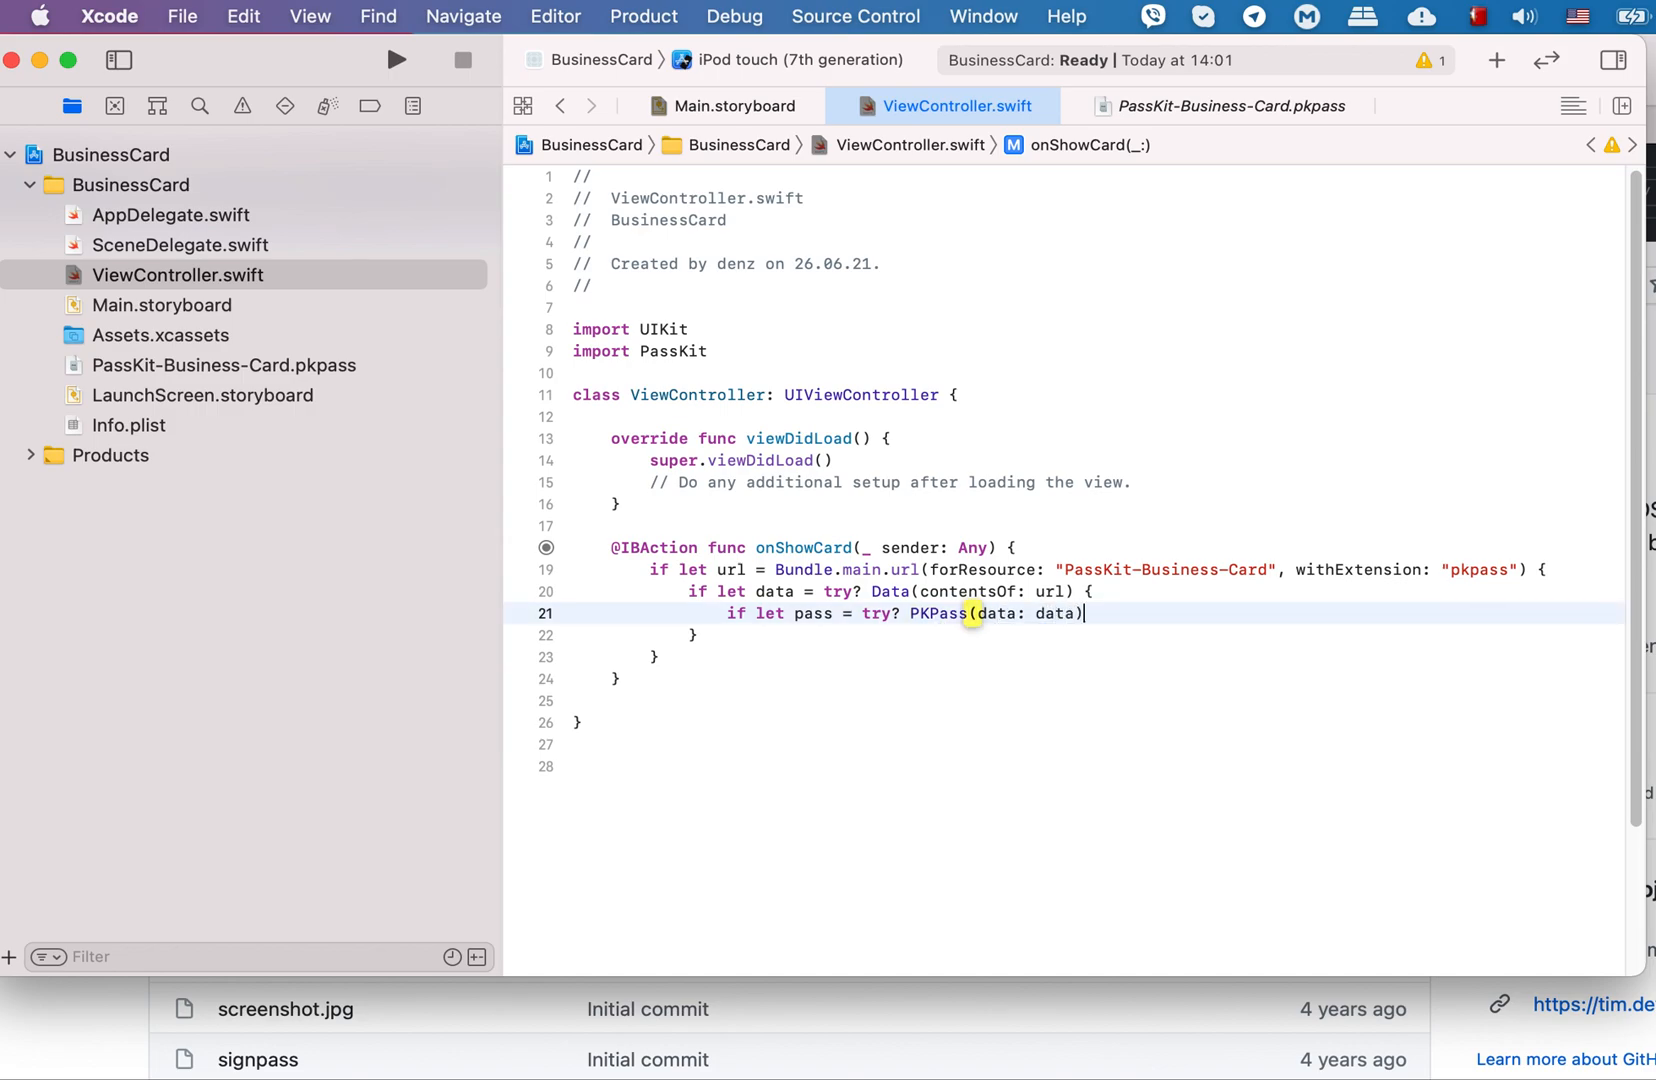
text({})
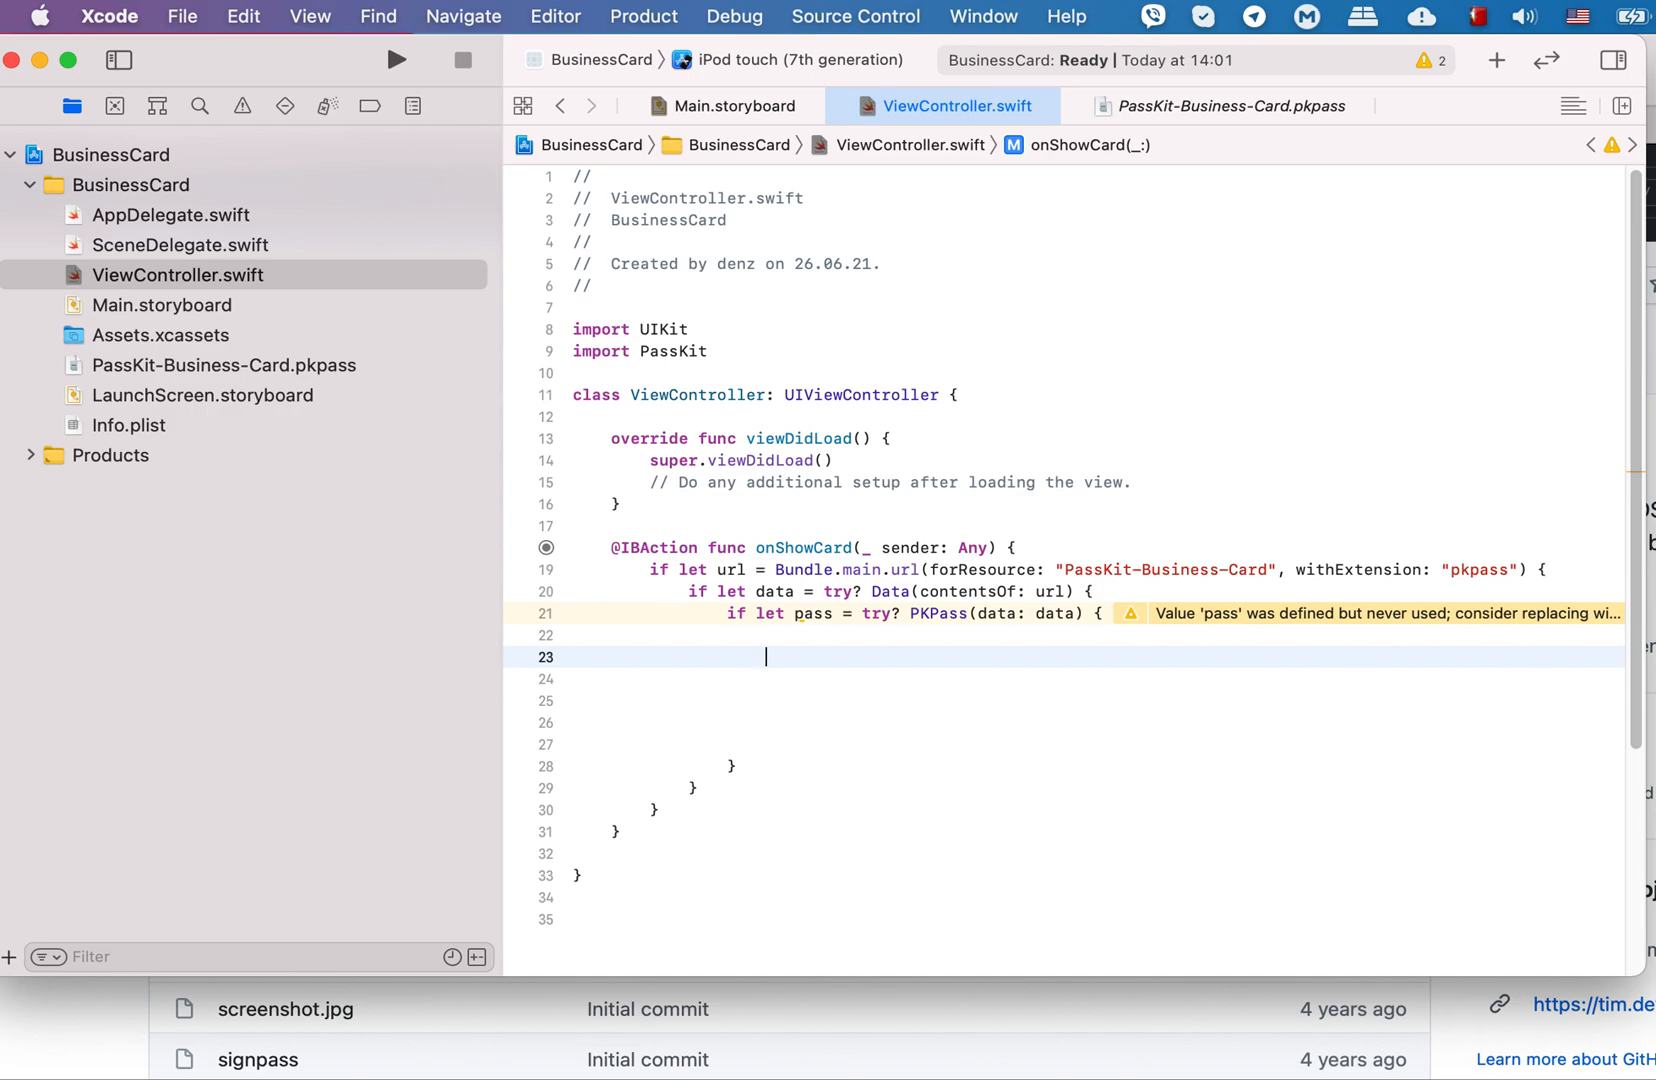
Write the condition 'if (PKPassLibrary().containsPass(pass))' inside the pass block.
click(764, 656)
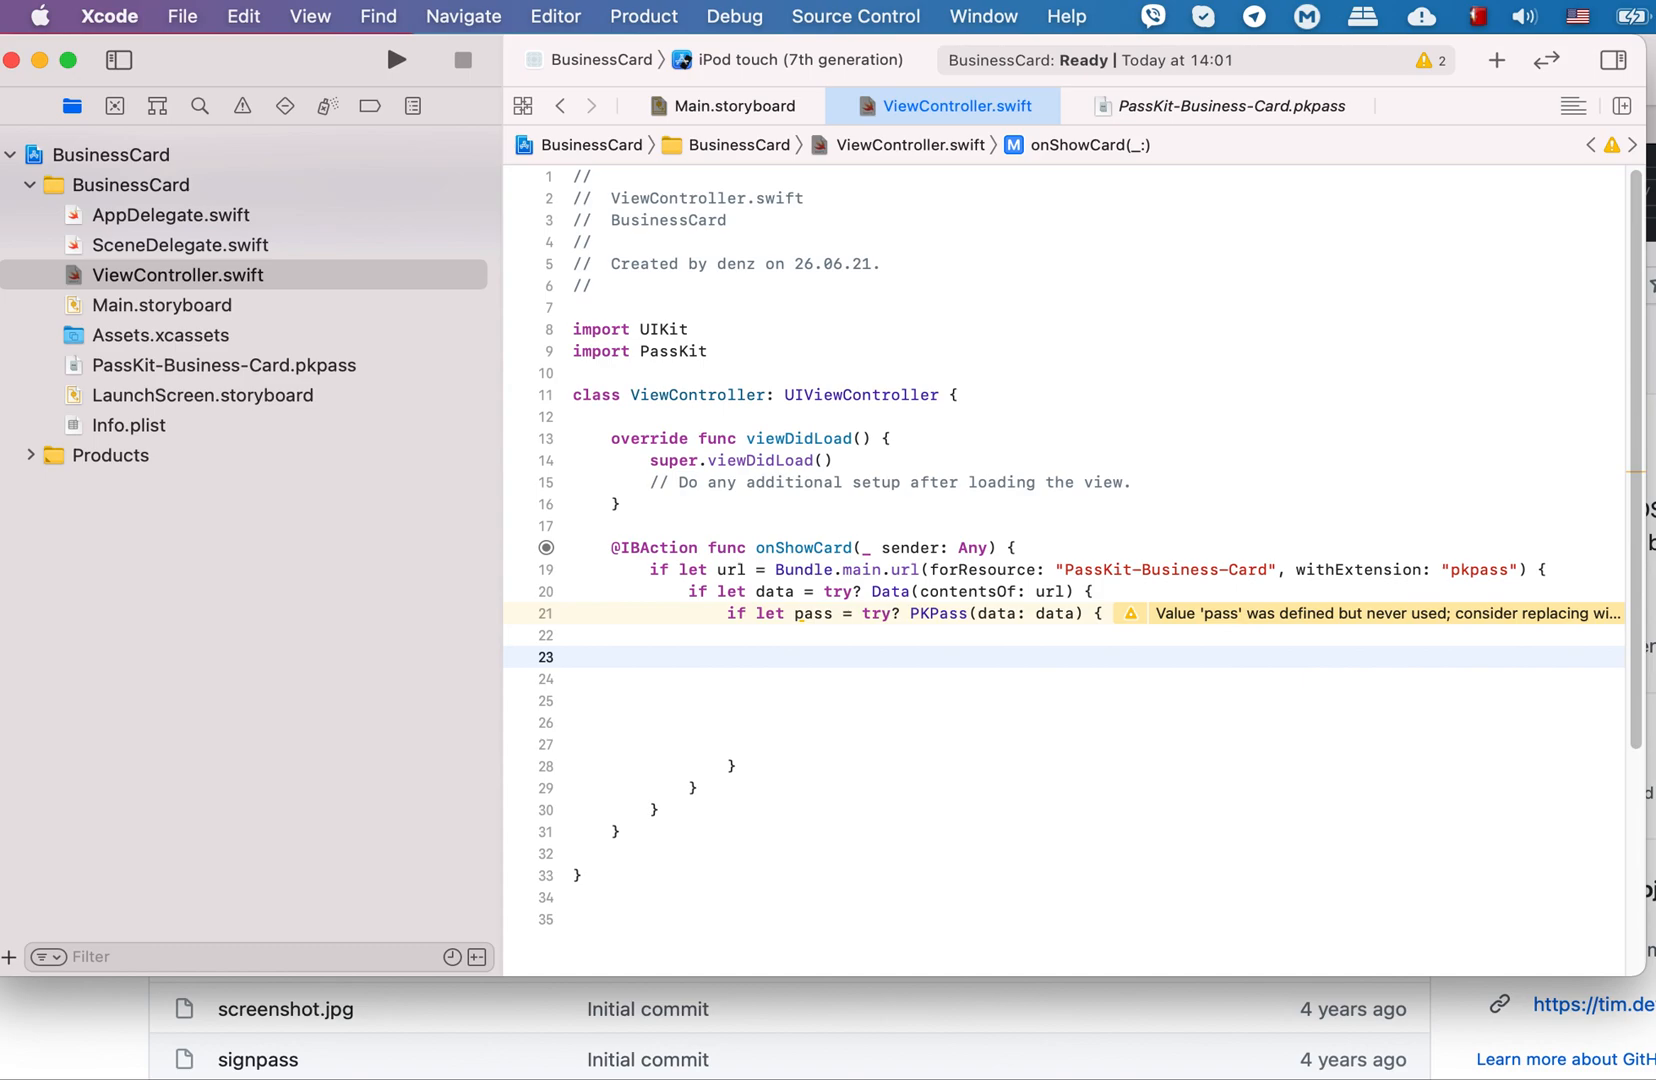
text(if ())
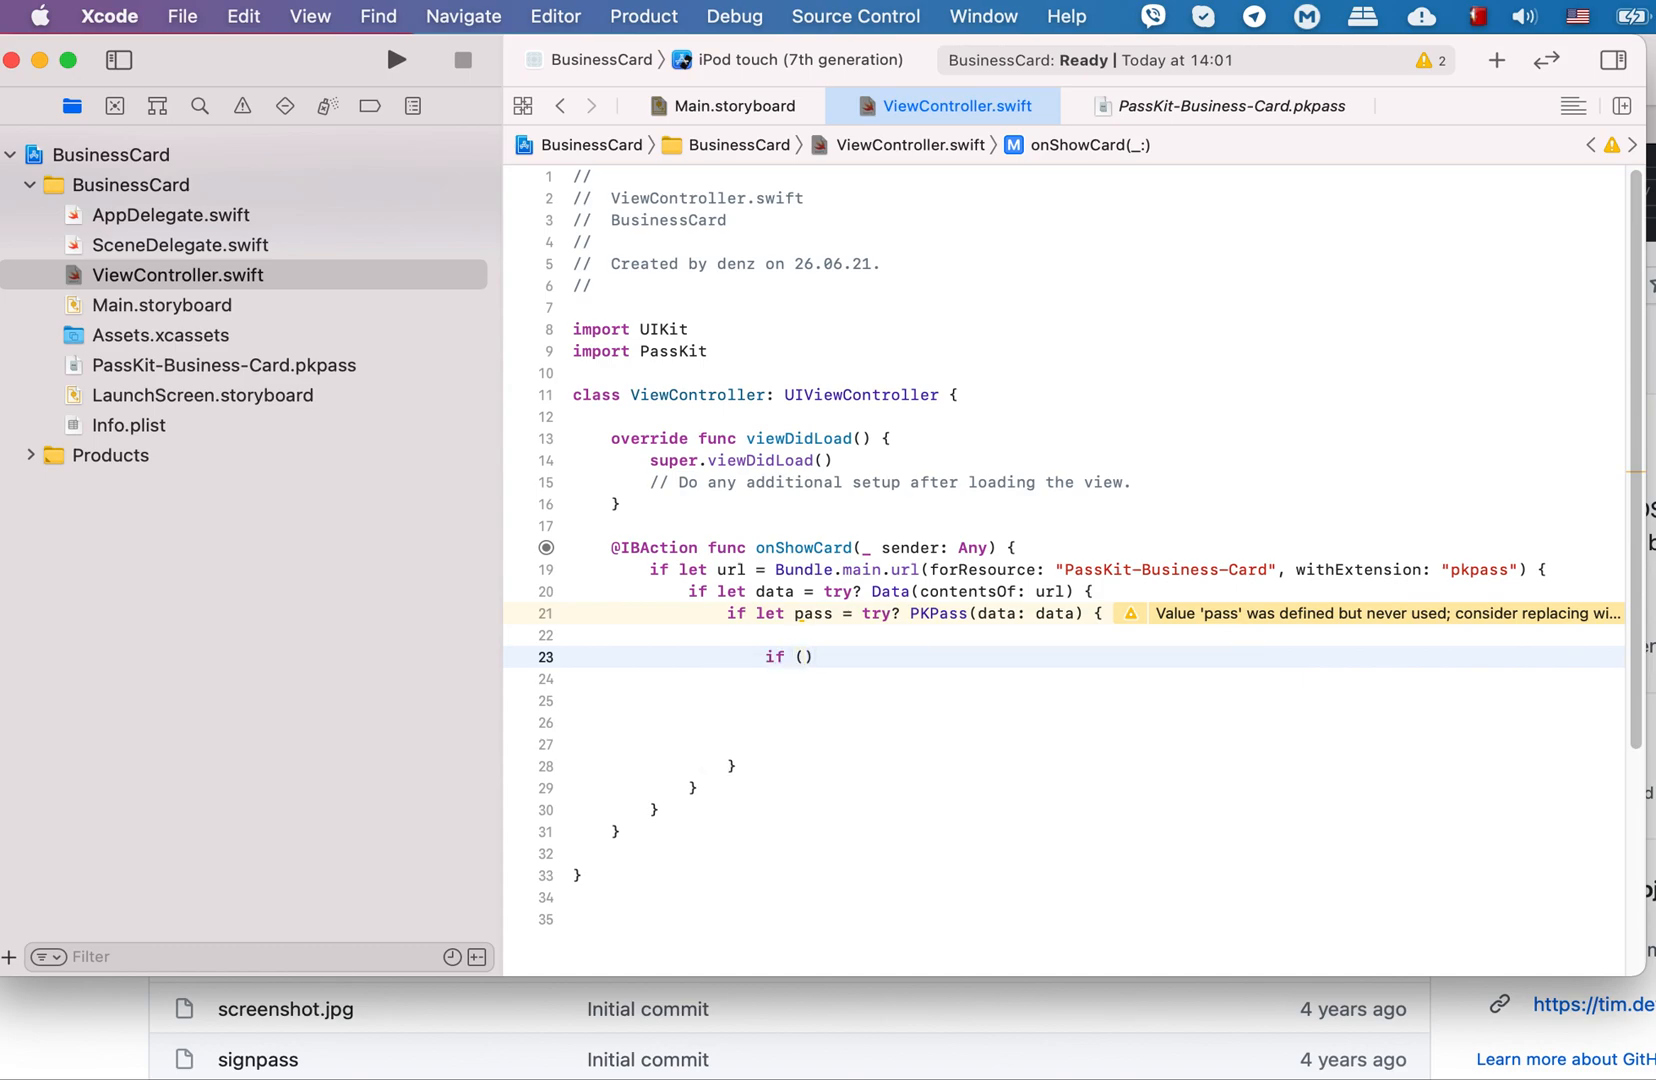
text(PKPassLibrary)
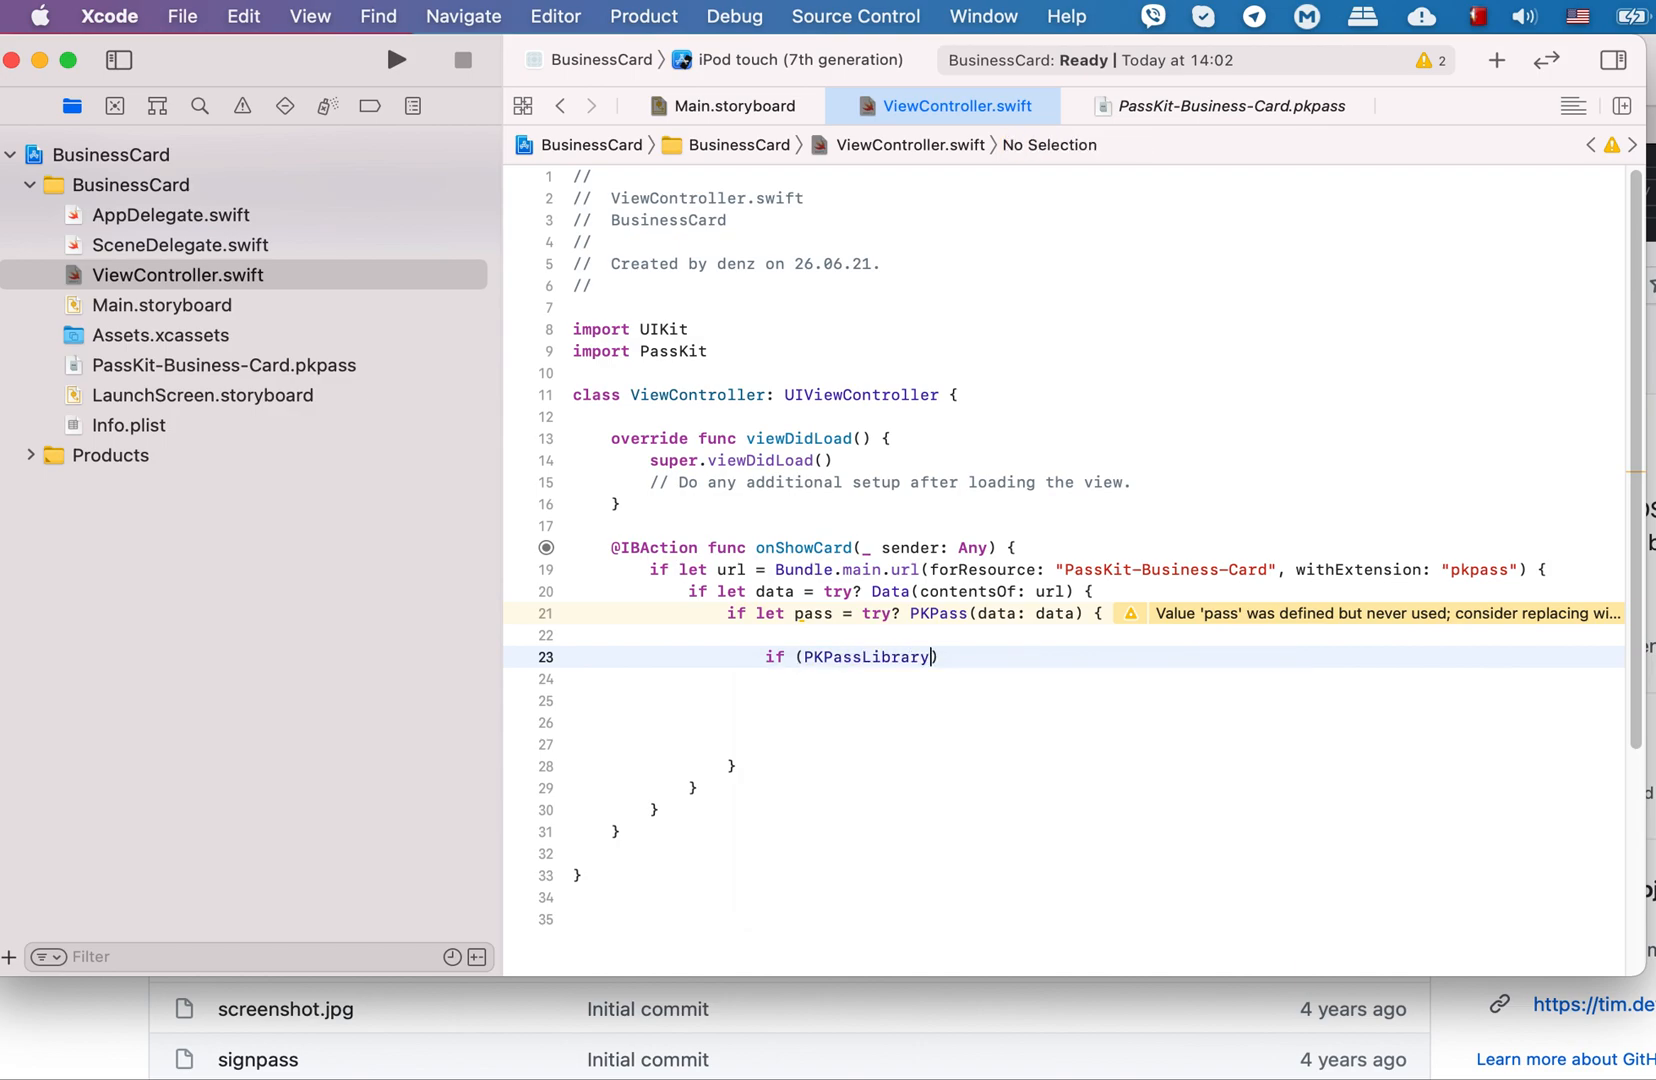
text(().))
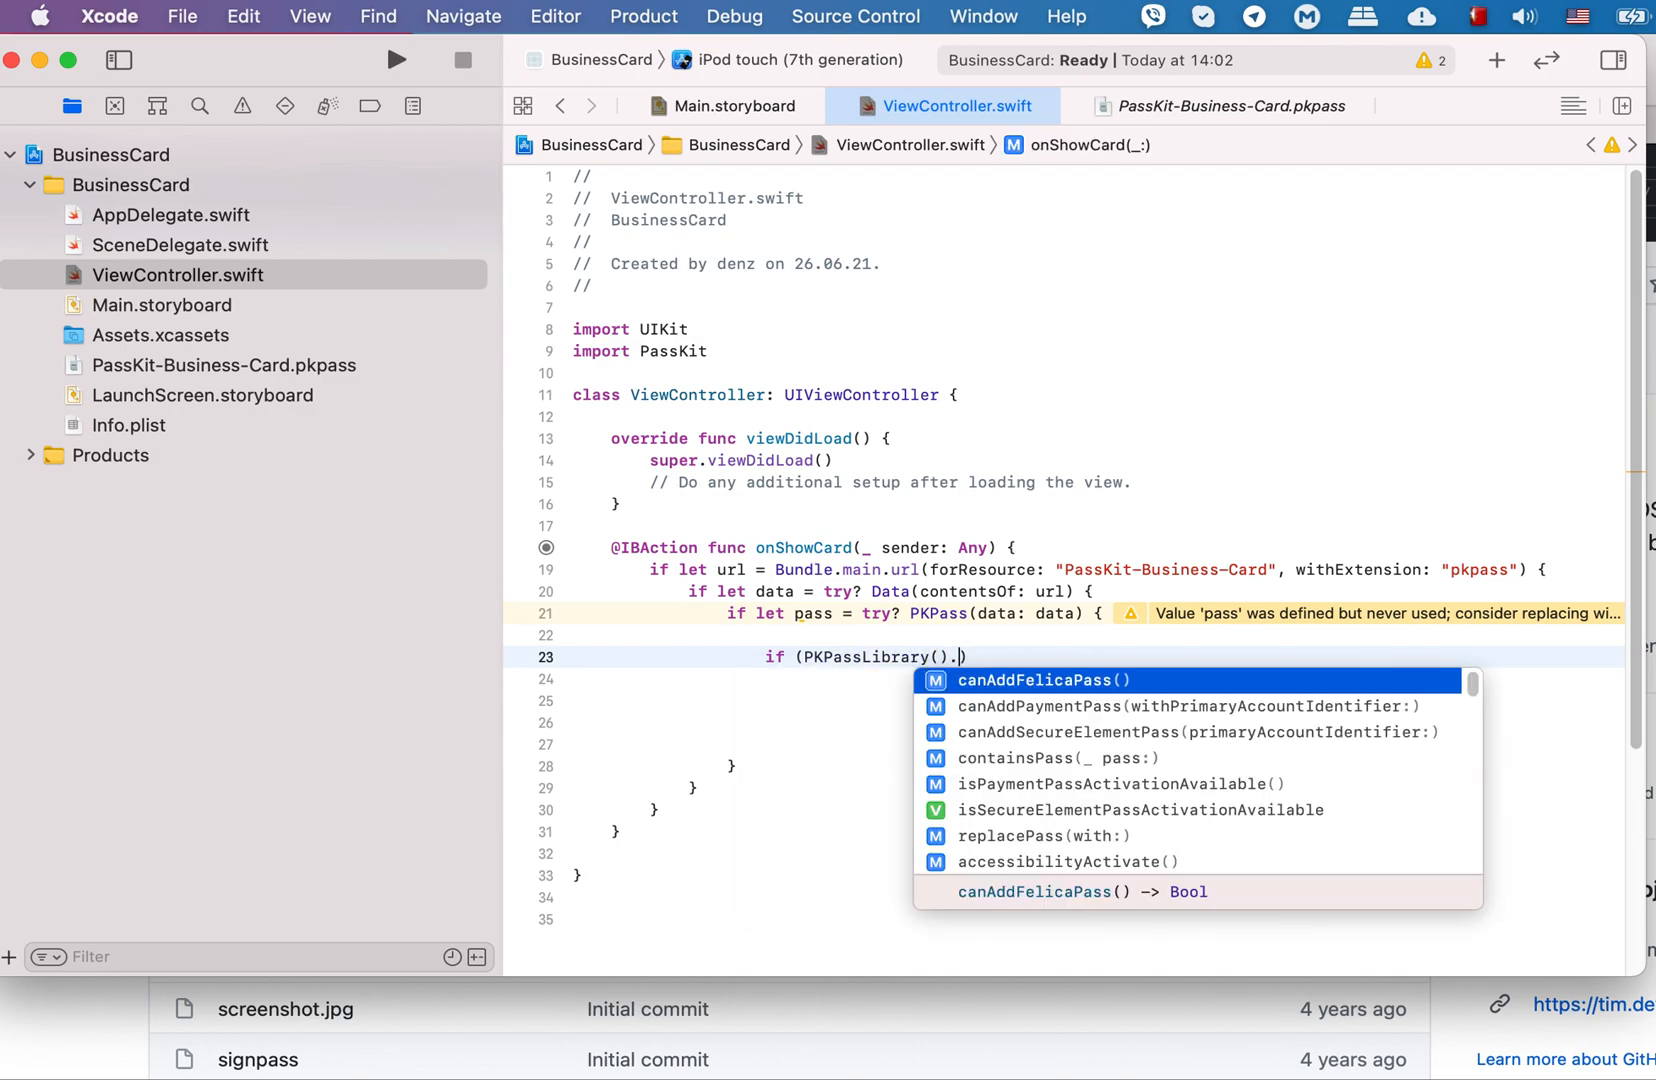
text(con)
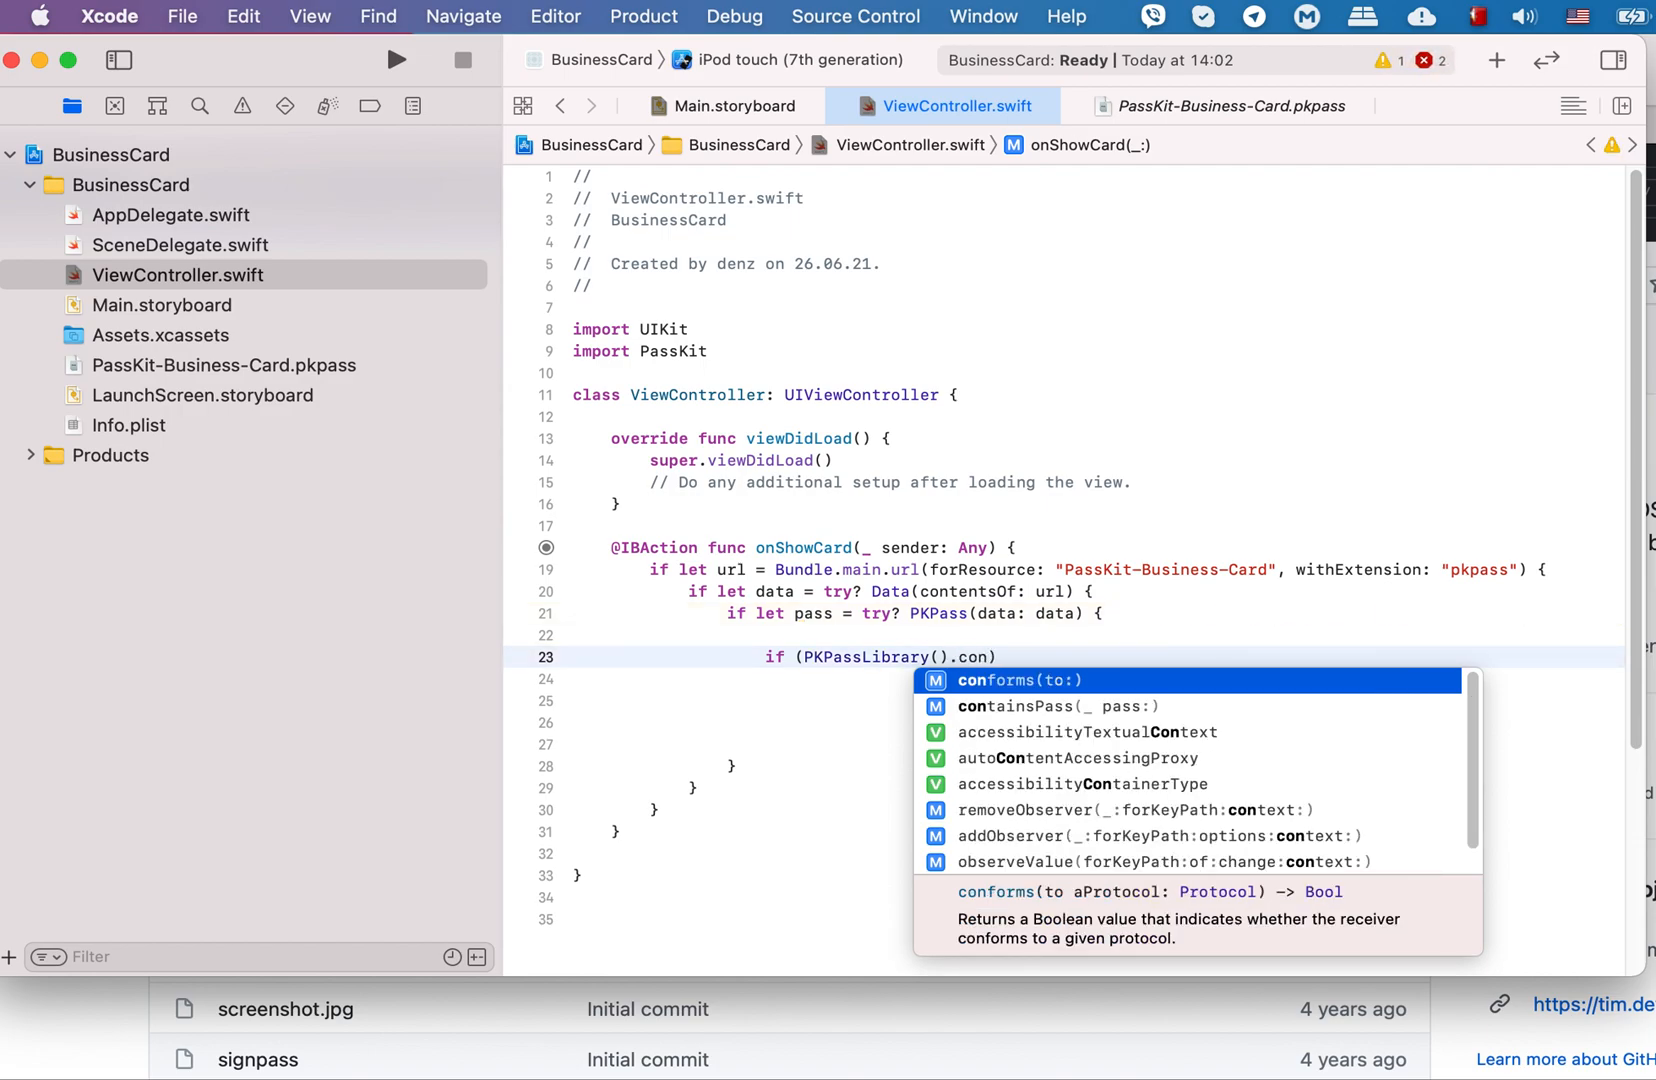
text(y)
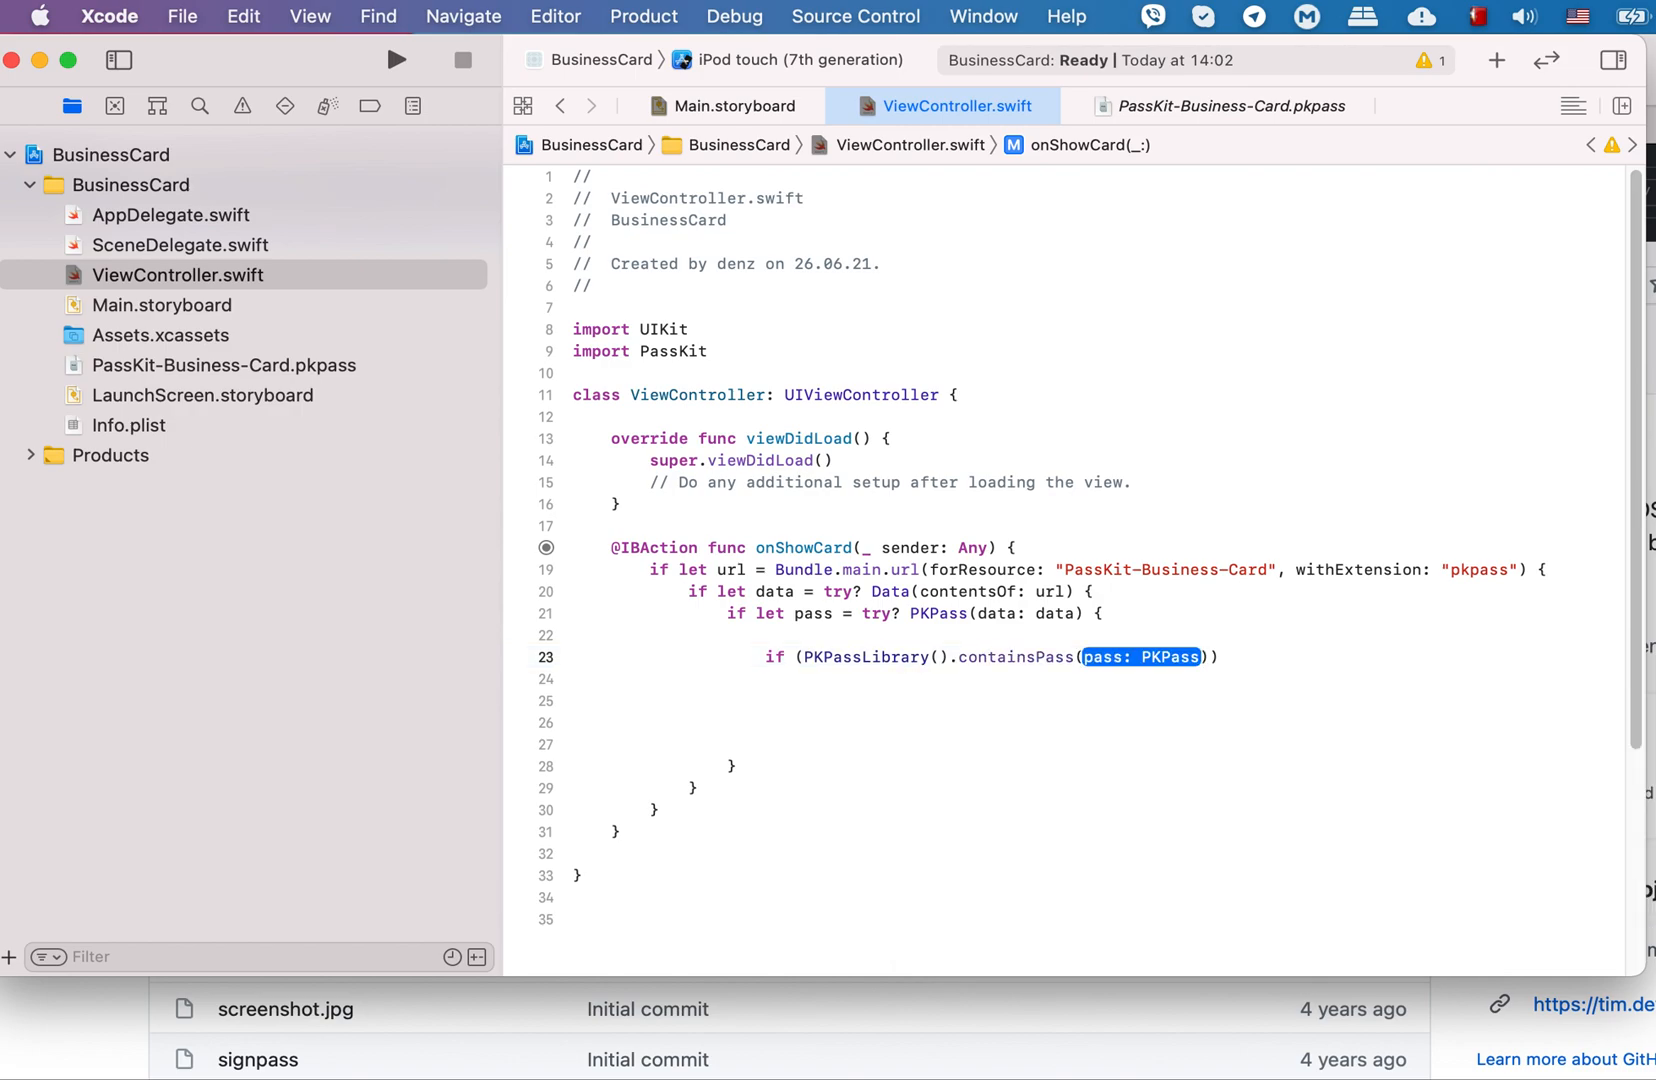
text(pass)
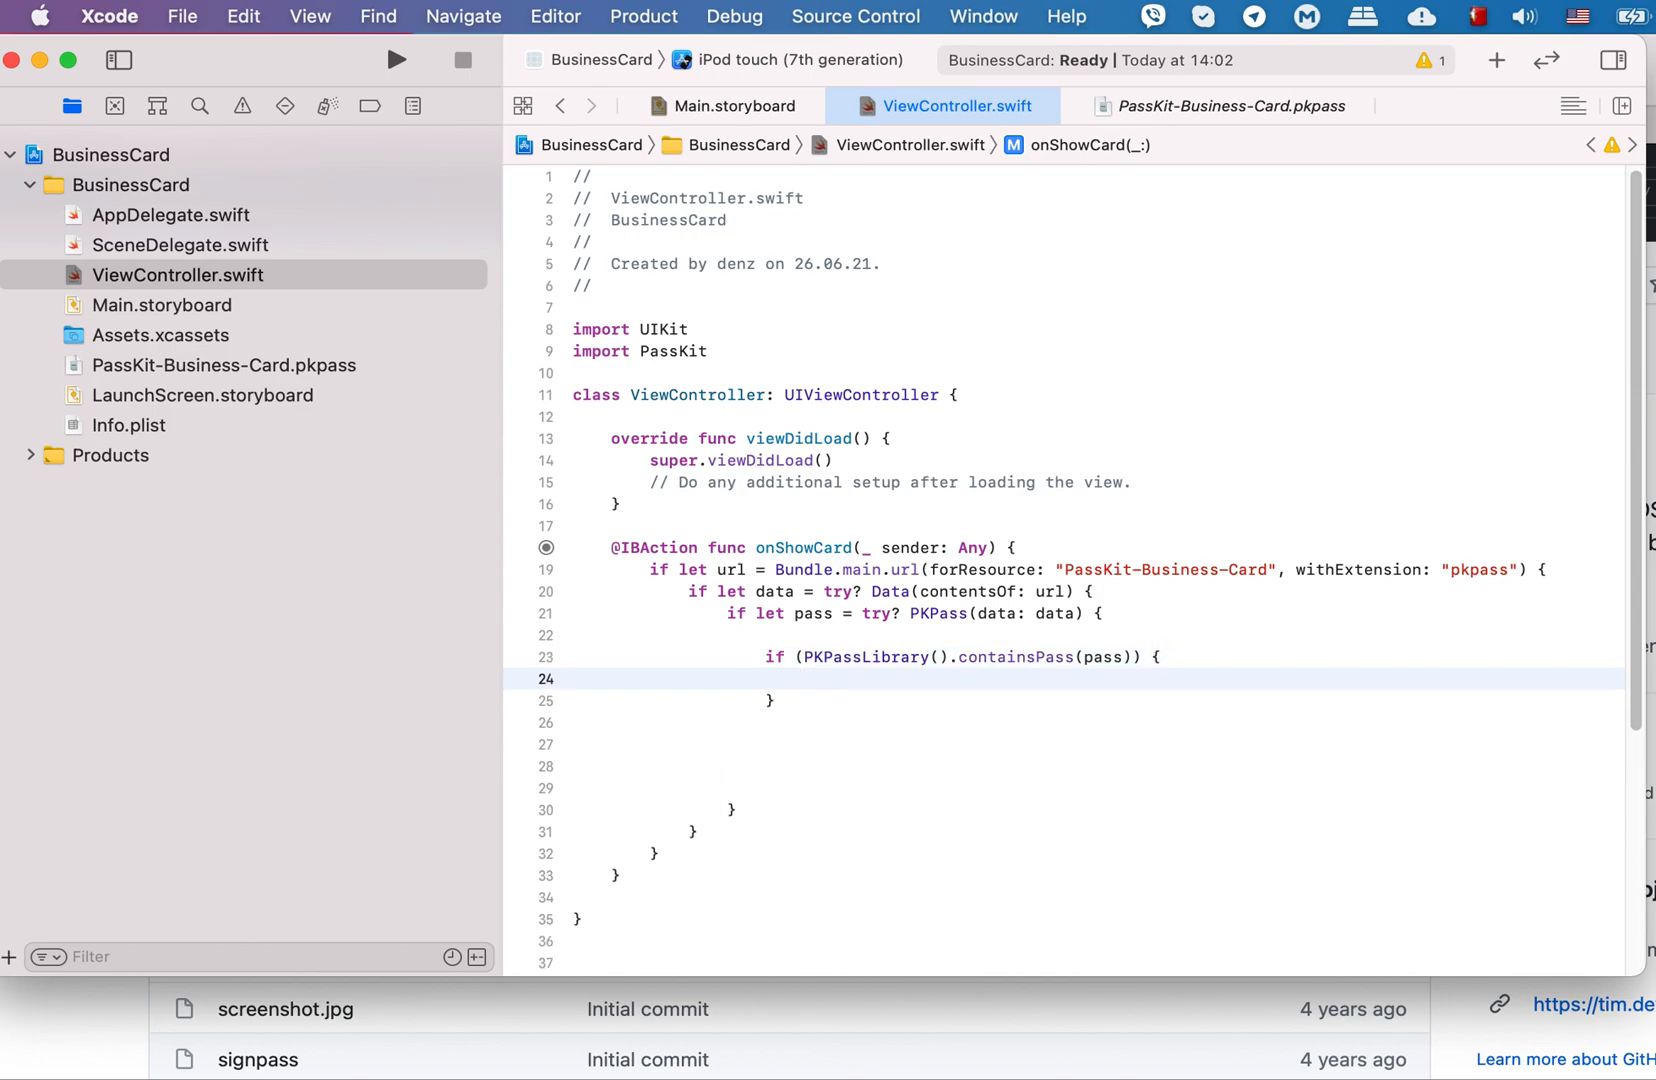
Print "Business Card was already added" in that branch, leaving an empty else.
text(print()
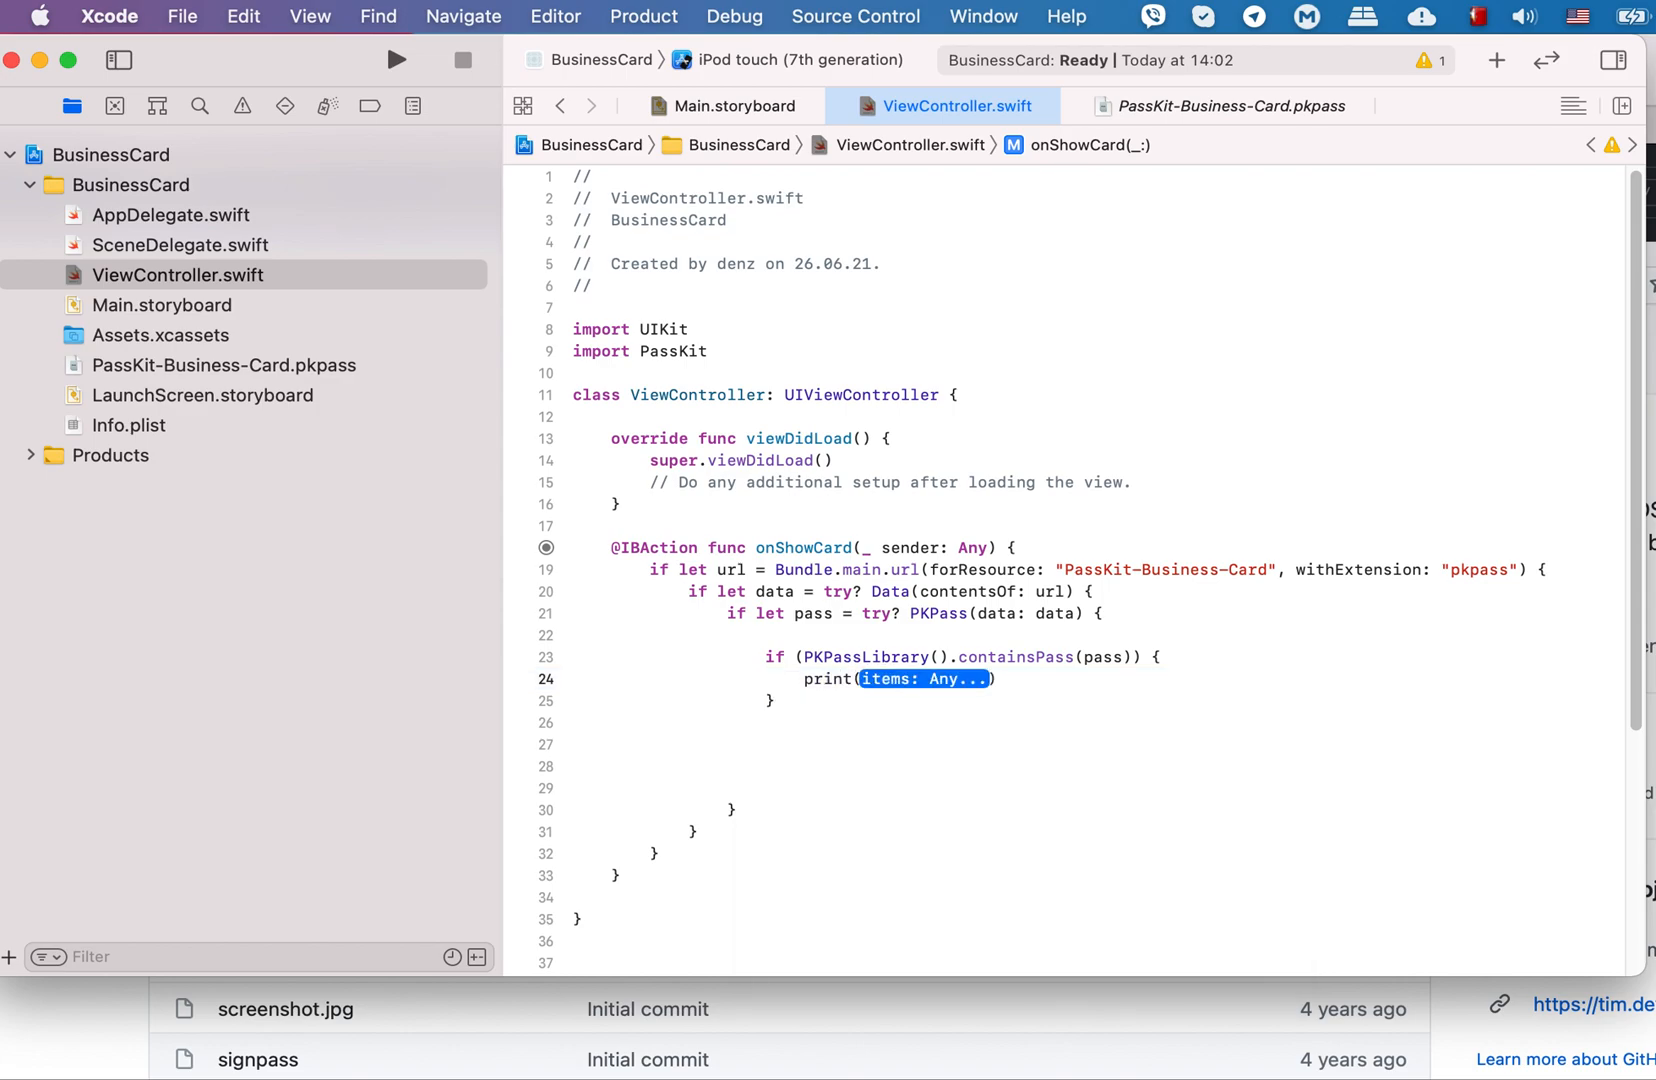
text(")
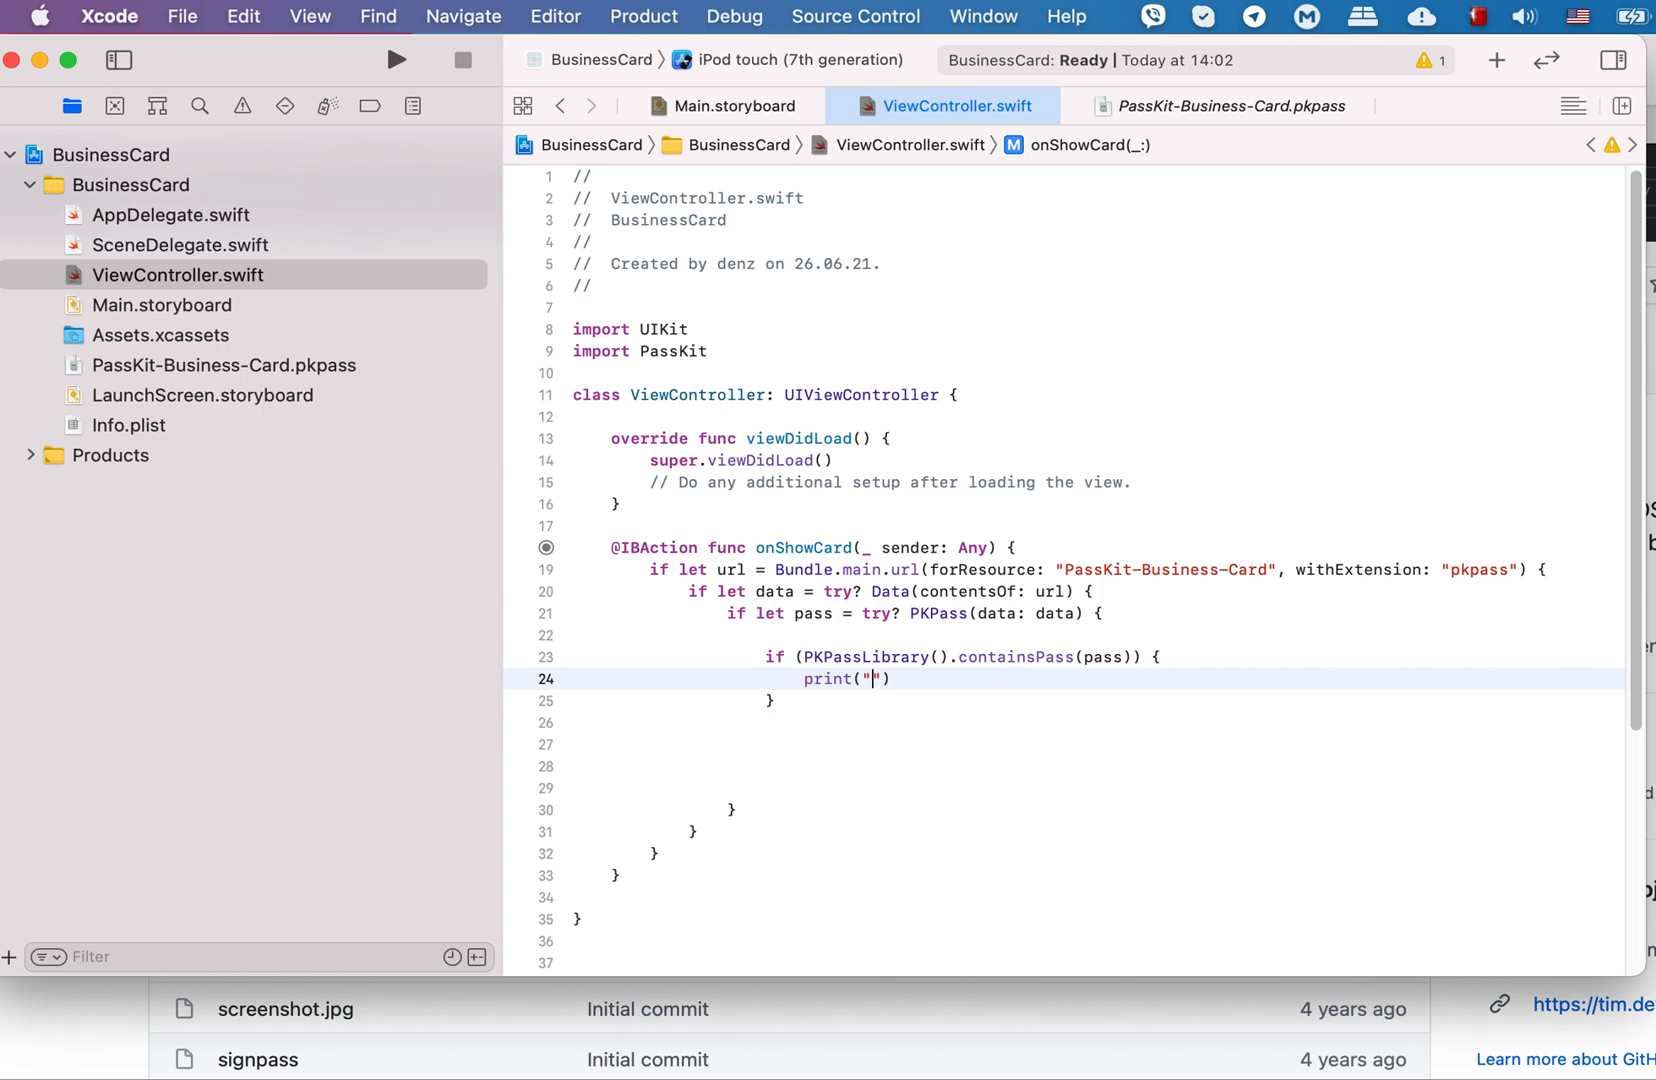
text(Busines)
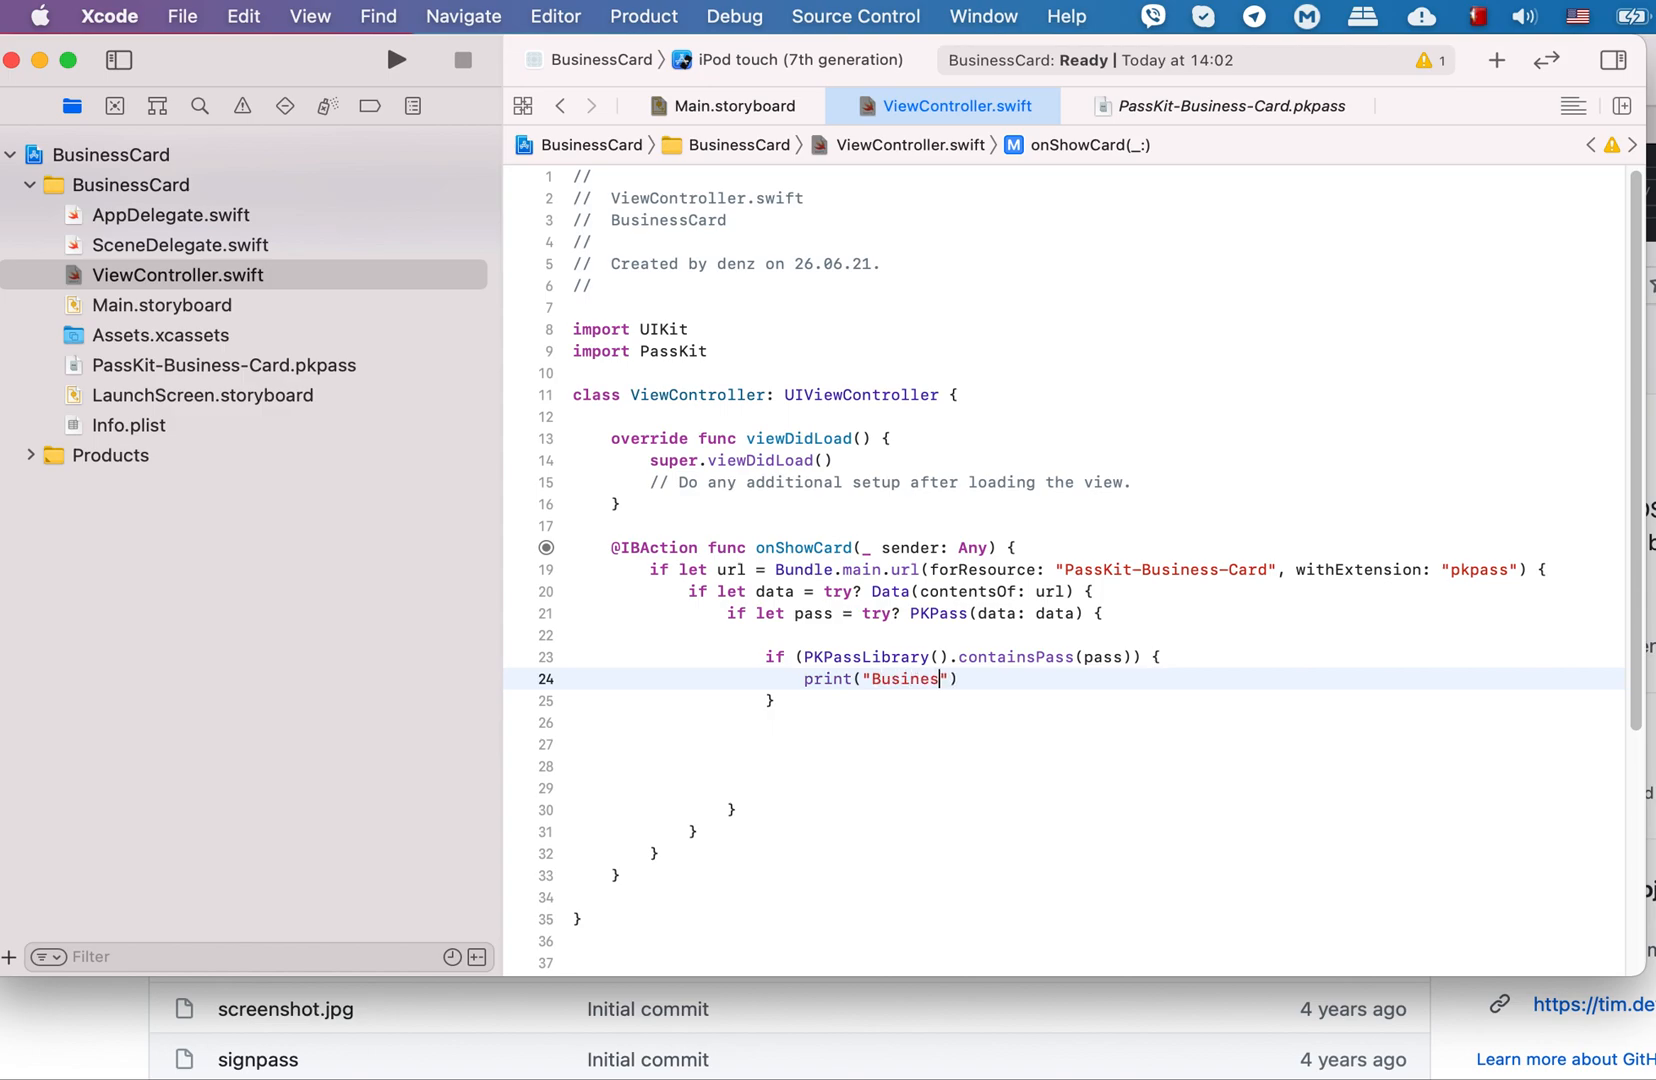
text(C)
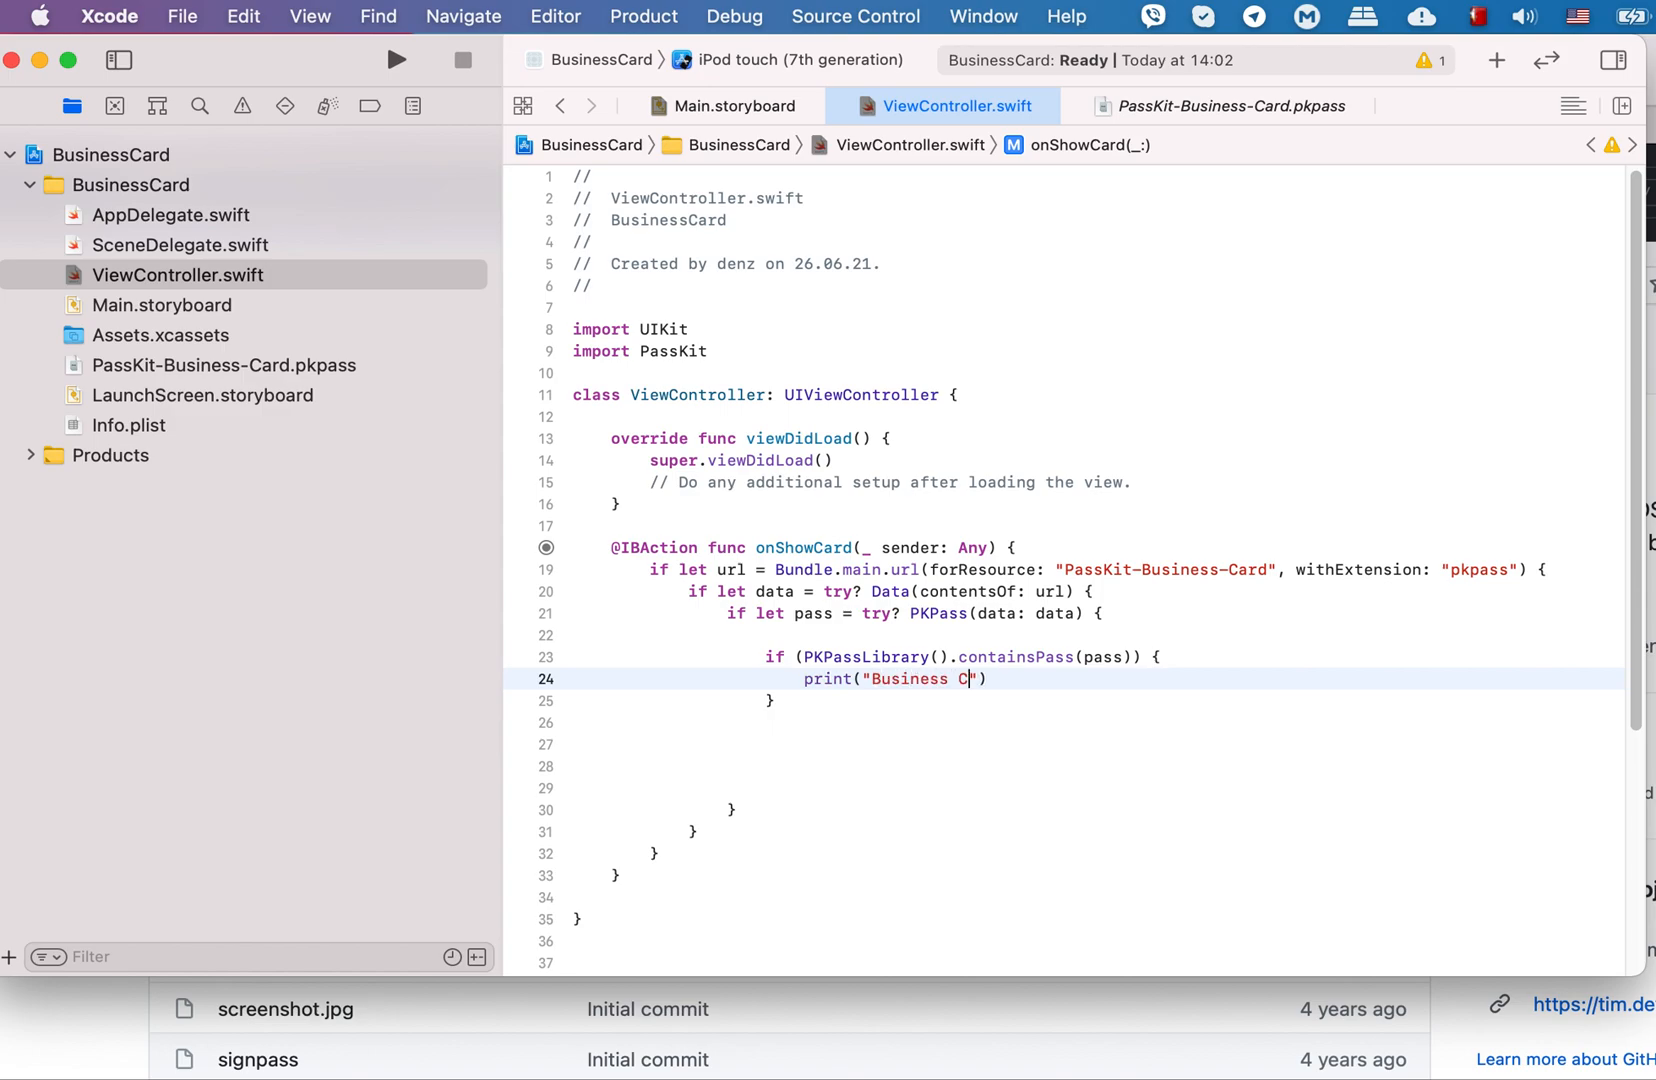
text(ard was)
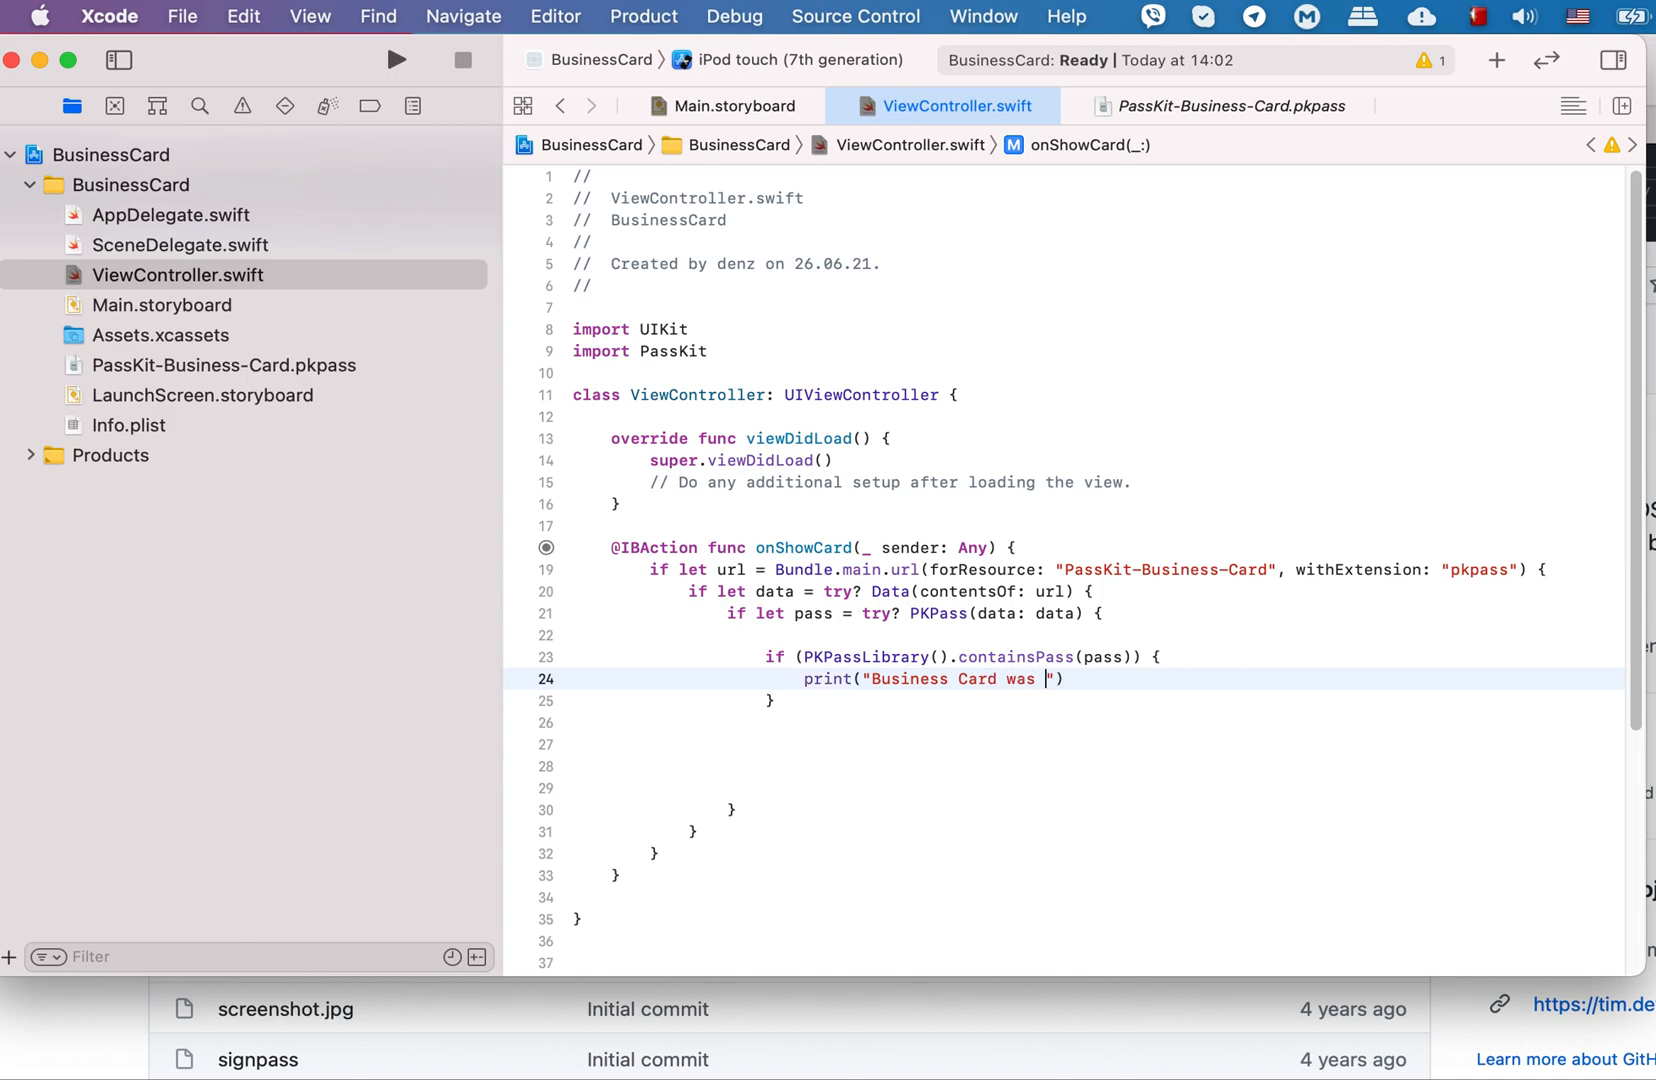
text(already)
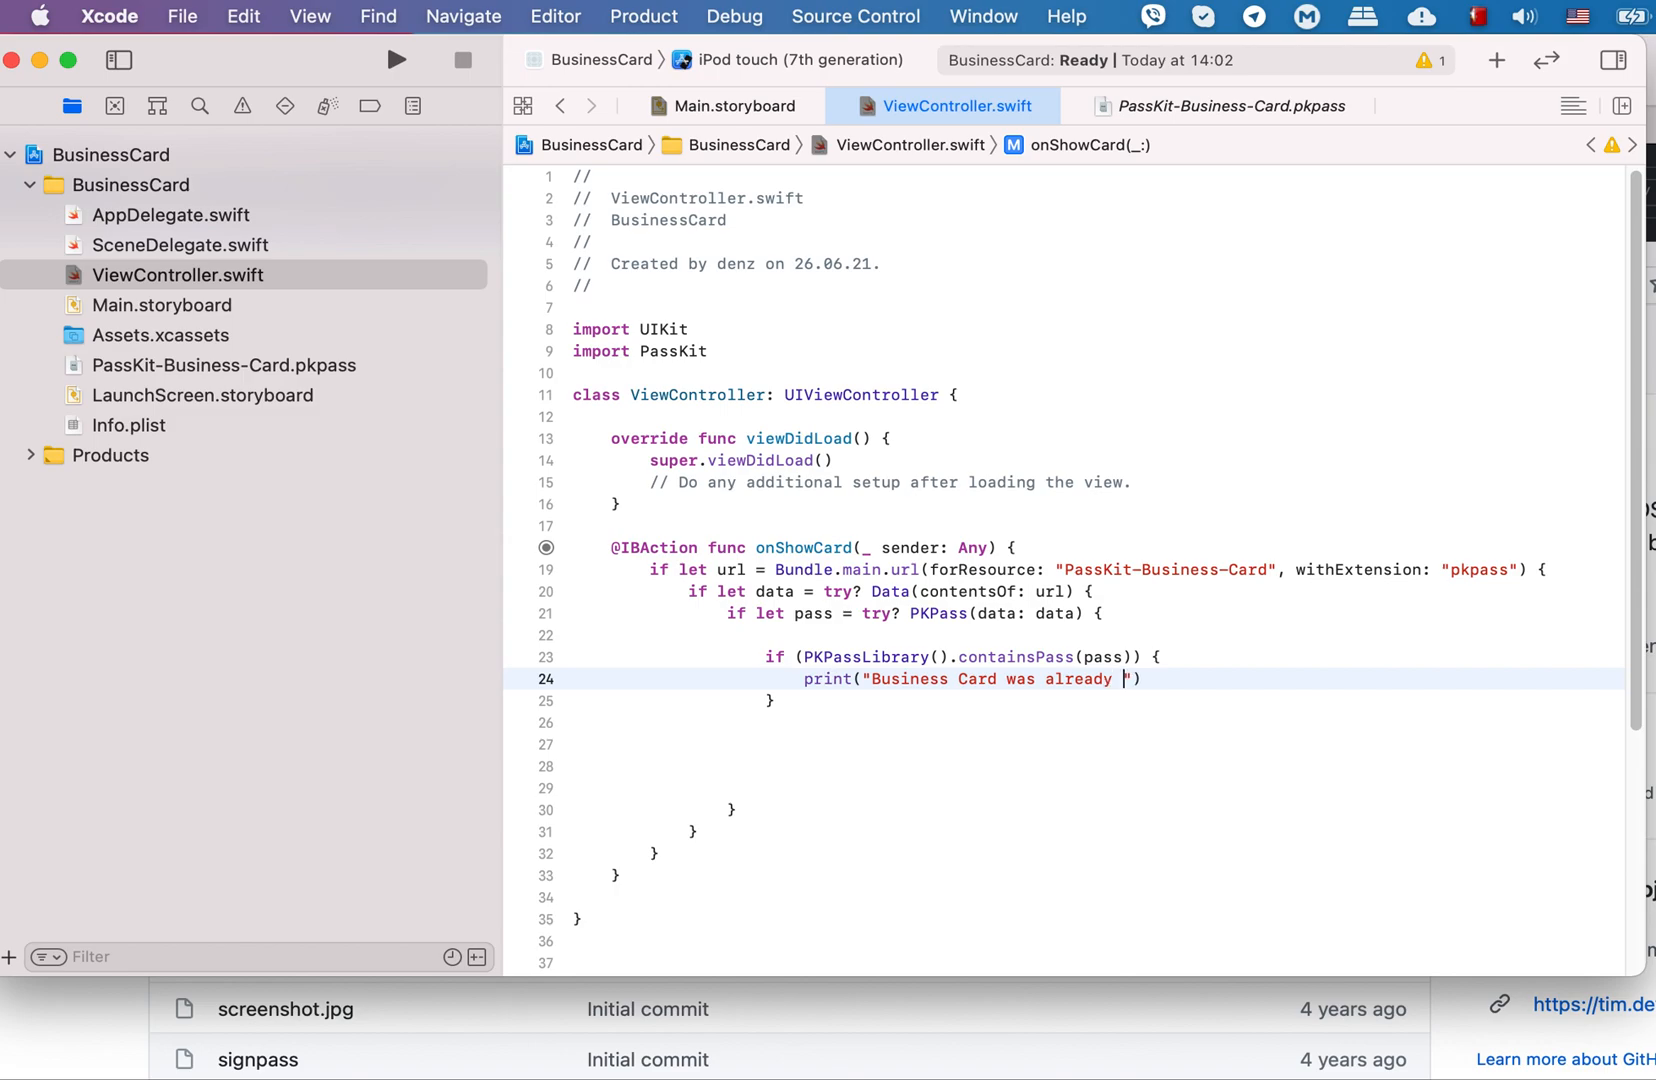
text(added)
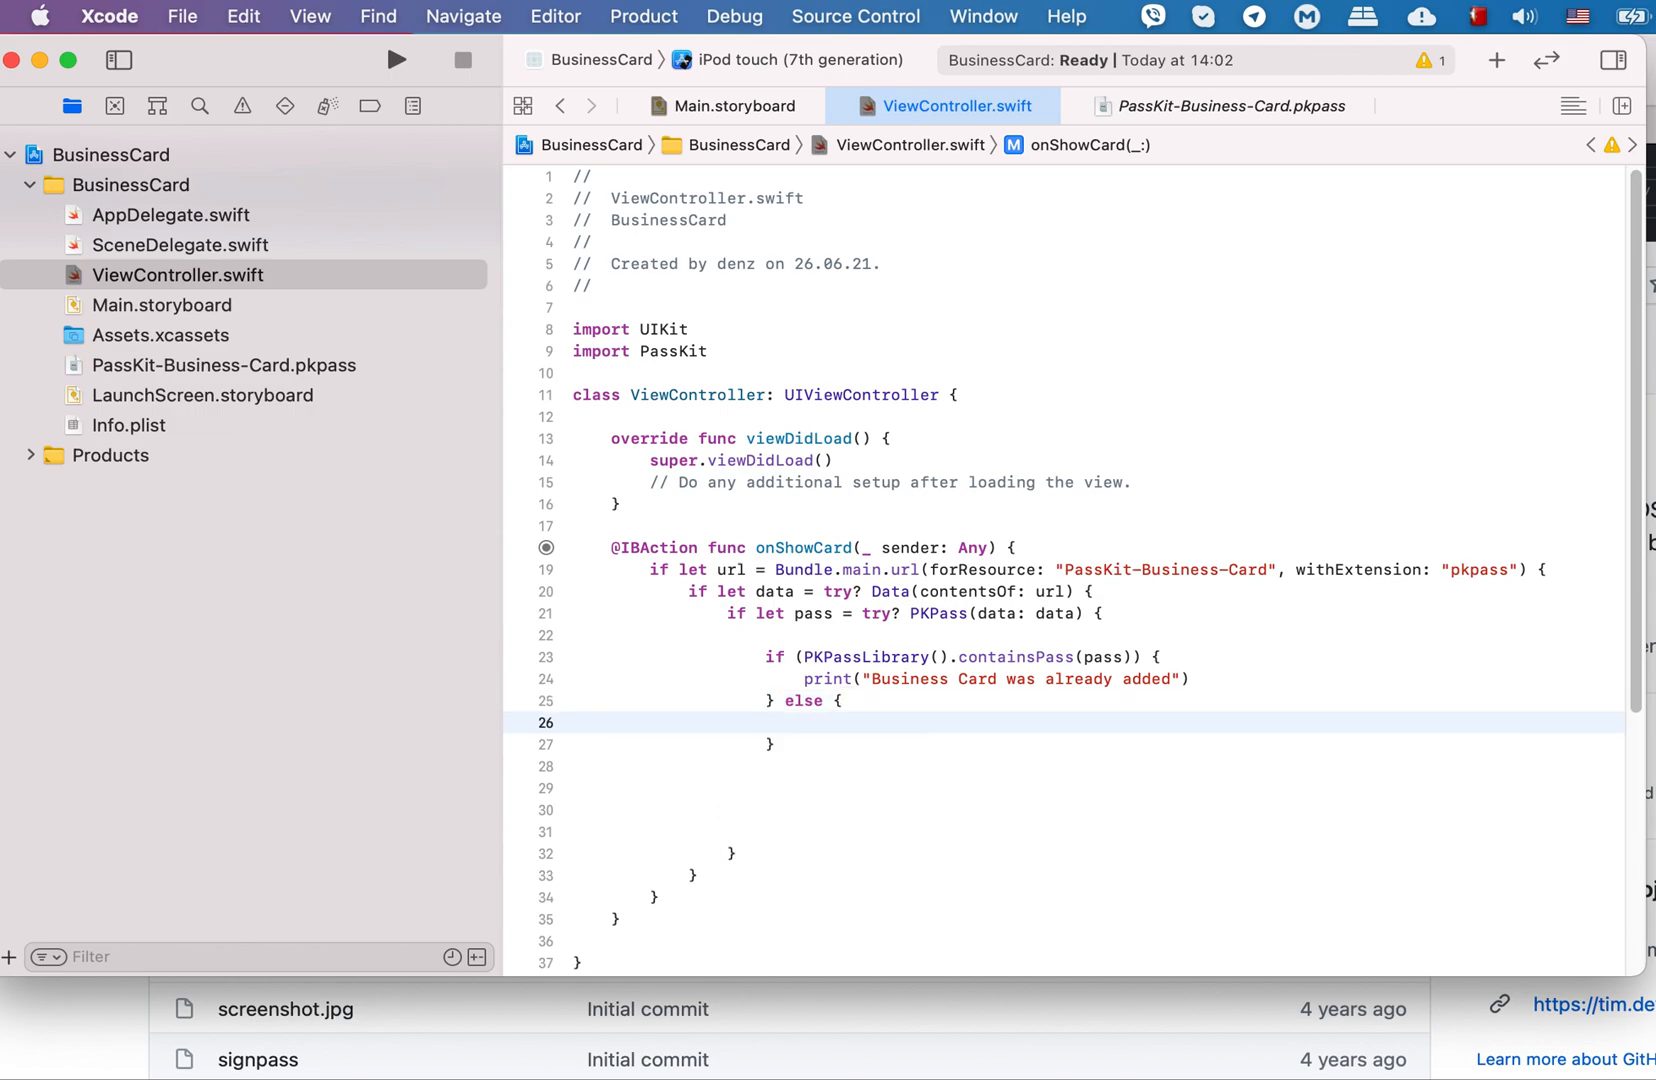
In the else branch, write 'if let vc = PKAddPassesViewController(pass: pass)'.
click(804, 722)
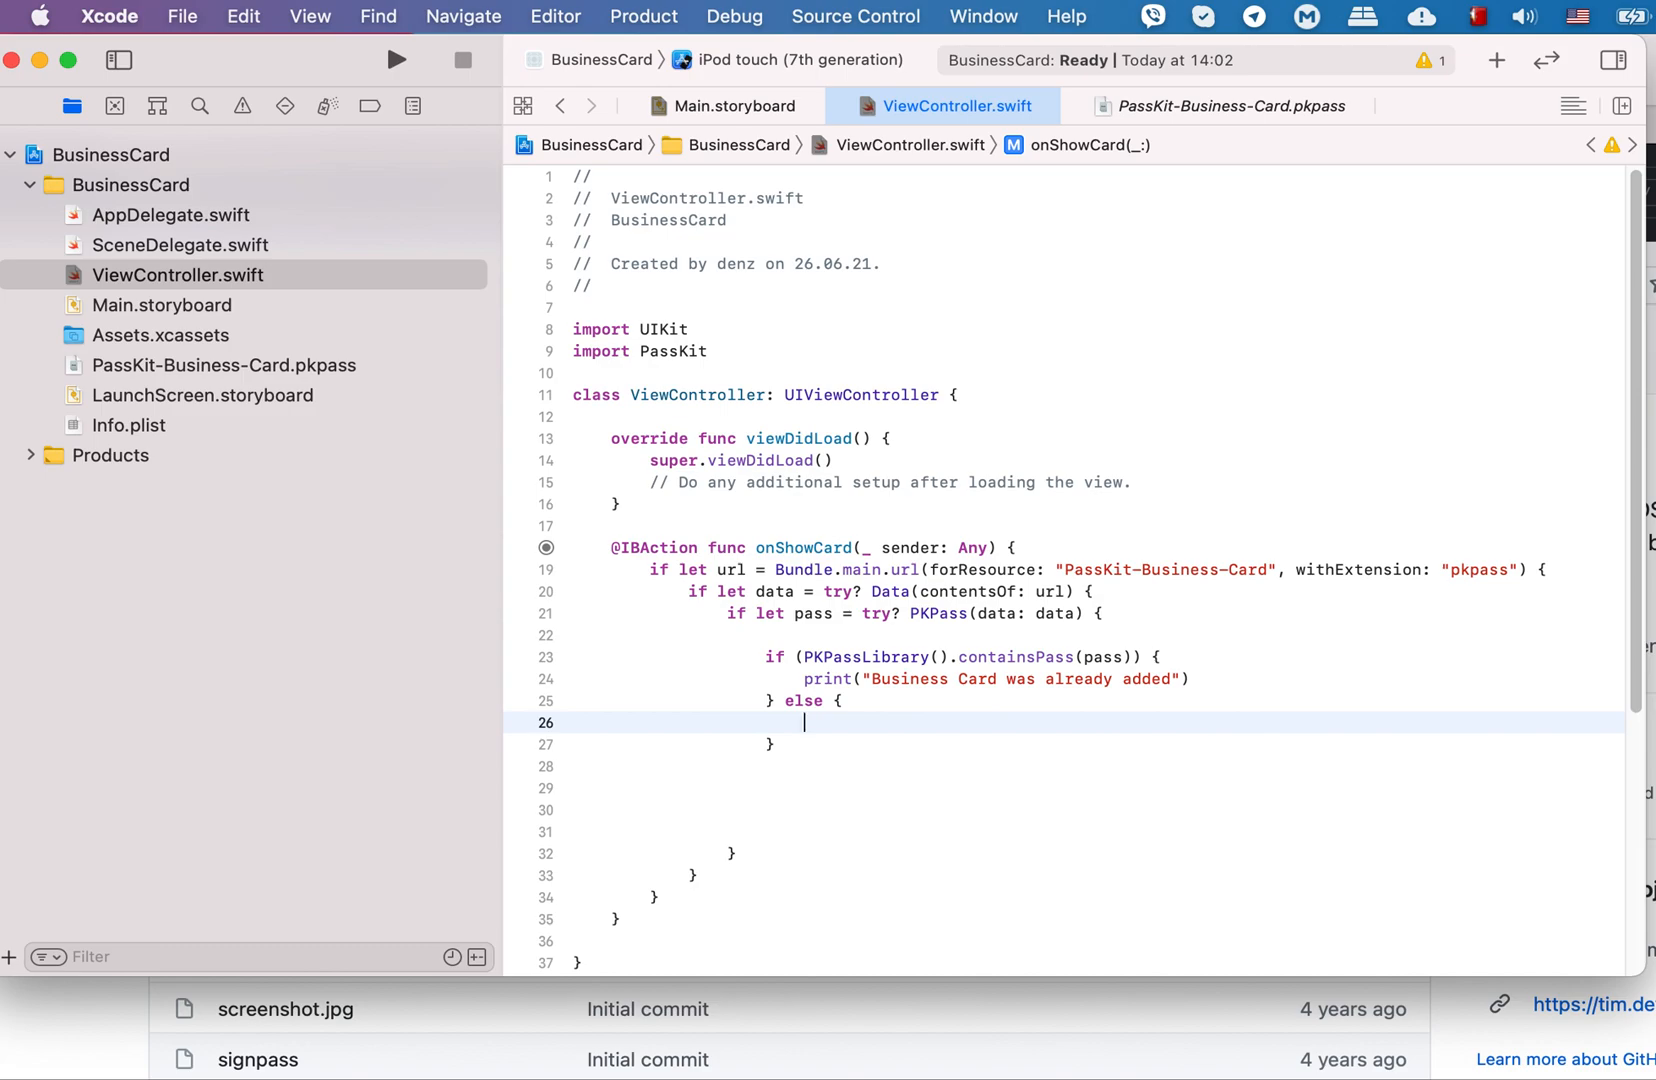
text(if let vc =)
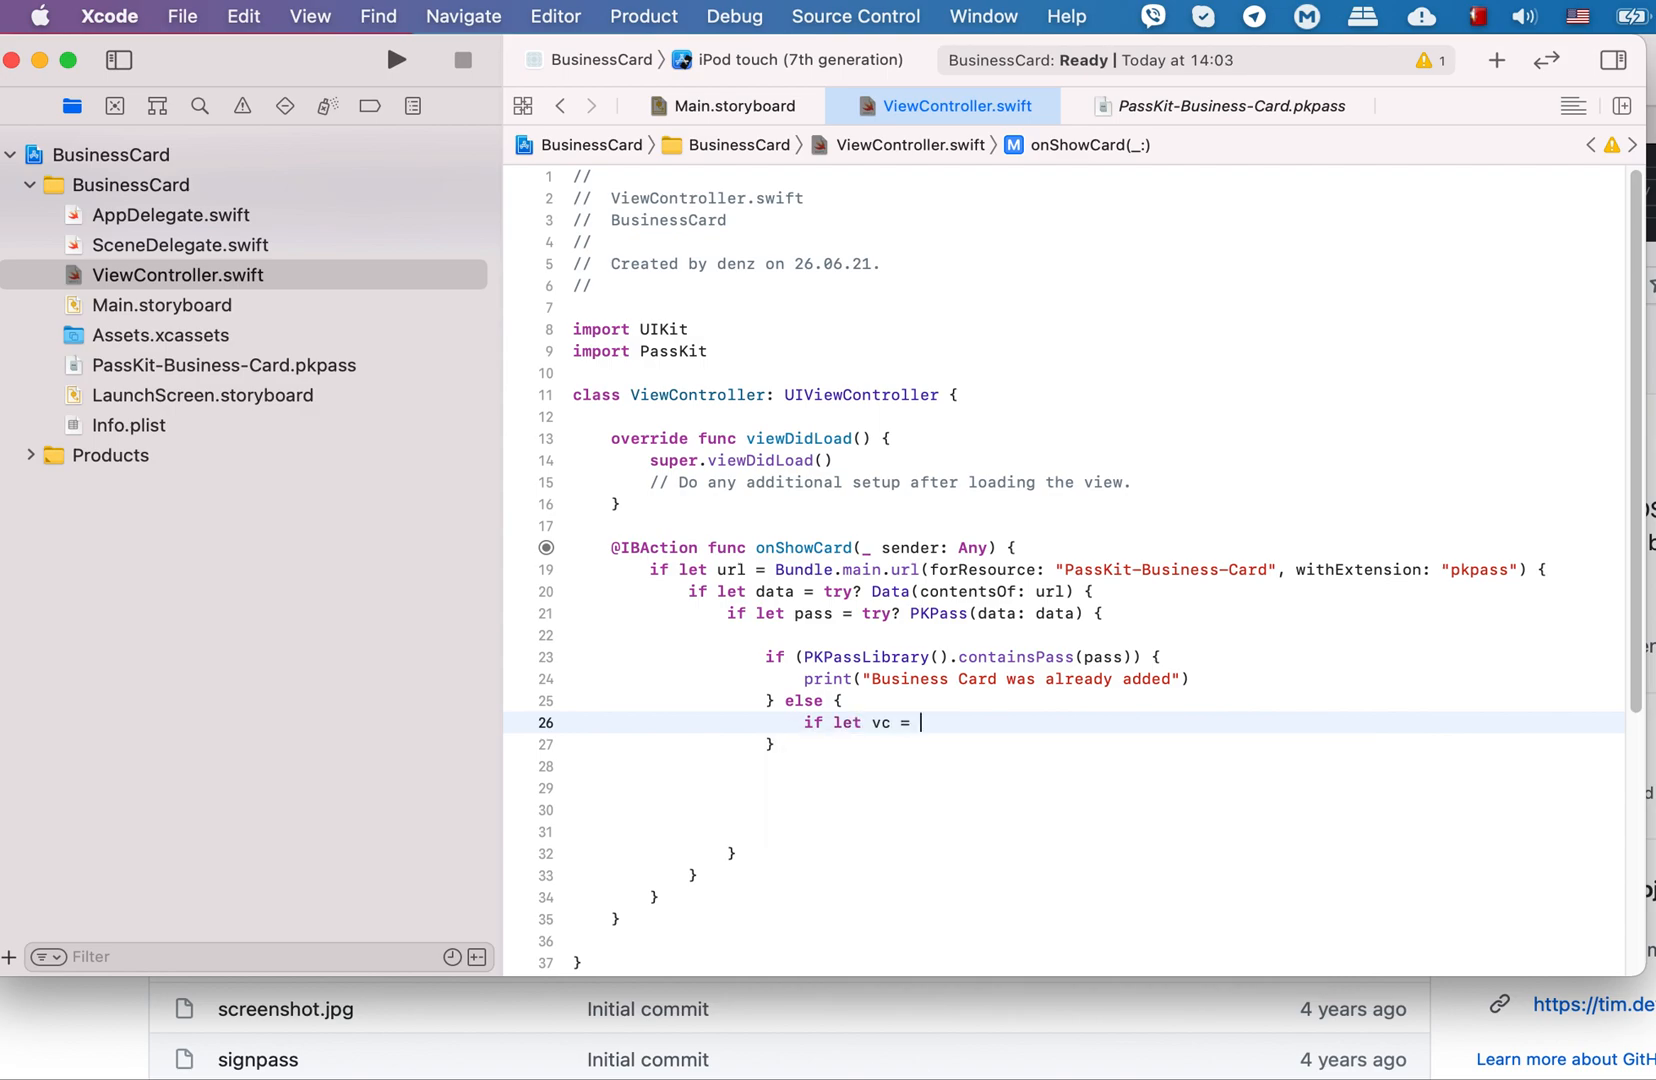
text(PK)
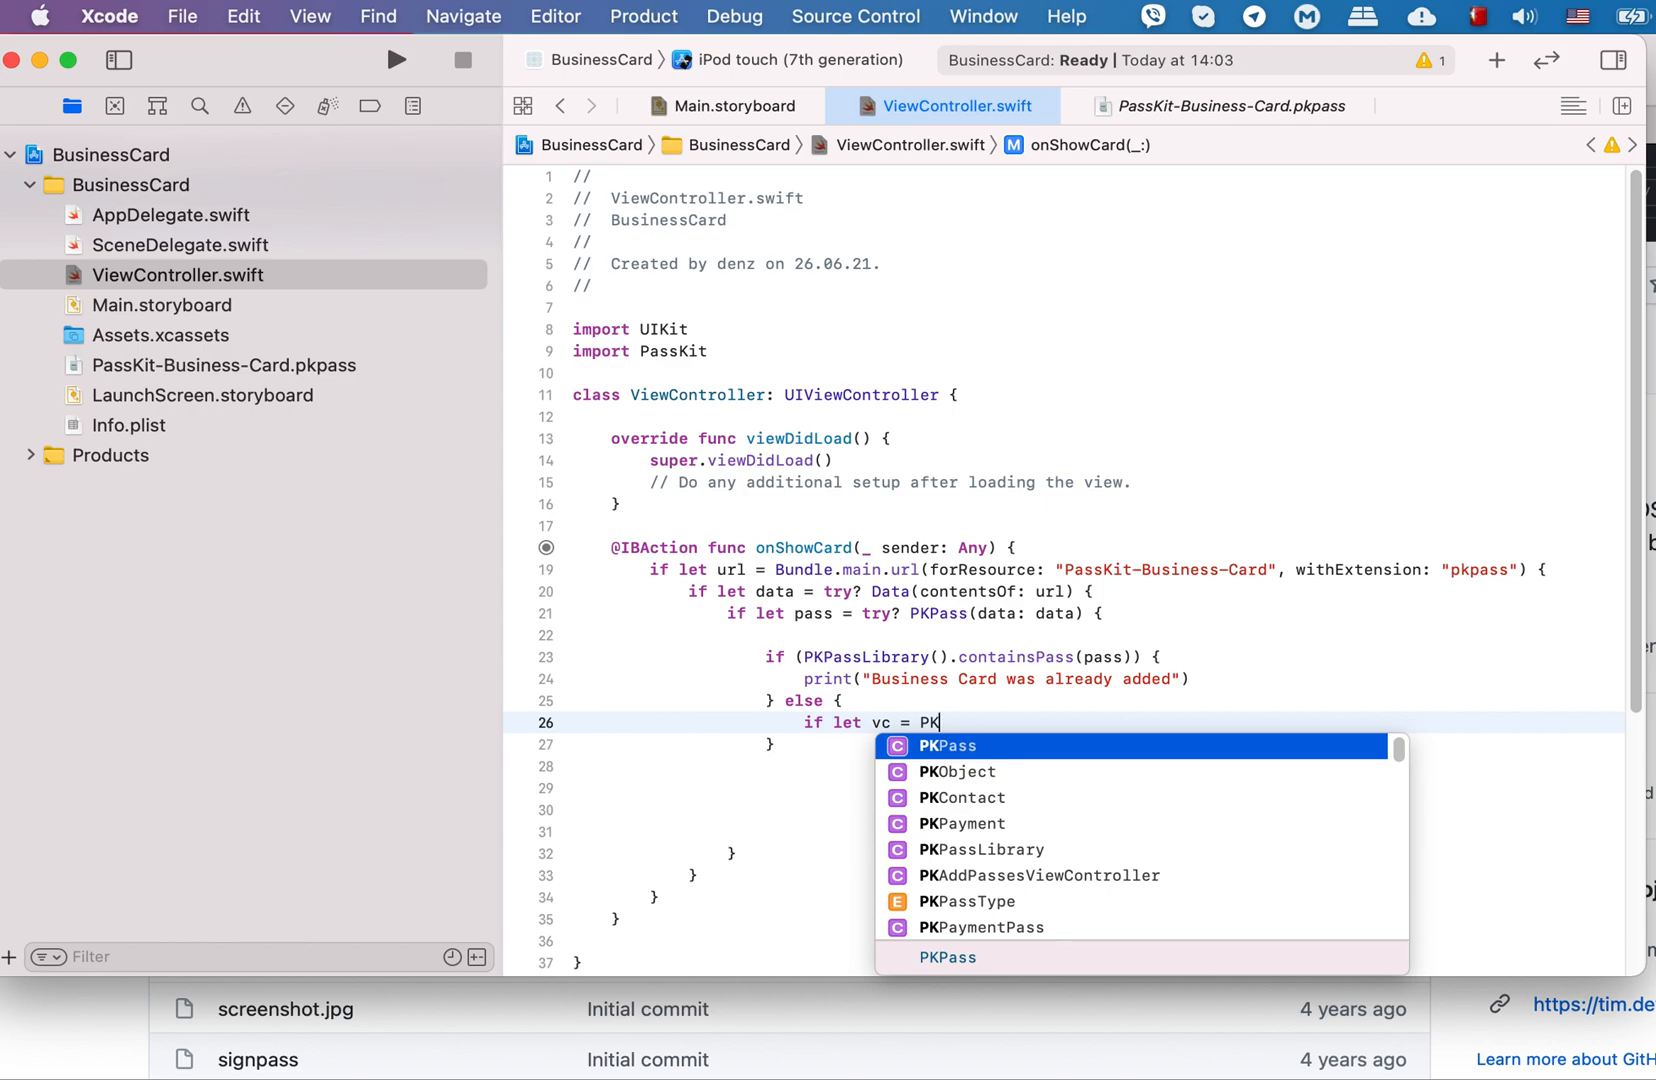
text(AddPassesViewController)
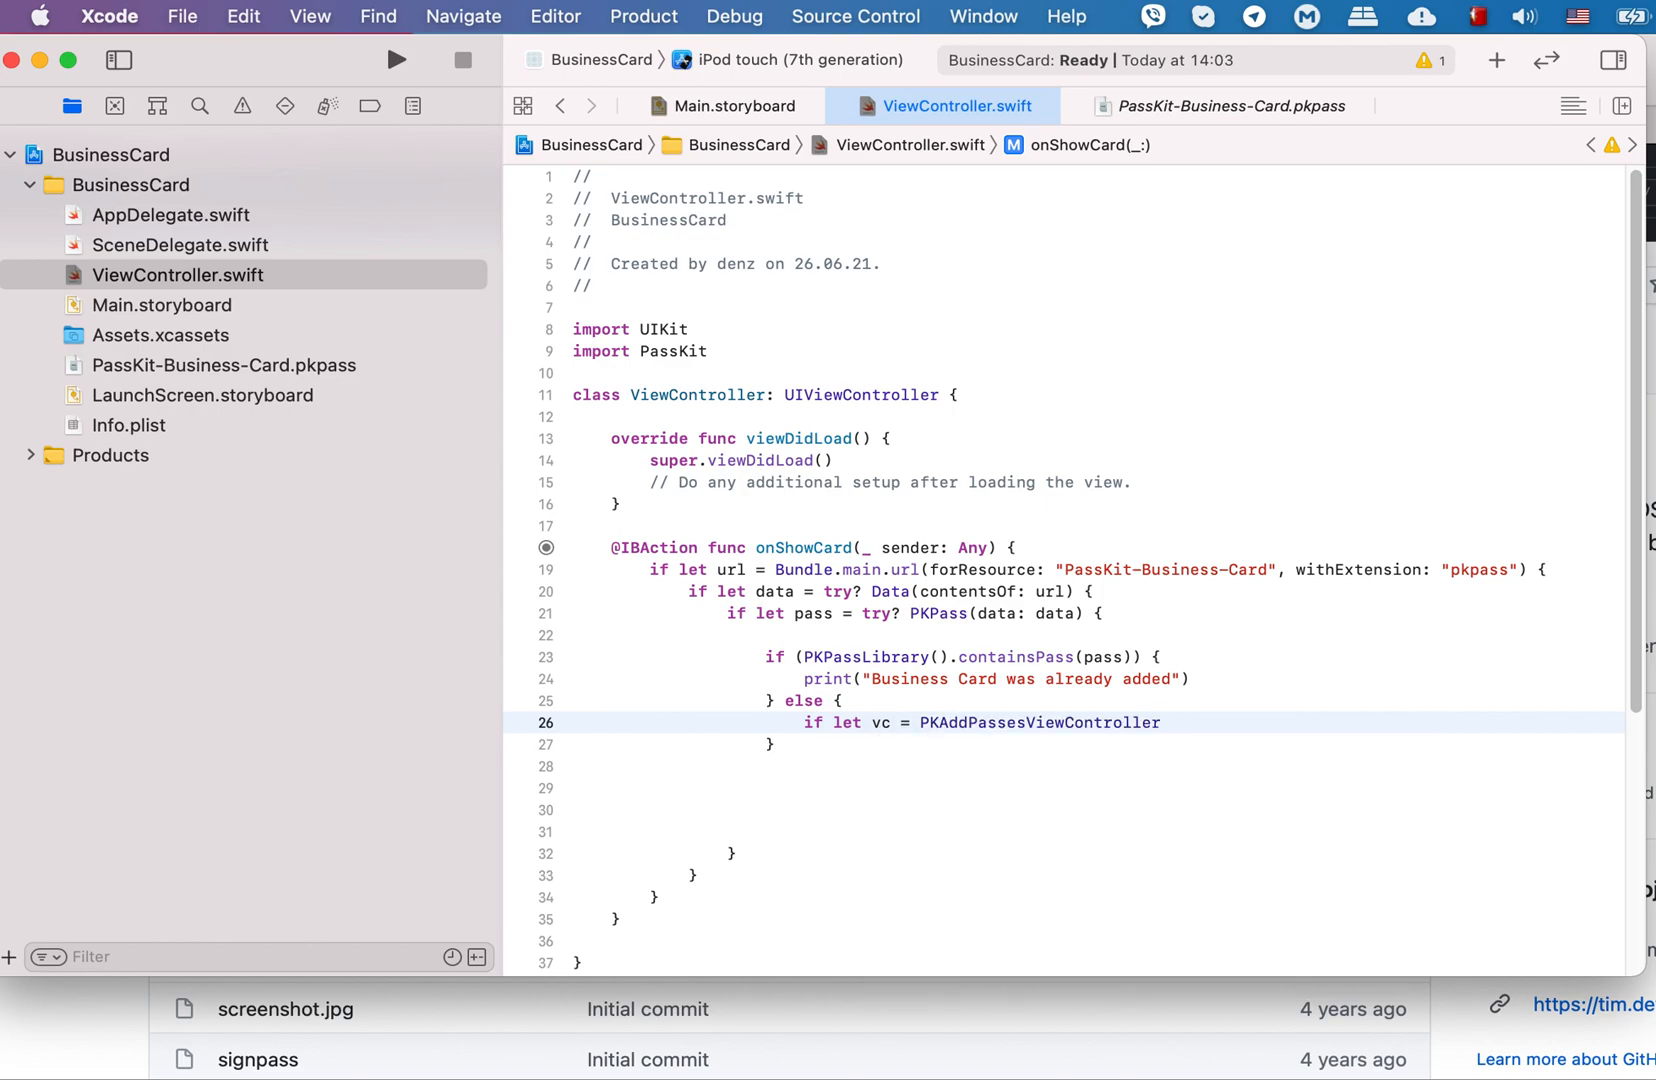
text(())
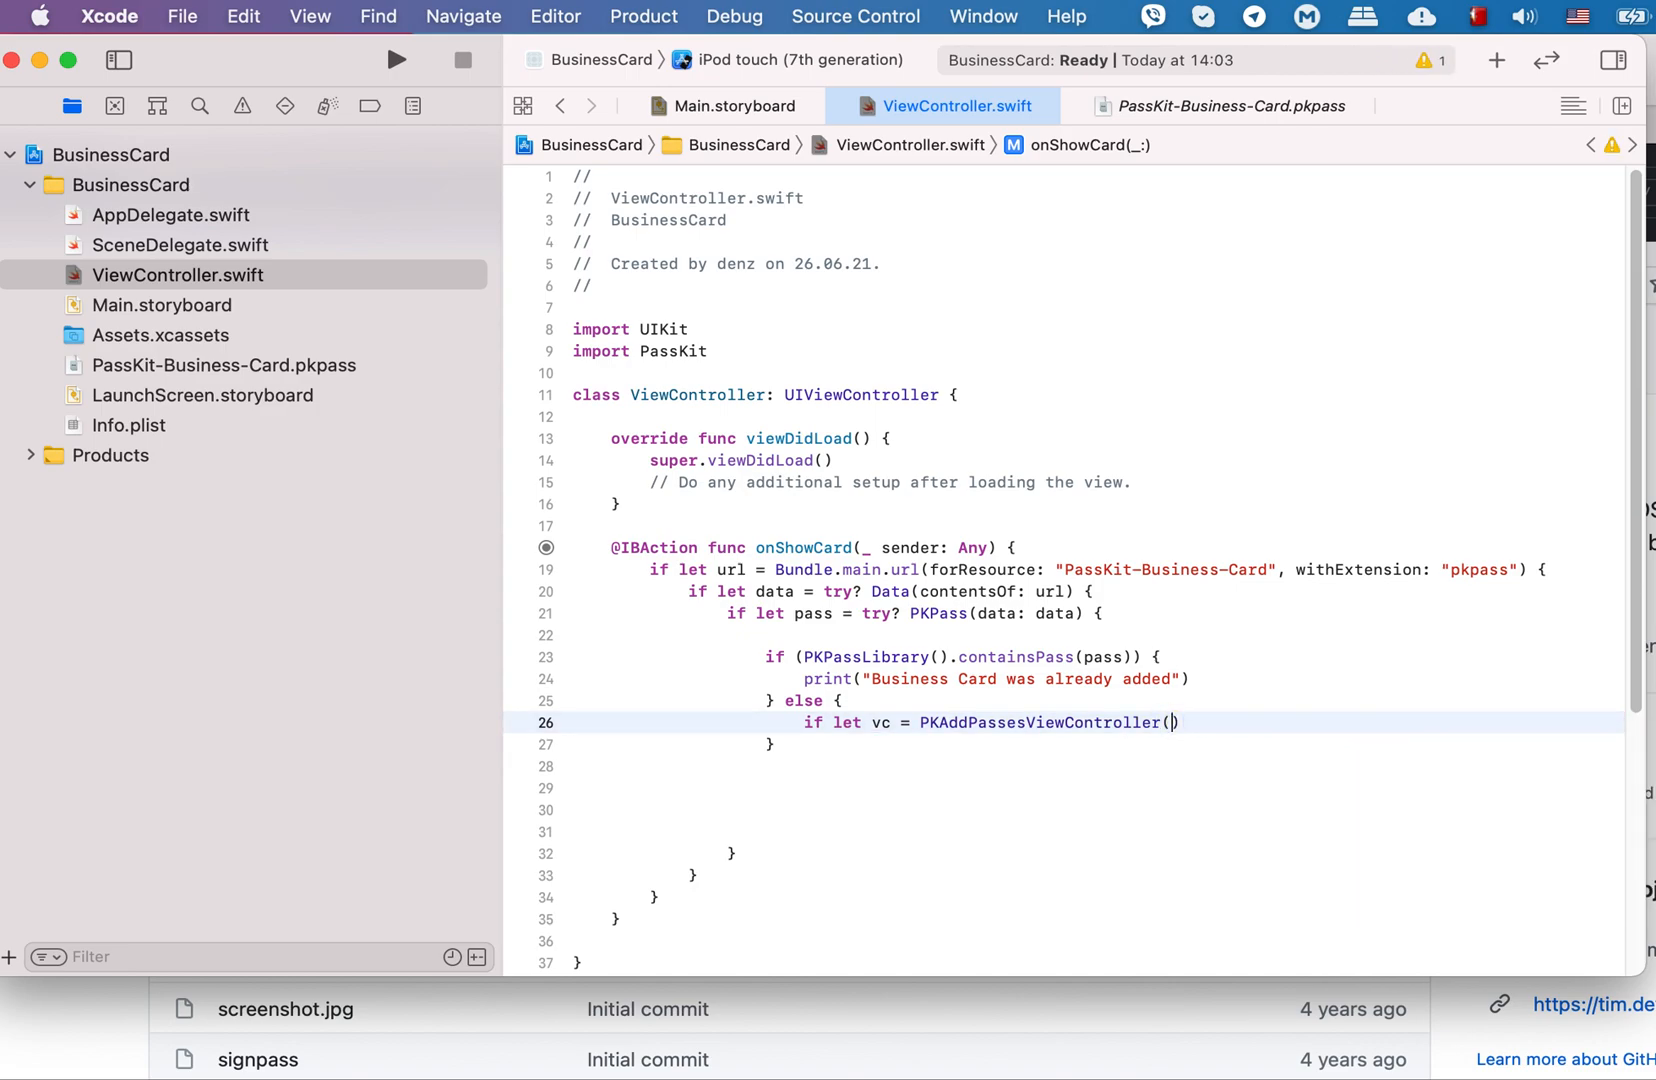
text(pass: PKPass)
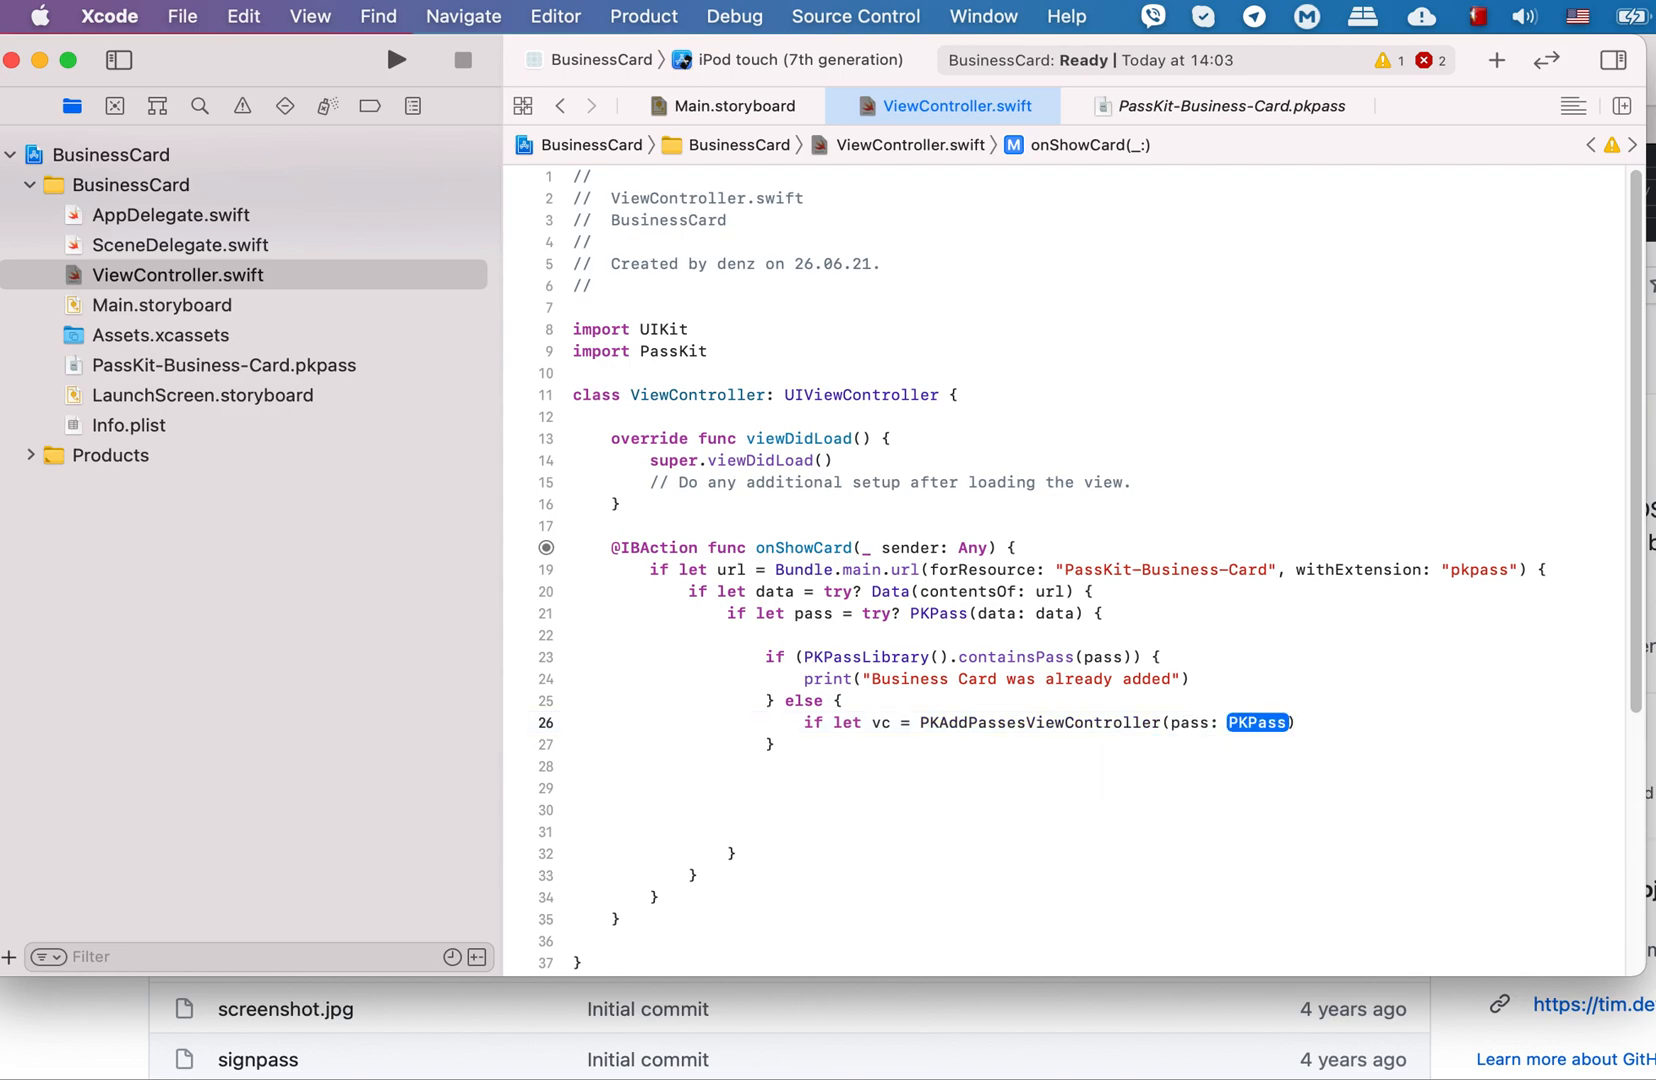
text(p)
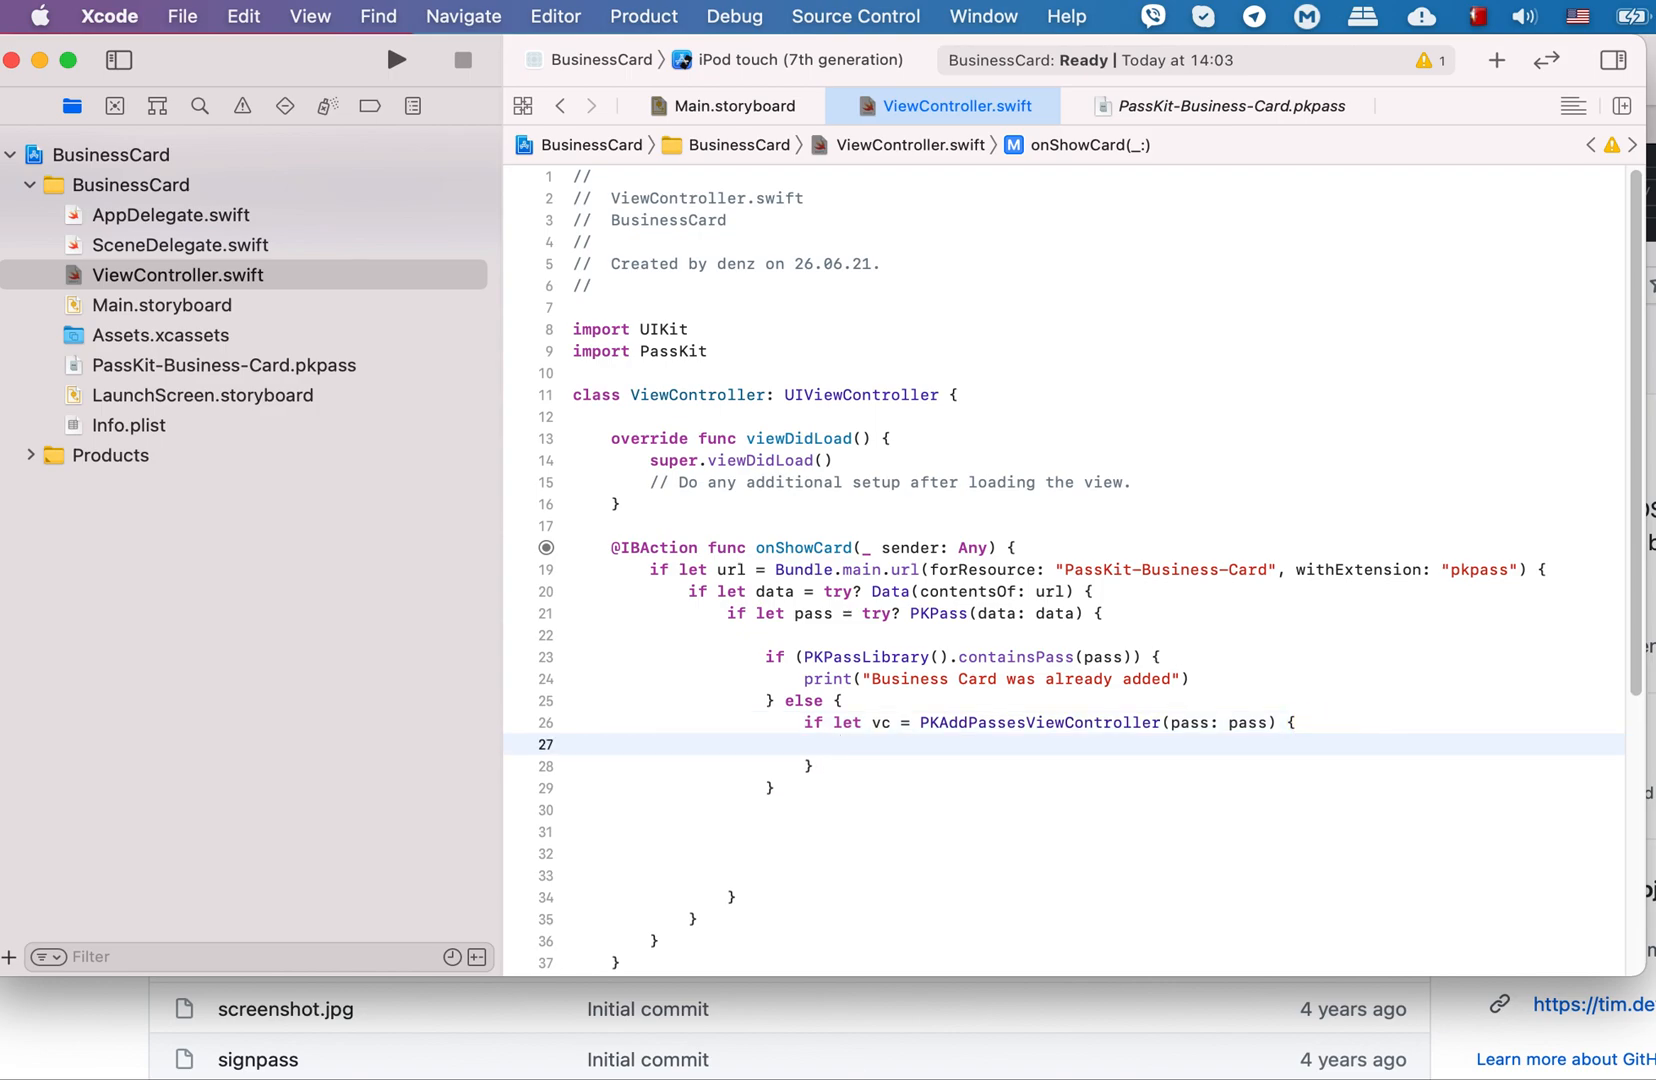
Present it with self.present(vc, animated: true, completion: nil).
text(self.p)
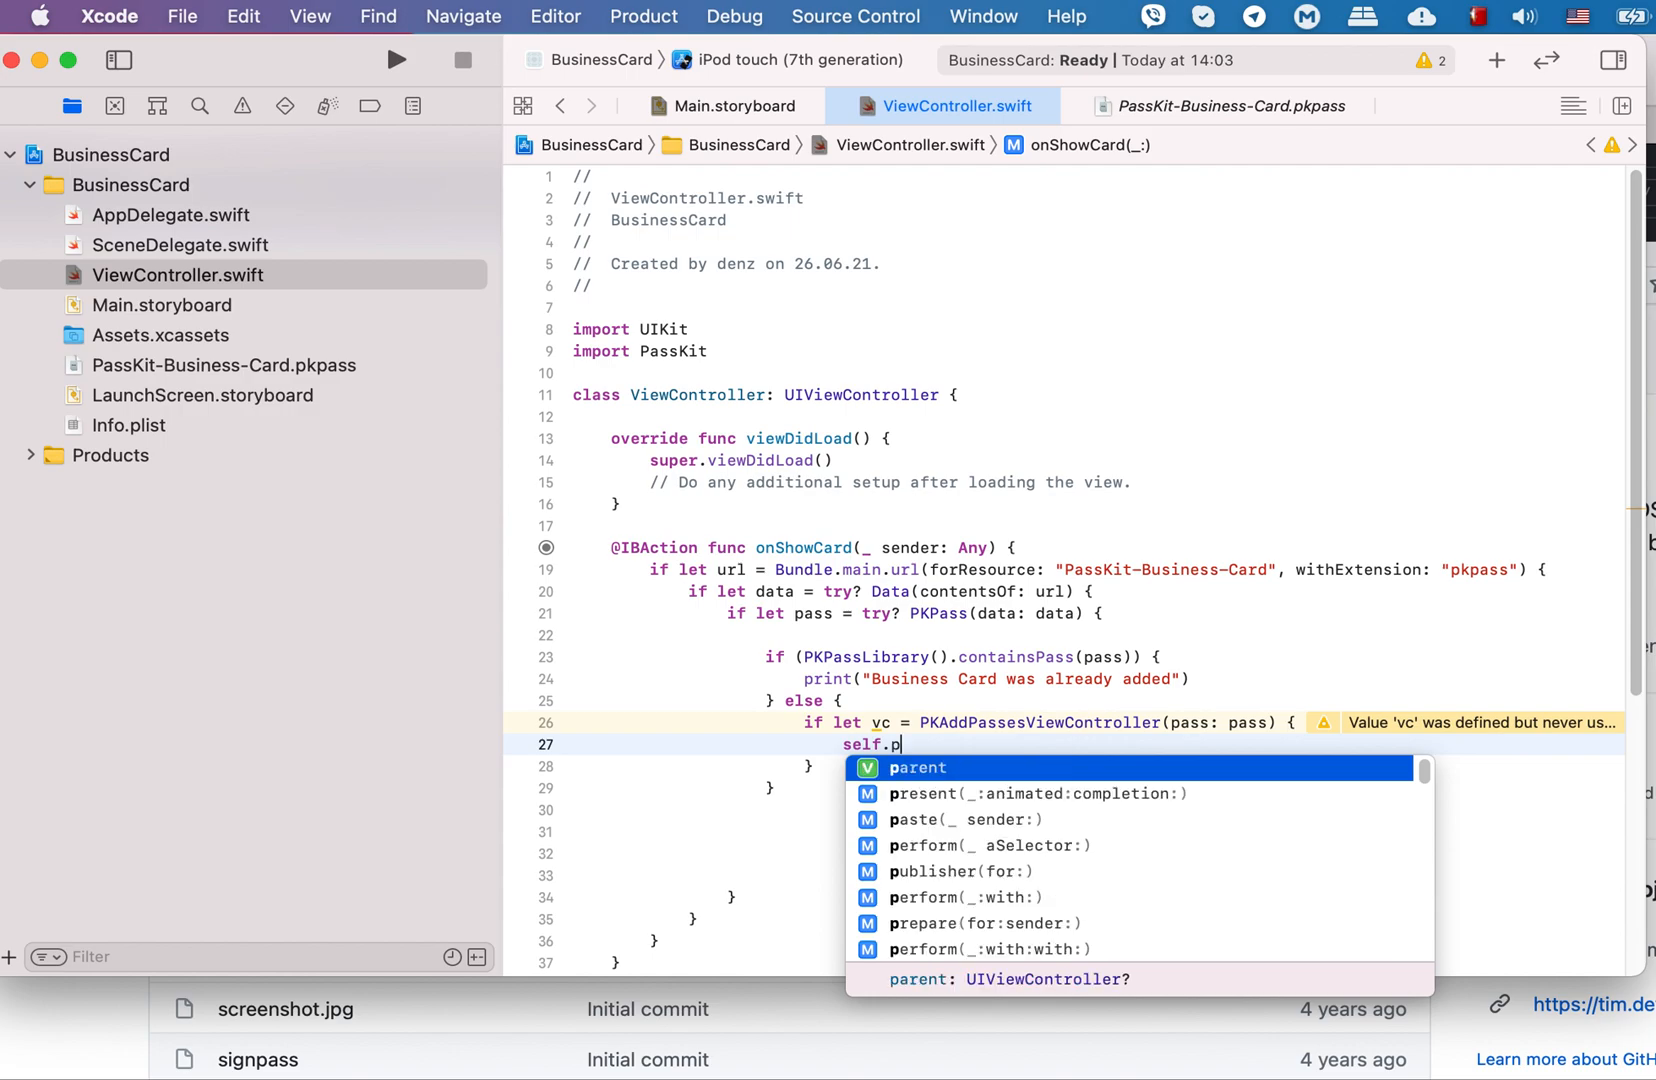
click(1036, 792)
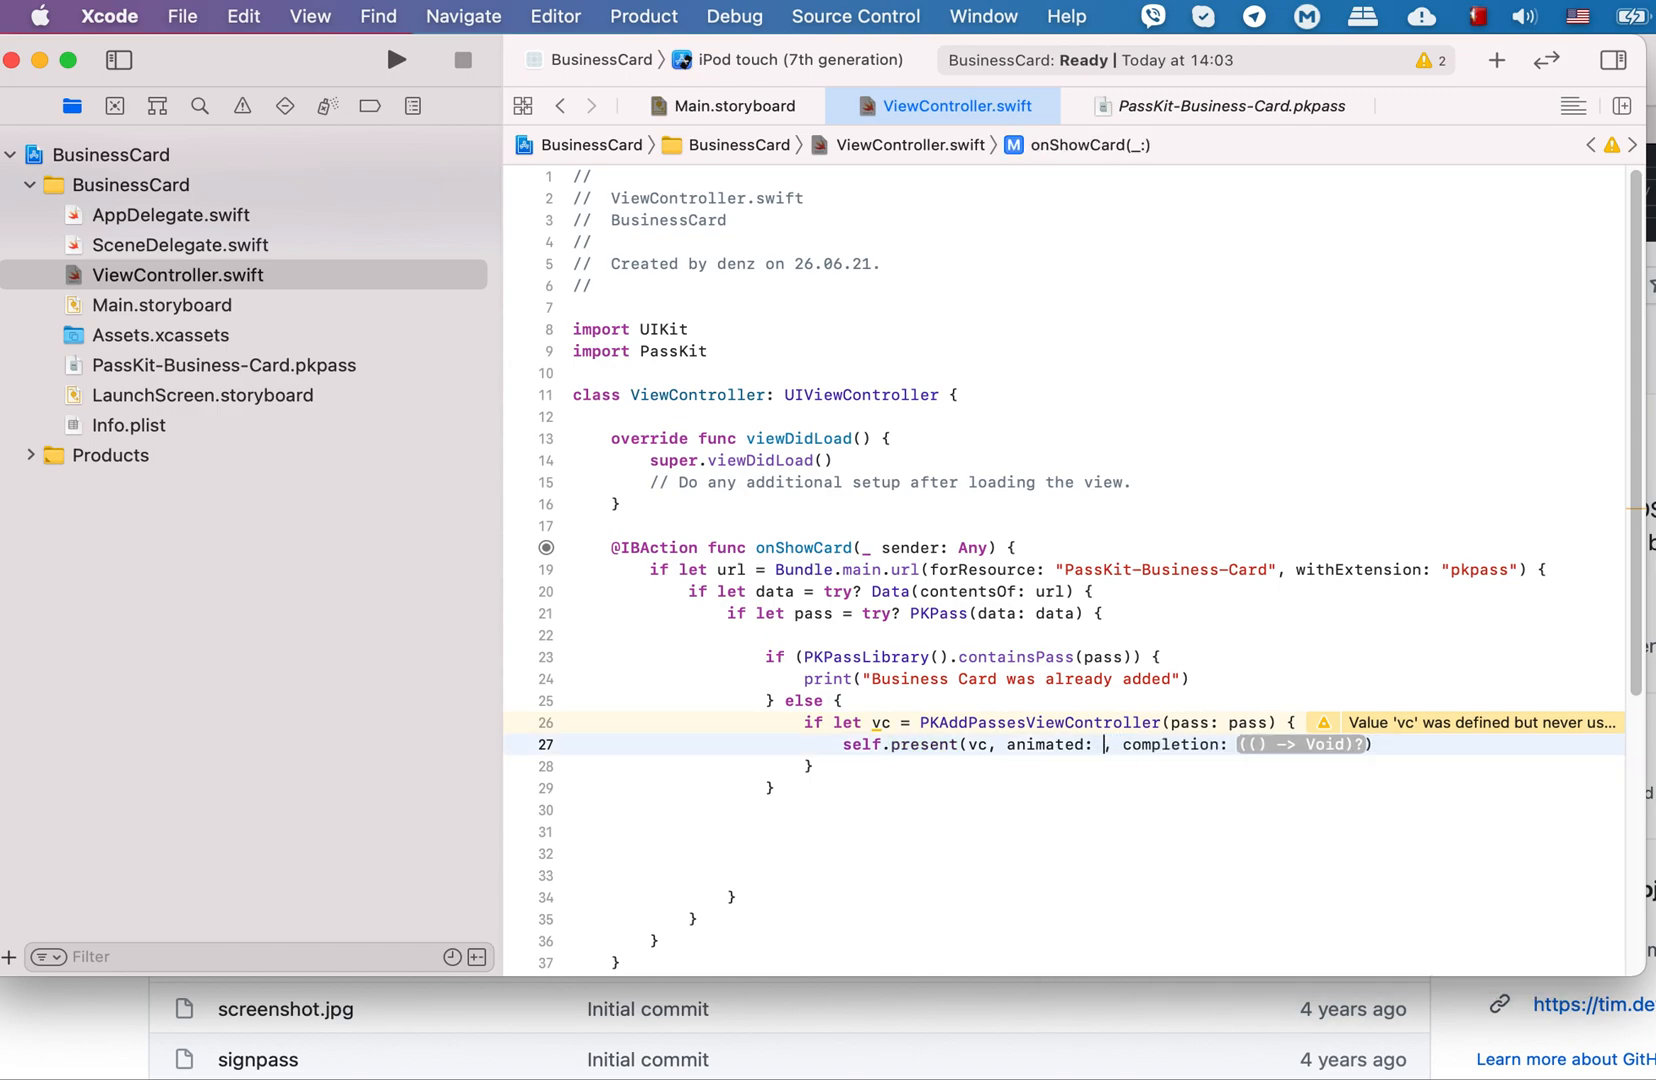
text(true)
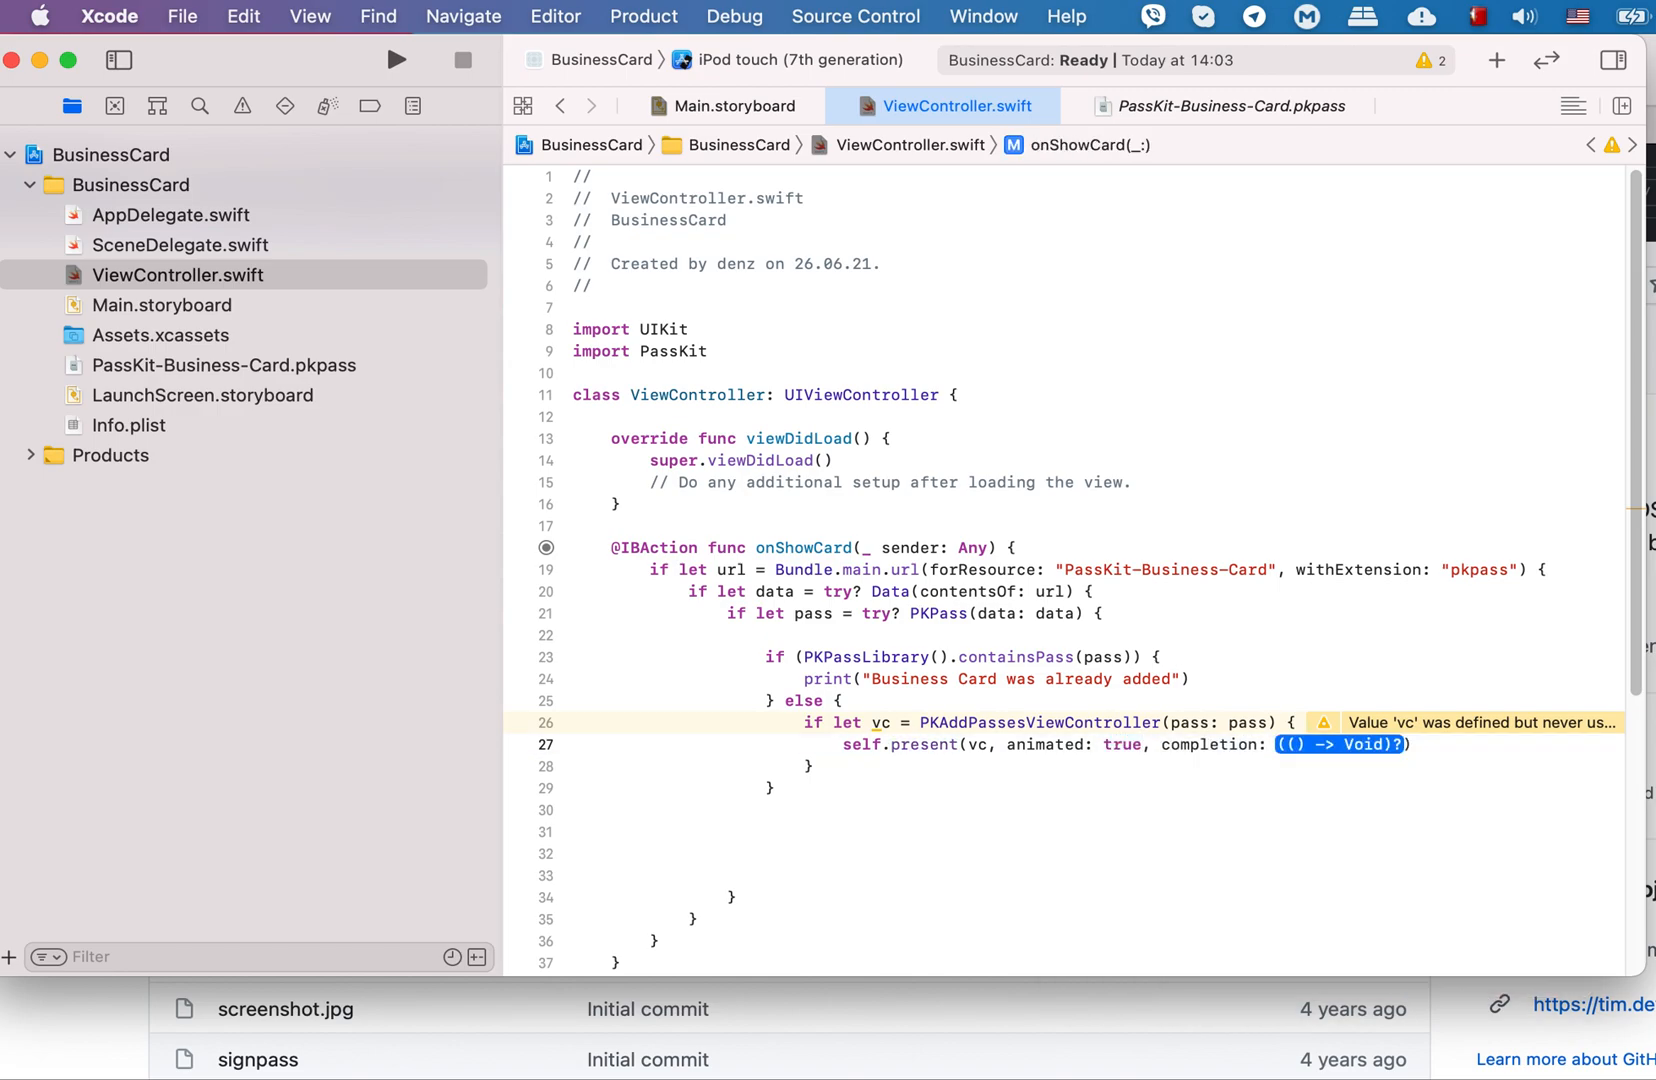
text(nil)
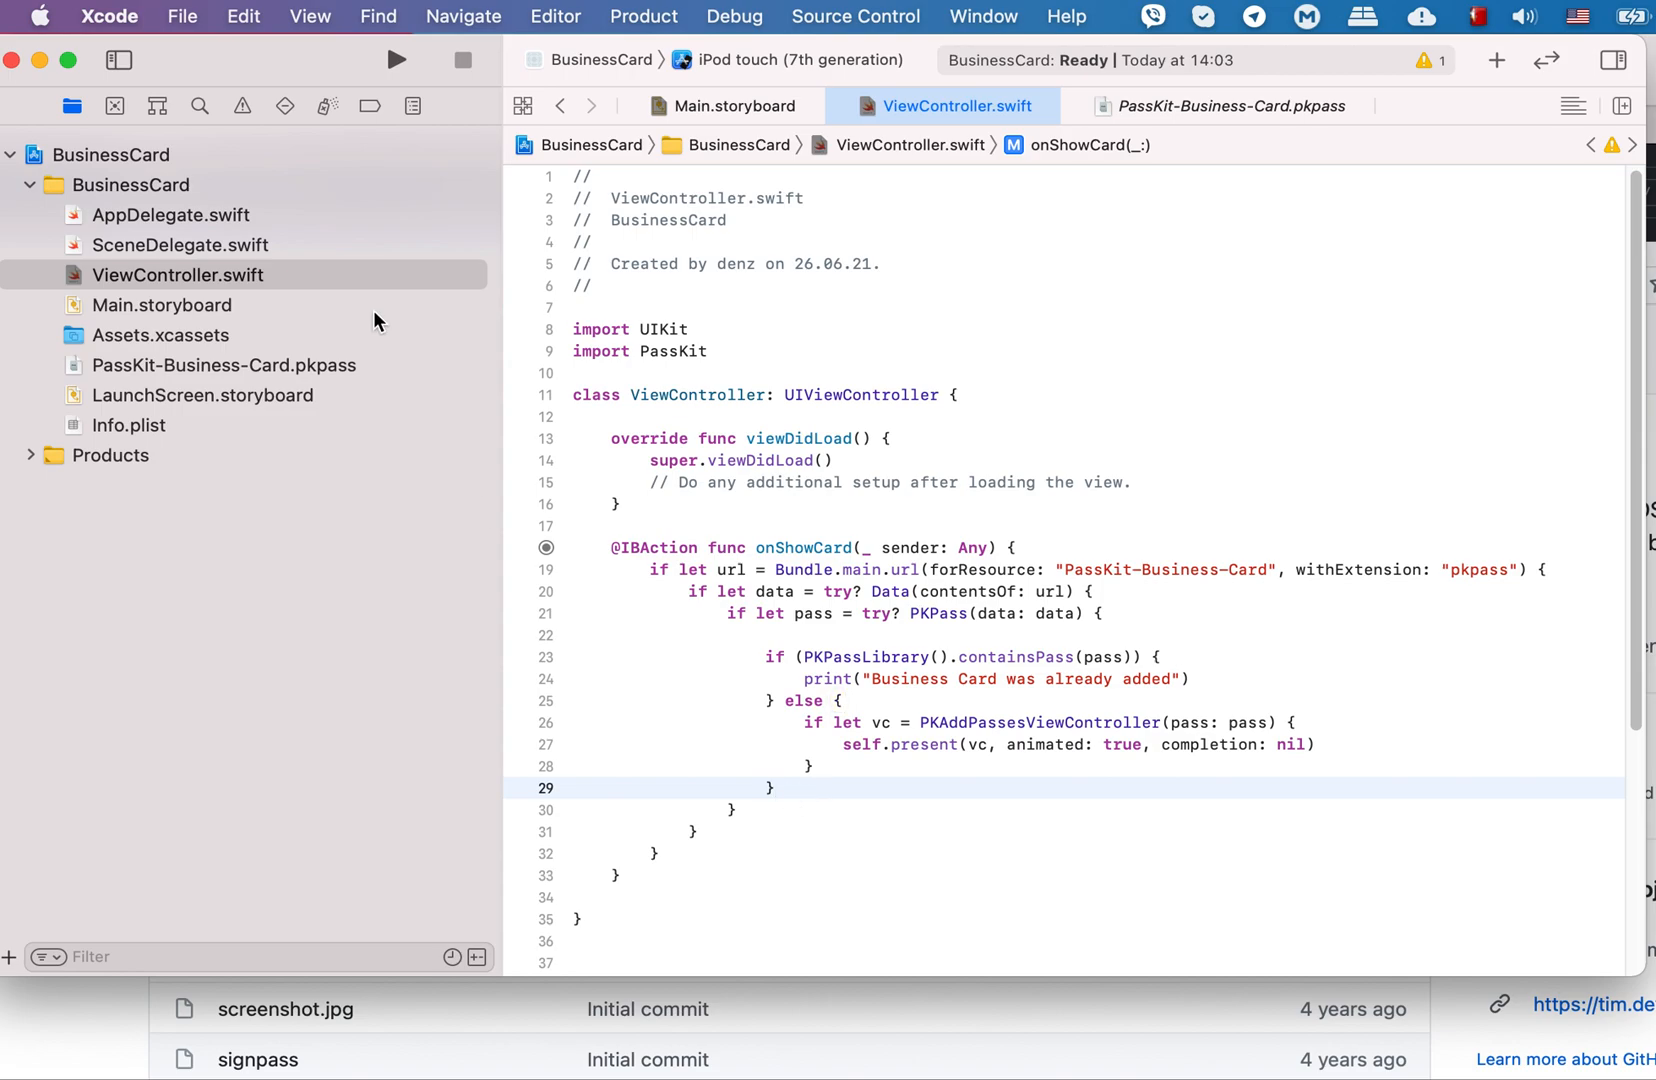
Select the iPod touch (7th generation) destination and run the BusinessCard app.
click(792, 60)
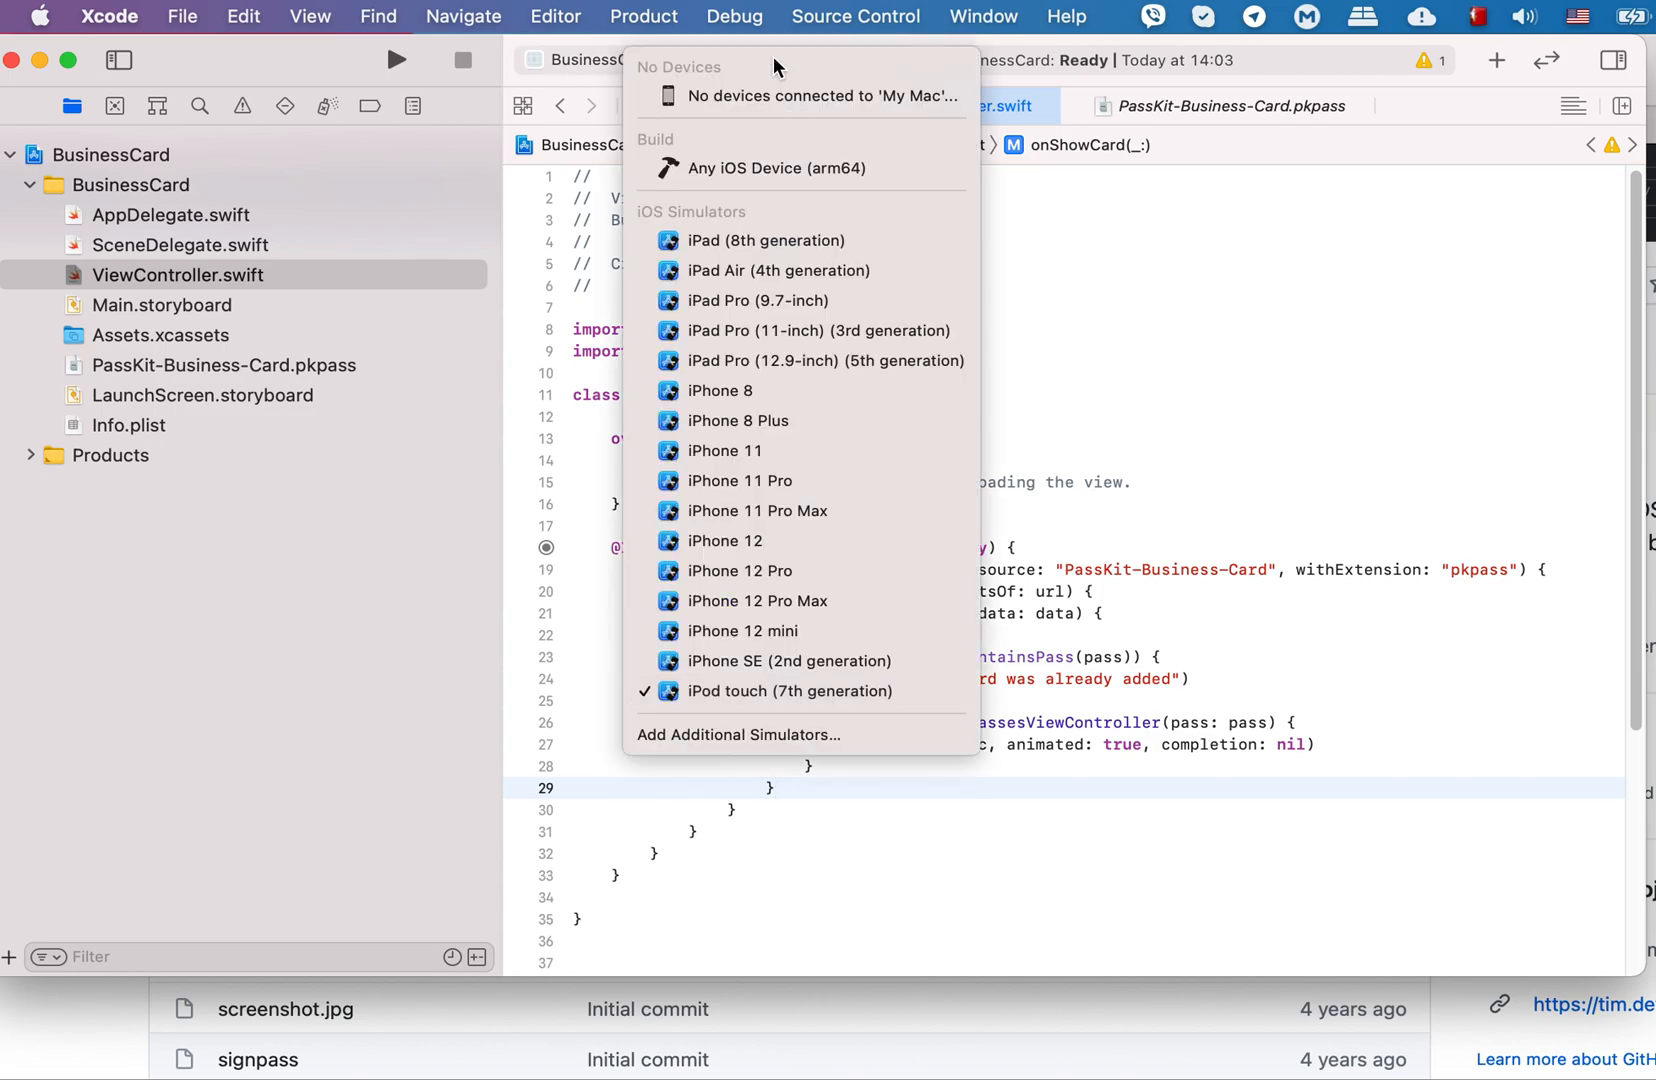
click(786, 690)
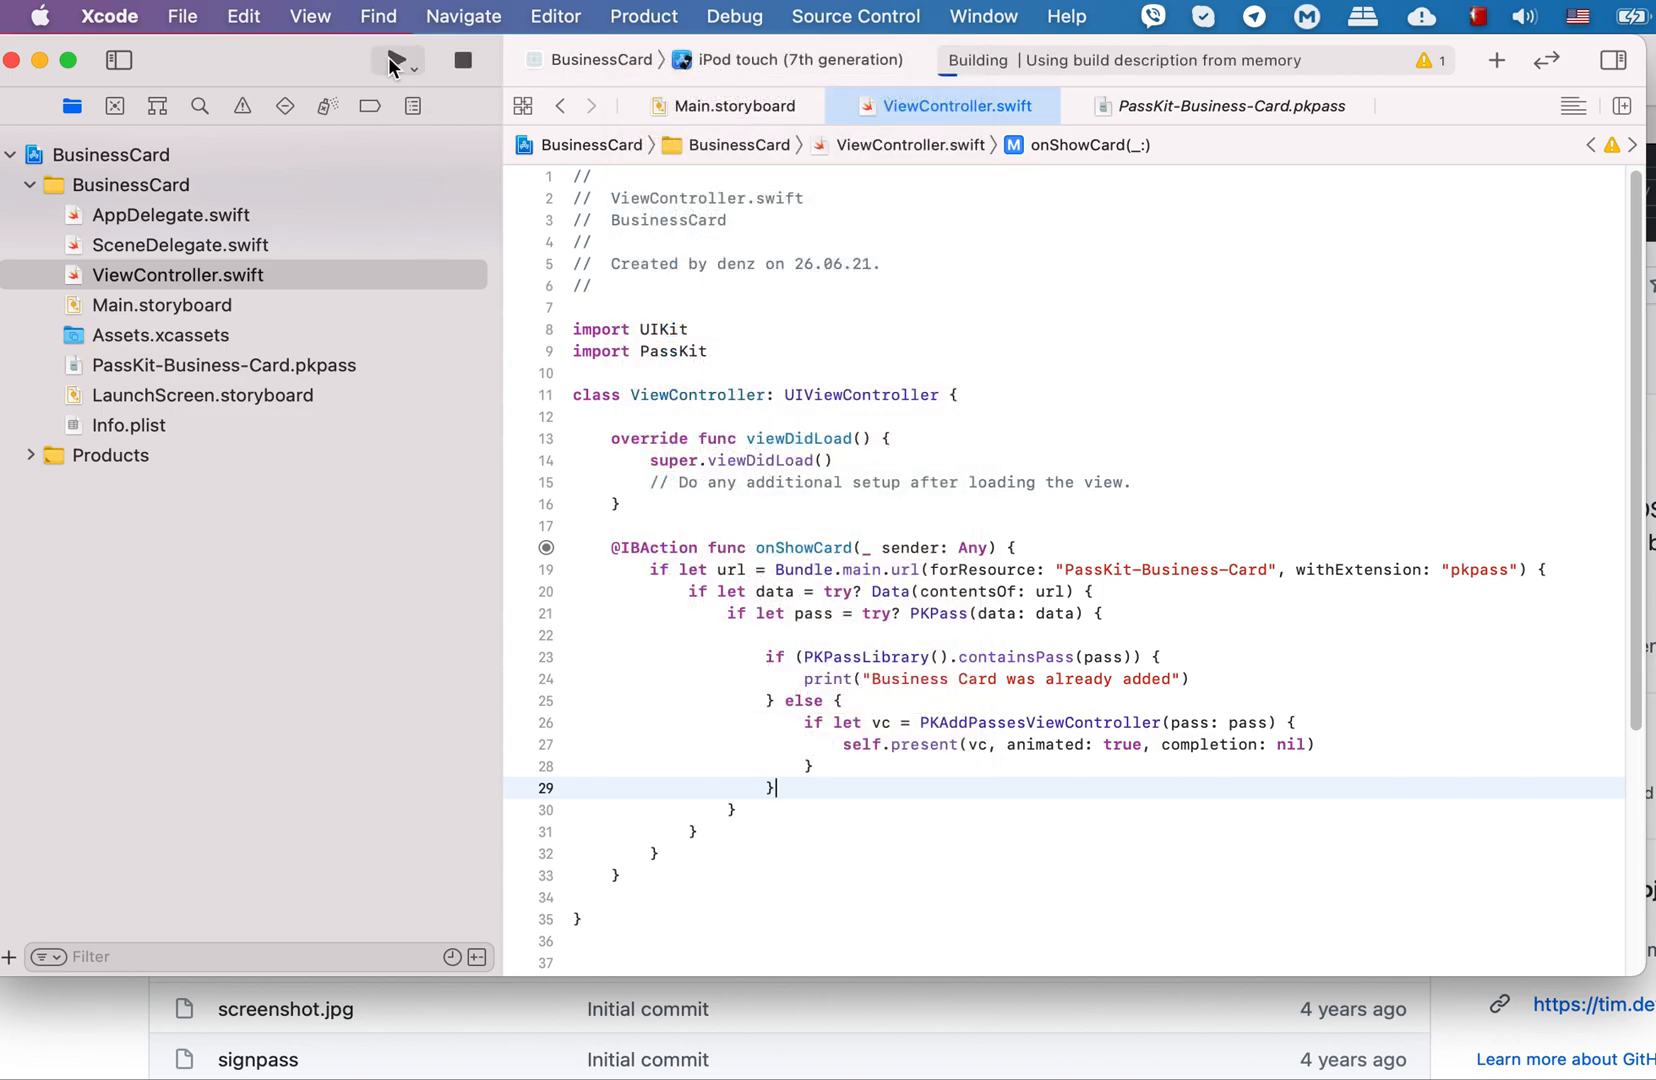
click(394, 60)
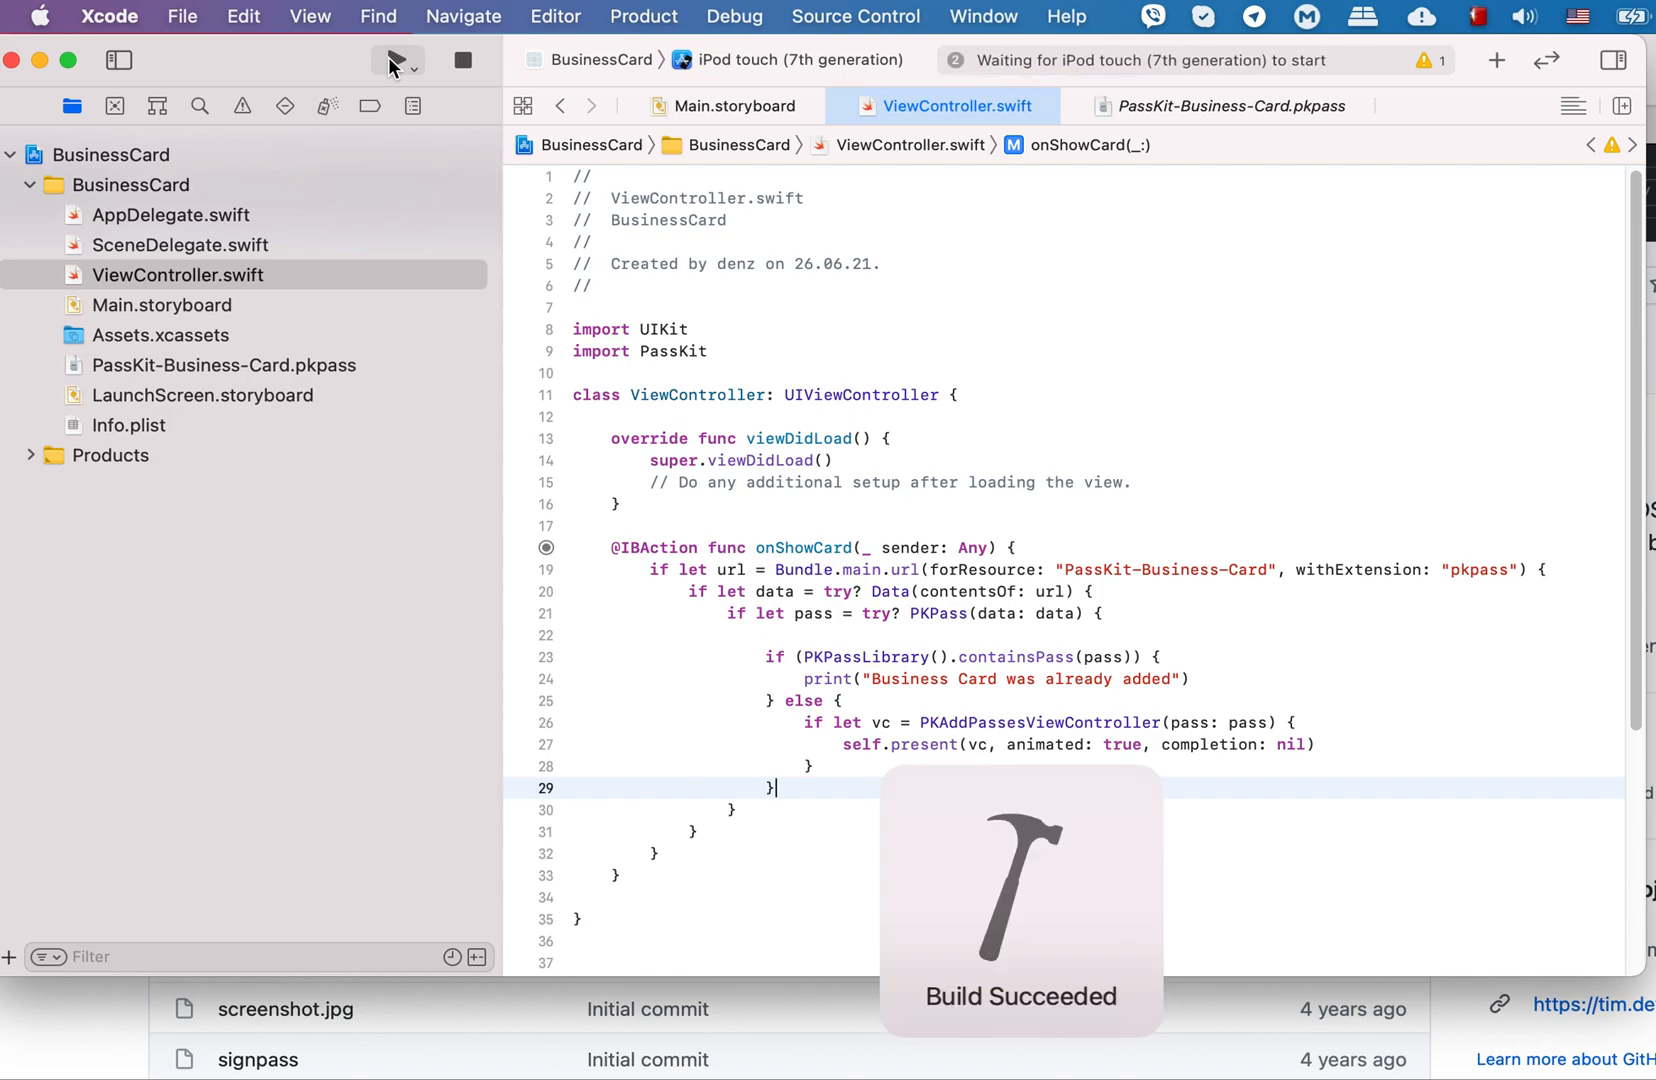
click(394, 60)
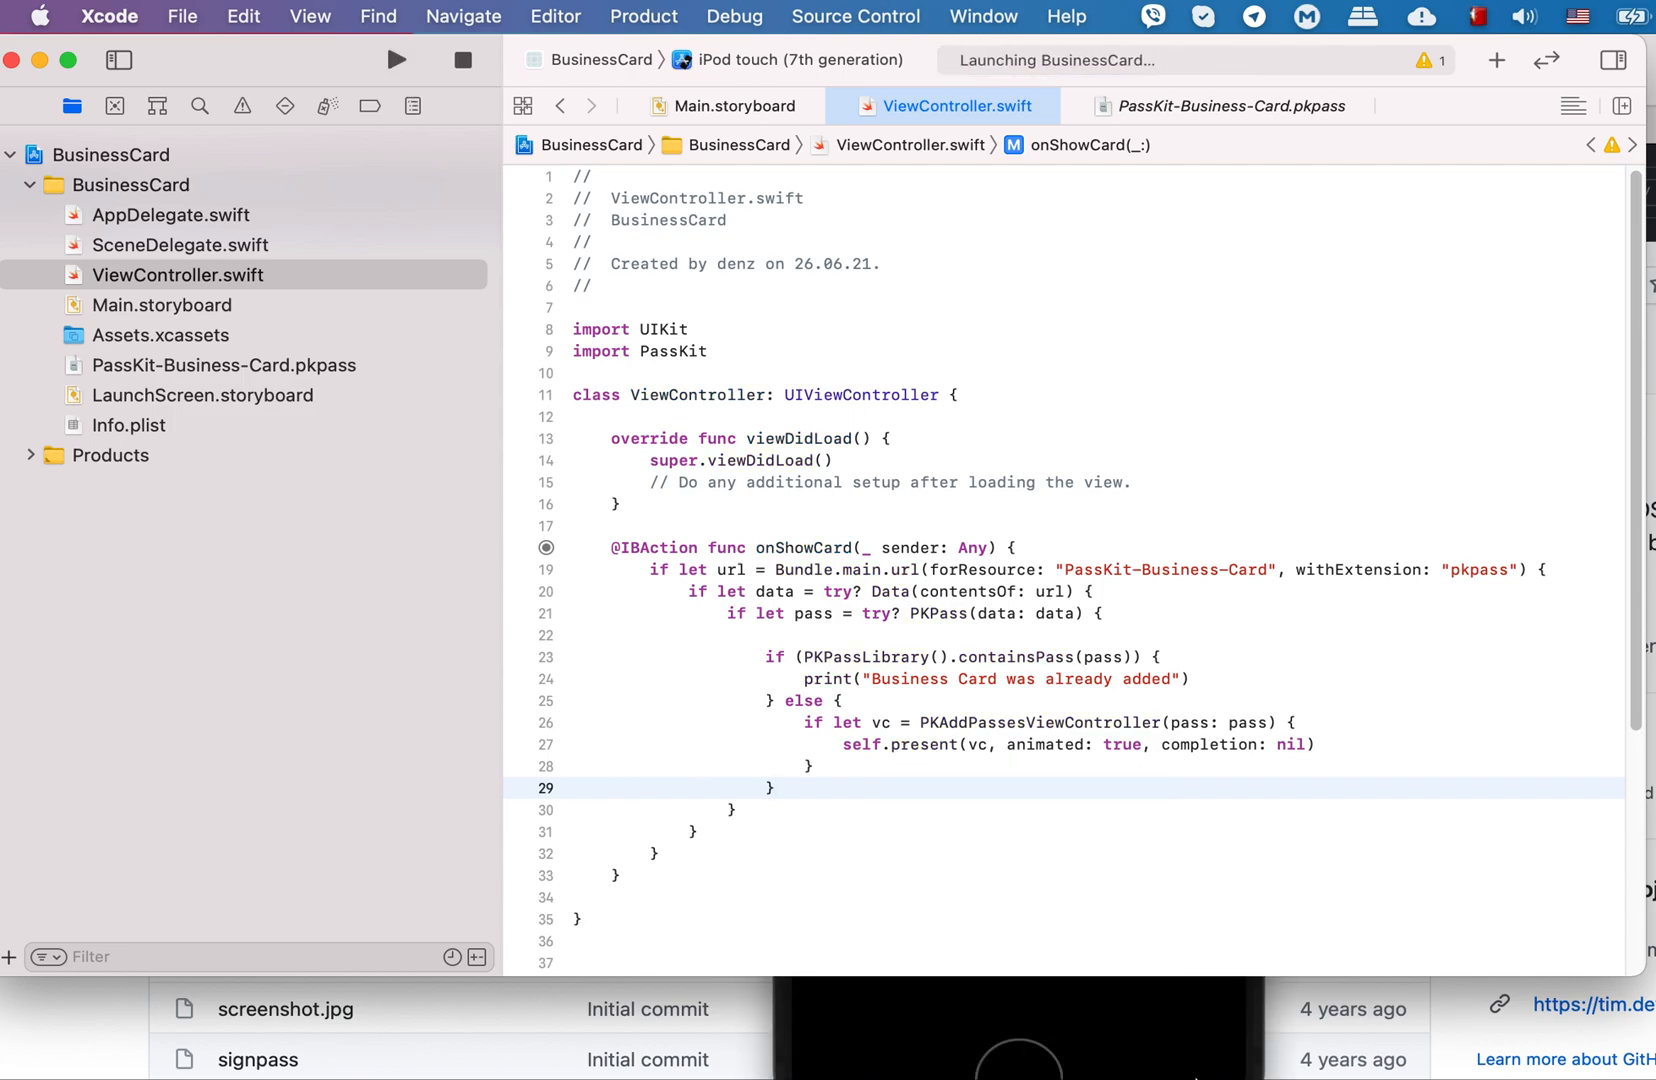
click(394, 60)
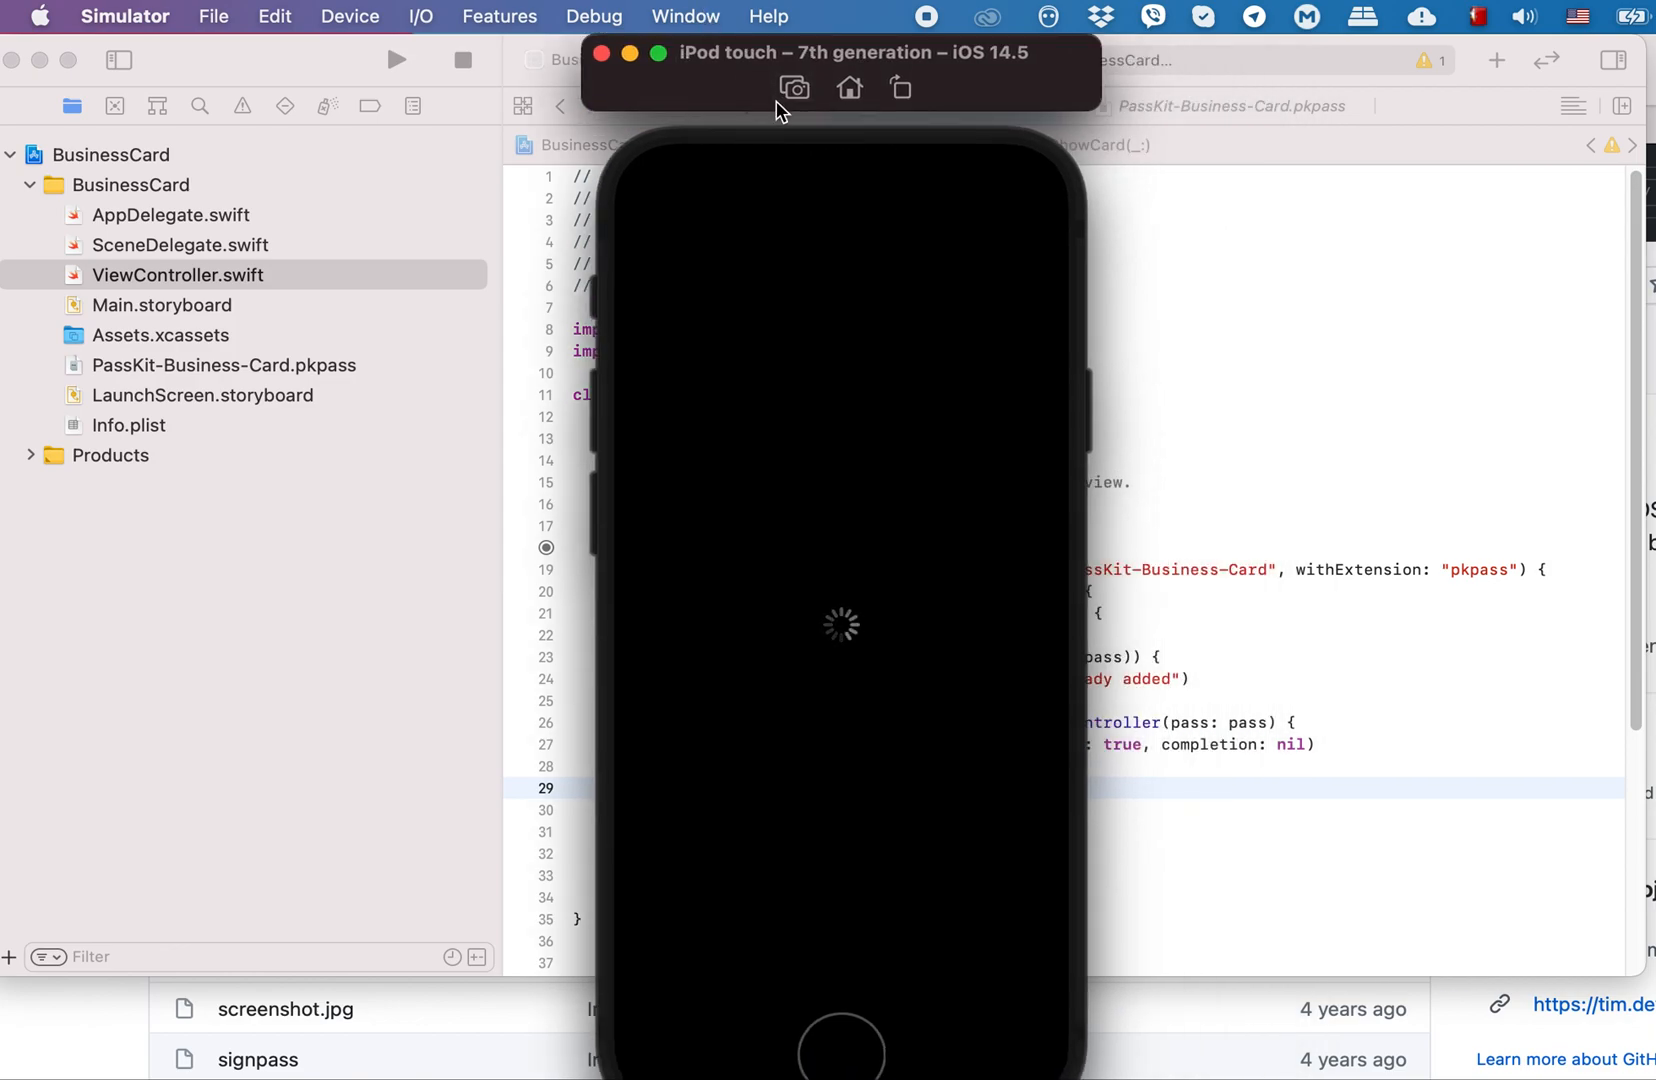
mouse_move(794, 88)
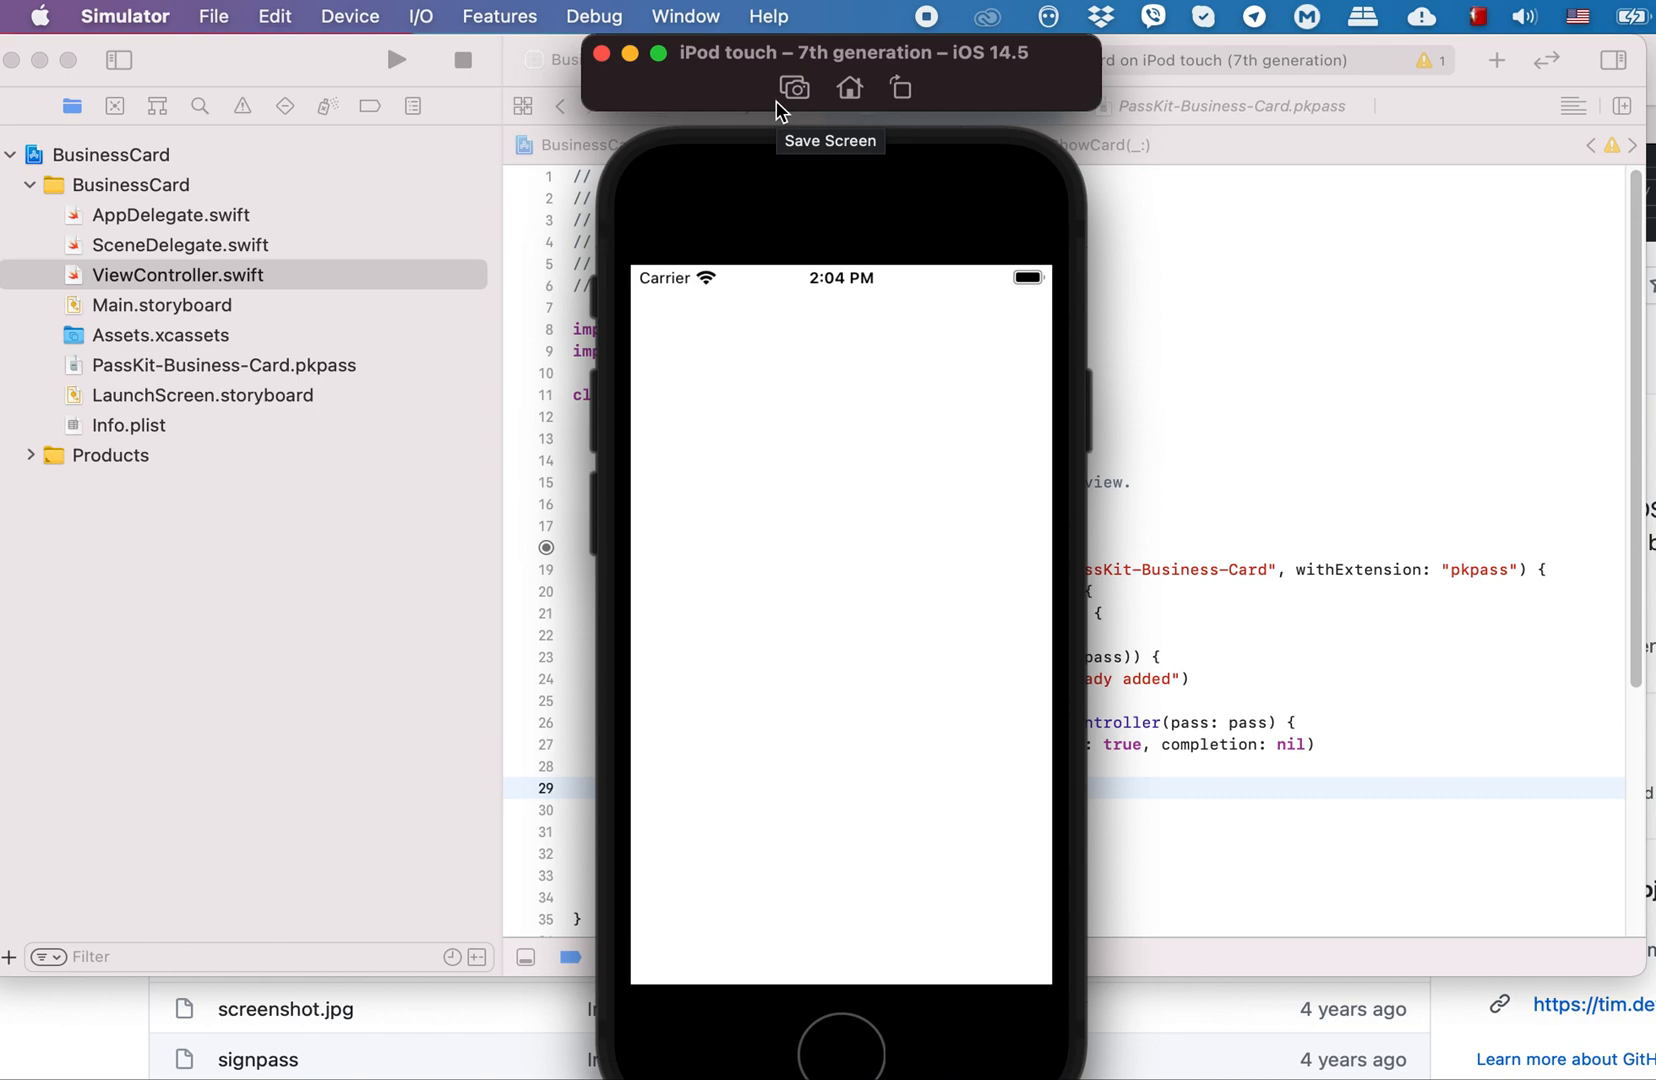
mouse_move(736, 84)
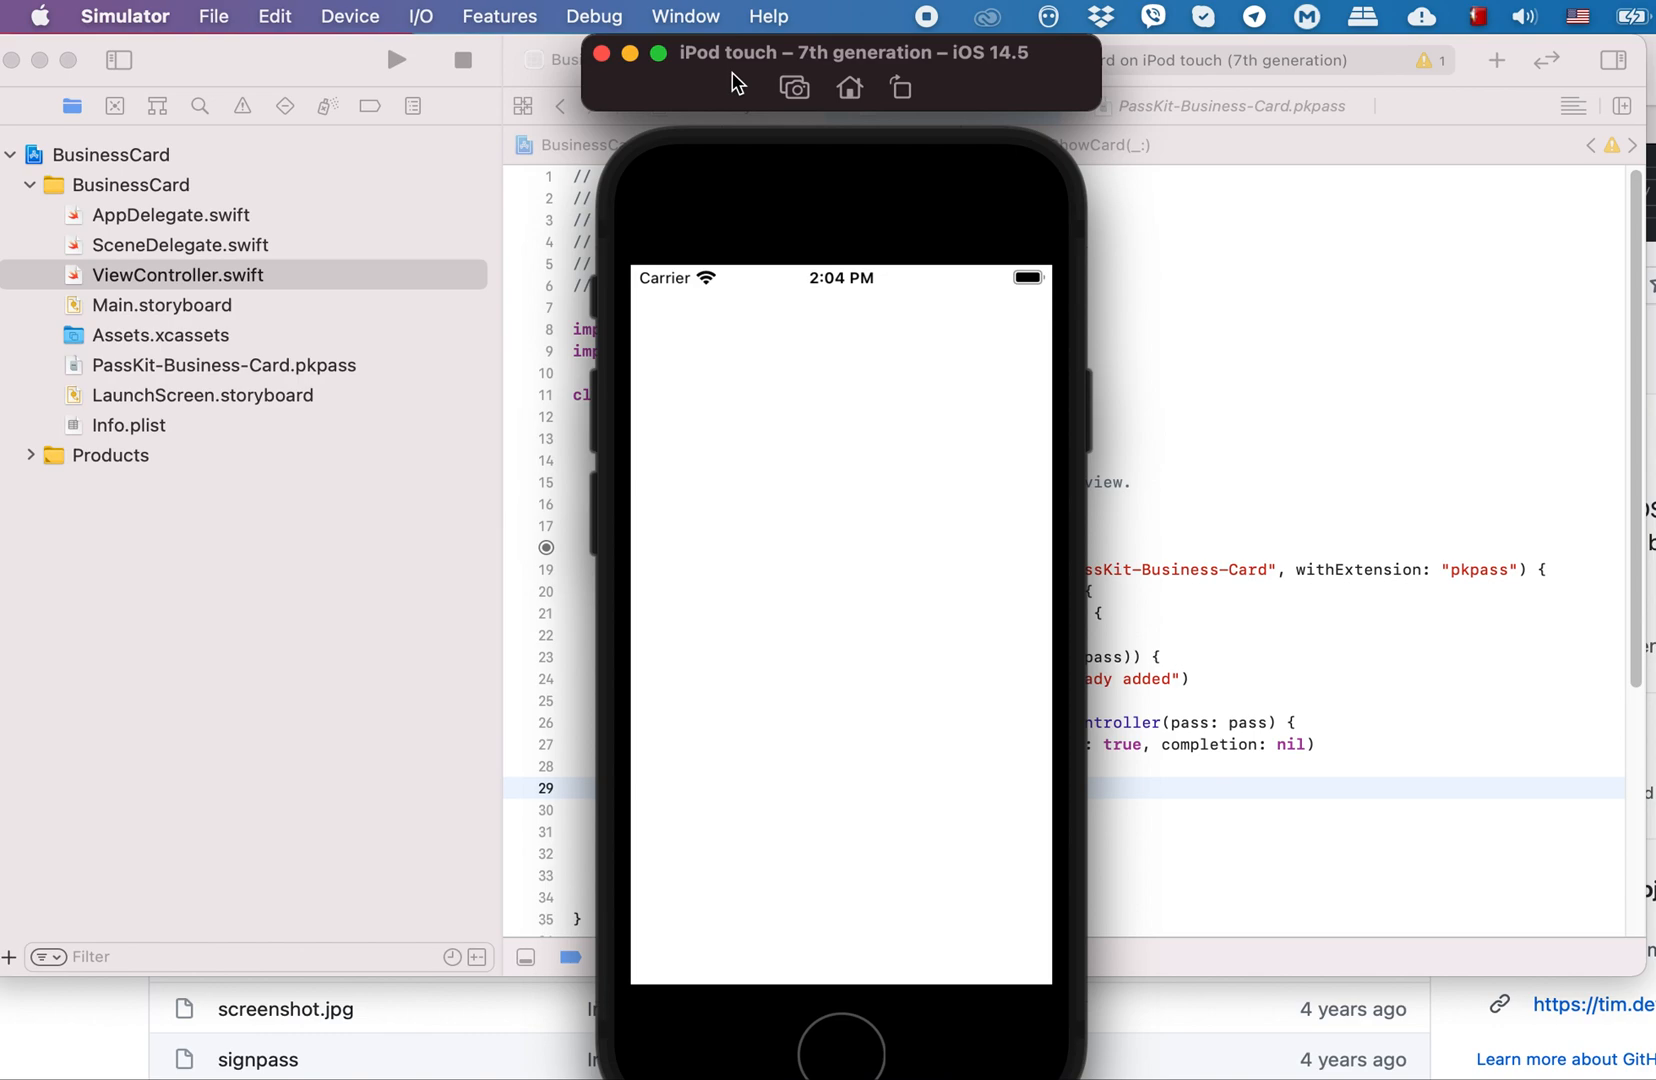
mouse_move(724, 72)
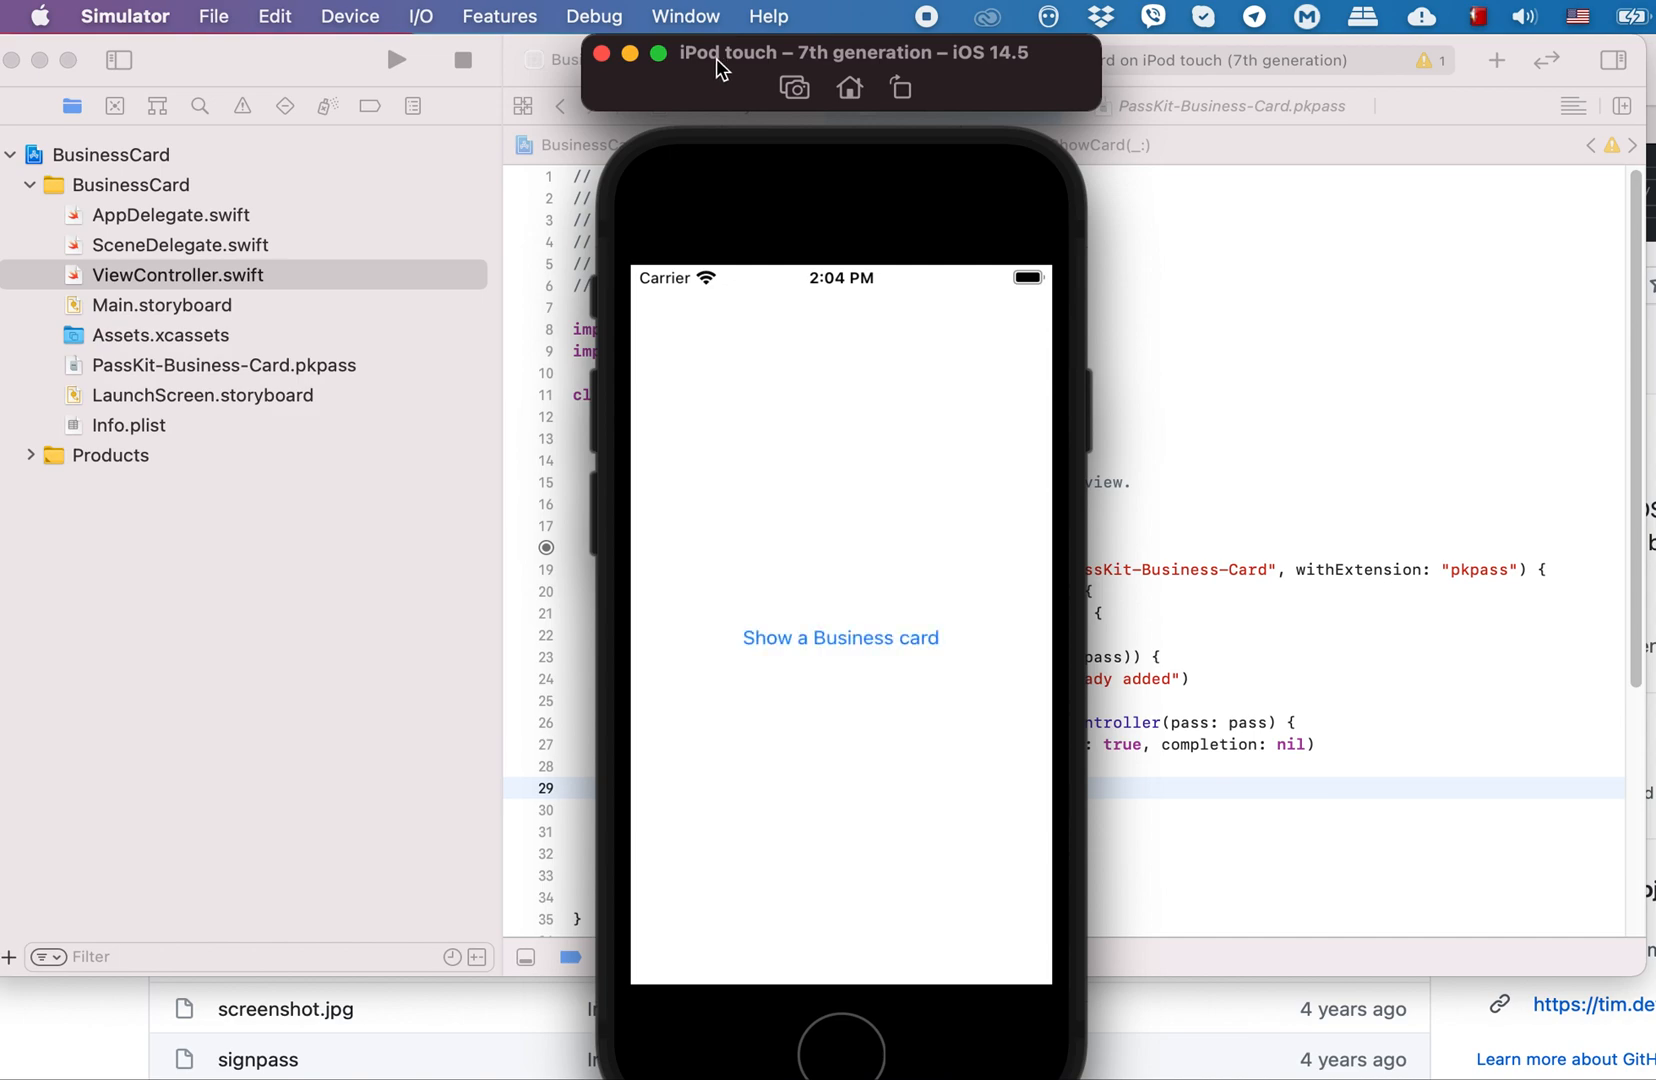
mouse_move(856, 656)
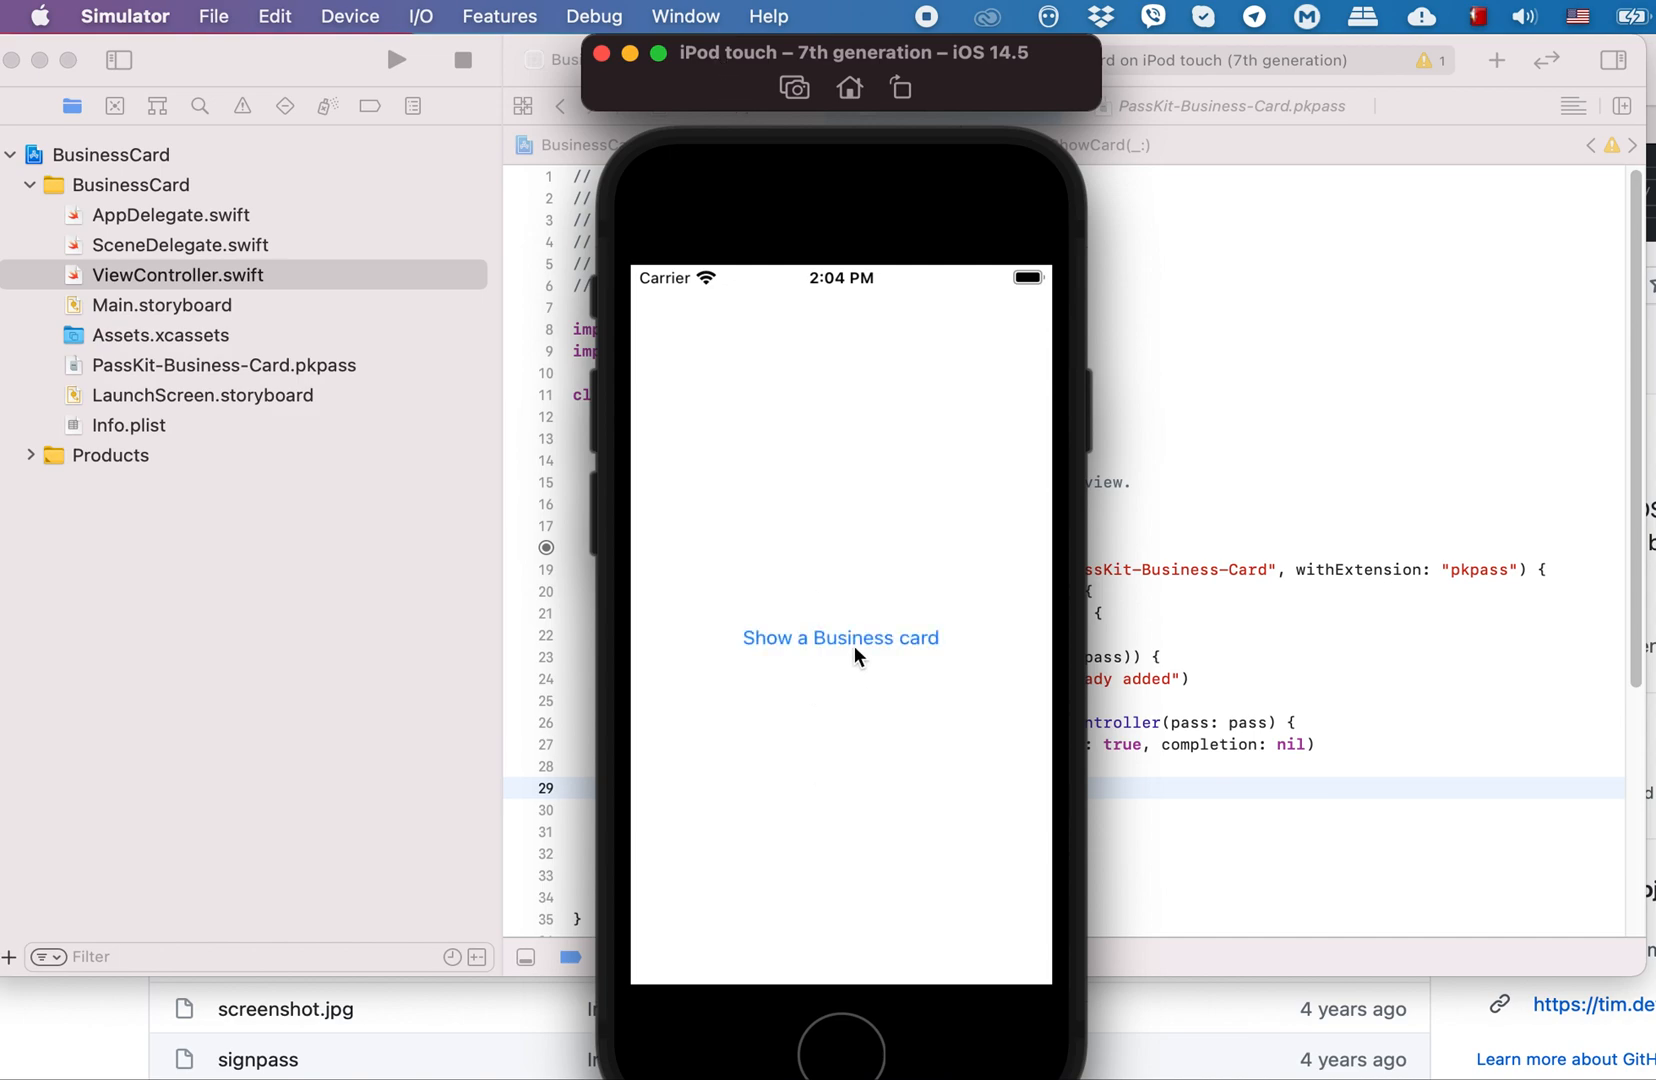
click(840, 638)
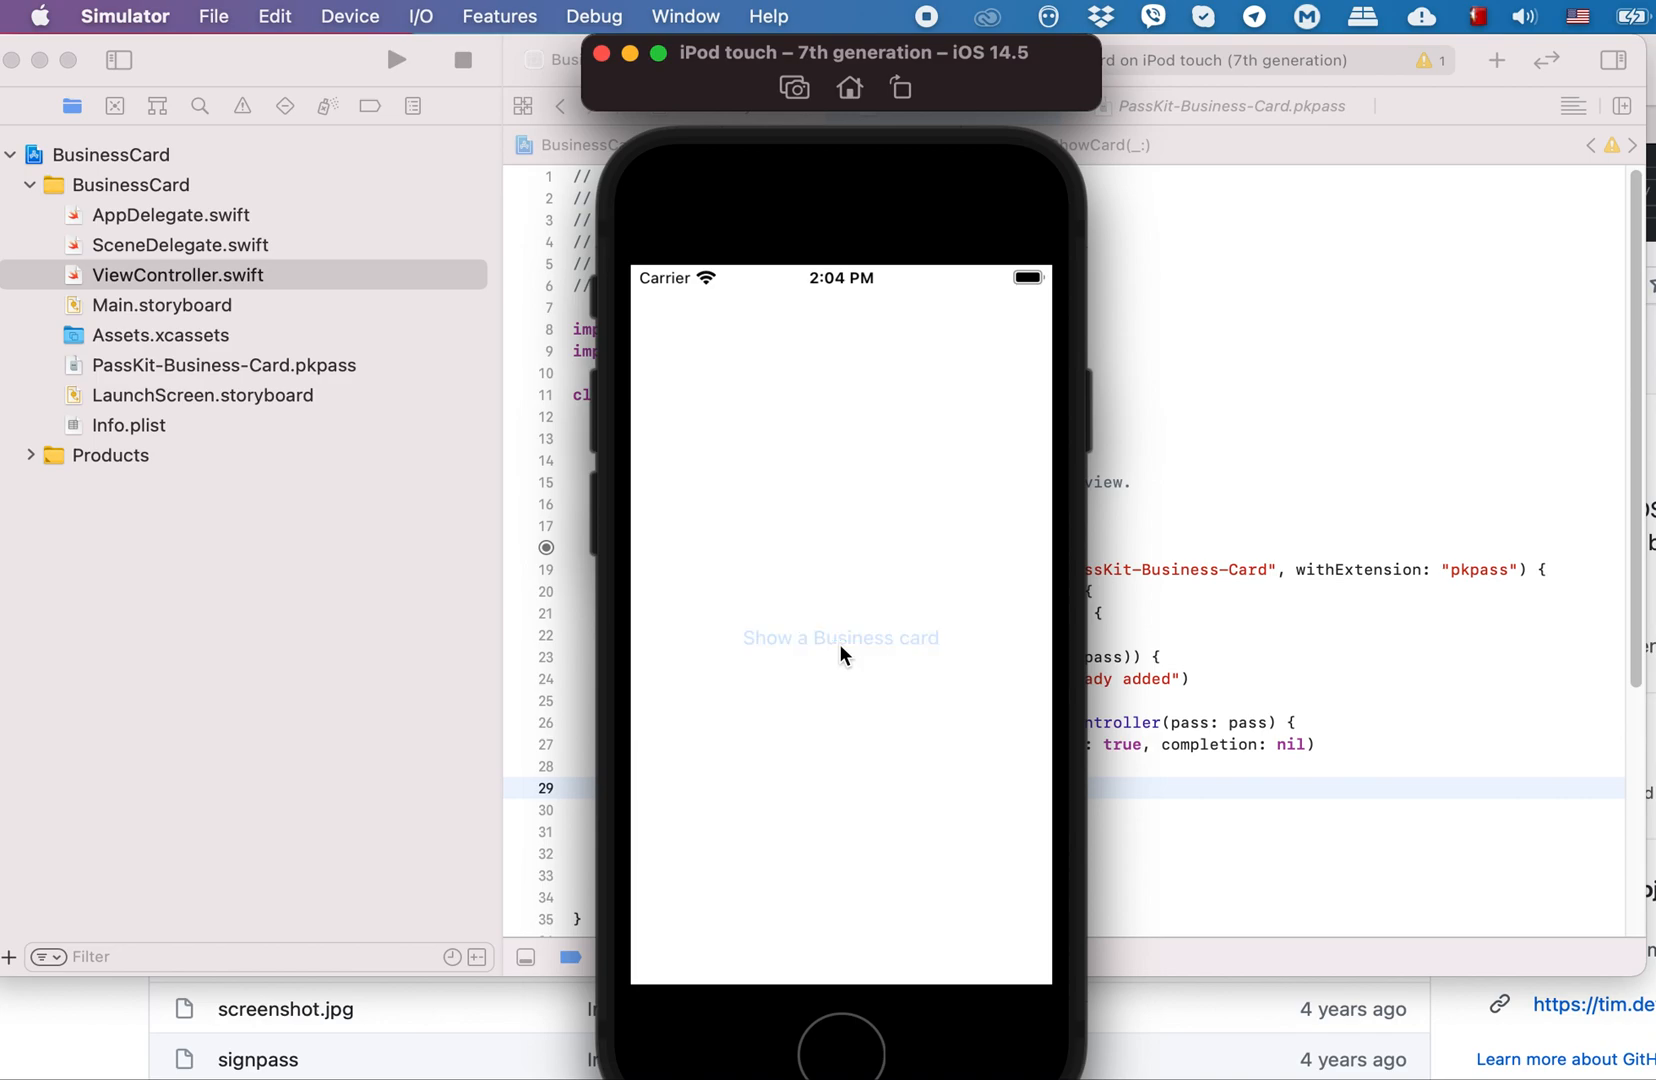
click(840, 638)
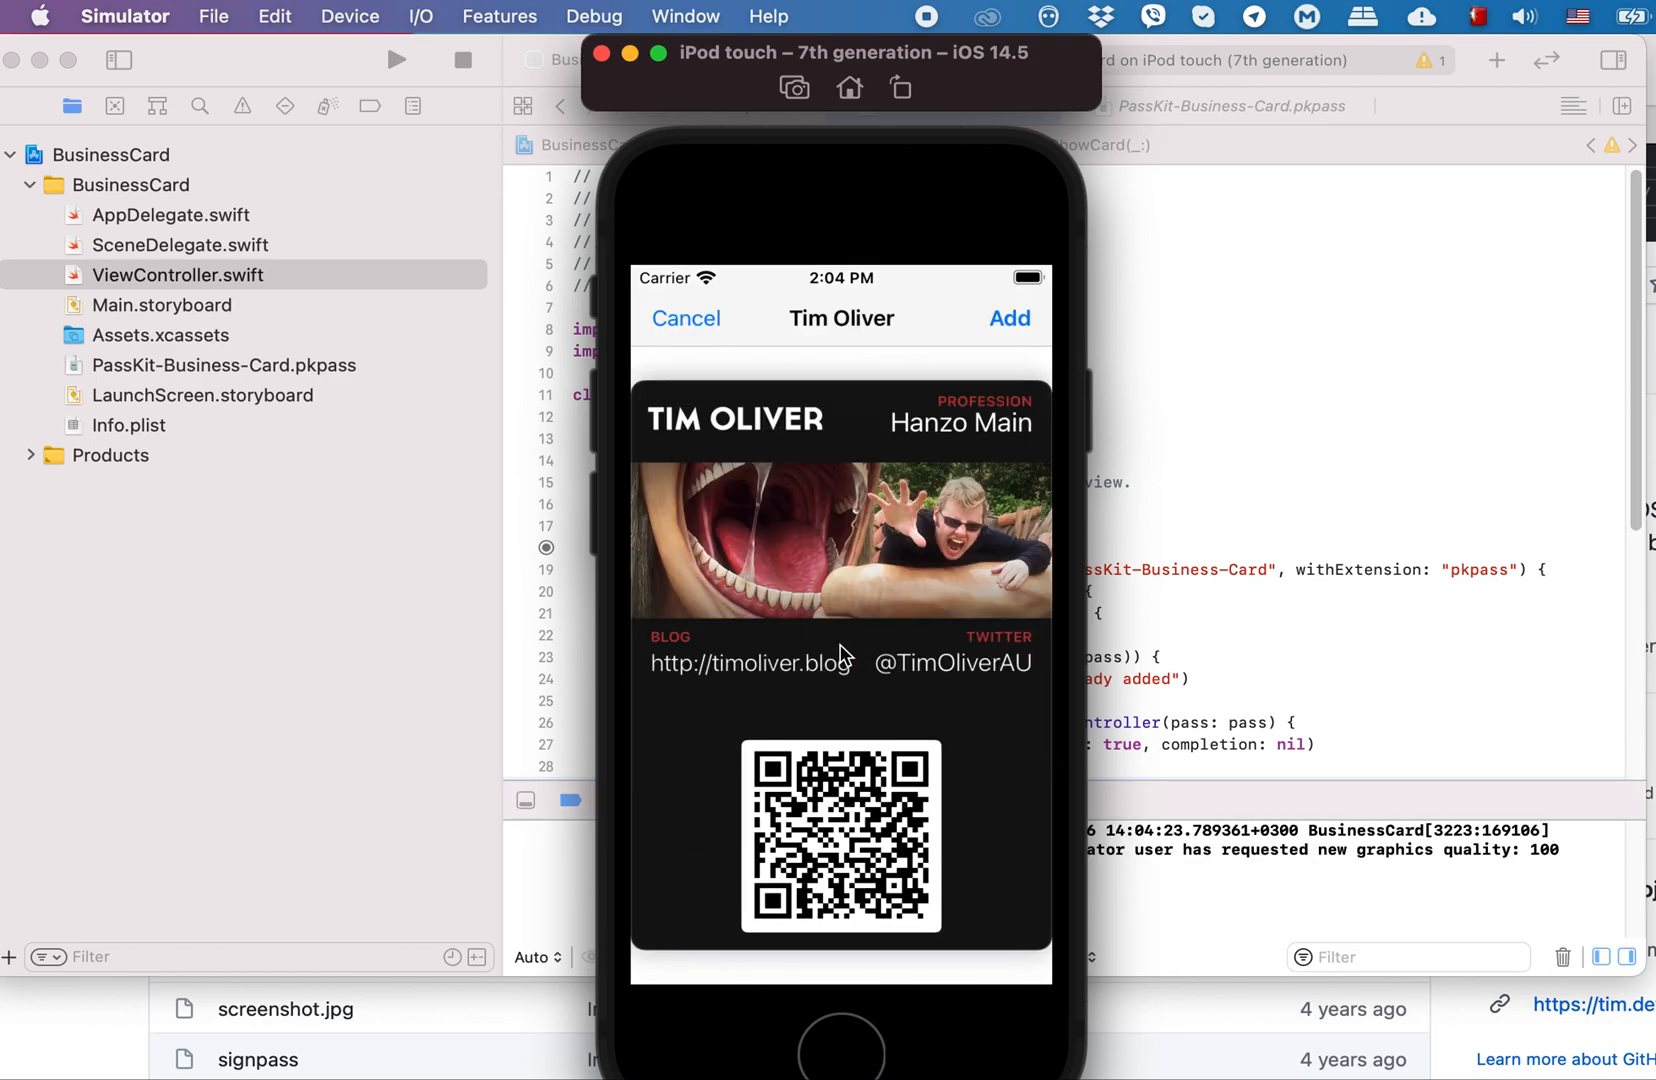
mouse_move(814, 696)
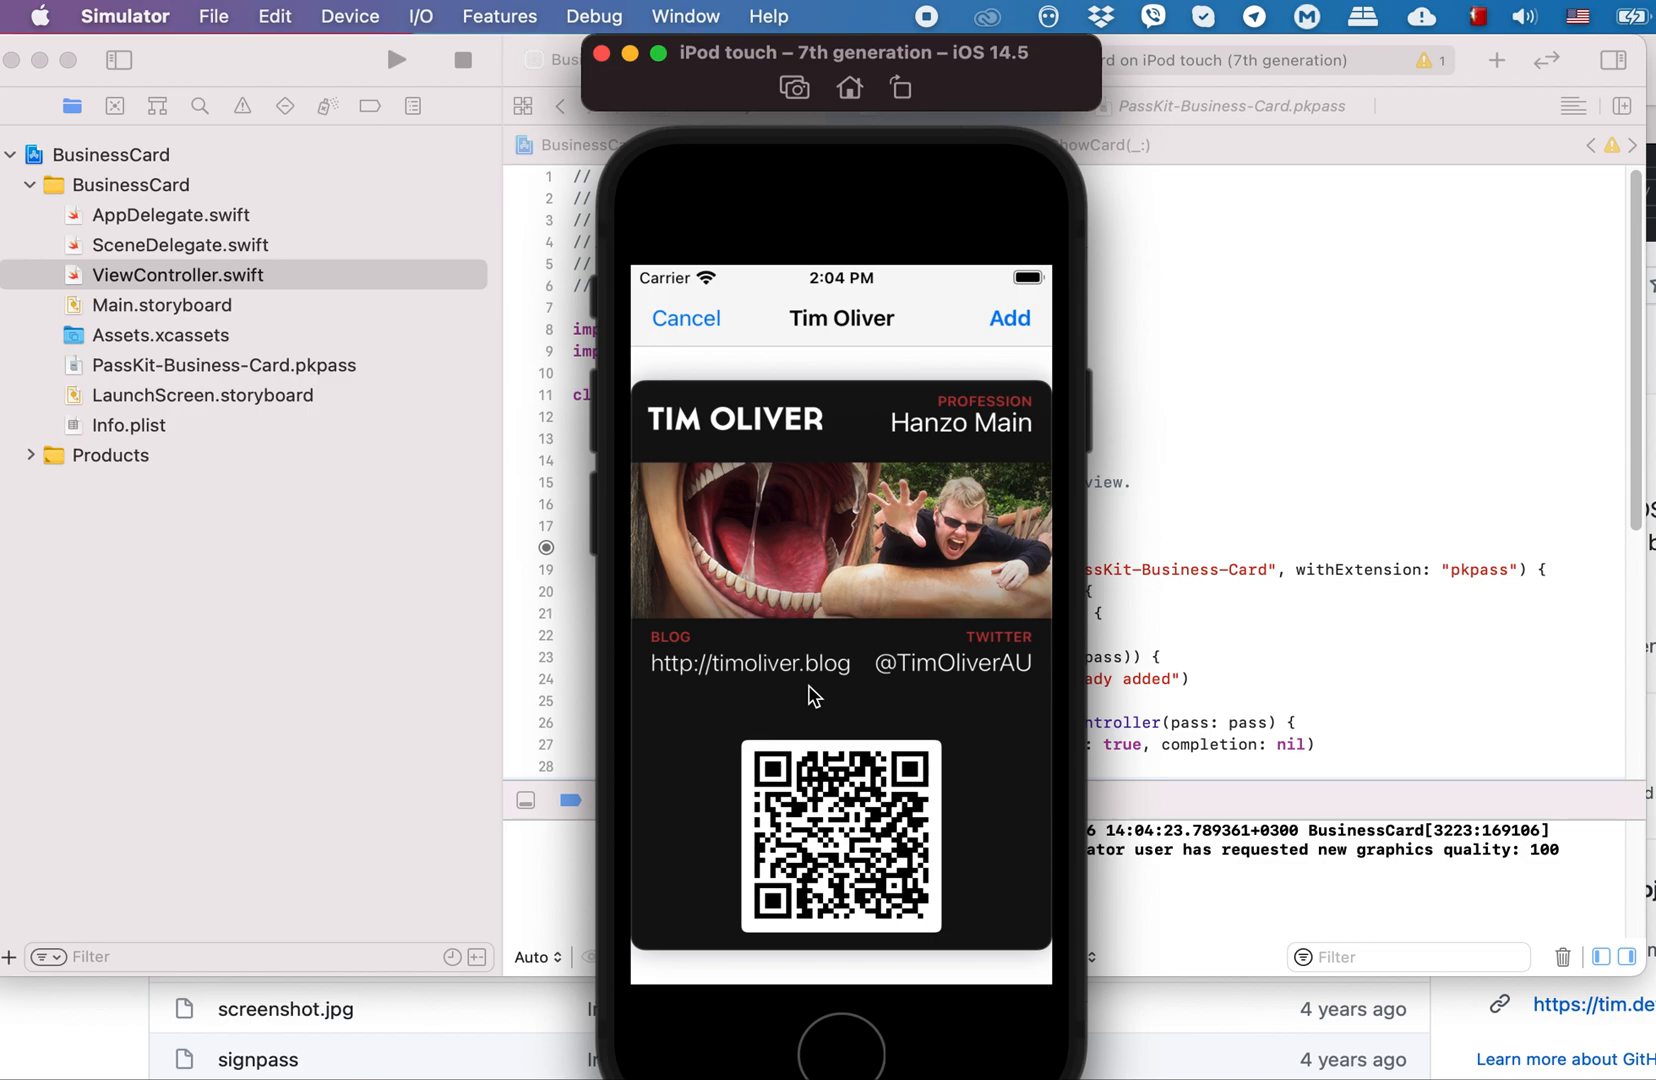
mouse_move(956, 740)
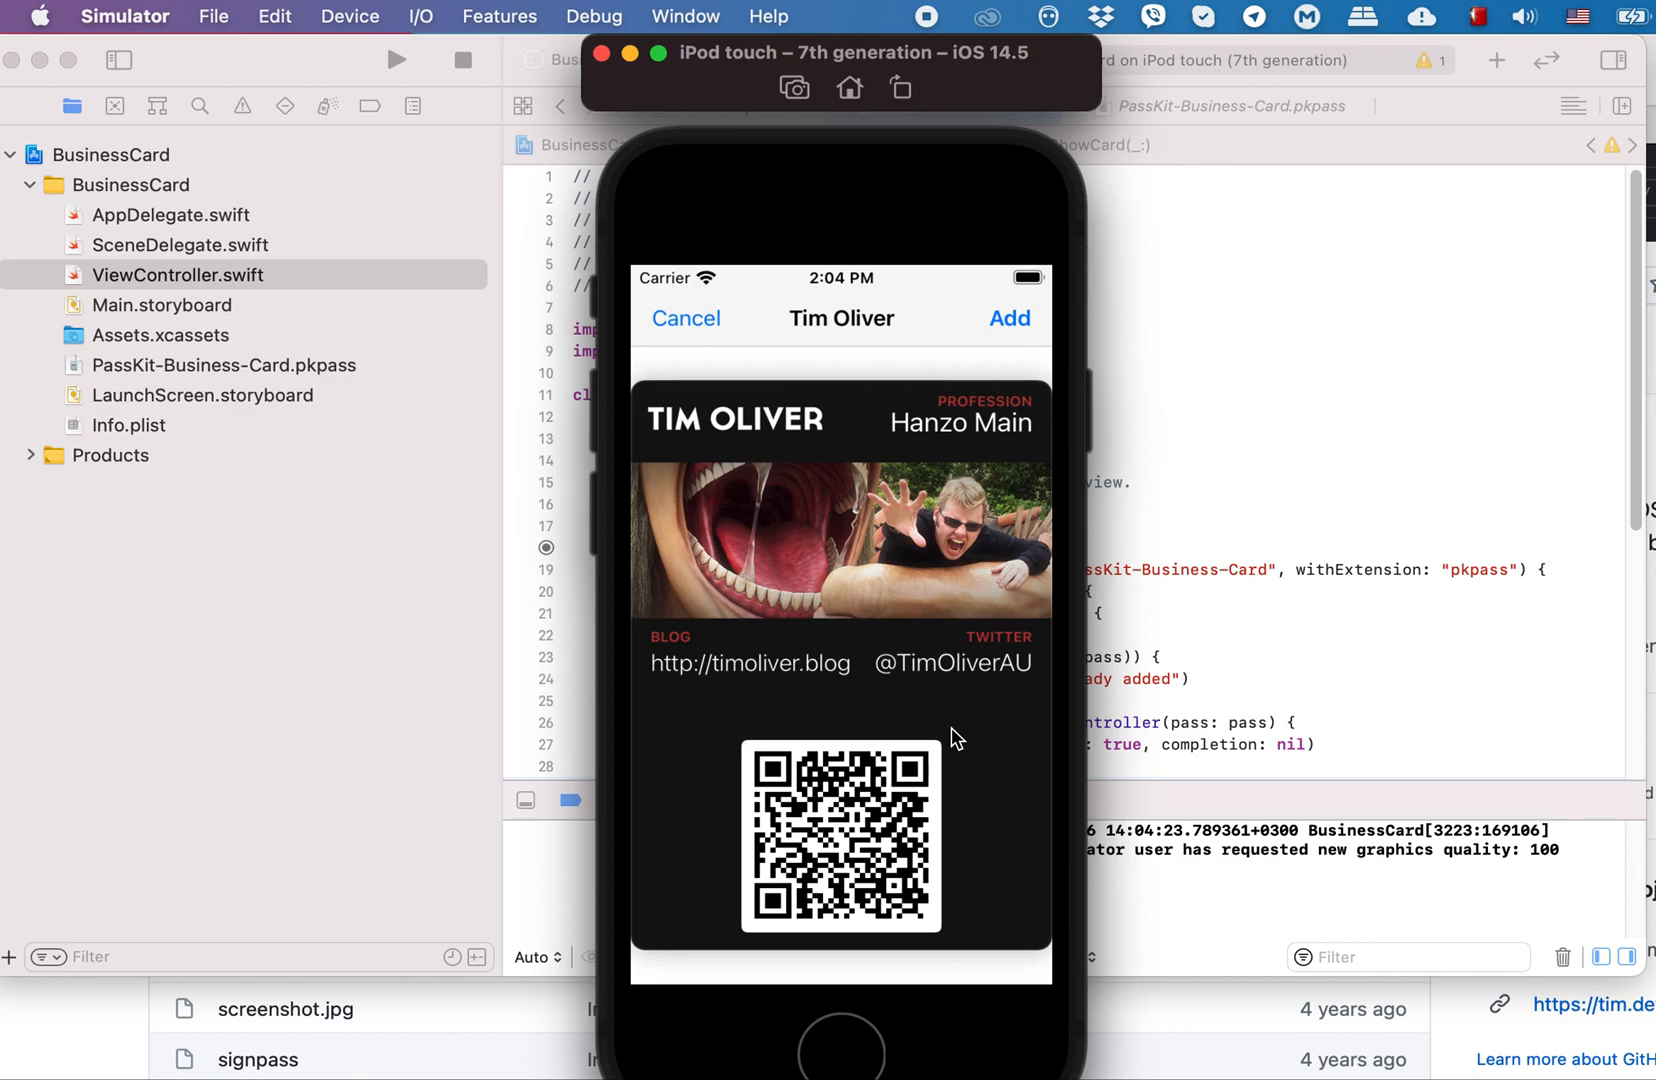
mouse_move(952, 598)
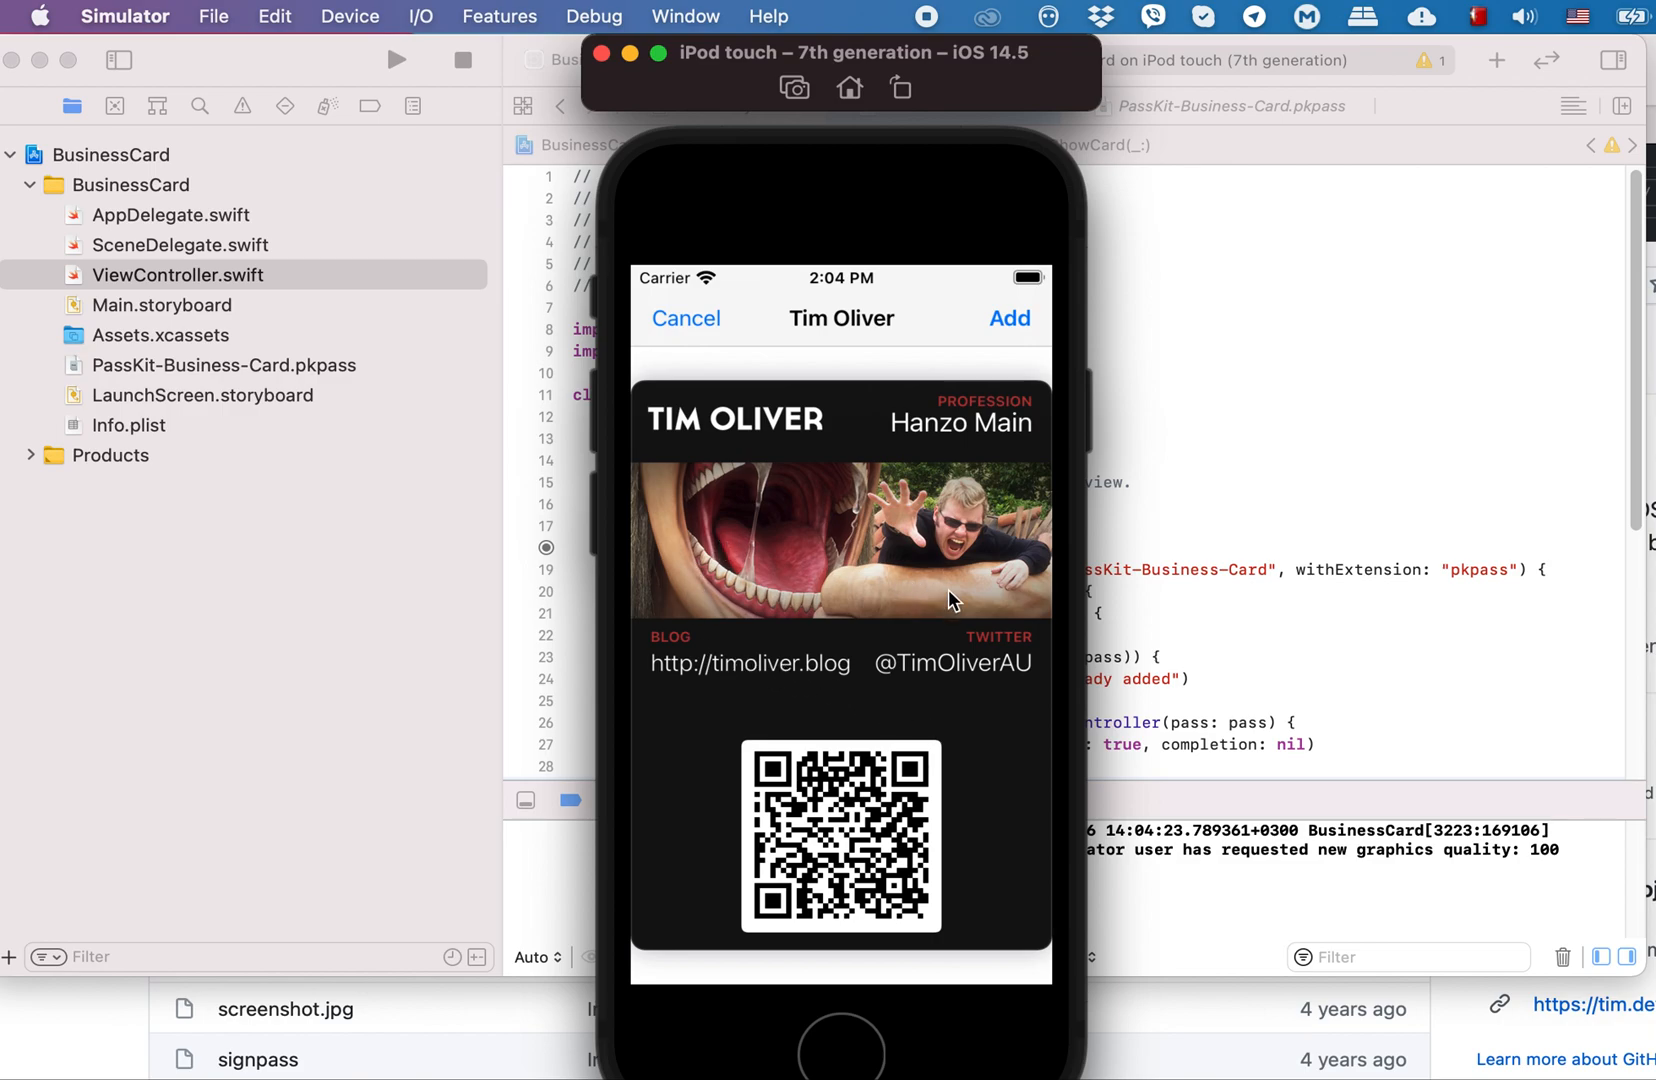
mouse_move(1008, 344)
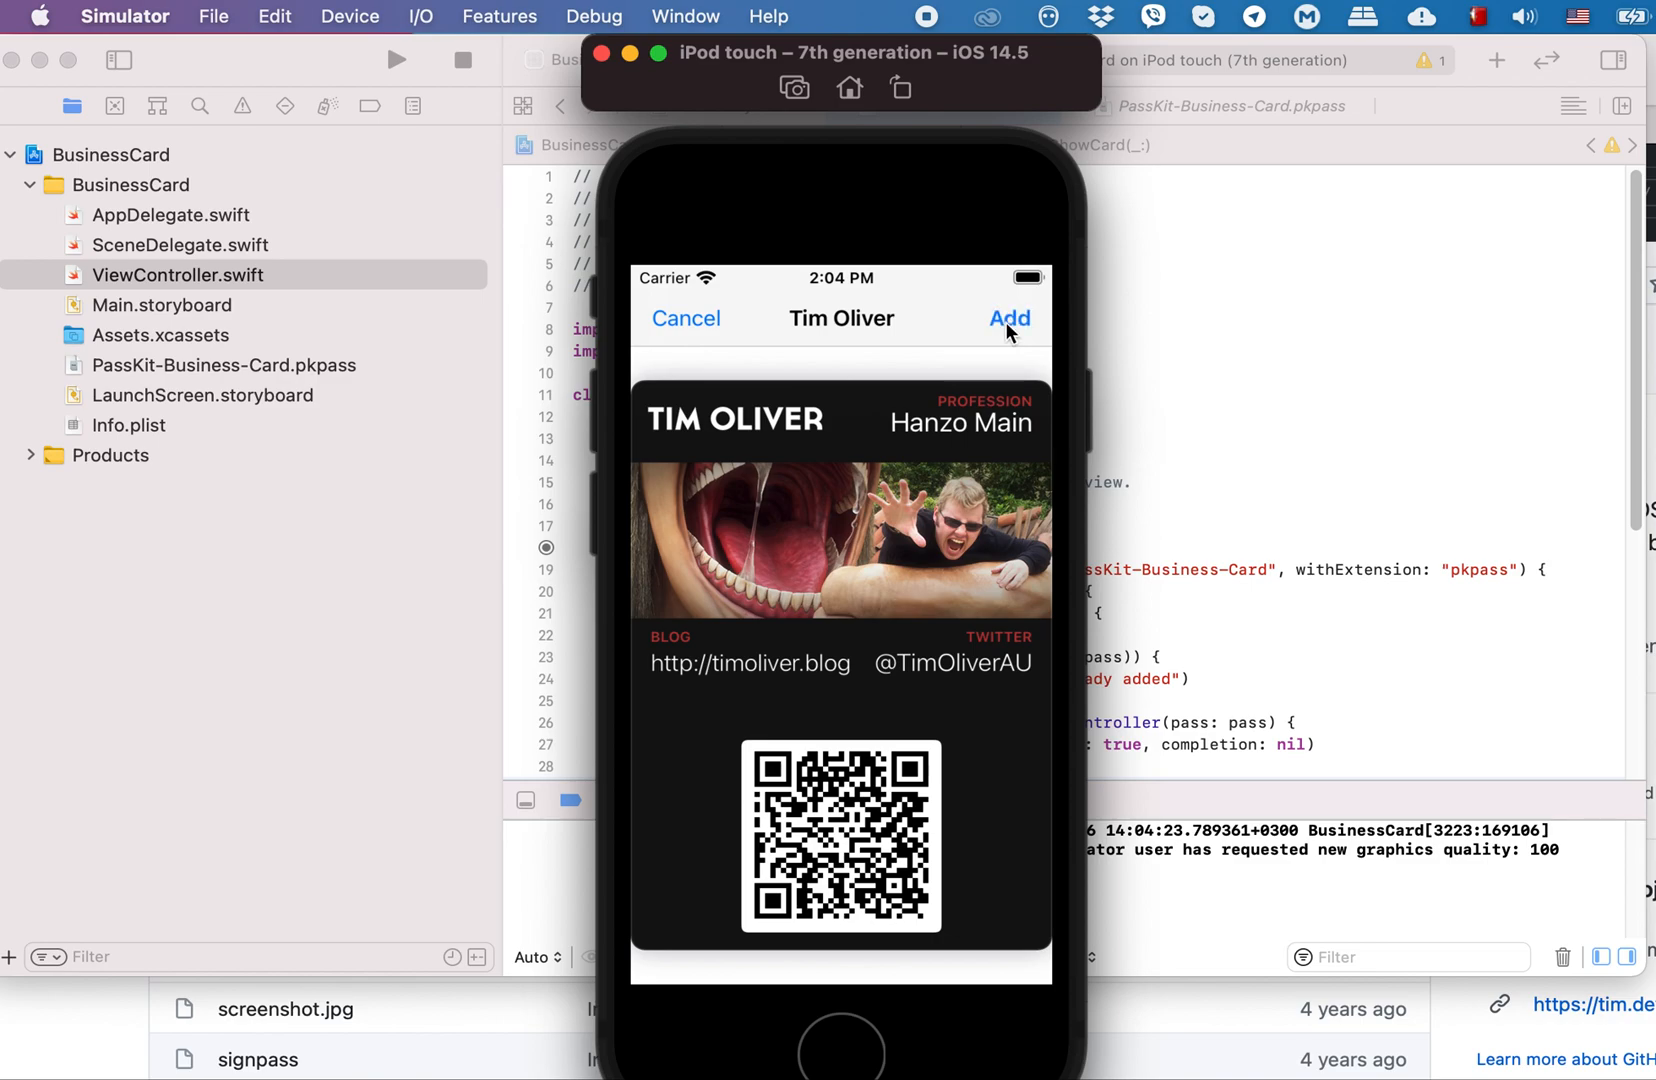
click(1008, 318)
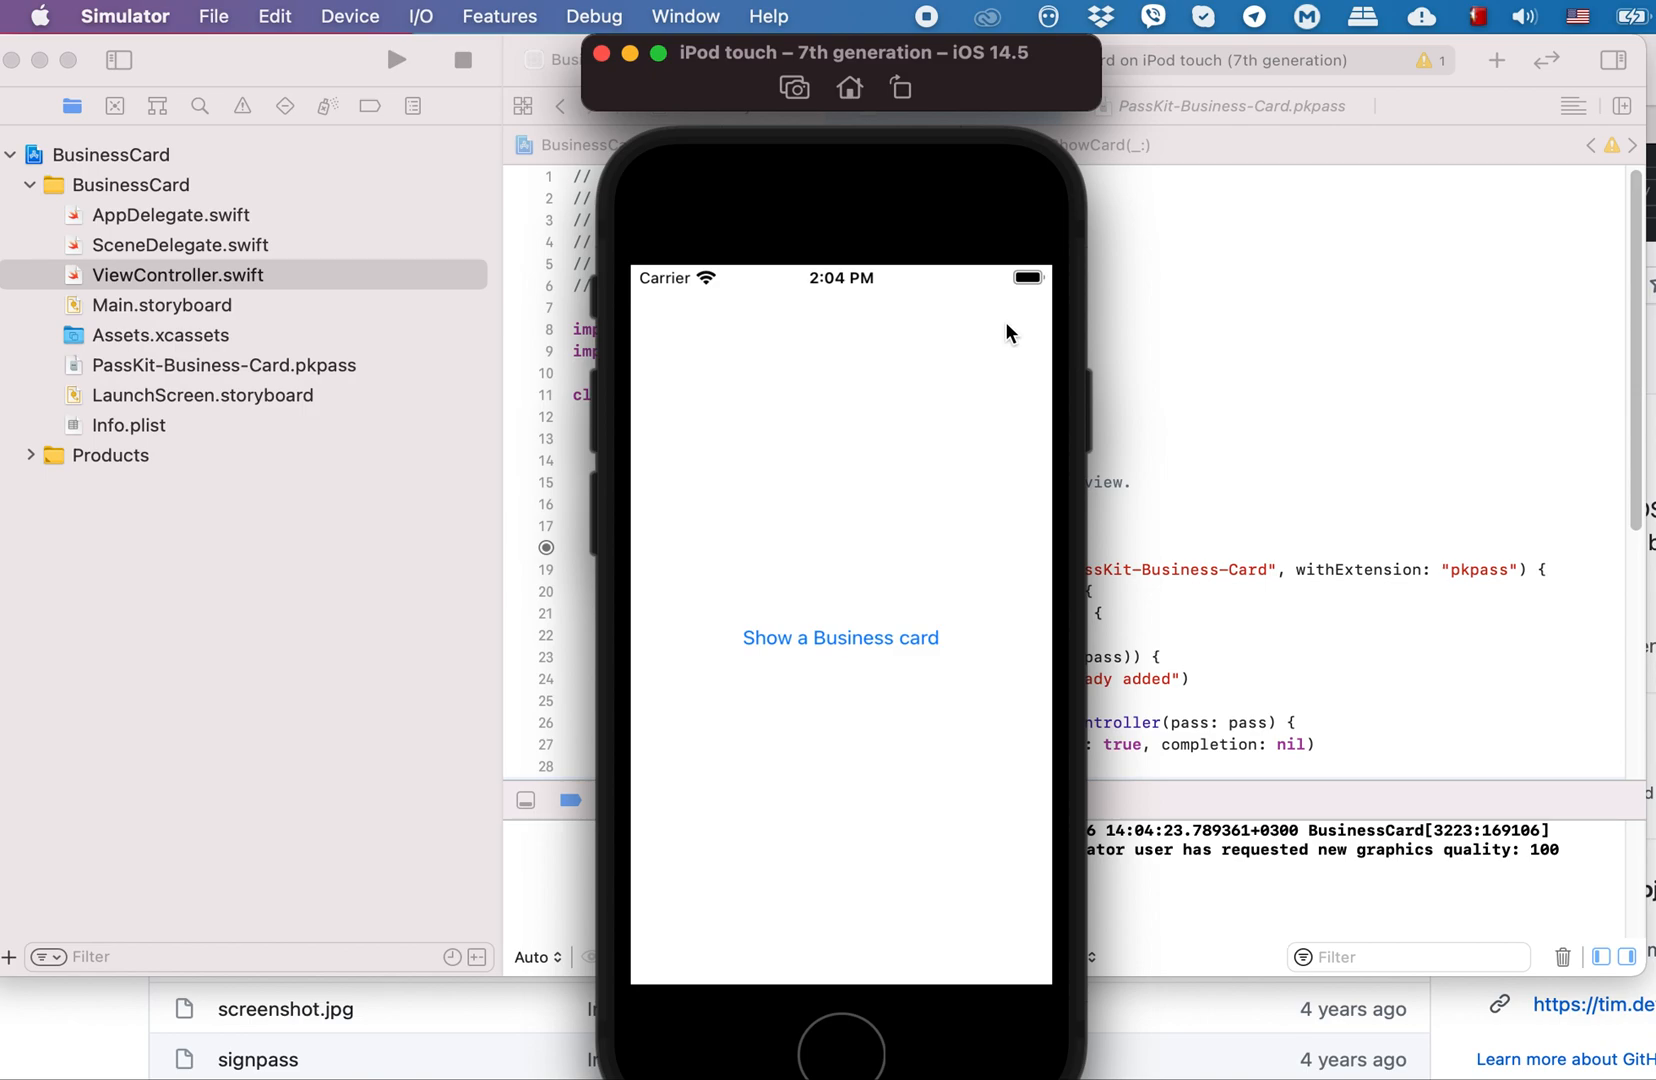
mouse_move(850, 1064)
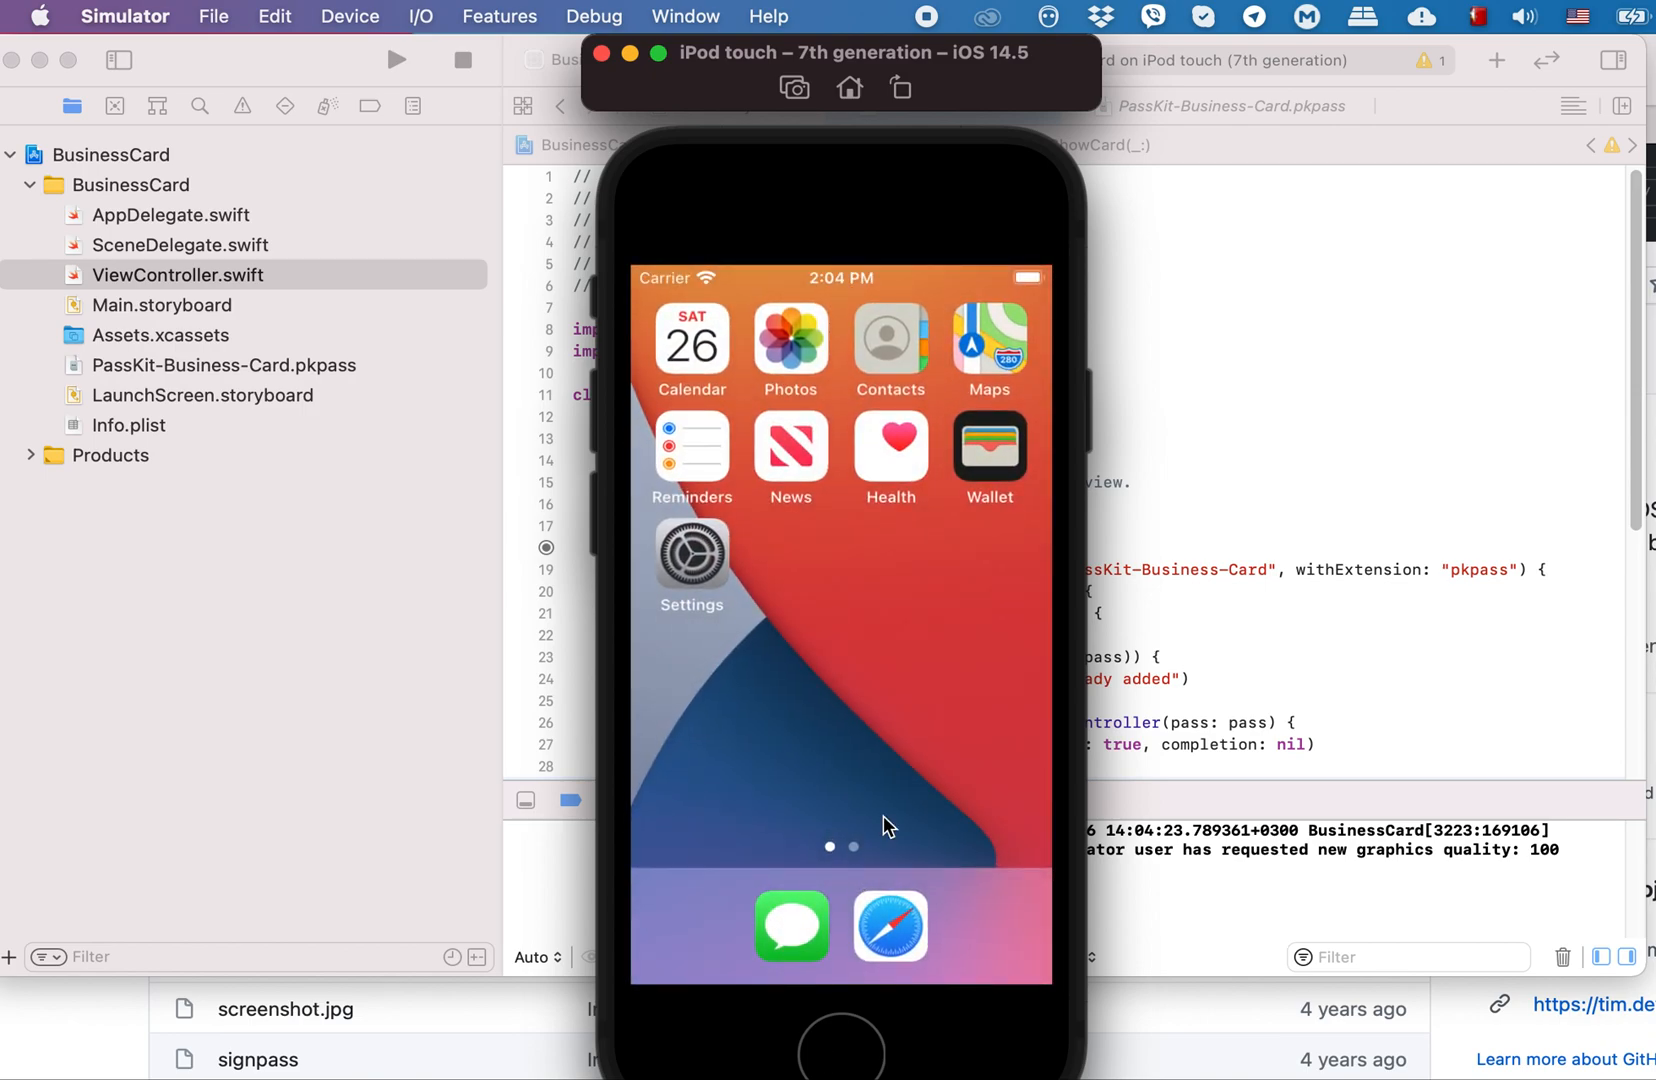
Launch Wallet and allow location access once so the Tim Oliver card appears.
click(988, 444)
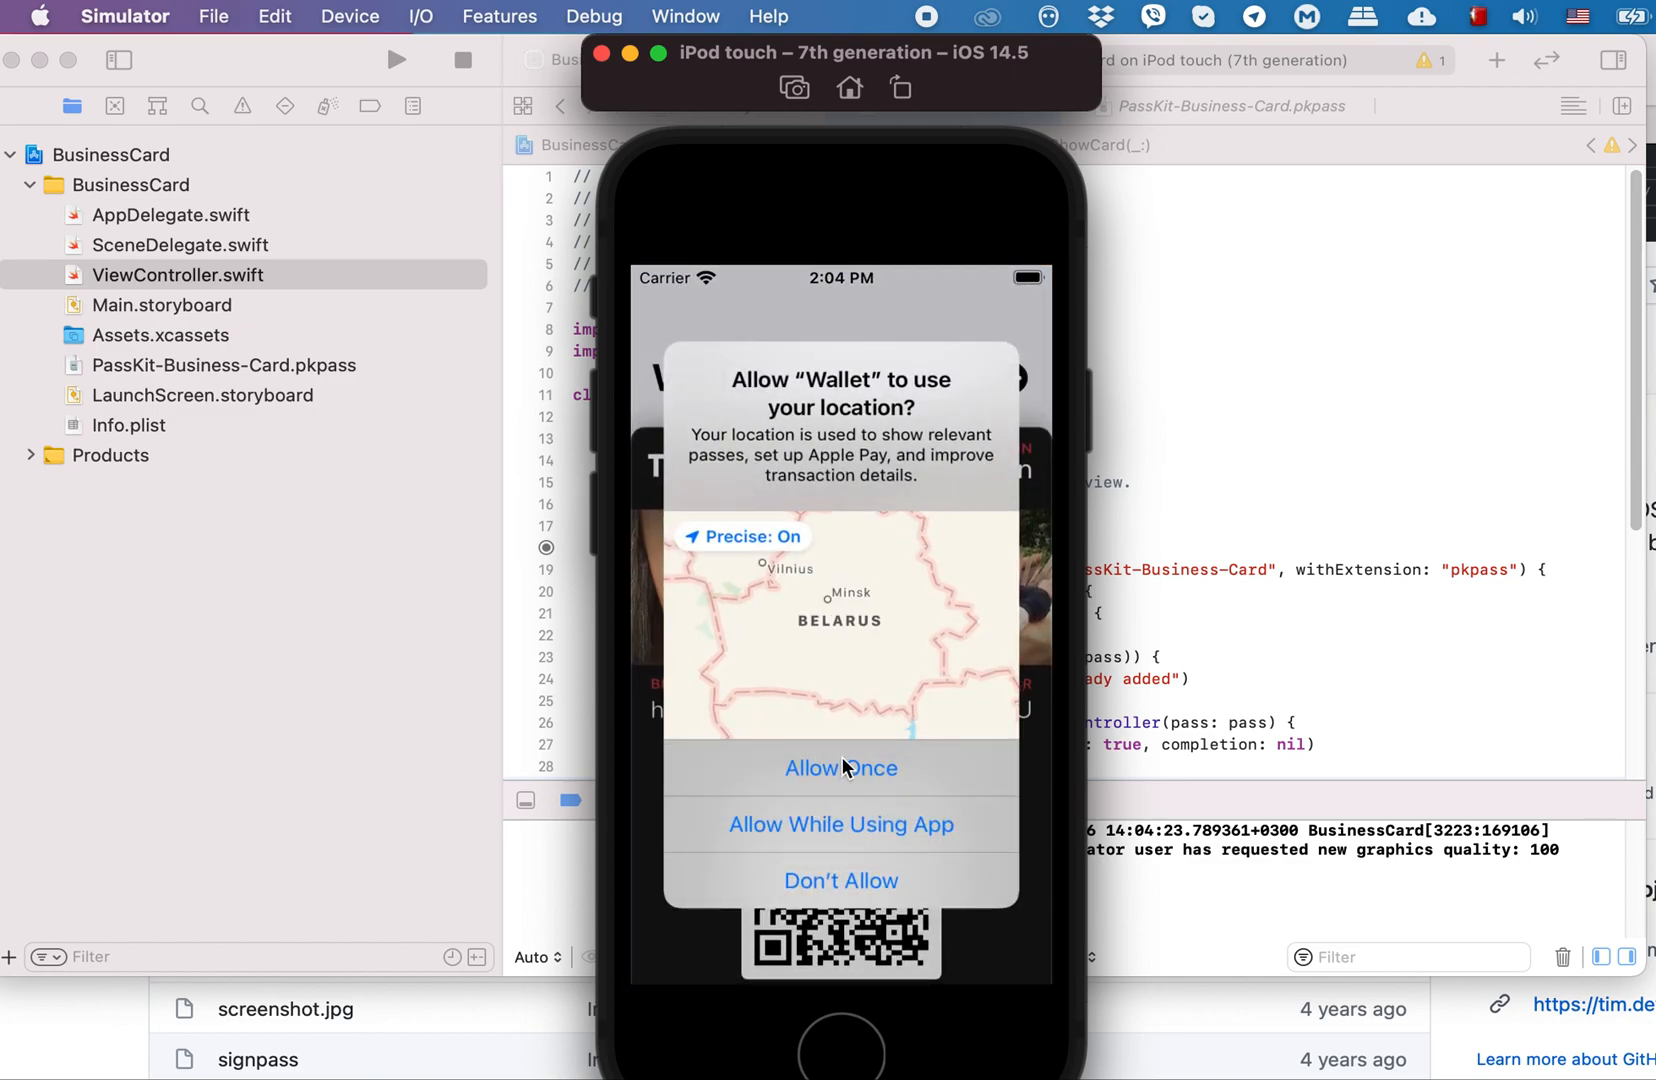
click(840, 768)
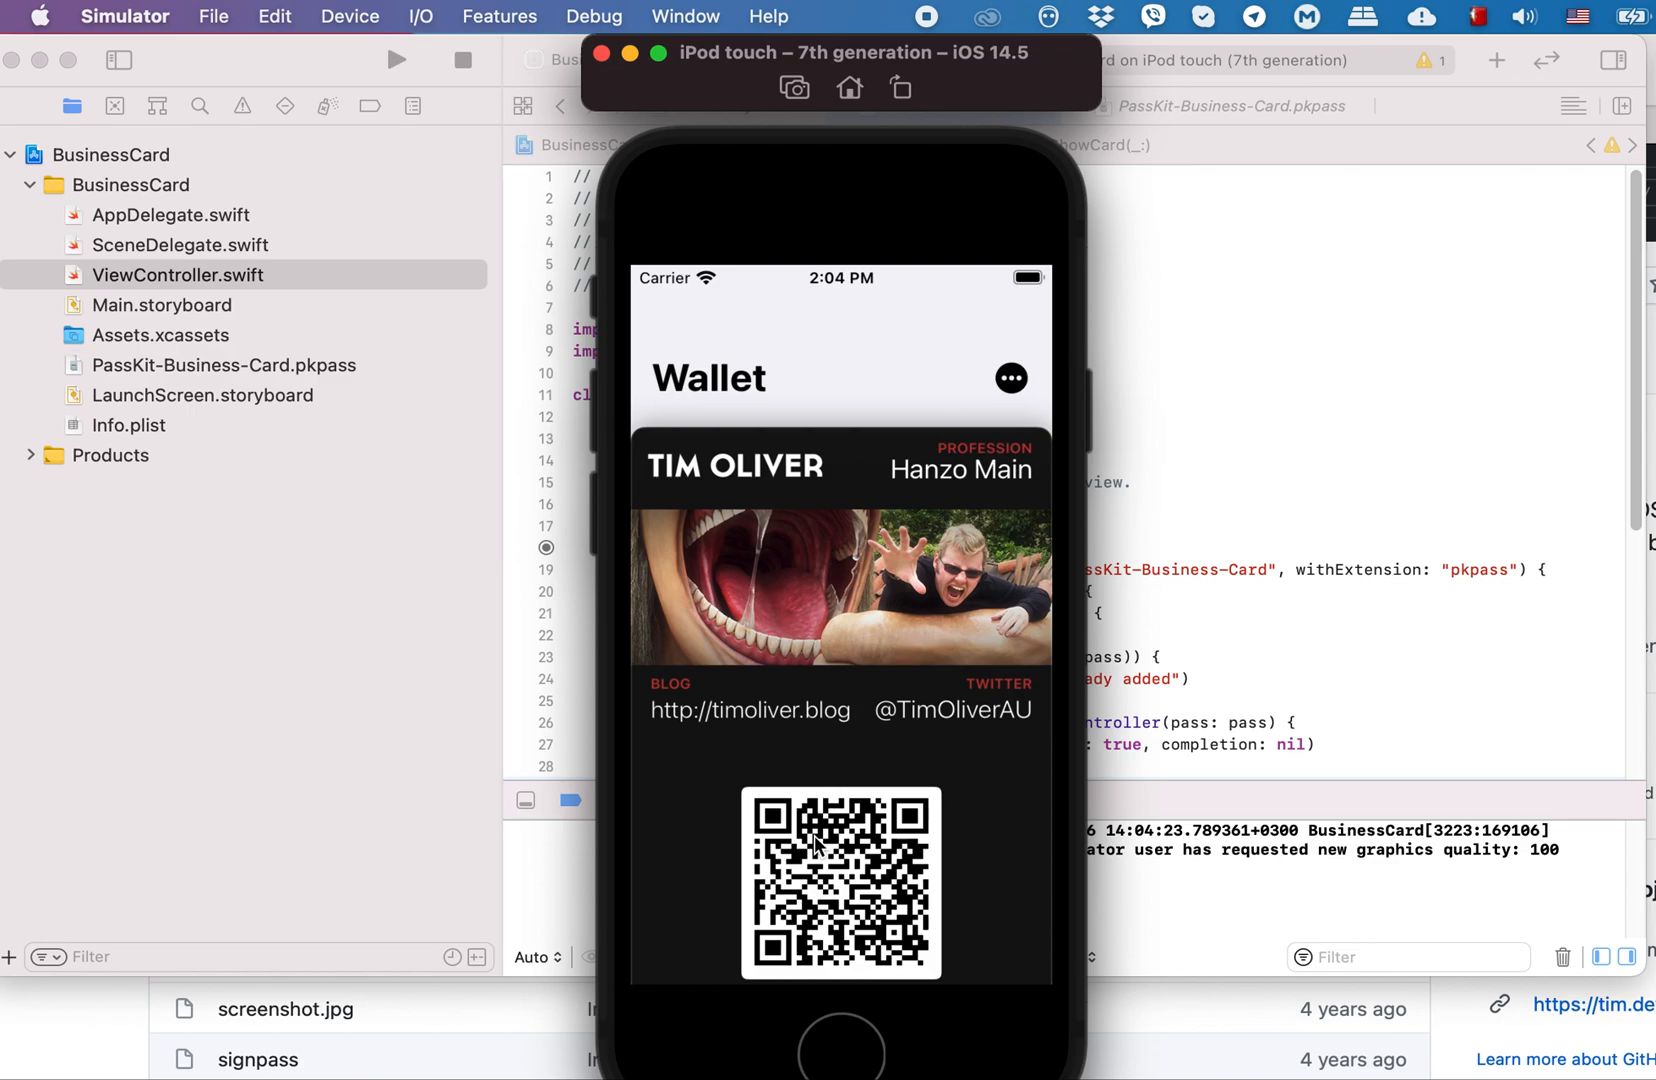
mouse_move(916, 666)
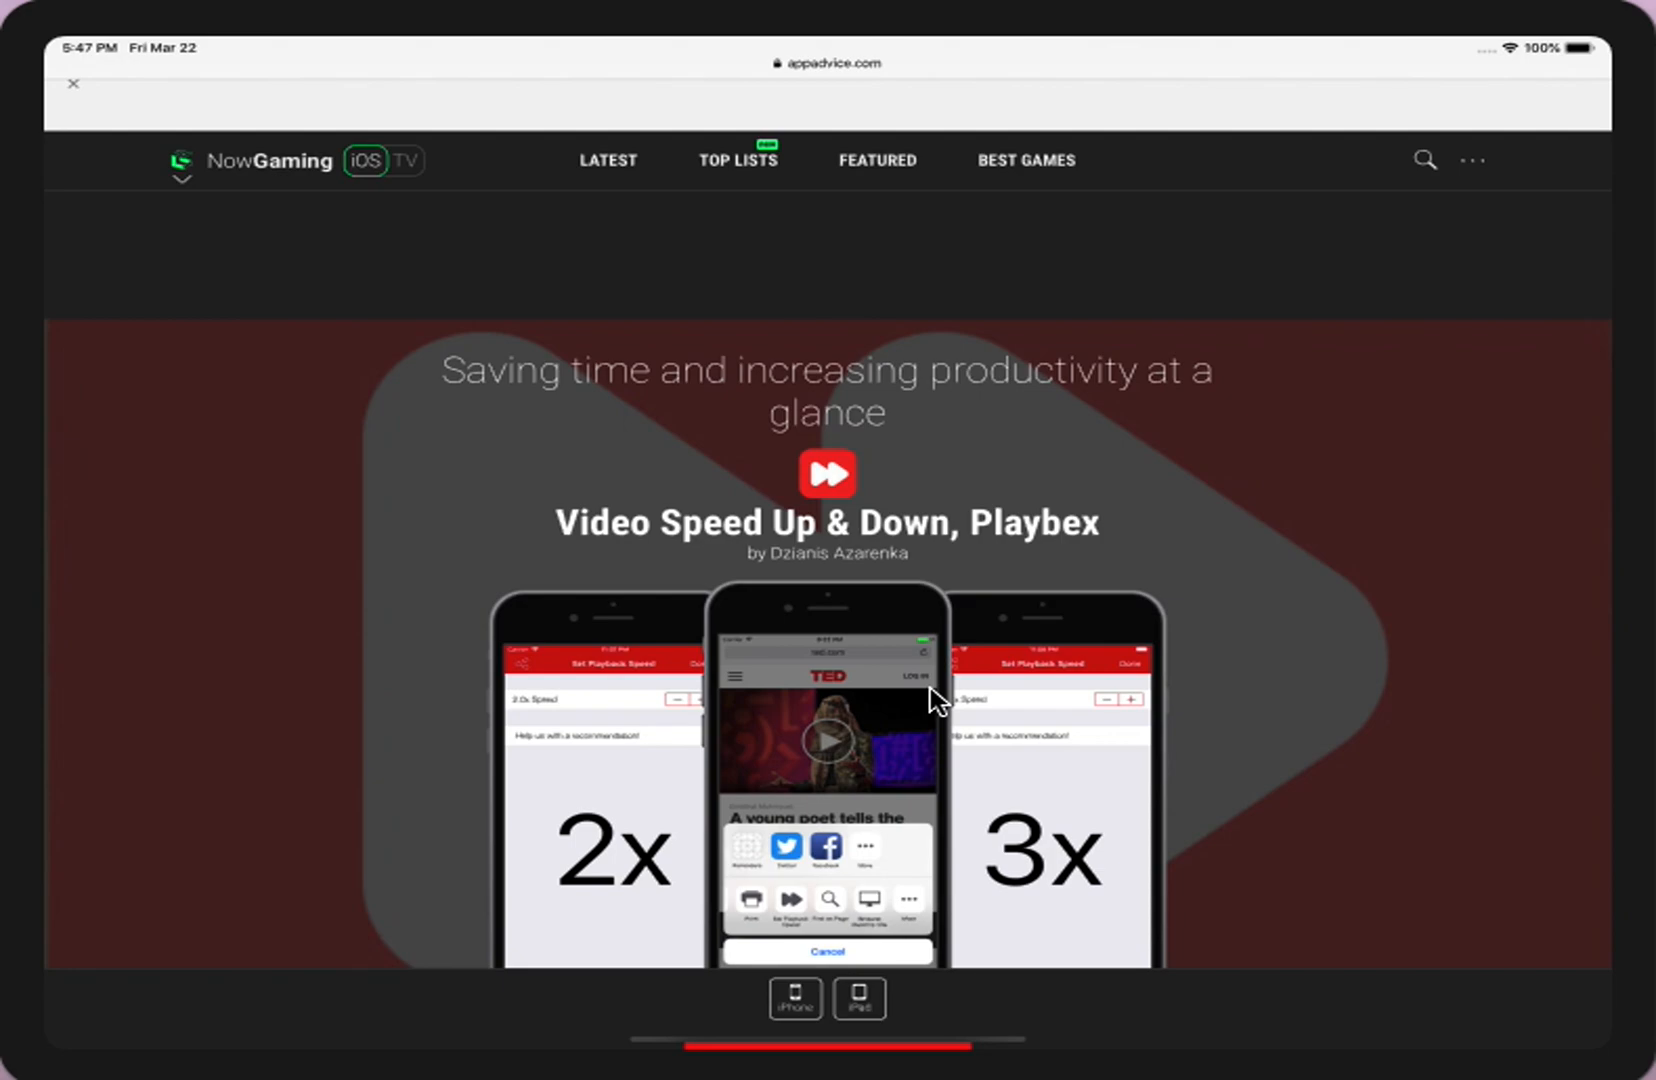
mouse_move(516, 224)
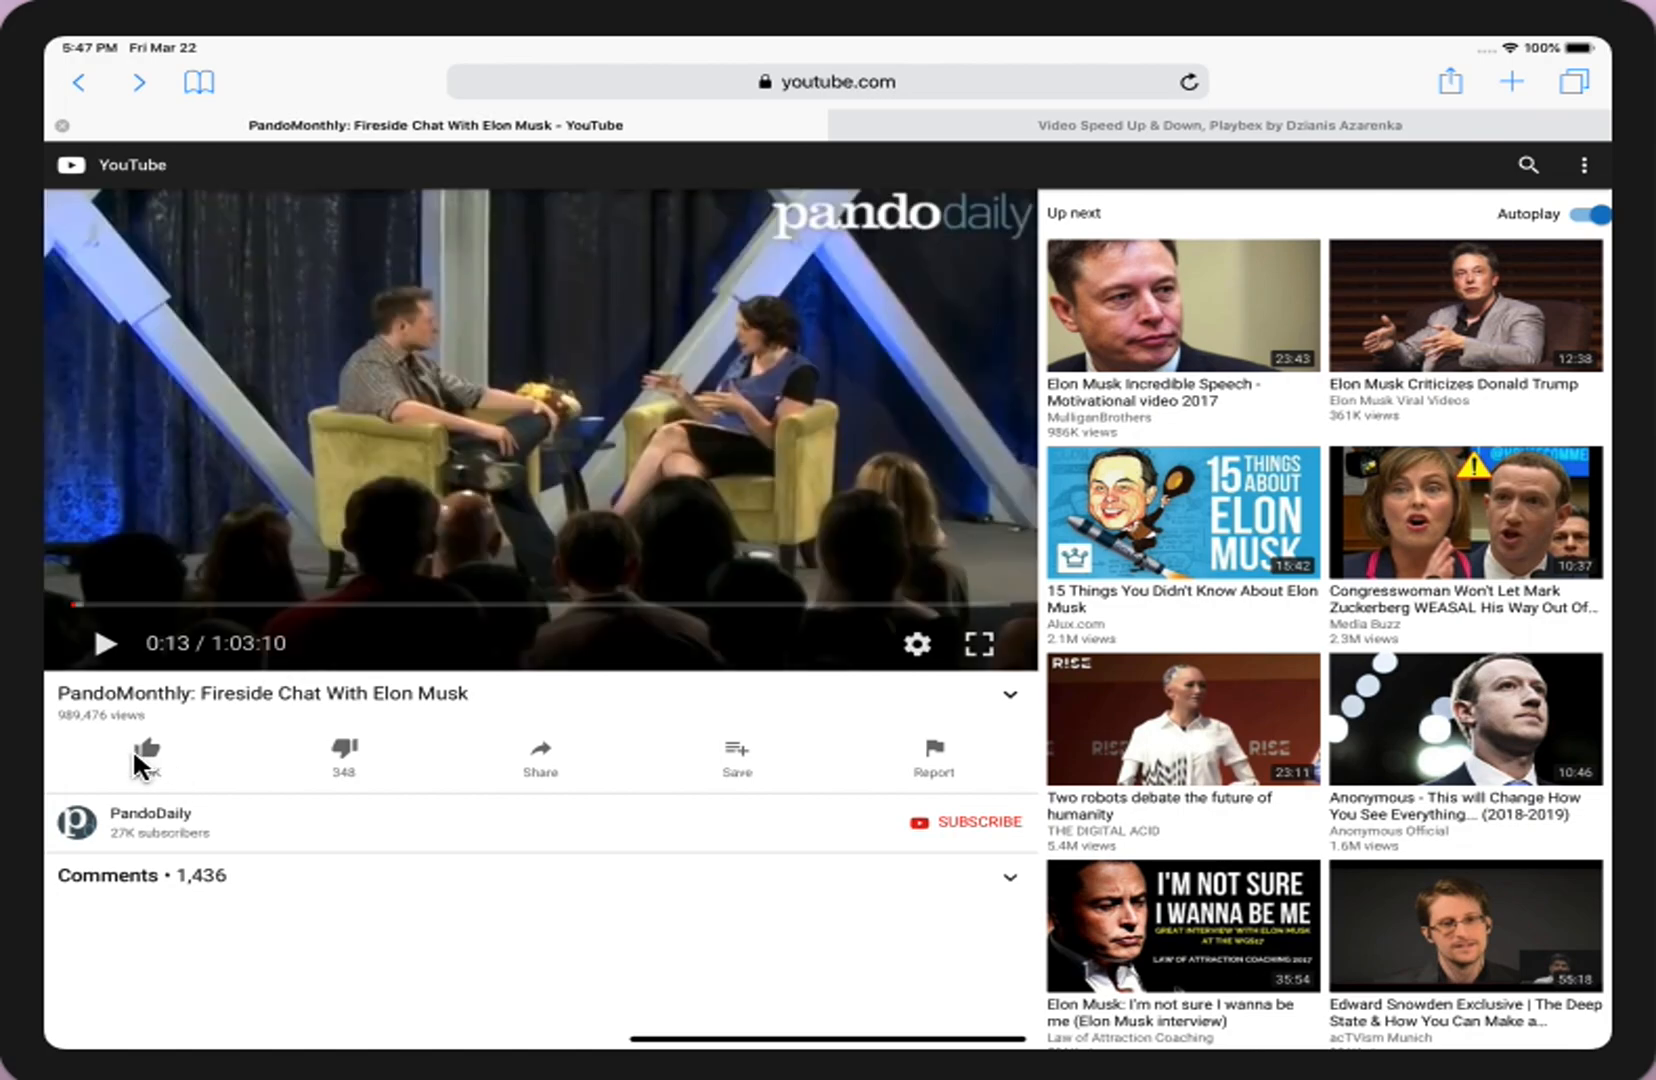
Start the PandoMonthly Fireside Chat With Elon Musk video in the YouTube tab.
click(150, 748)
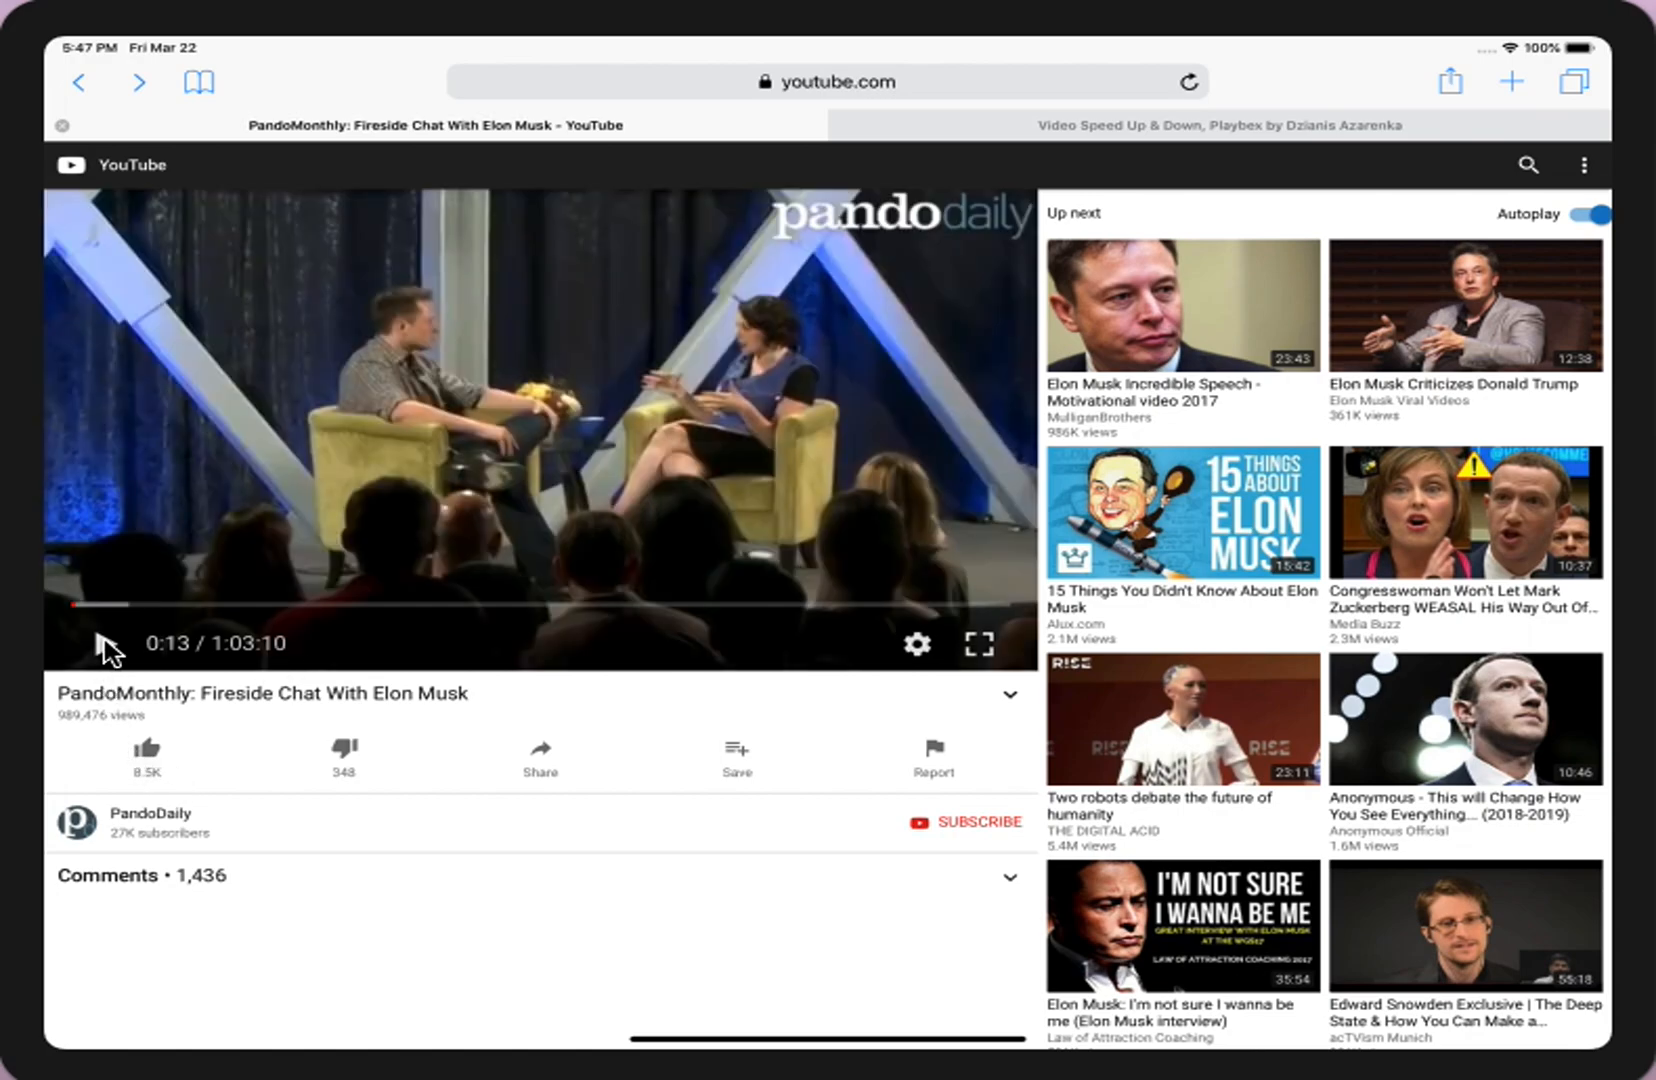
click(104, 644)
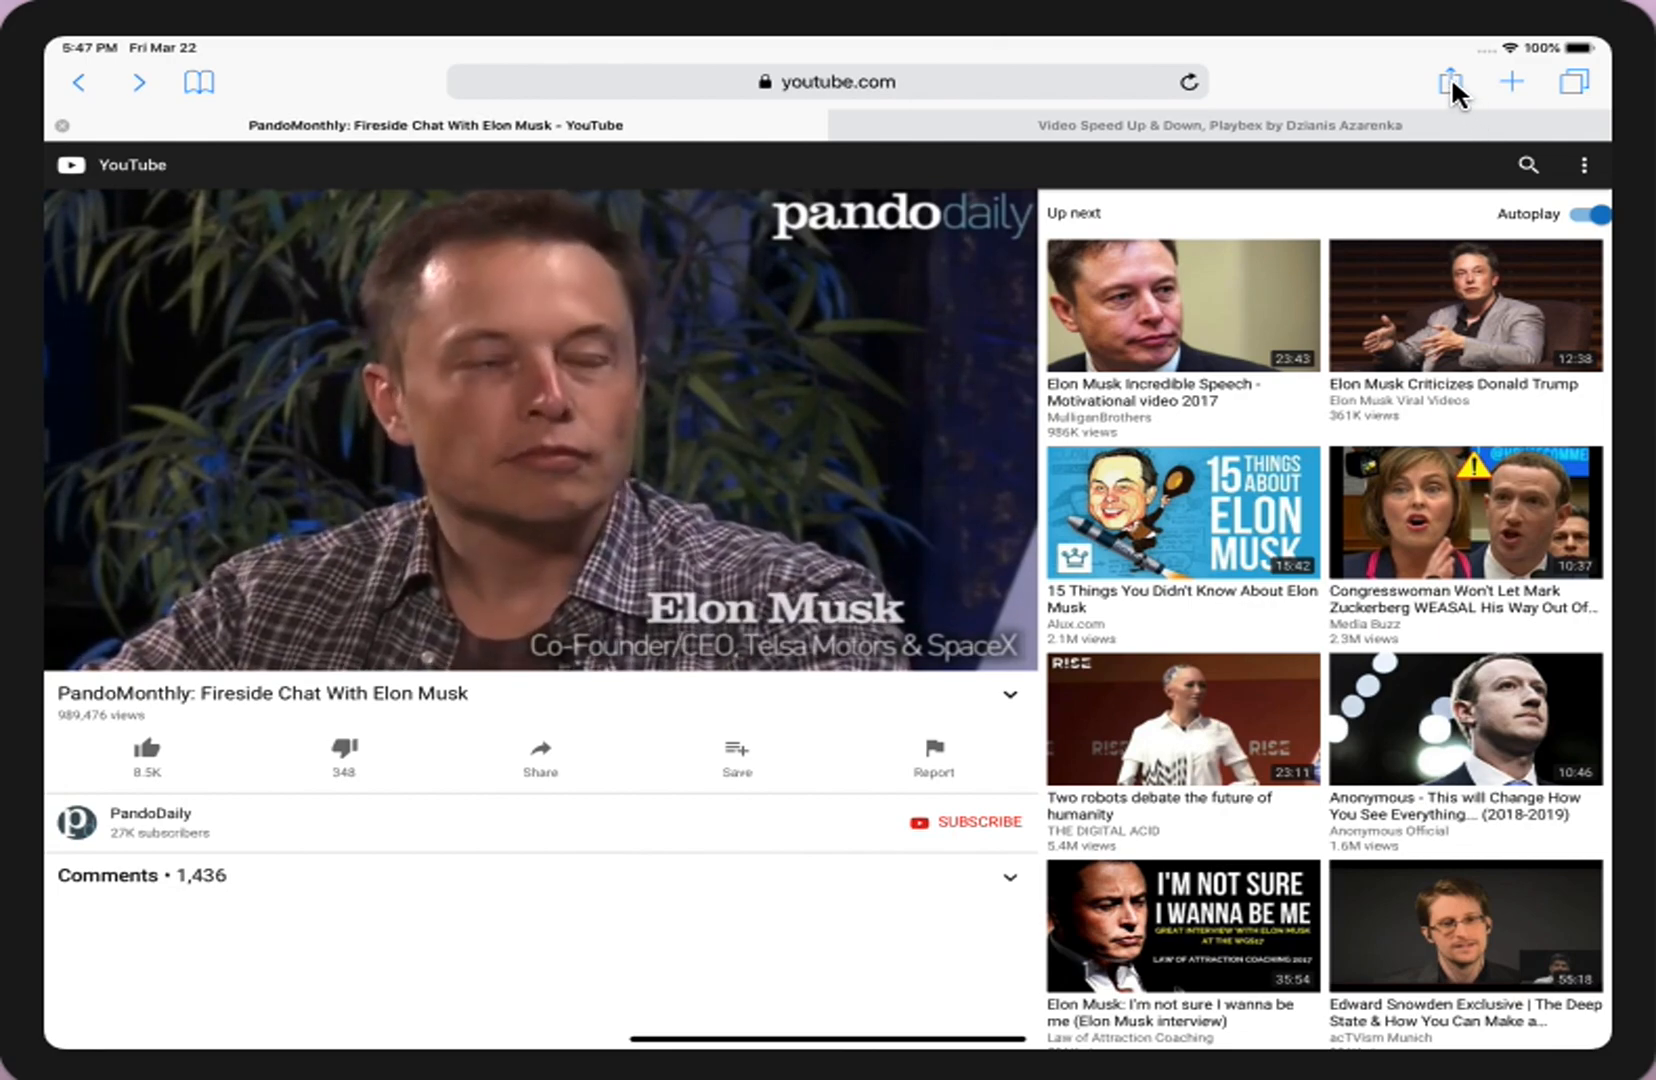
Raise the video's playback speed to 2.0x in Playbex and return to the App Advice tab.
click(1448, 82)
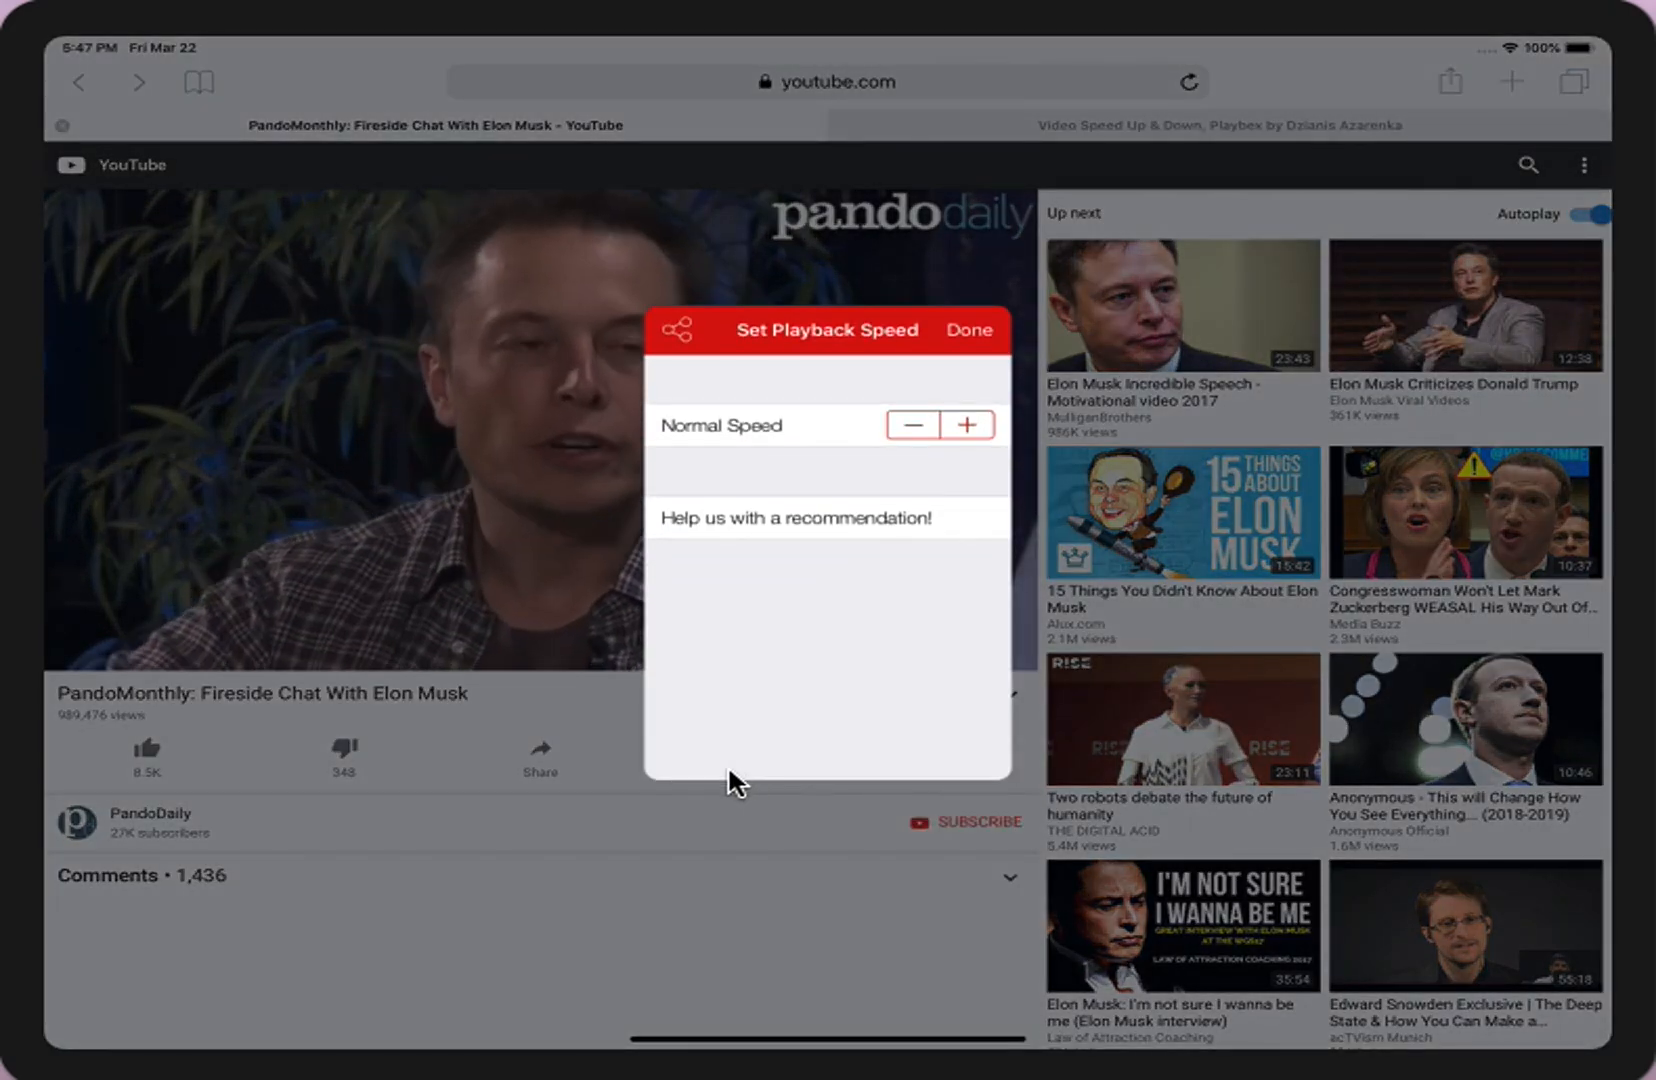
click(964, 424)
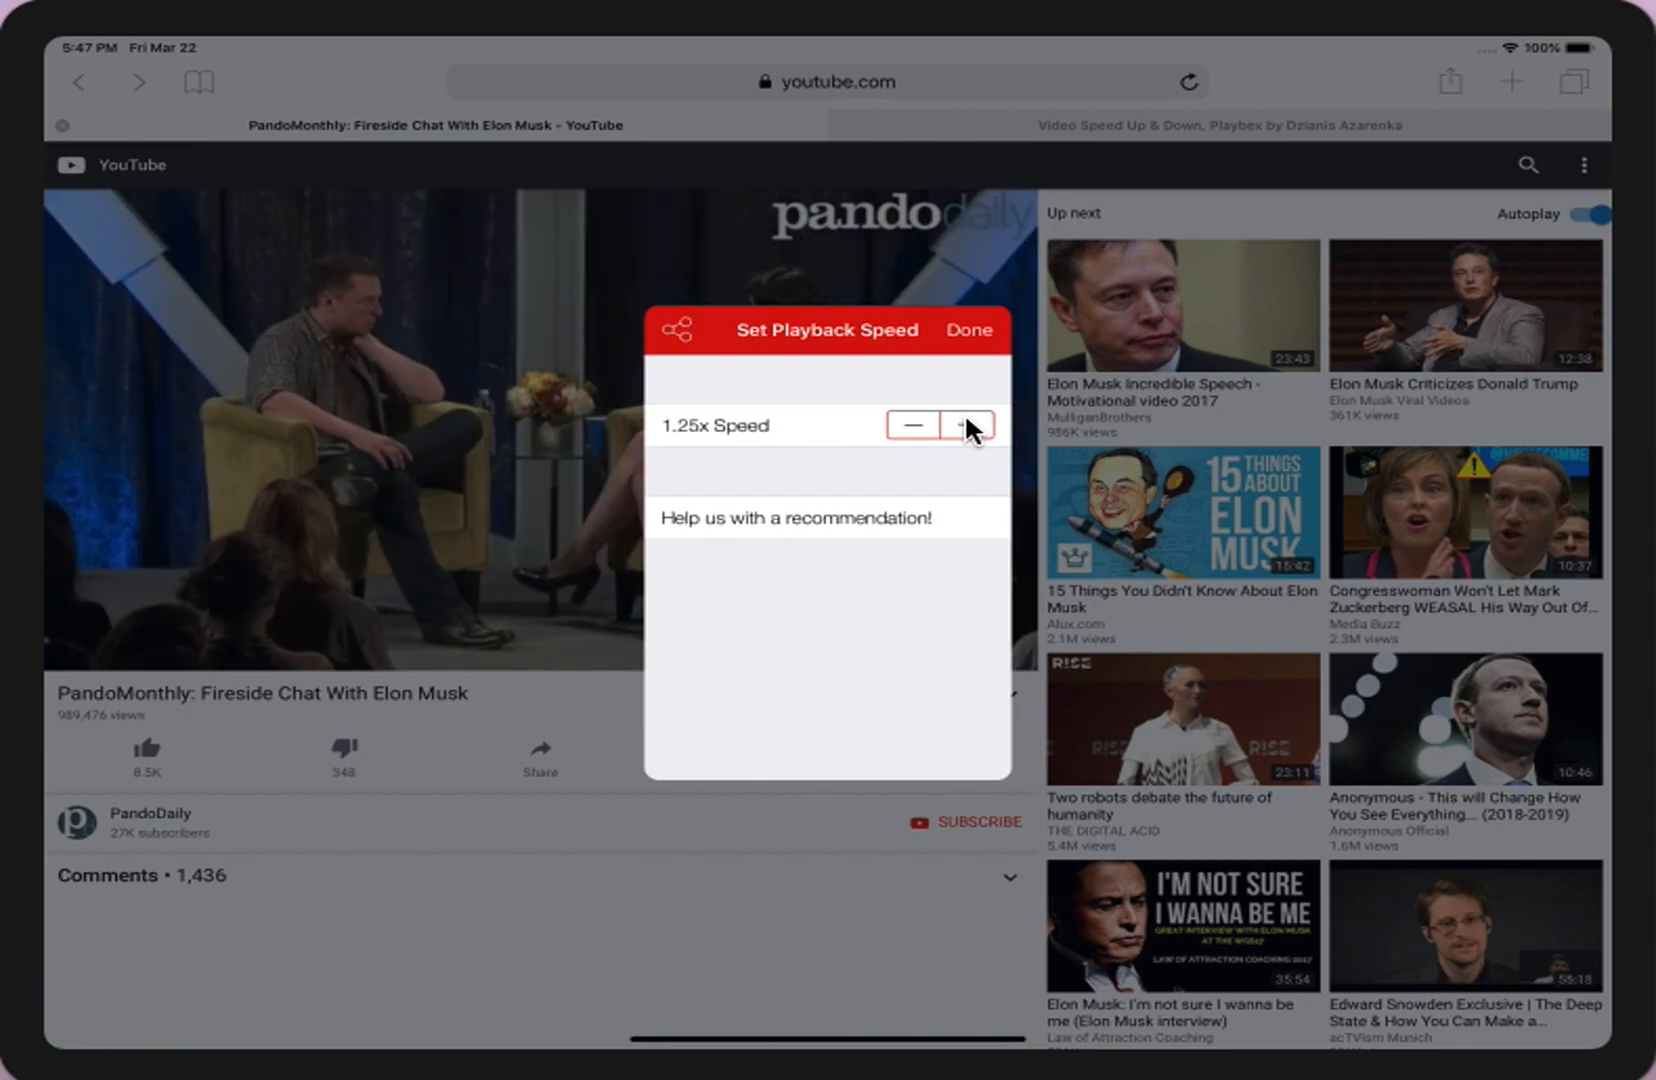
click(966, 426)
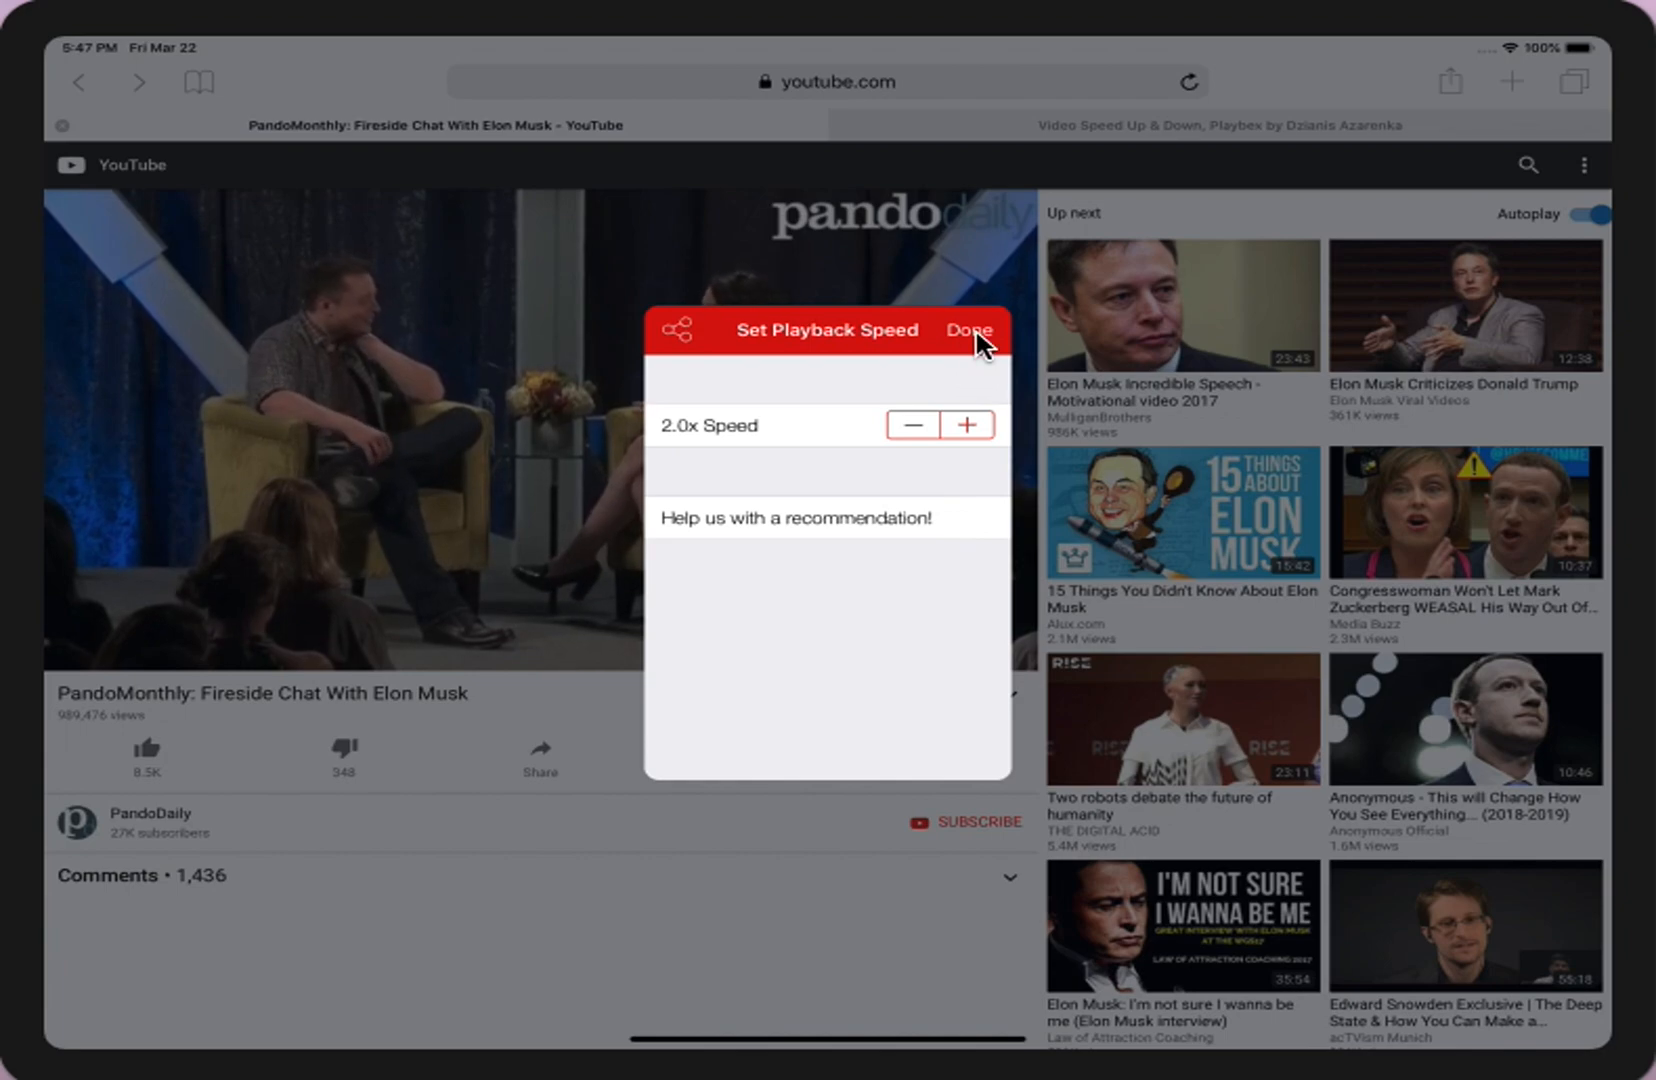
click(968, 330)
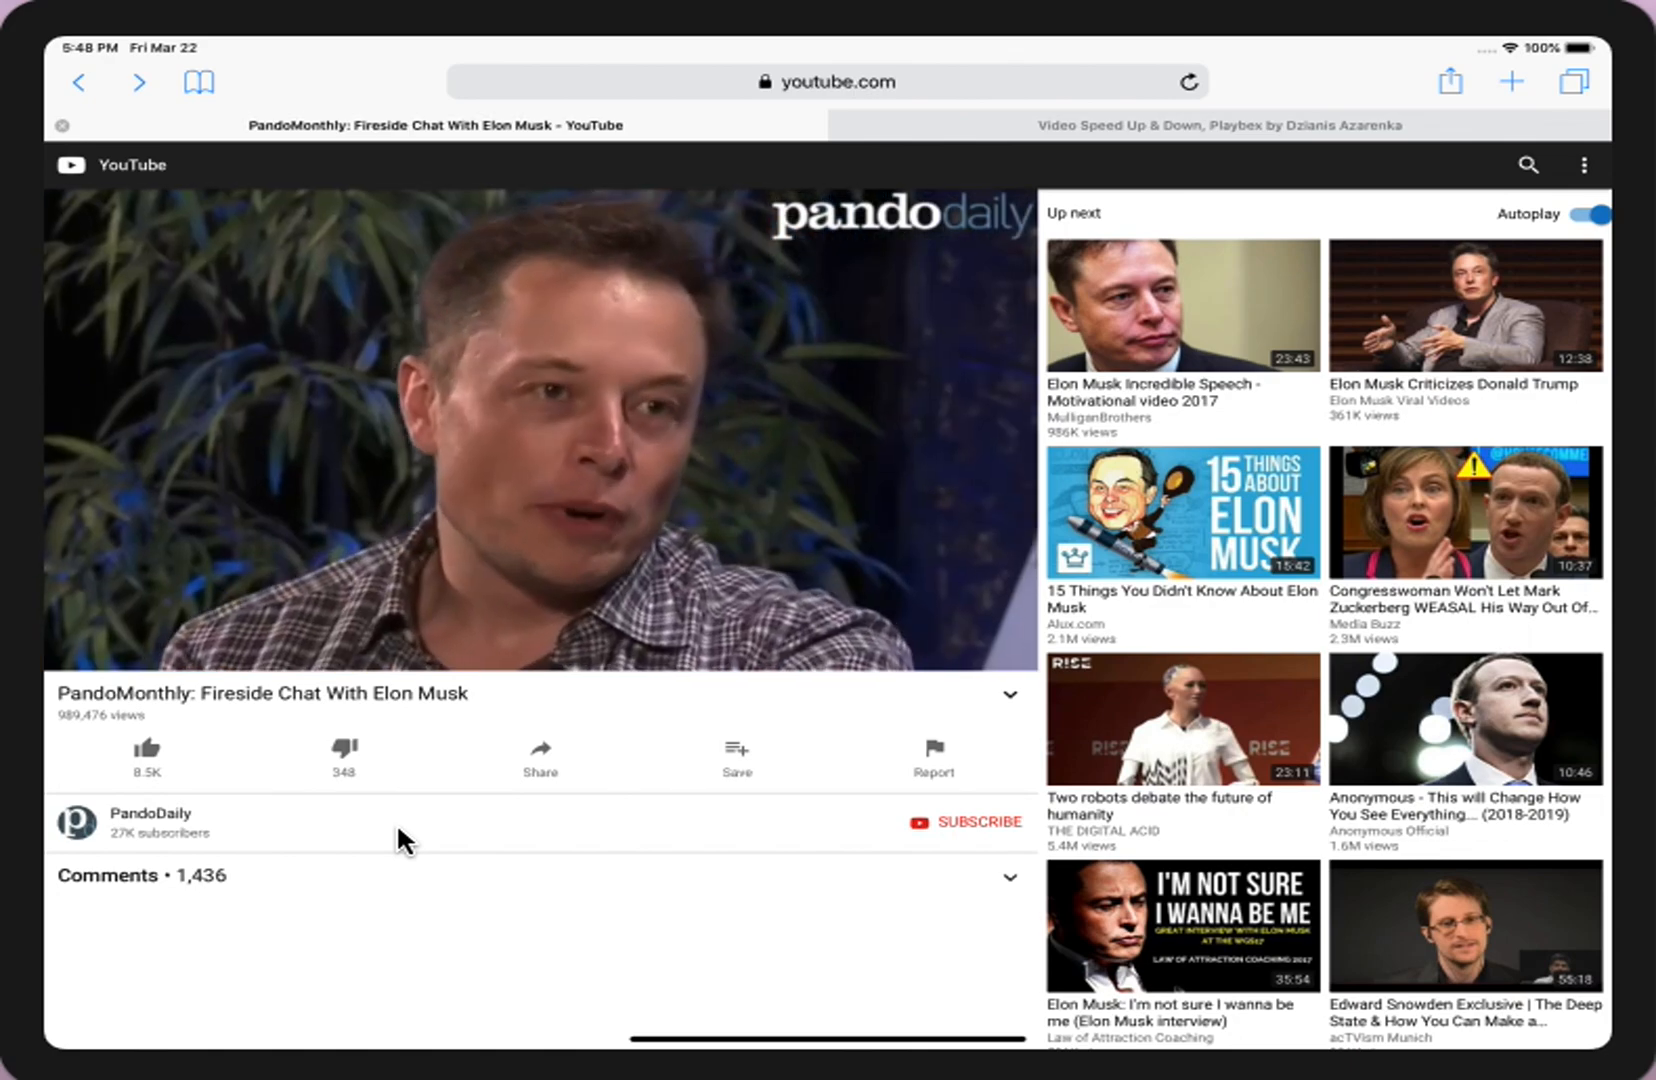
click(1222, 124)
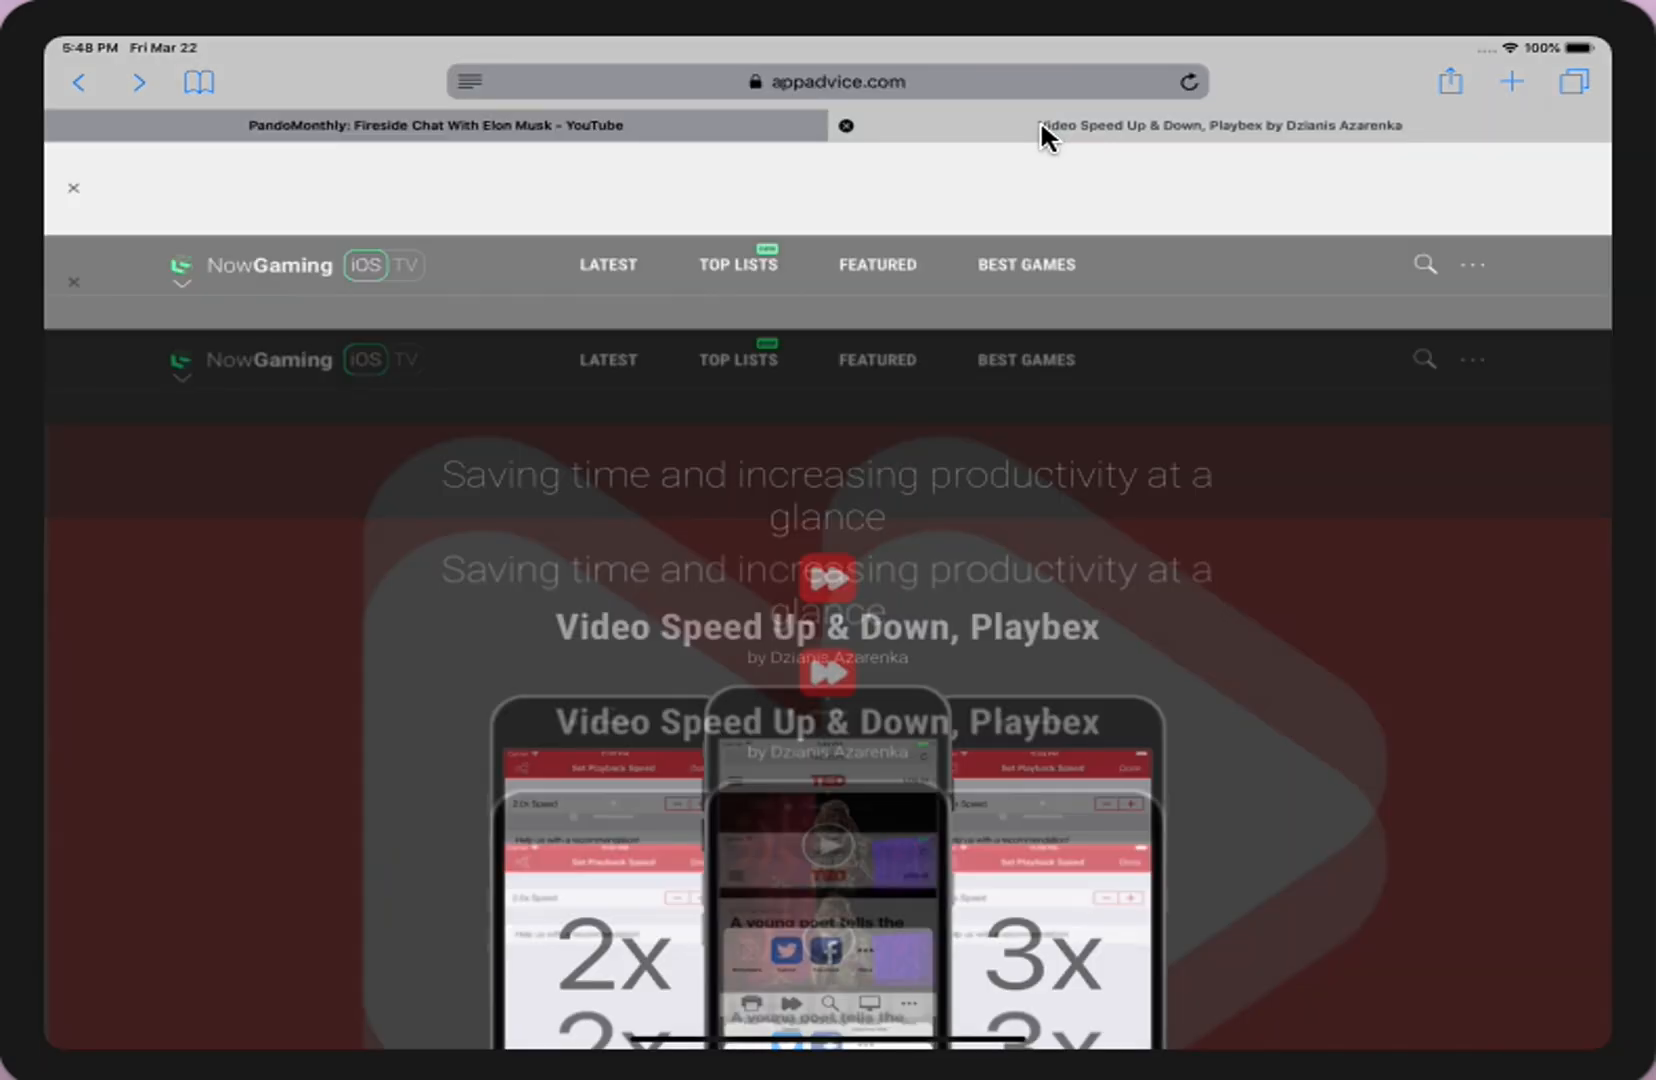